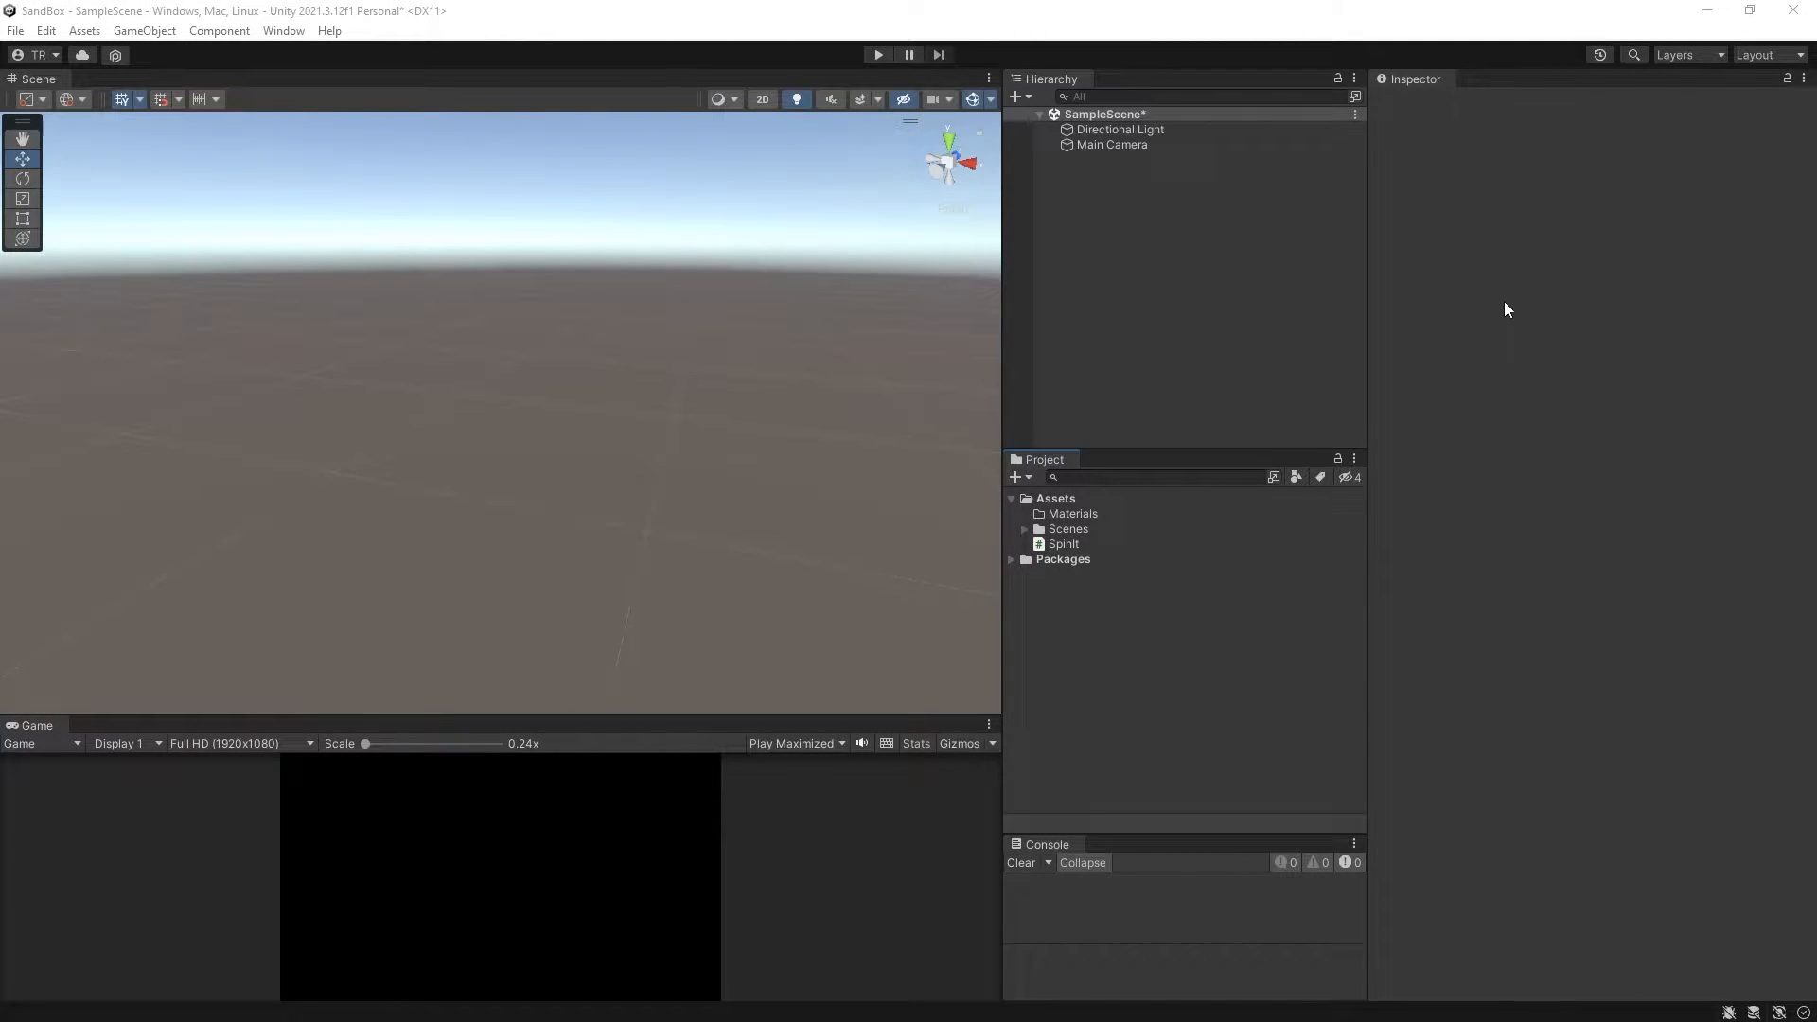
{"action": "mouse_move", "coordinate": [1217, 303]}
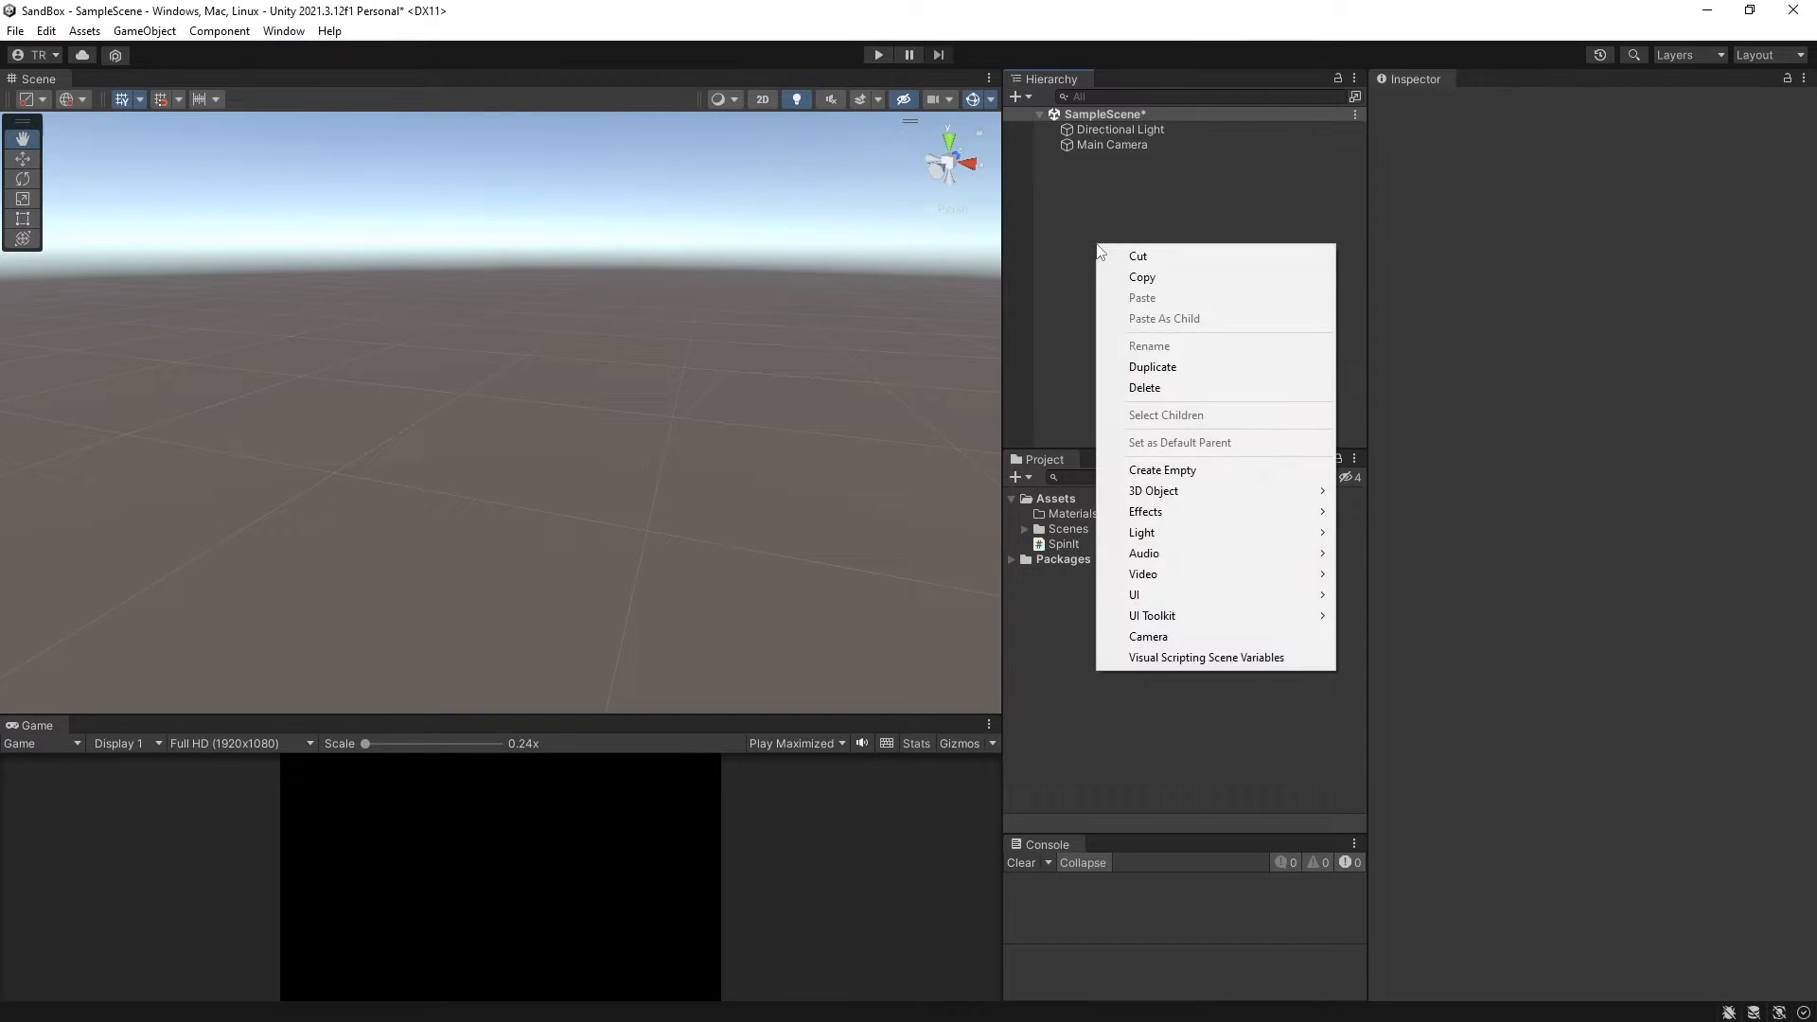
Add a cube, import BoxWrapBarrel-256.png into Assets and create a new material.
{"action": "left_click", "coordinate": [1152, 490]}
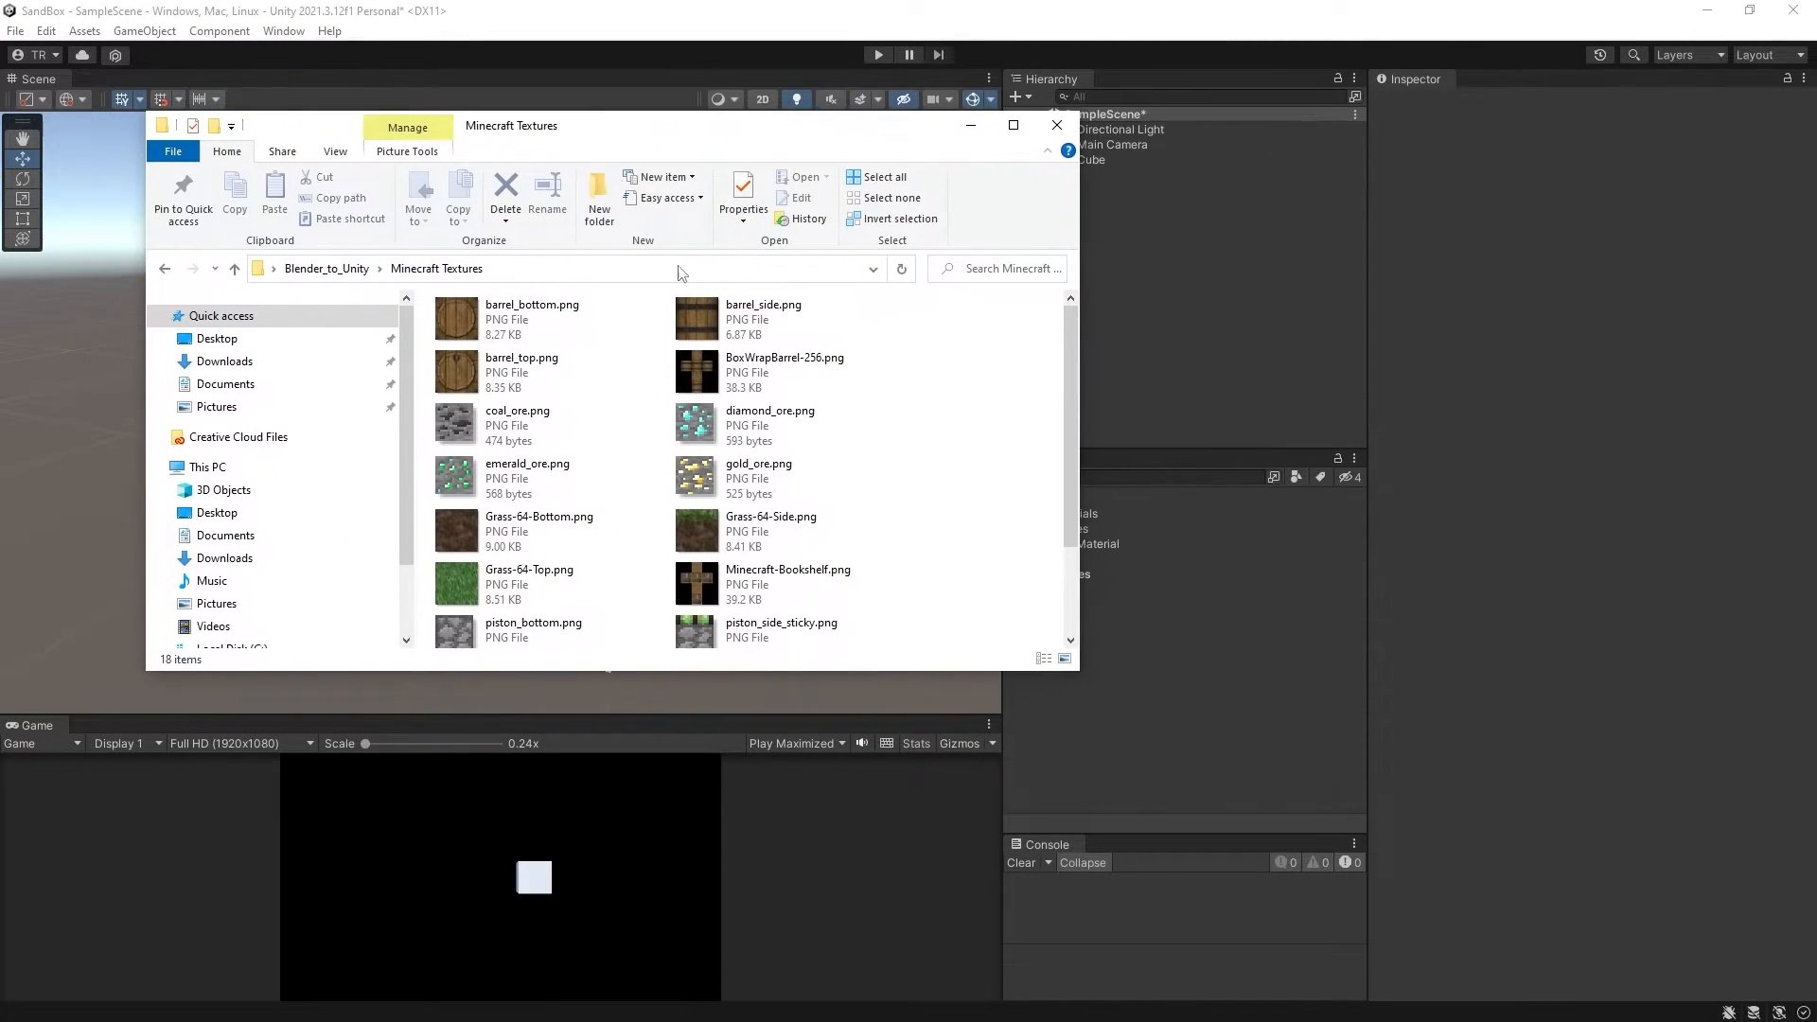
{"action": "left_click", "coordinate": [784, 371]}
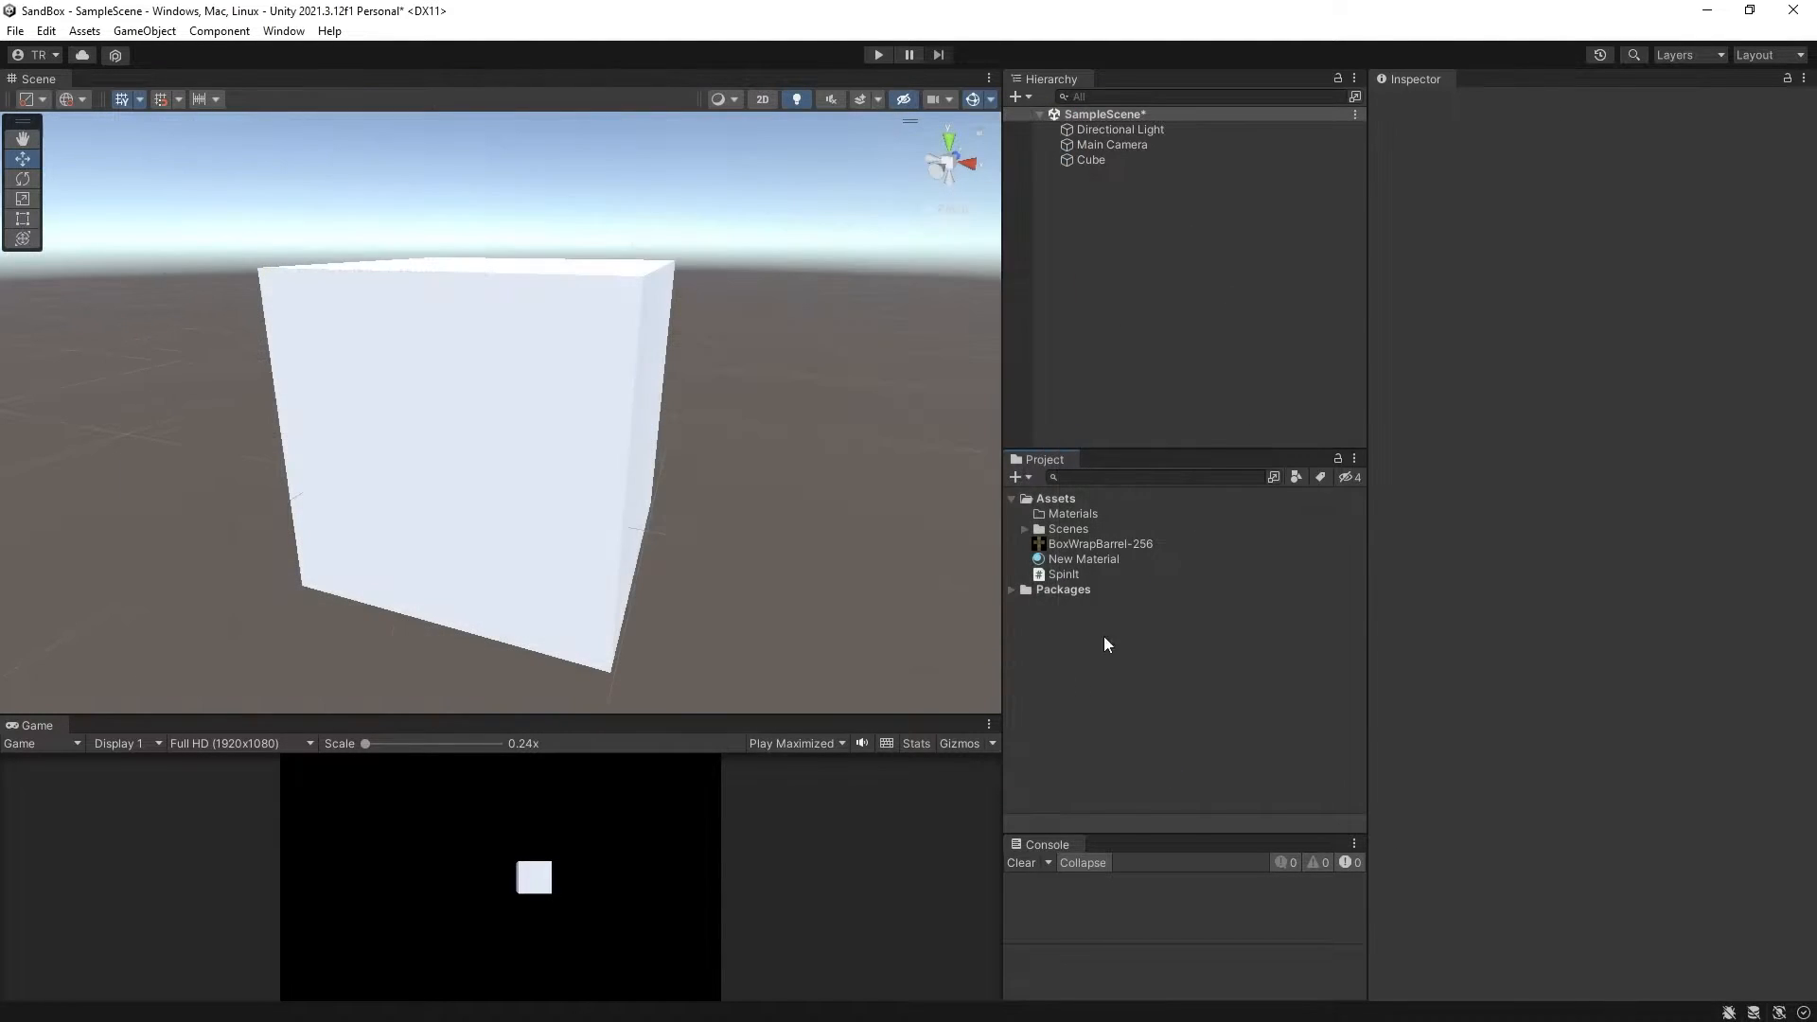
{"action": "left_click", "coordinate": [1081, 559]}
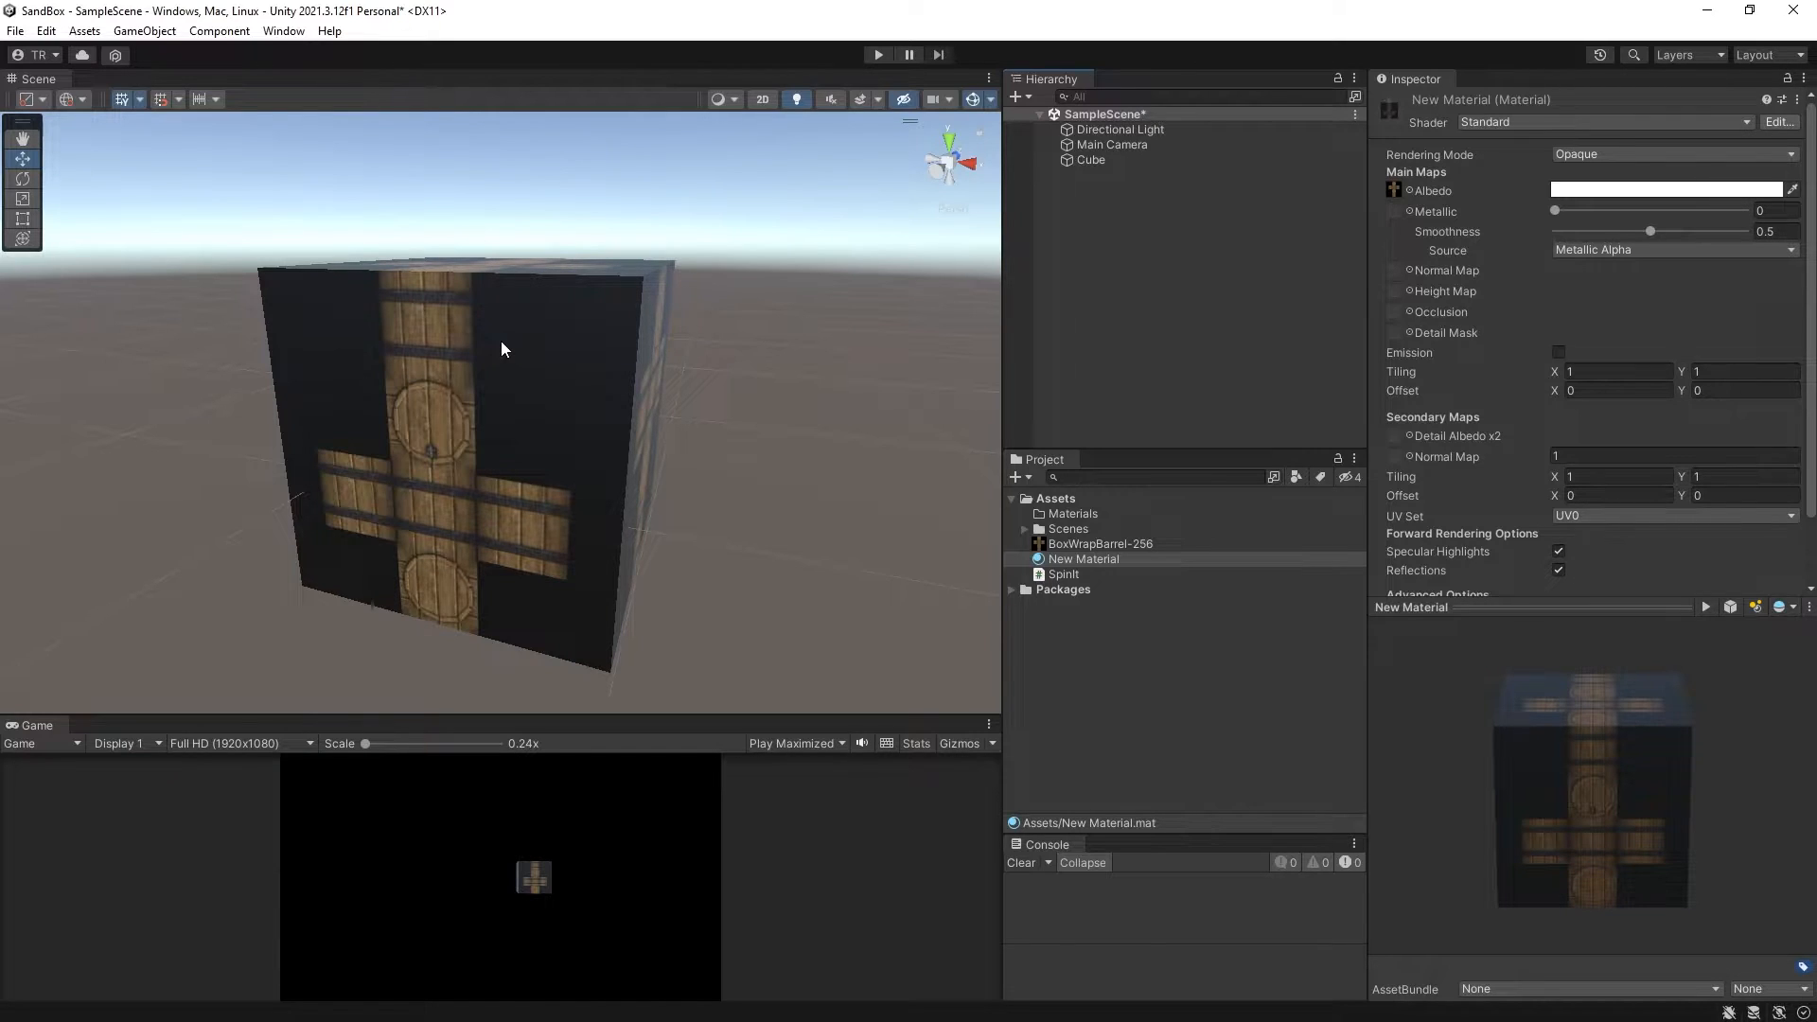
{"action": "mouse_move", "coordinate": [1095, 464]}
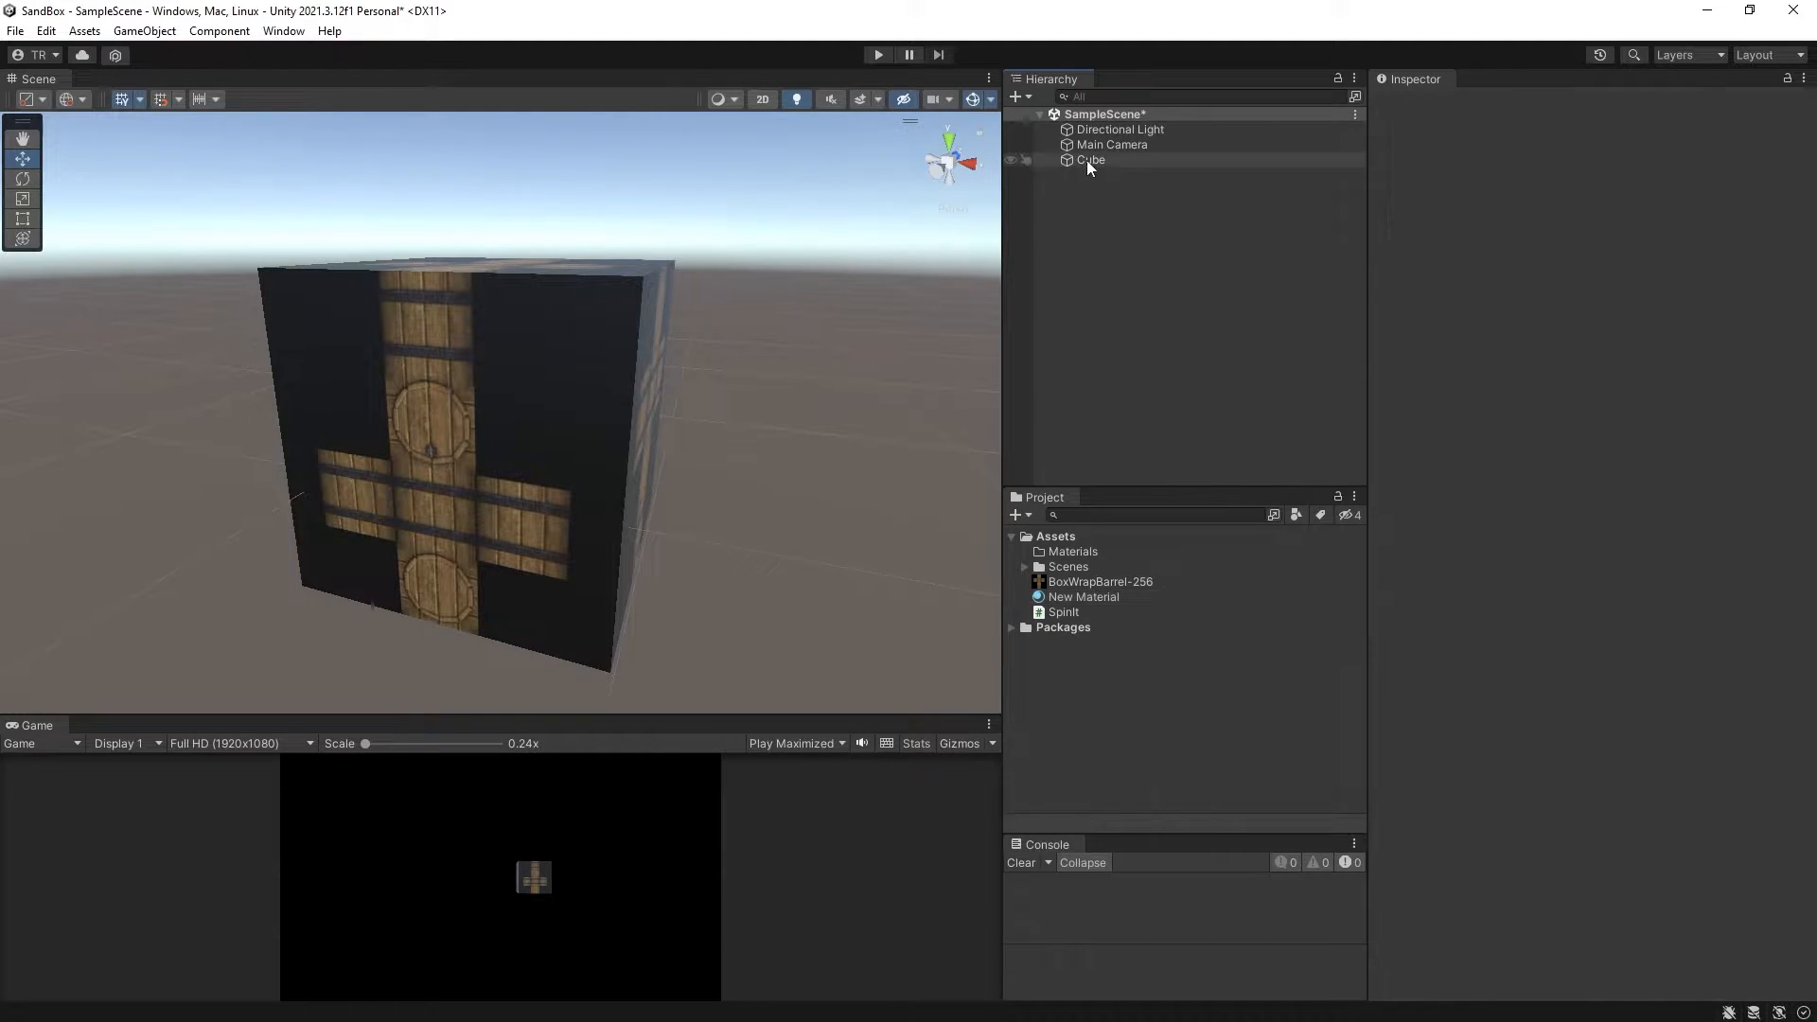
Delete the Cube object and the BoxWrapBarrel-256 texture asset, confirming the deletion.
{"action": "left_click", "coordinate": [1090, 159]}
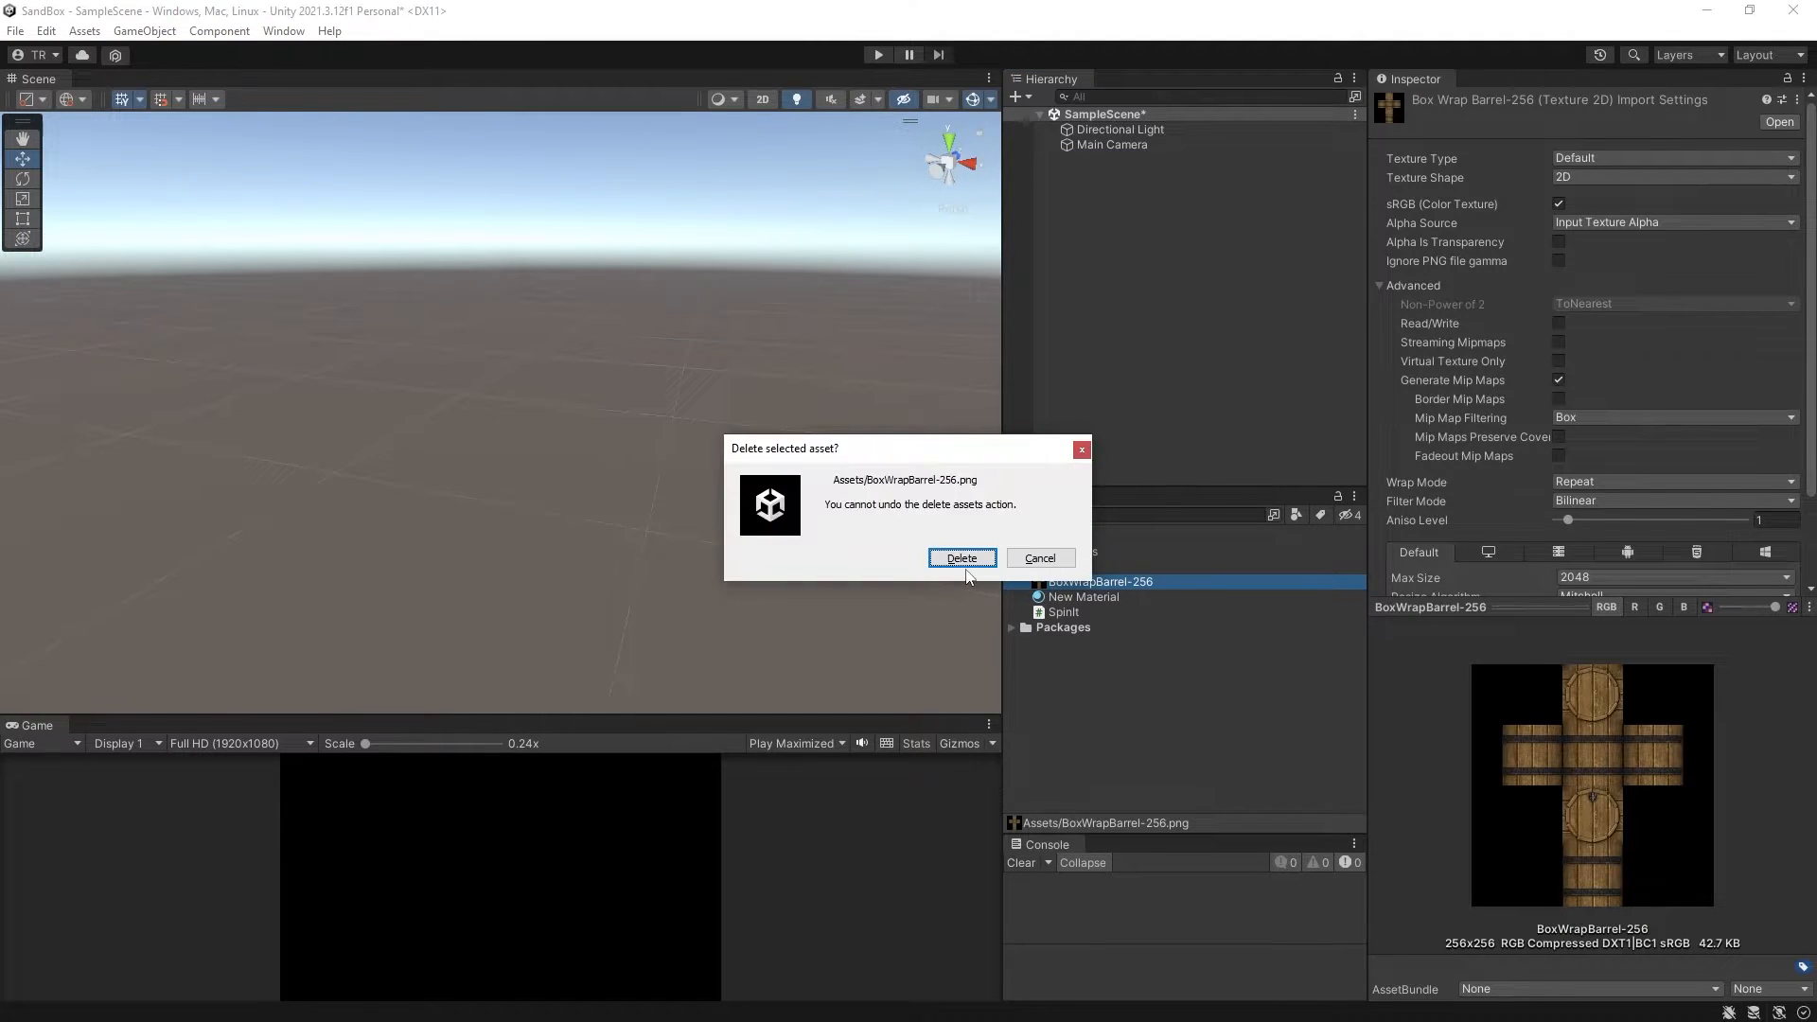
{"action": "left_click", "coordinate": [959, 556]}
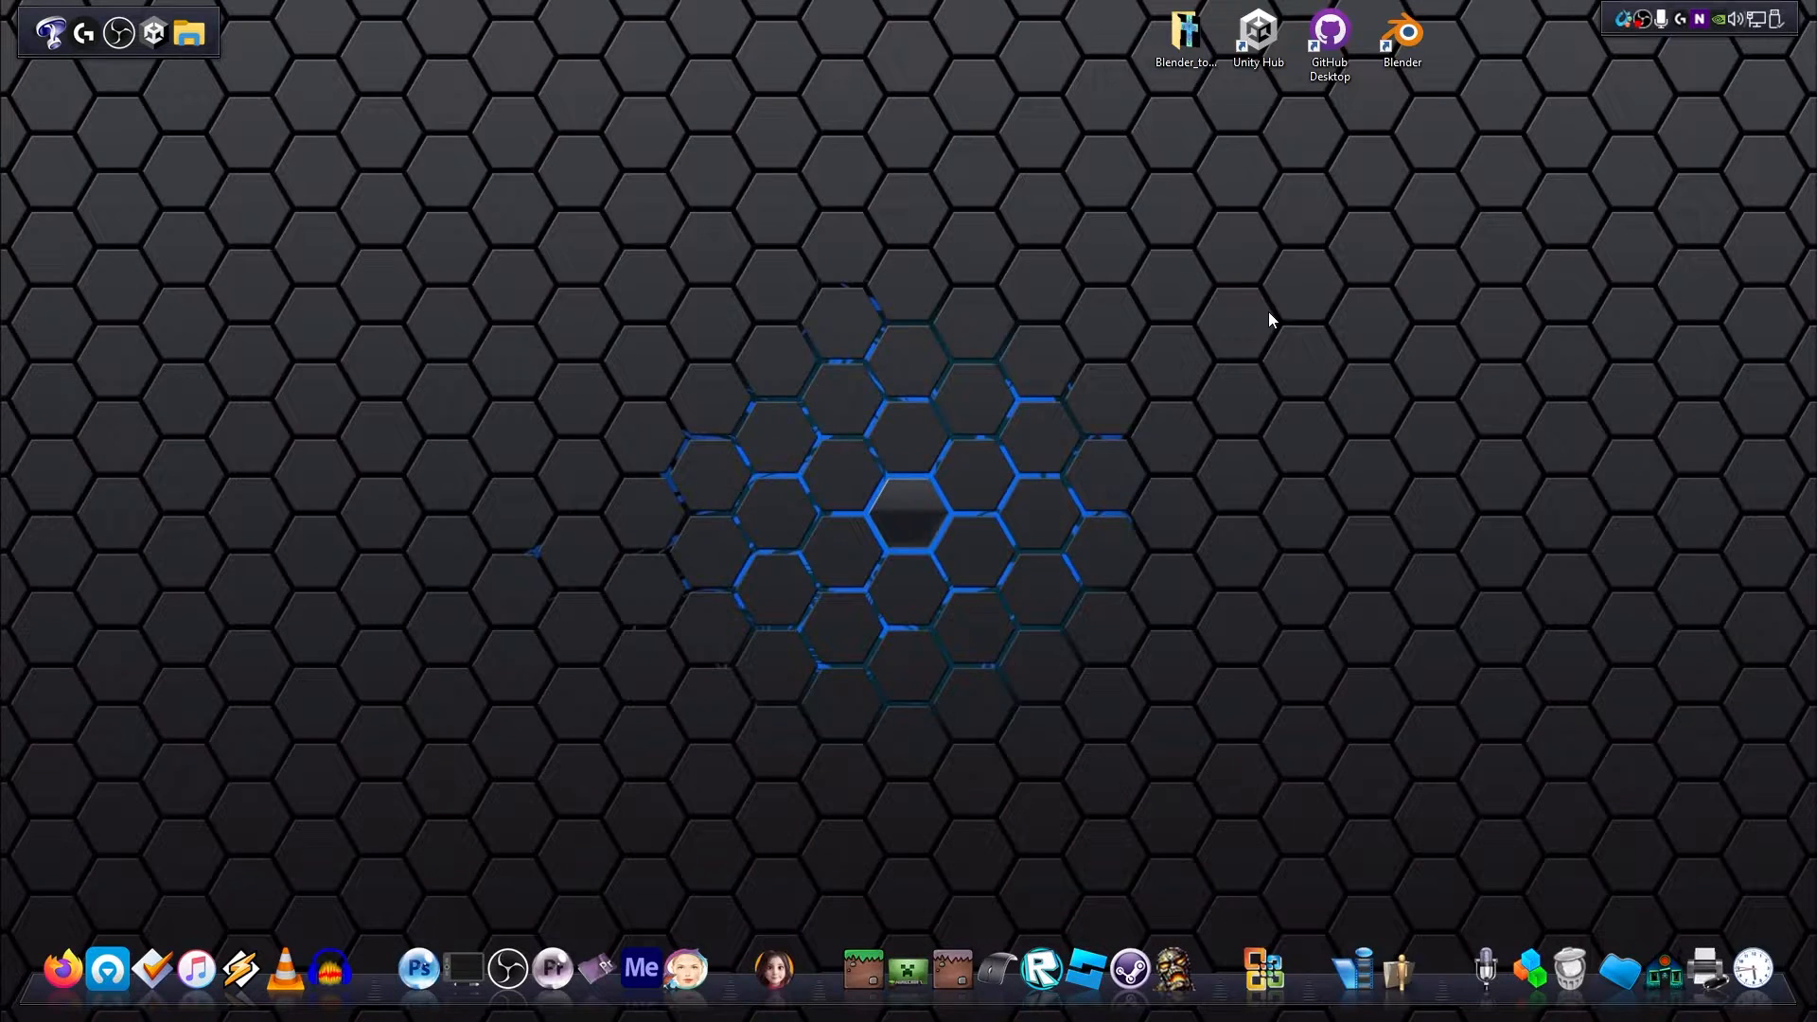
Launch Blender and start a new General file with the default scene.
{"action": "left_click", "coordinate": [1400, 34]}
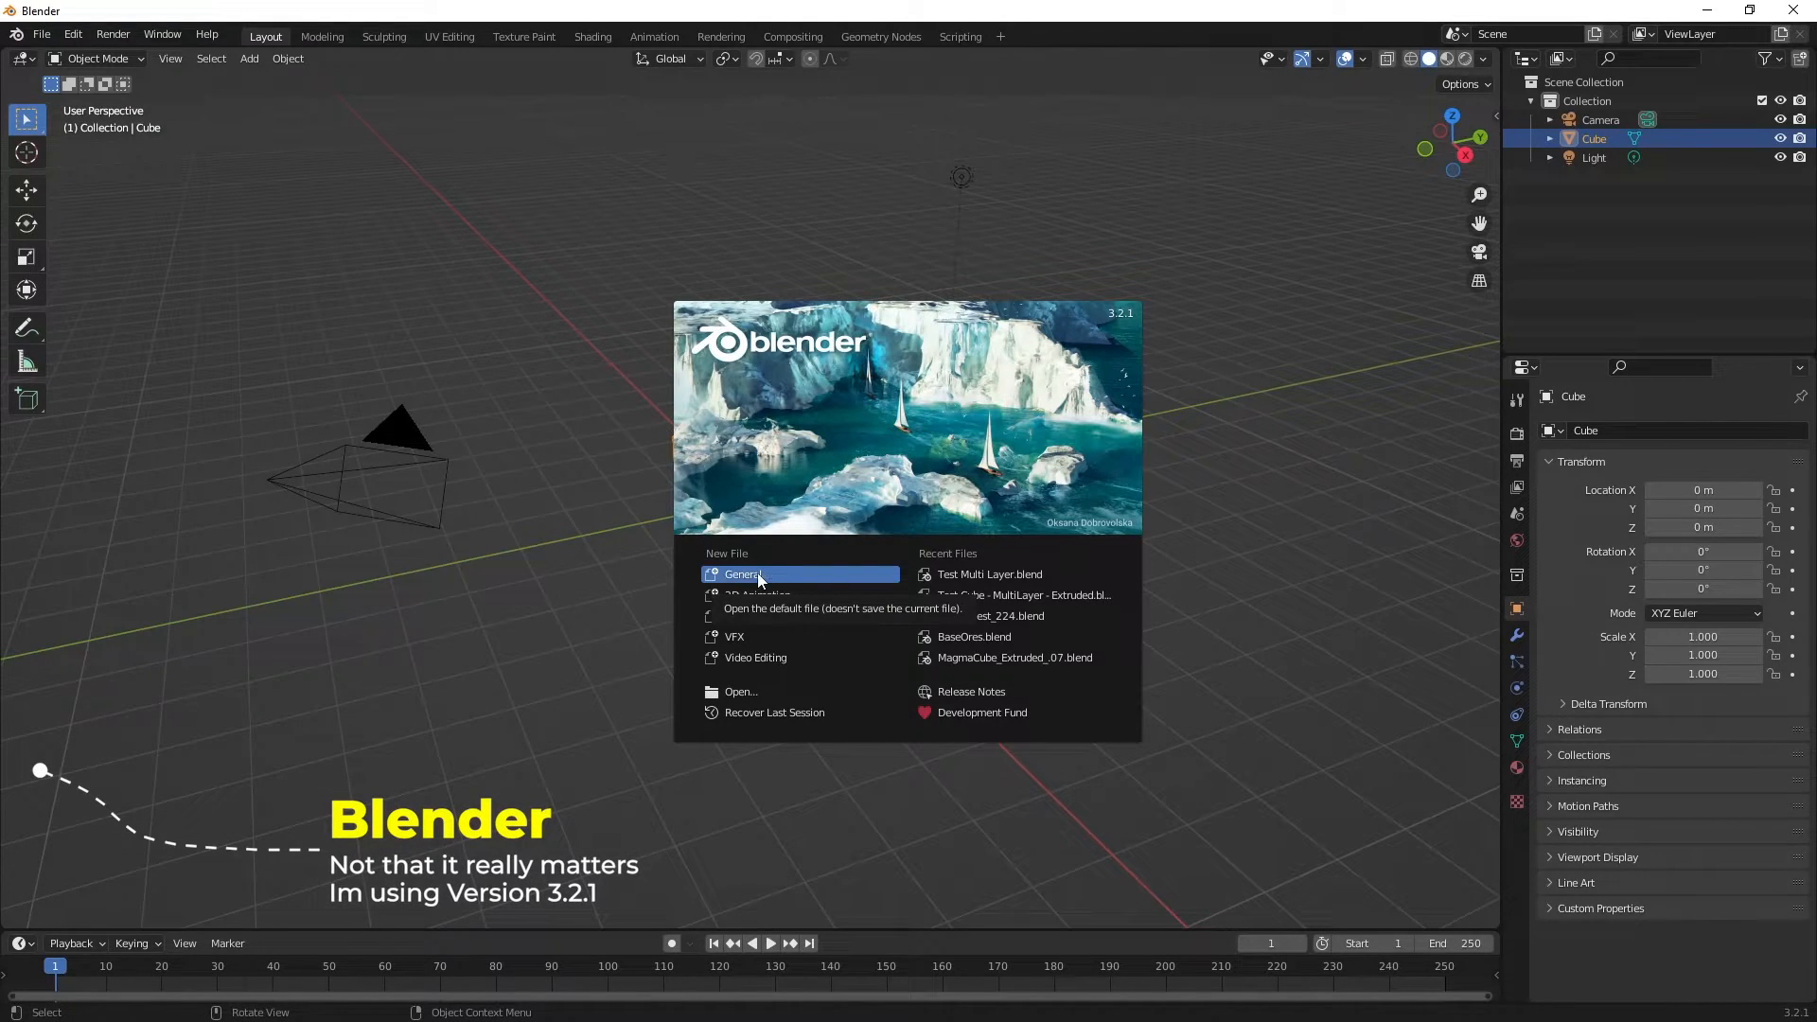
{"action": "left_click", "coordinate": [742, 573]}
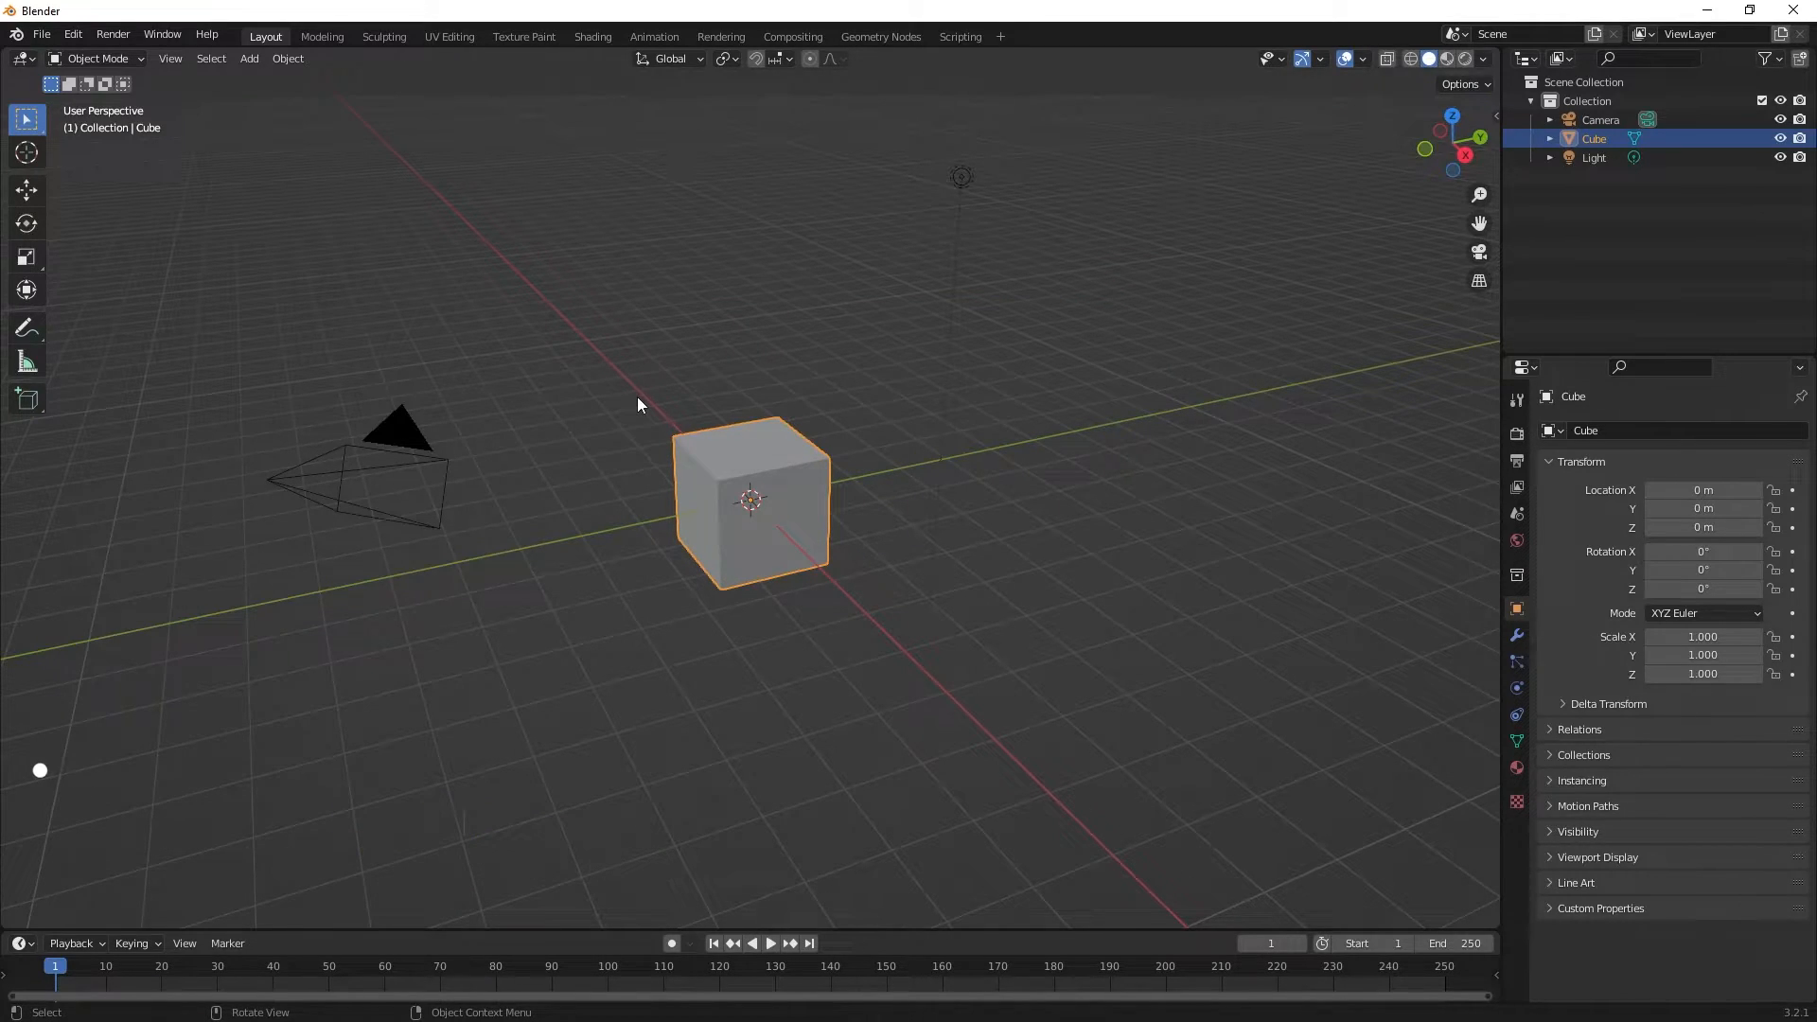
{"action": "mouse_move", "coordinate": [704, 340]}
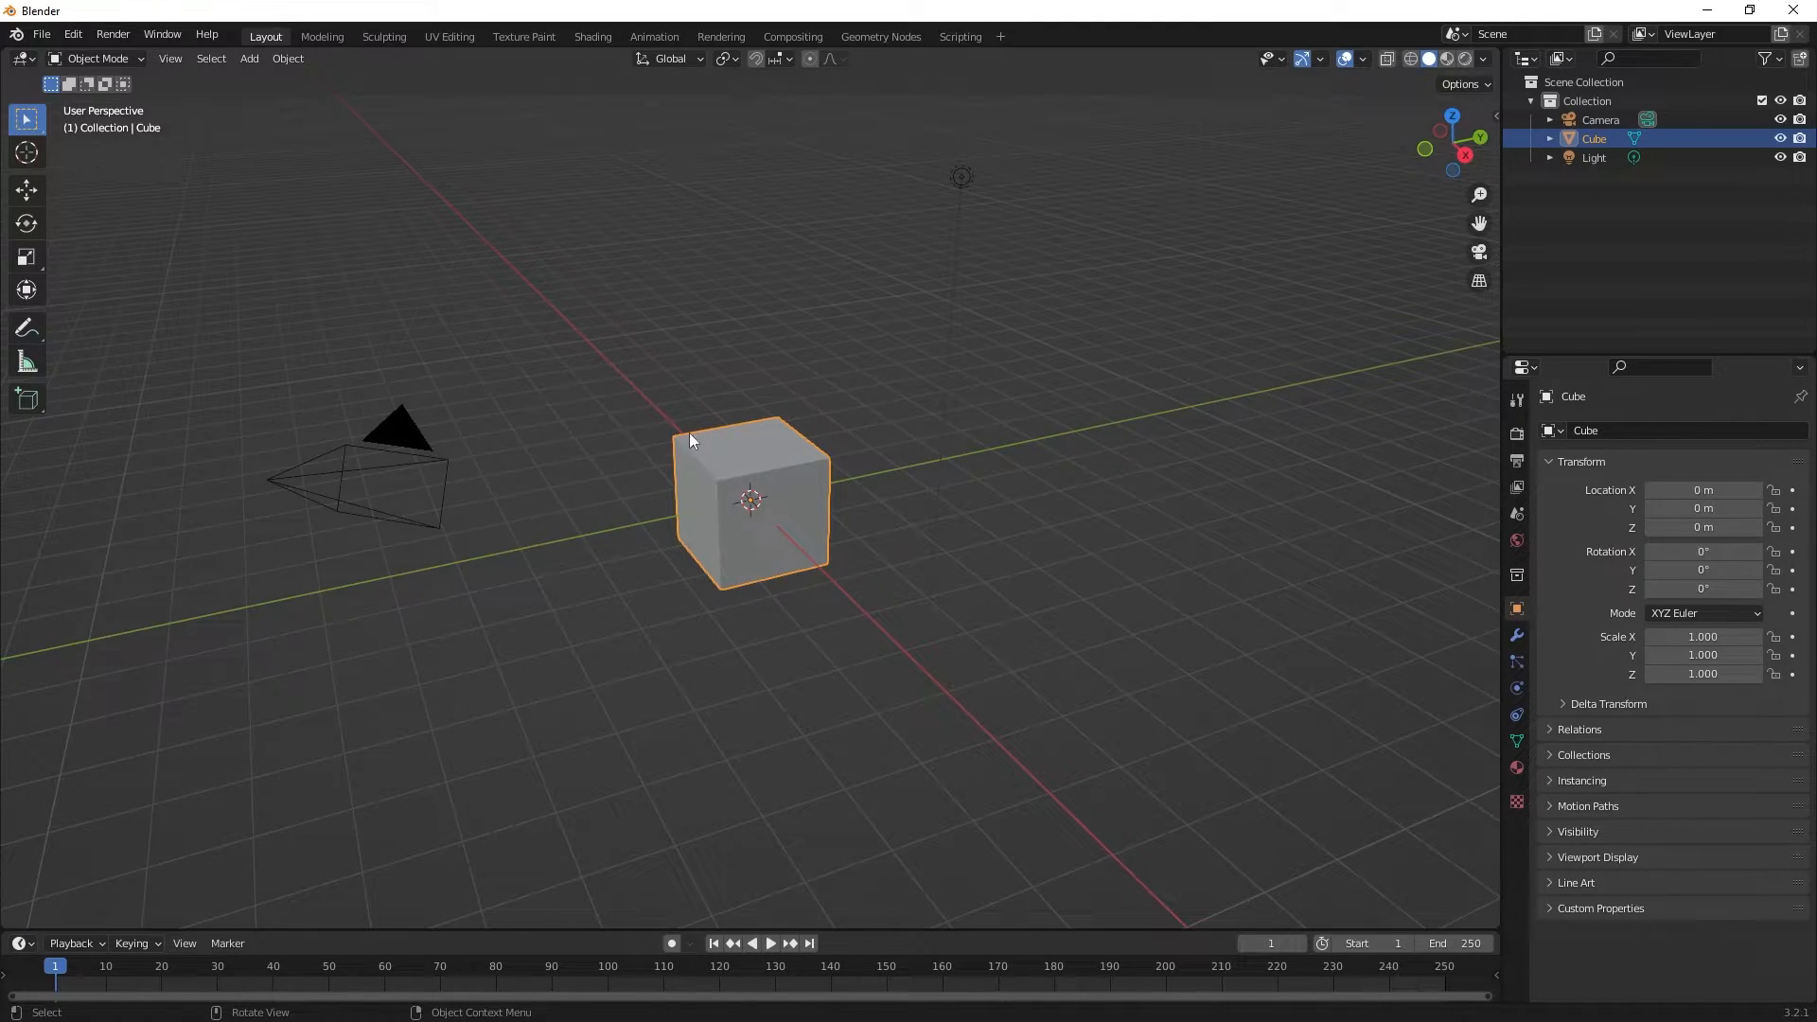
{"action": "mouse_move", "coordinate": [742, 352]}
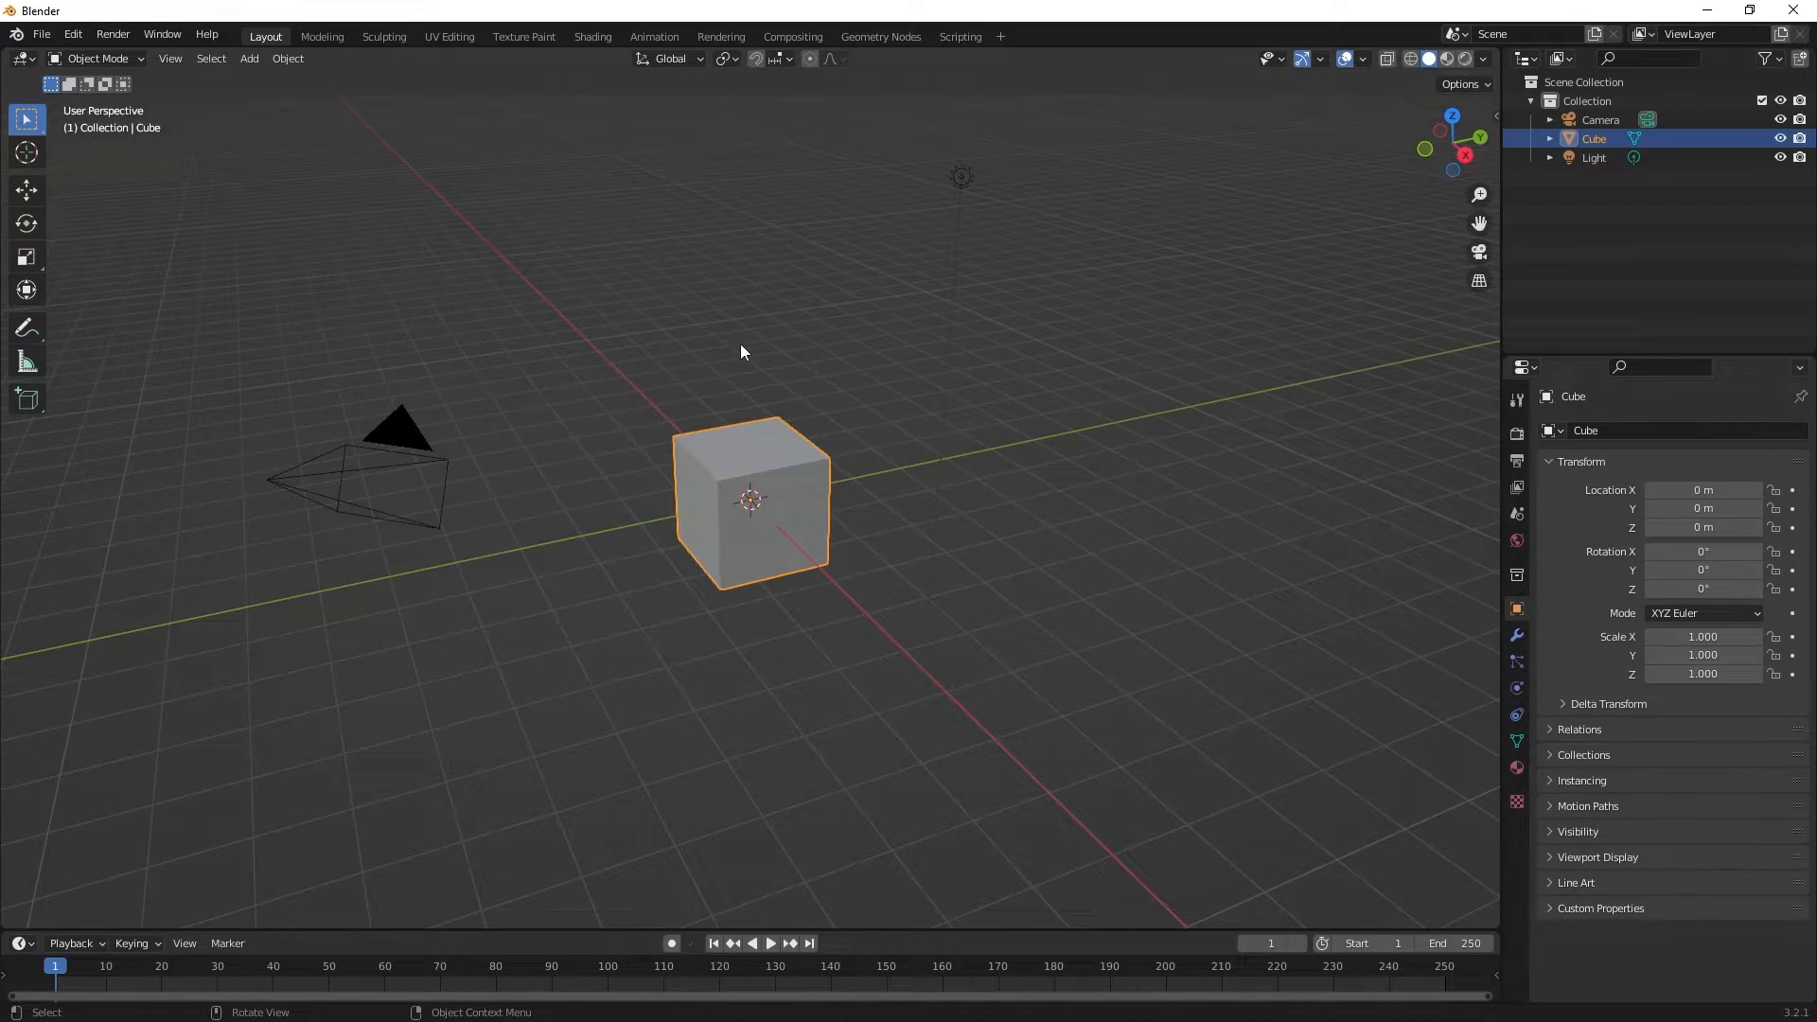
{"action": "mouse_move", "coordinate": [717, 488]}
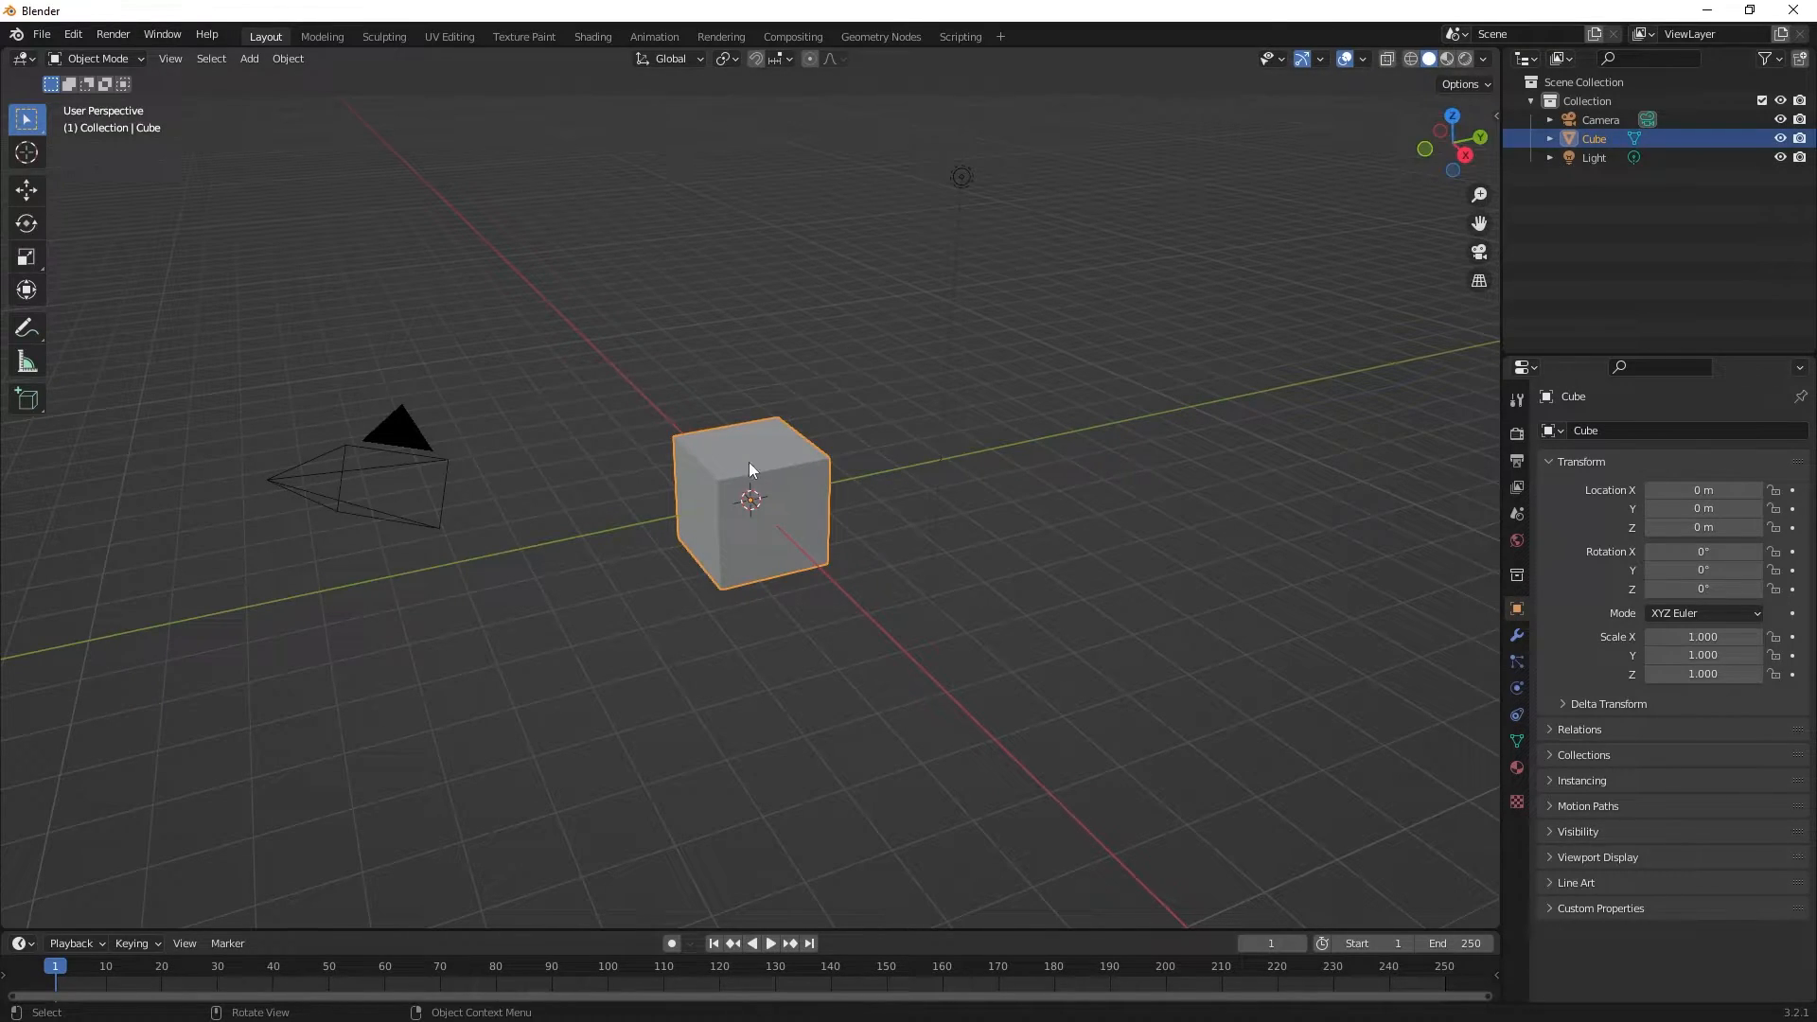
{"action": "mouse_move", "coordinate": [660, 509]}
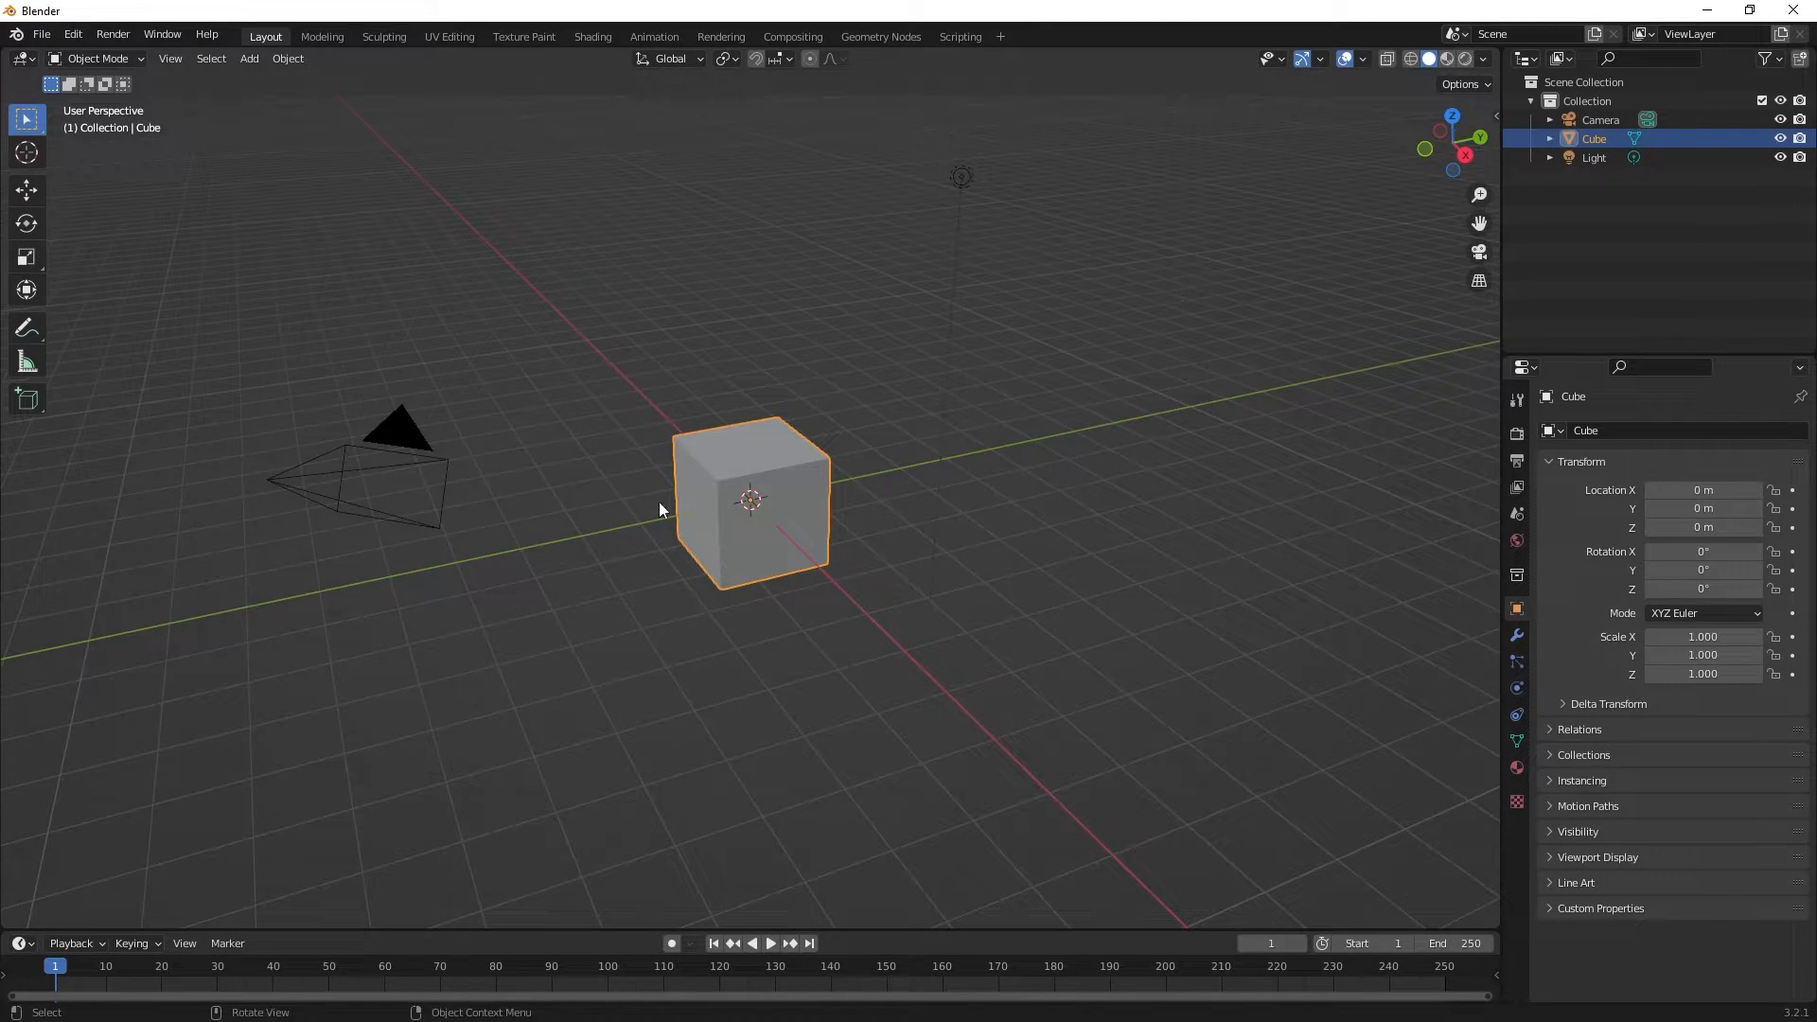
Replace the default cube with a new cube and expand it to show mesh Cube.001 with Layter1.
{"action": "left_click", "coordinate": [1550, 139]}
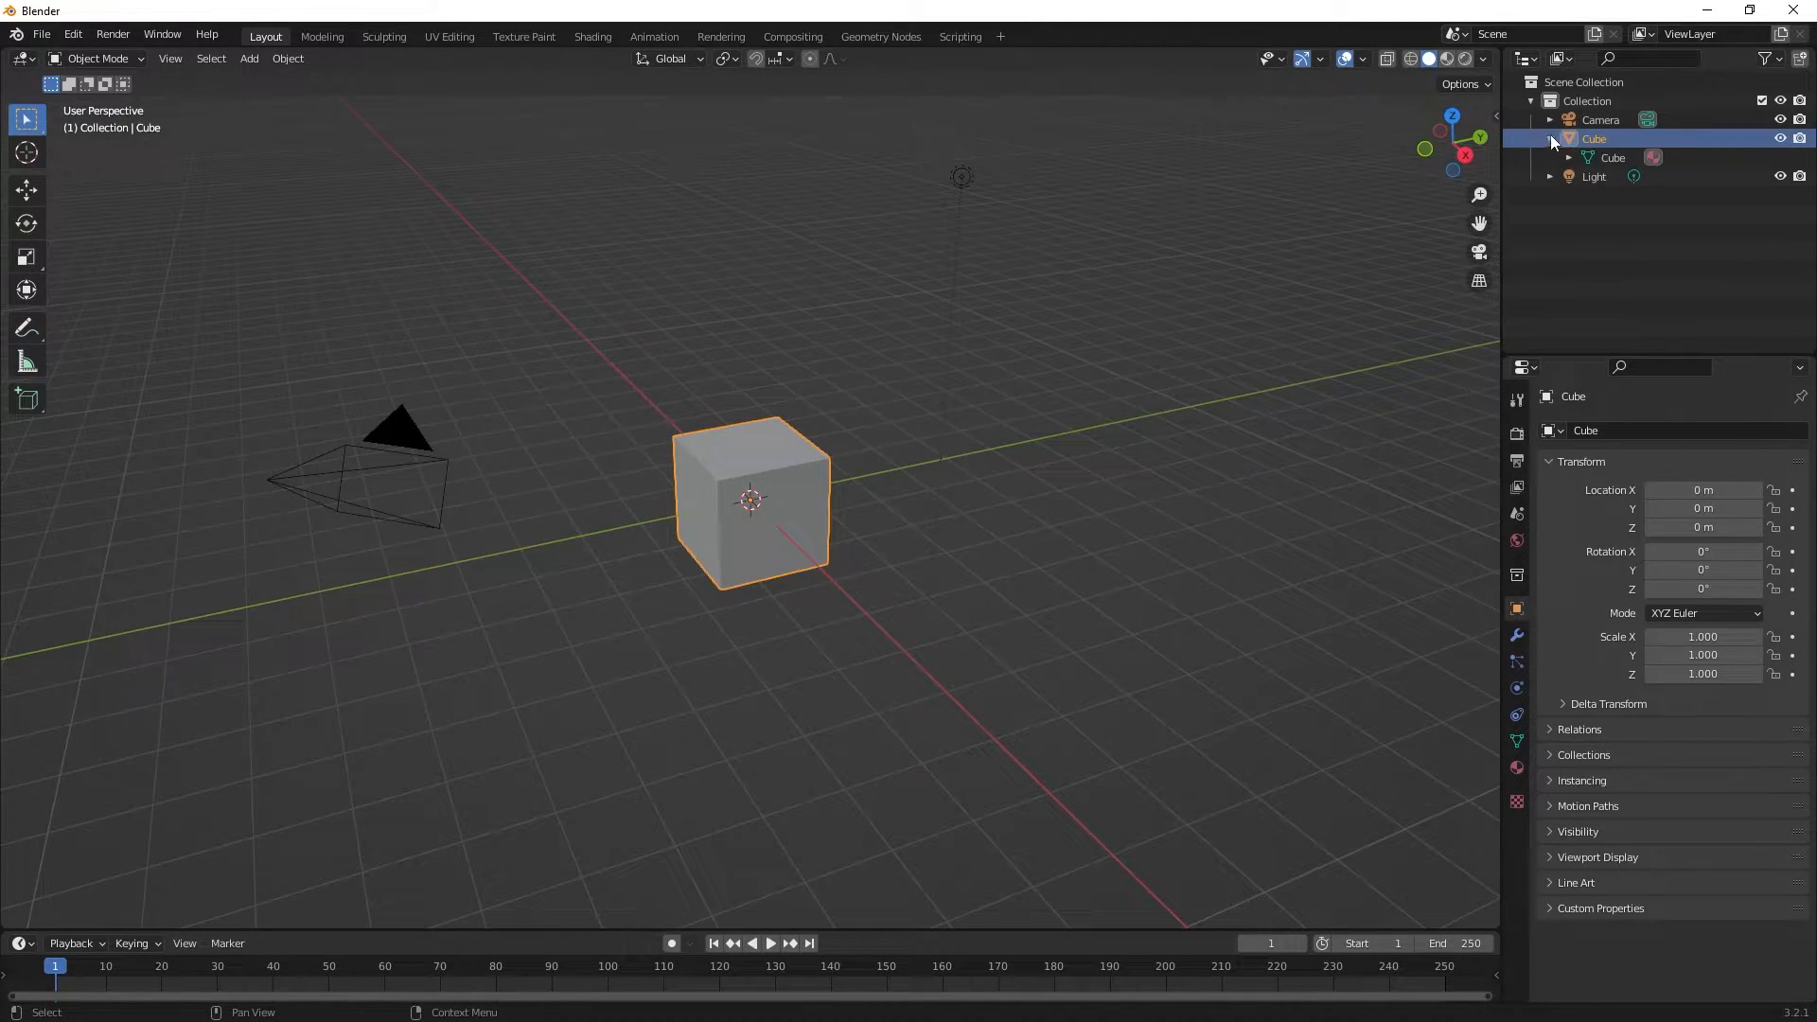
{"action": "left_click", "coordinate": [1571, 157]}
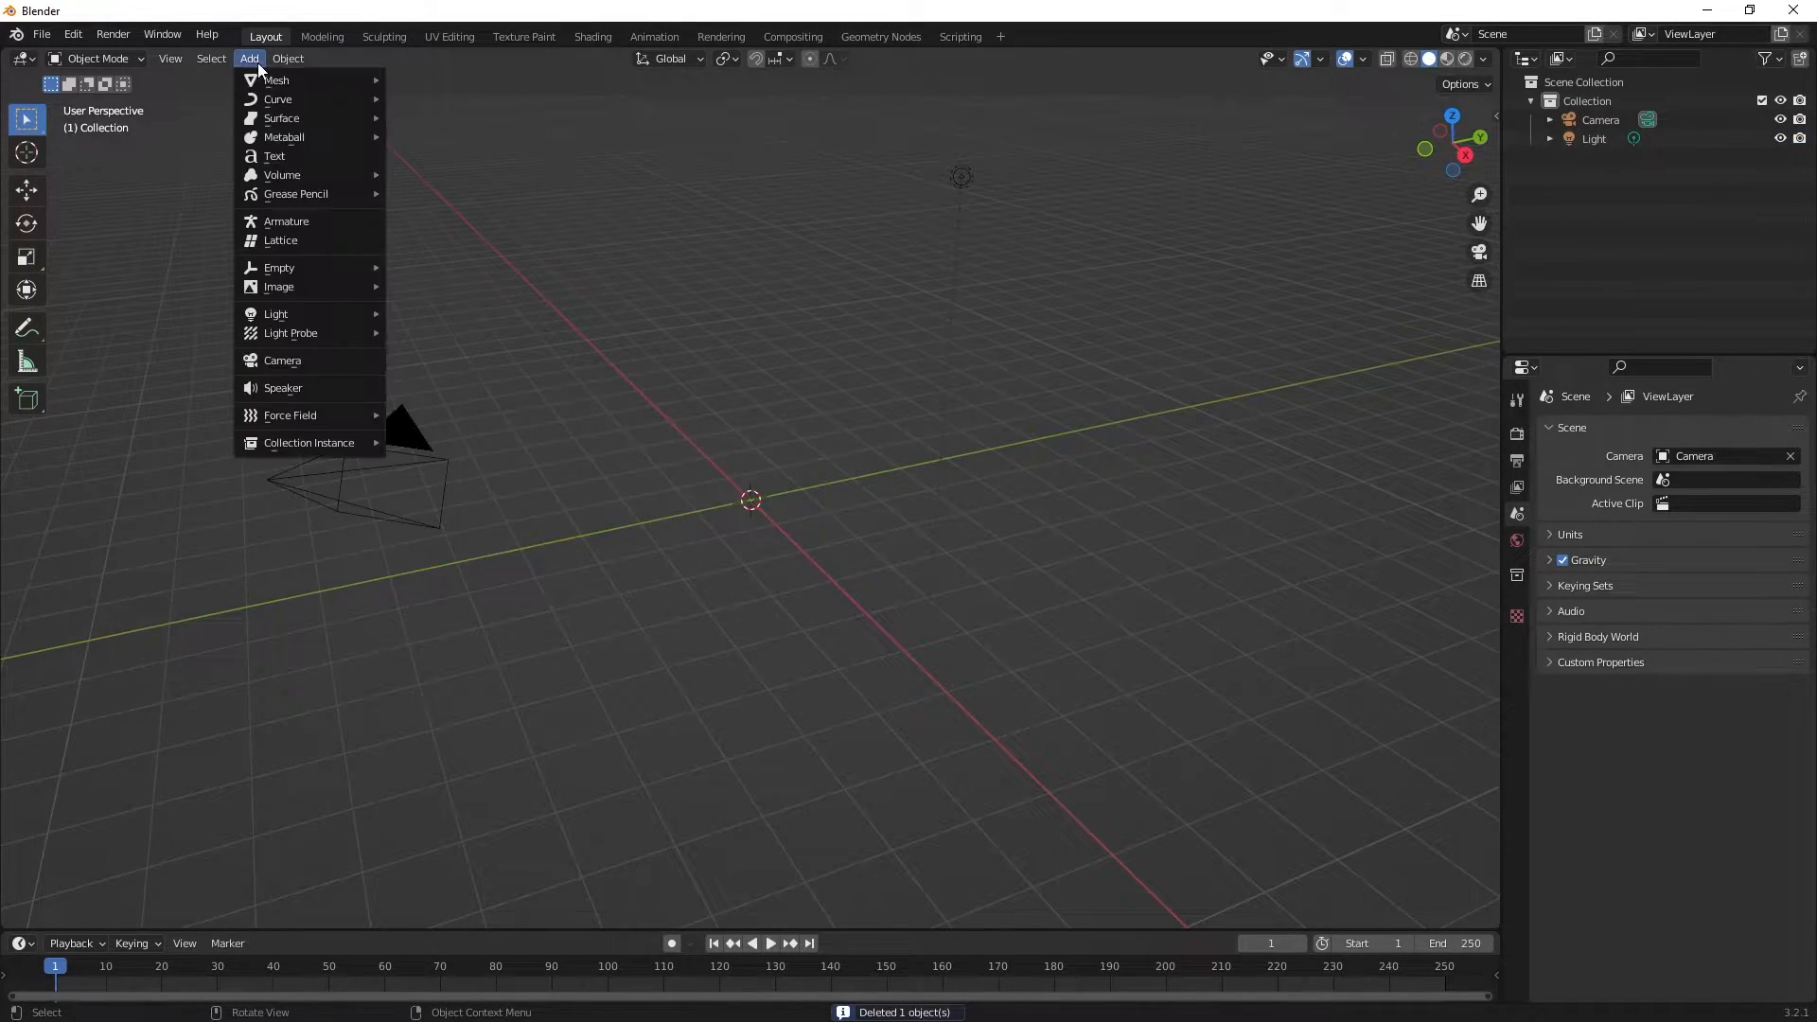
{"action": "mouse_move", "coordinate": [276, 79]}
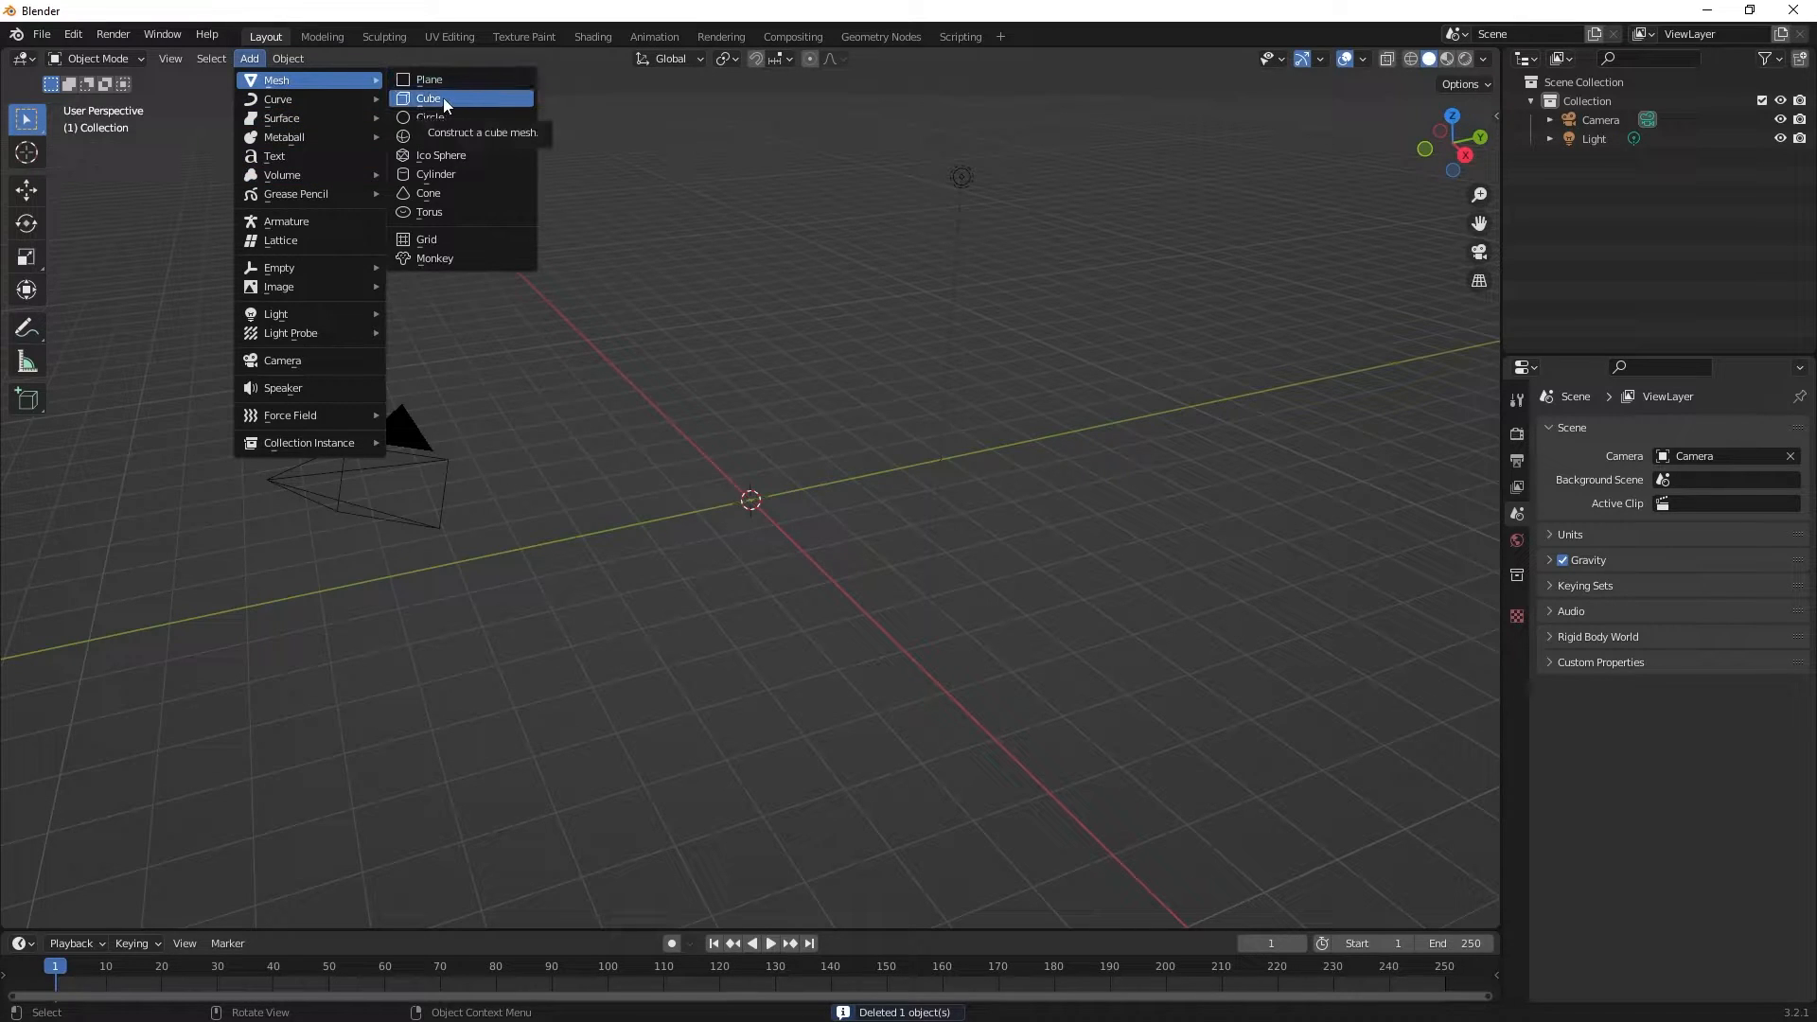
{"action": "left_click", "coordinate": [430, 99]}
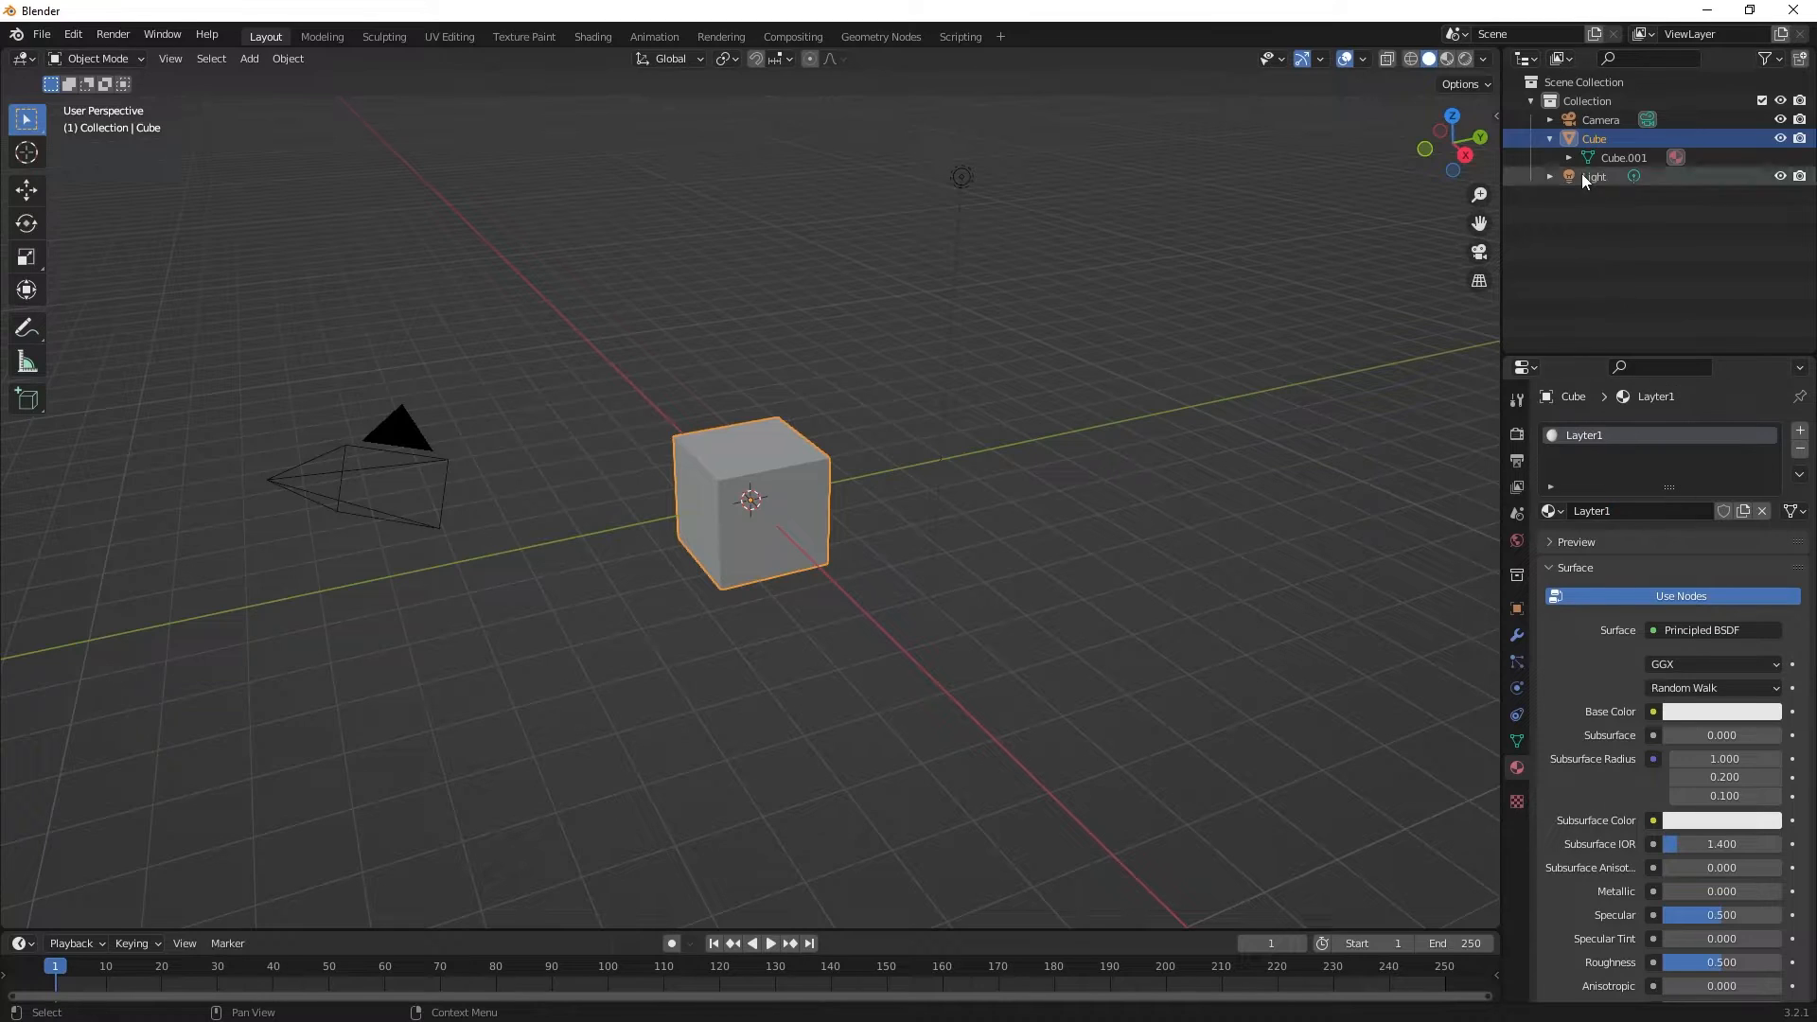
{"action": "left_click", "coordinate": [1567, 157]}
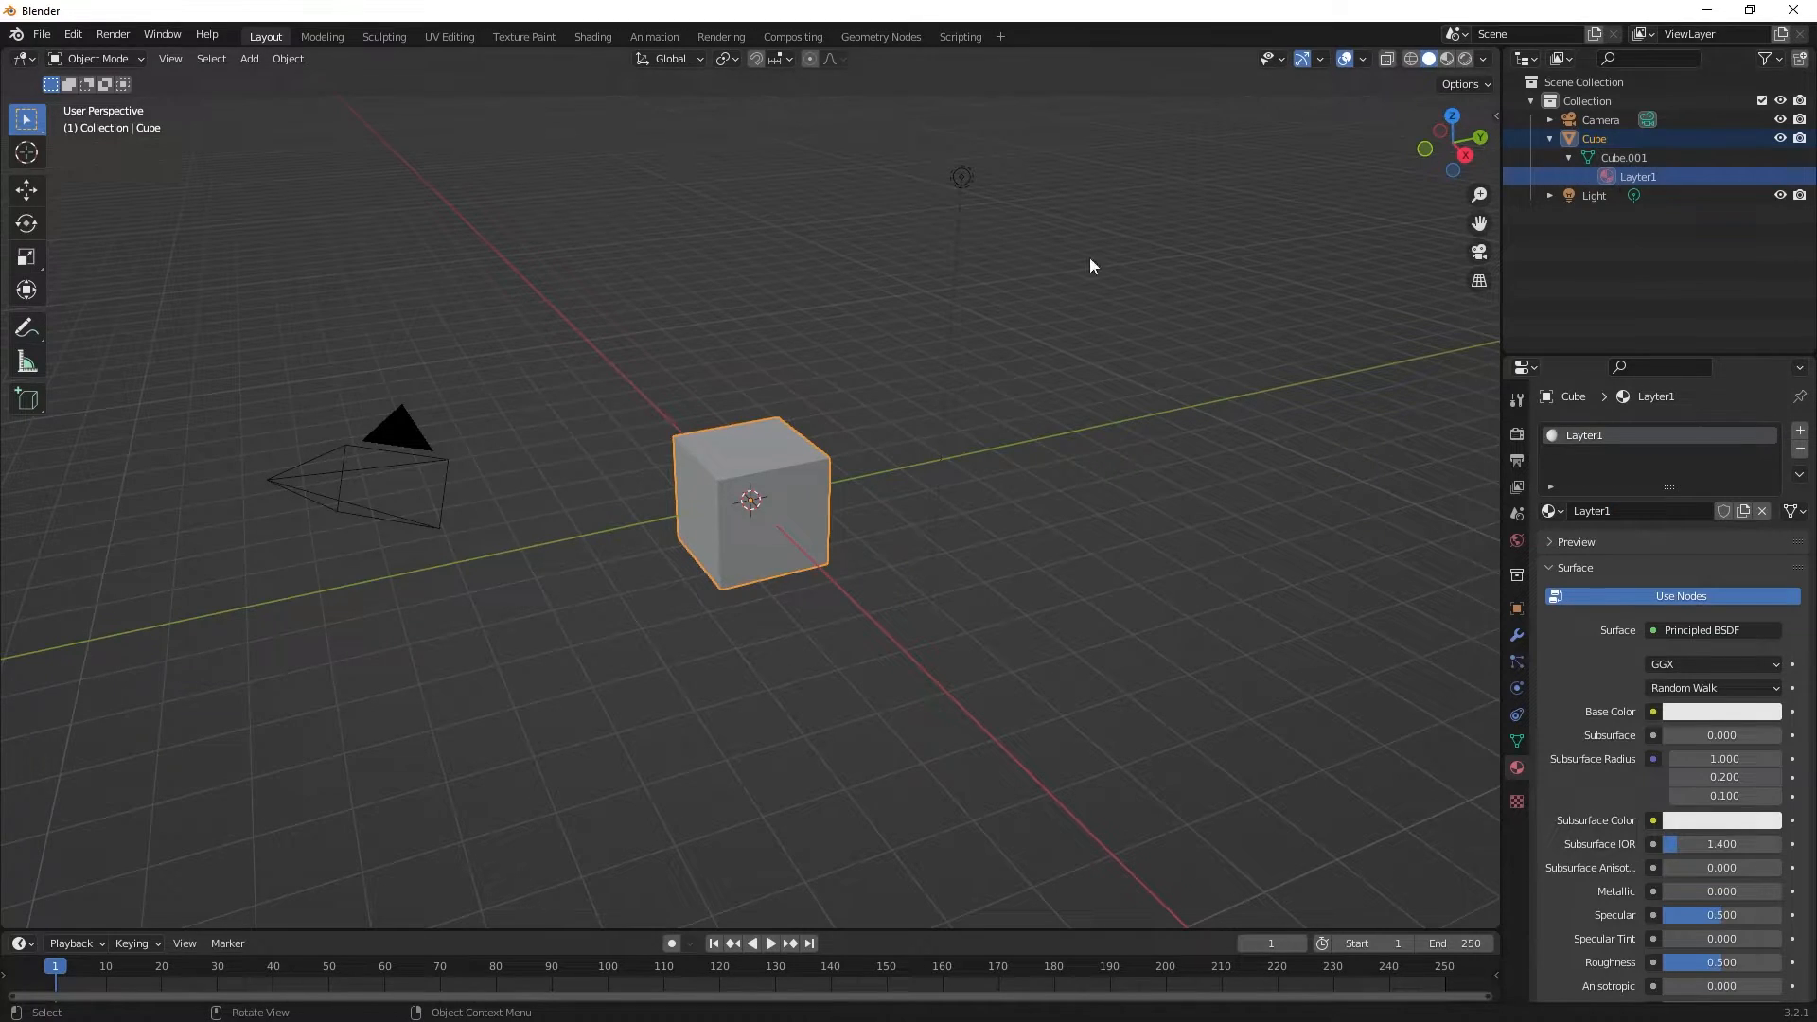
{"action": "mouse_move", "coordinate": [797, 366]}
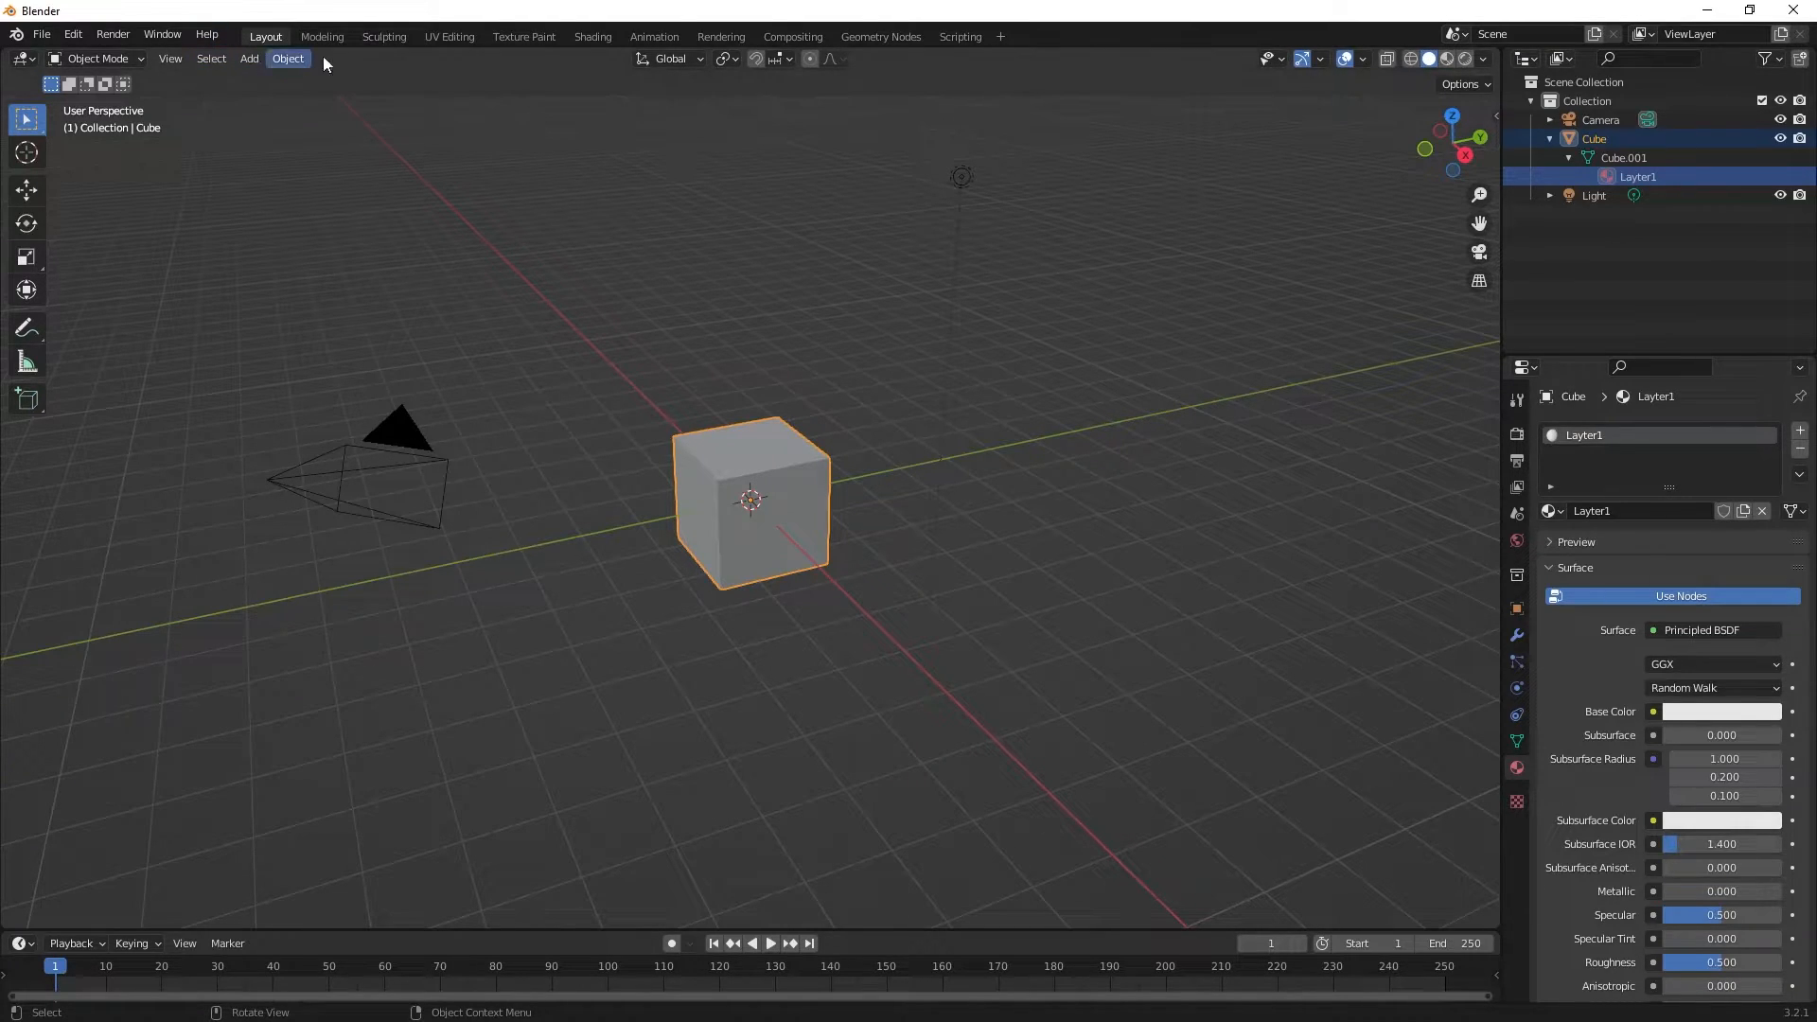
Switch to the UV Editing workspace, browse the Add Cube flyout and select the Bevel tool.
{"action": "left_click", "coordinate": [451, 36]}
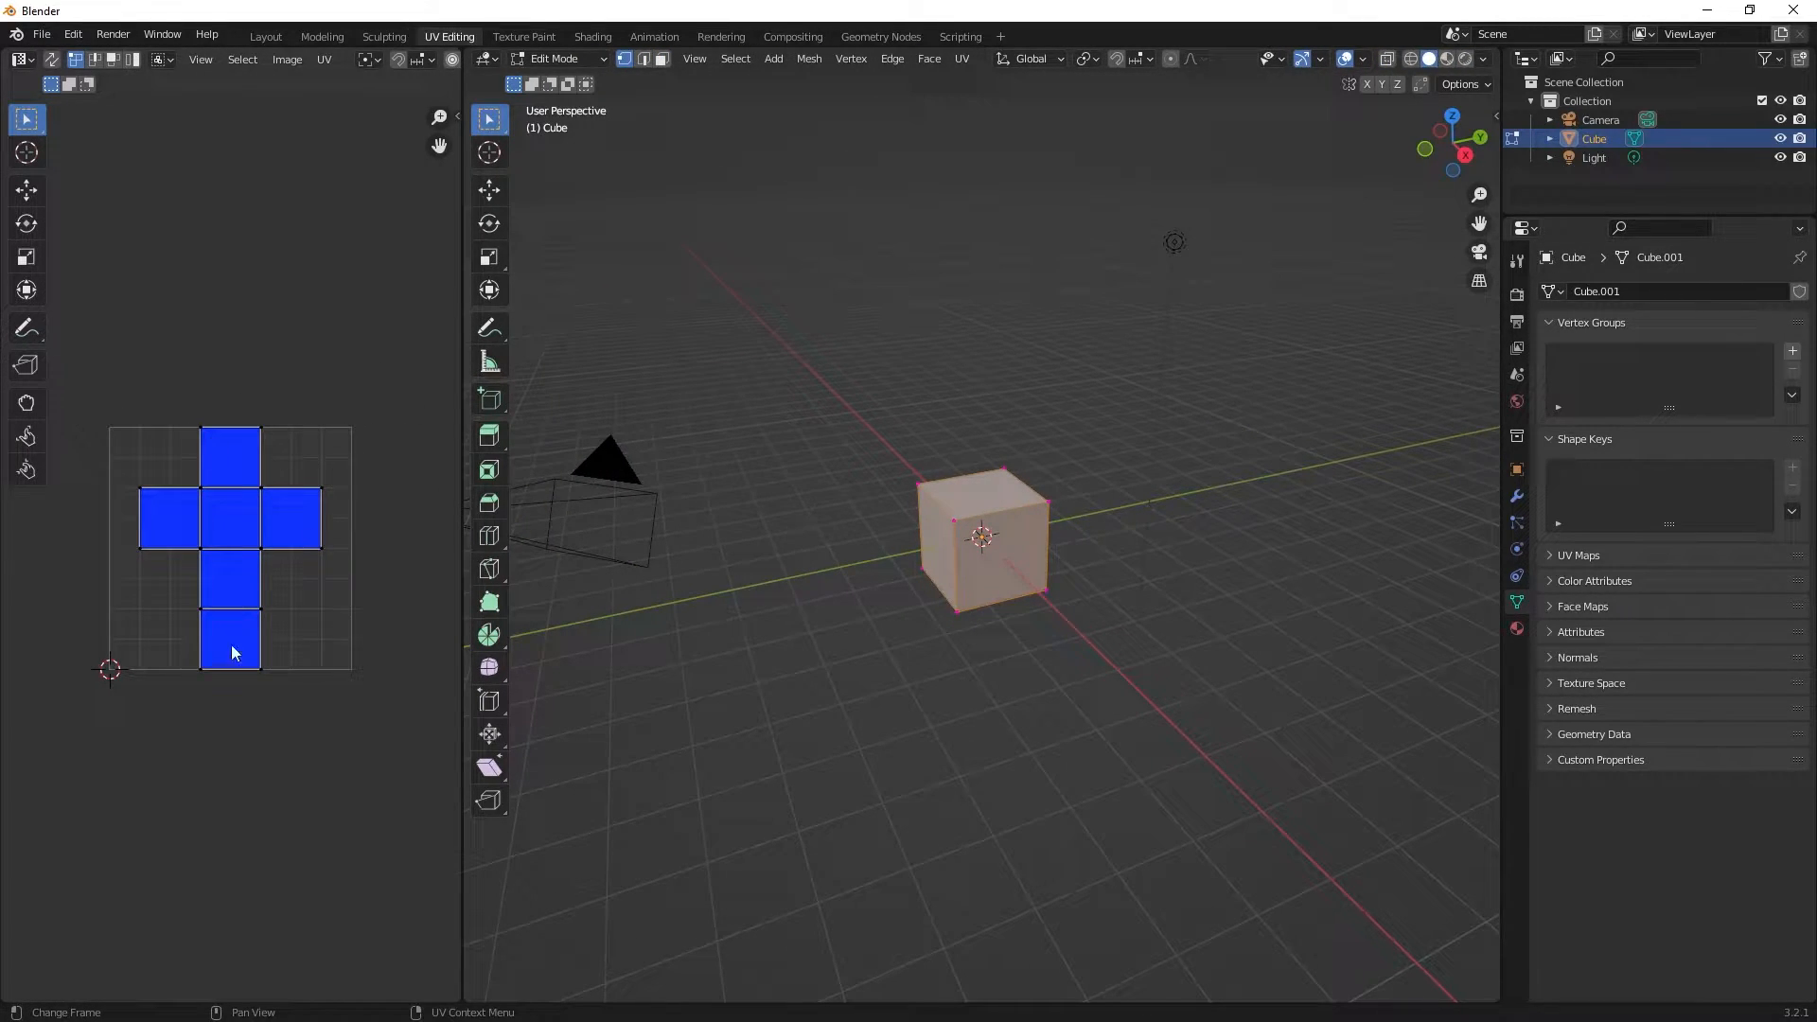
{"action": "left_click", "coordinate": [488, 398]}
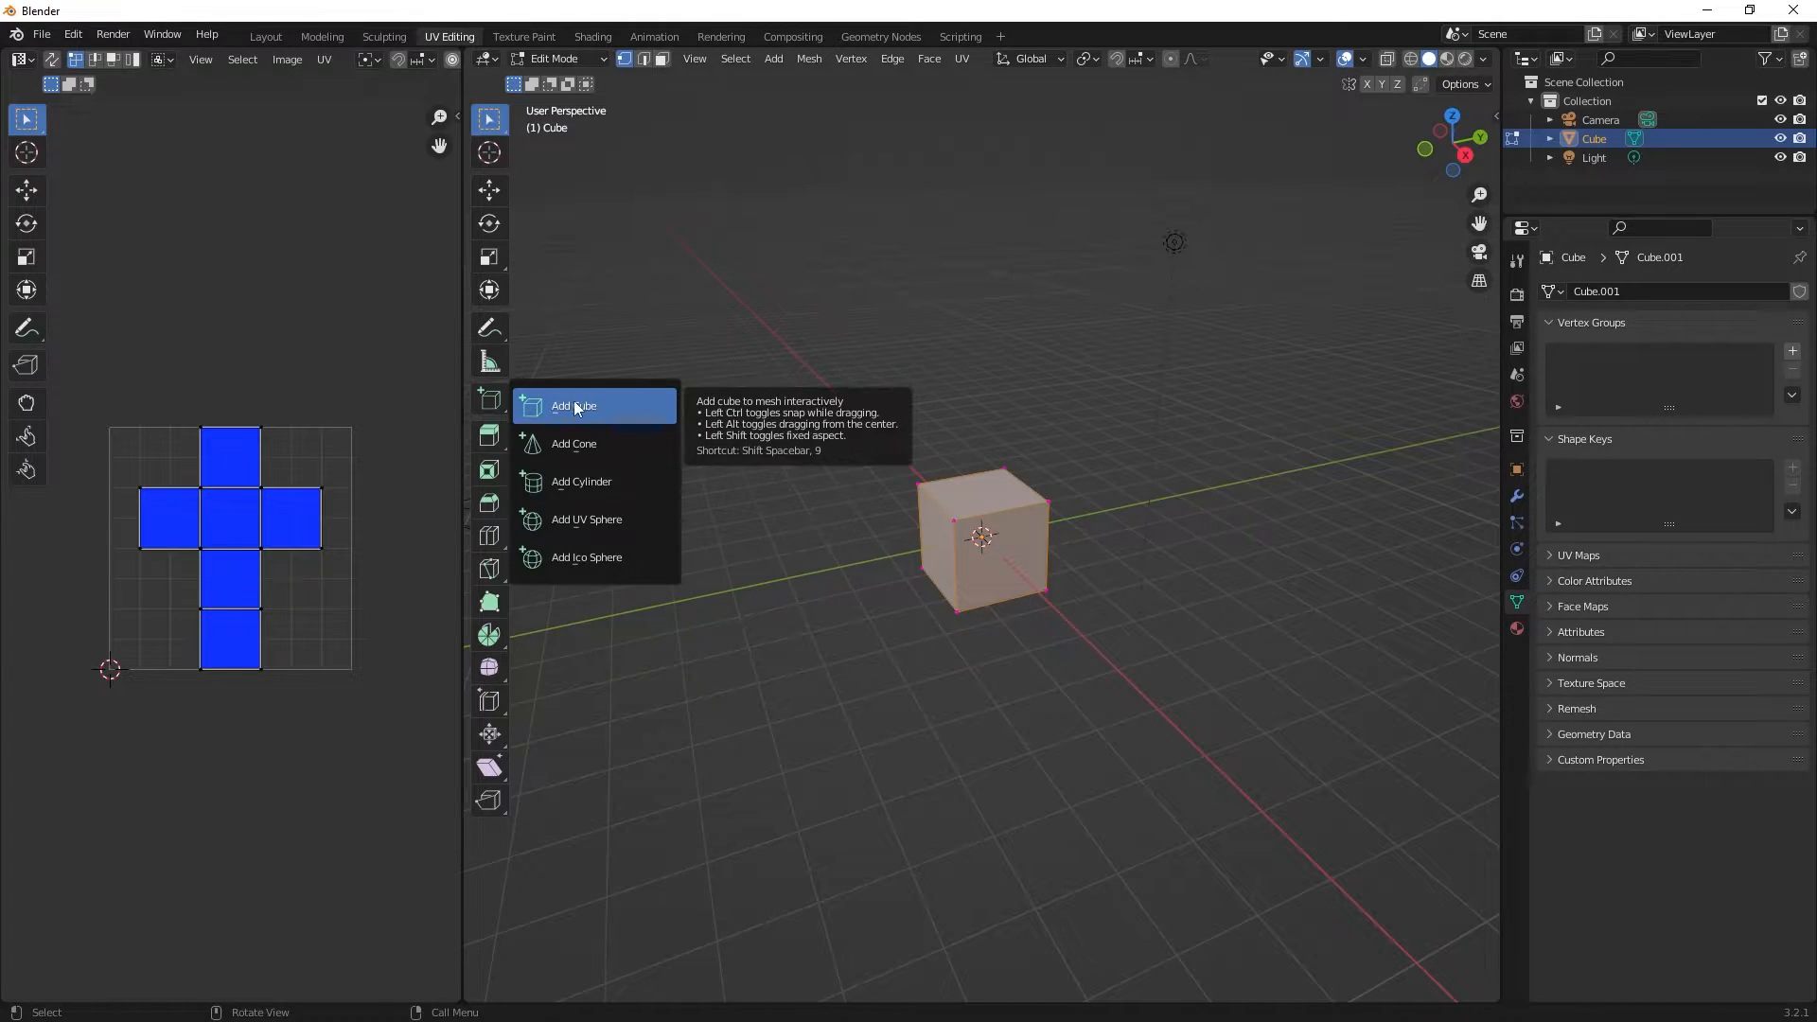
{"action": "mouse_move", "coordinate": [587, 519]}
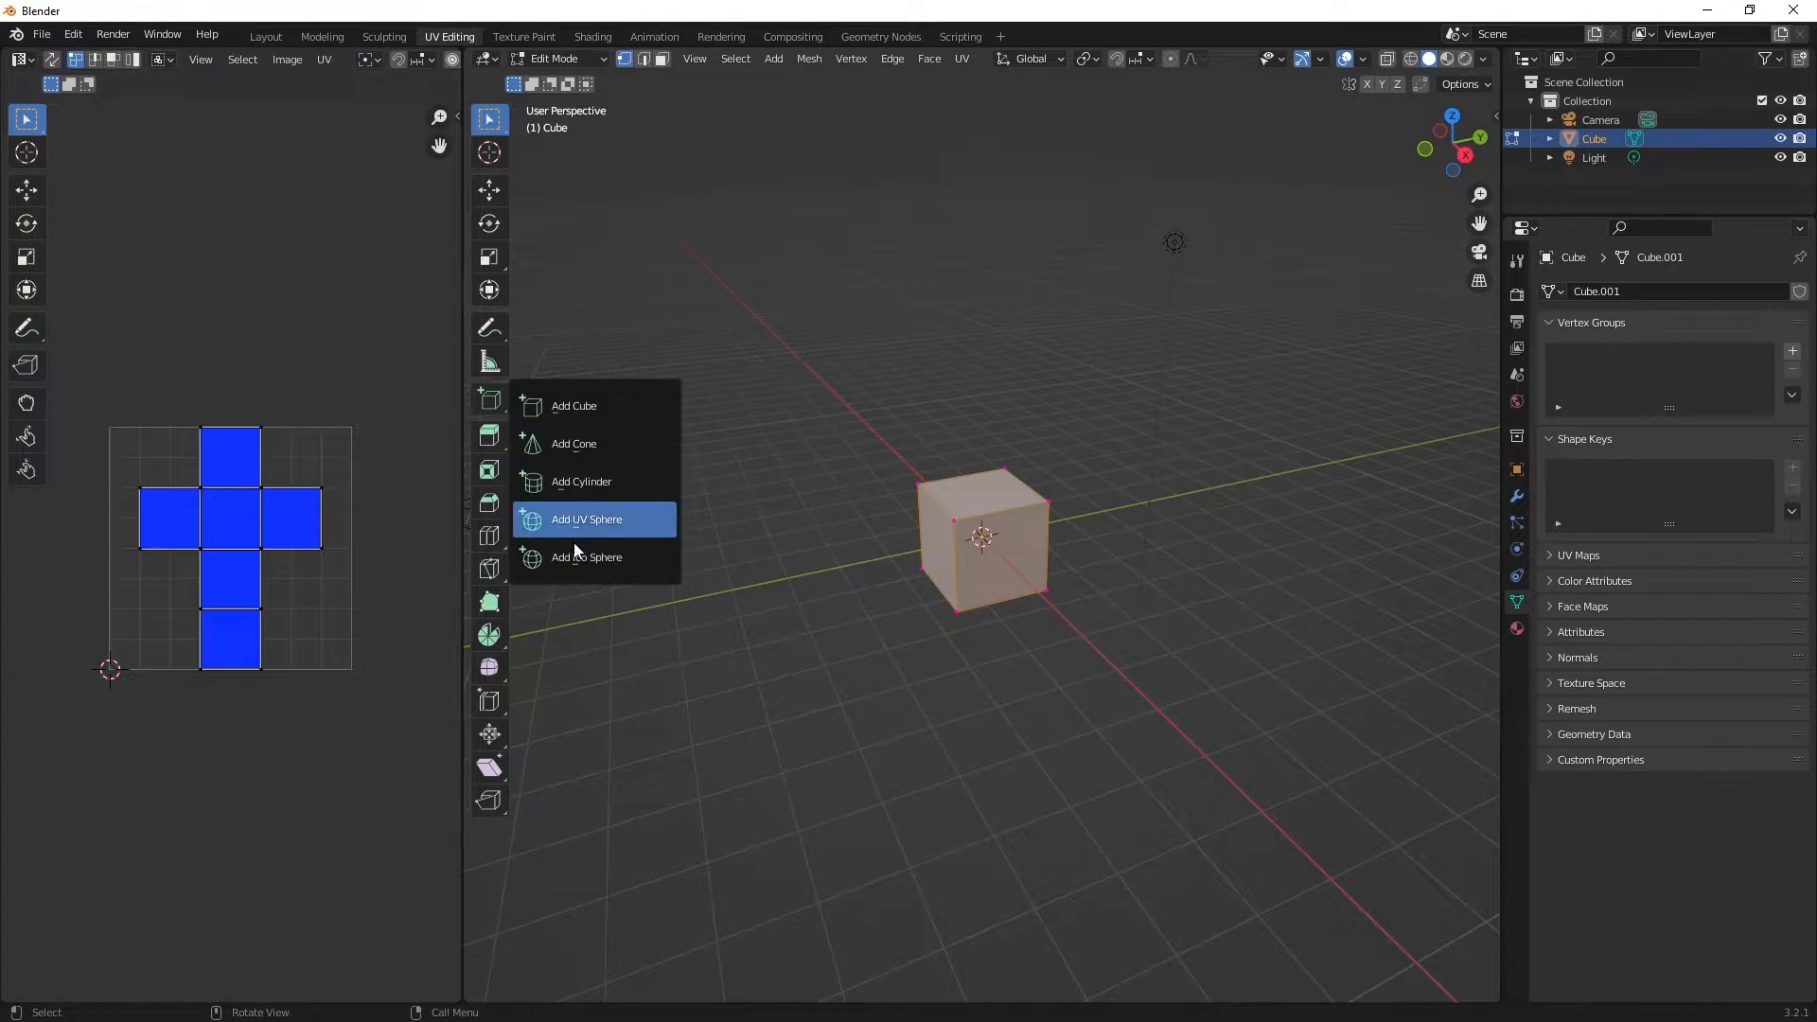
{"action": "mouse_move", "coordinate": [590, 453]}
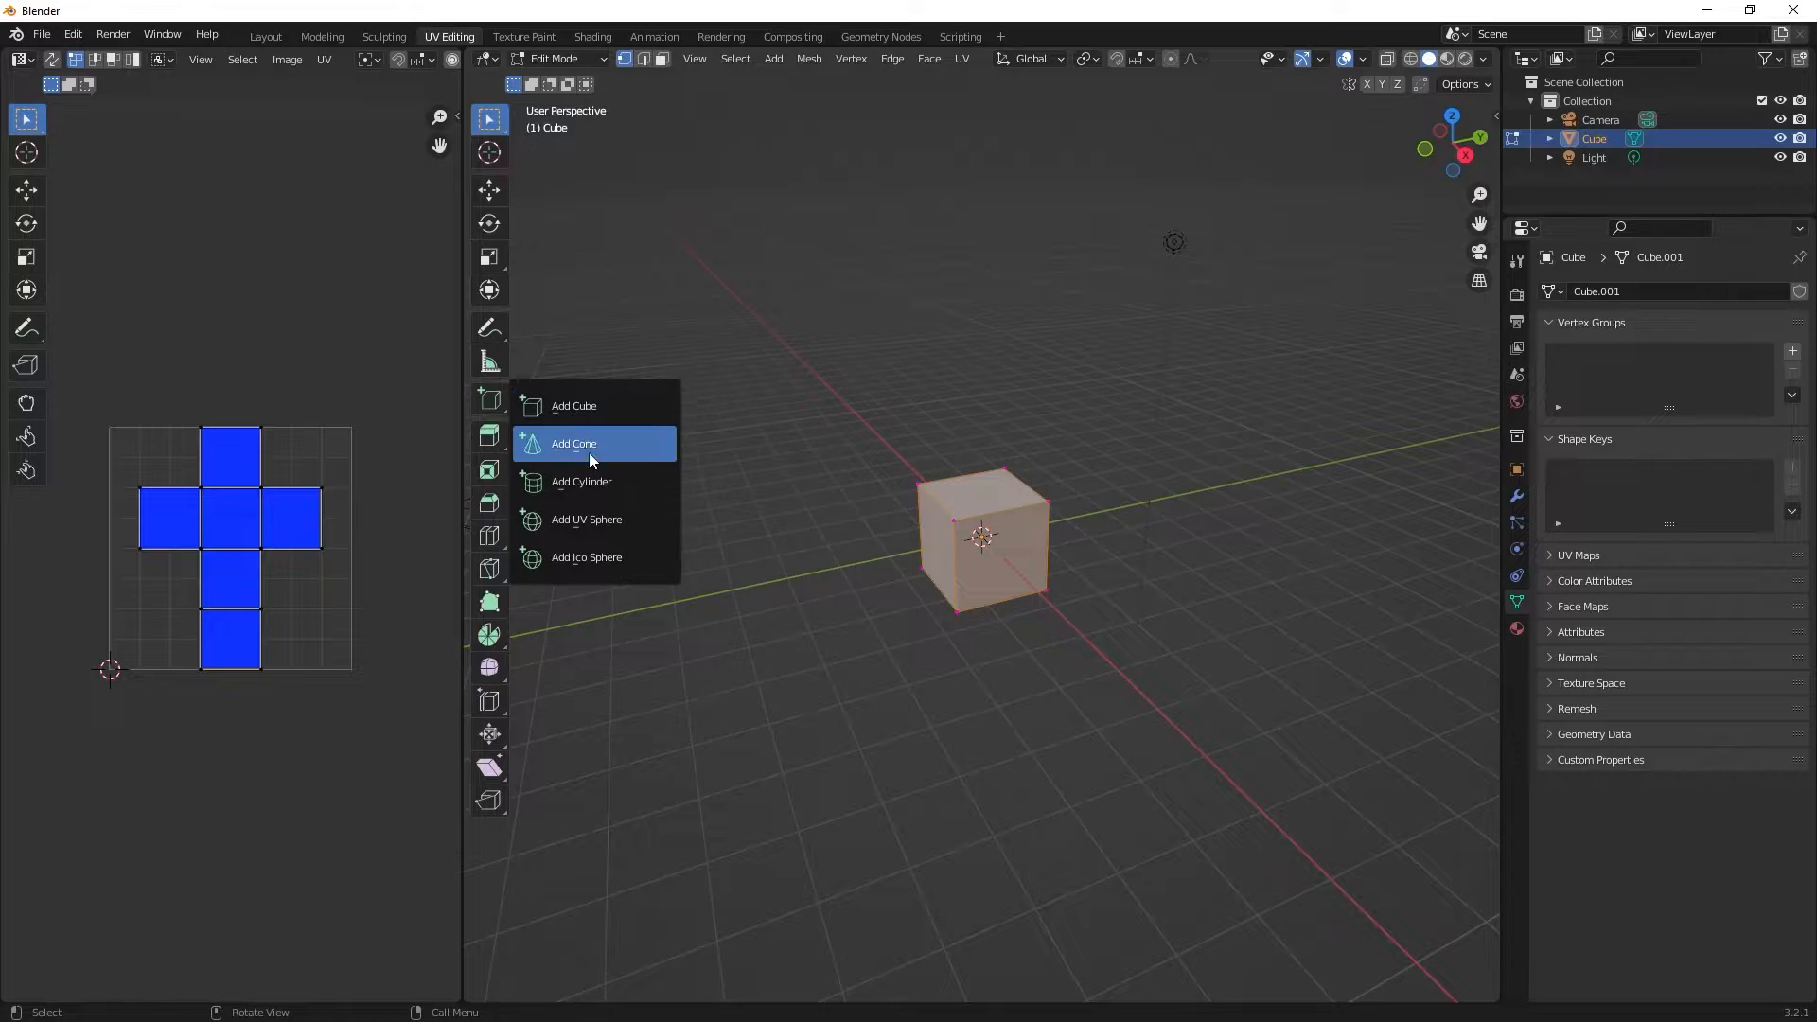
{"action": "left_click", "coordinate": [573, 443]}
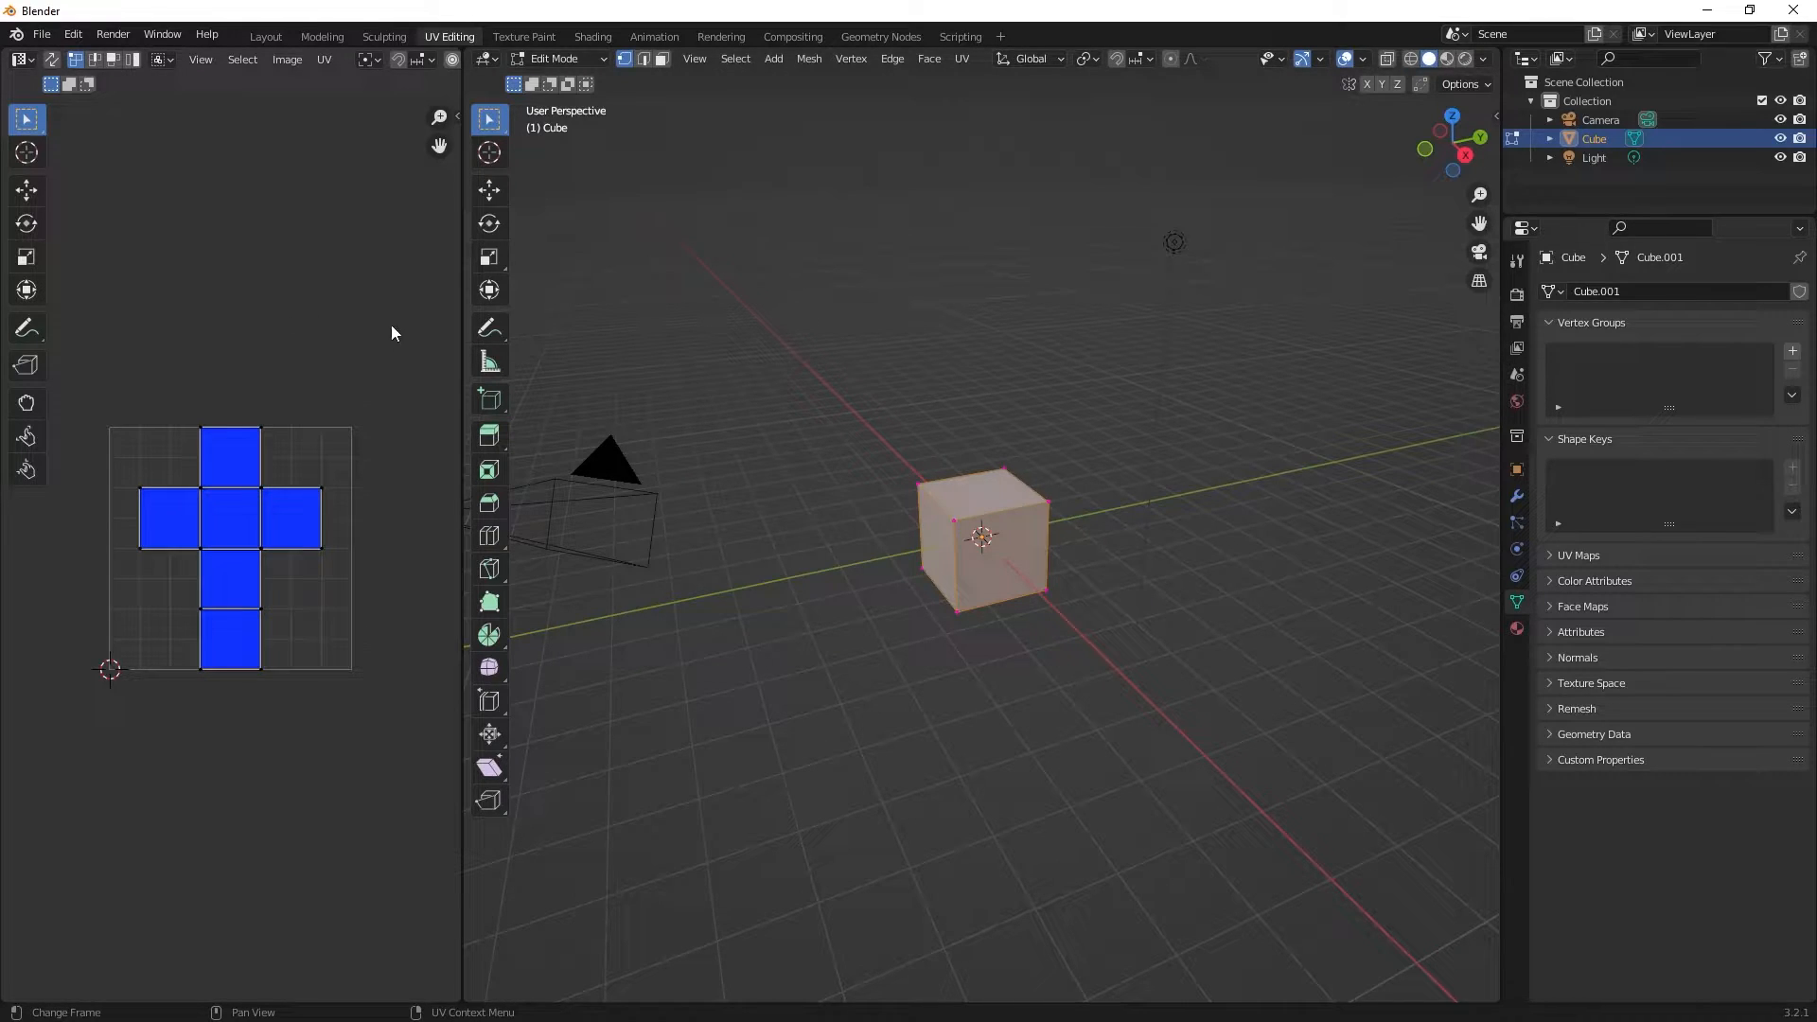
{"action": "mouse_move", "coordinate": [946, 501]}
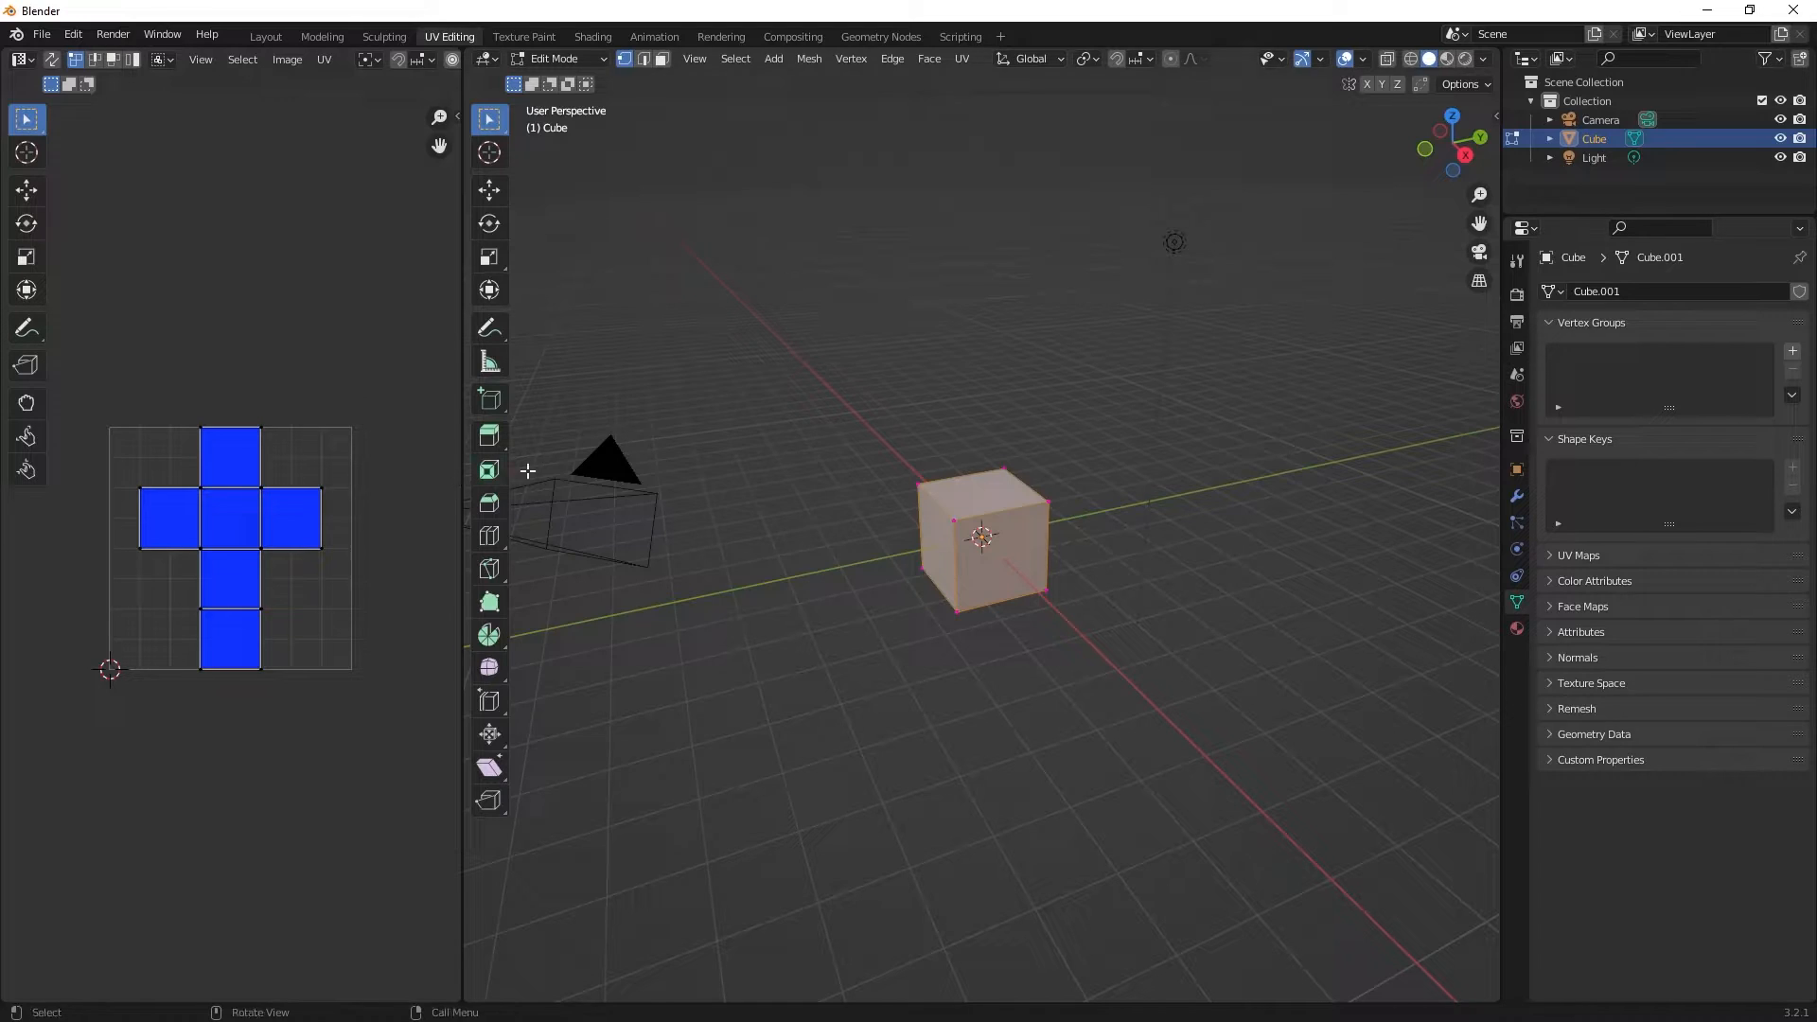
{"action": "left_click", "coordinate": [488, 501]}
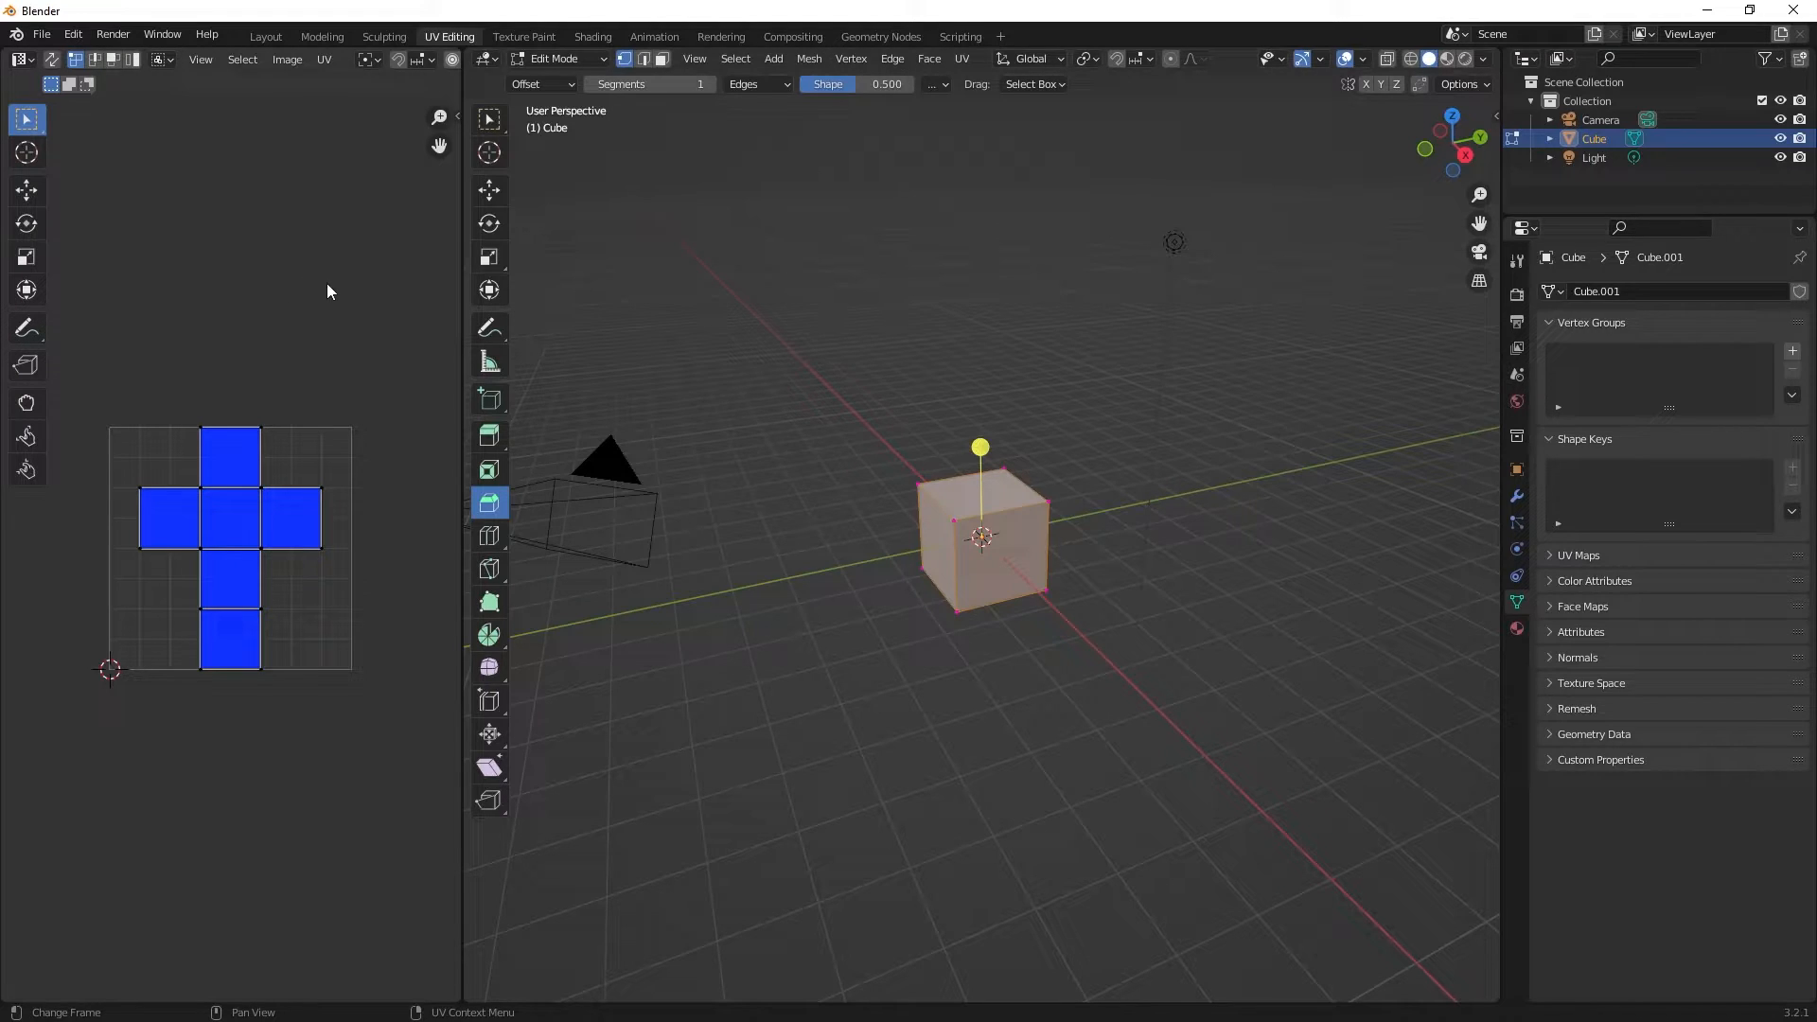
Start Export UV Layout and browse to Desktop > Blender_to_Unity for Cube.png.
{"action": "left_click", "coordinate": [323, 59]}
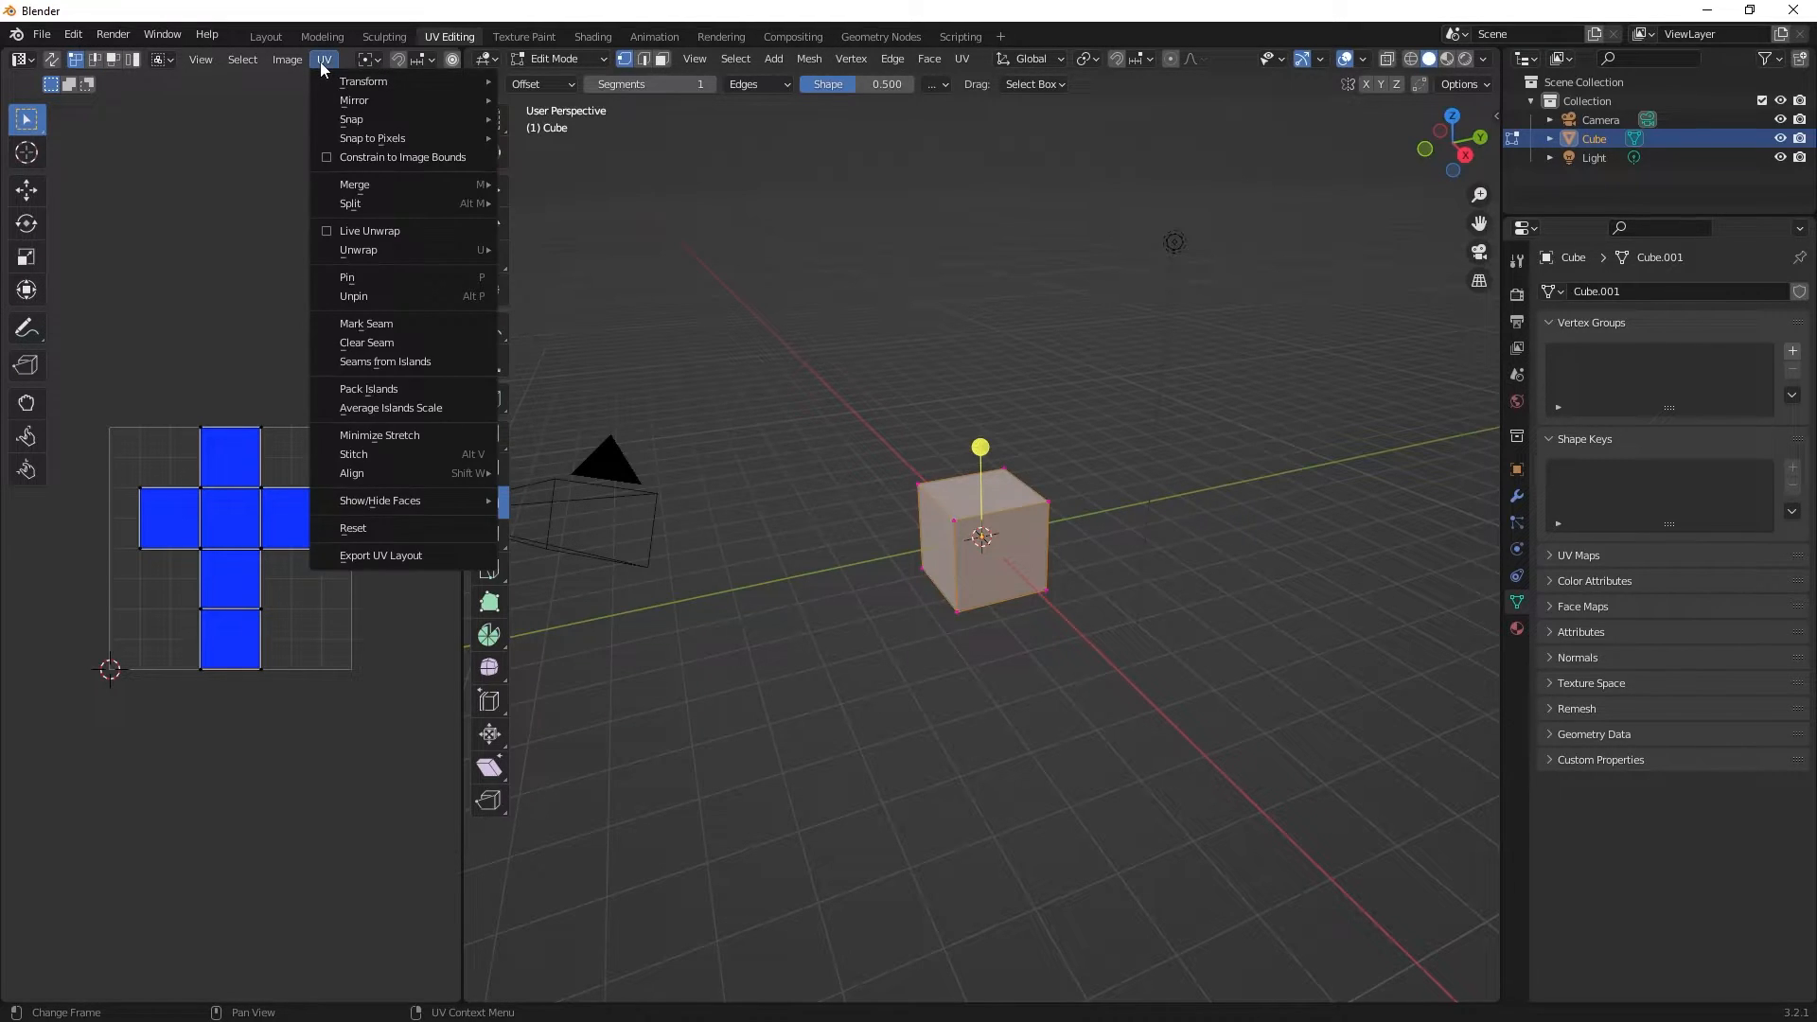
{"action": "left_click", "coordinate": [380, 555]}
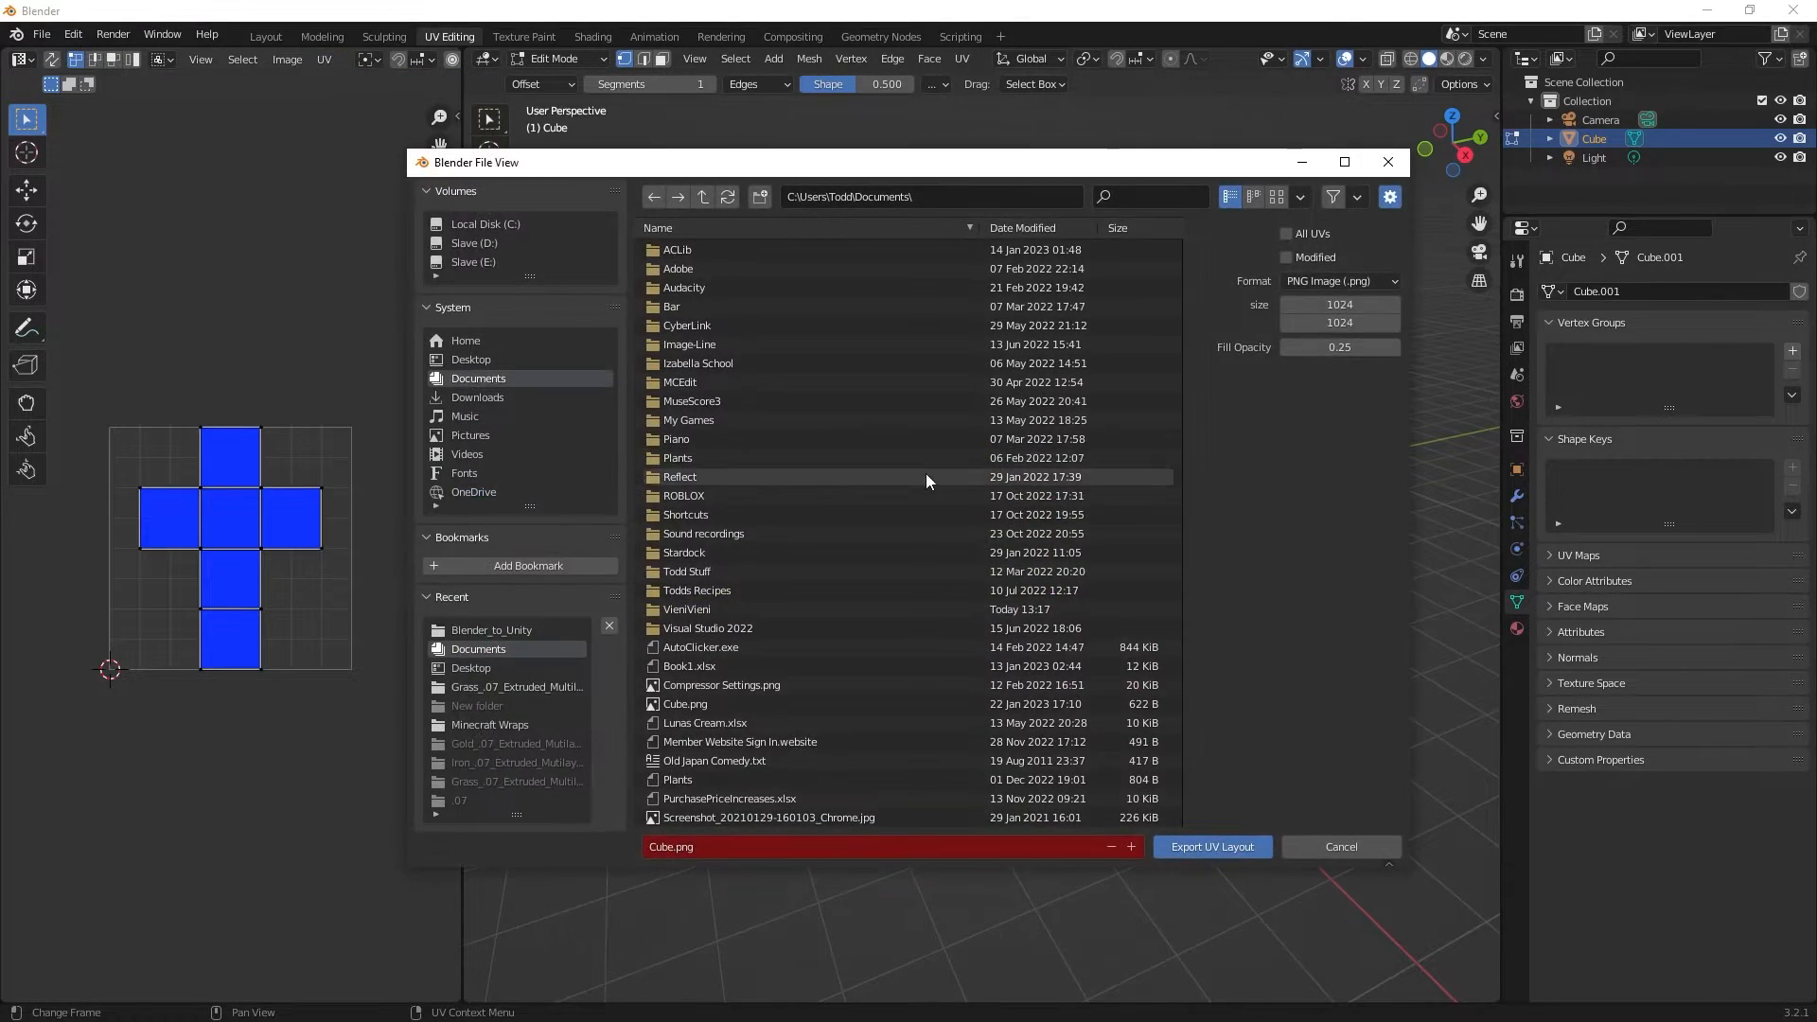
{"action": "left_click", "coordinate": [472, 359]}
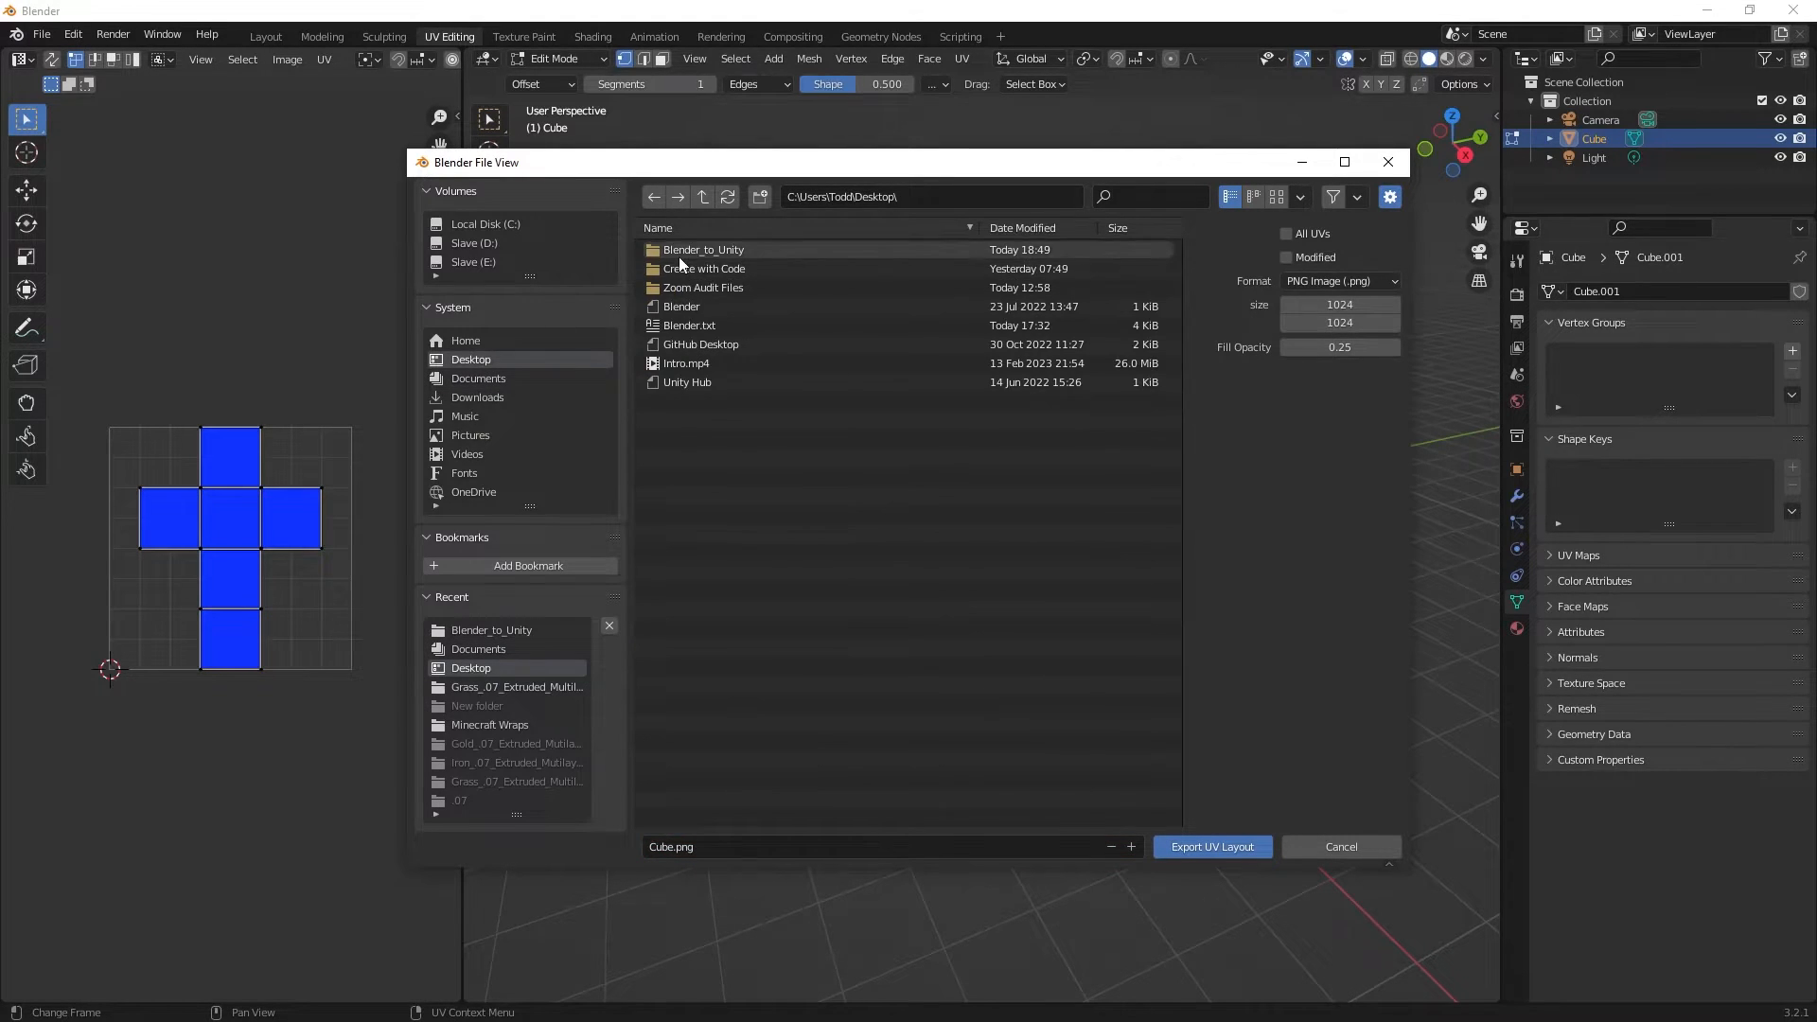
{"action": "double_click", "coordinate": [702, 250]}
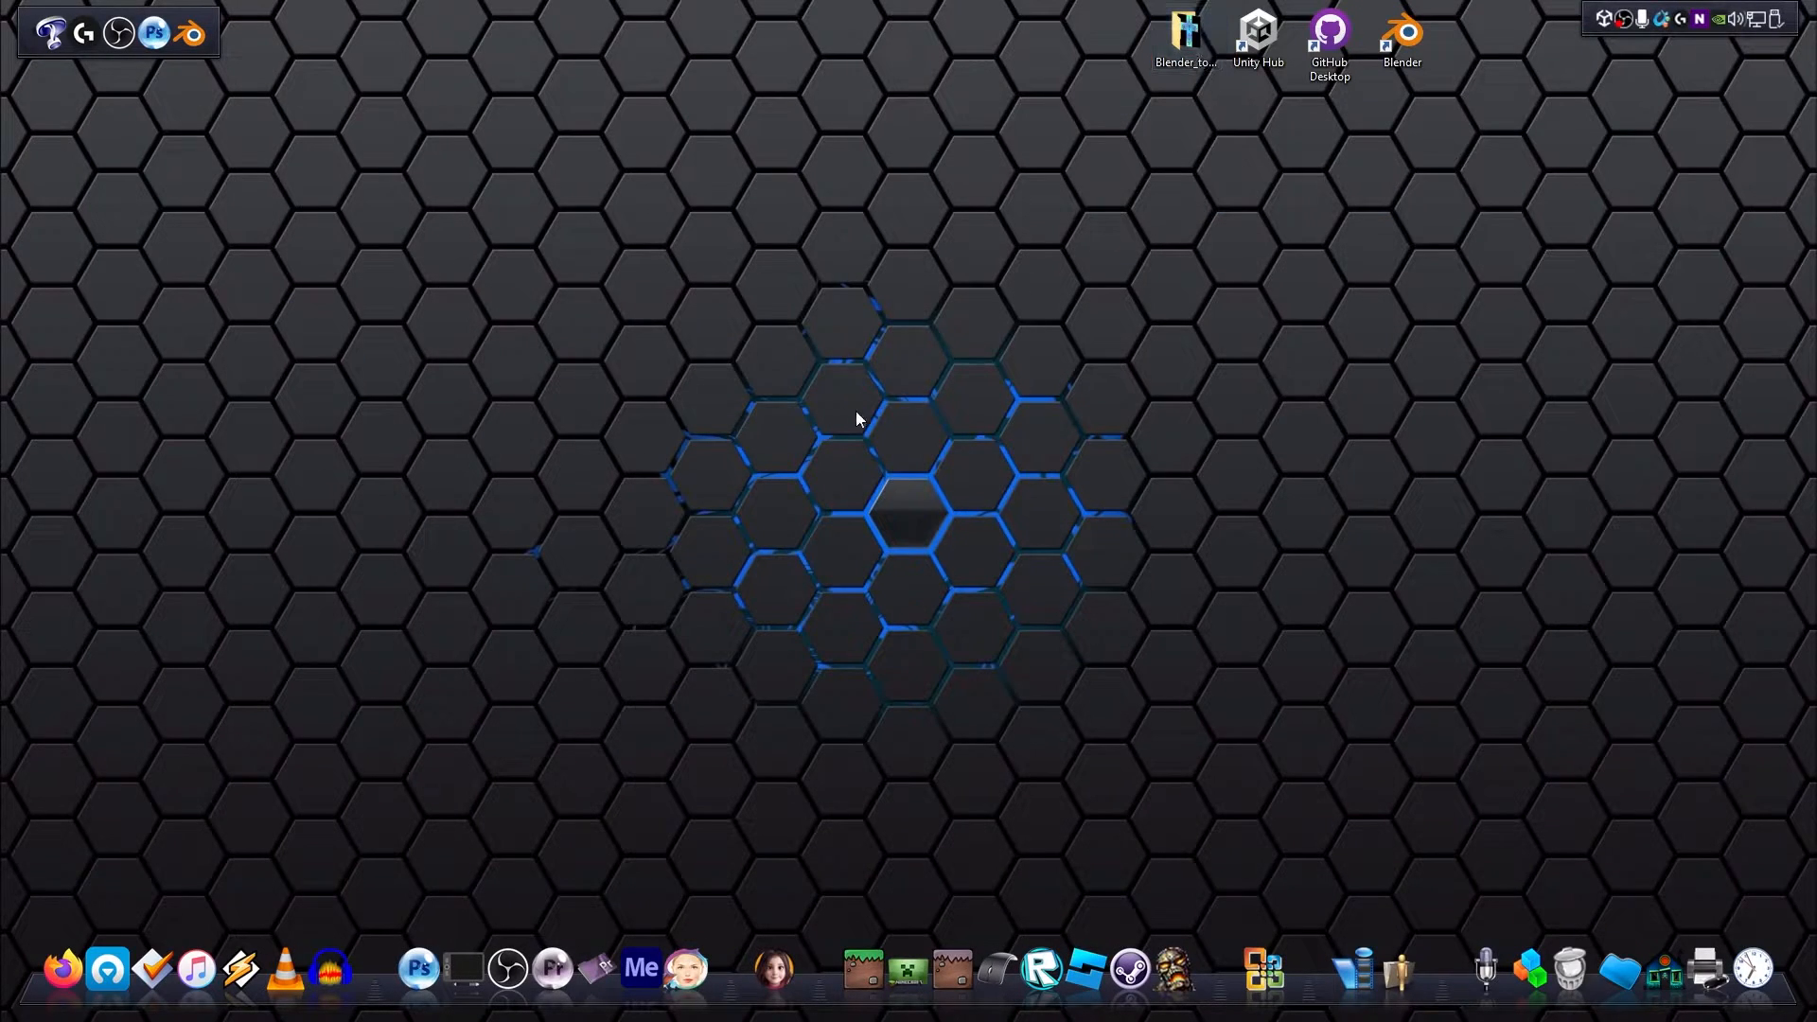
Select coal_ore.png then diamond_ore.png in Minecraft Textures and move the window right.
{"action": "left_click", "coordinate": [223, 33]}
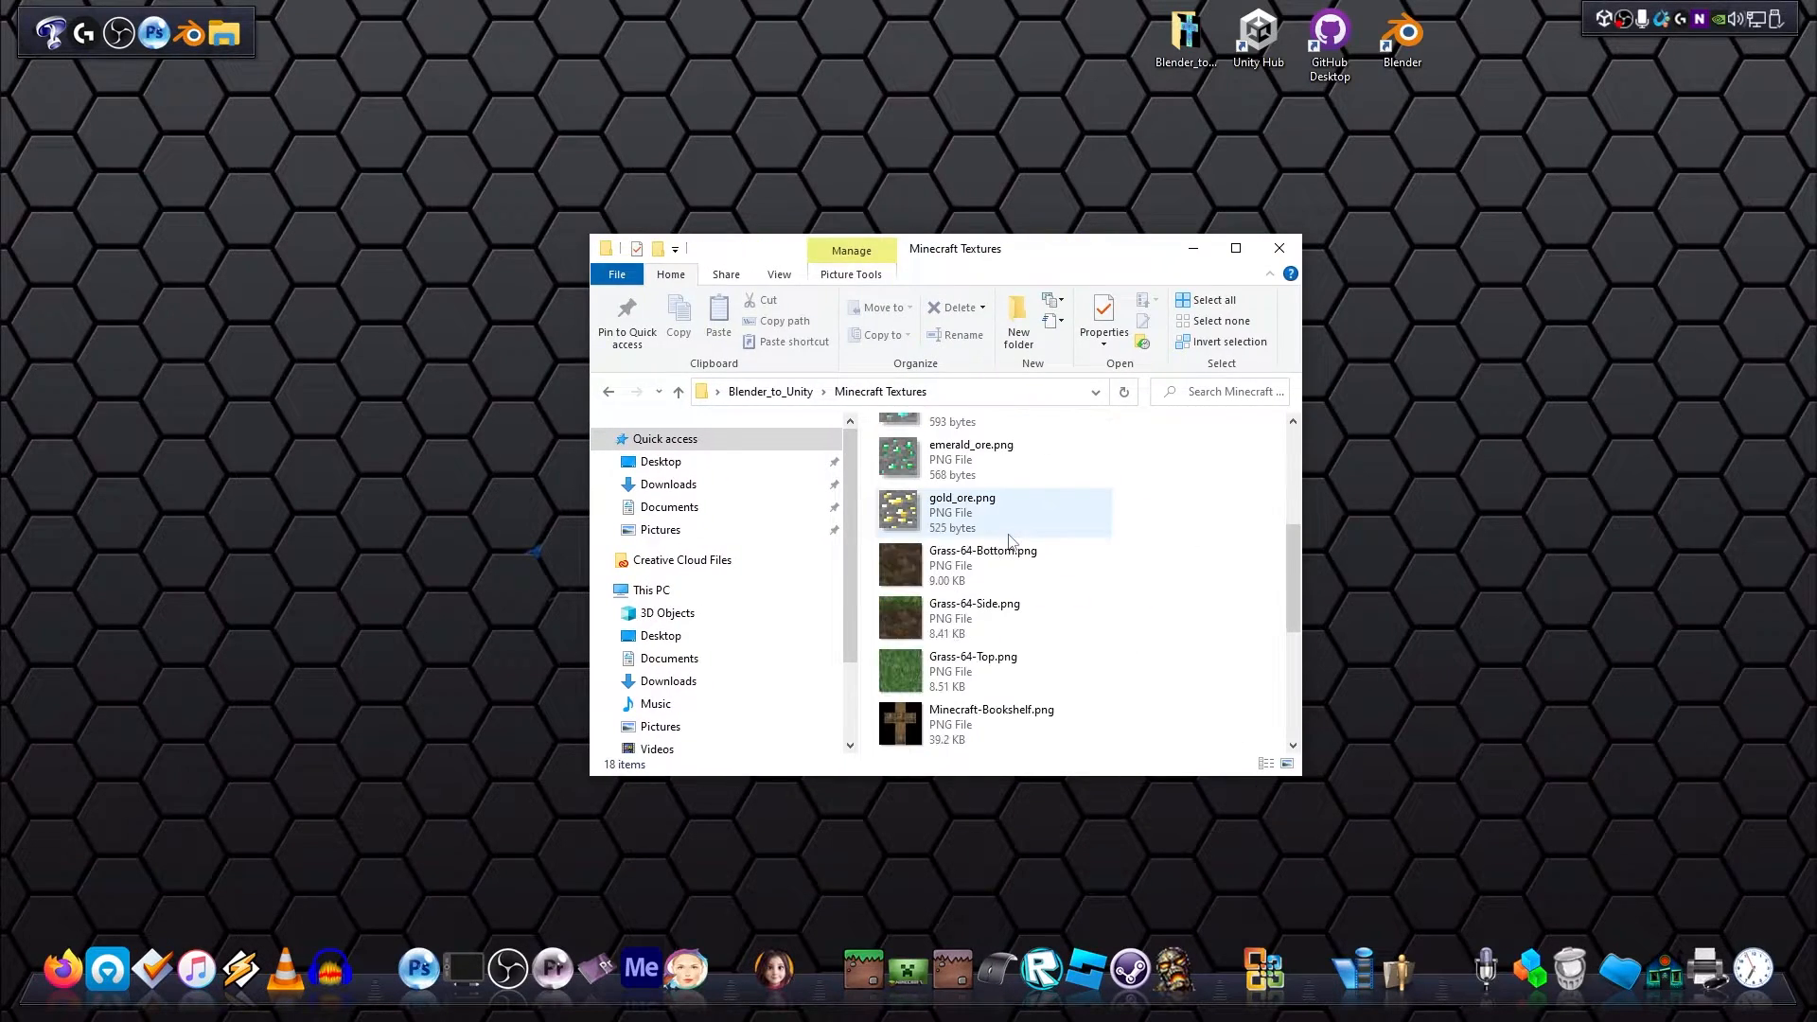
{"action": "left_click", "coordinate": [959, 488]}
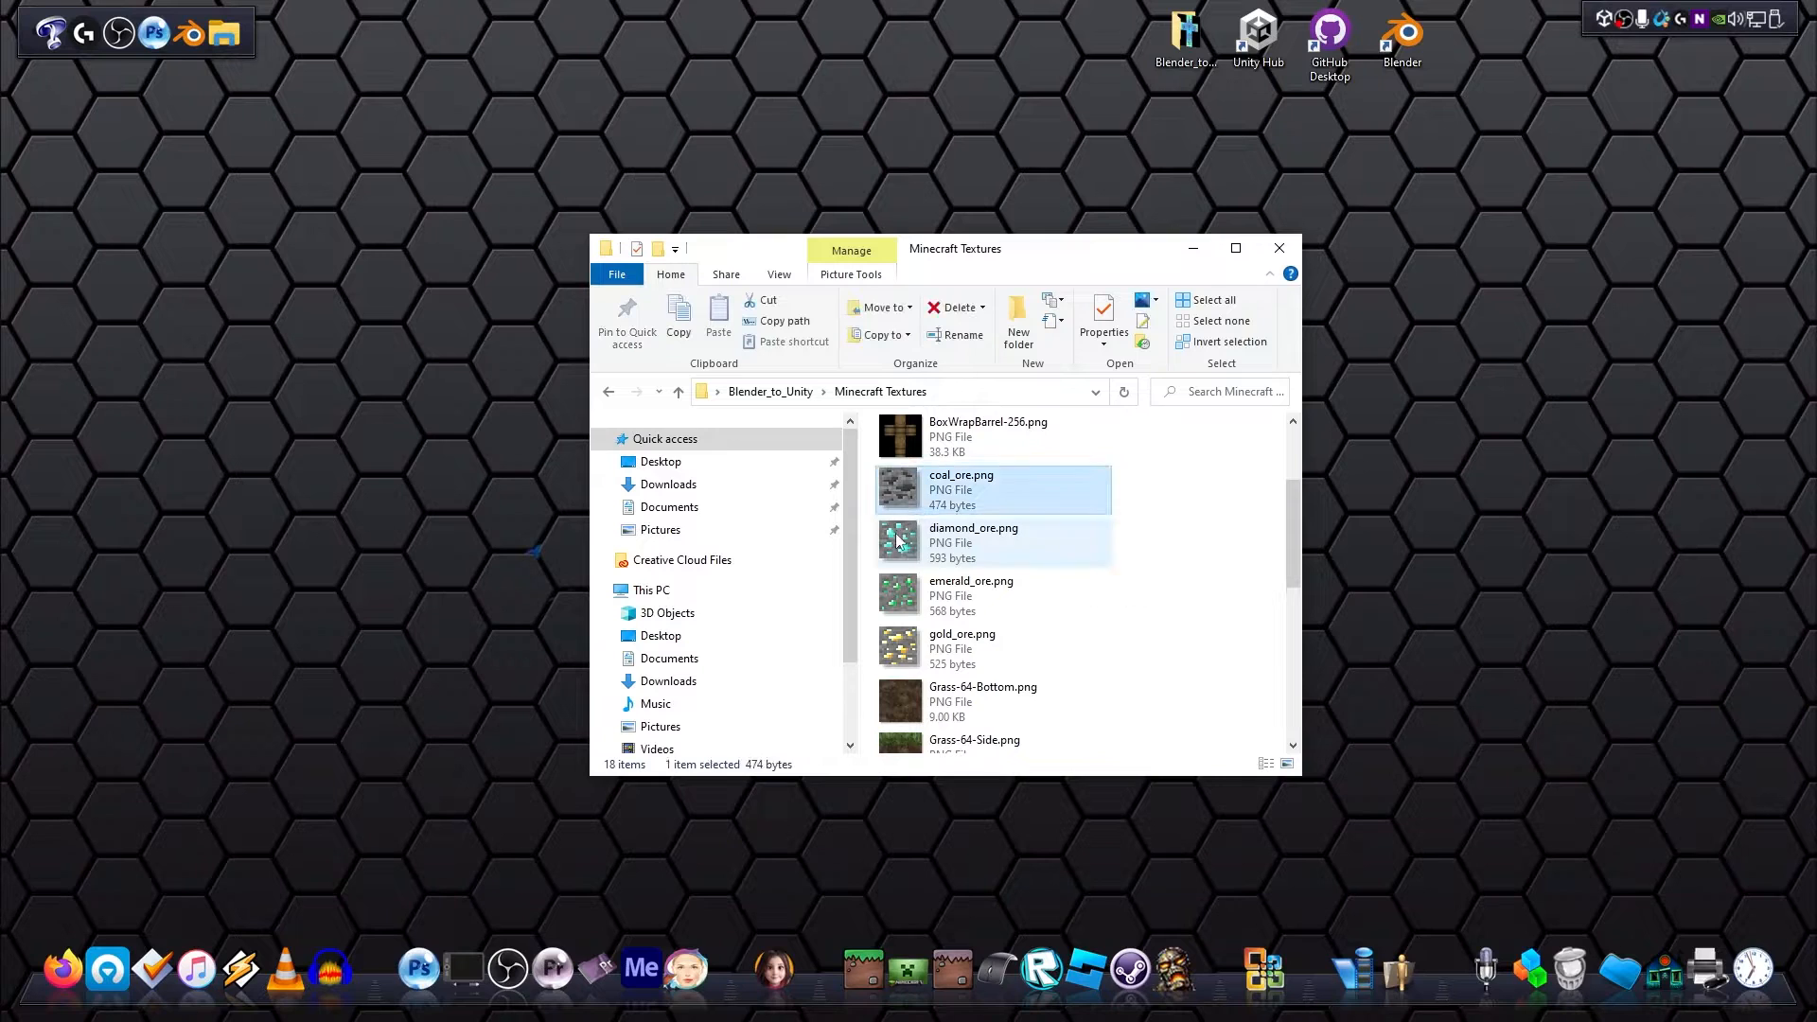
{"action": "left_click", "coordinate": [973, 543]}
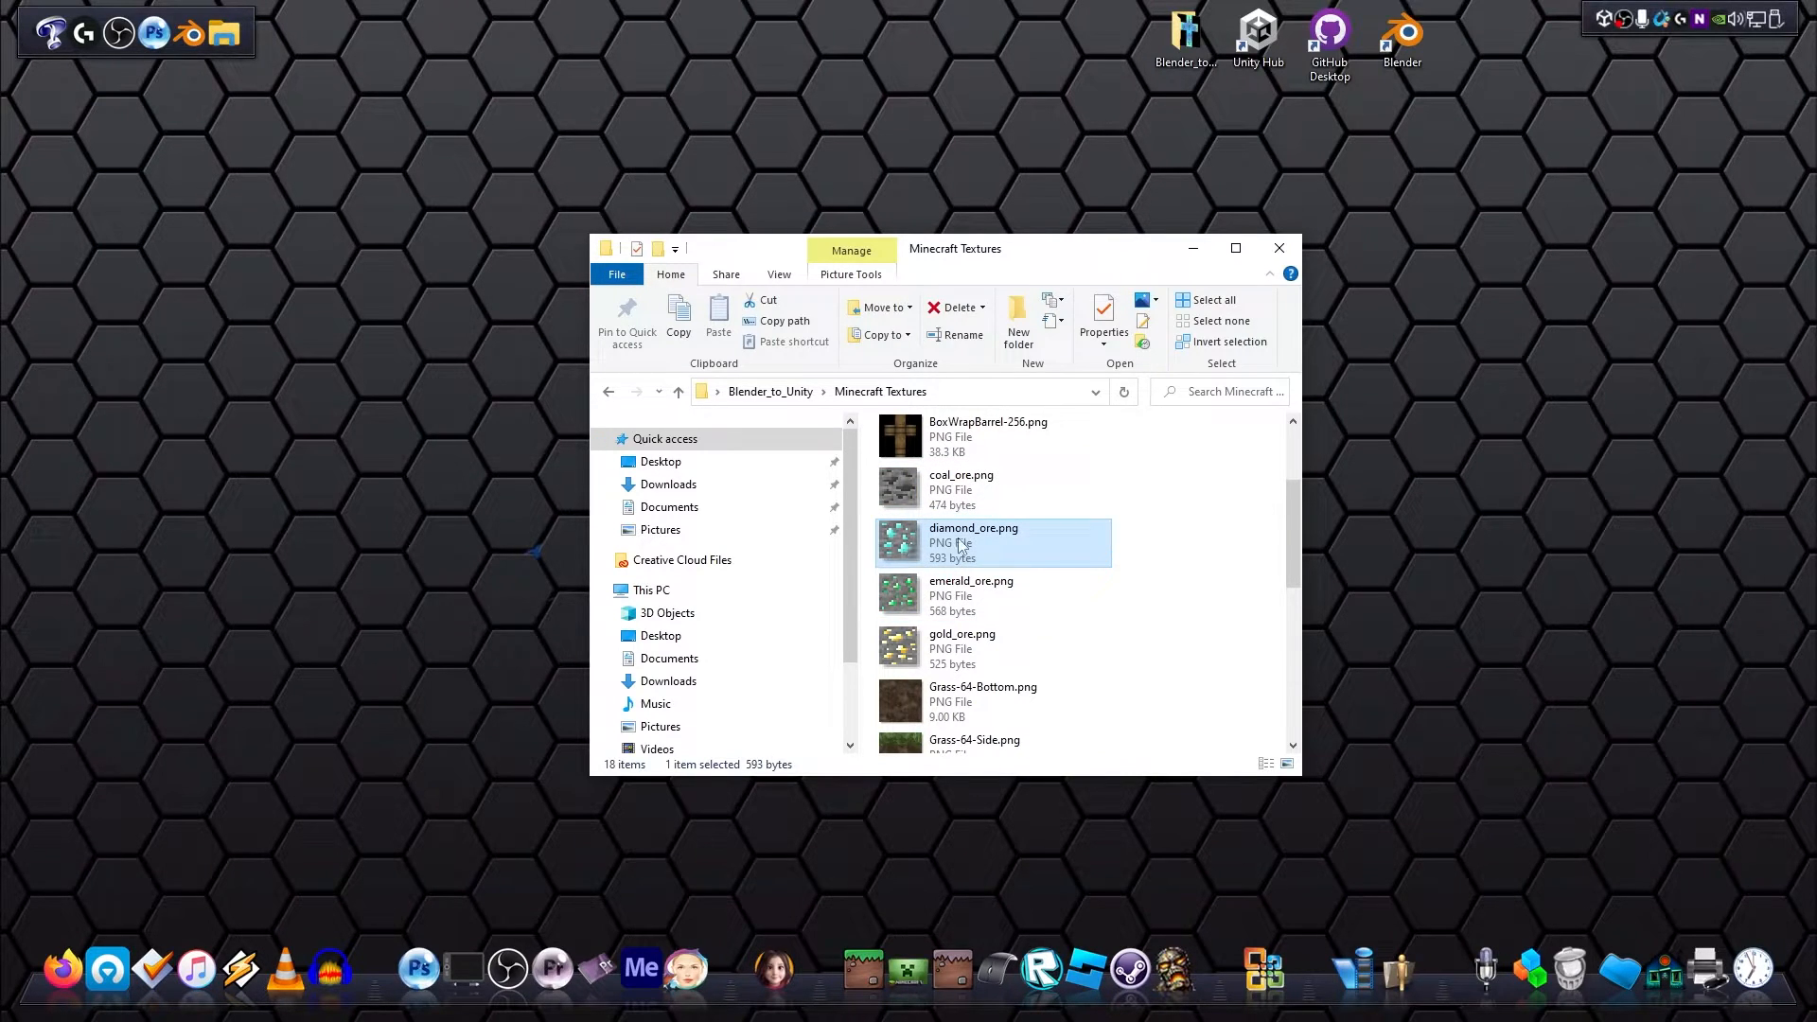
{"action": "mouse_move", "coordinate": [950, 545]}
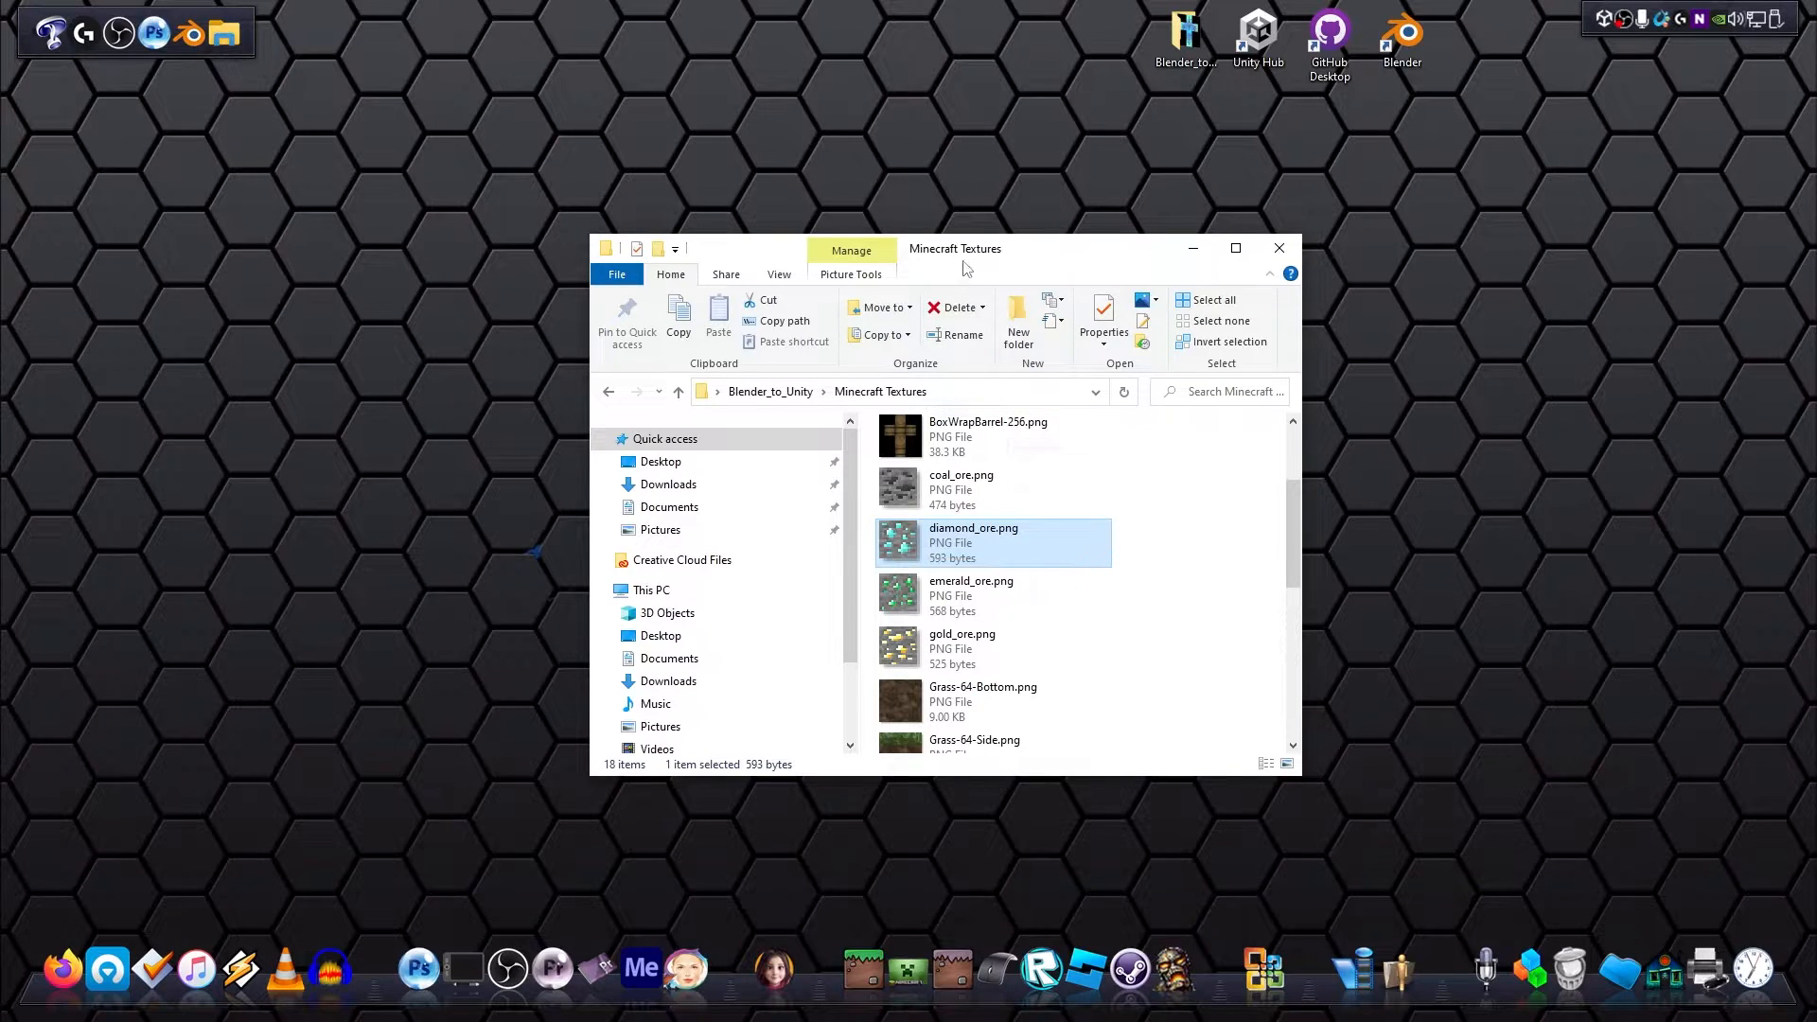
{"action": "left_click_drag", "start_coordinate": [954, 248], "coordinate": [1338, 198]}
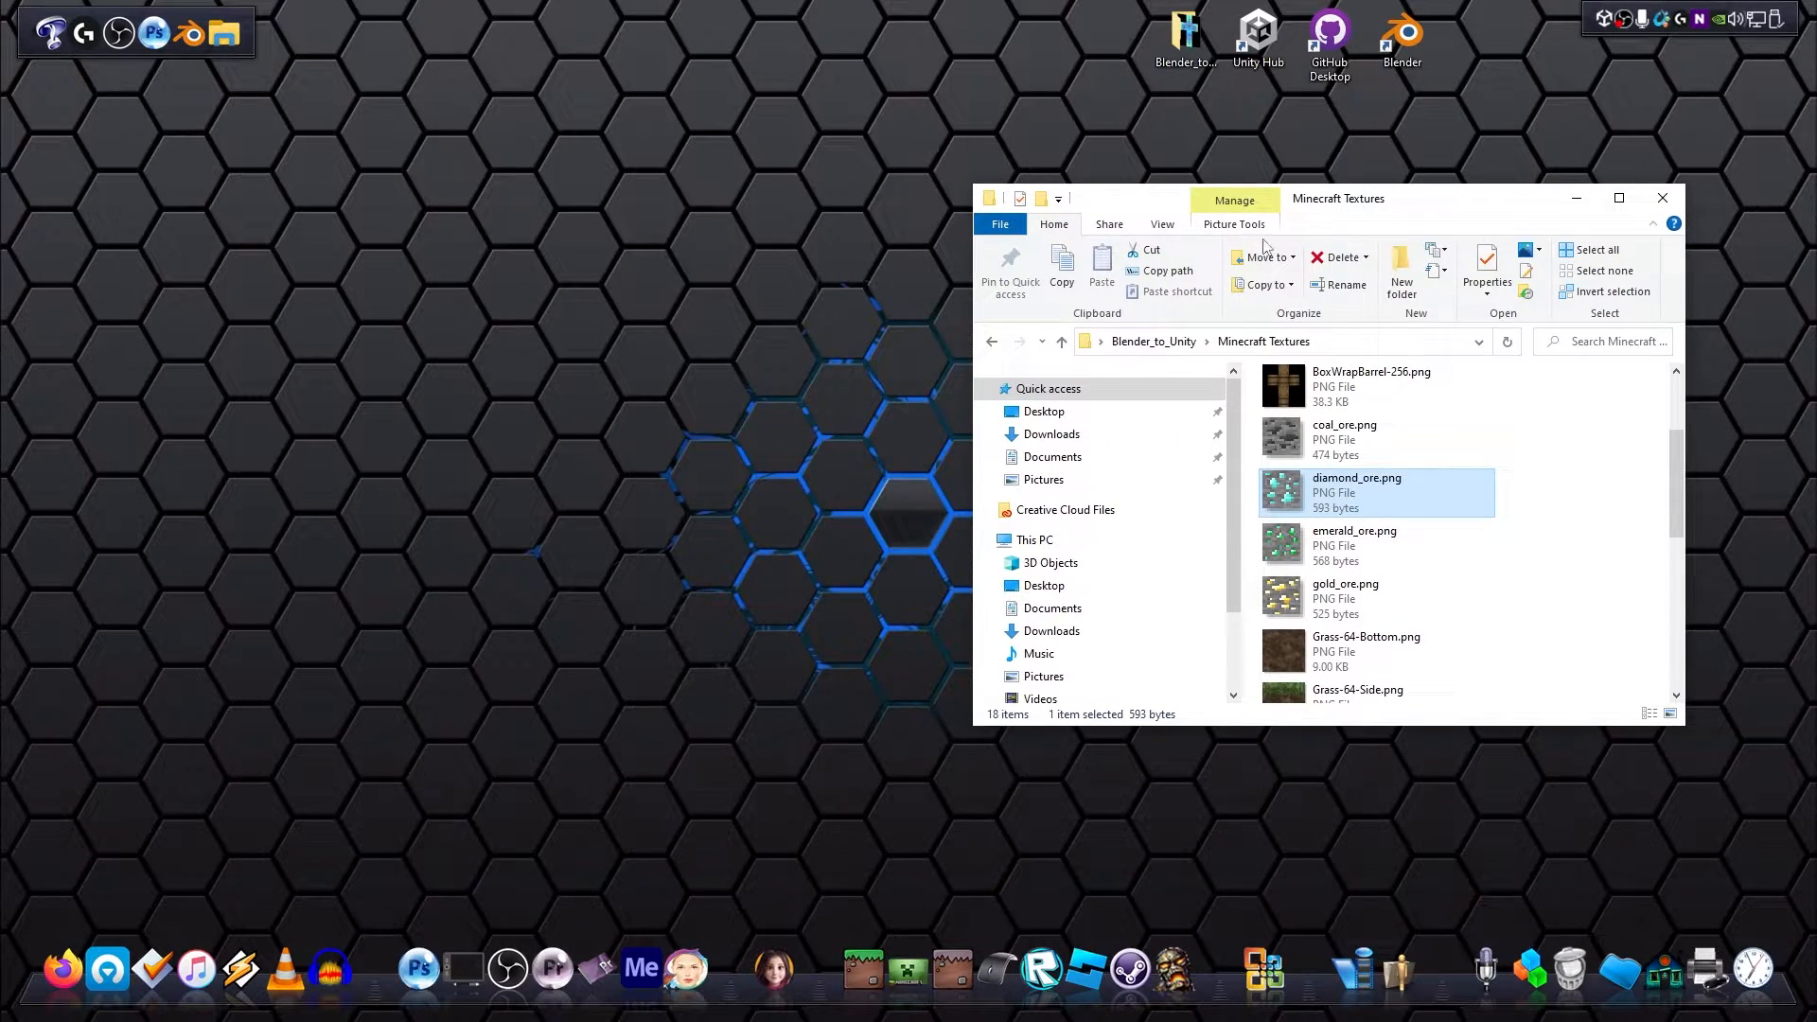
{"action": "mouse_move", "coordinate": [1332, 437]}
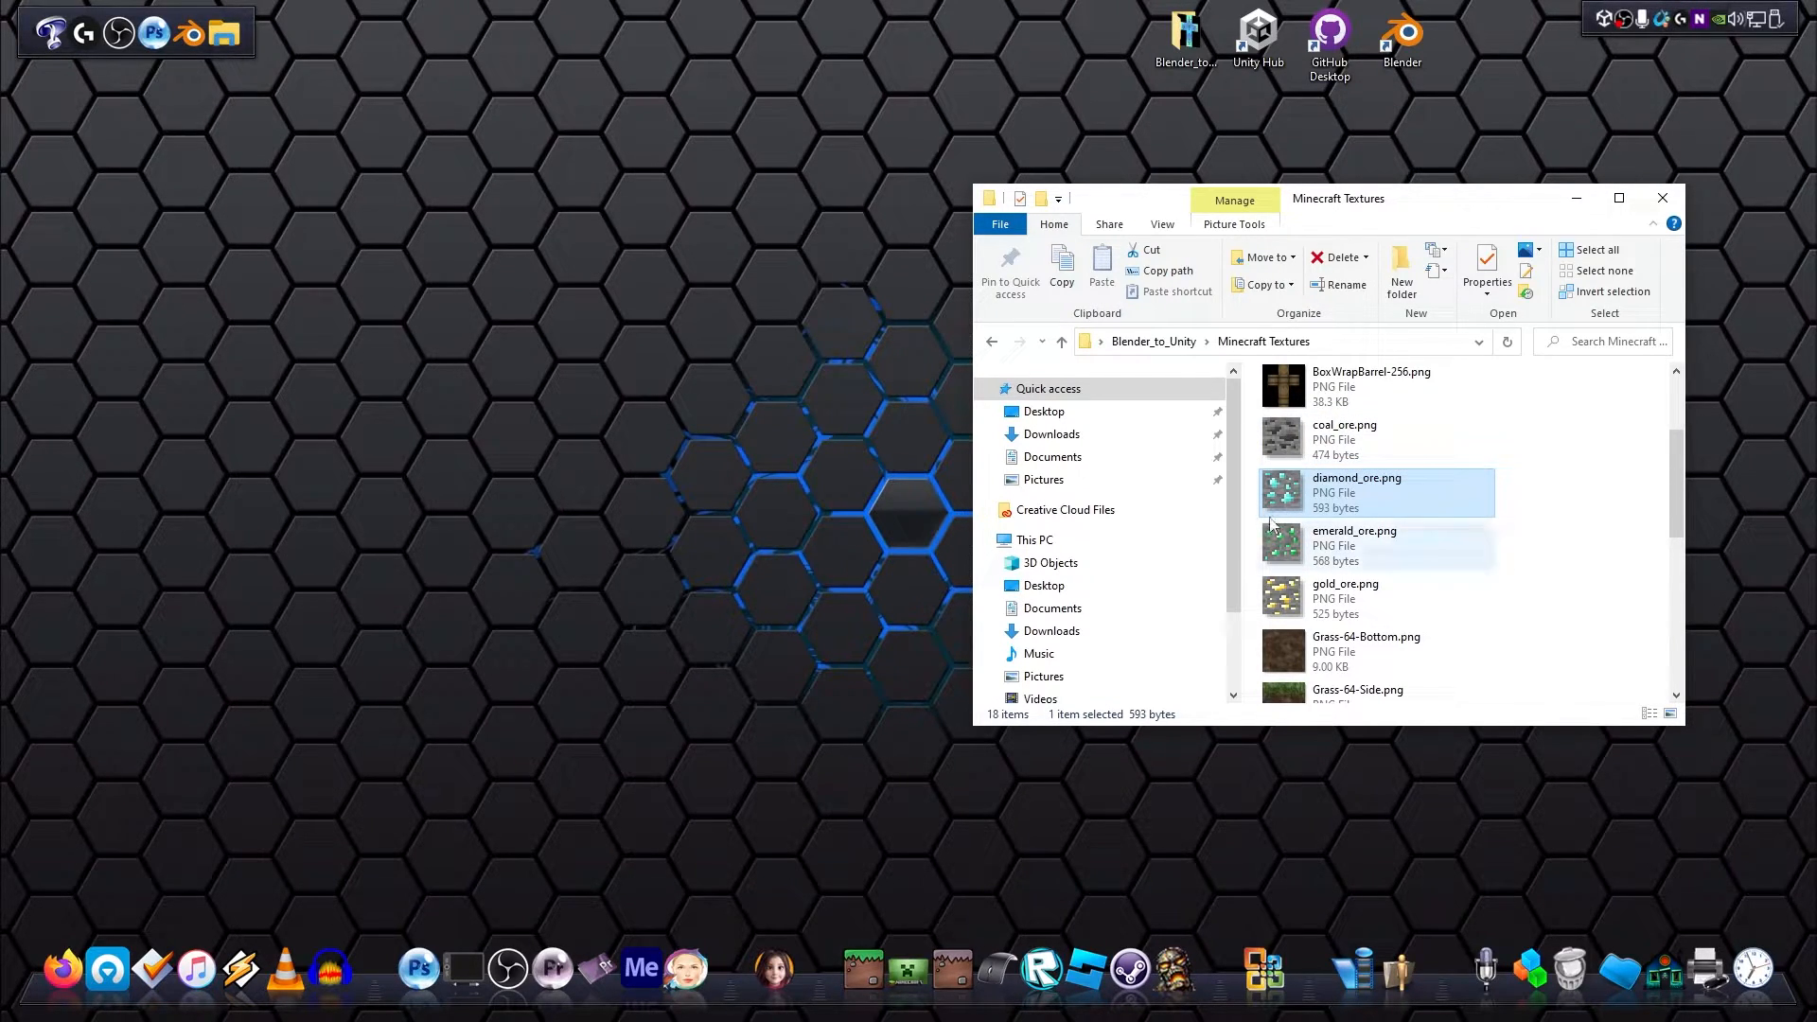
{"action": "mouse_move", "coordinate": [1414, 311]}
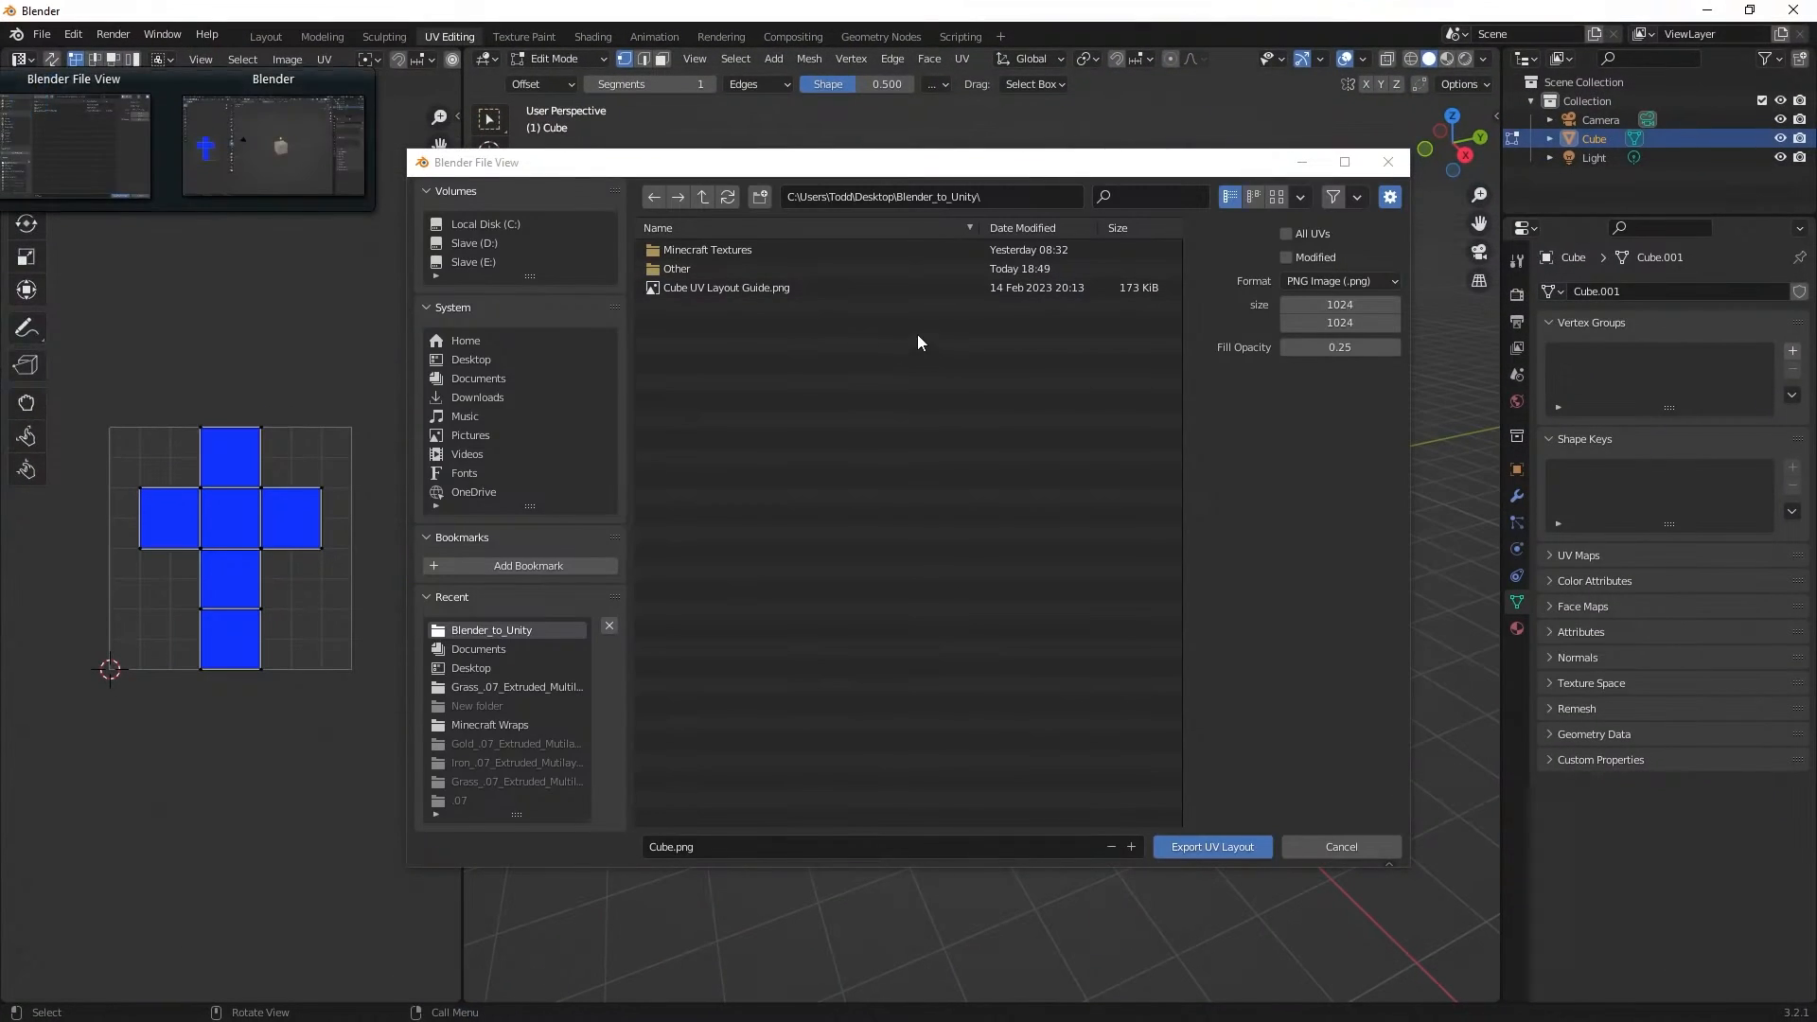
{"action": "mouse_move", "coordinate": [212, 462]}
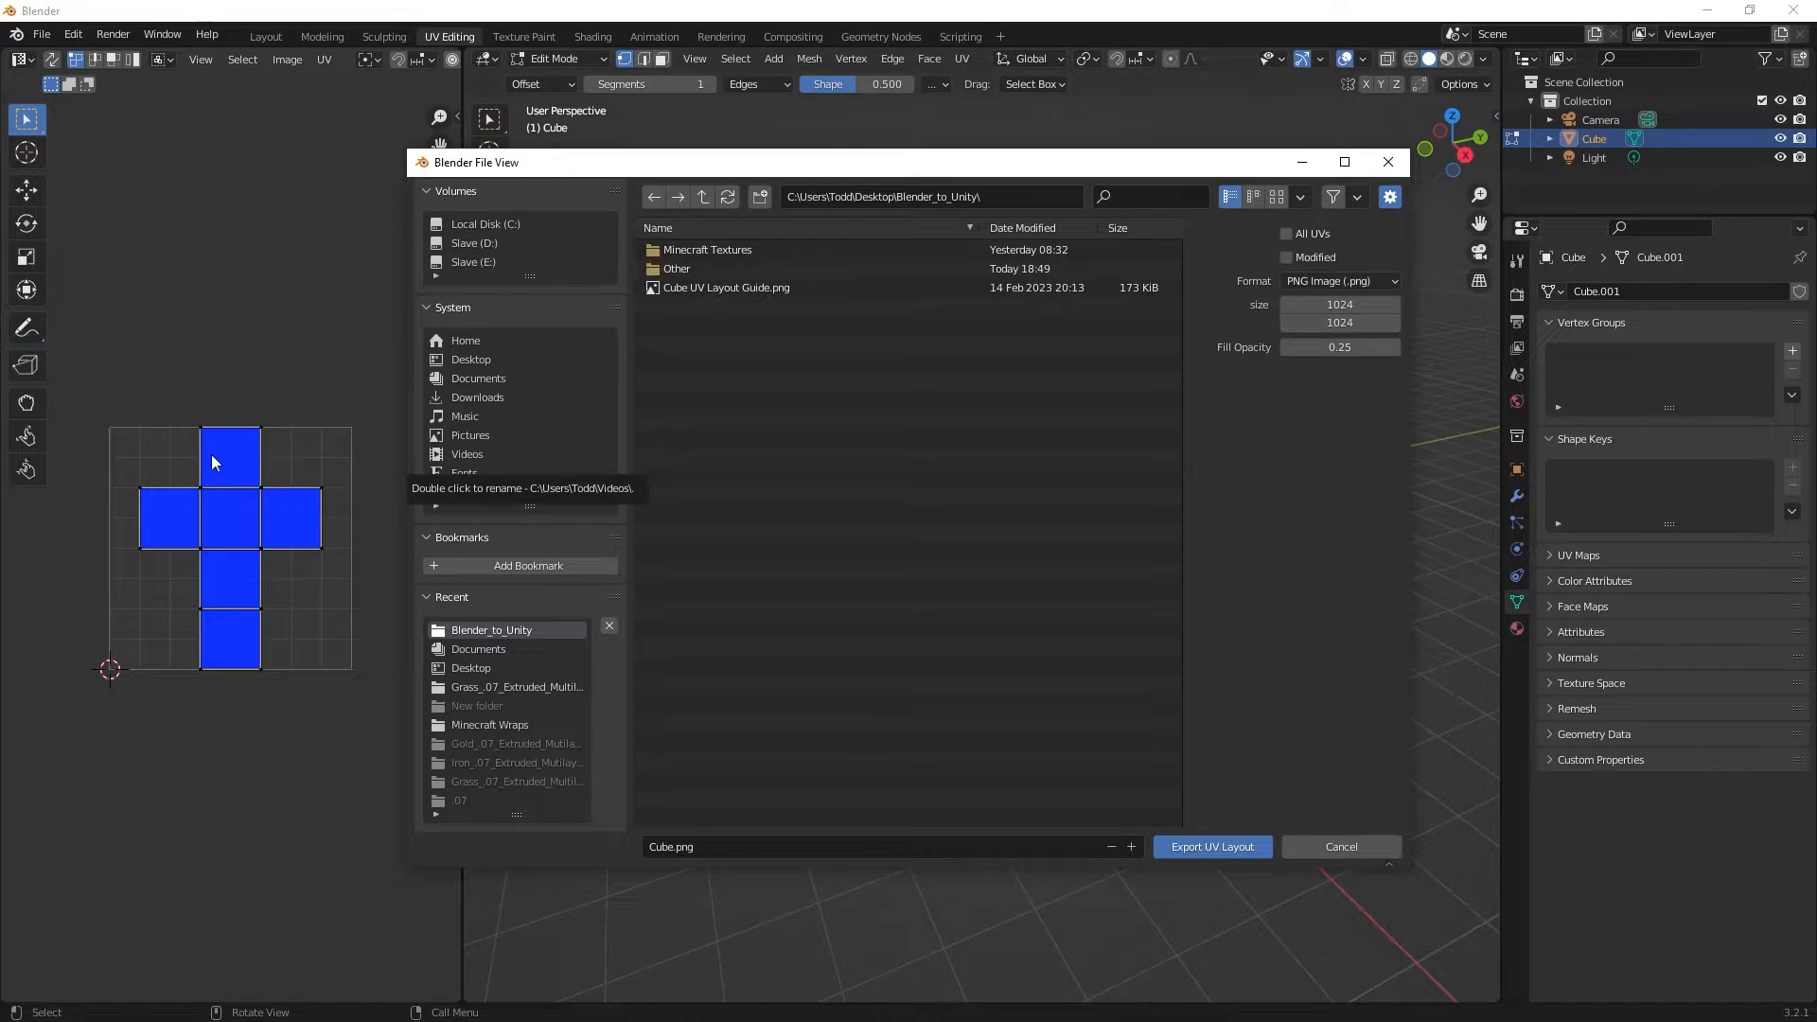
{"action": "mouse_move", "coordinate": [234, 632]}
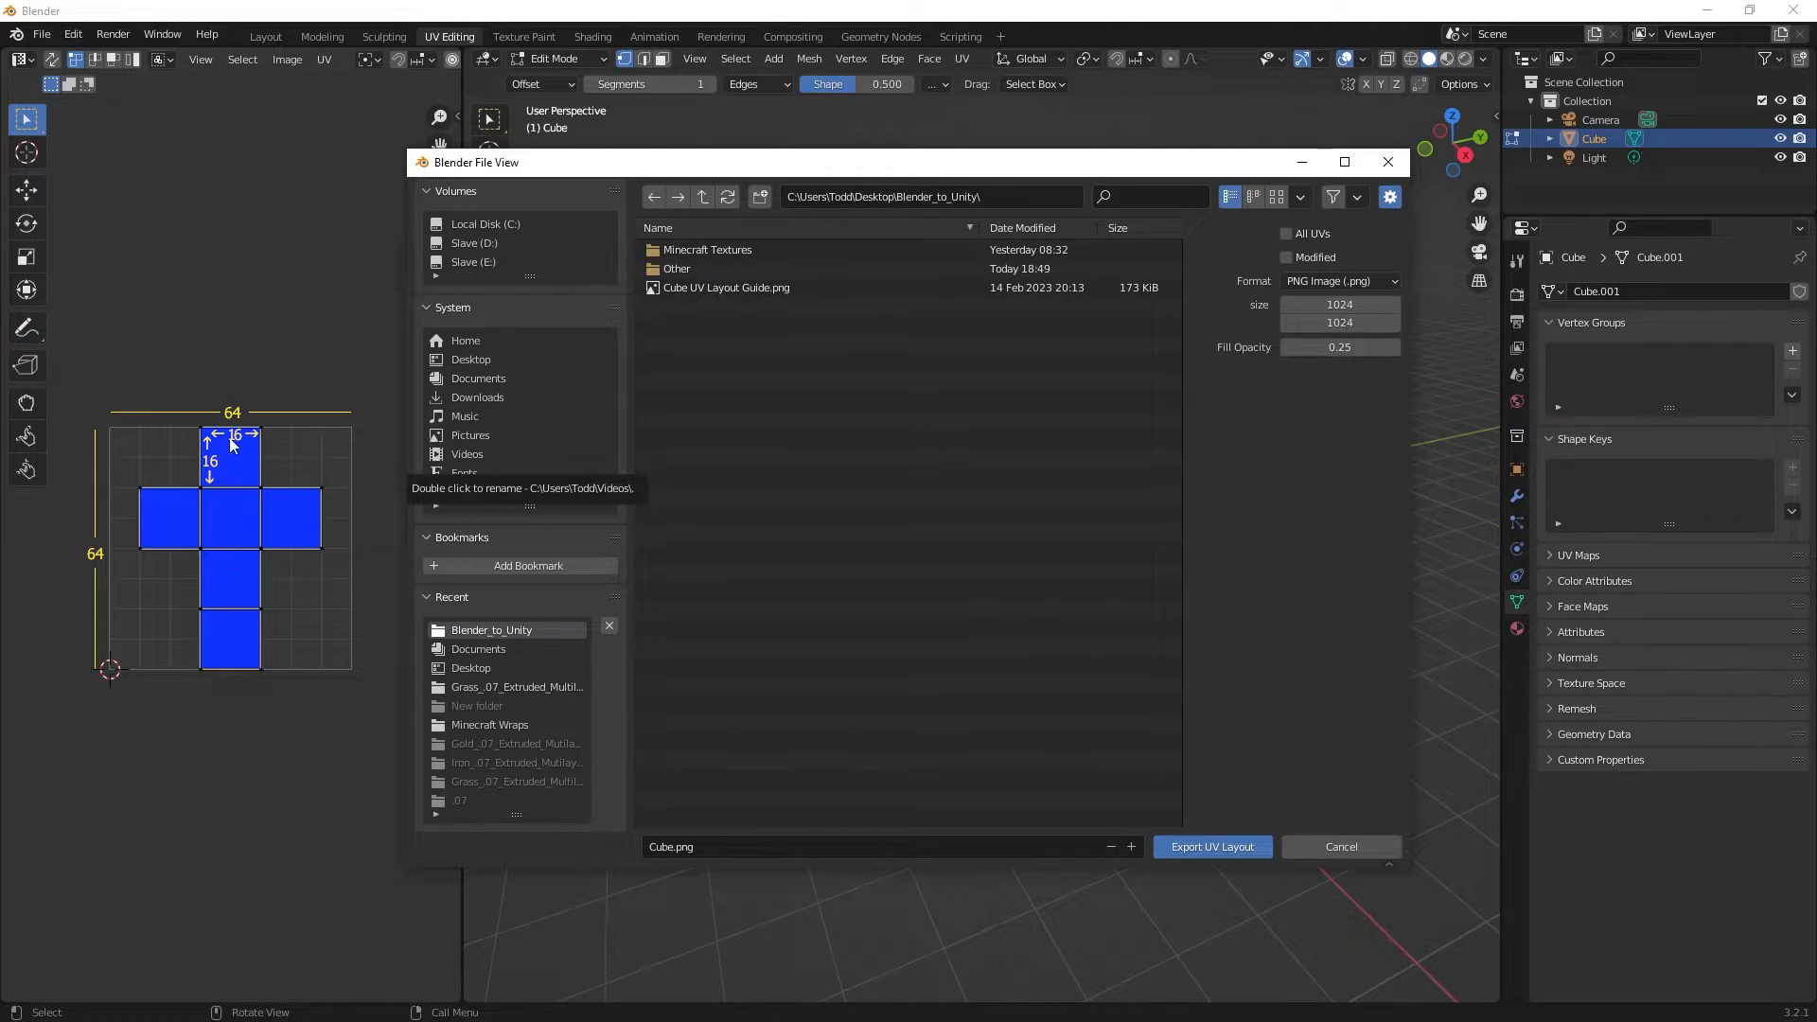
{"action": "mouse_move", "coordinate": [223, 490]}
{"action": "type", "text": "64"}
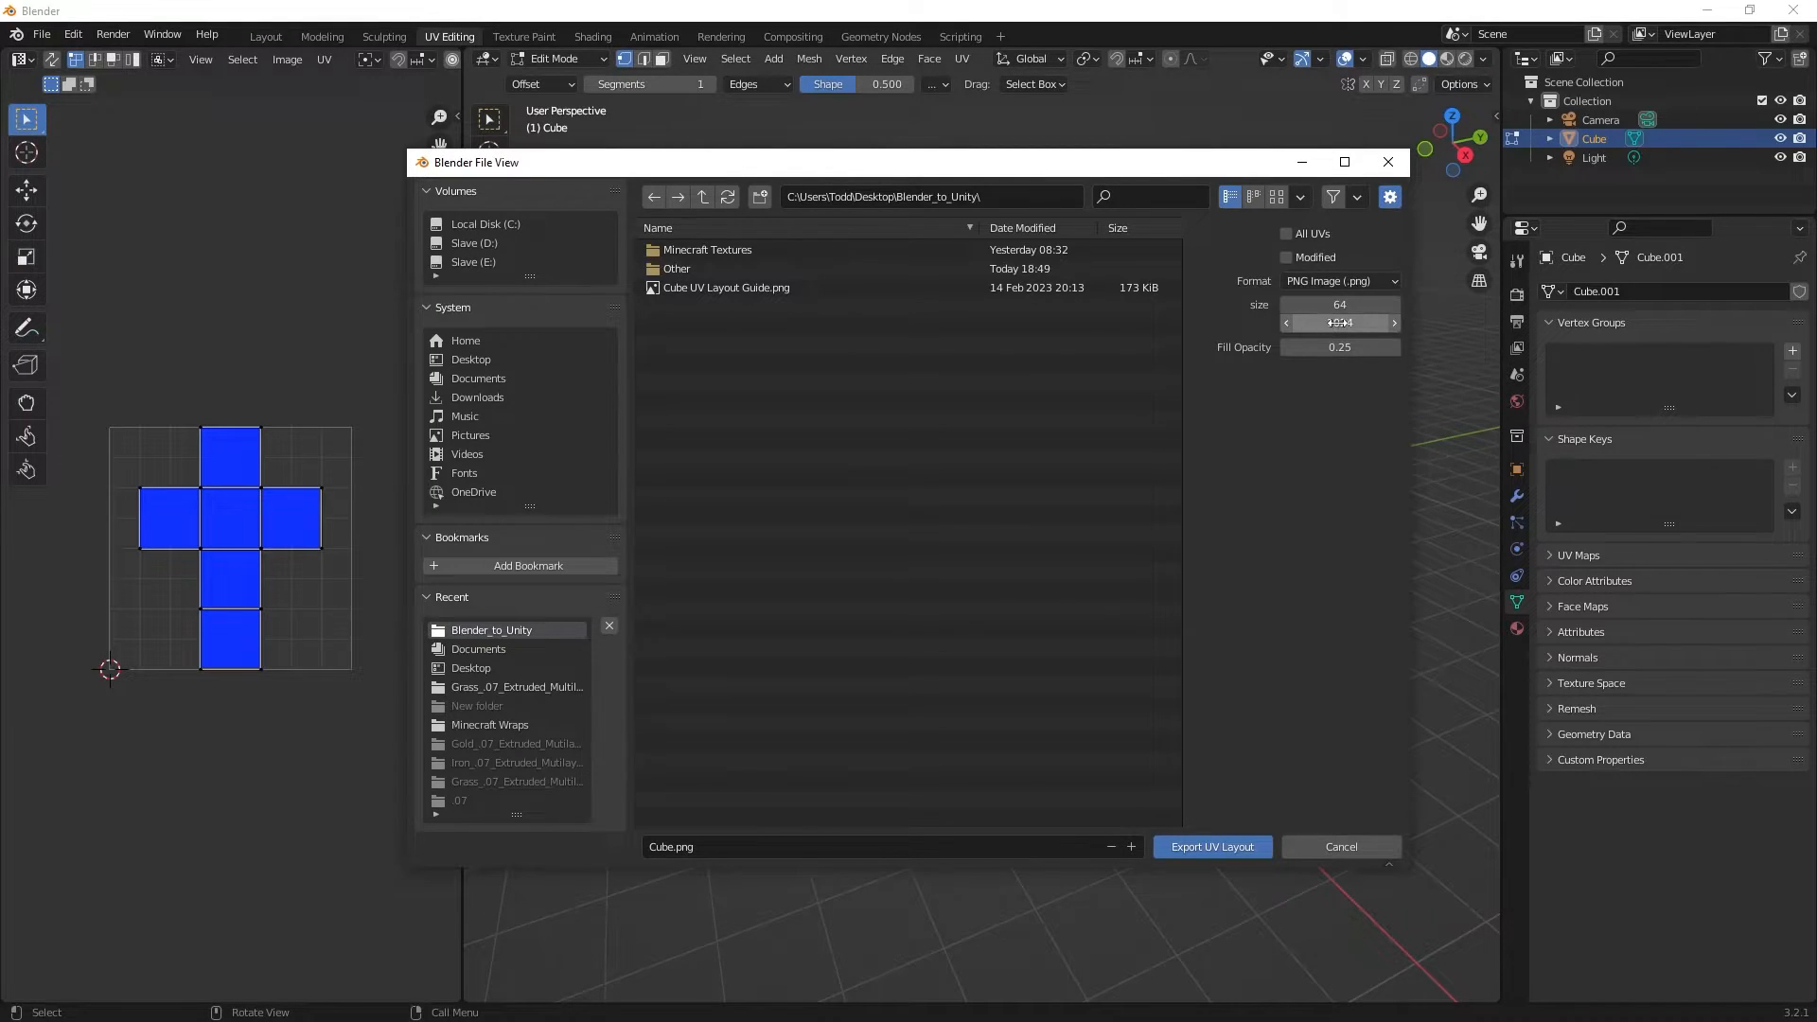
Export the UV layout at 64×64 as Cube-64.png.
{"action": "left_click", "coordinate": [1338, 322]}
{"action": "type", "text": "-64"}
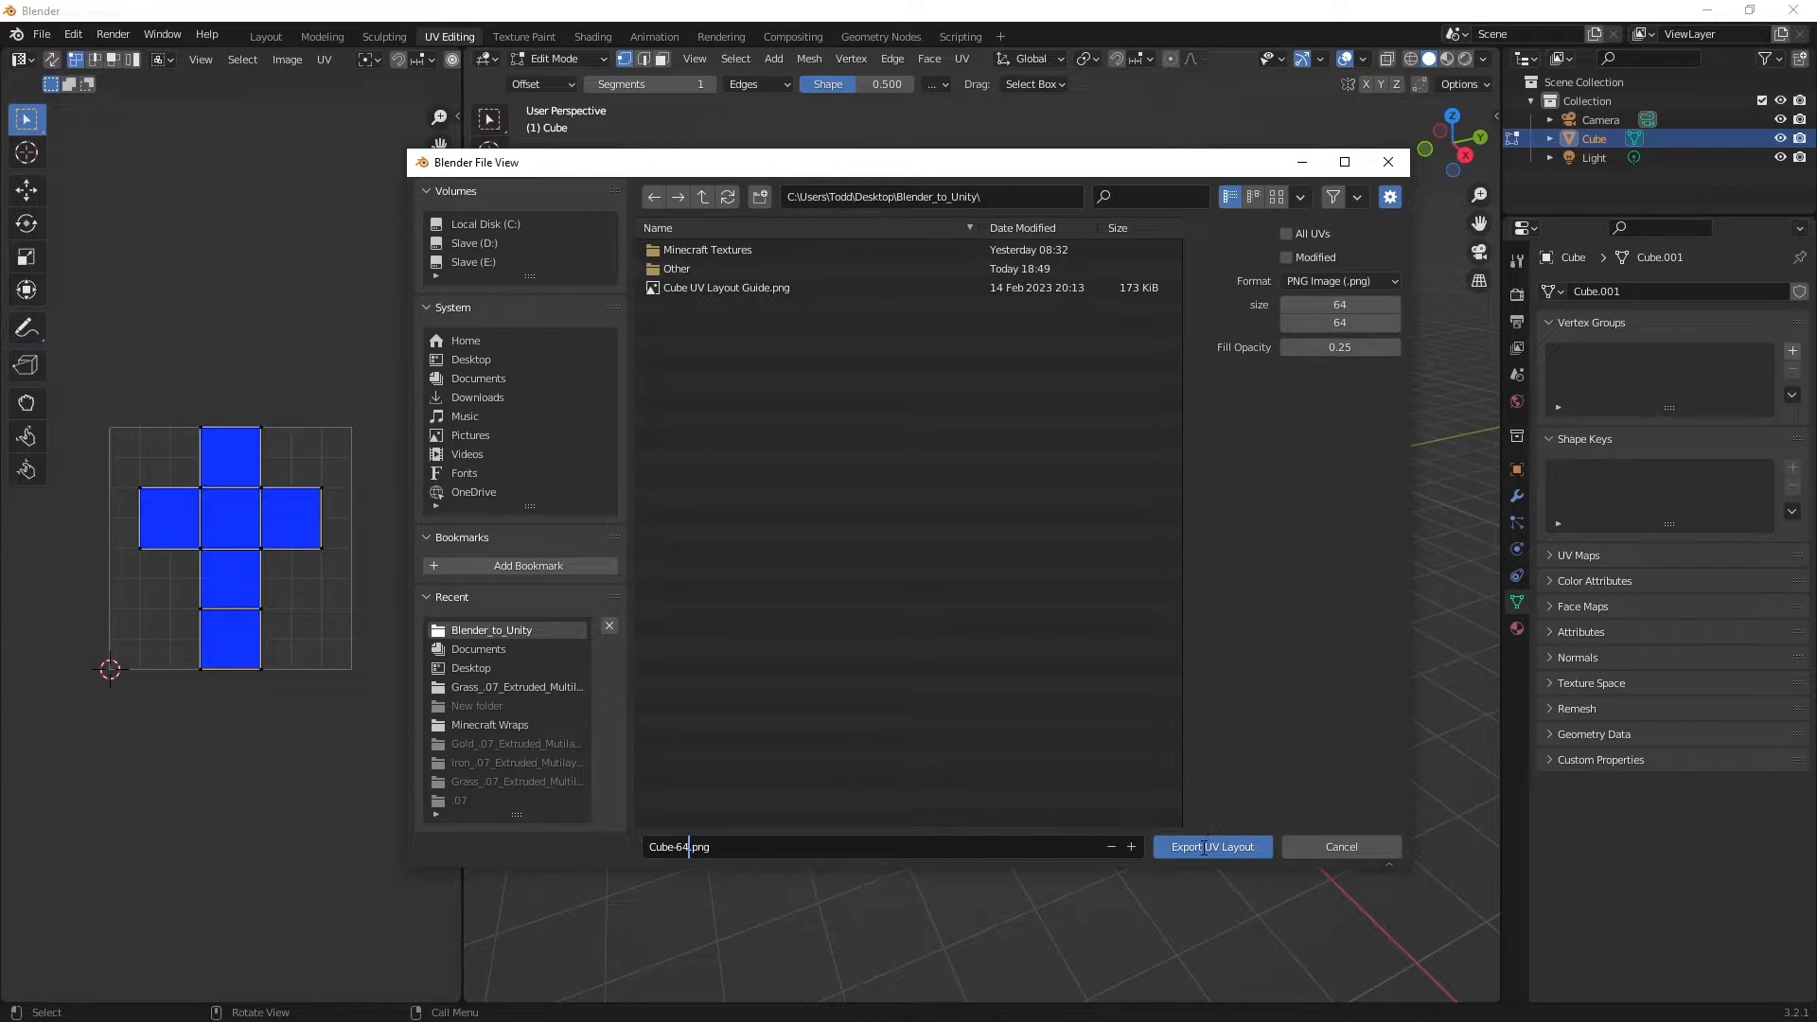
{"action": "left_click", "coordinate": [1211, 846]}
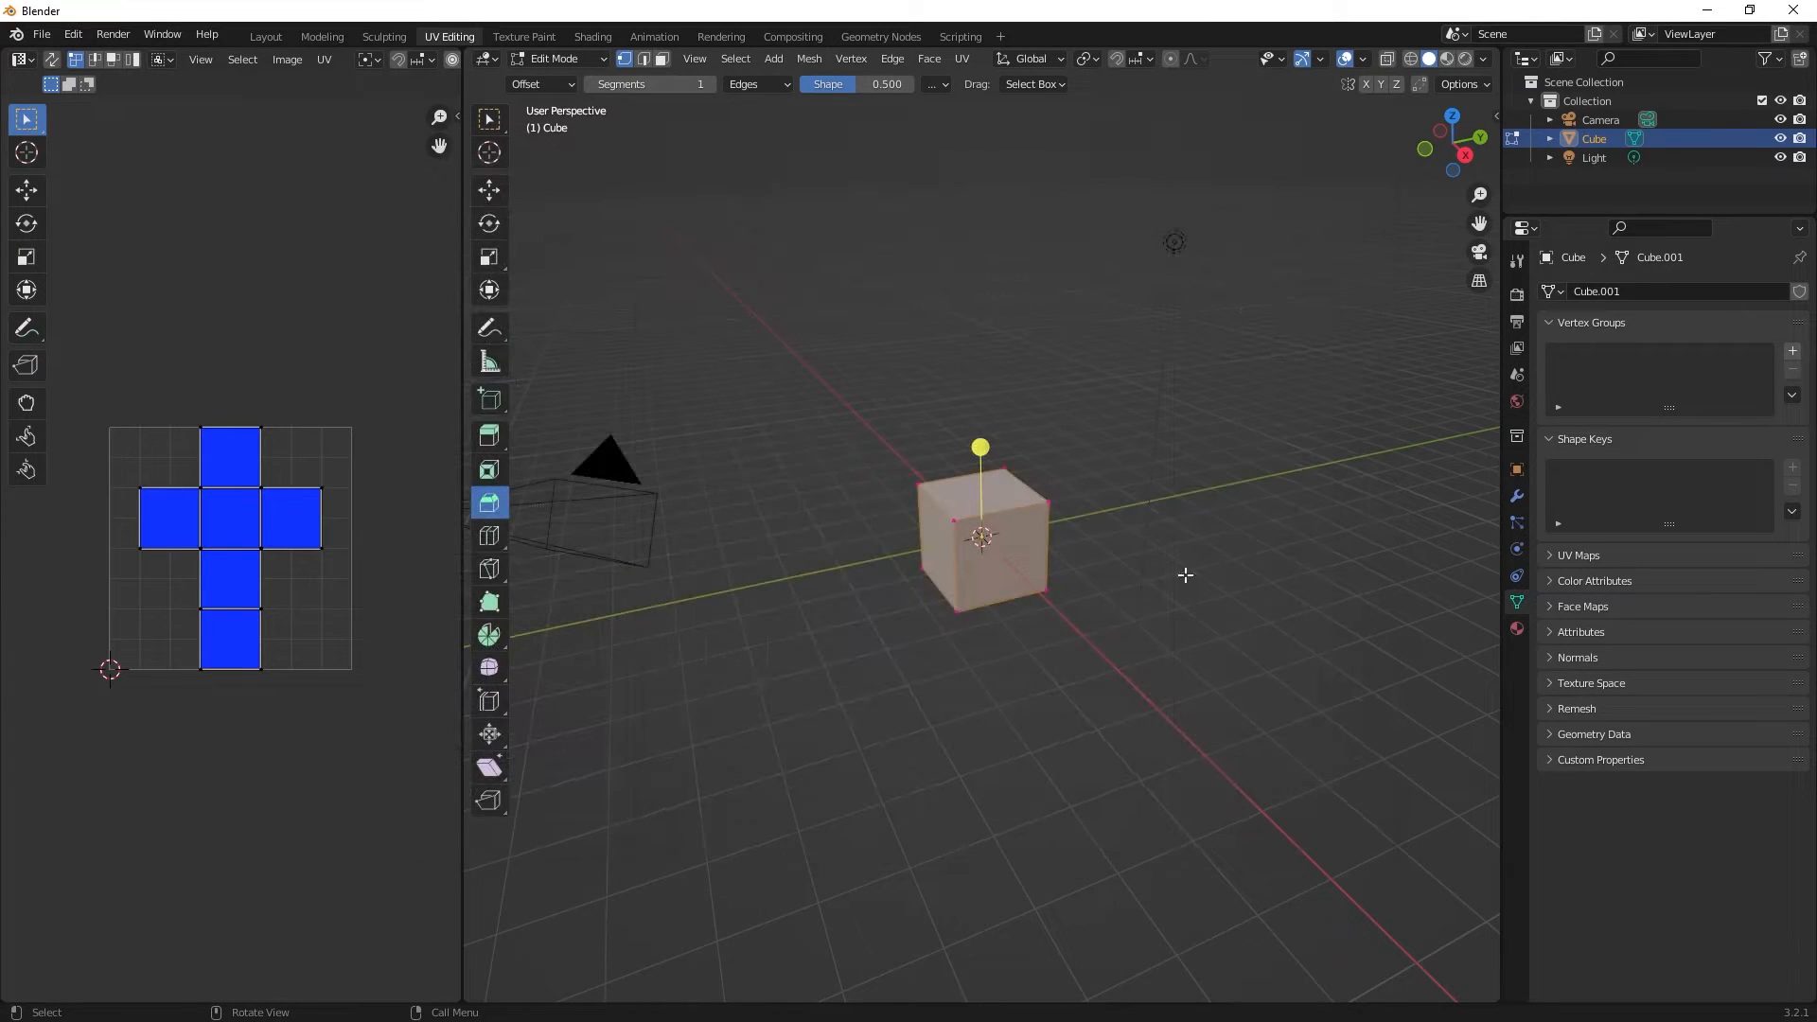
Start another UV layout export into Blender_to_Unity sized 256×256.
{"action": "left_click", "coordinate": [324, 59]}
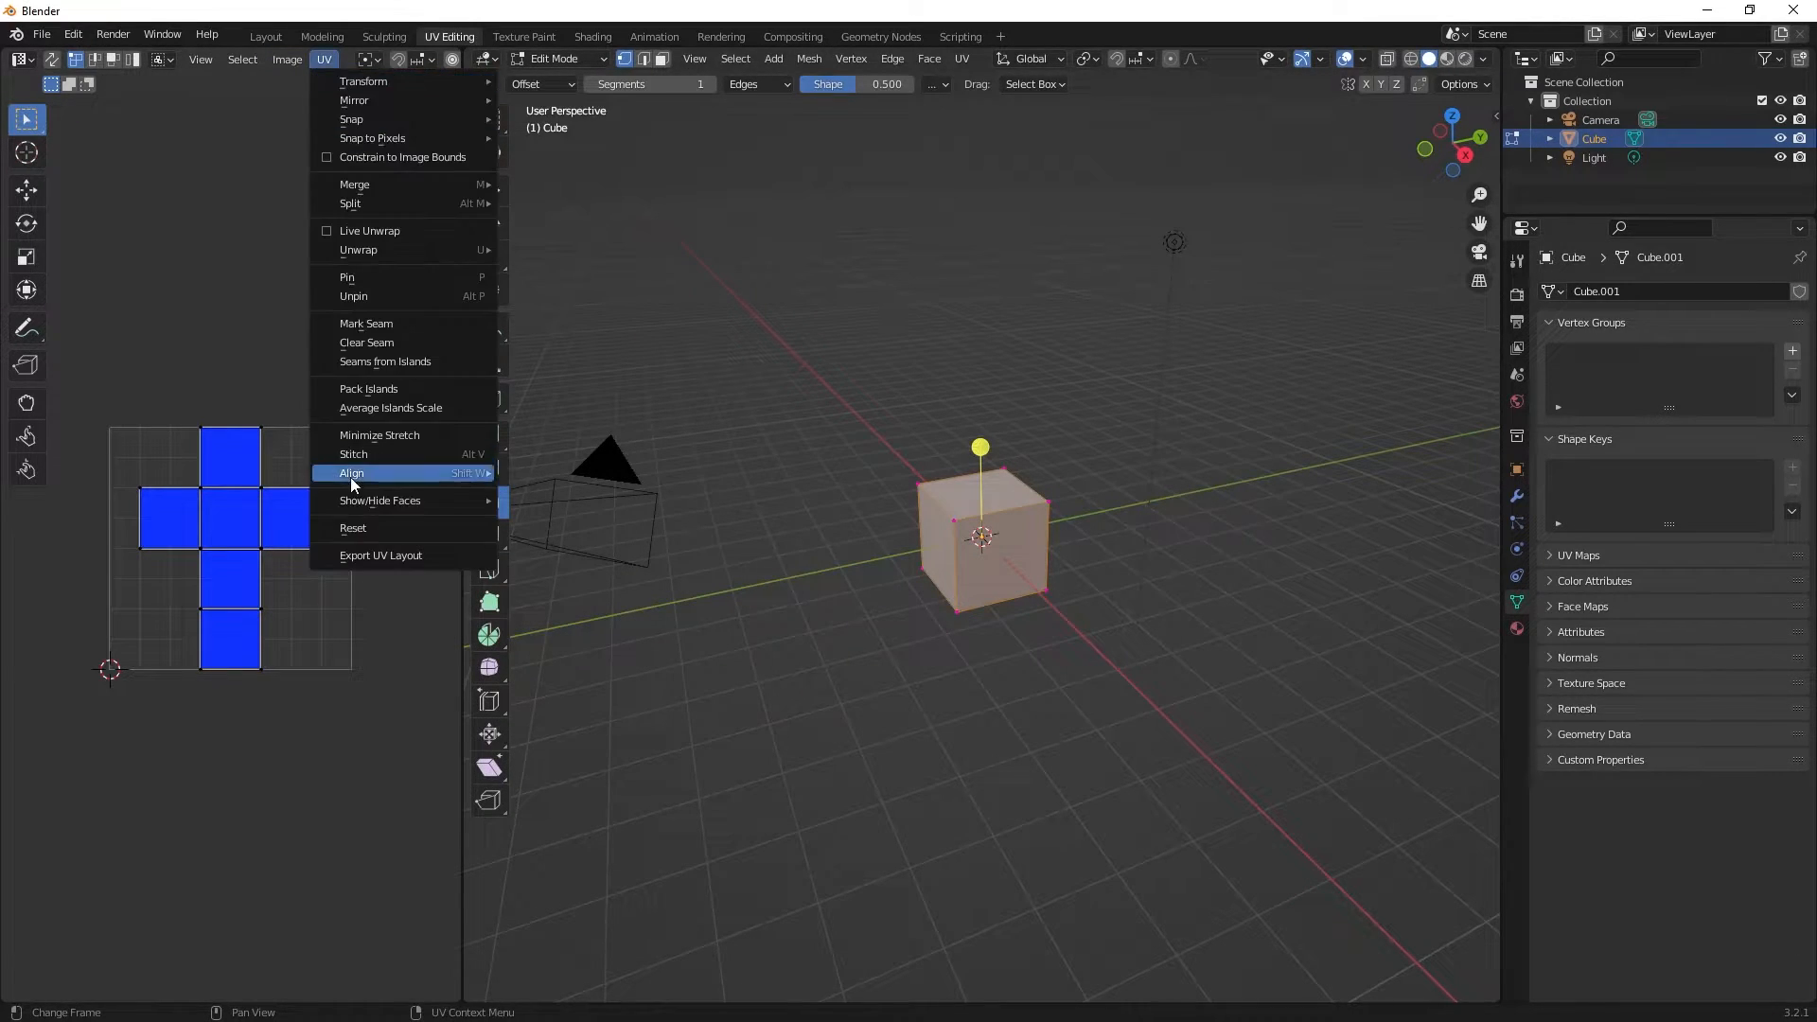
{"action": "left_click", "coordinate": [380, 554]}
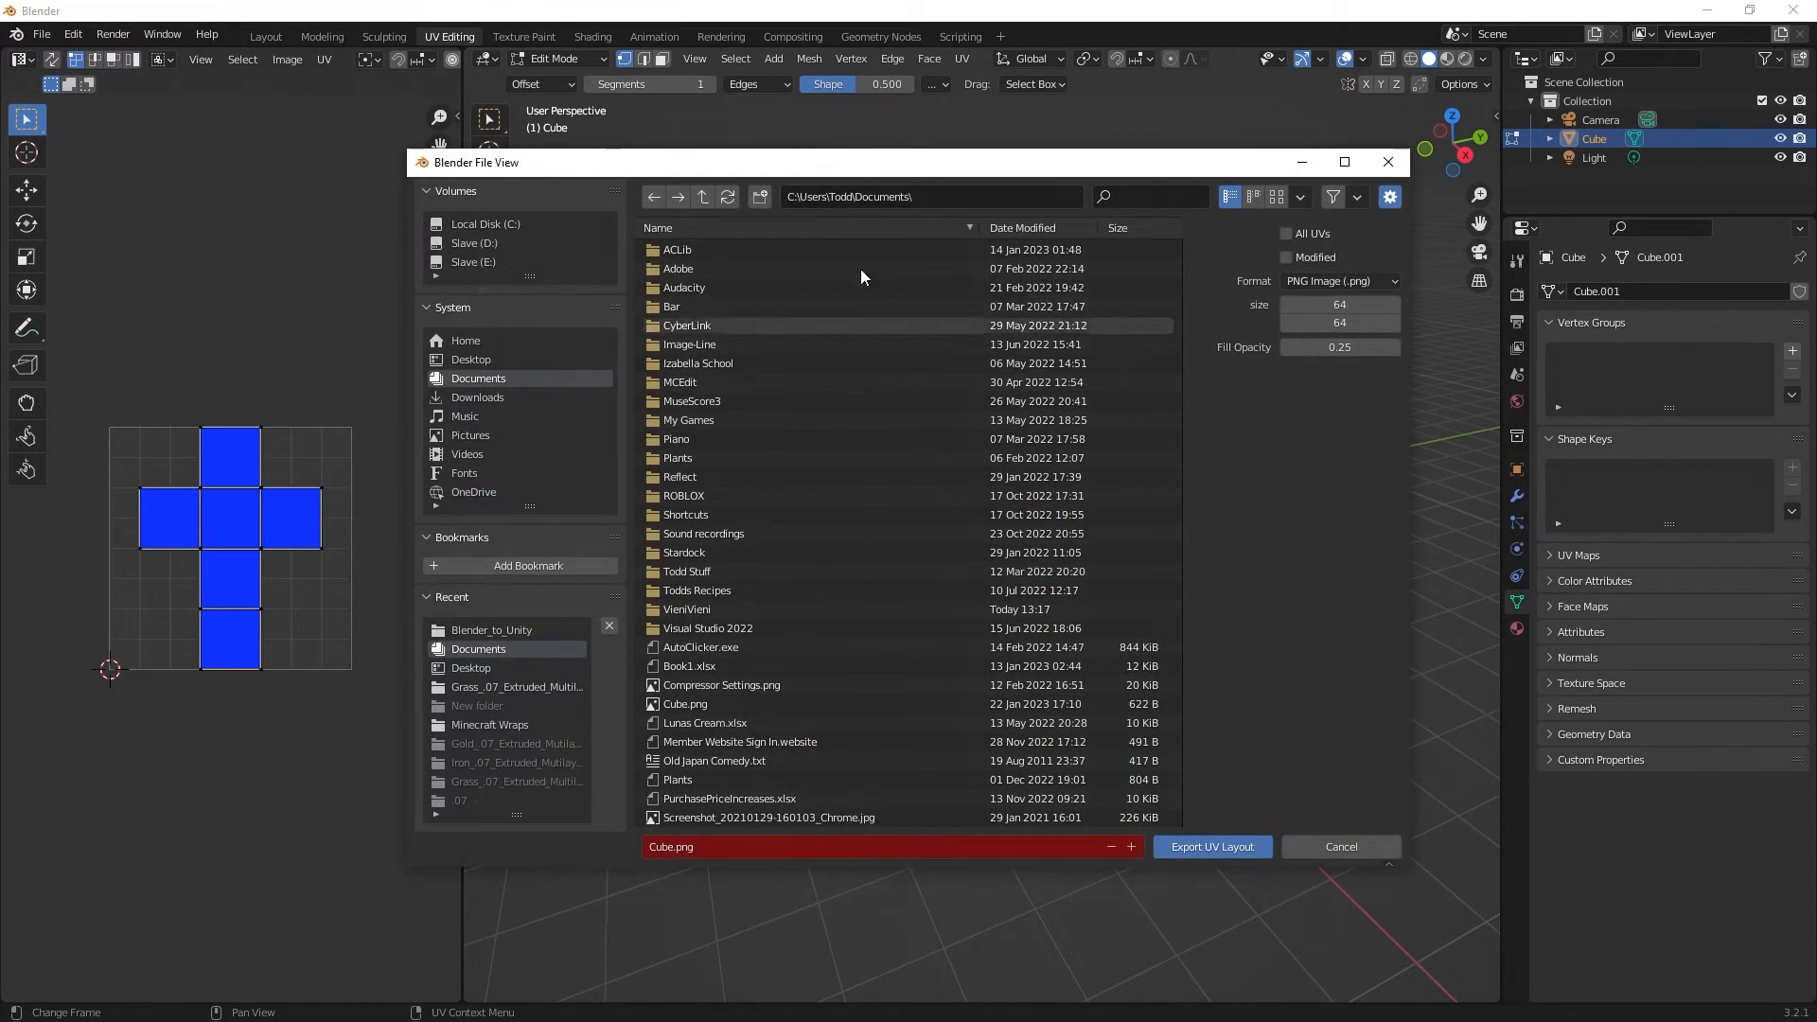
{"action": "left_click", "coordinate": [472, 360]}
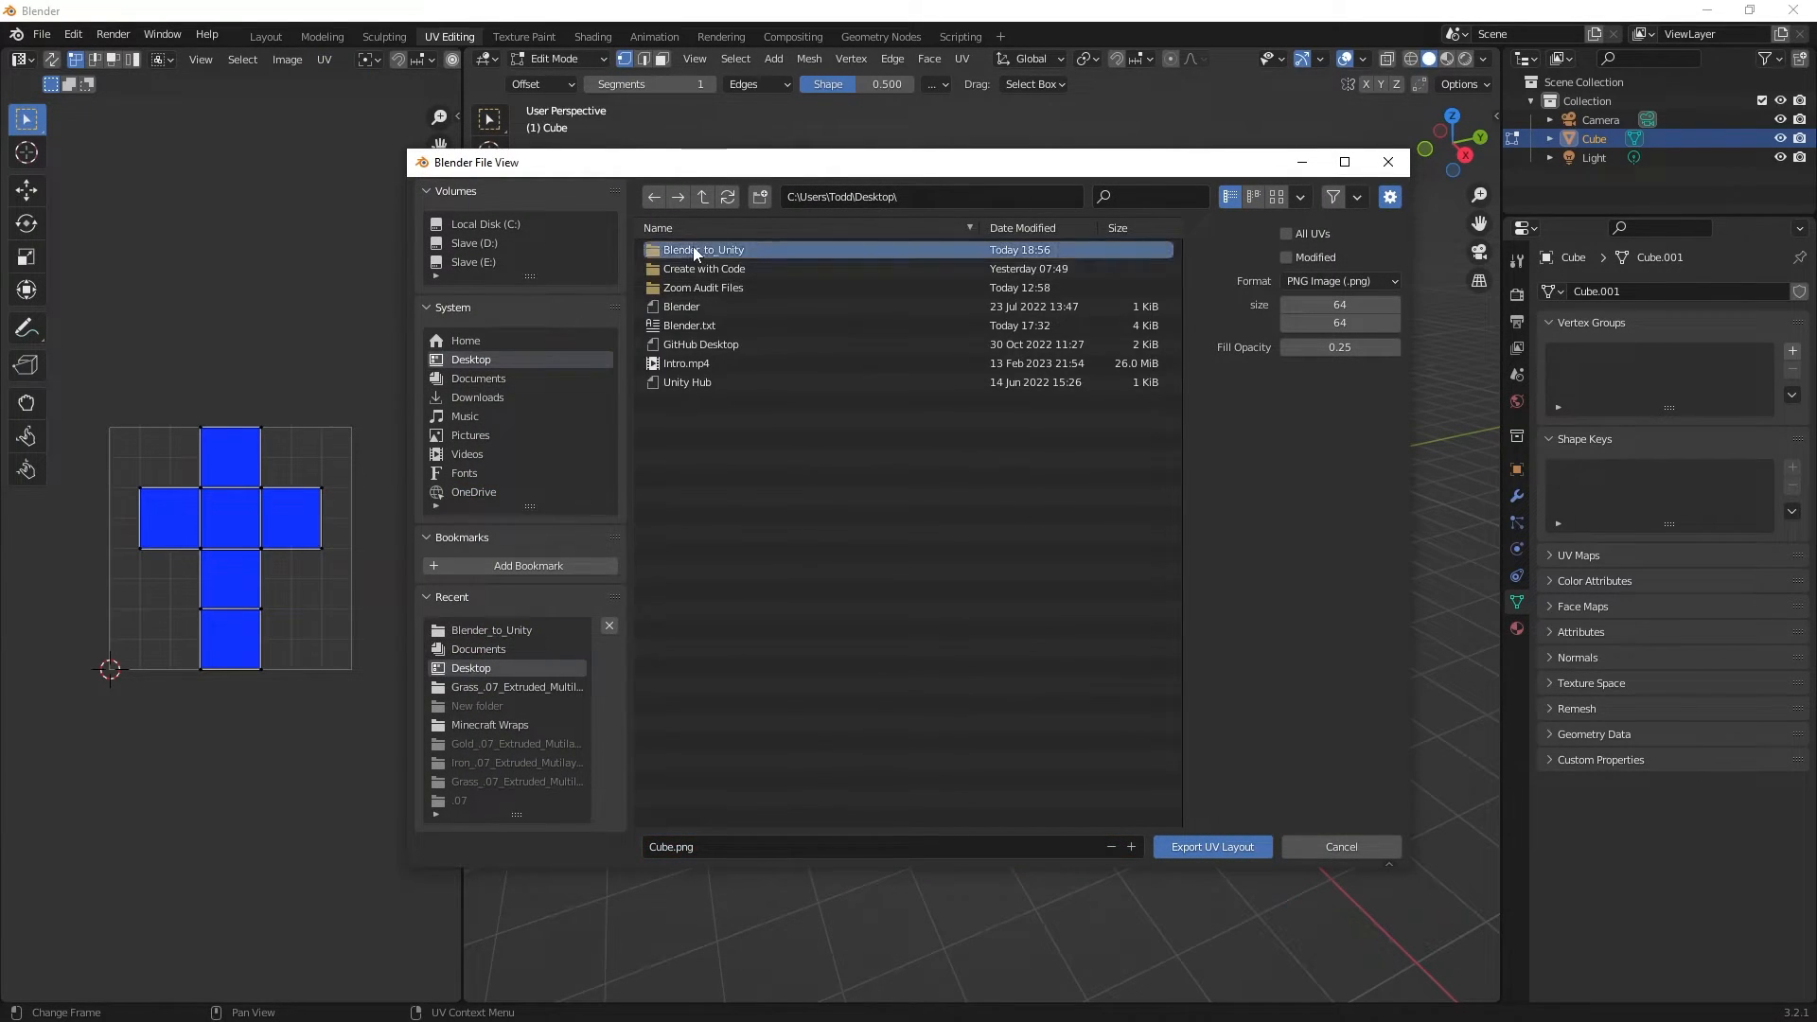
{"action": "double_click", "coordinate": [704, 250]}
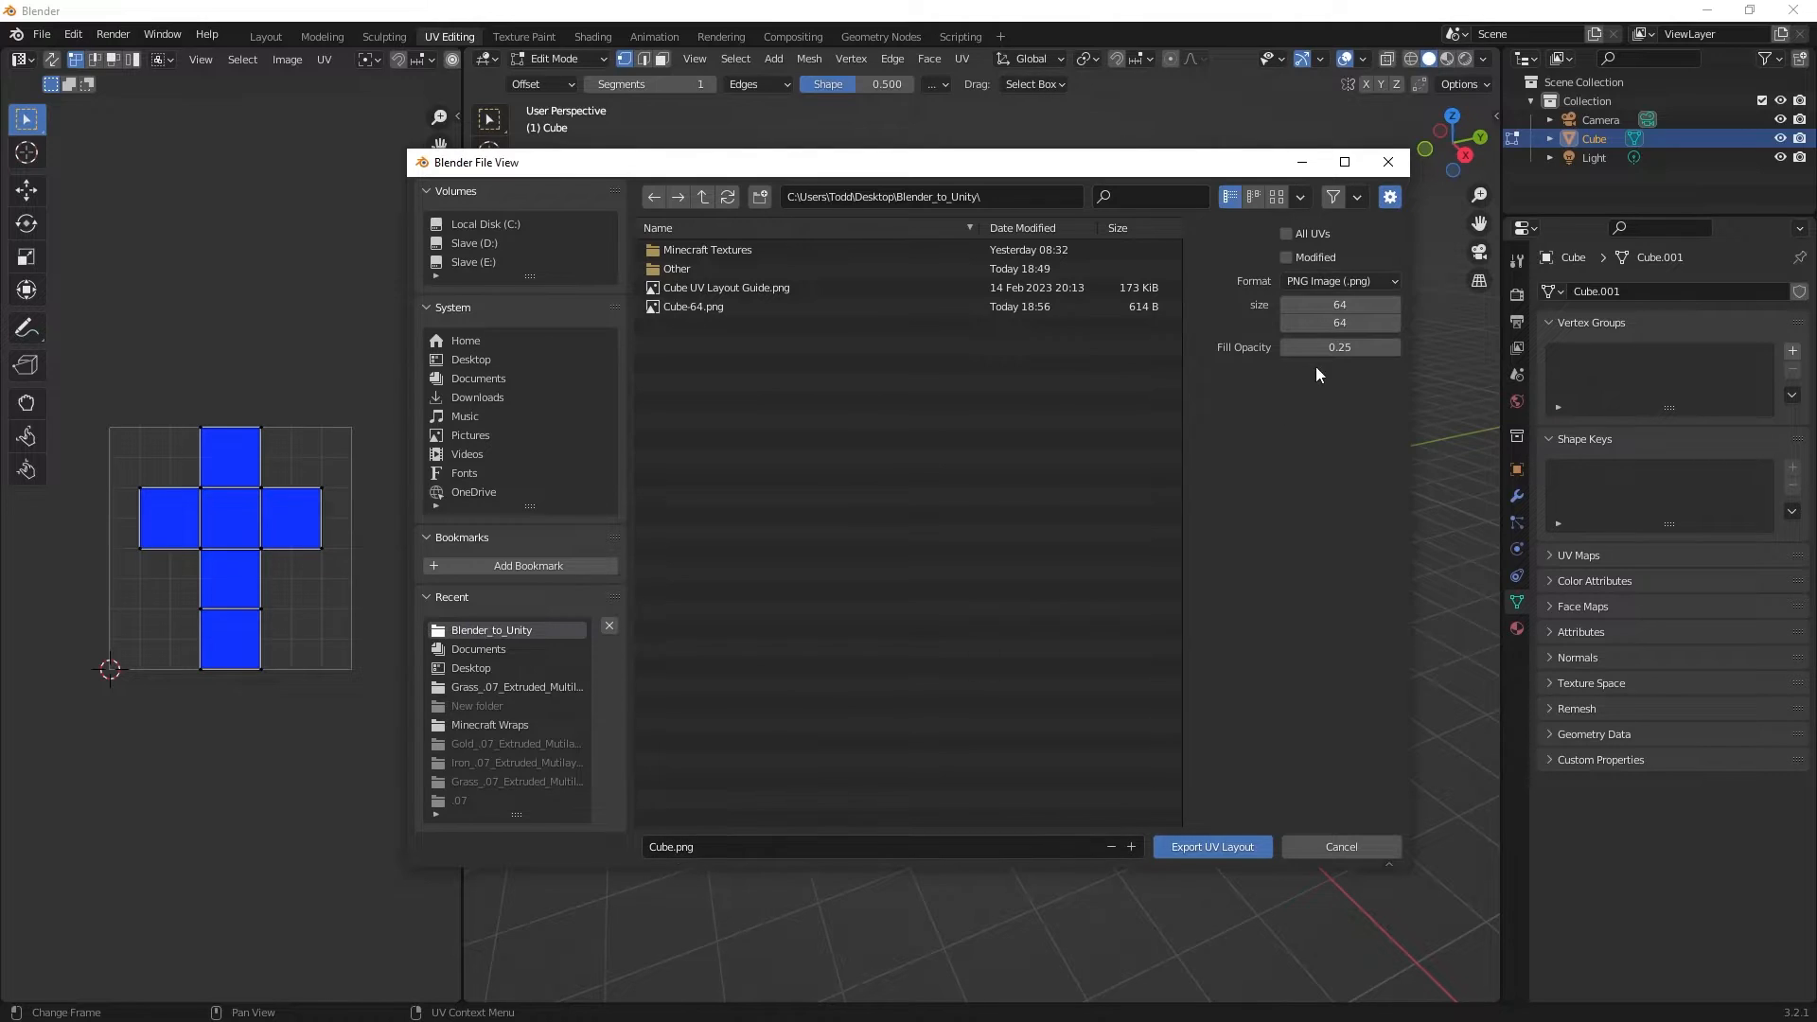
{"action": "left_click", "coordinate": [1340, 303]}
{"action": "type", "text": "256"}
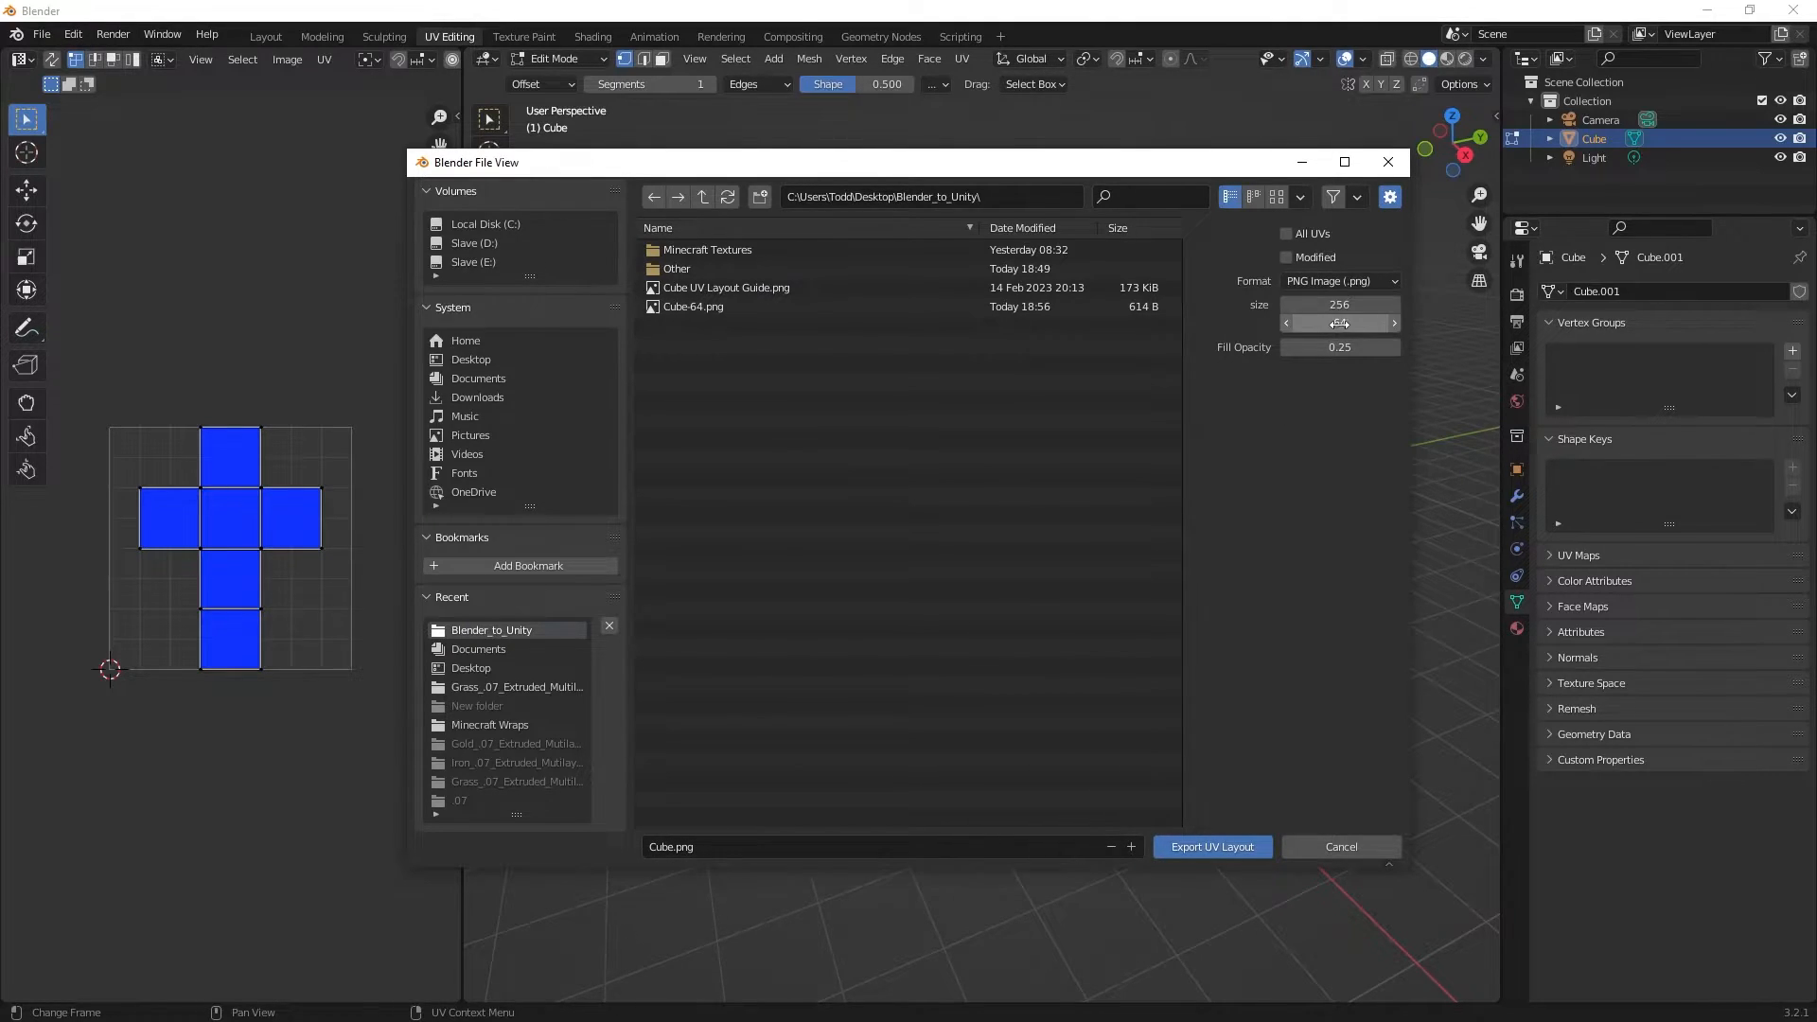
{"action": "left_click", "coordinate": [1338, 322]}
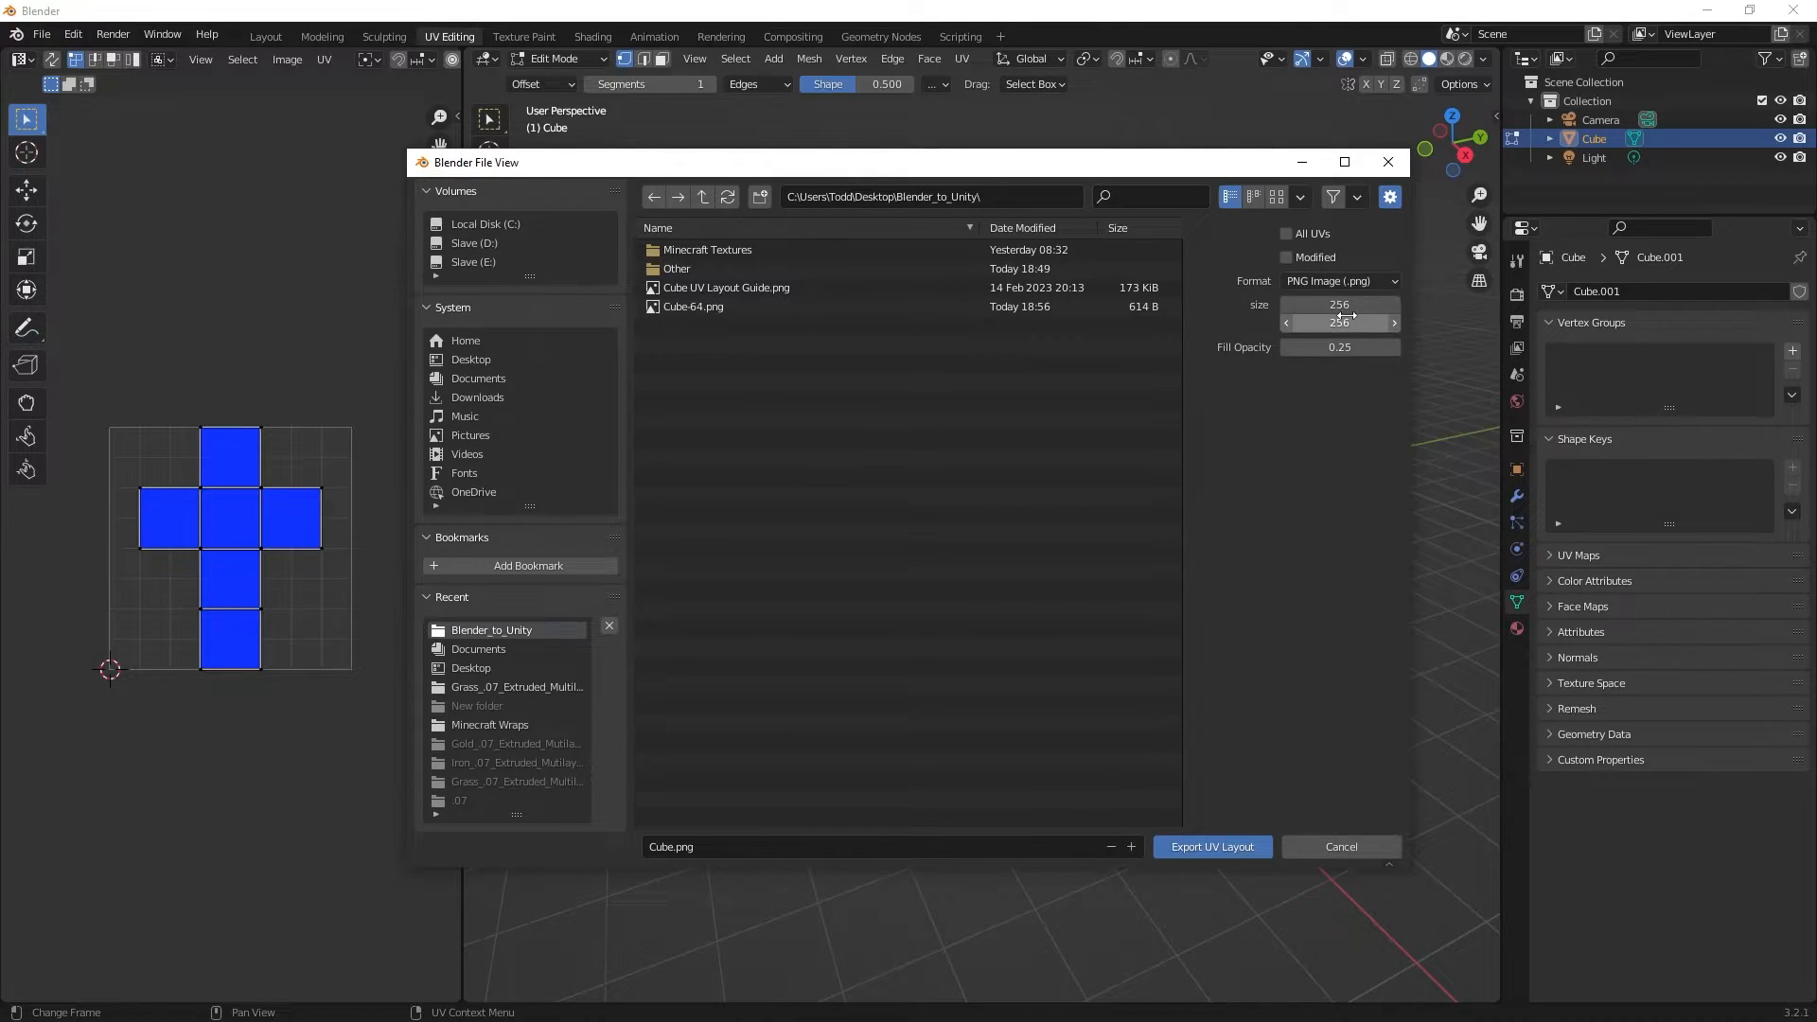
{"action": "mouse_move", "coordinate": [1340, 322]}
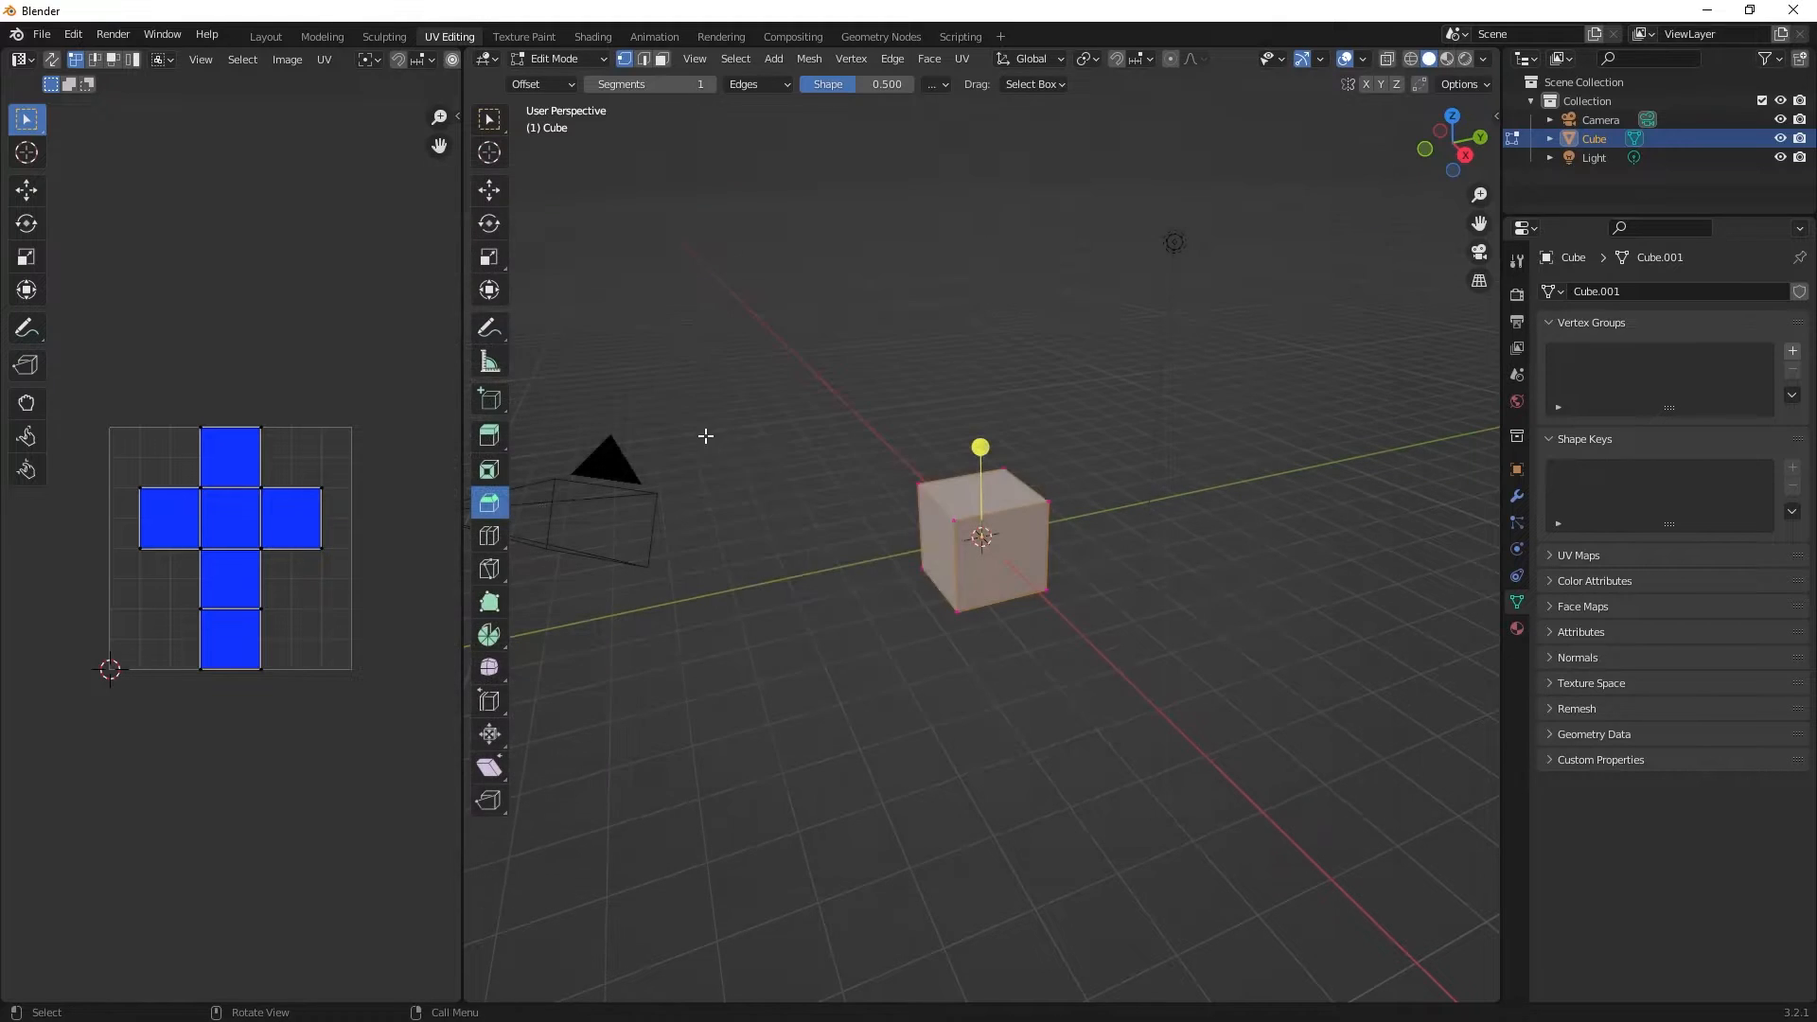
Export the UV layout at 1024×1024 as Cube-1024.png into Blender_to_Unity.
{"action": "left_click", "coordinate": [964, 59]}
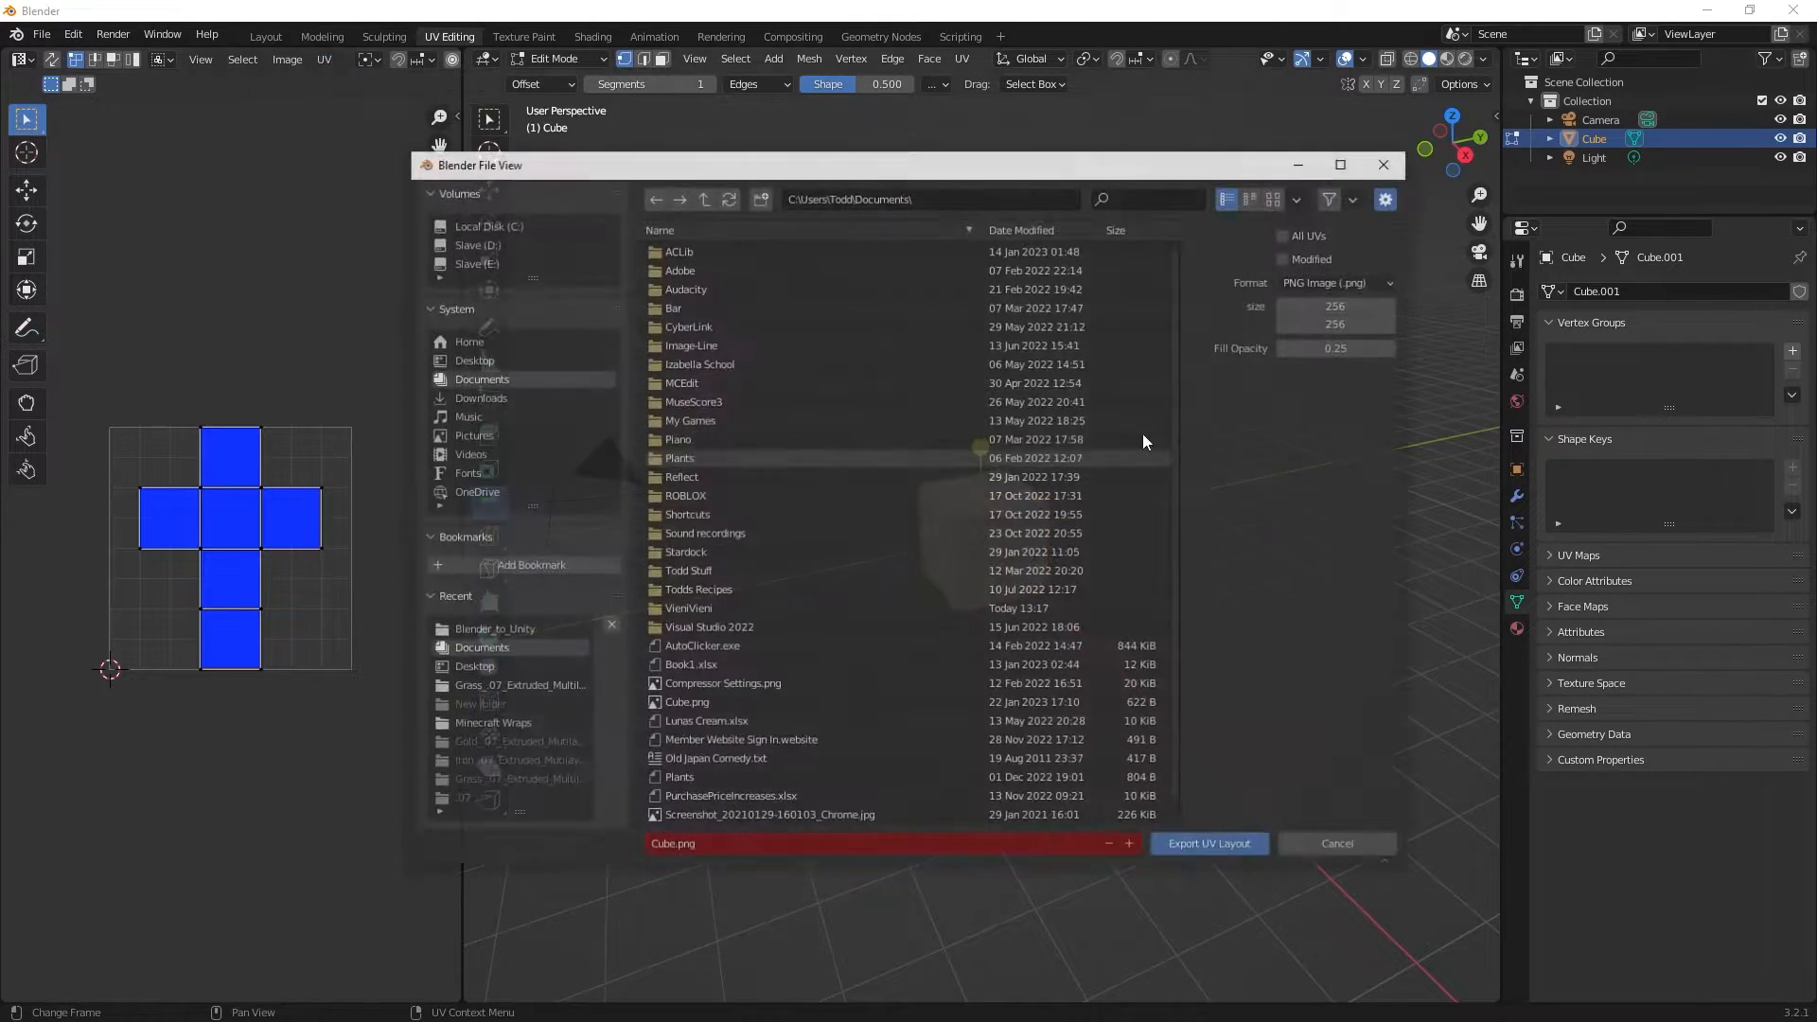
{"action": "left_click", "coordinate": [472, 360]}
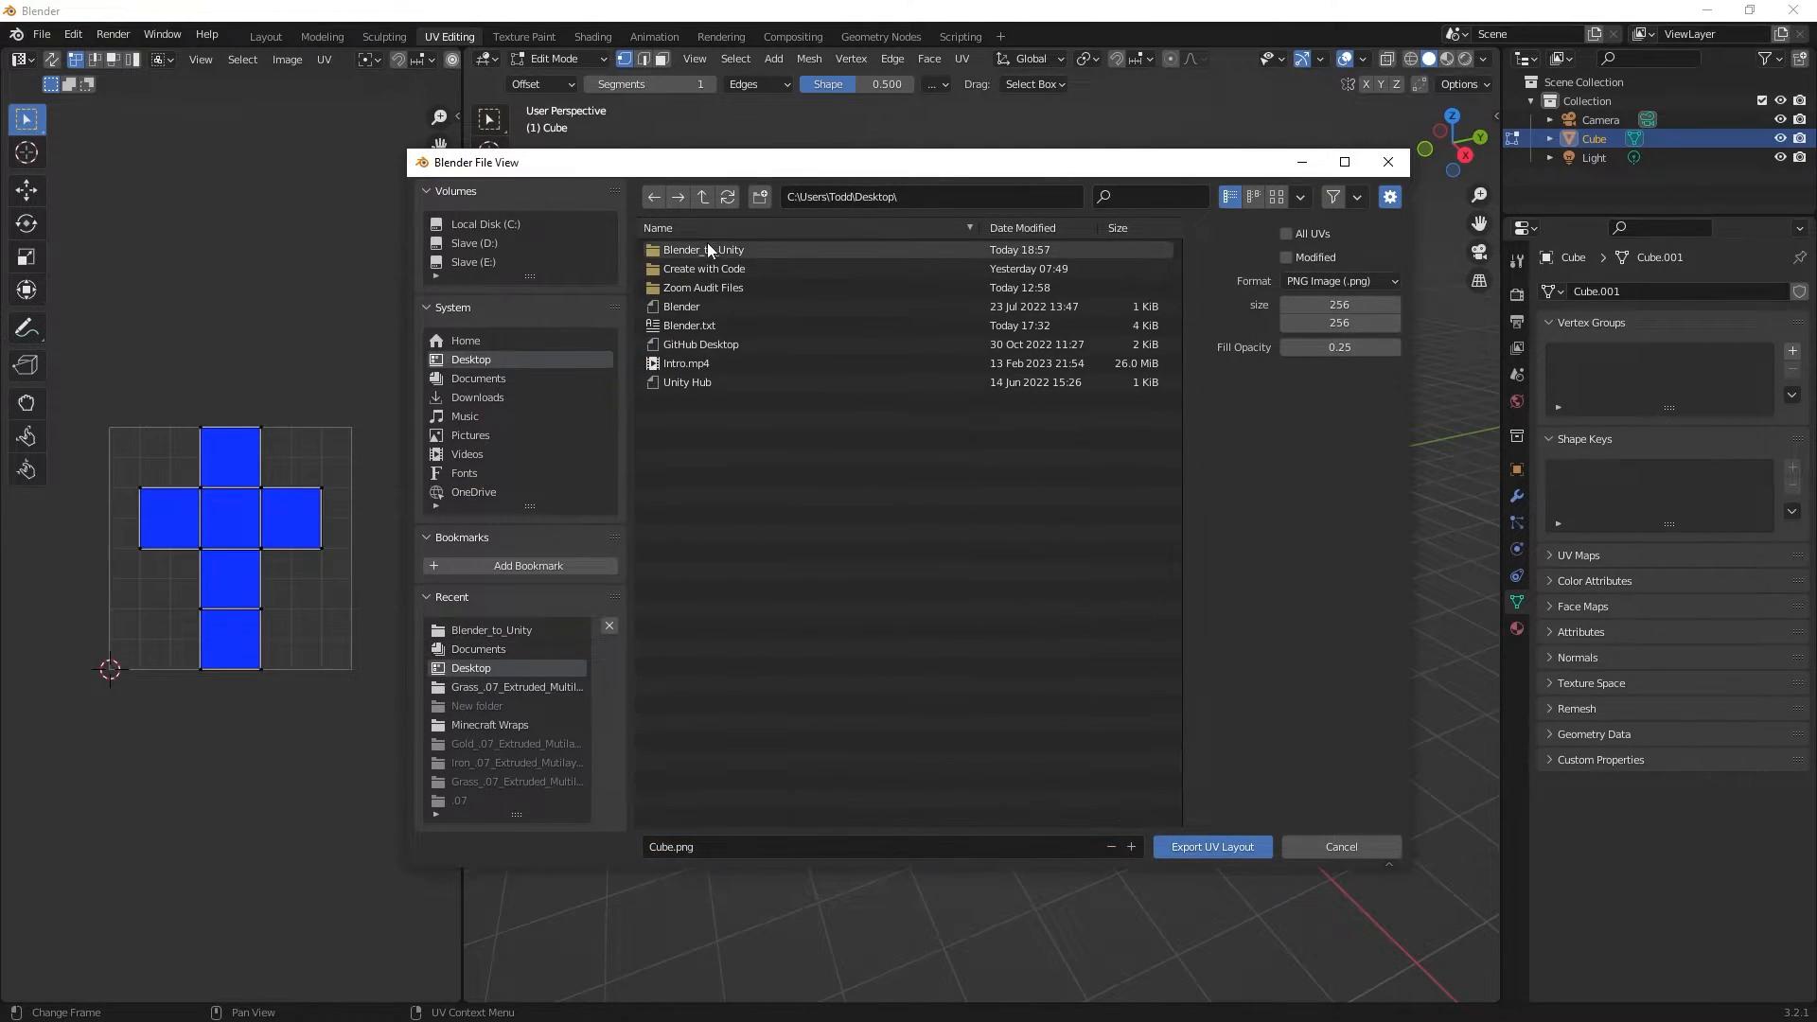
{"action": "double_click", "coordinate": [704, 250]}
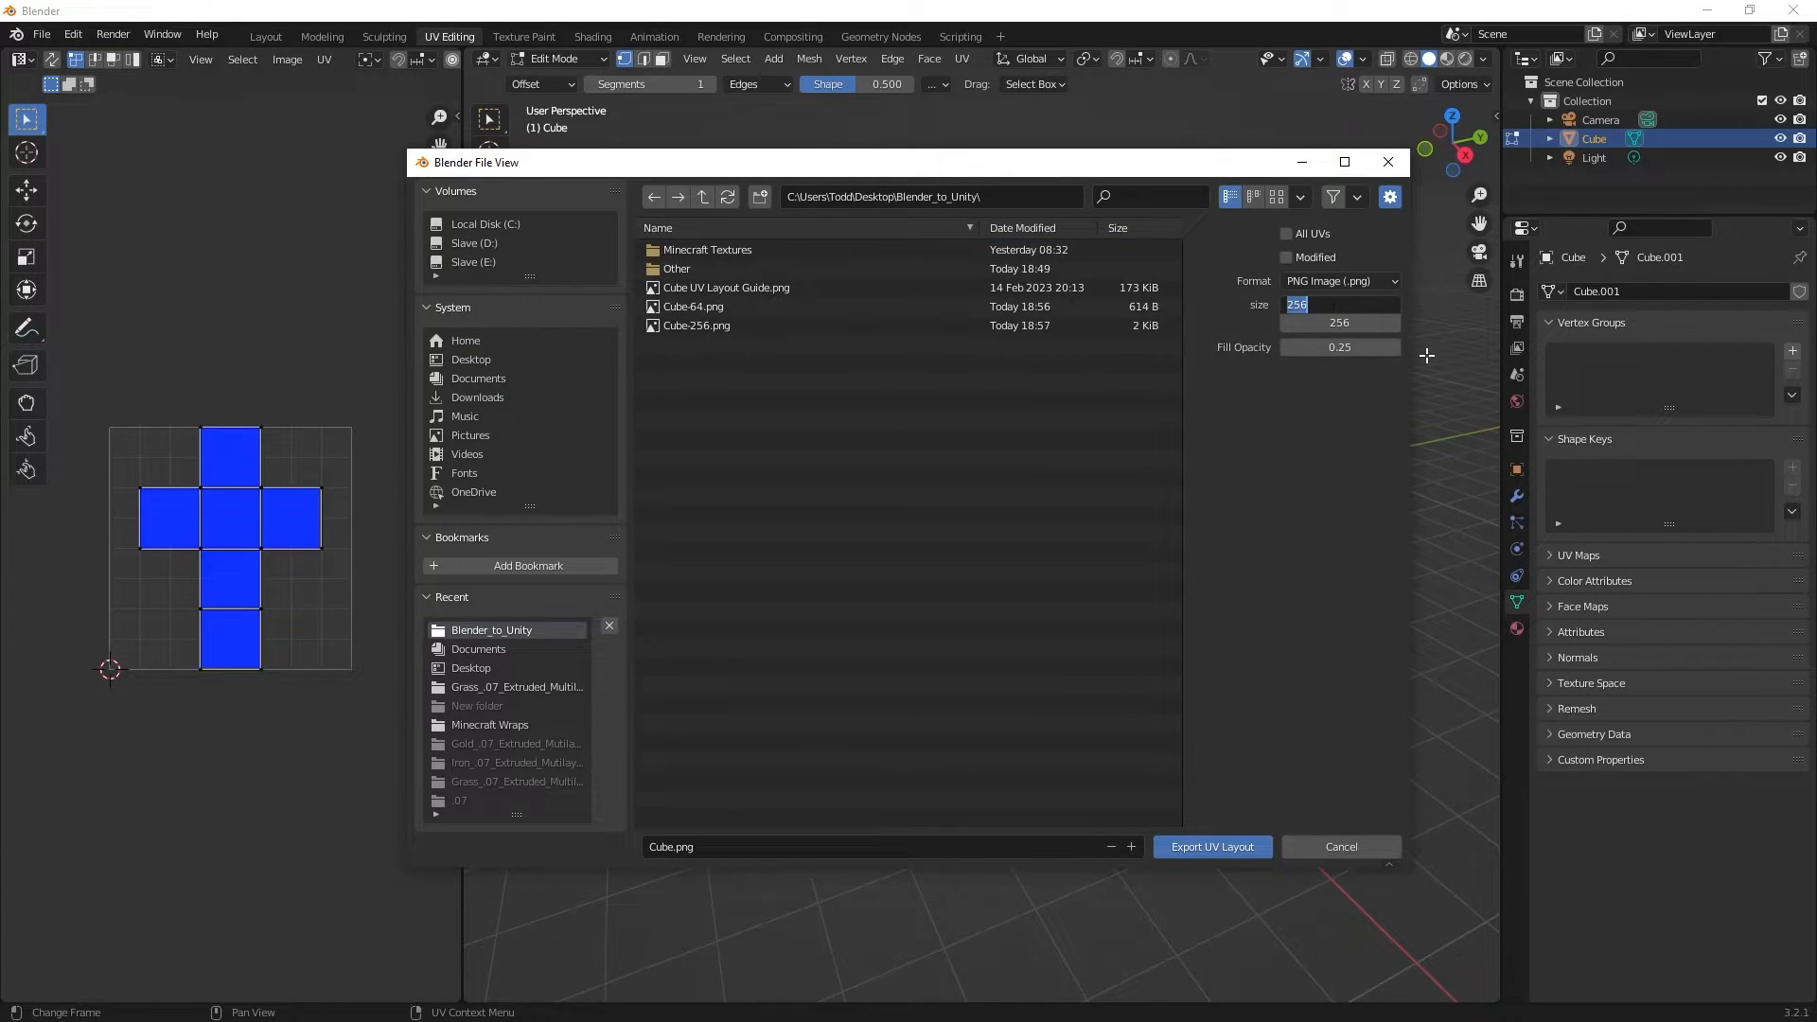
{"action": "type", "text": "1024"}
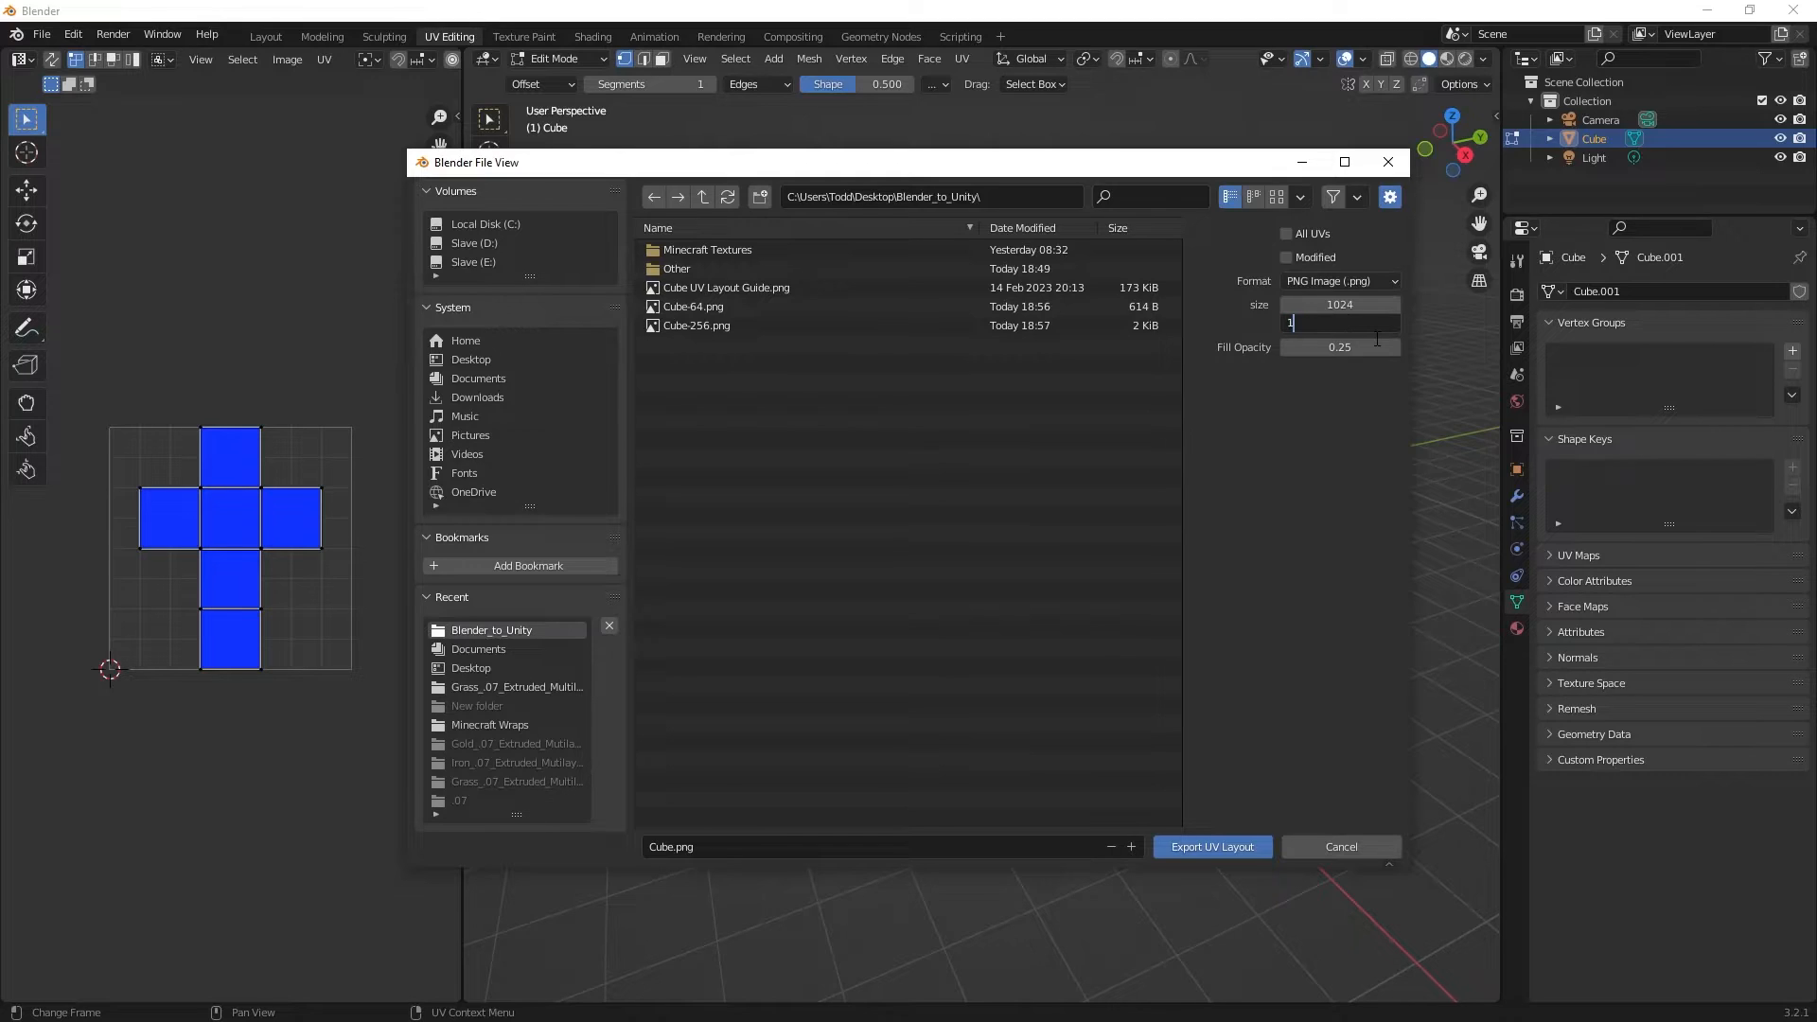
{"action": "type", "text": "1026"}
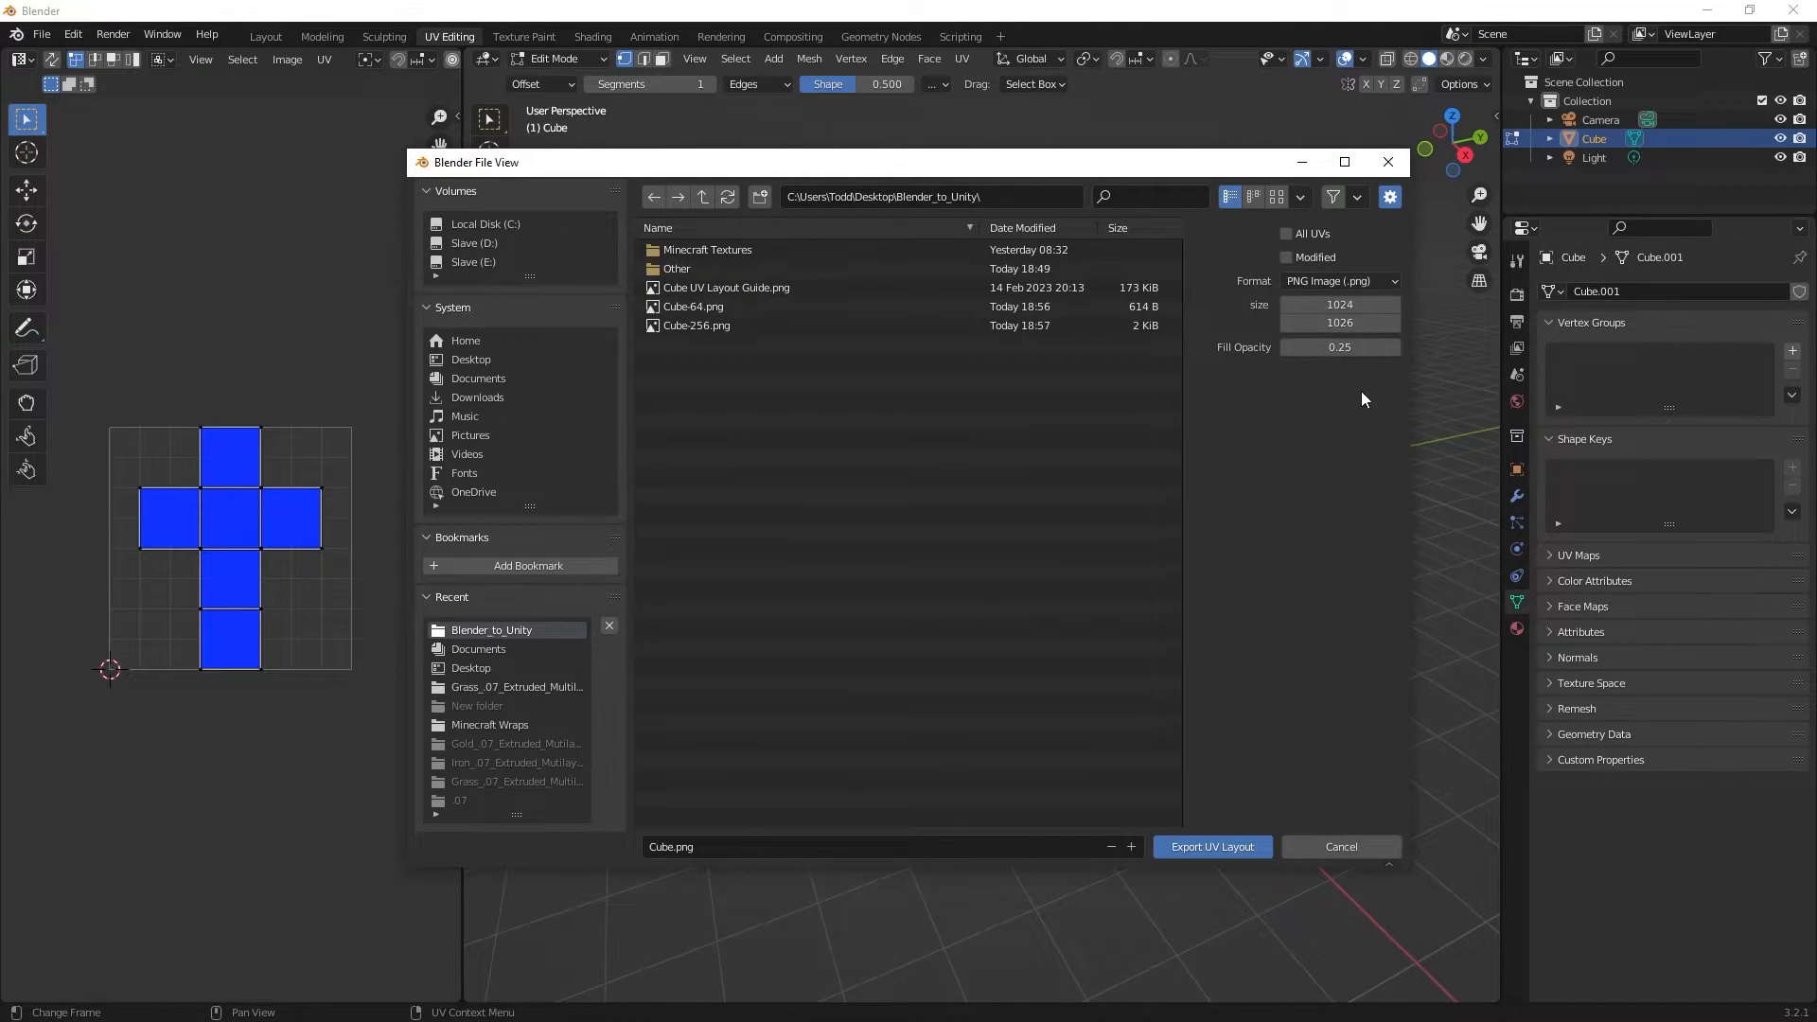
{"action": "left_click", "coordinate": [1340, 322]}
{"action": "type", "text": "1024"}
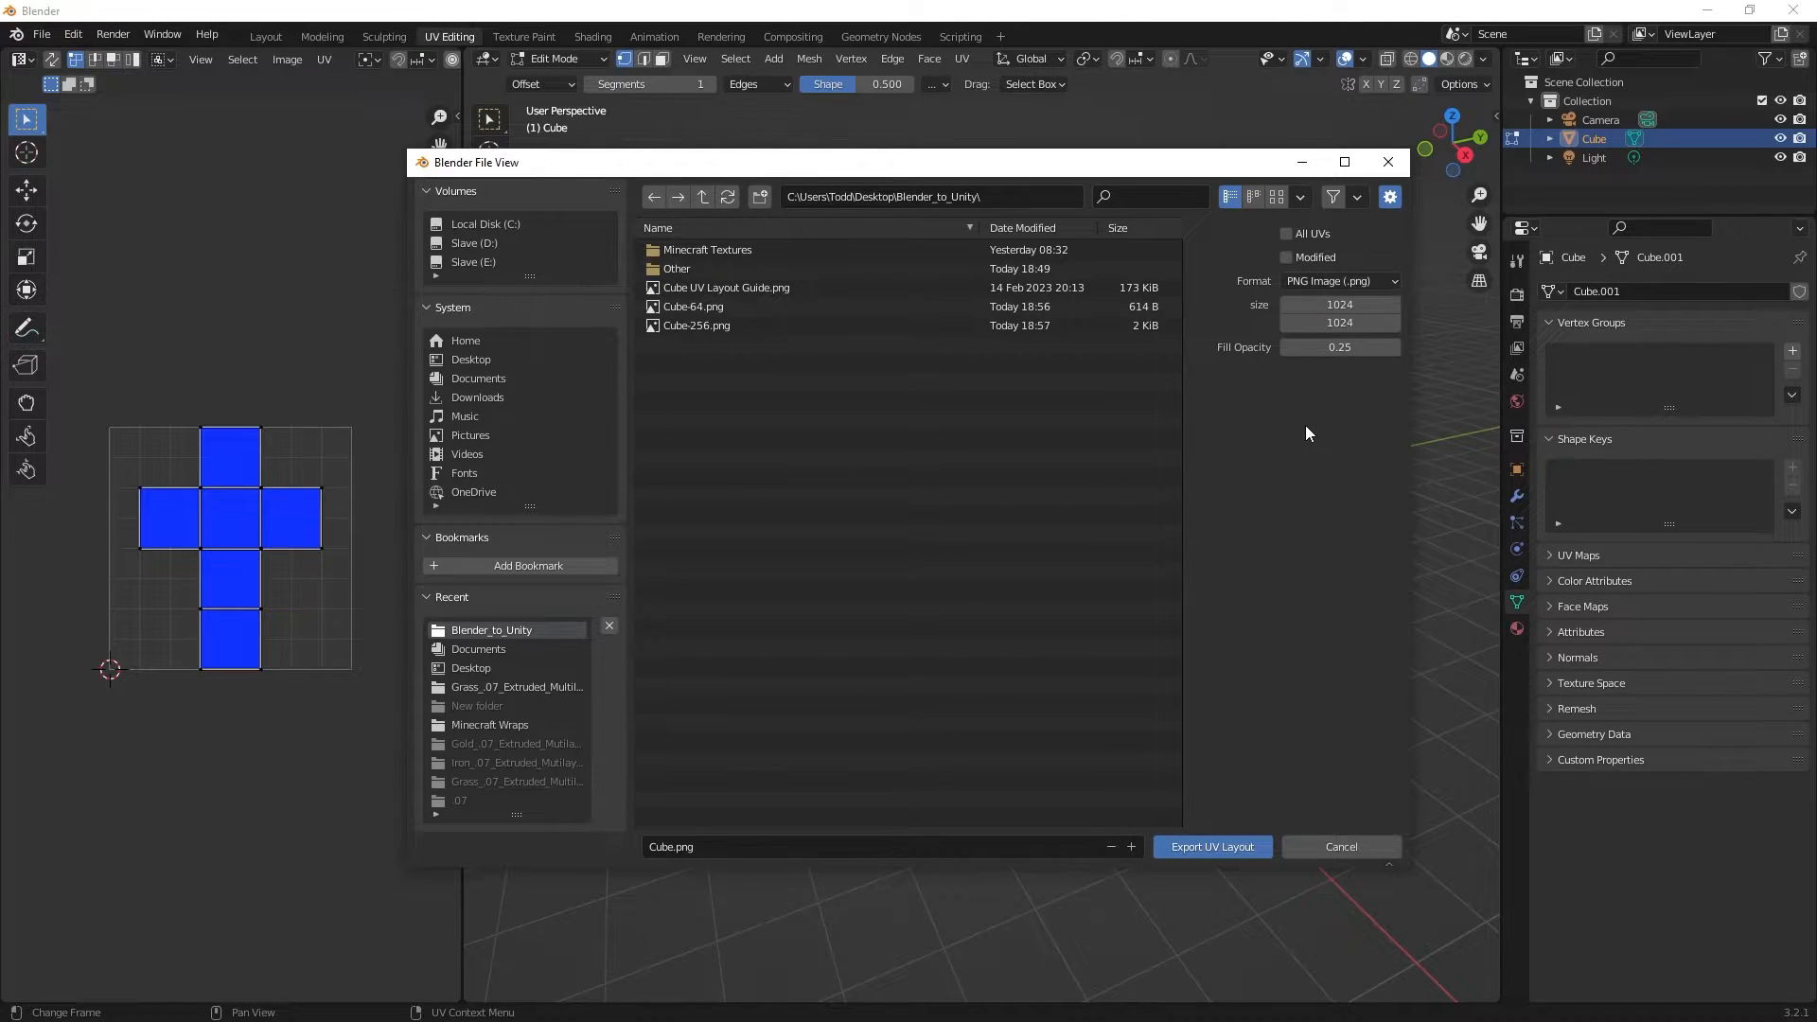
{"action": "left_click", "coordinate": [670, 846]}
{"action": "type", "text": "-1024"}
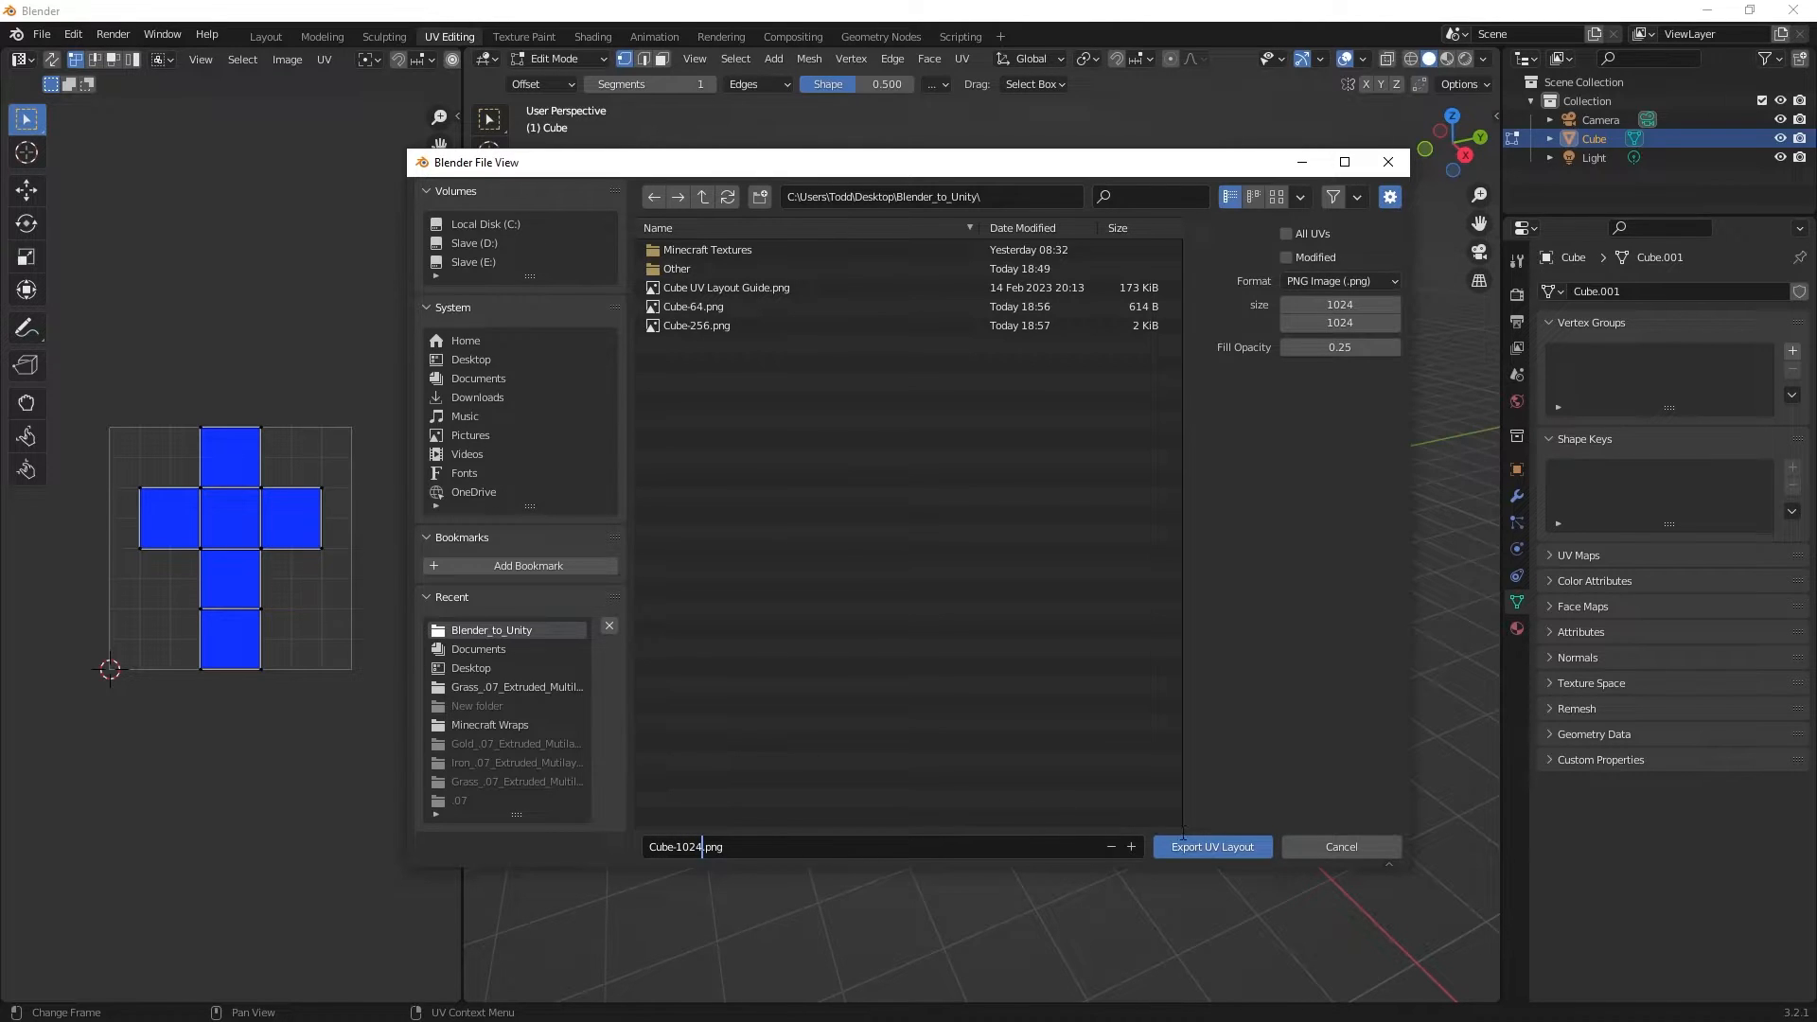
{"action": "left_click", "coordinate": [1211, 846]}
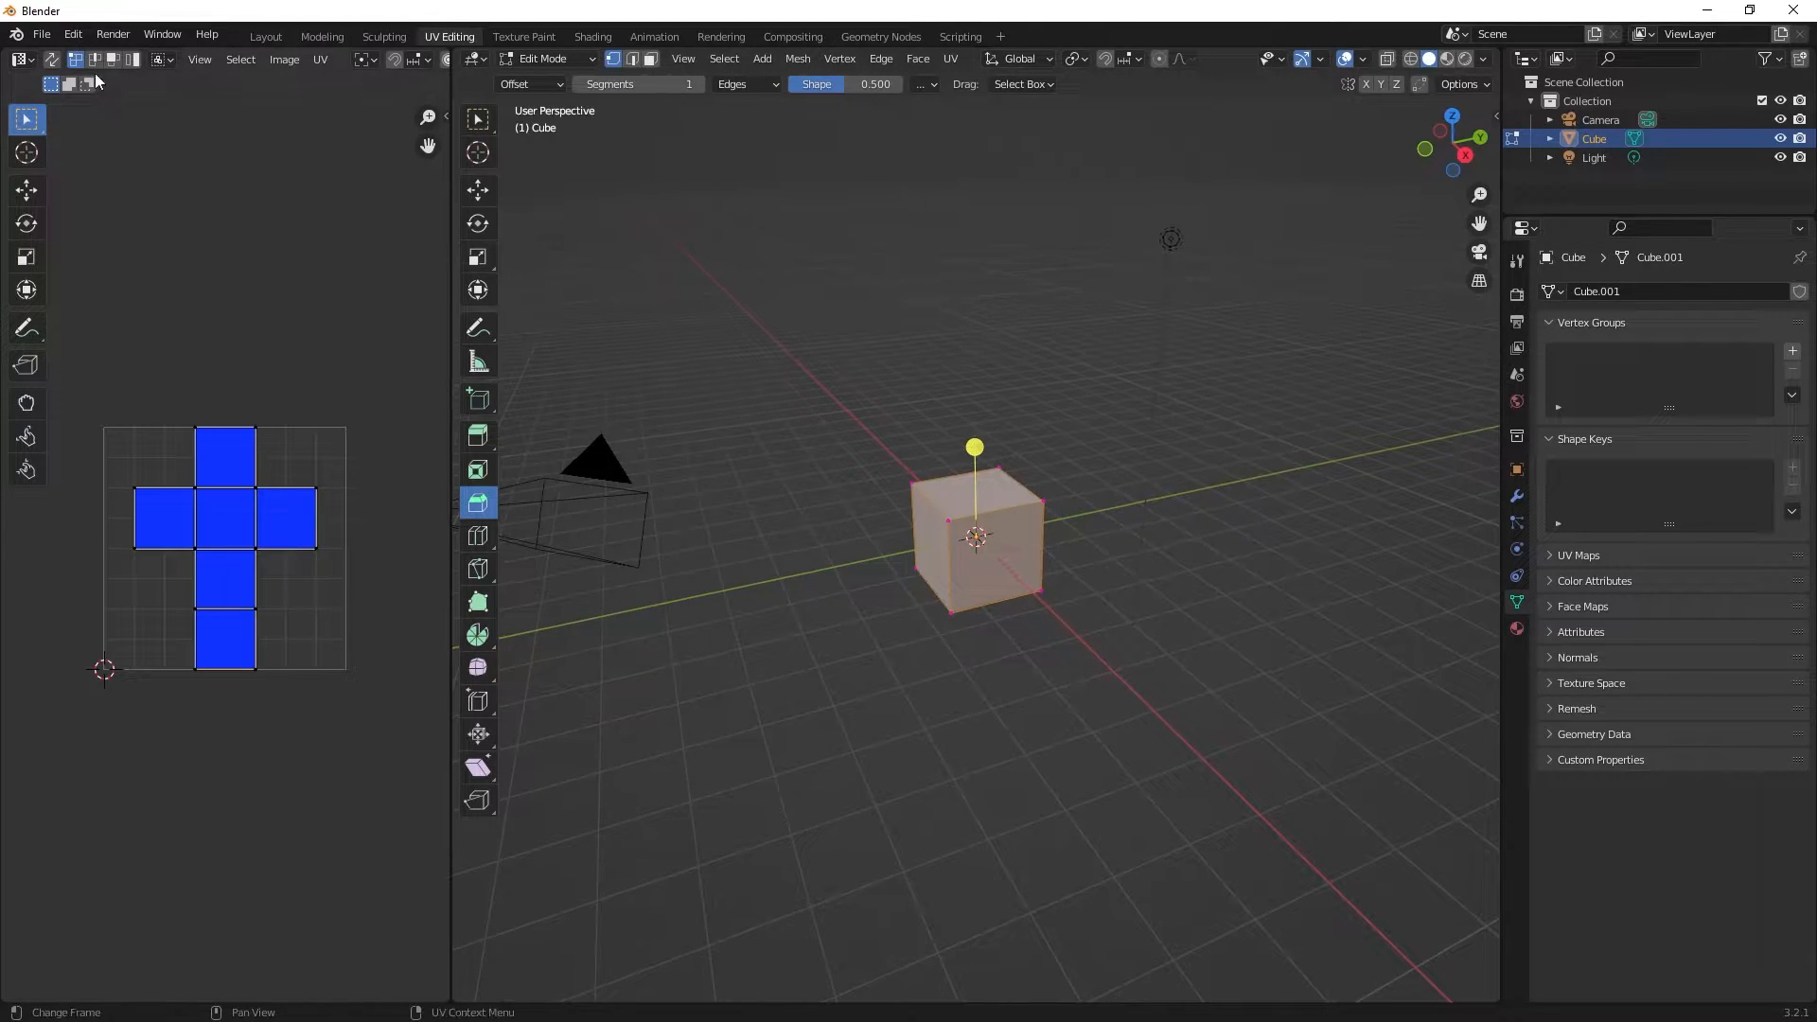
Export the cube mesh only as CubeMesh.fbx into Blender_to_Unity via File > Export > FBX.
{"action": "left_click", "coordinate": [40, 36]}
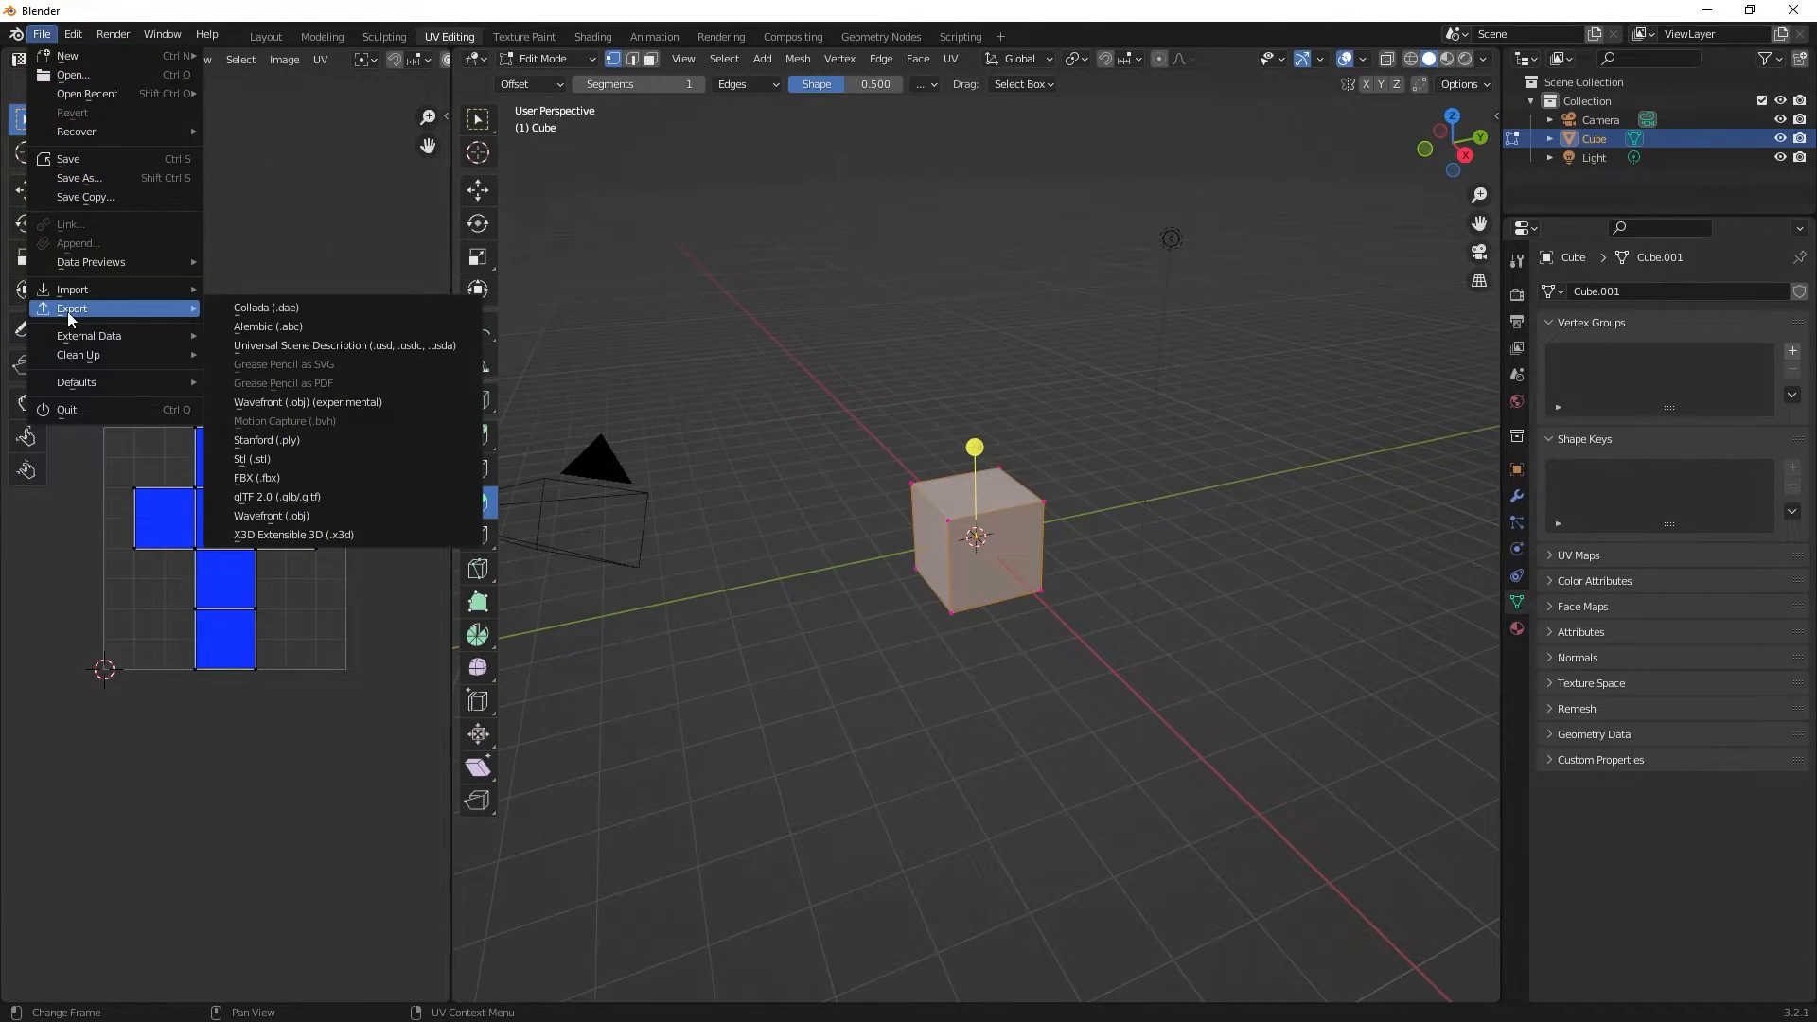
{"action": "mouse_move", "coordinate": [256, 477]}
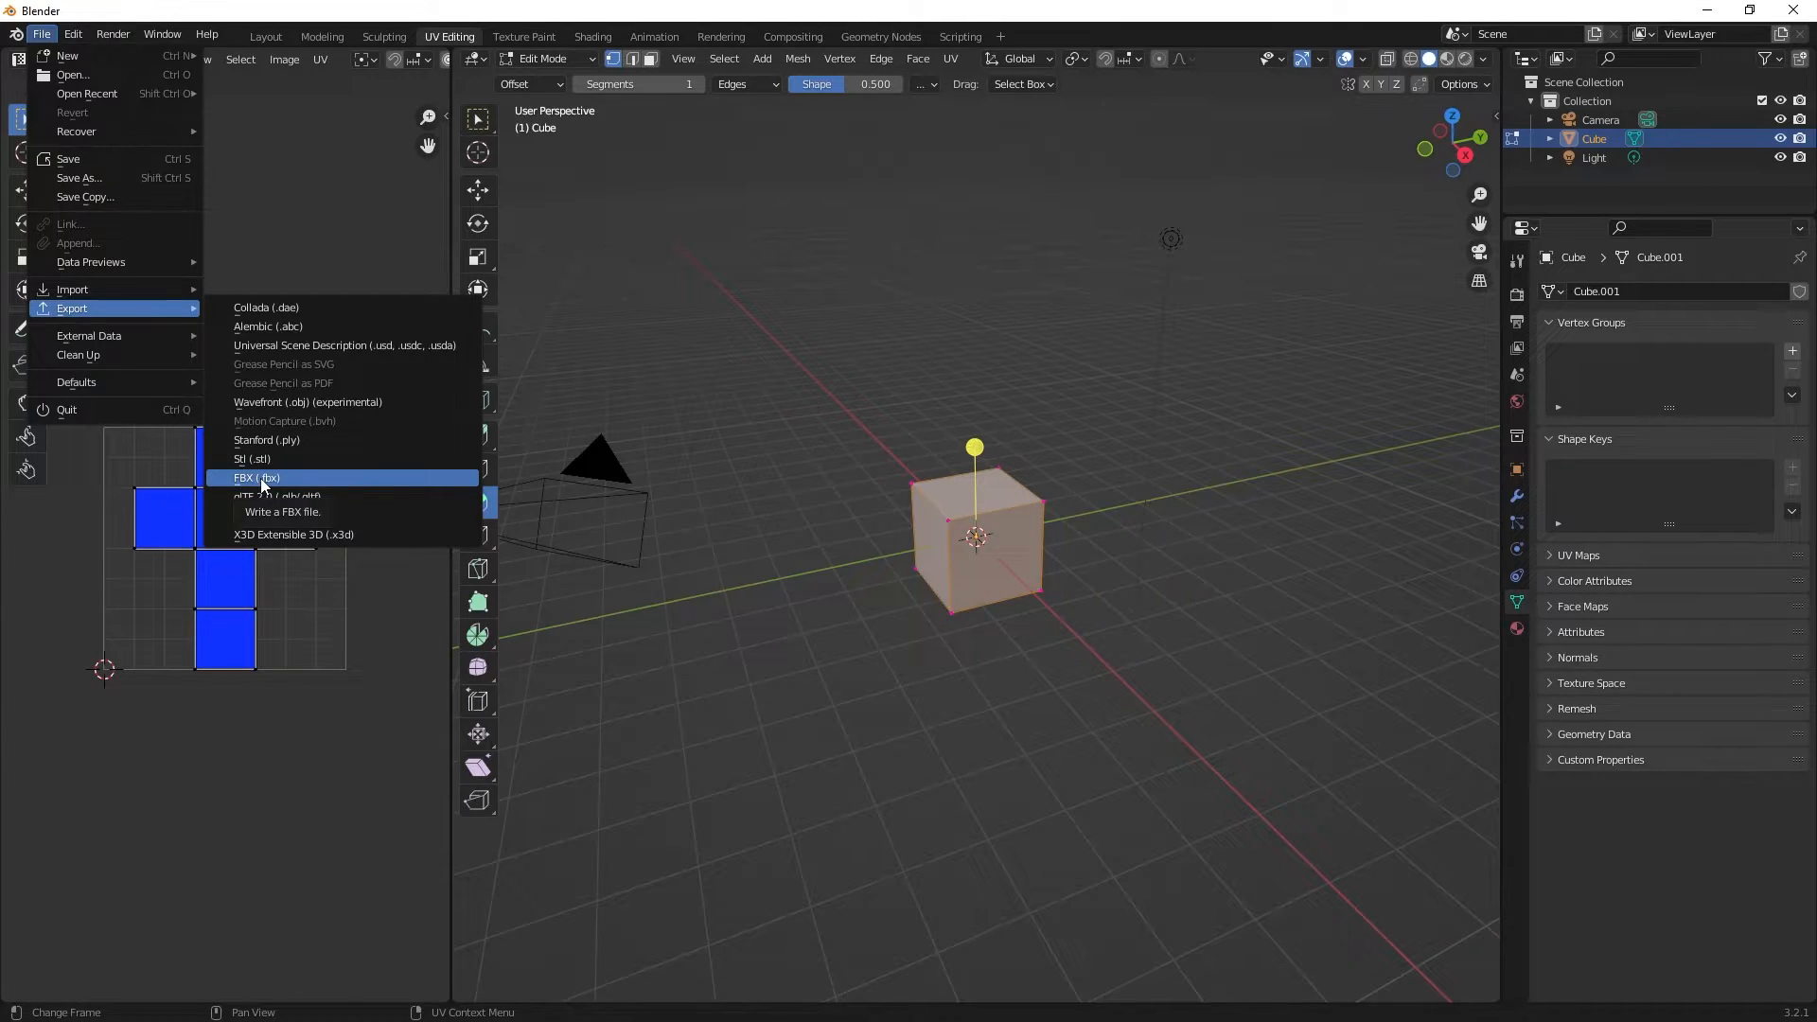
{"action": "left_click", "coordinate": [255, 477]}
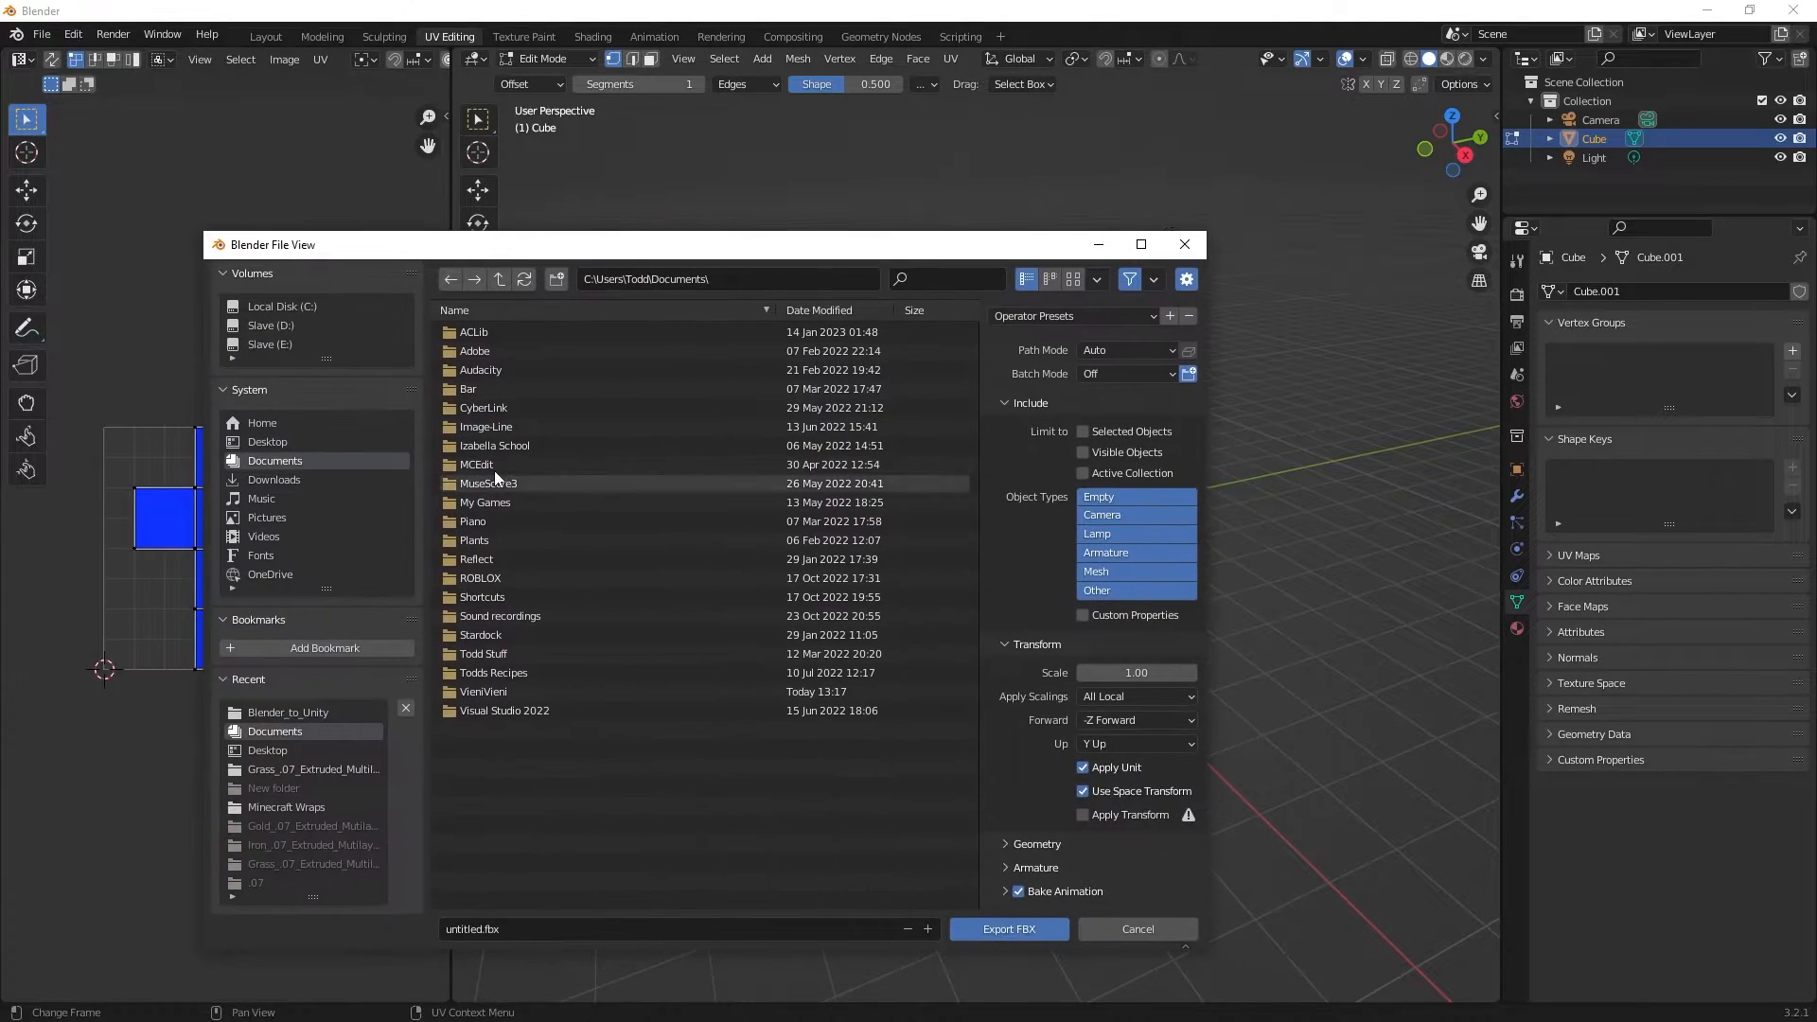
{"action": "mouse_move", "coordinate": [329, 468]}
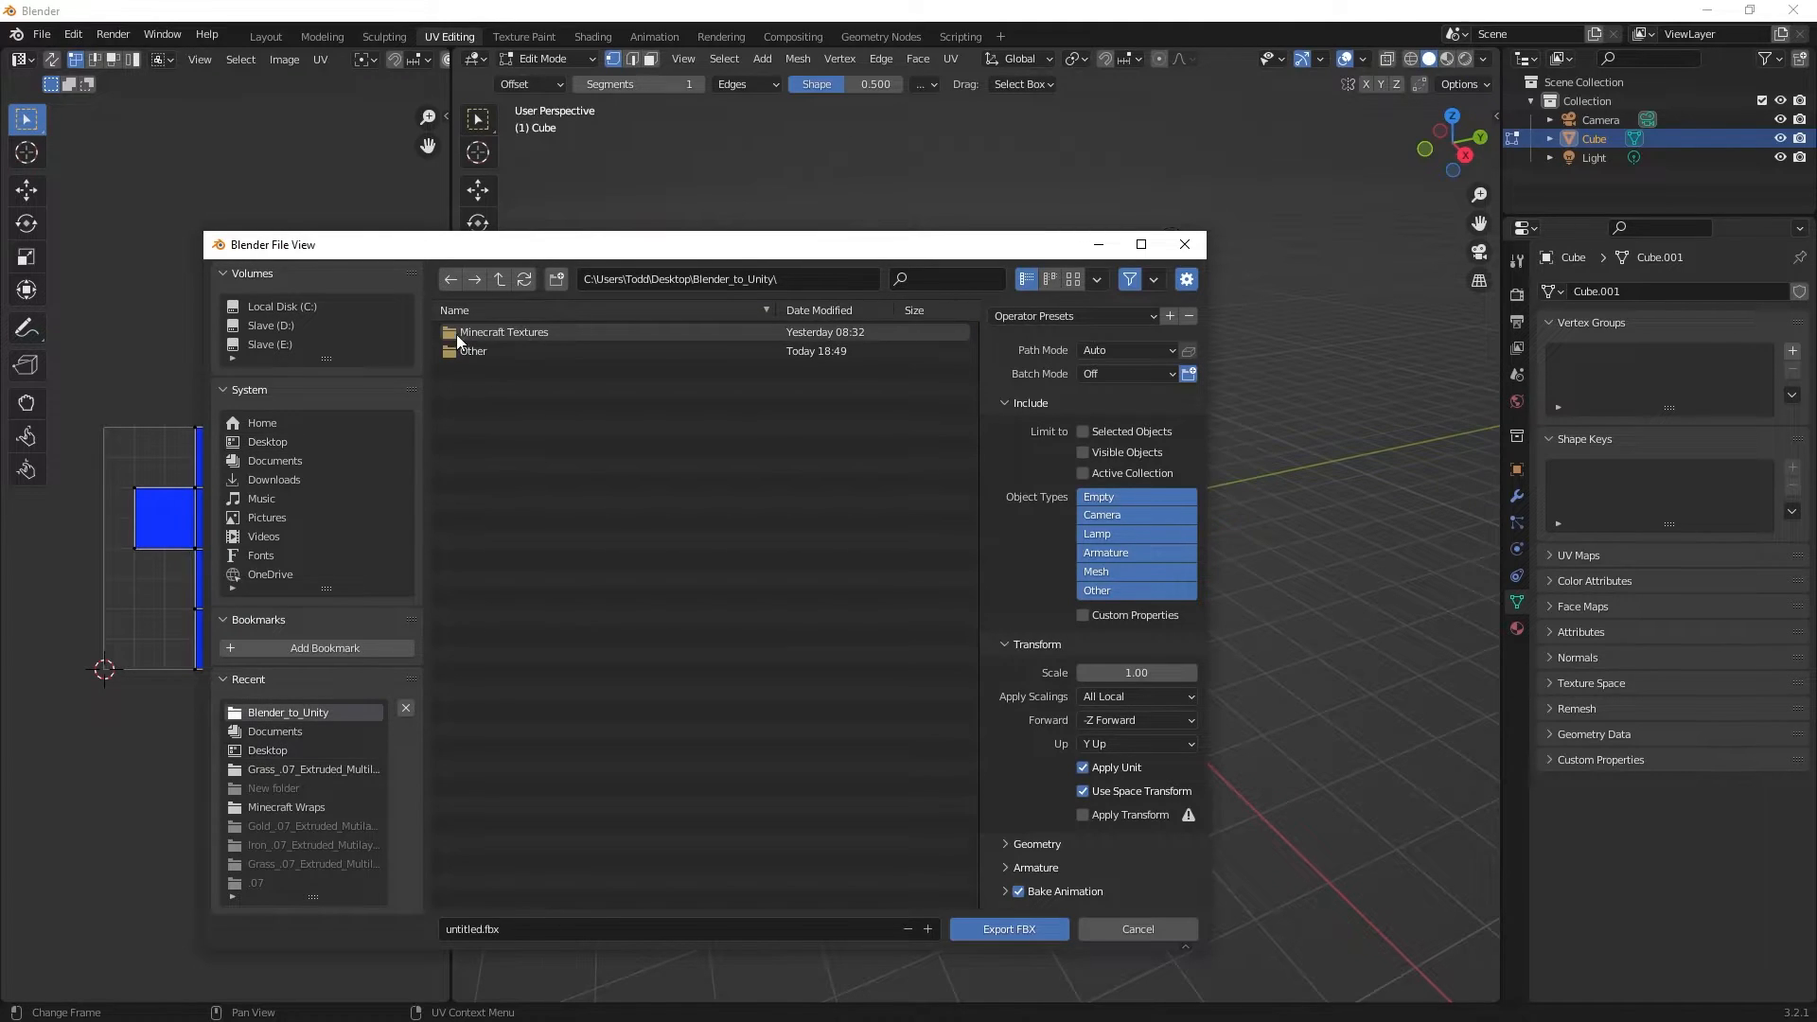
{"action": "left_click", "coordinate": [471, 927]}
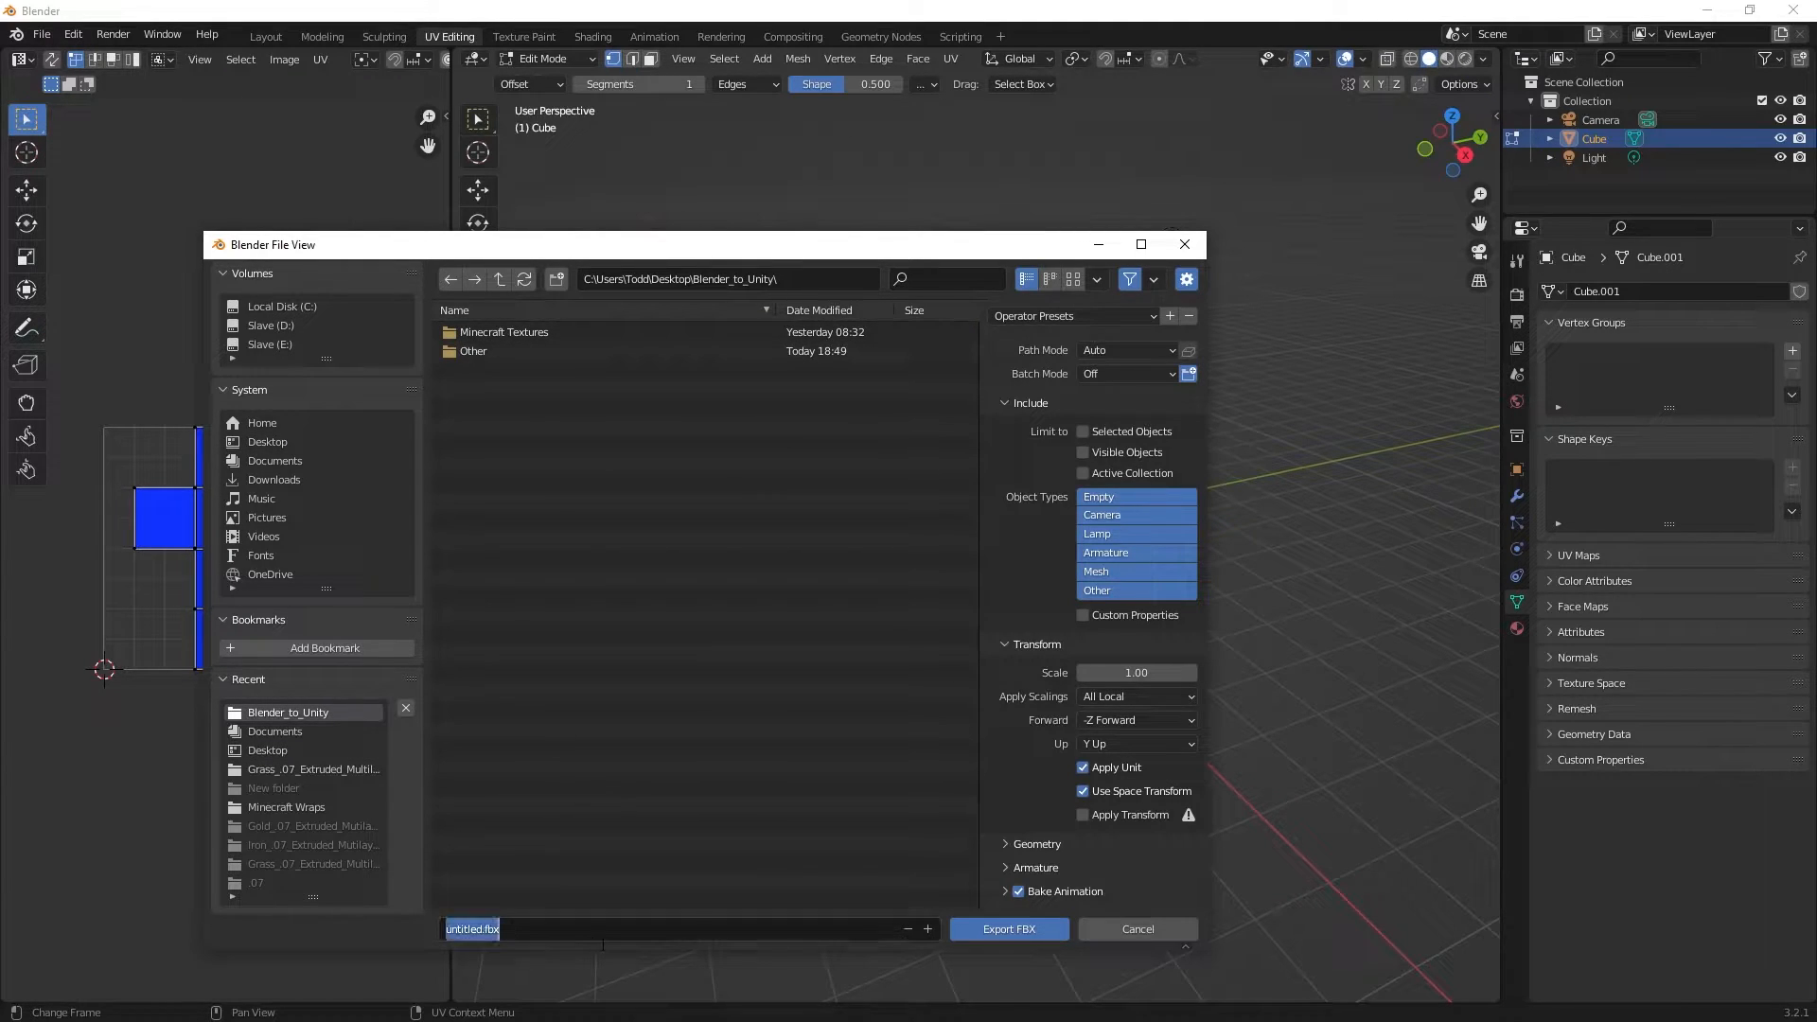
{"action": "type", "text": "CubeMesh"}
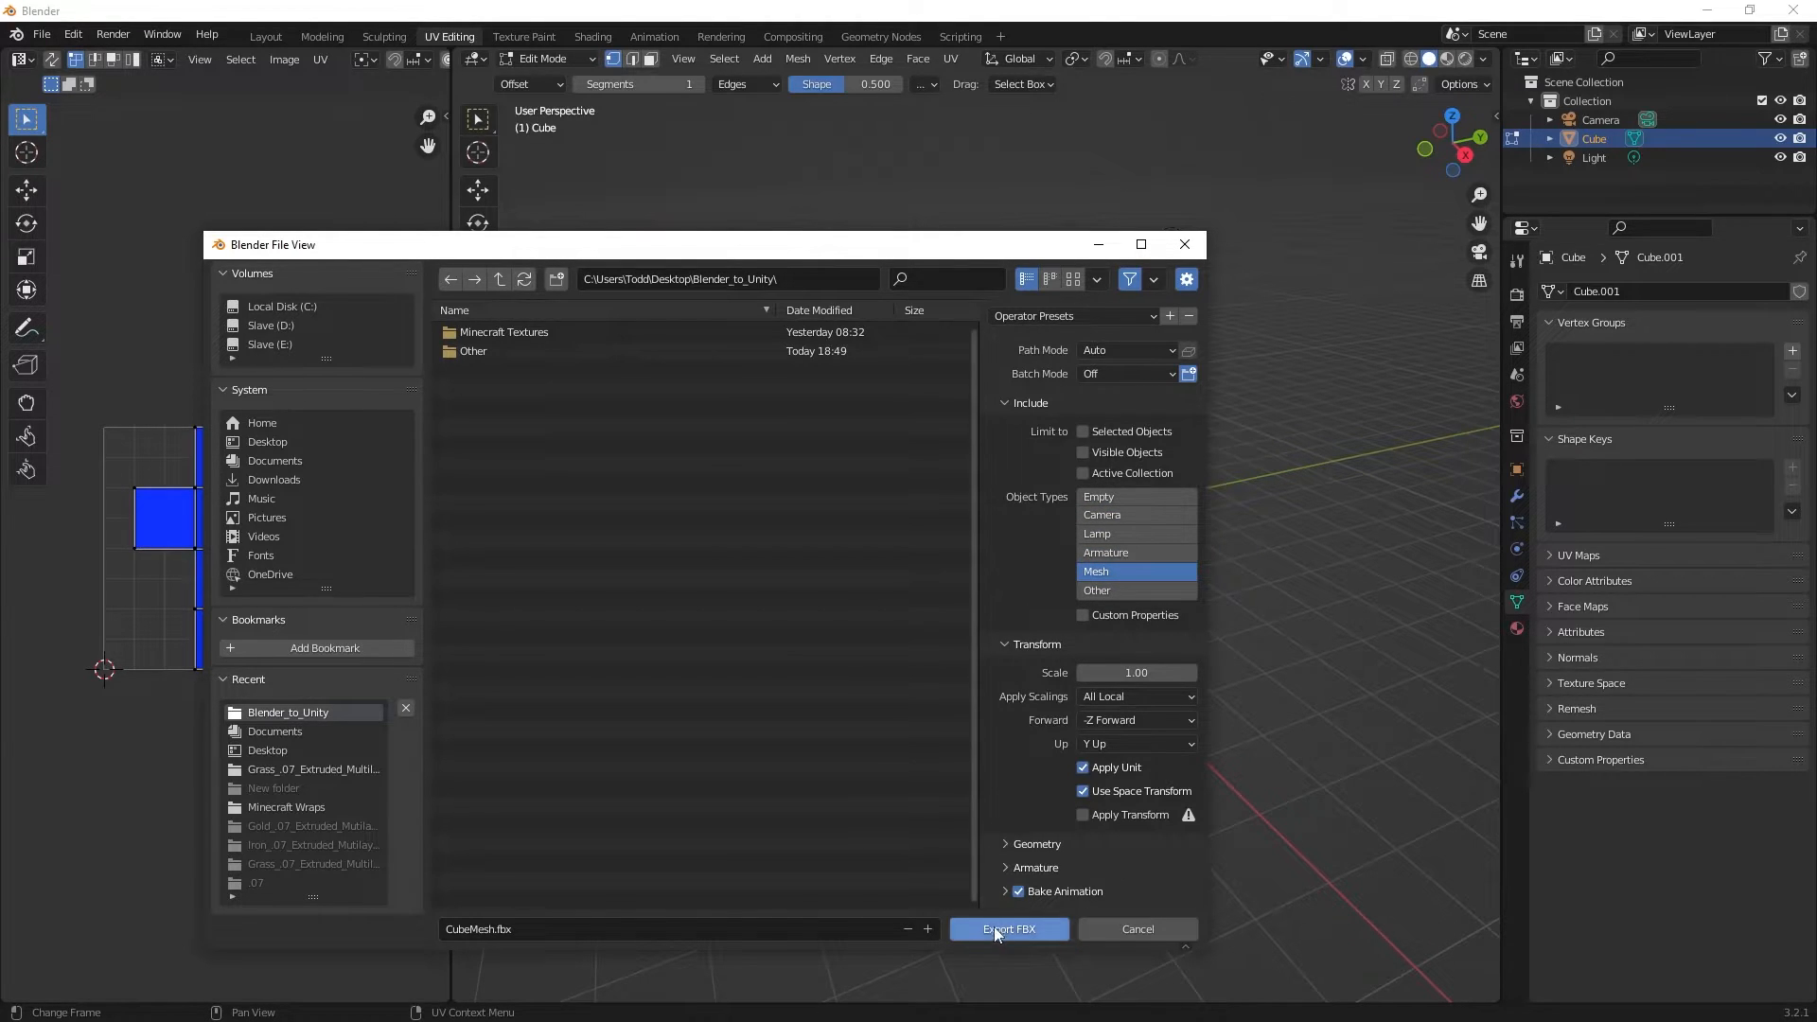
{"action": "left_click", "coordinate": [1009, 928]}
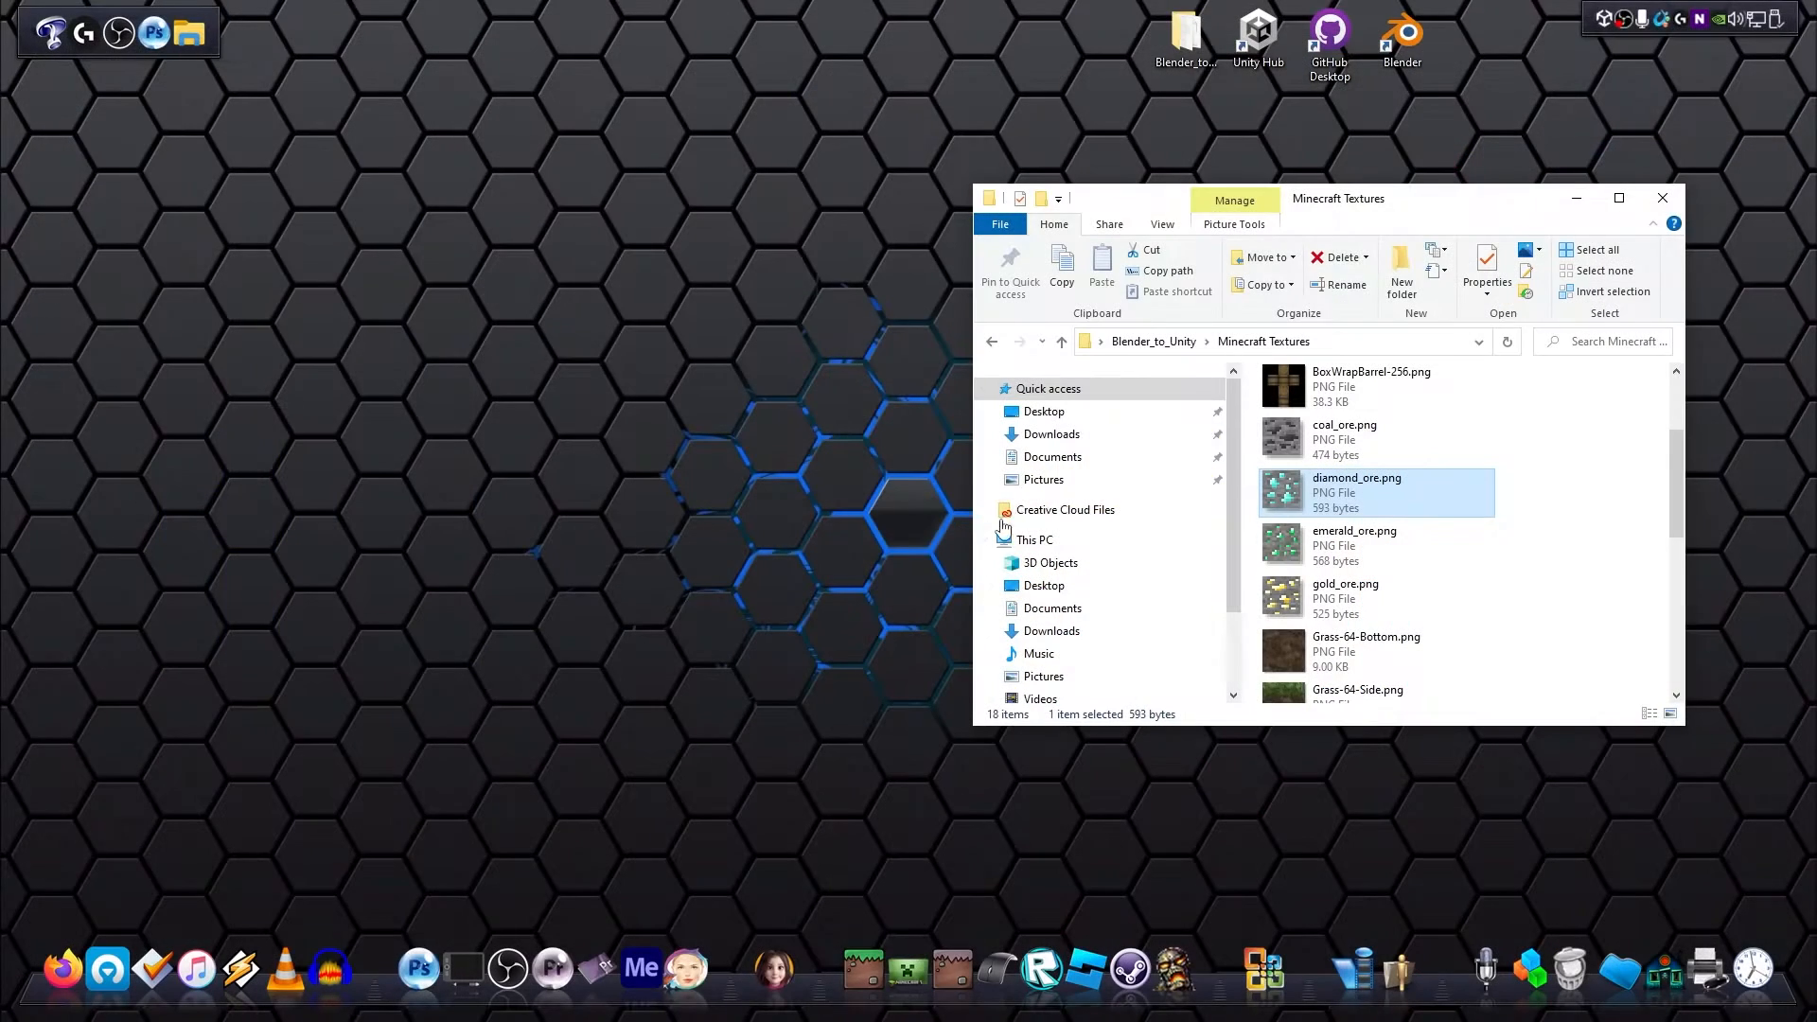
Delete Cube-1024.png from Blender_to_Unity and bring up the Open with actions for Cube-64.png.
{"action": "left_click", "coordinate": [1662, 197]}
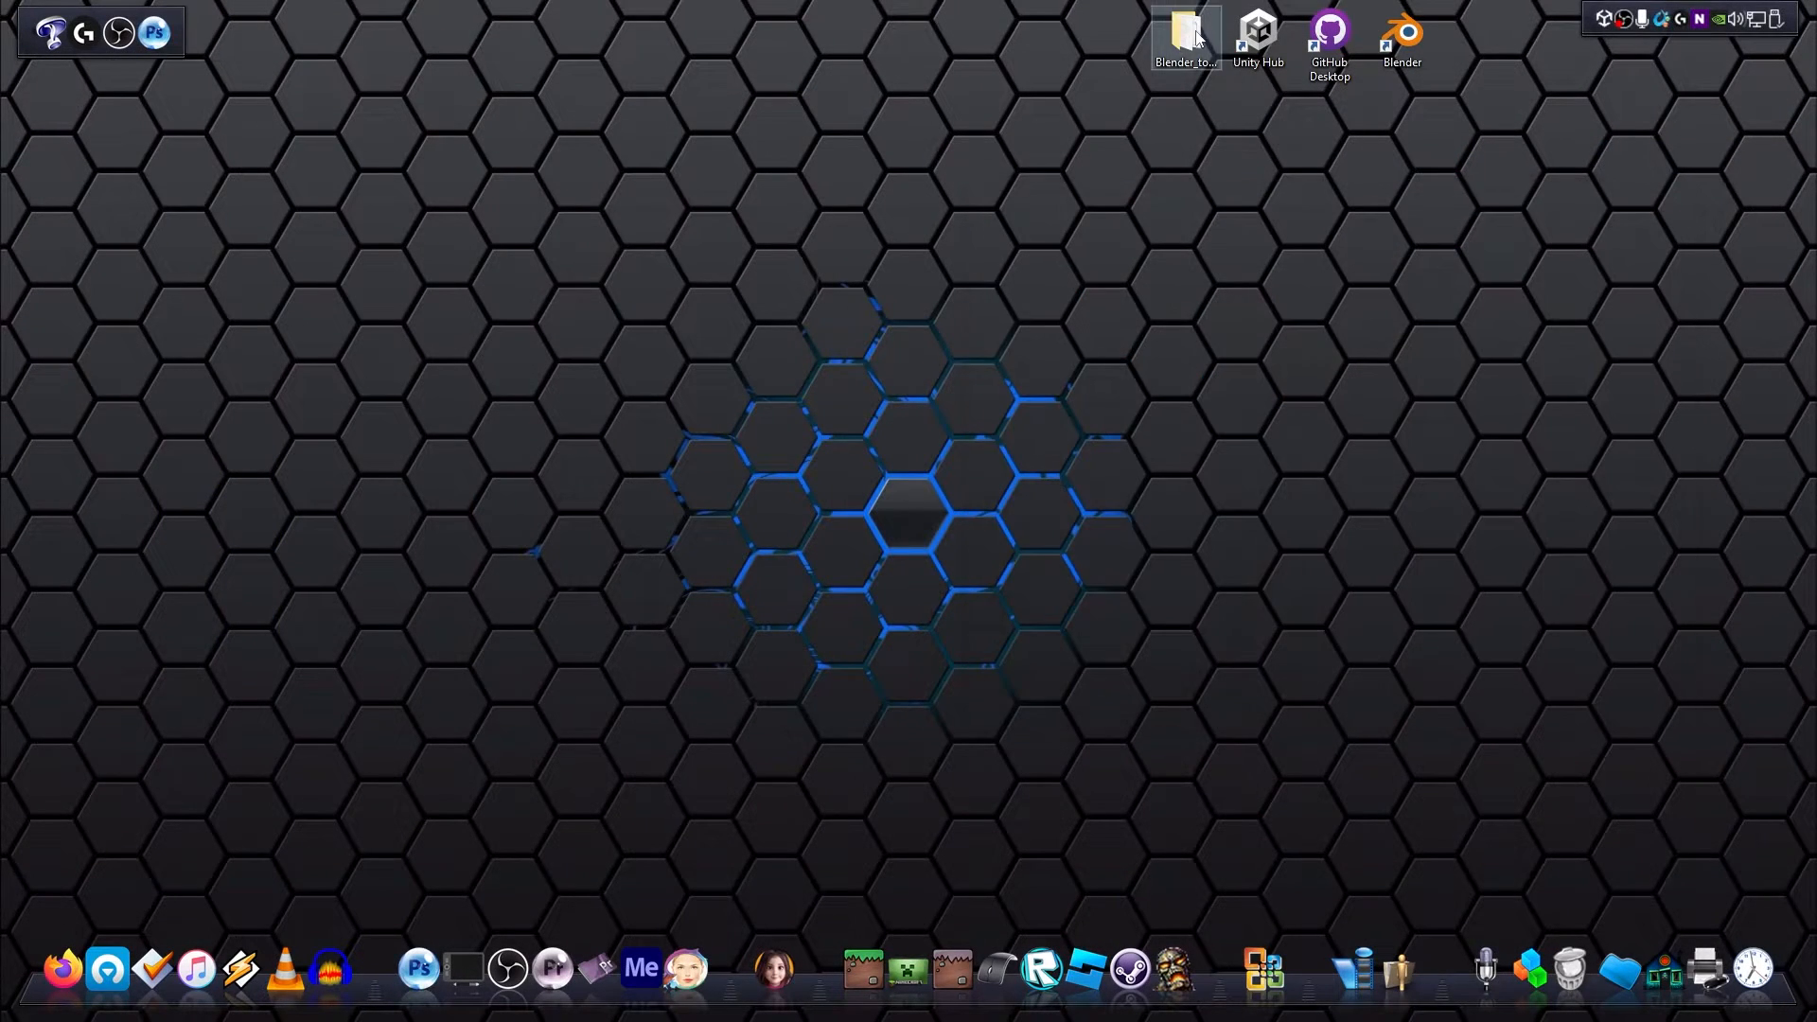
{"action": "double_click", "coordinate": [1185, 34]}
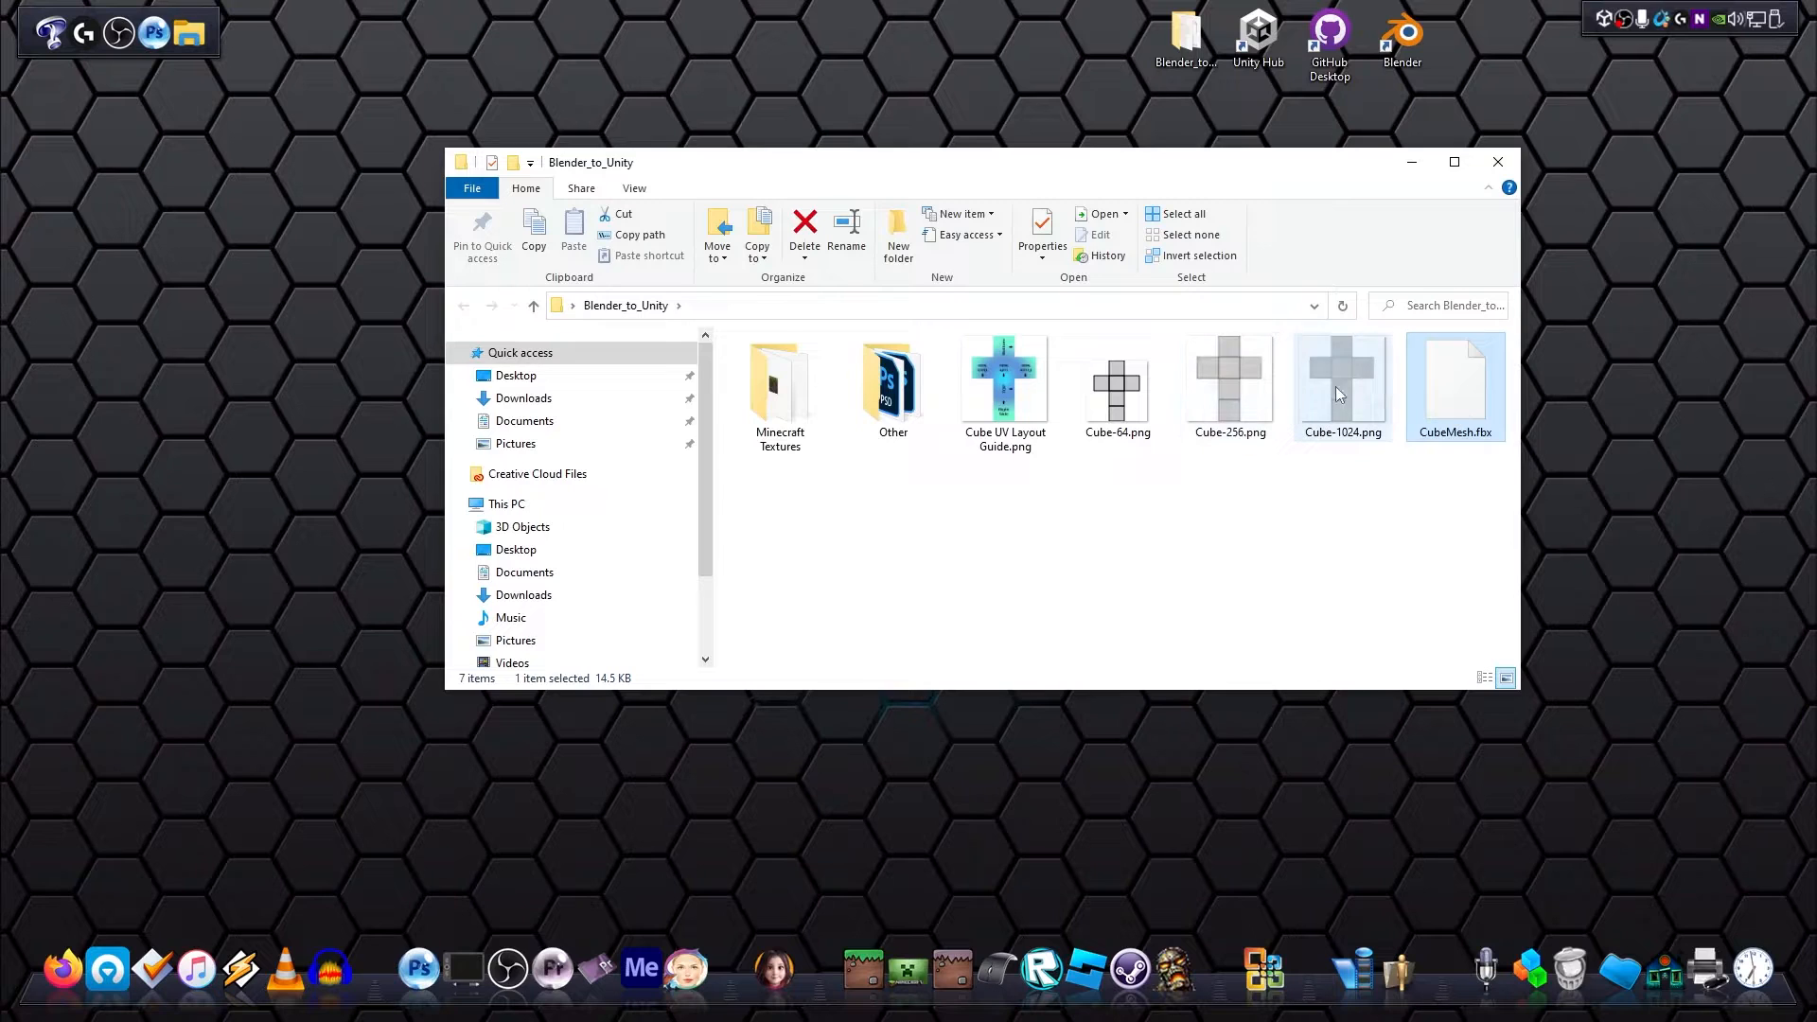
{"action": "left_click", "coordinate": [1117, 386]}
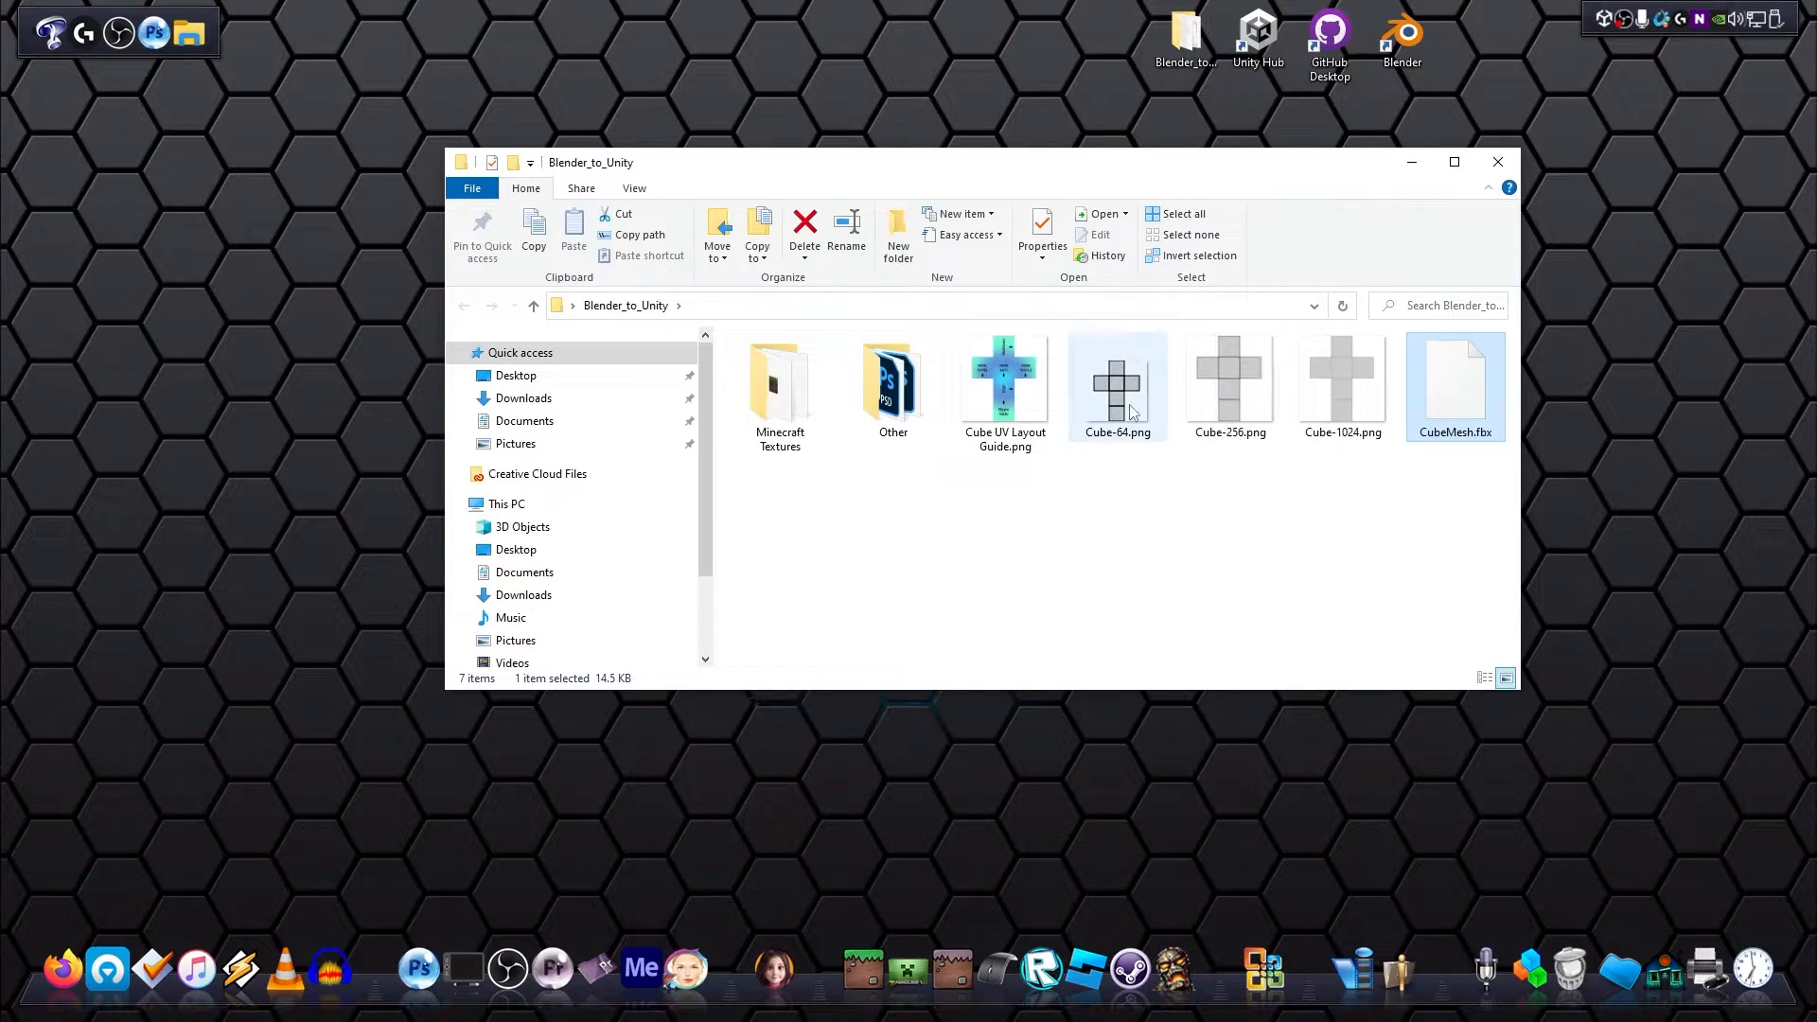
{"action": "mouse_move", "coordinate": [1230, 382]}
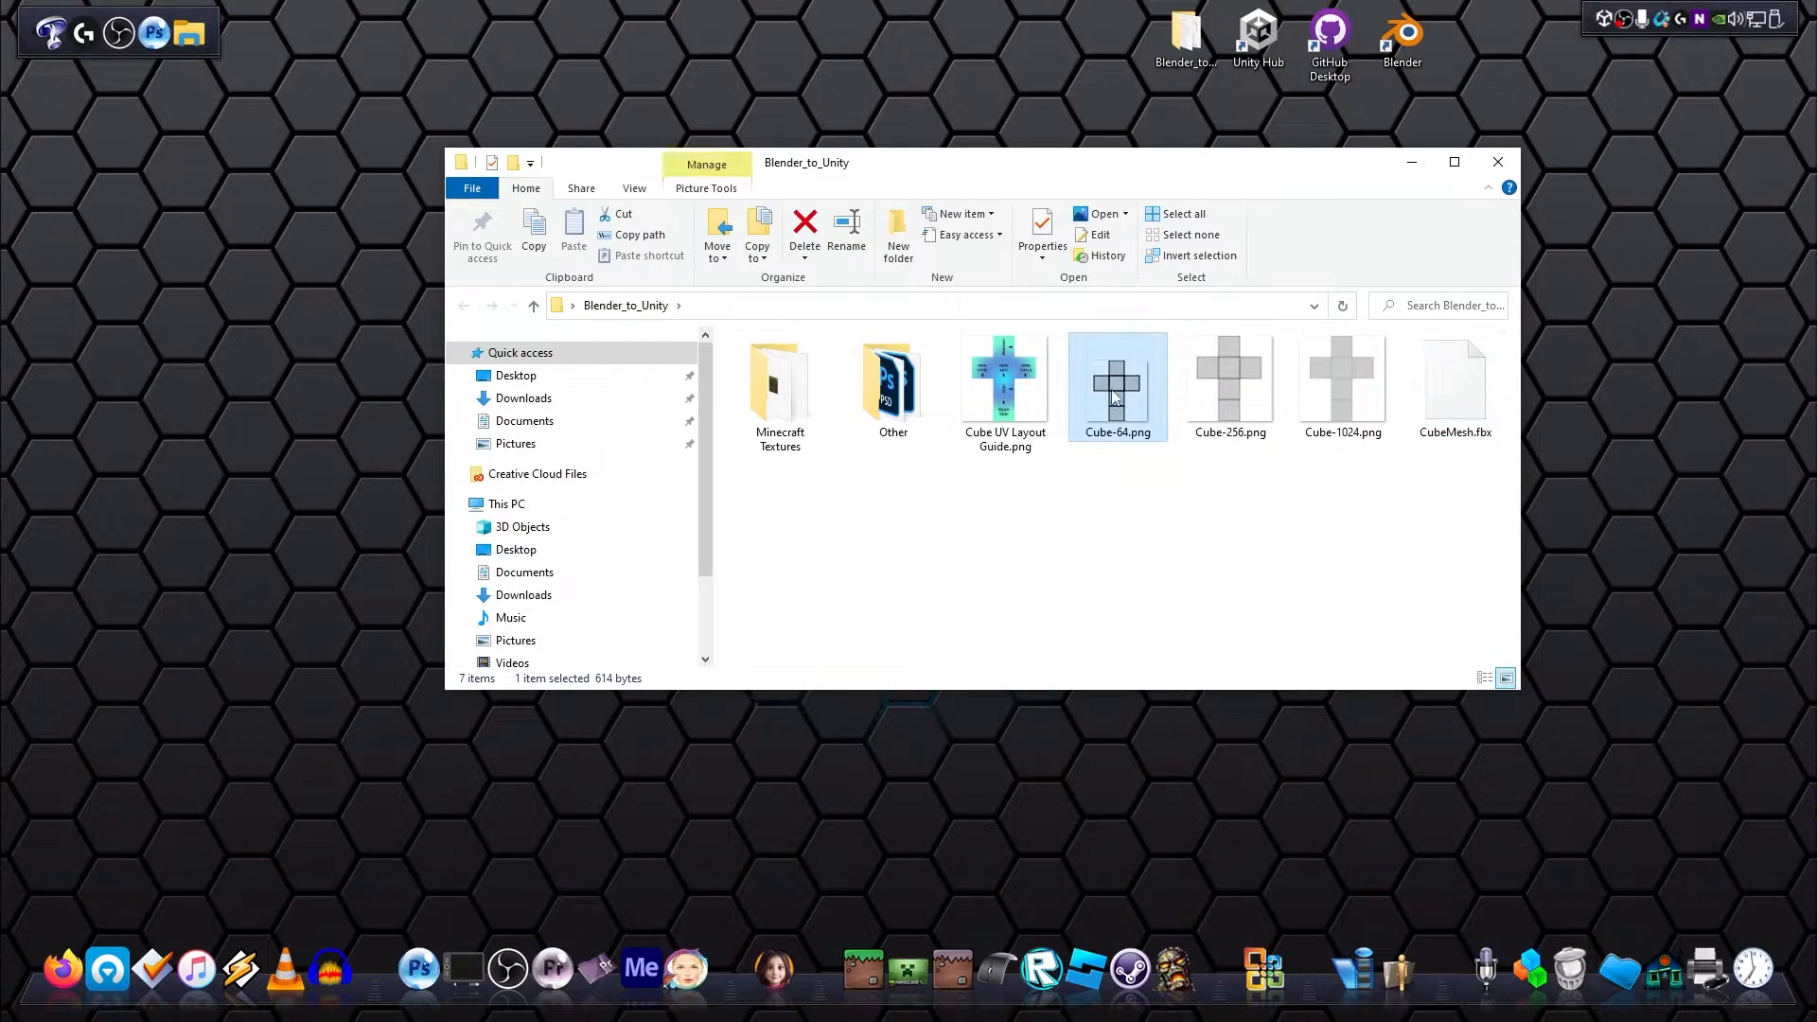
{"action": "mouse_move", "coordinate": [1147, 445]}
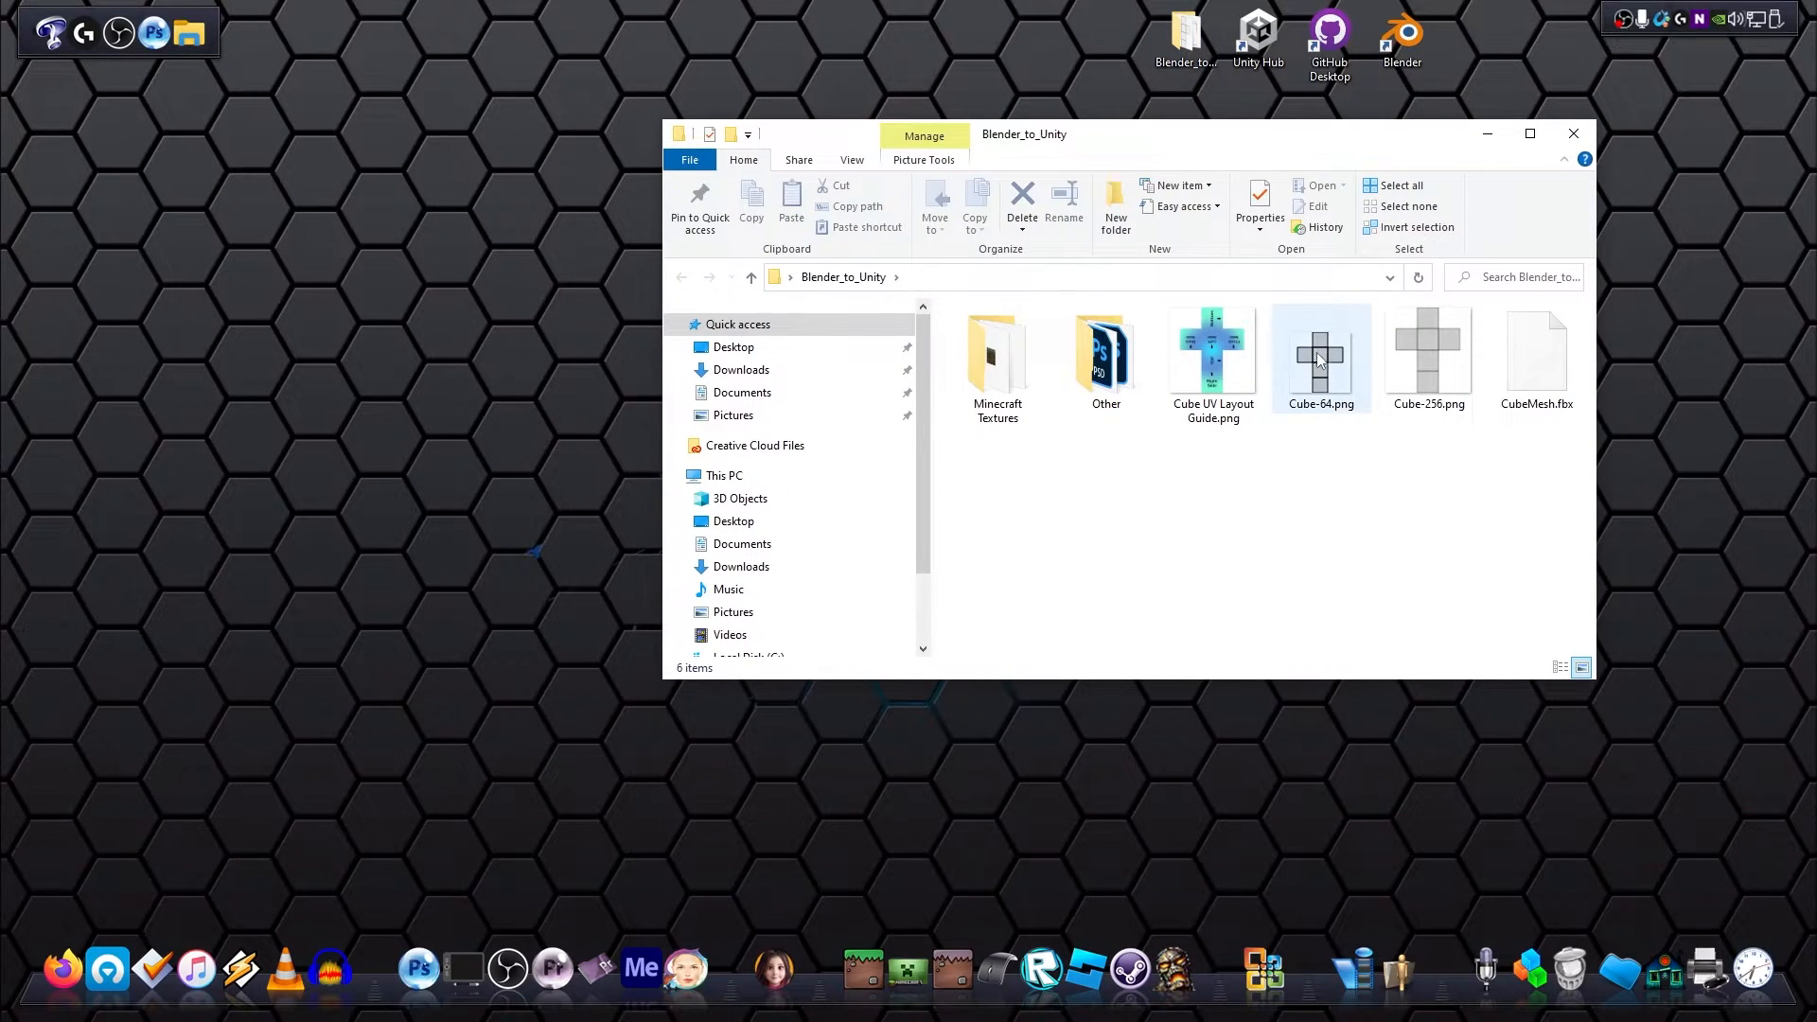
{"action": "left_click", "coordinate": [1319, 354]}
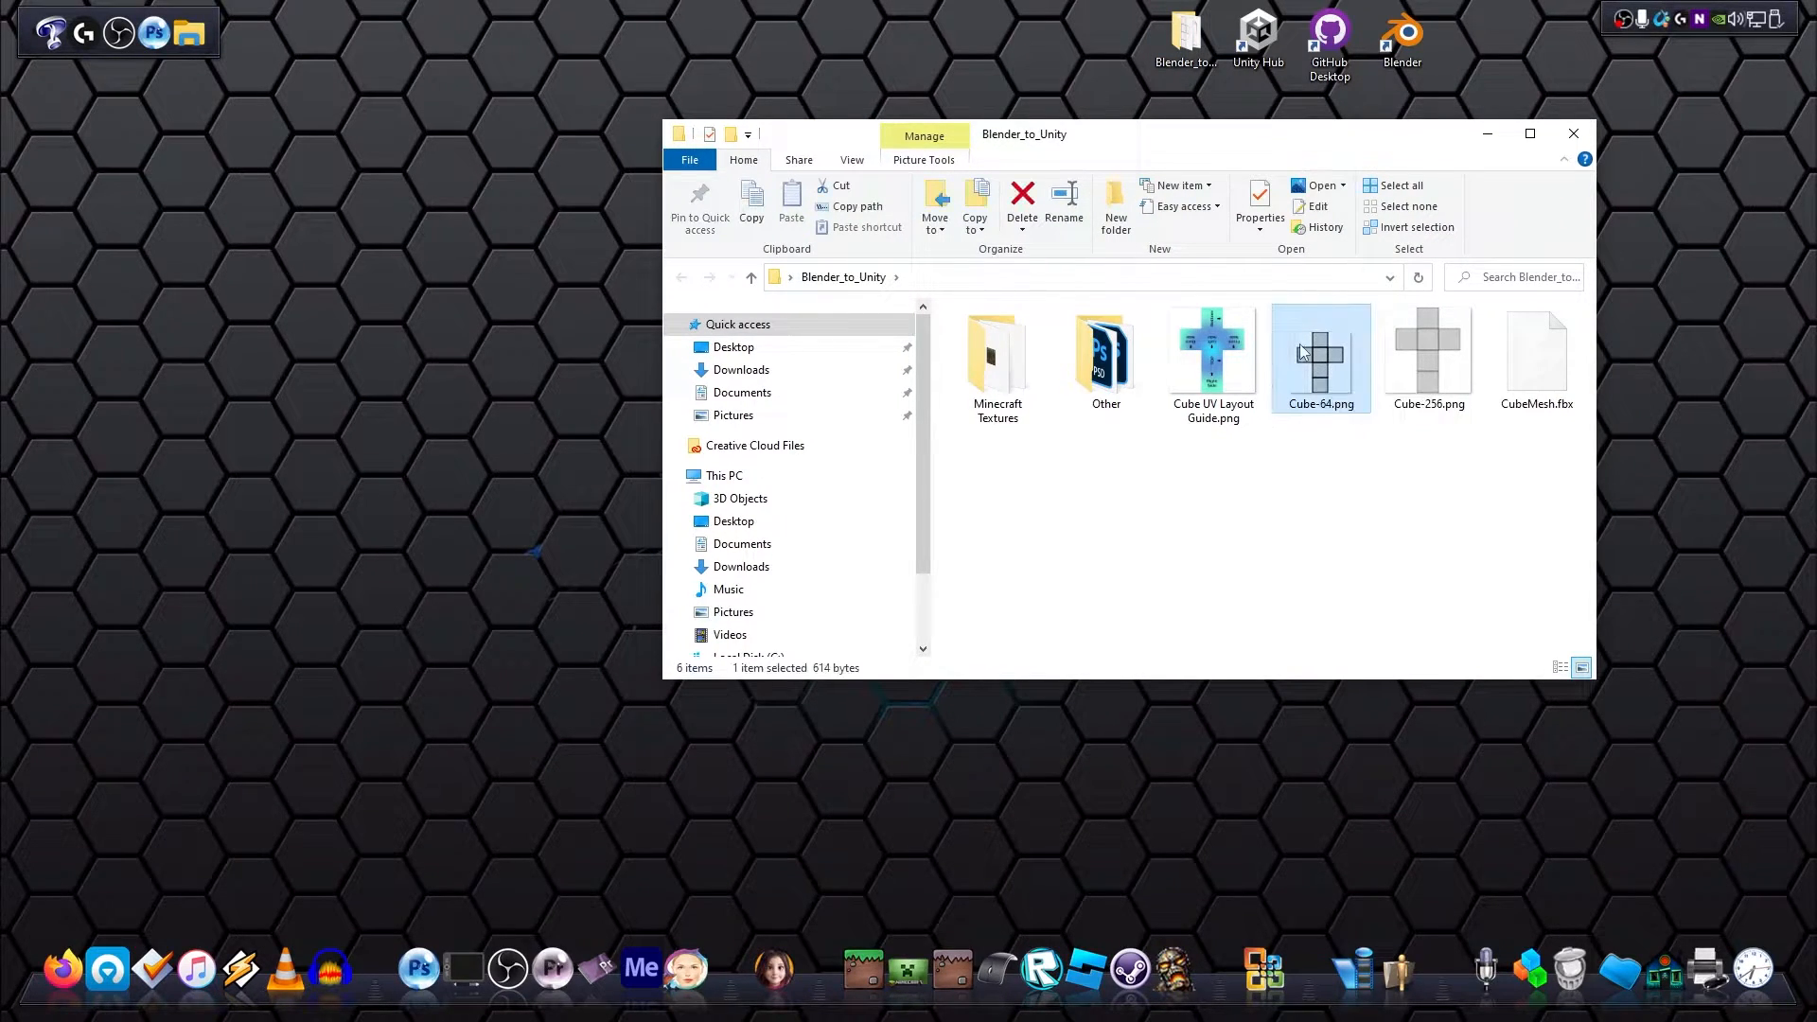
{"action": "right_click", "coordinate": [1319, 355]}
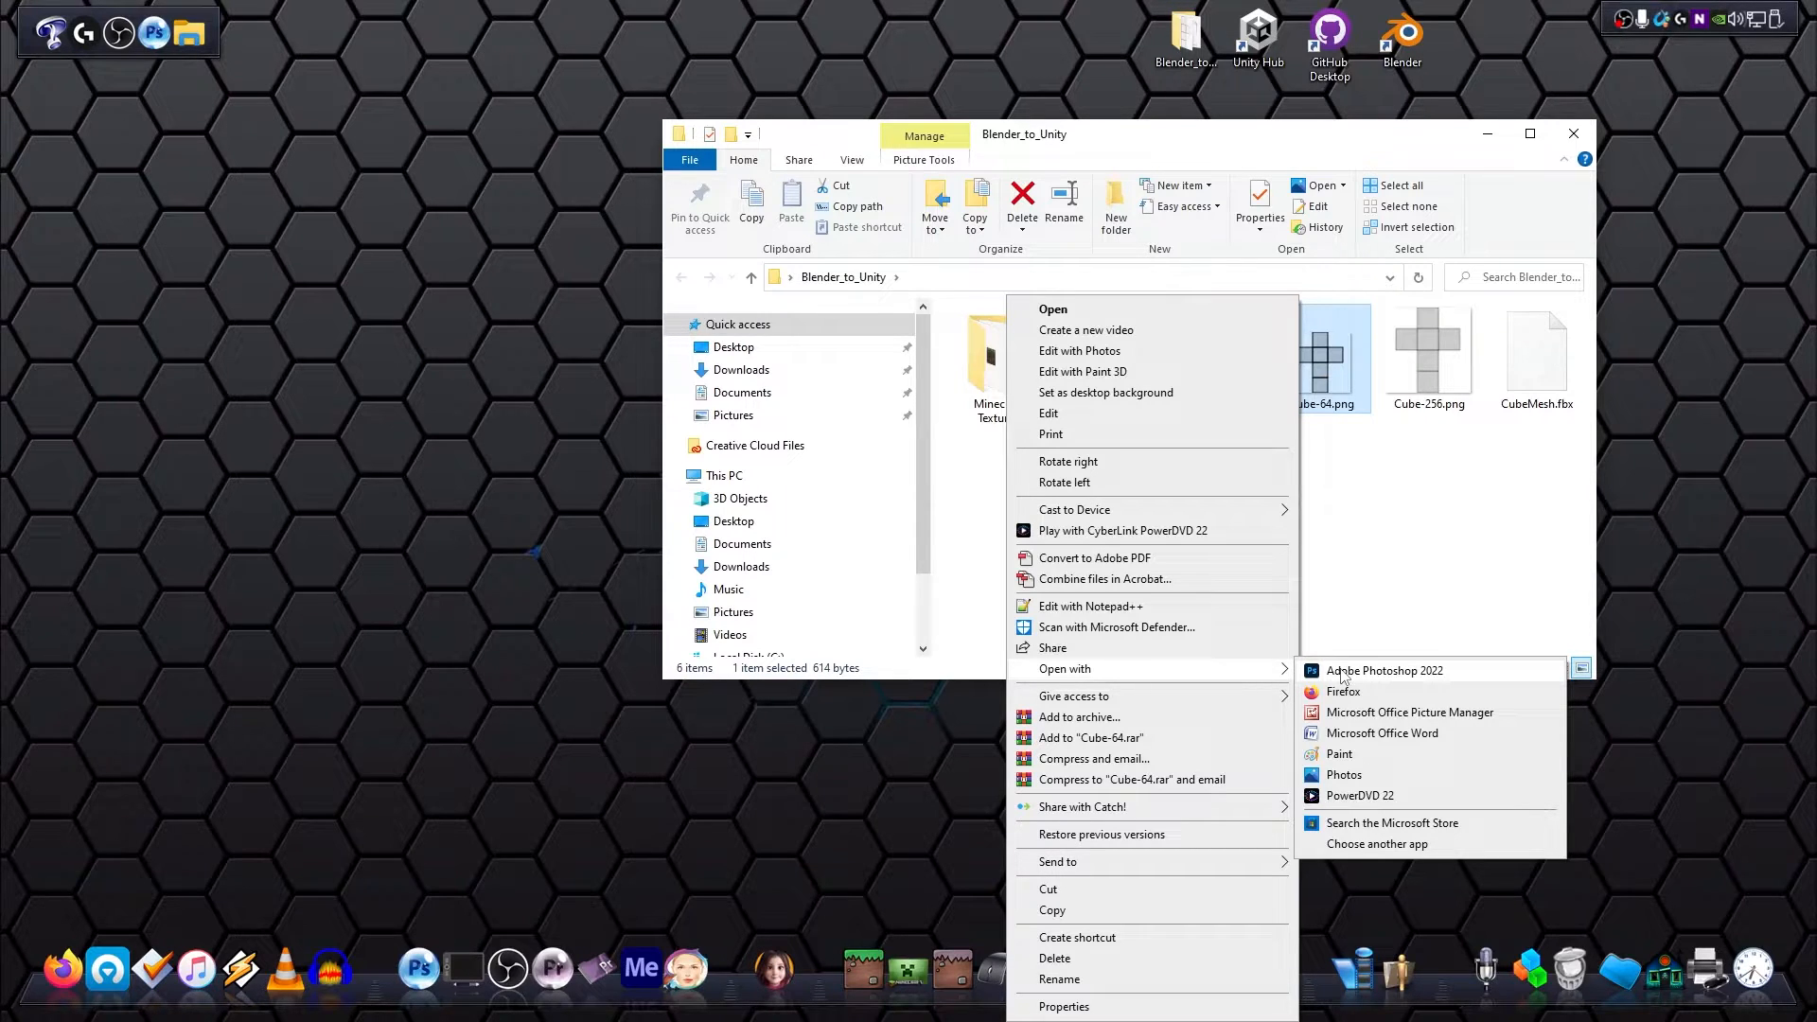
Open Cube-64.png in Adobe Photoshop 2022 and snap Photoshop to the left half of the screen.
{"action": "left_click", "coordinate": [1384, 670]}
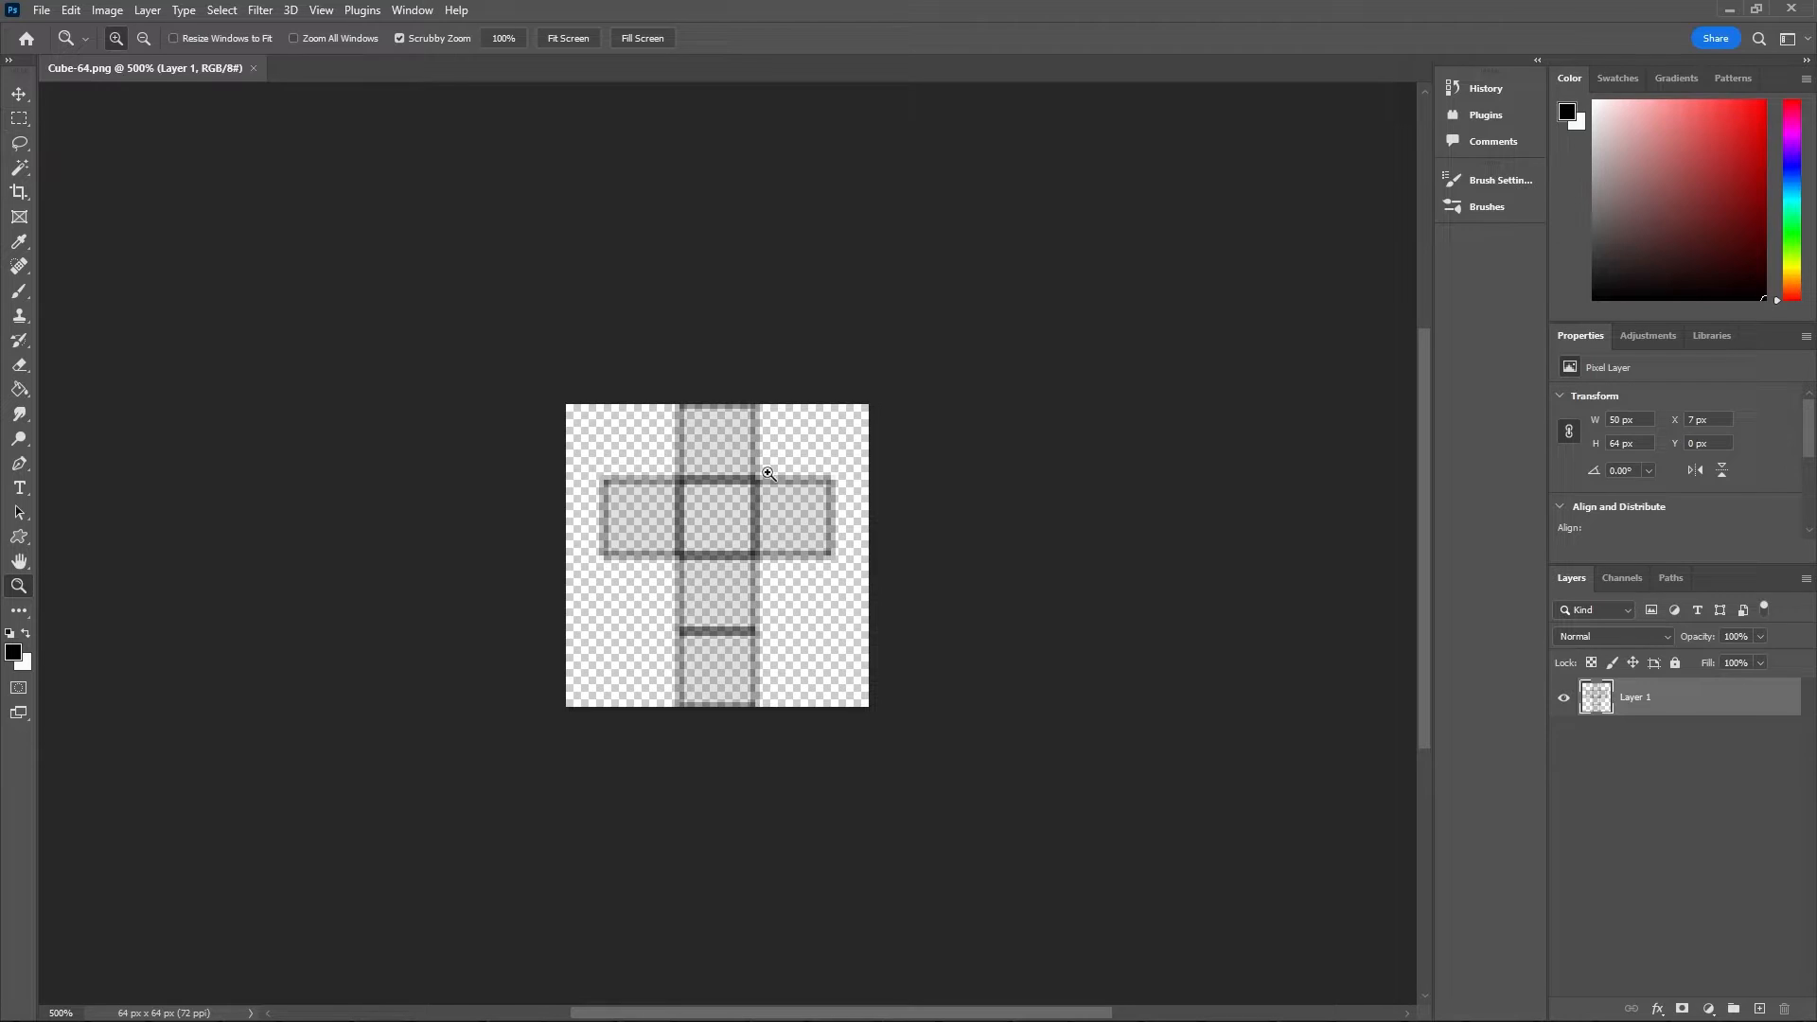
{"action": "left_click", "coordinate": [19, 95]}
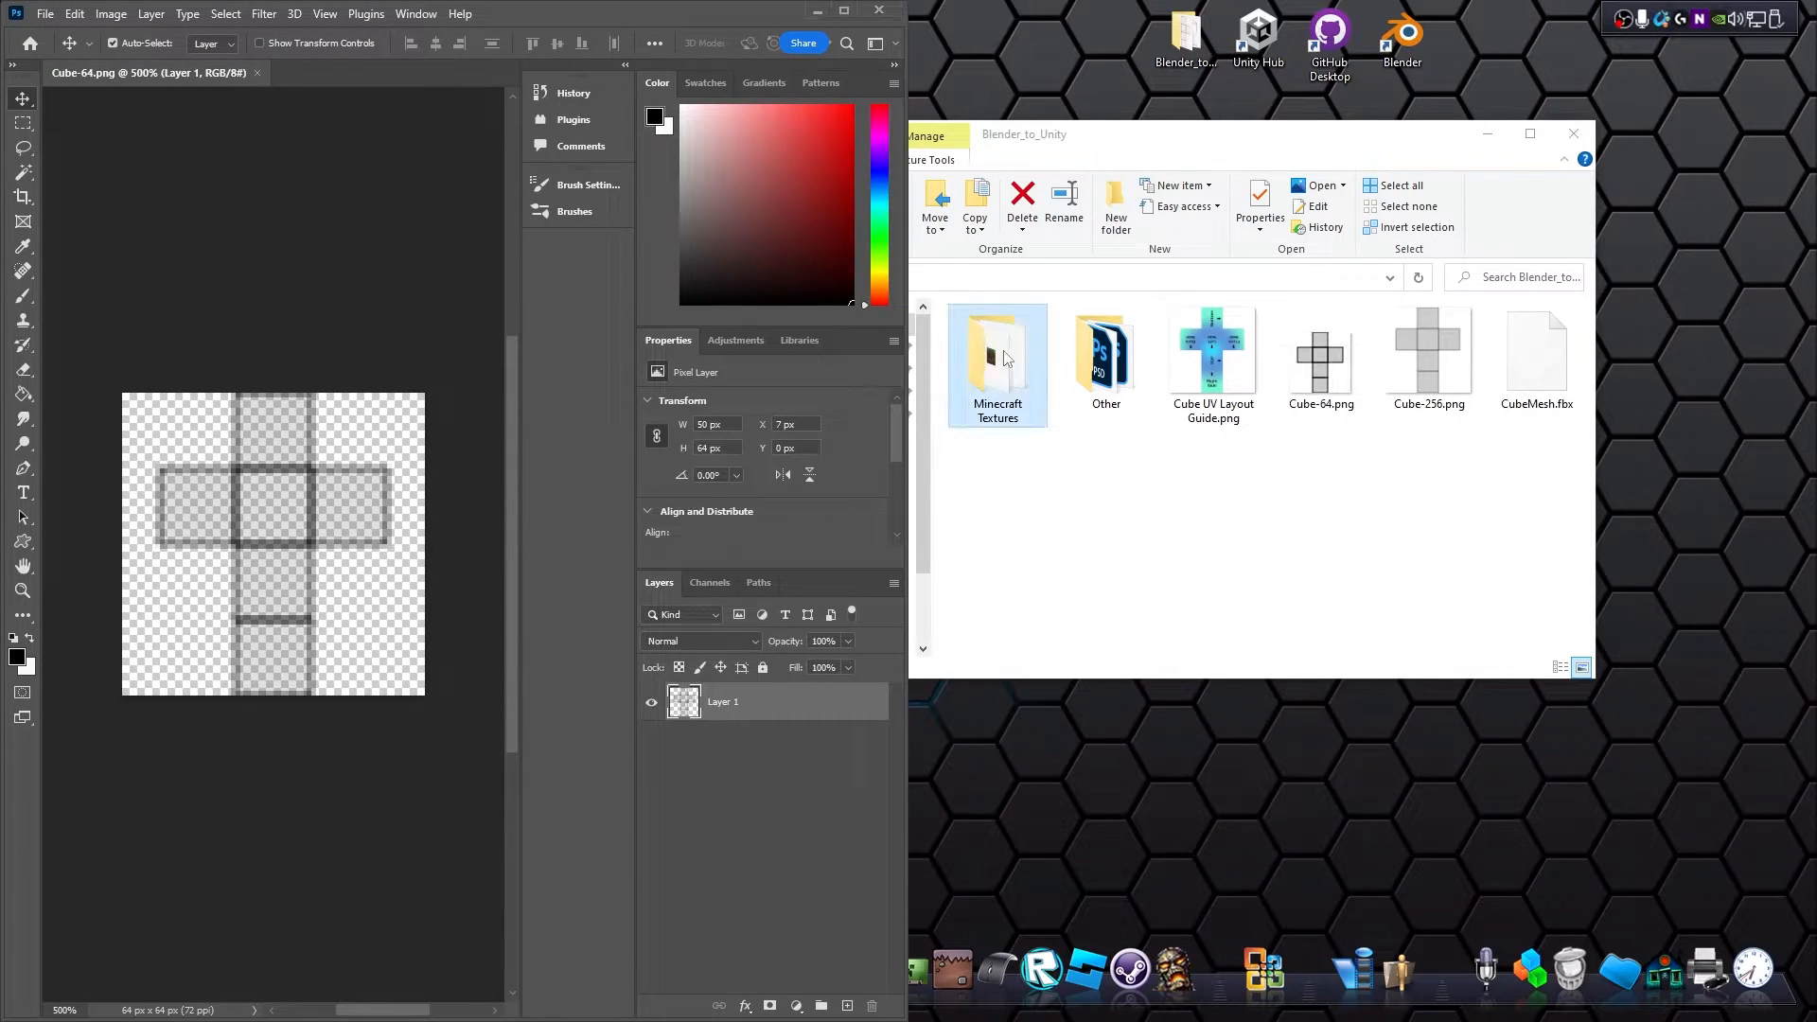
Drag diamond_ore.png onto the canvas and place copies on the centre, left and right faces of the cross.
{"action": "double_click", "coordinate": [997, 354]}
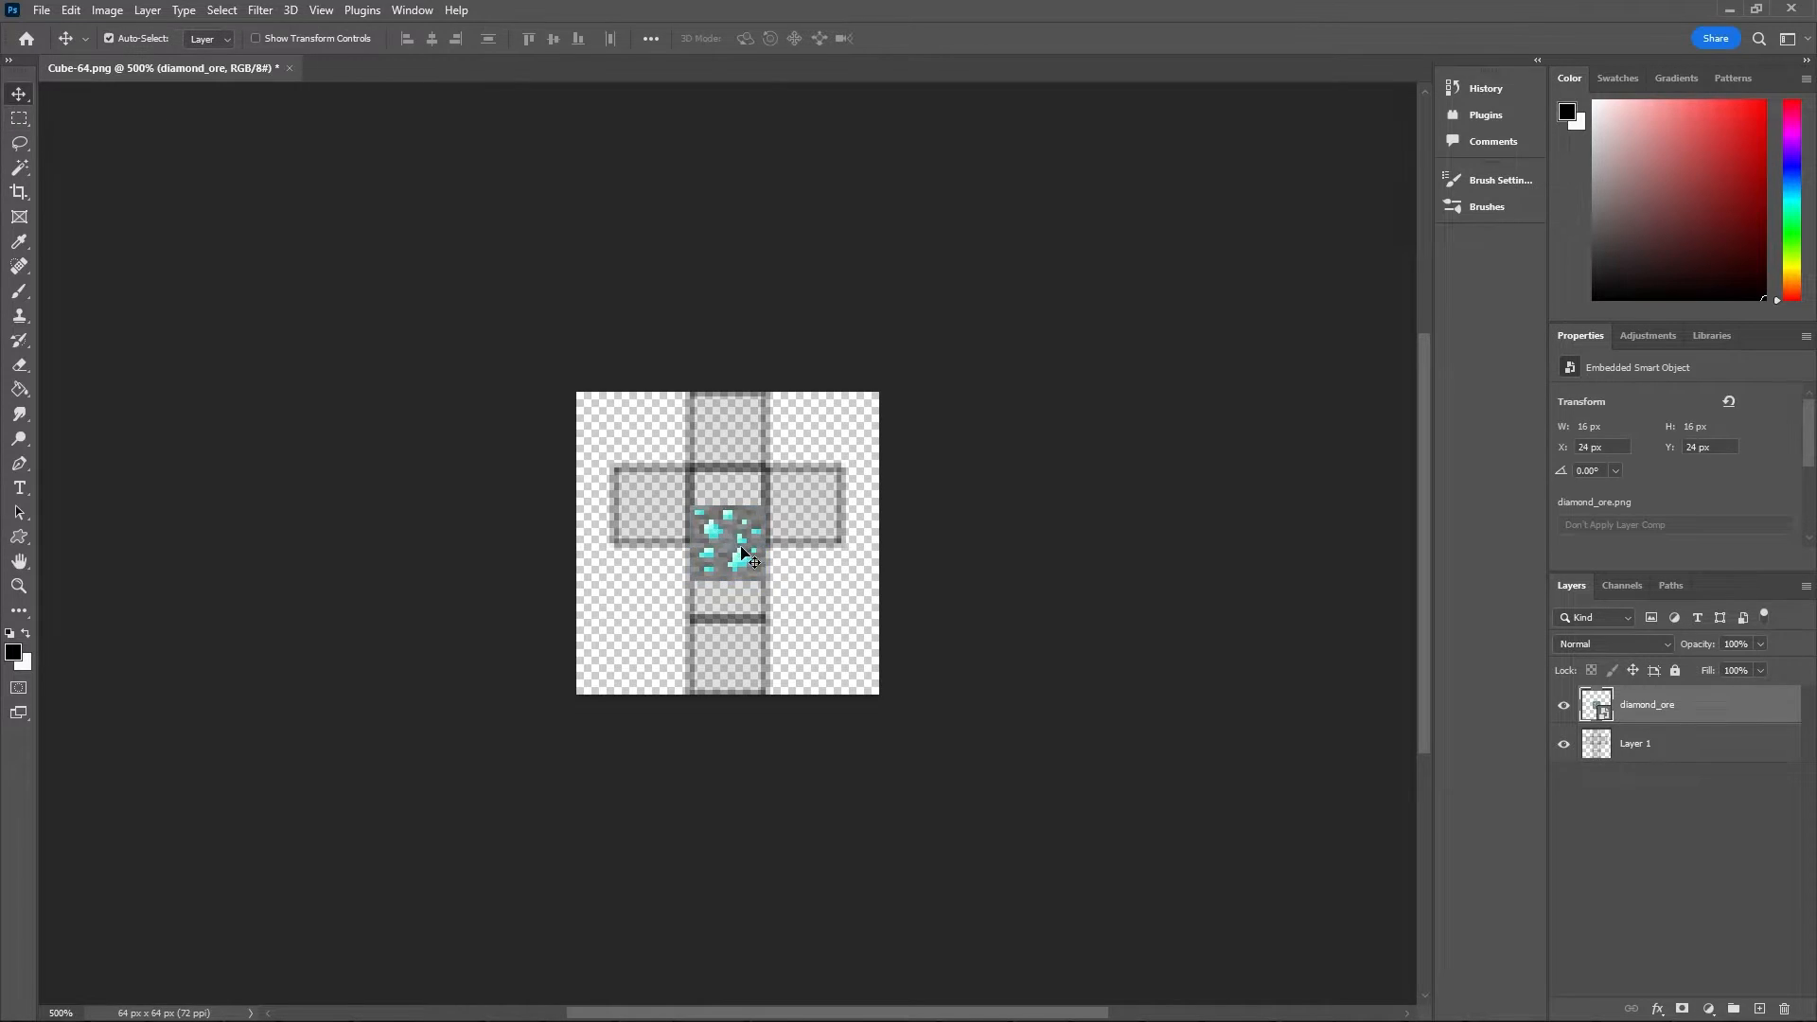
{"action": "left_click_drag", "start_coordinate": [727, 534], "coordinate": [664, 509]}
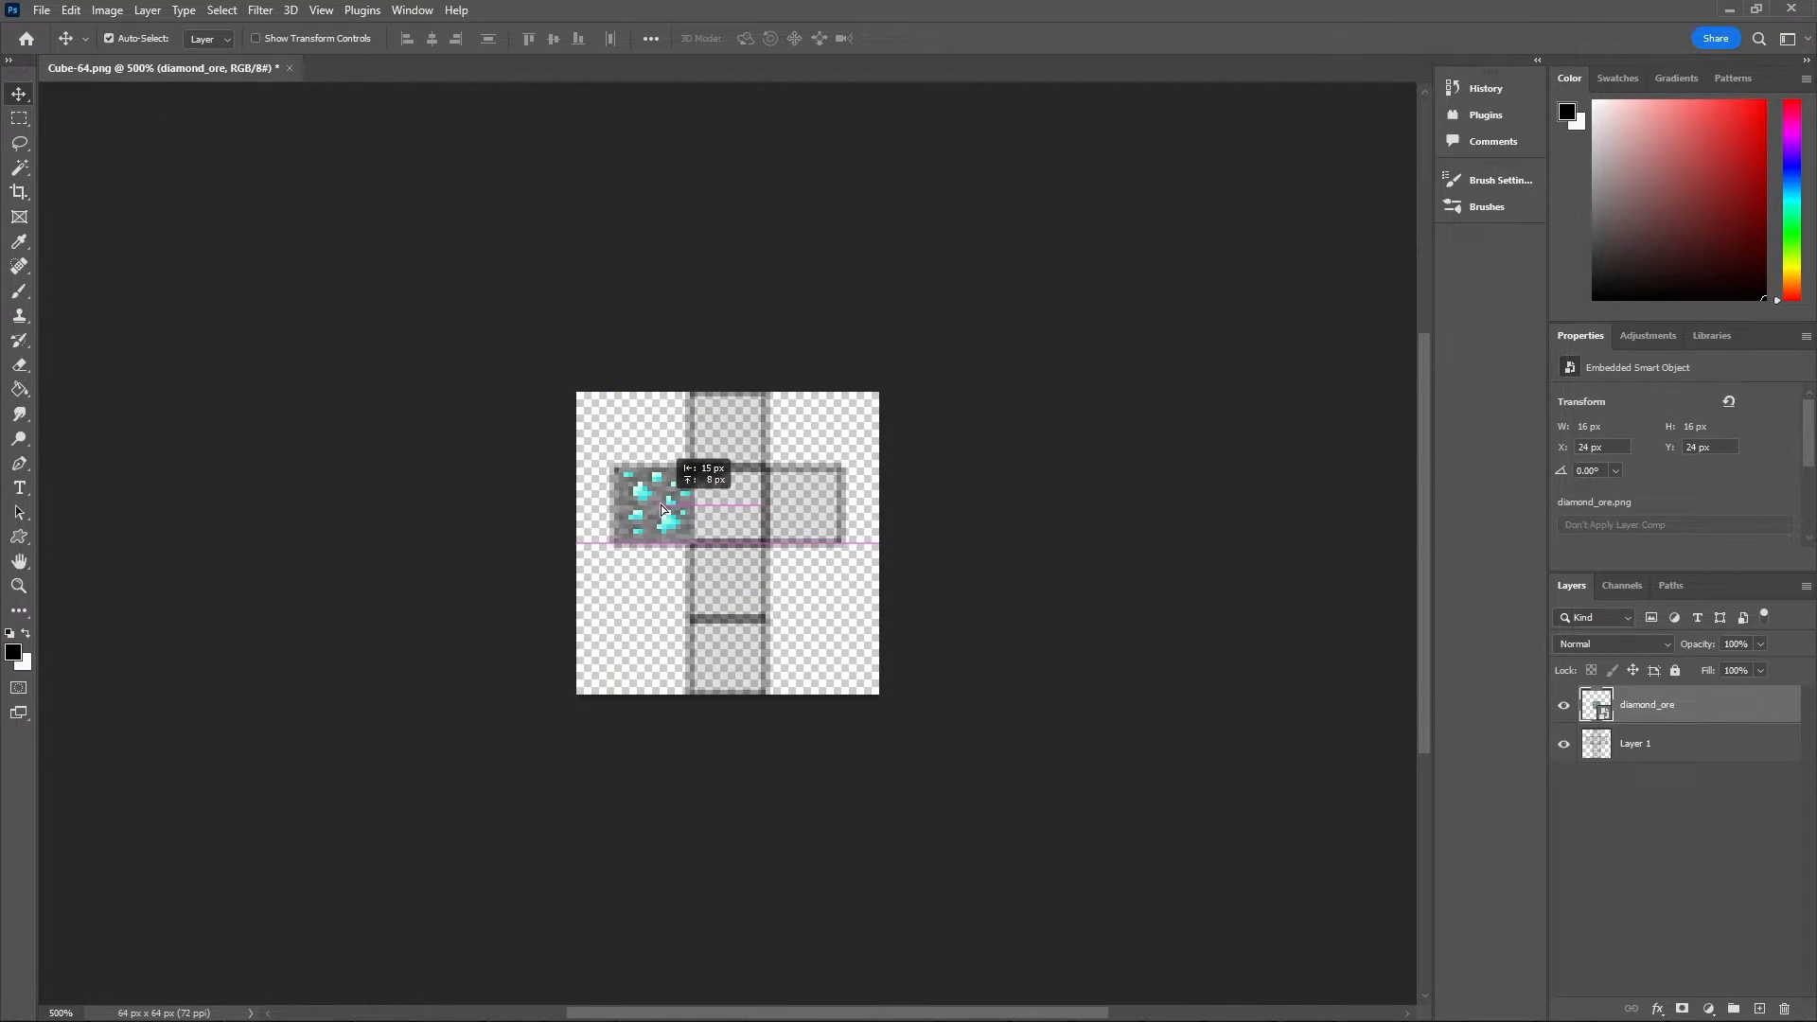
{"action": "left_click_drag", "start_coordinate": [661, 509], "coordinate": [771, 503]}
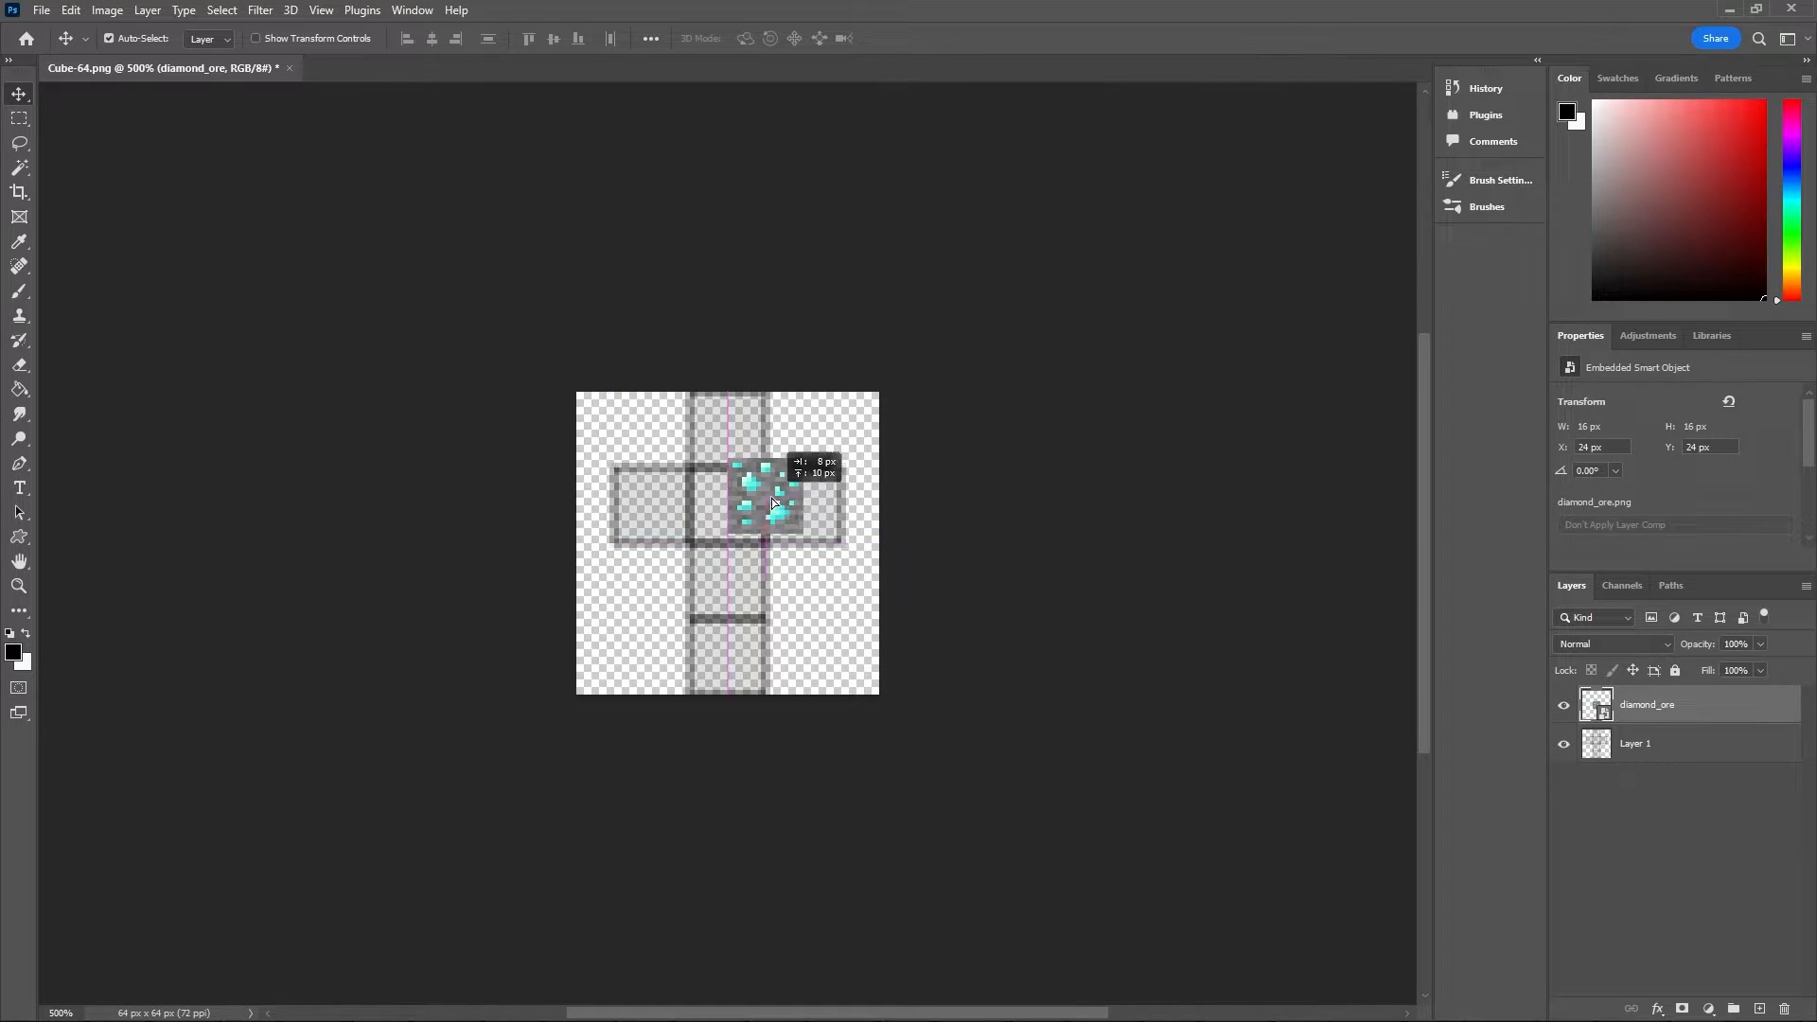
{"action": "left_click_drag", "start_coordinate": [771, 503], "coordinate": [812, 513]}
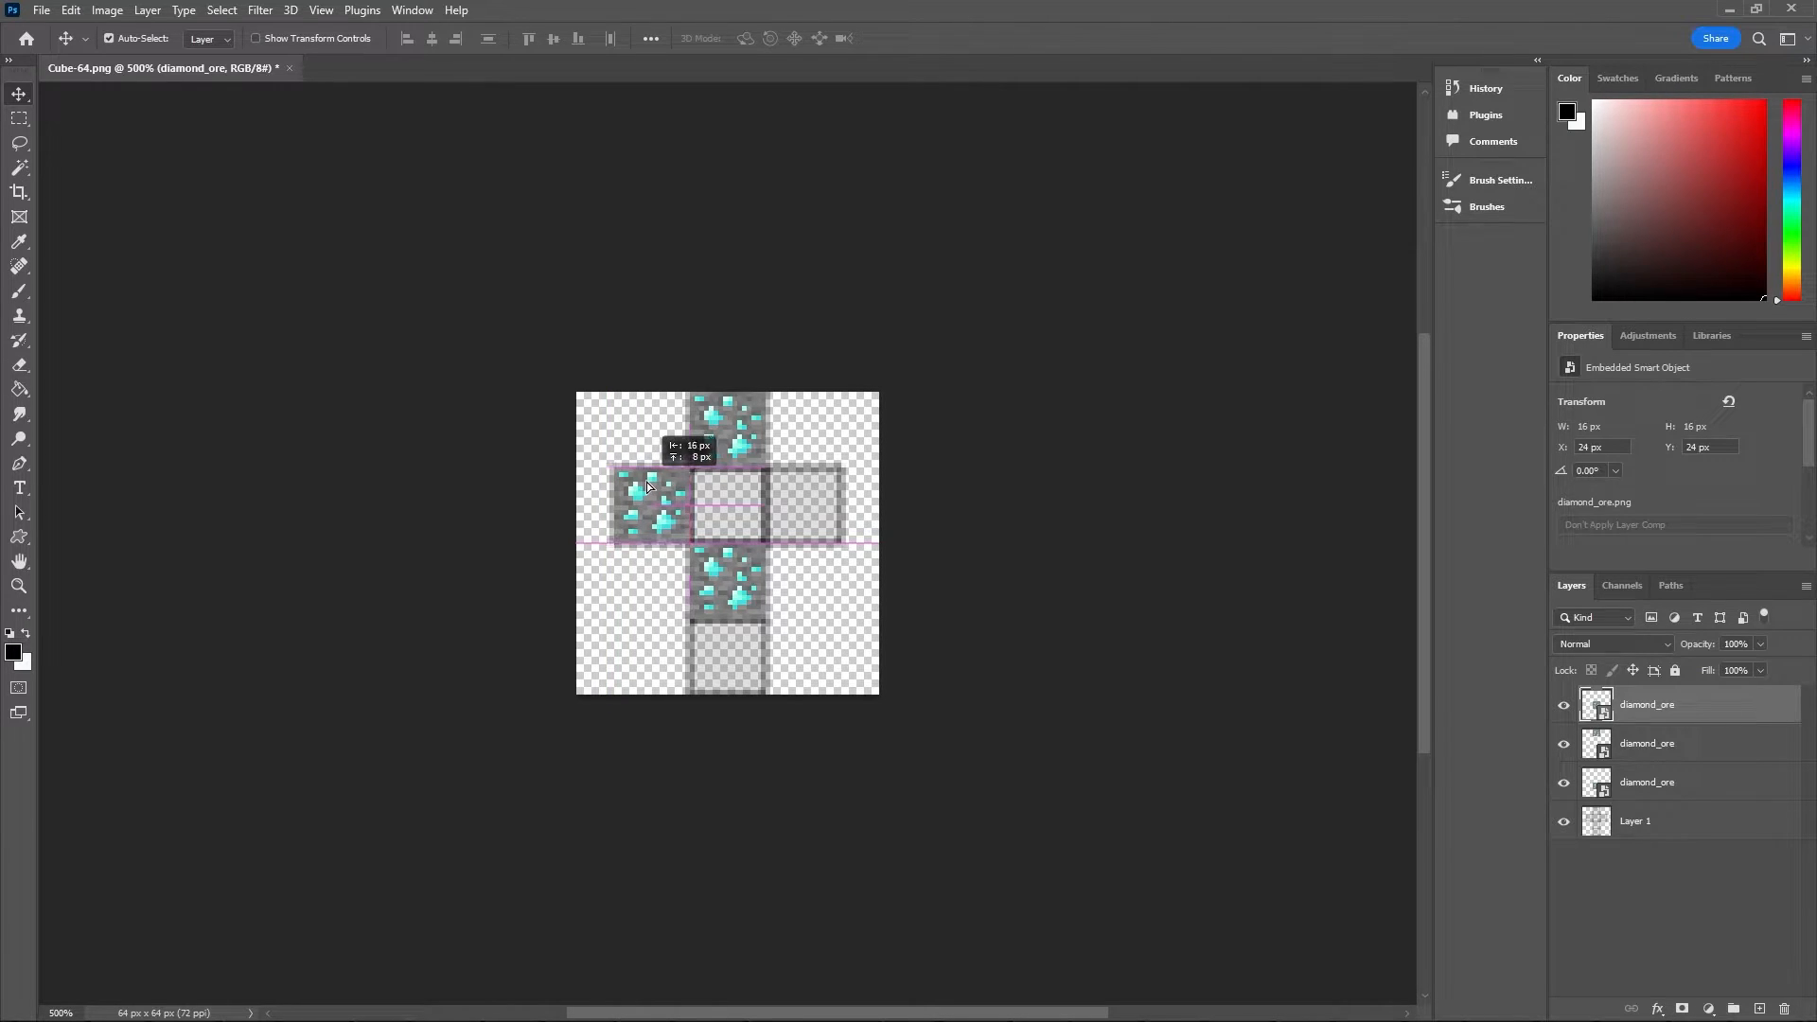
{"action": "left_click_drag", "start_coordinate": [649, 487], "coordinate": [793, 528]}
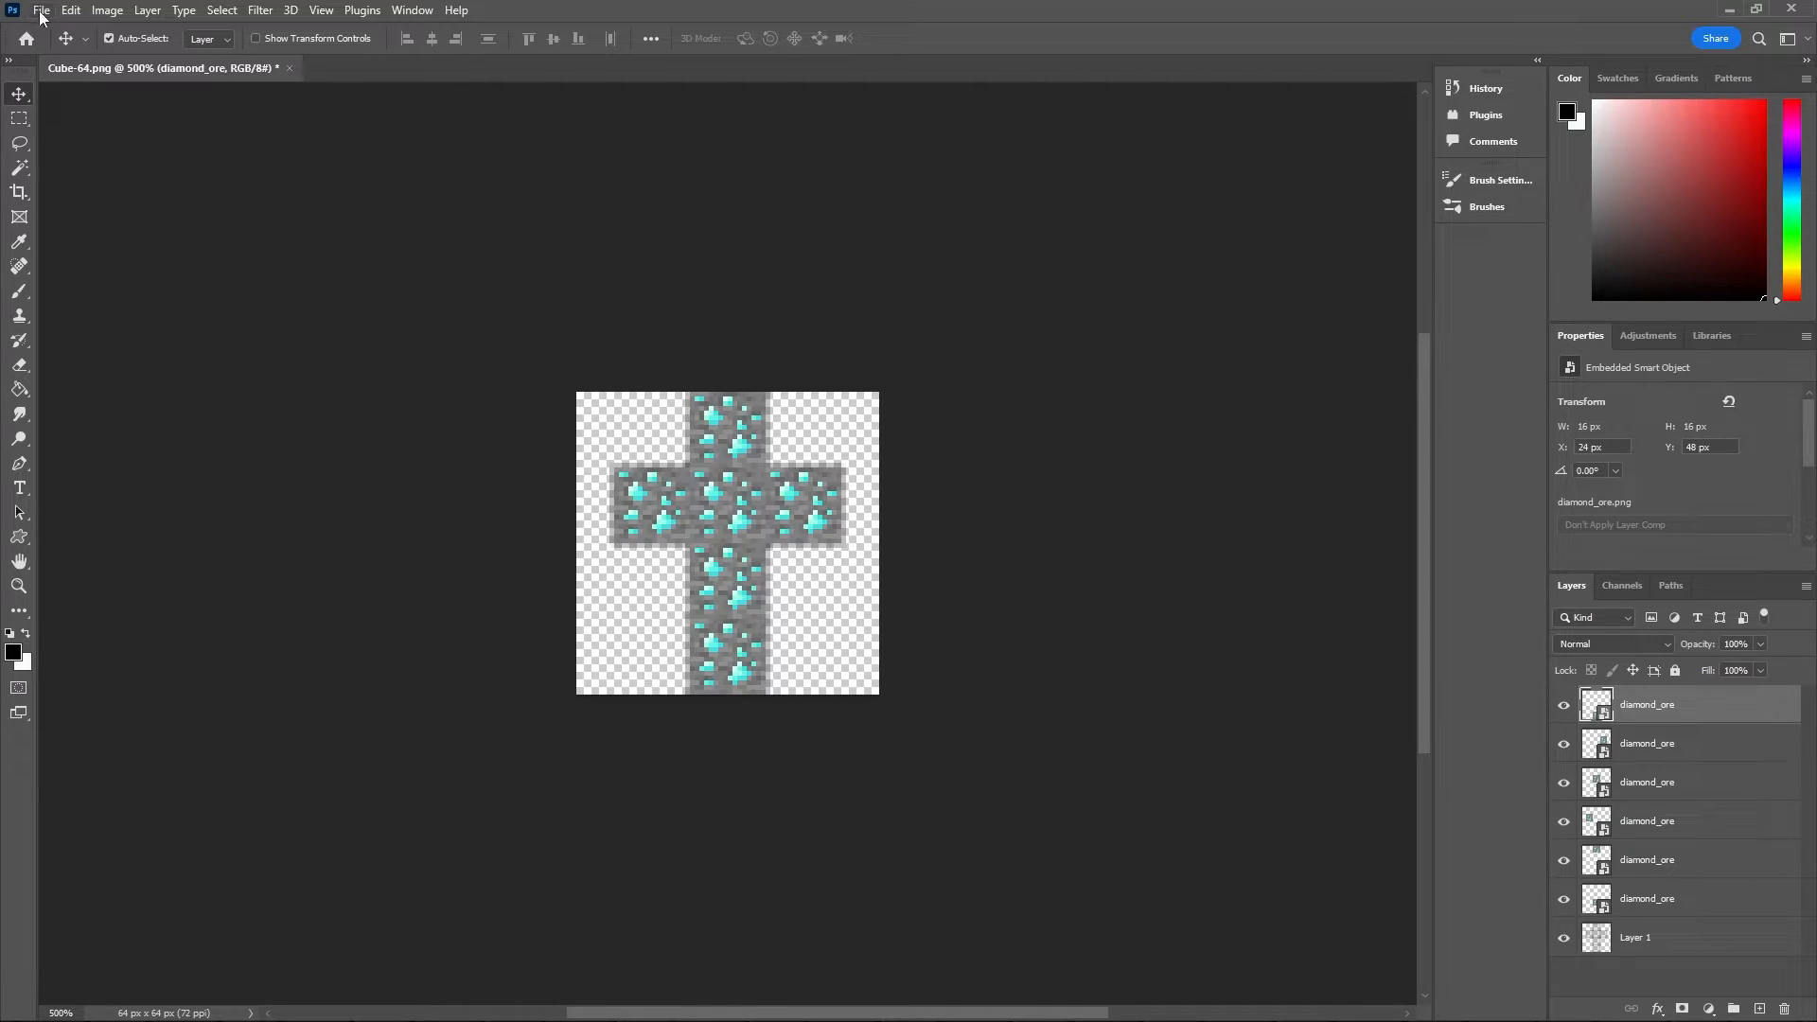
Save the layout as DiamondTex.png in PNG format to the Blender_to_Unity folder.
{"action": "left_click", "coordinate": [40, 12]}
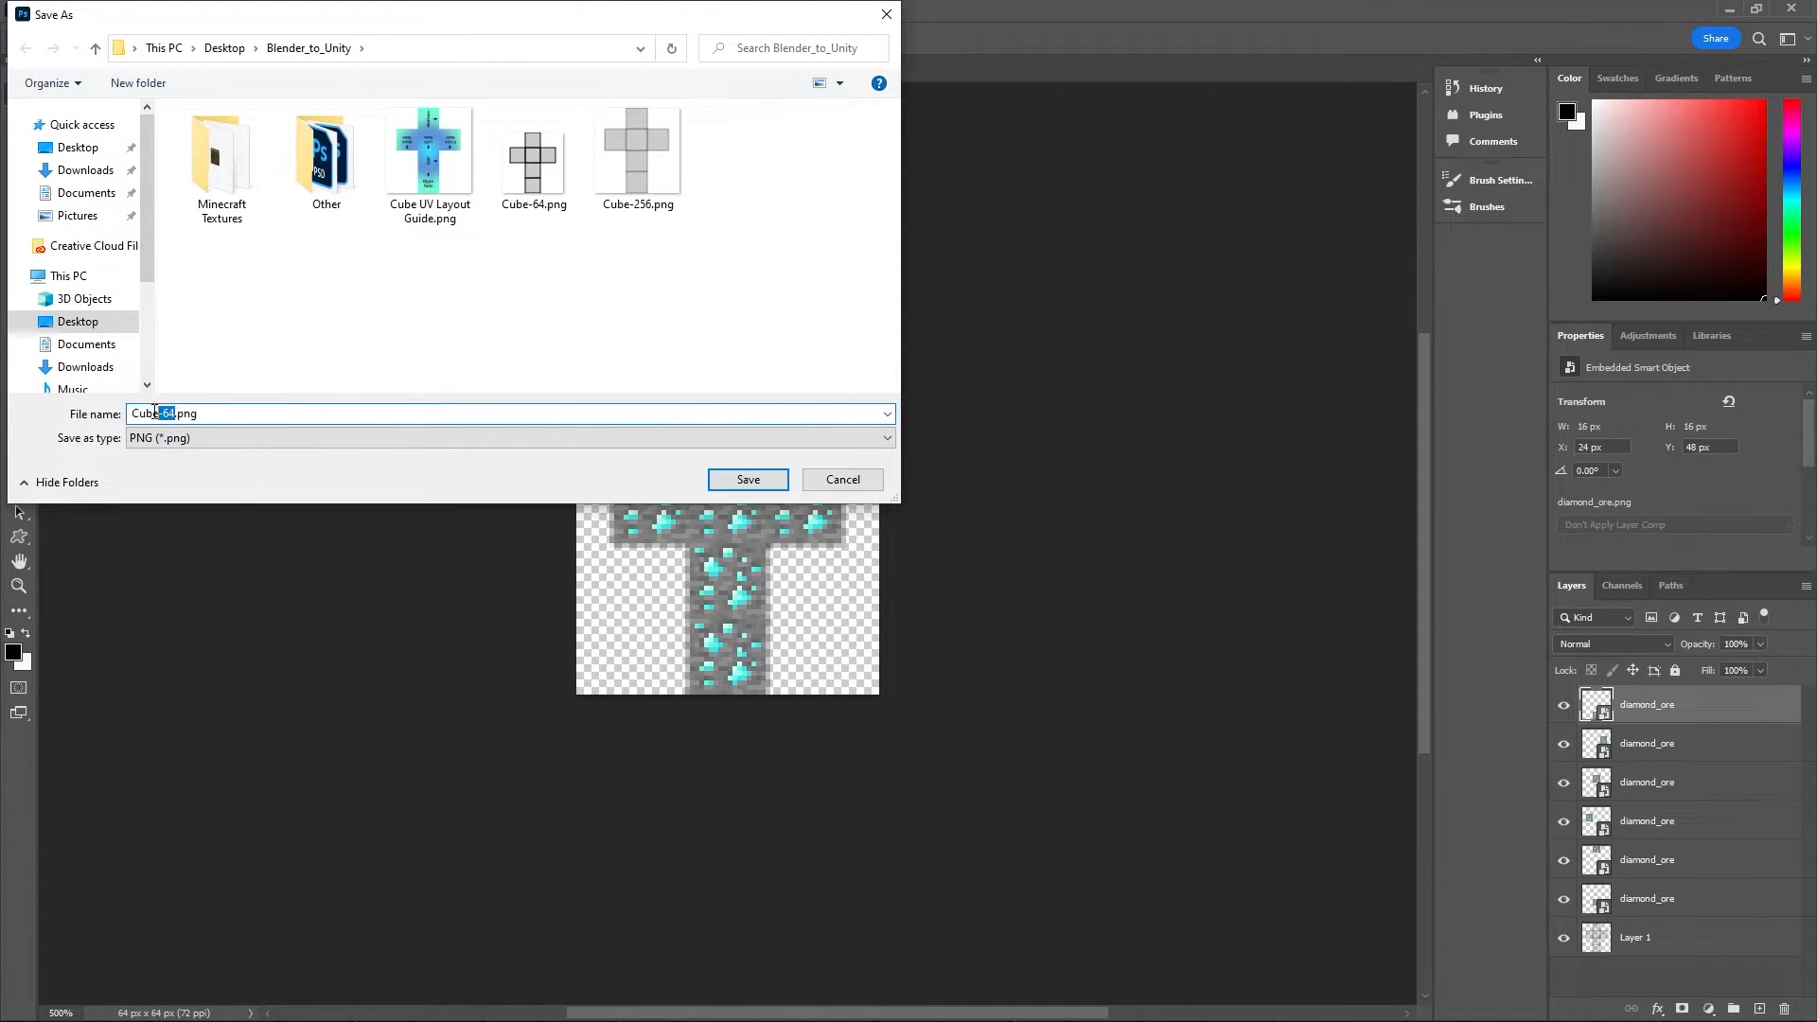
{"action": "type", "text": "DiamondTex.png"}
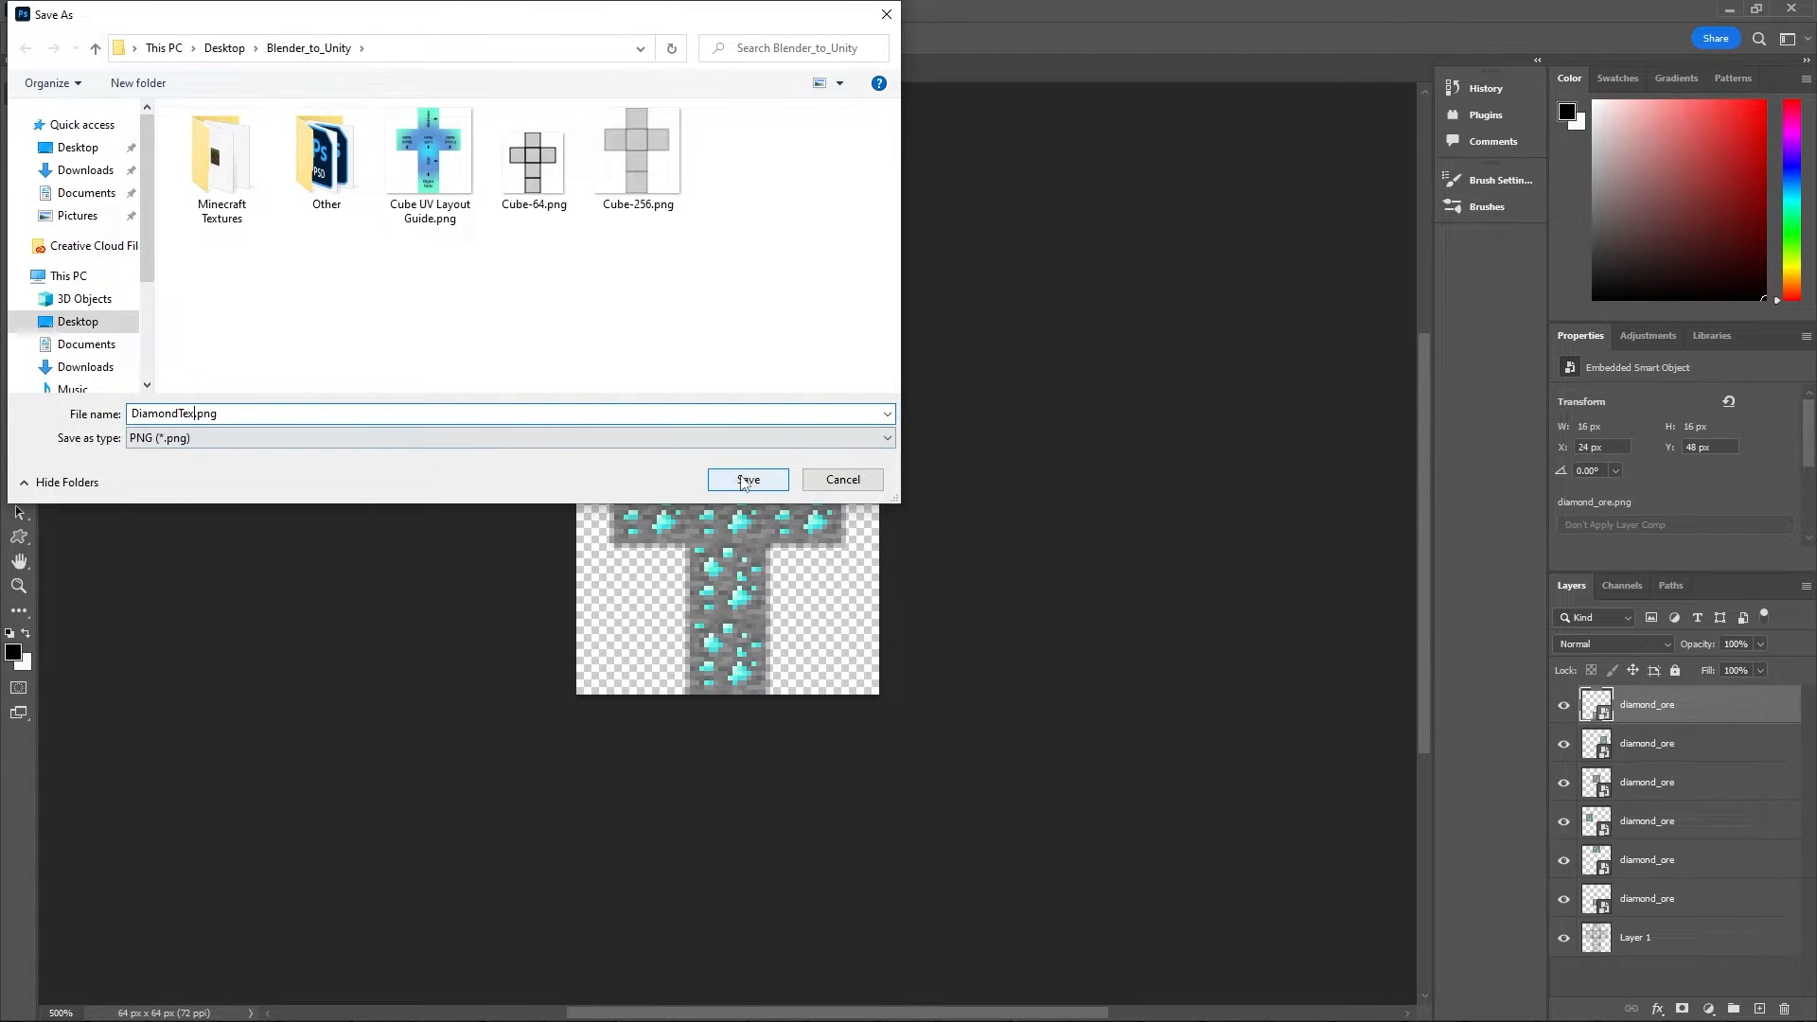
{"action": "left_click", "coordinate": [747, 479]}
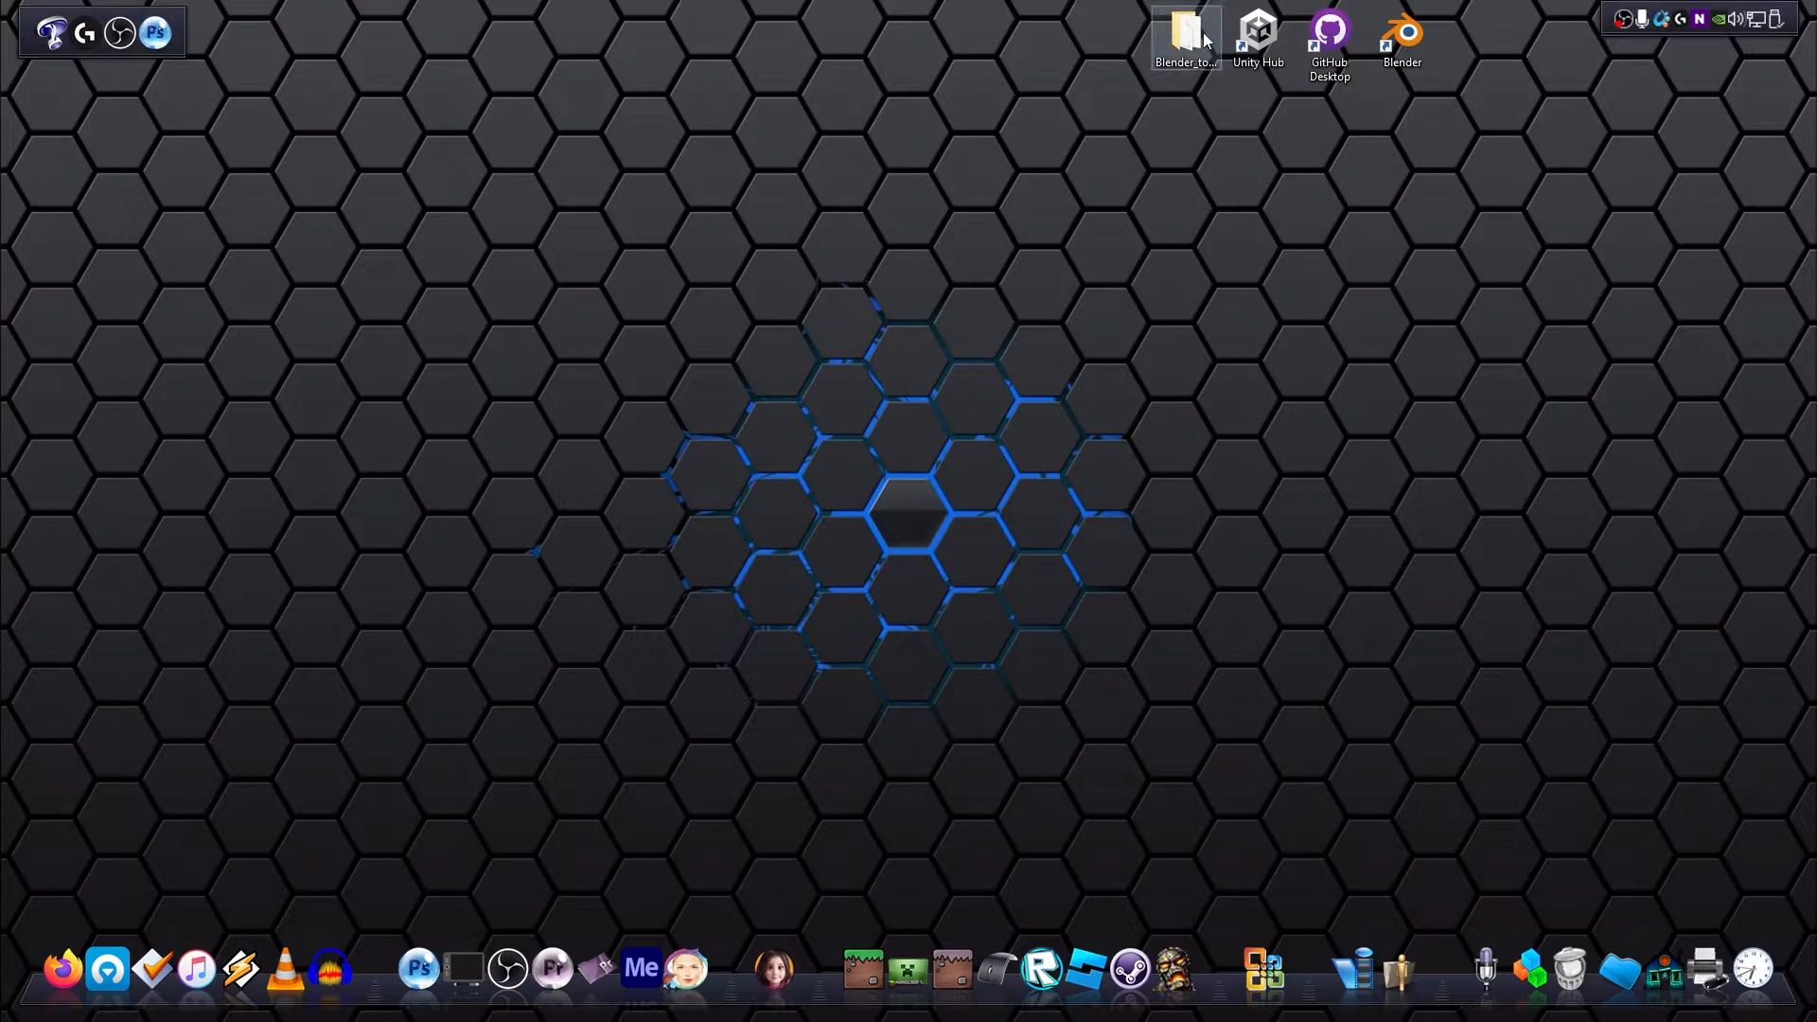
Check that DiamondTex.png appears in the Blender_to_Unity folder, then close the window.
{"action": "double_click", "coordinate": [1185, 34]}
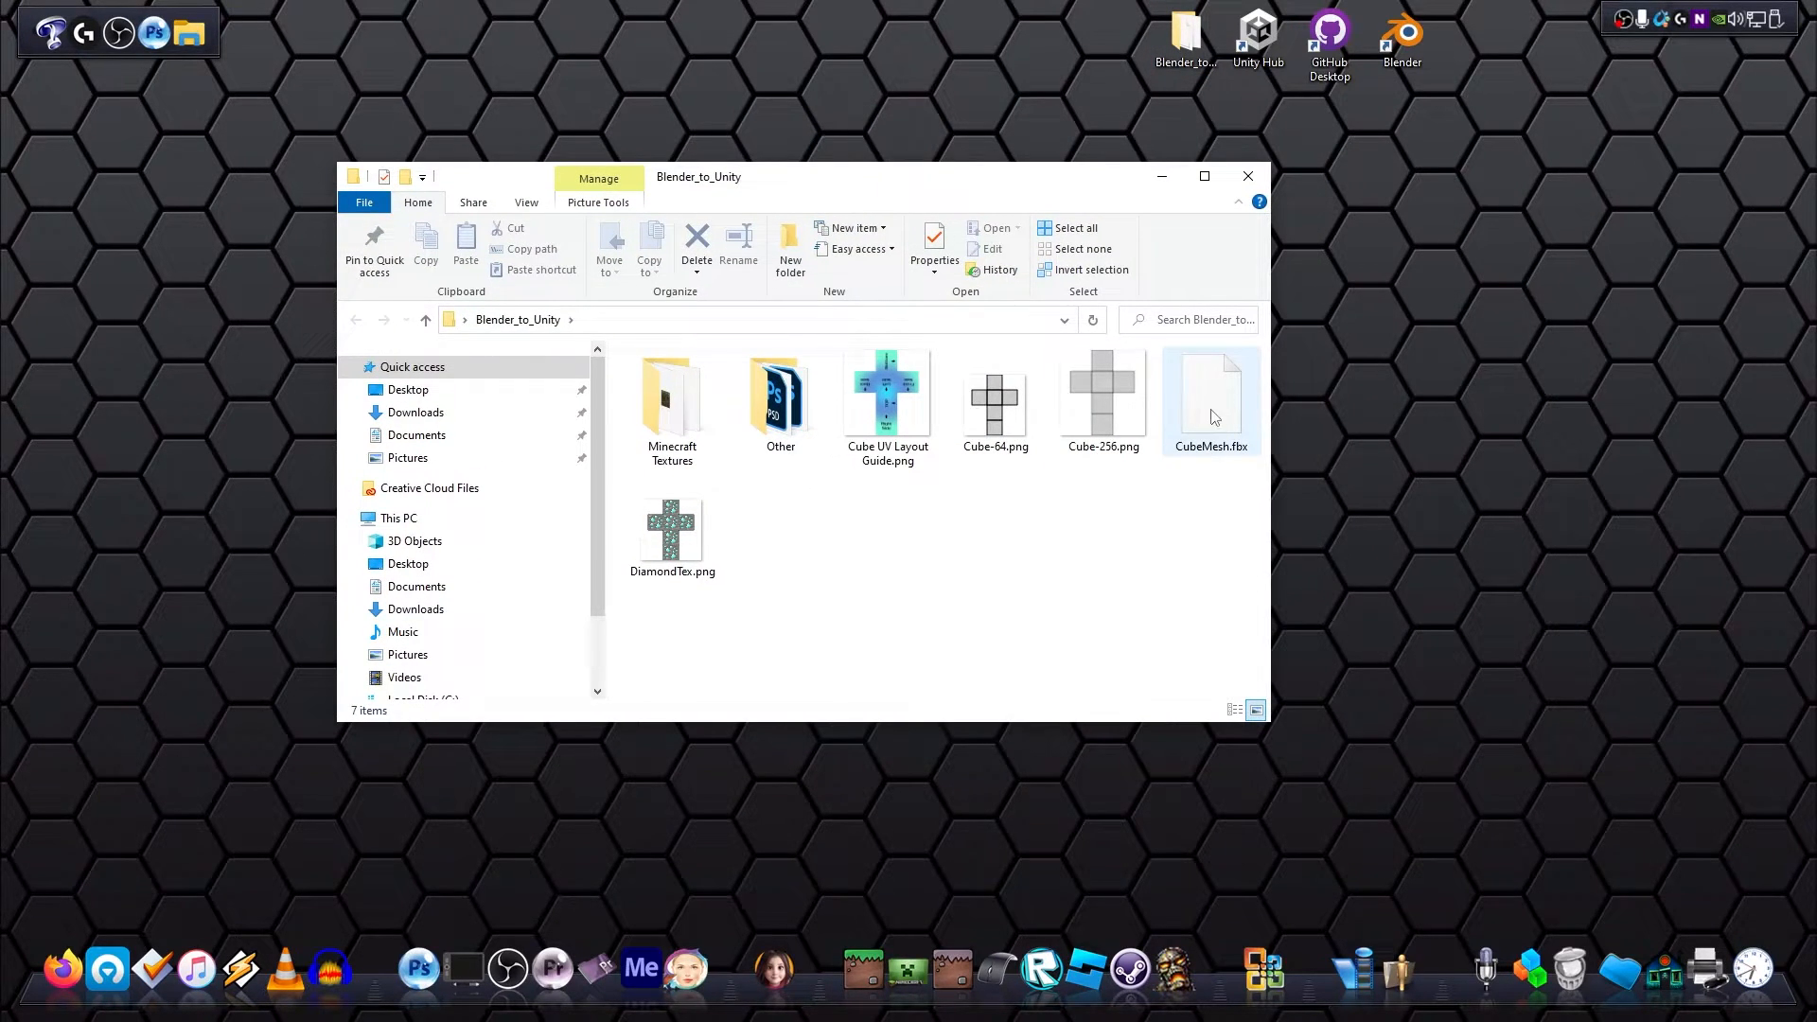
{"action": "mouse_move", "coordinate": [1194, 381]}
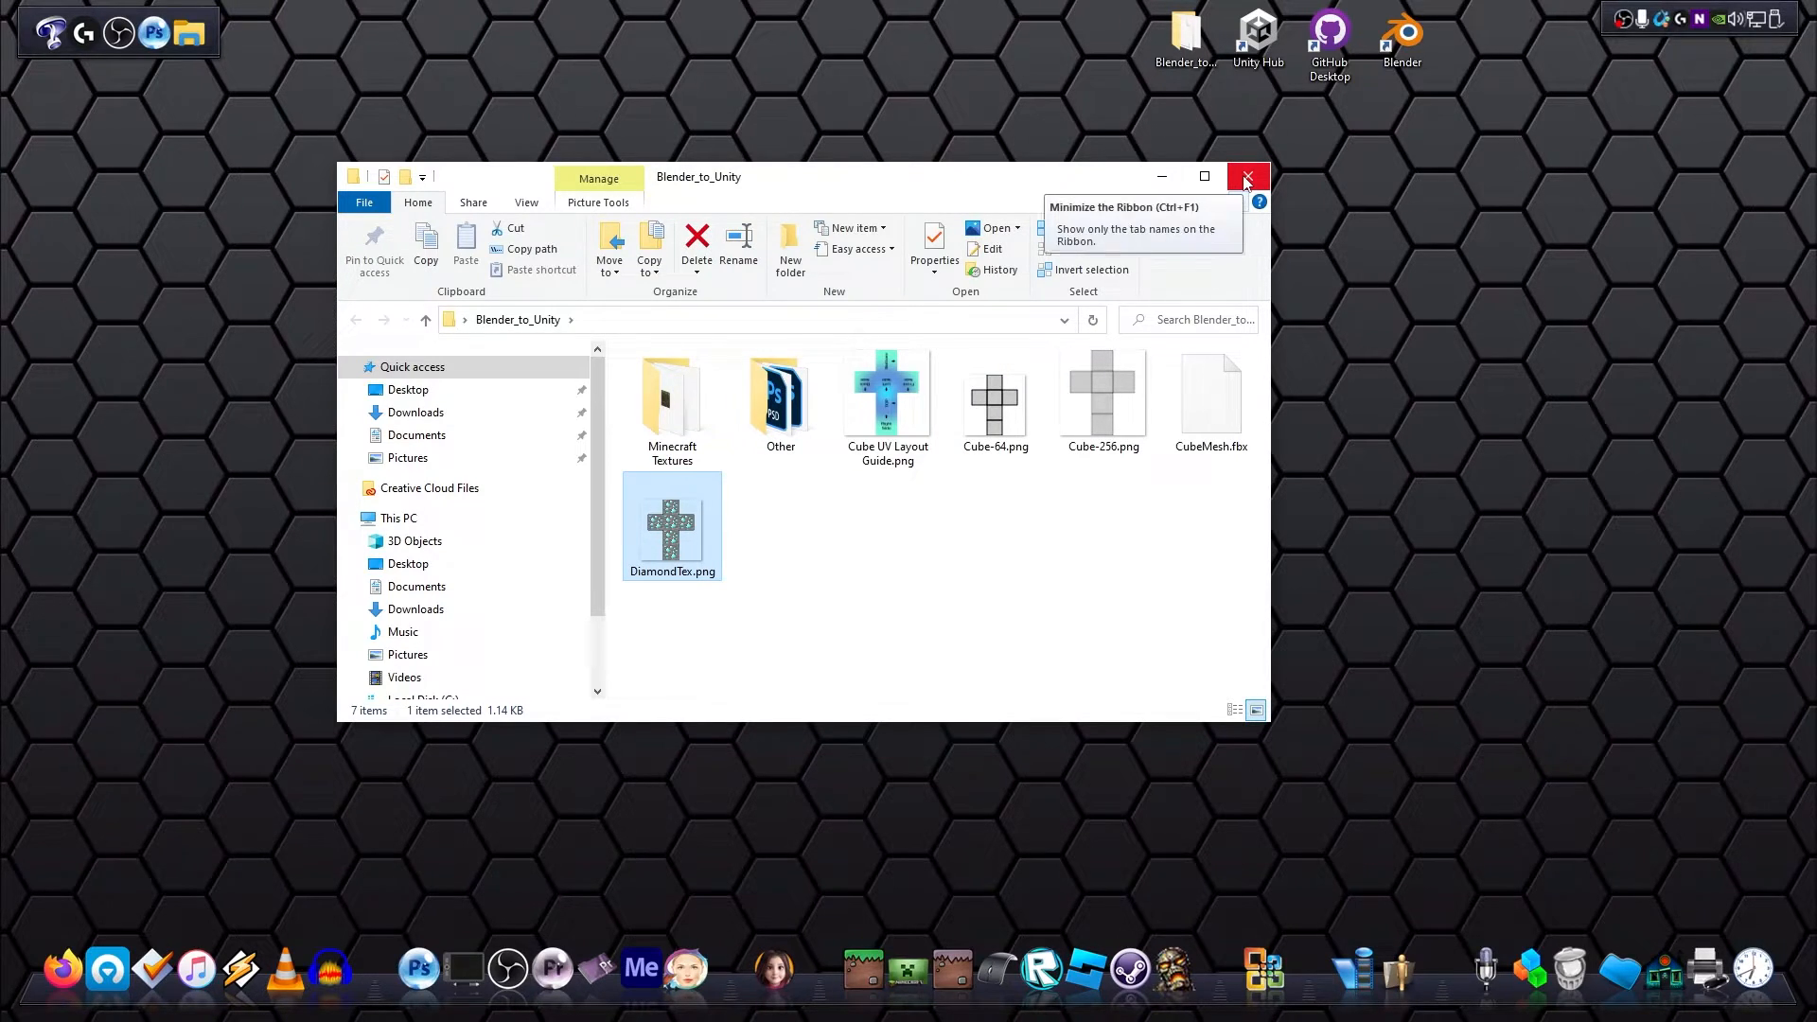
{"action": "left_click", "coordinate": [1247, 176]}
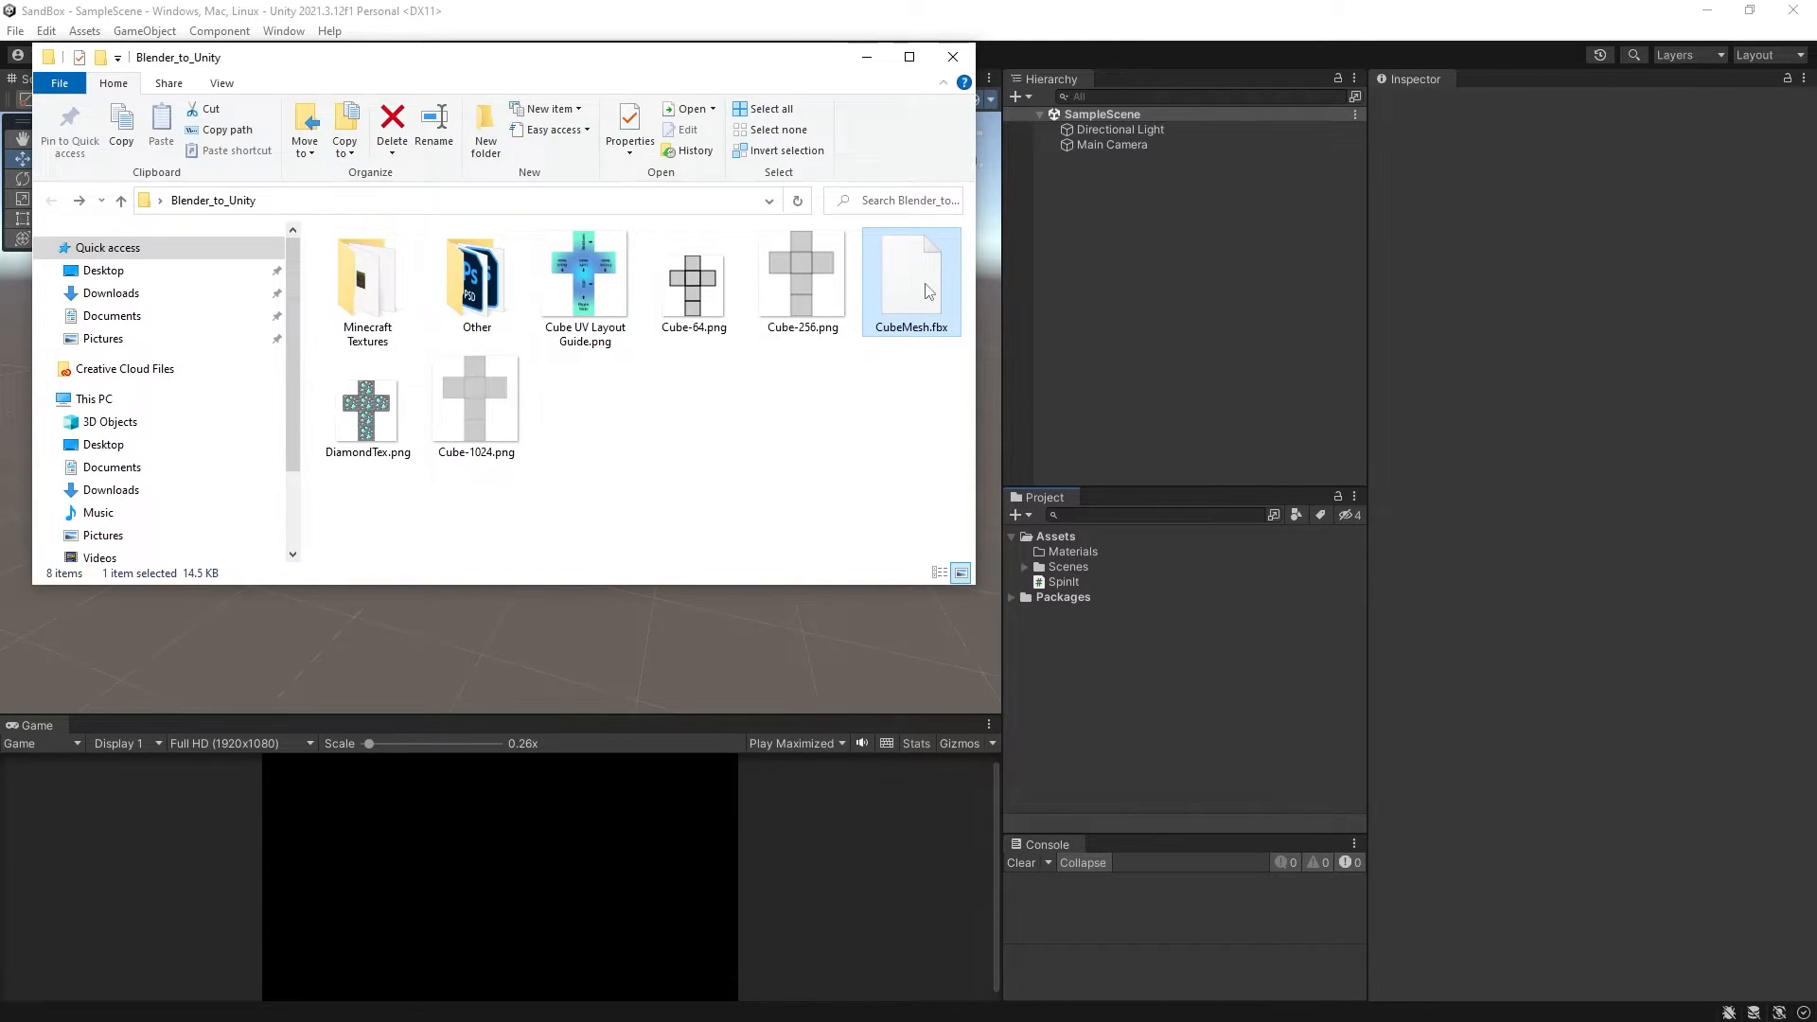
{"action": "mouse_move", "coordinate": [928, 309]}
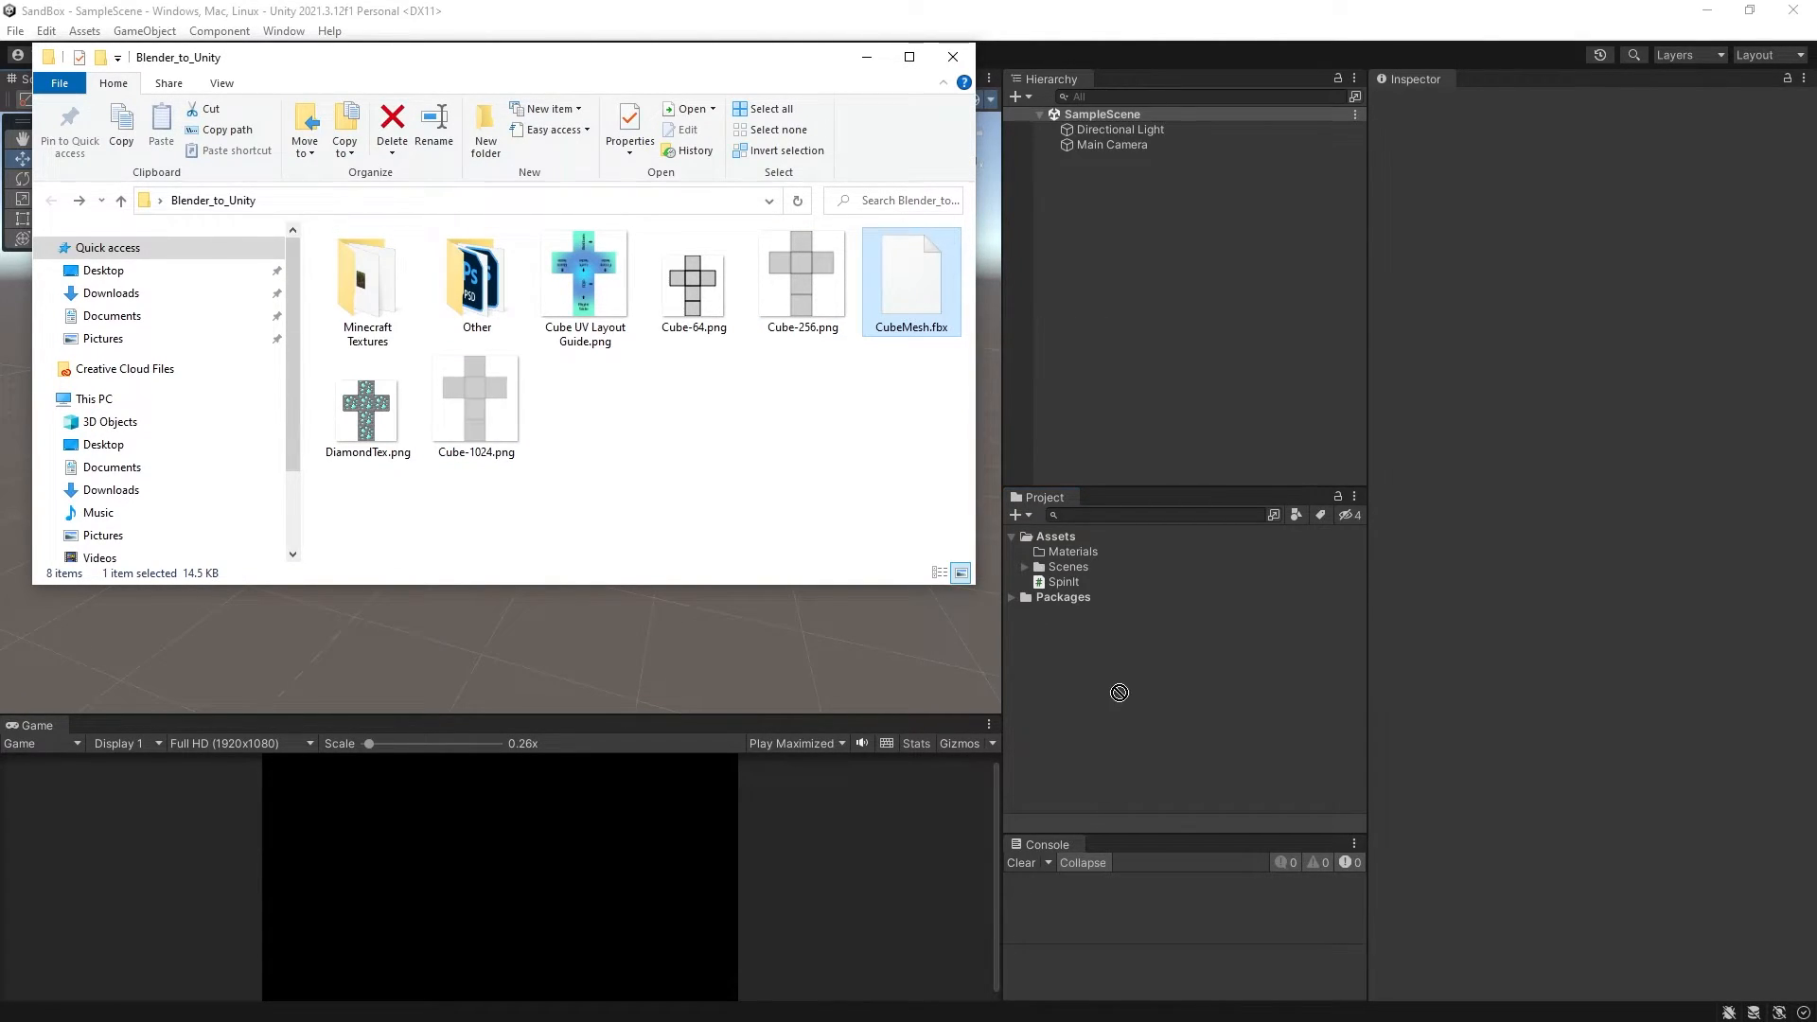
Drag CubeMesh.fbx and DiamondTex.png into the project's Assets folder.
{"action": "left_click", "coordinate": [1020, 581]}
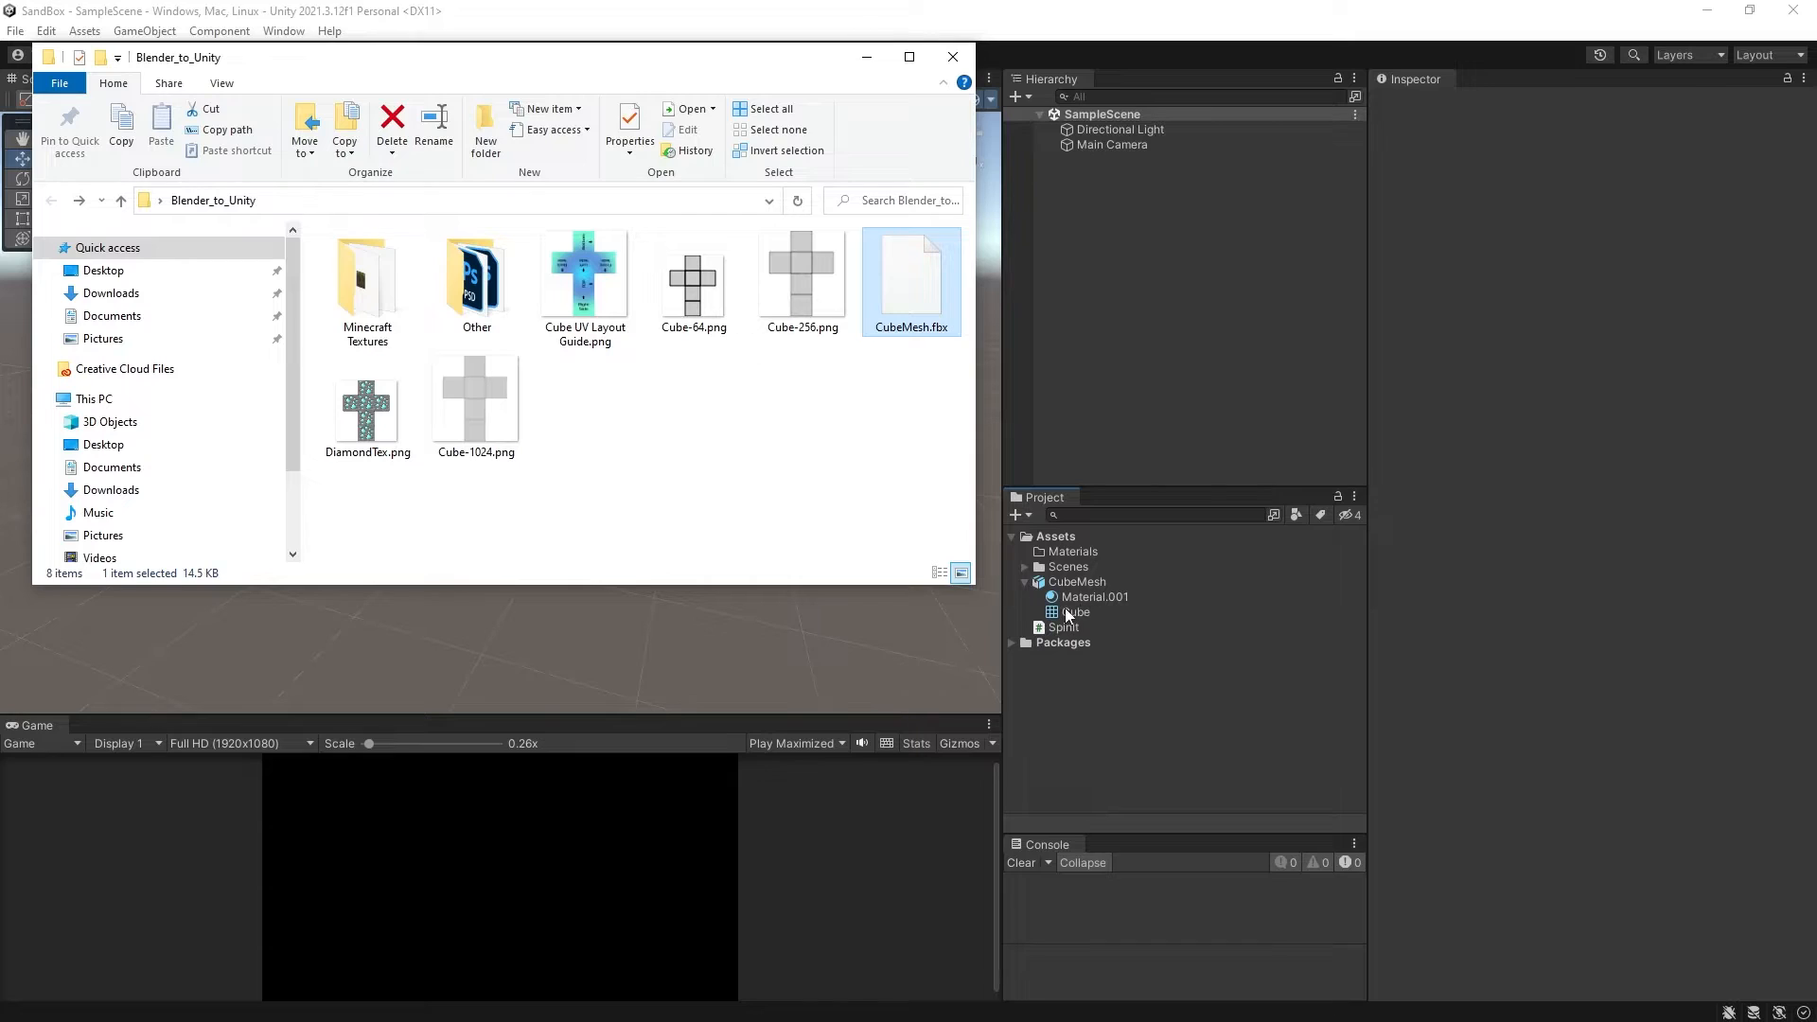
{"action": "left_click", "coordinate": [368, 405]}
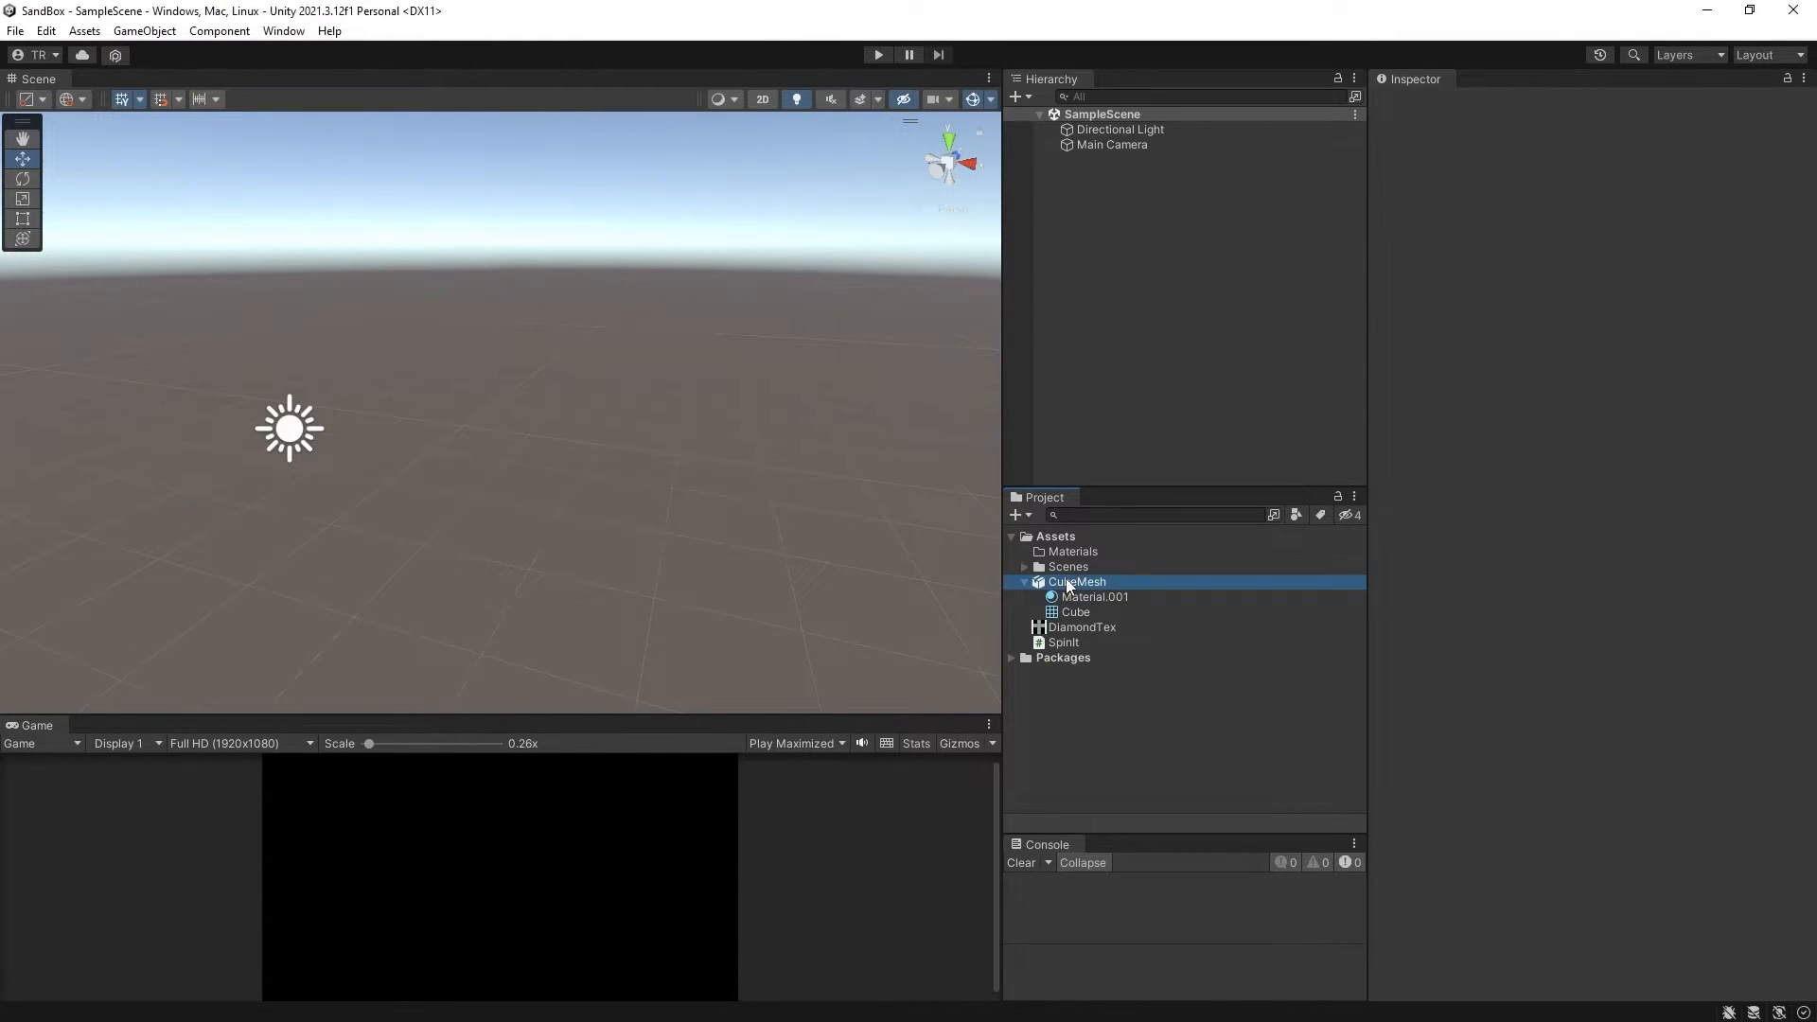
Extract CubeMesh's embedded material into the Assets folder.
{"action": "left_click", "coordinate": [1075, 581]}
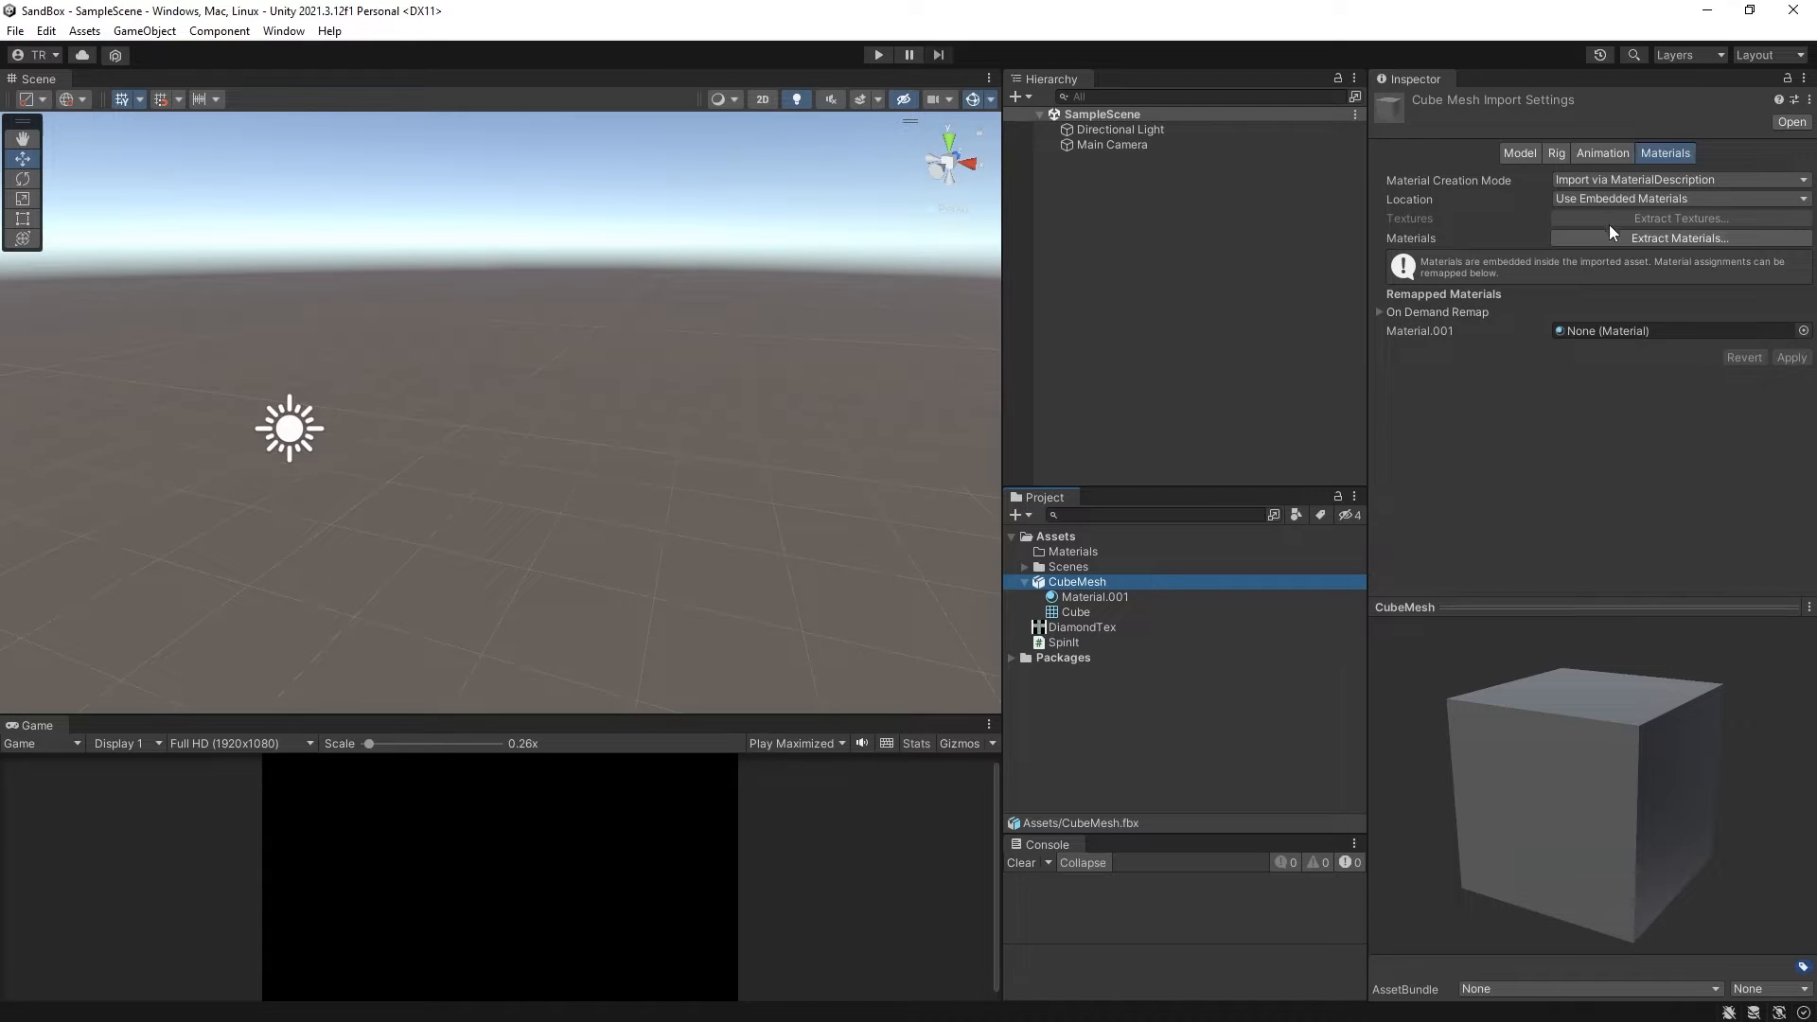
{"action": "left_click", "coordinate": [1679, 238]}
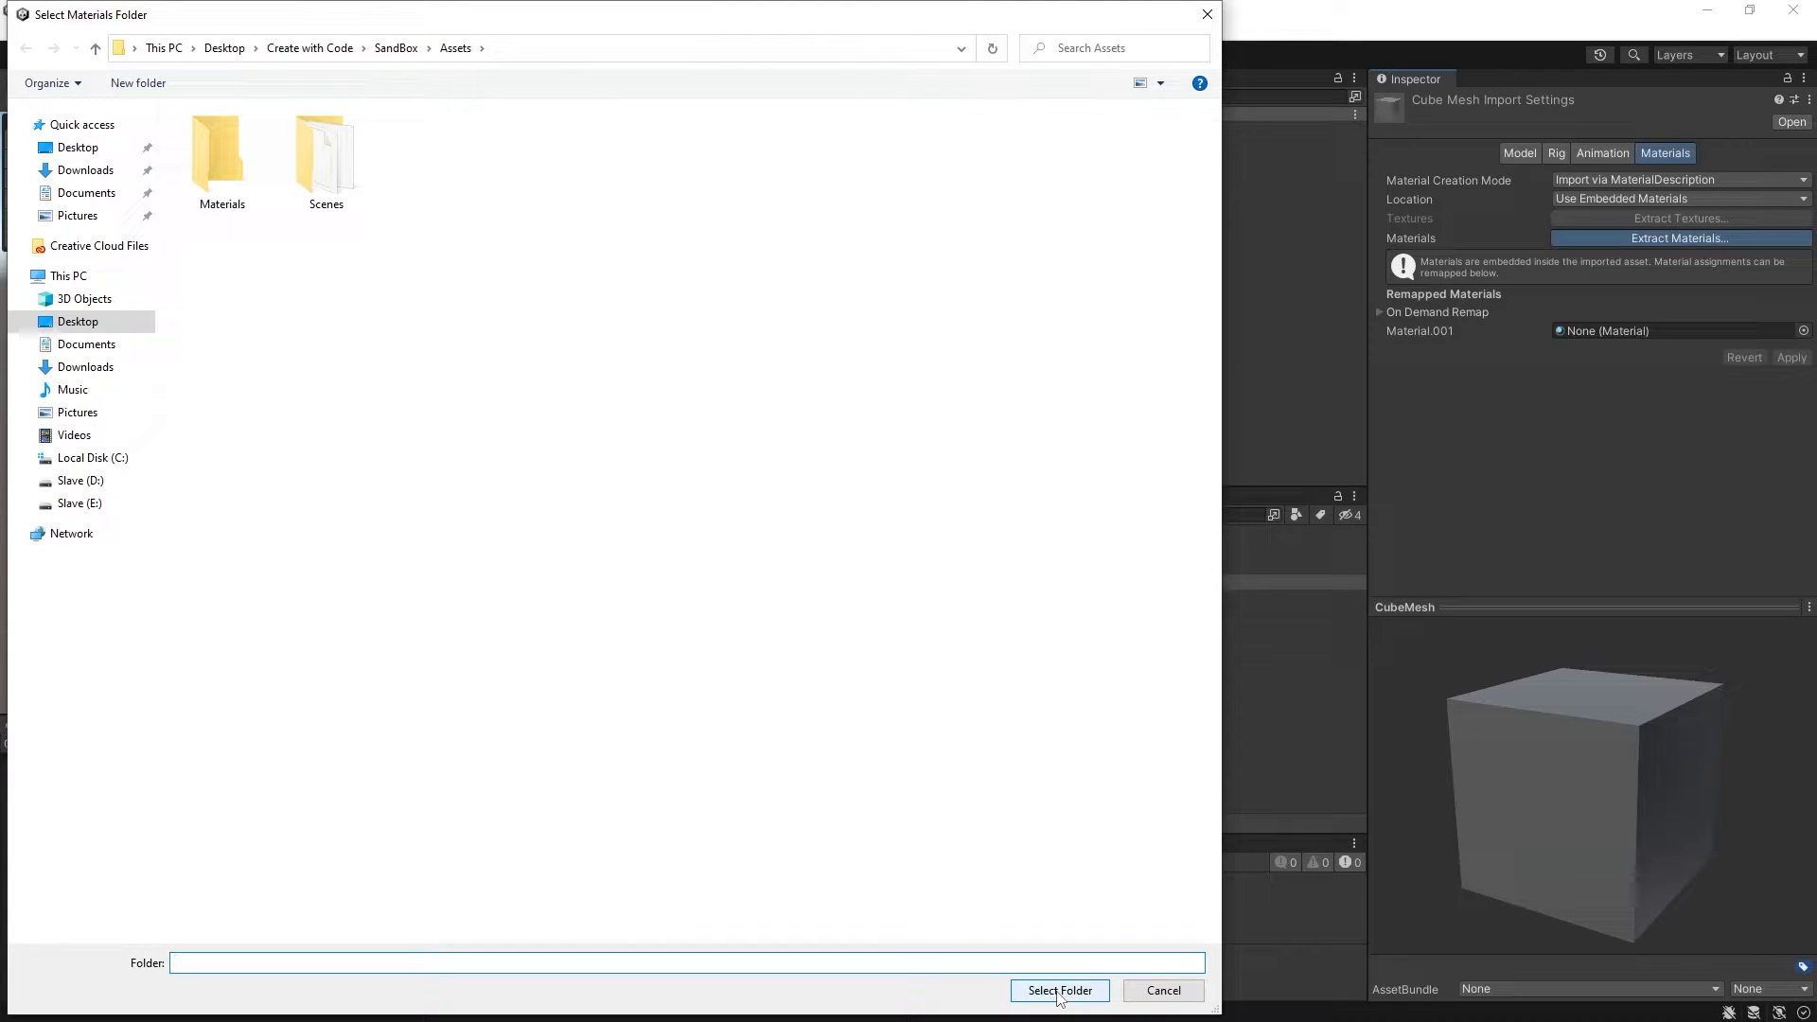
{"action": "left_click", "coordinate": [1056, 989]}
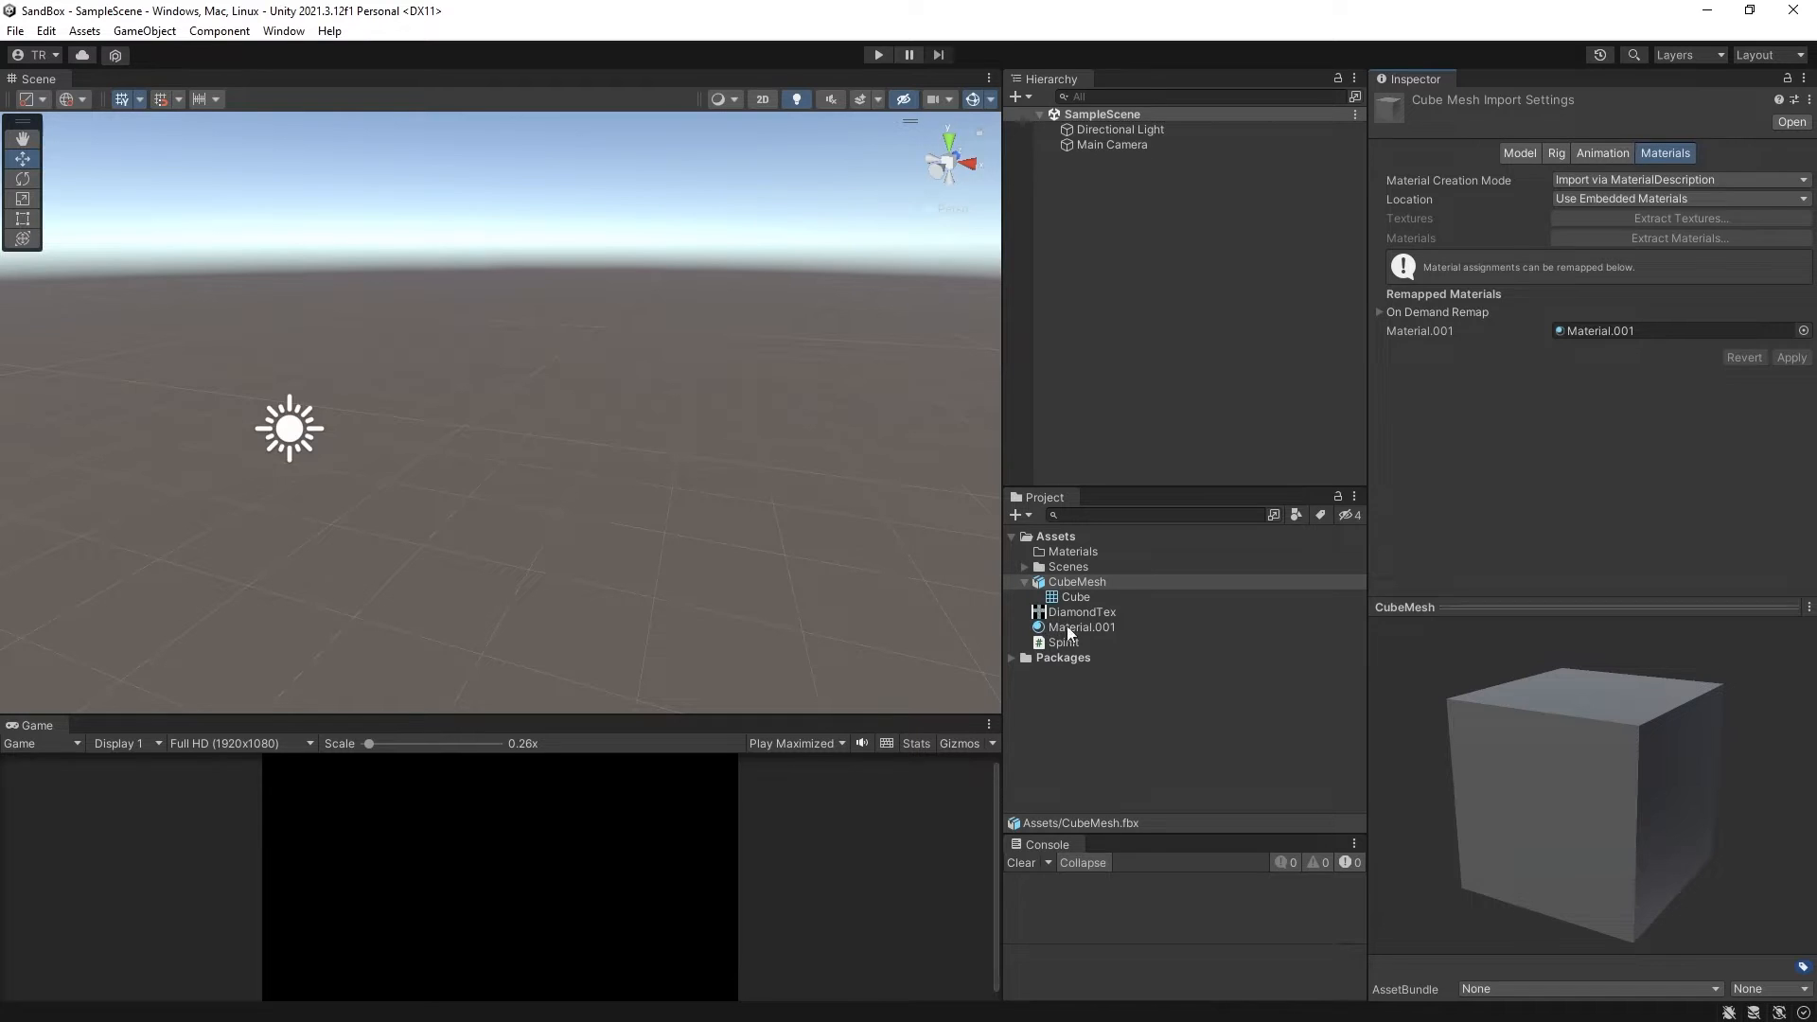
Rename the extracted Material.001 to Diamond and confirm CubeMesh now maps to it.
{"action": "left_click", "coordinate": [1080, 627]}
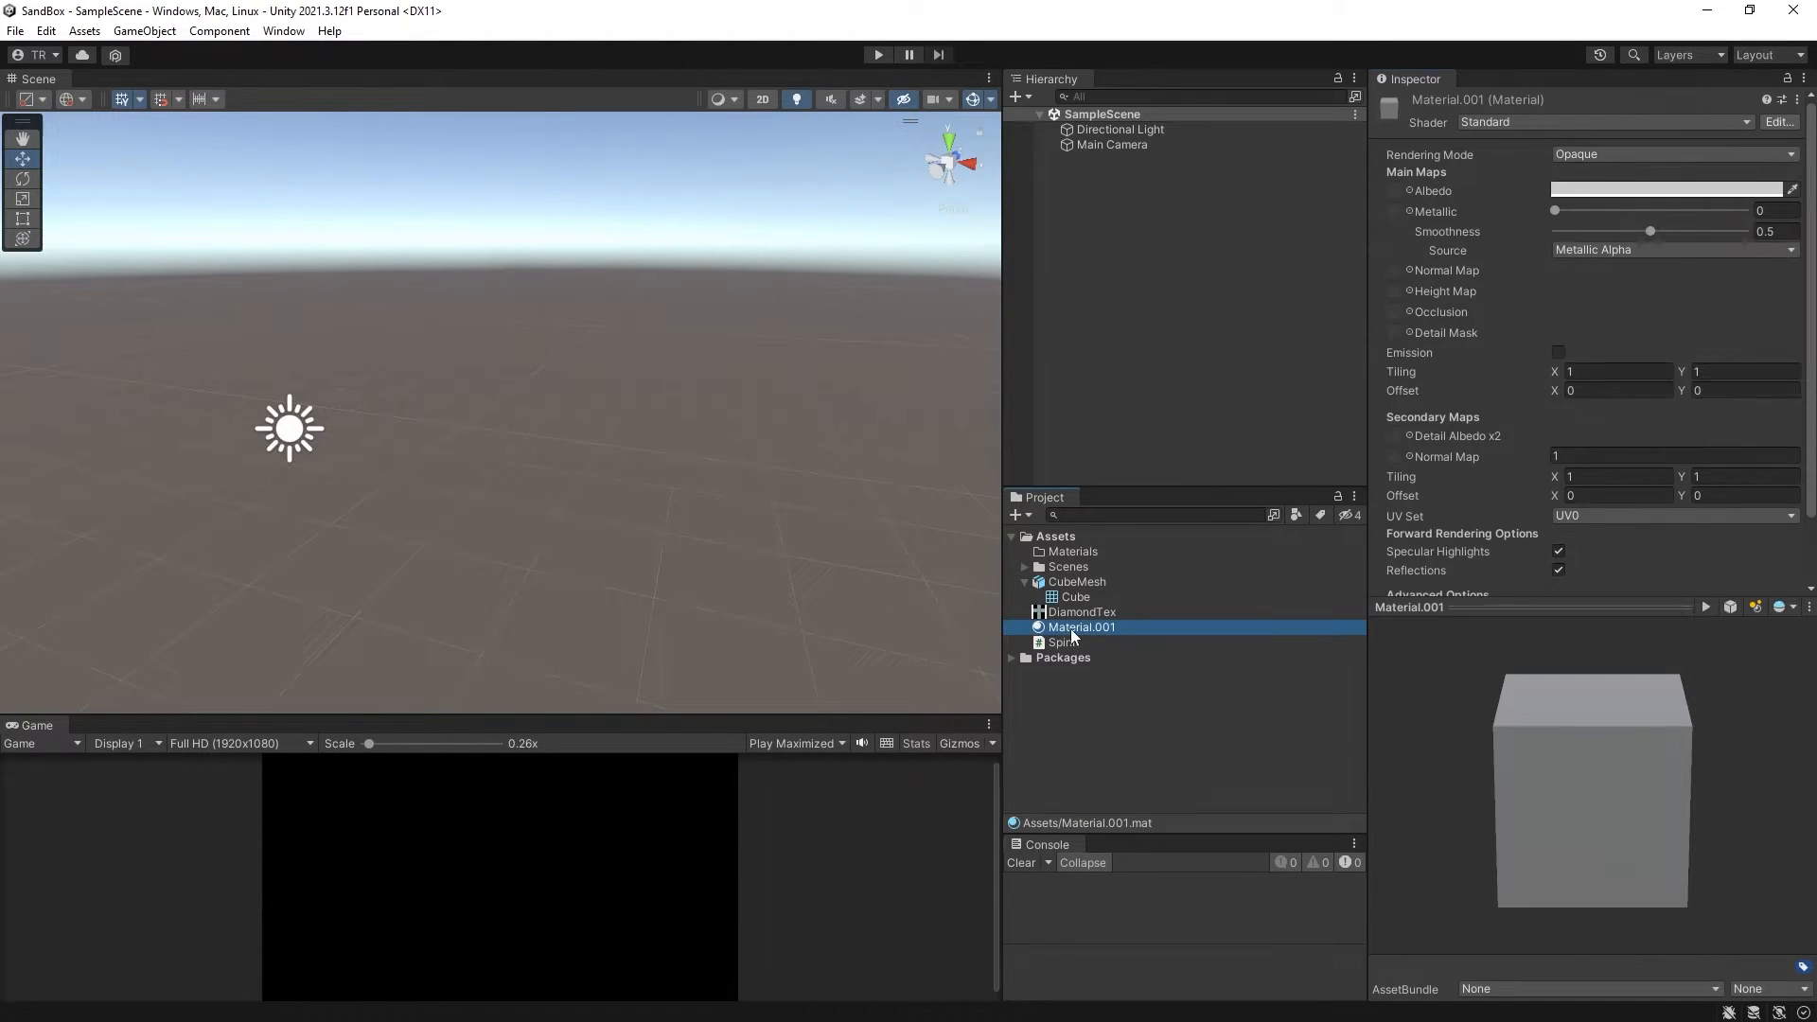
{"action": "double_click", "coordinate": [1081, 626]}
{"action": "type", "text": "Diamond"}
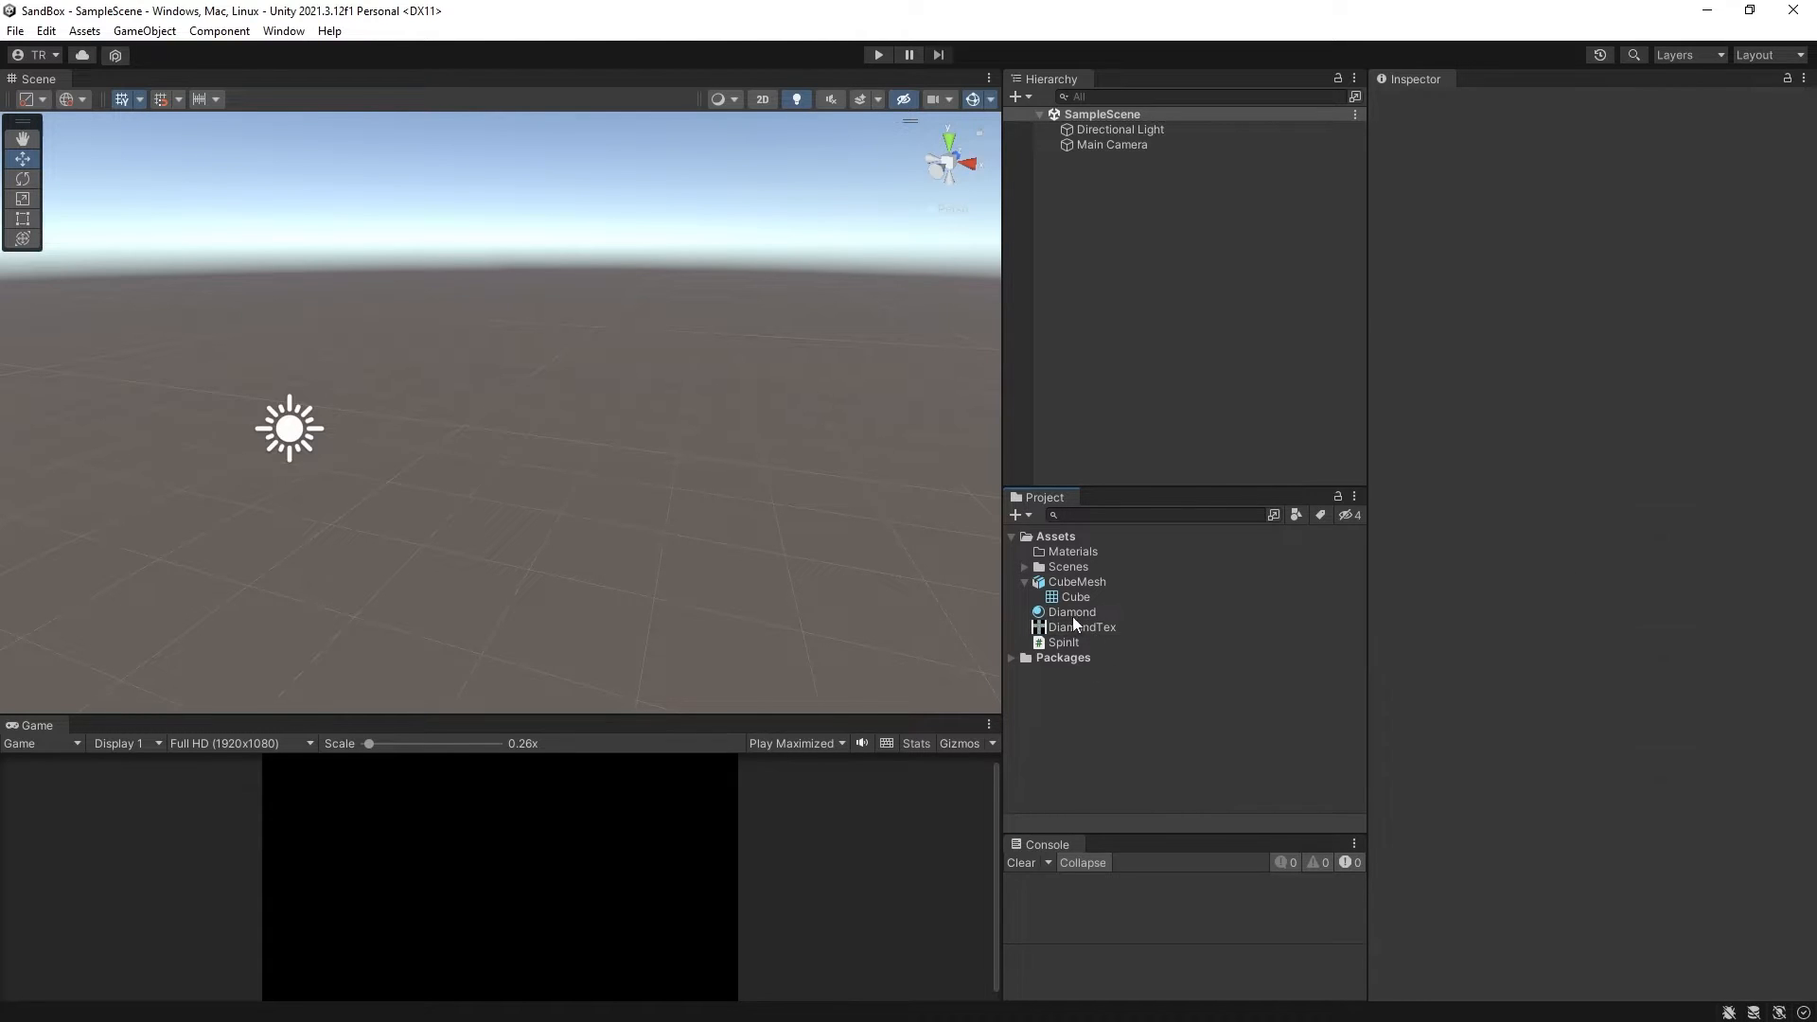
{"action": "left_click", "coordinate": [1071, 612]}
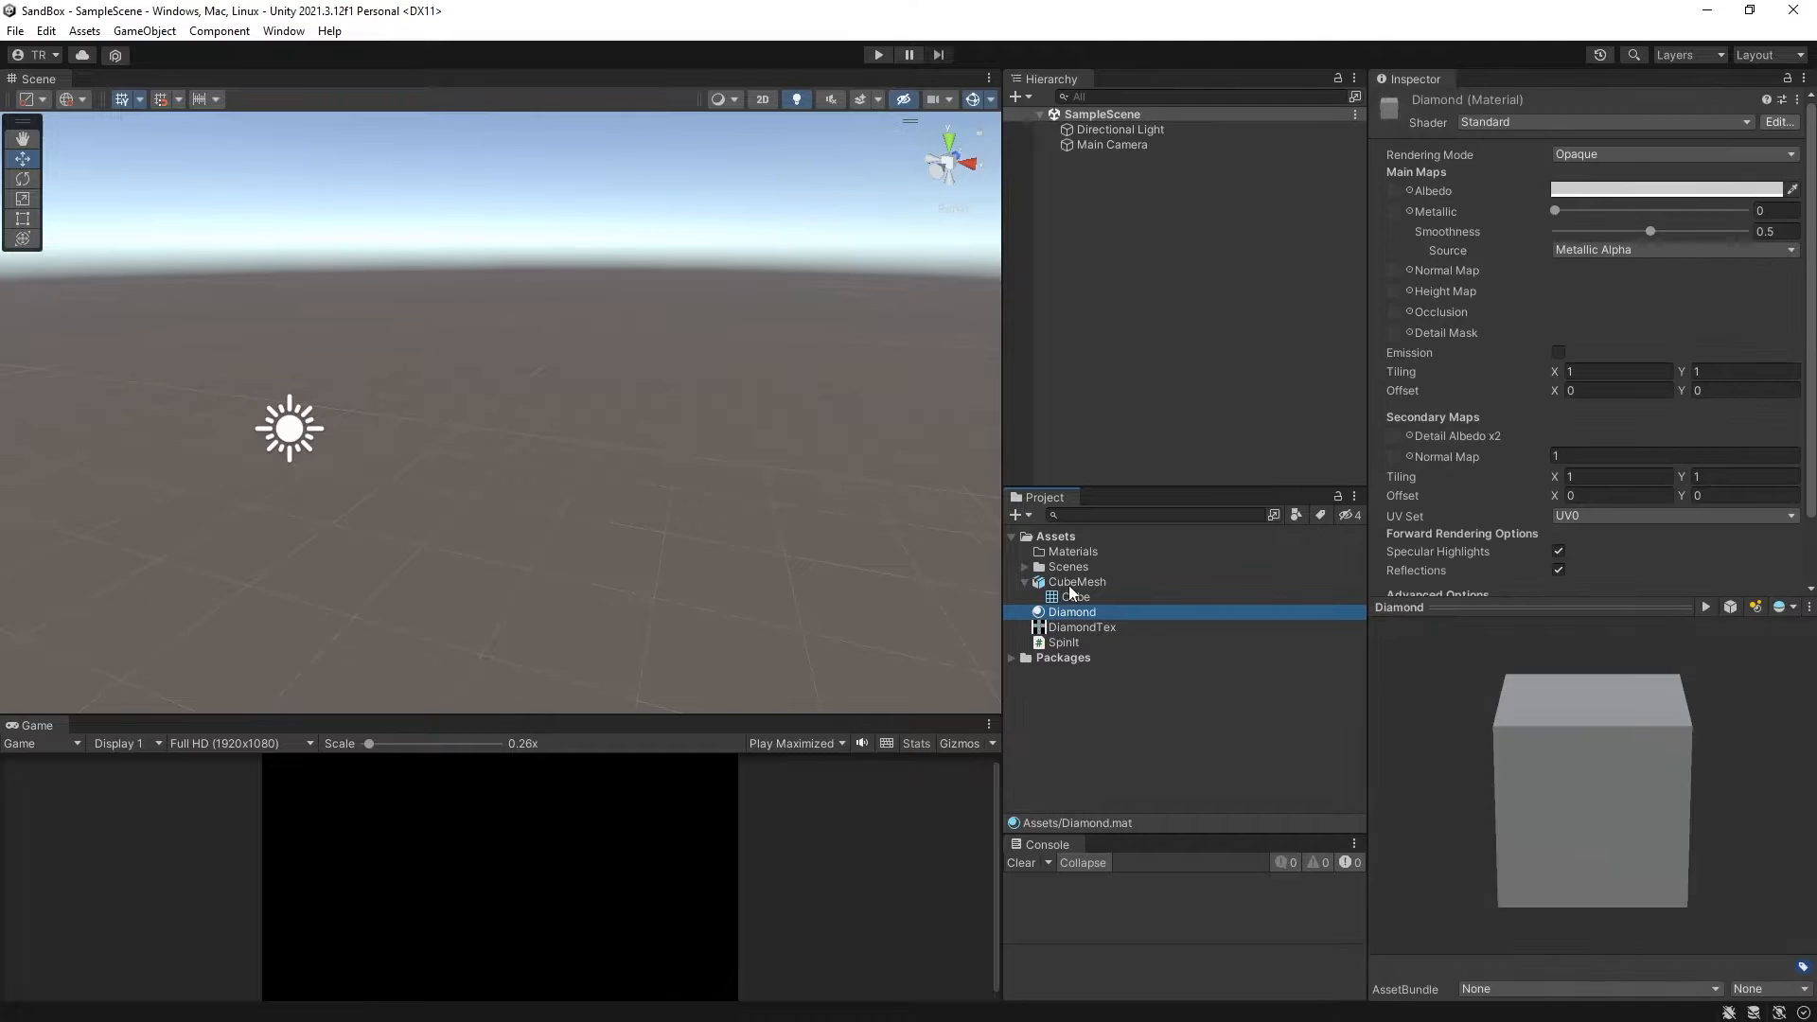
{"action": "left_click", "coordinate": [1077, 581]}
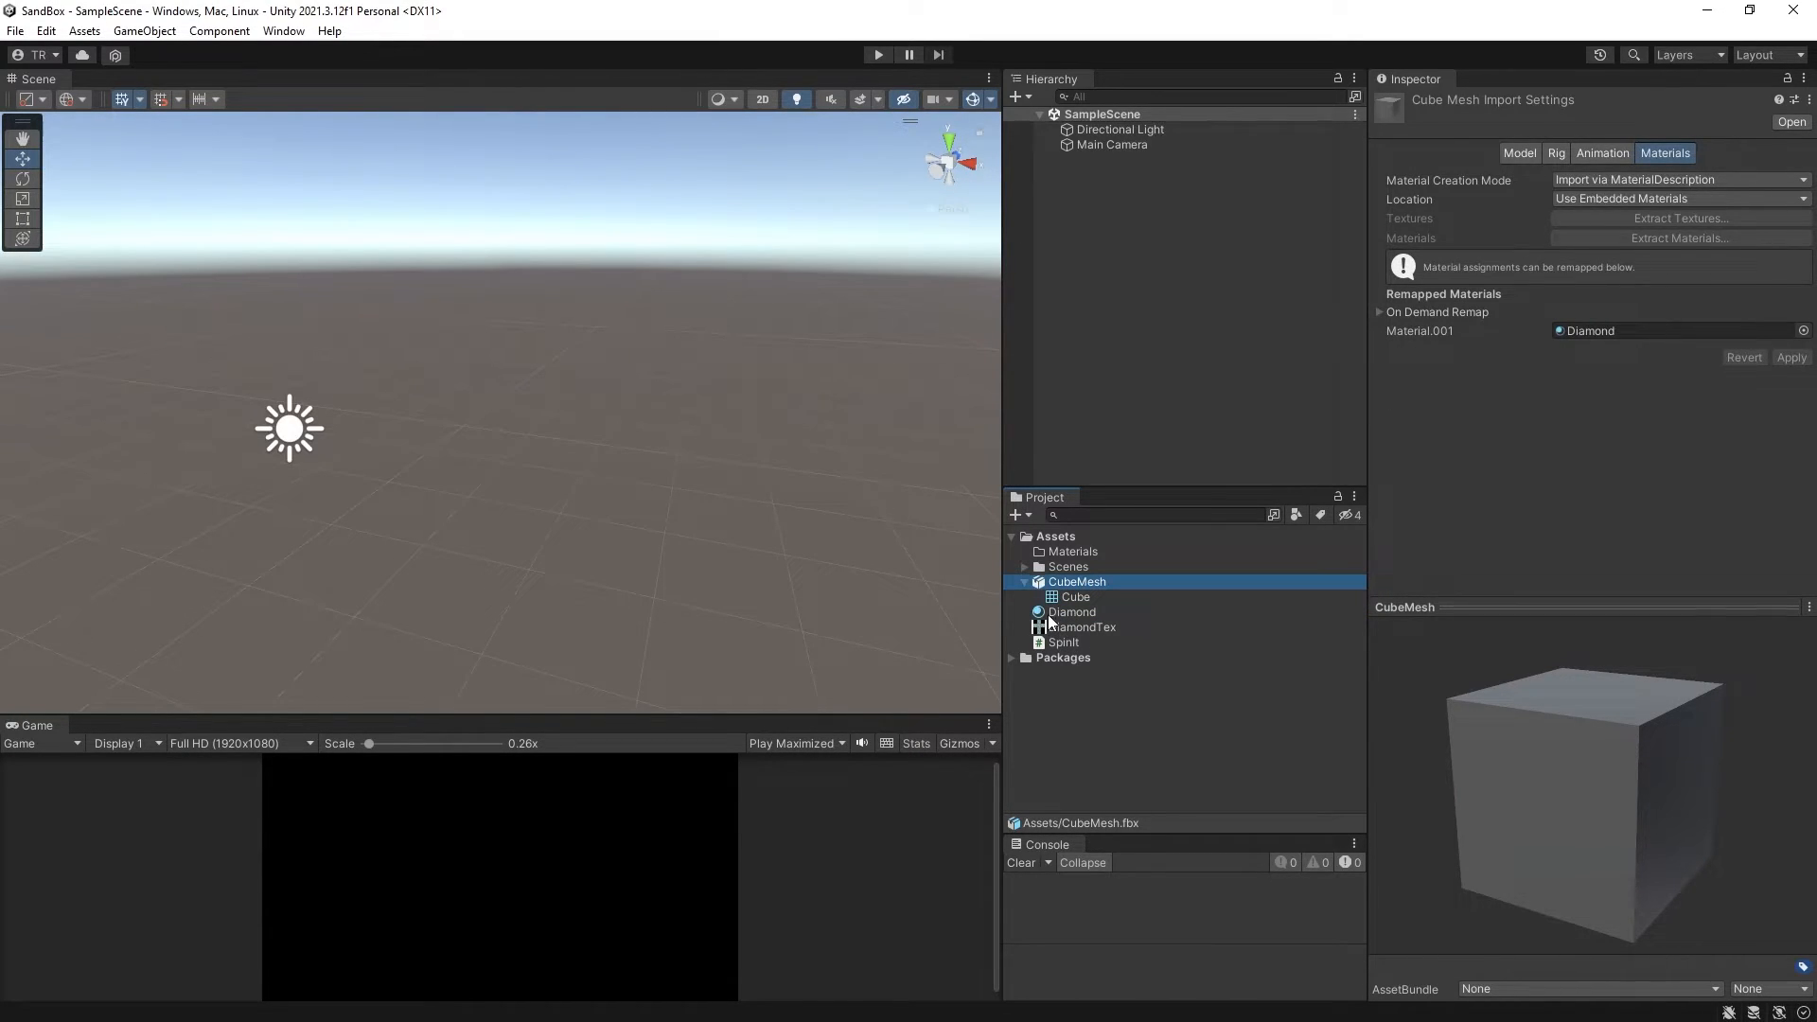
Assign the Diamond material to CubeMesh's Mesh Renderer Element 0.
{"action": "left_click", "coordinate": [1071, 612]}
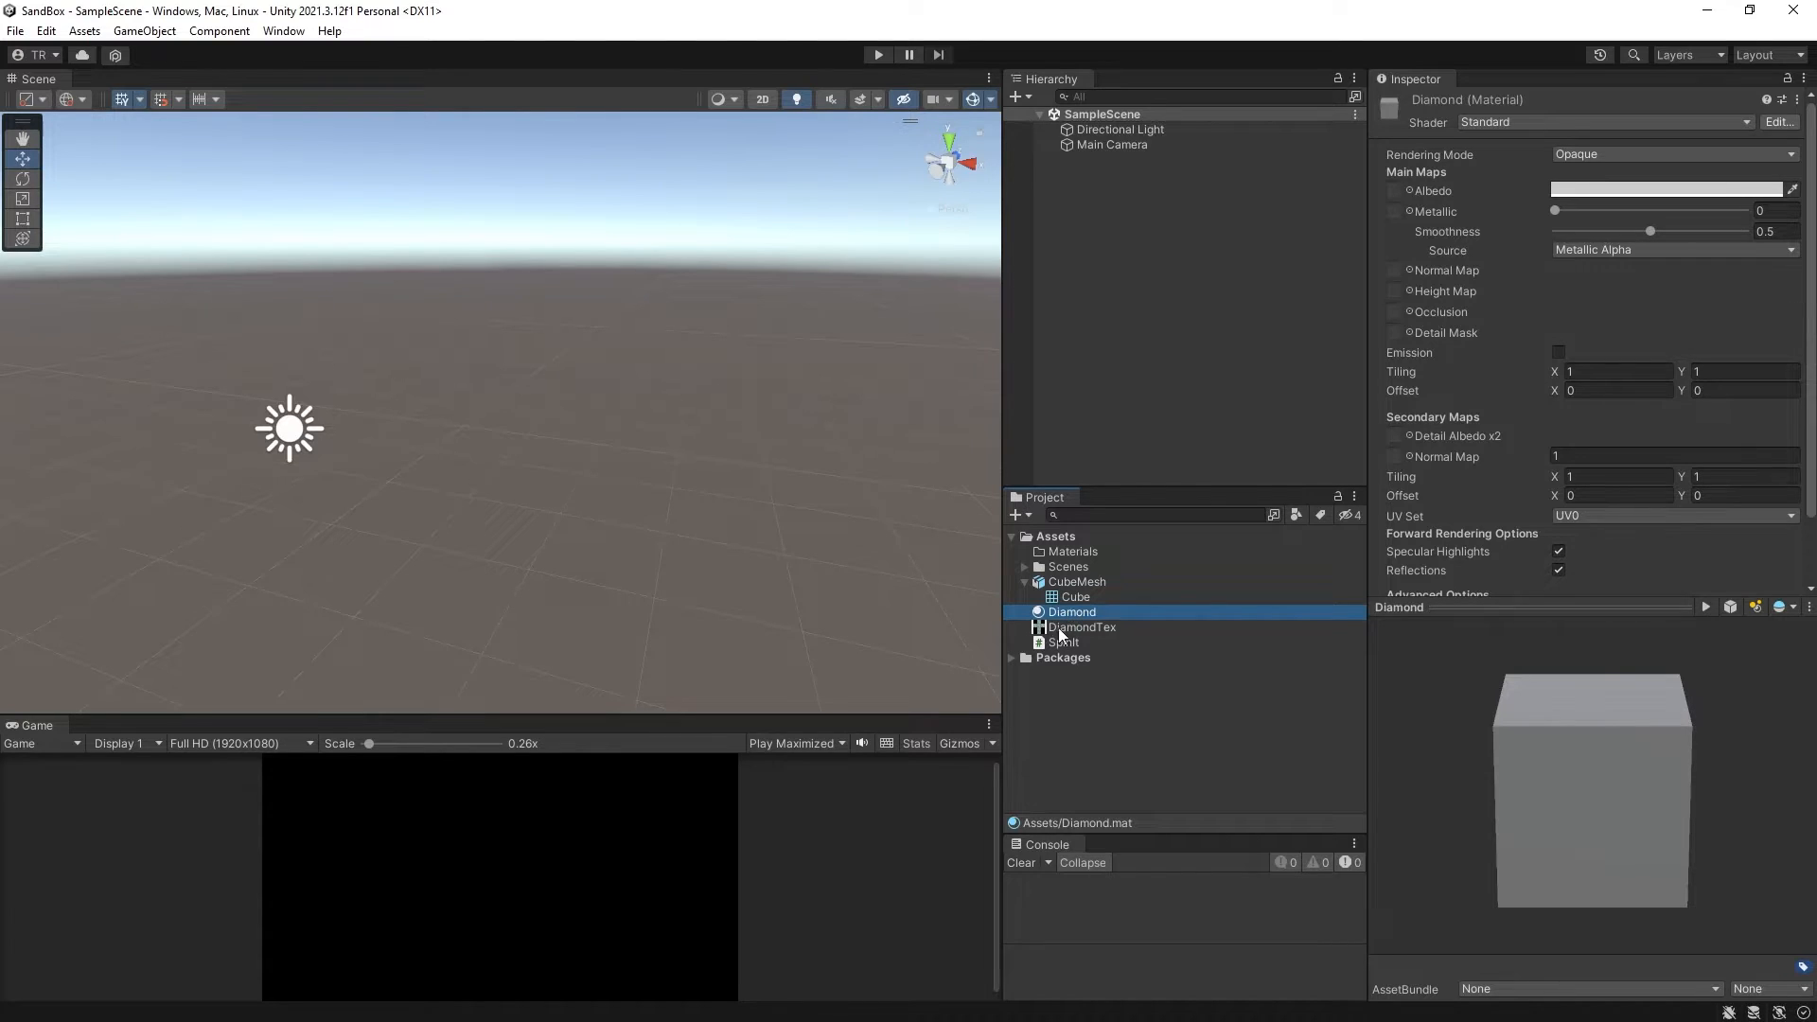
{"action": "left_click", "coordinate": [1083, 627]}
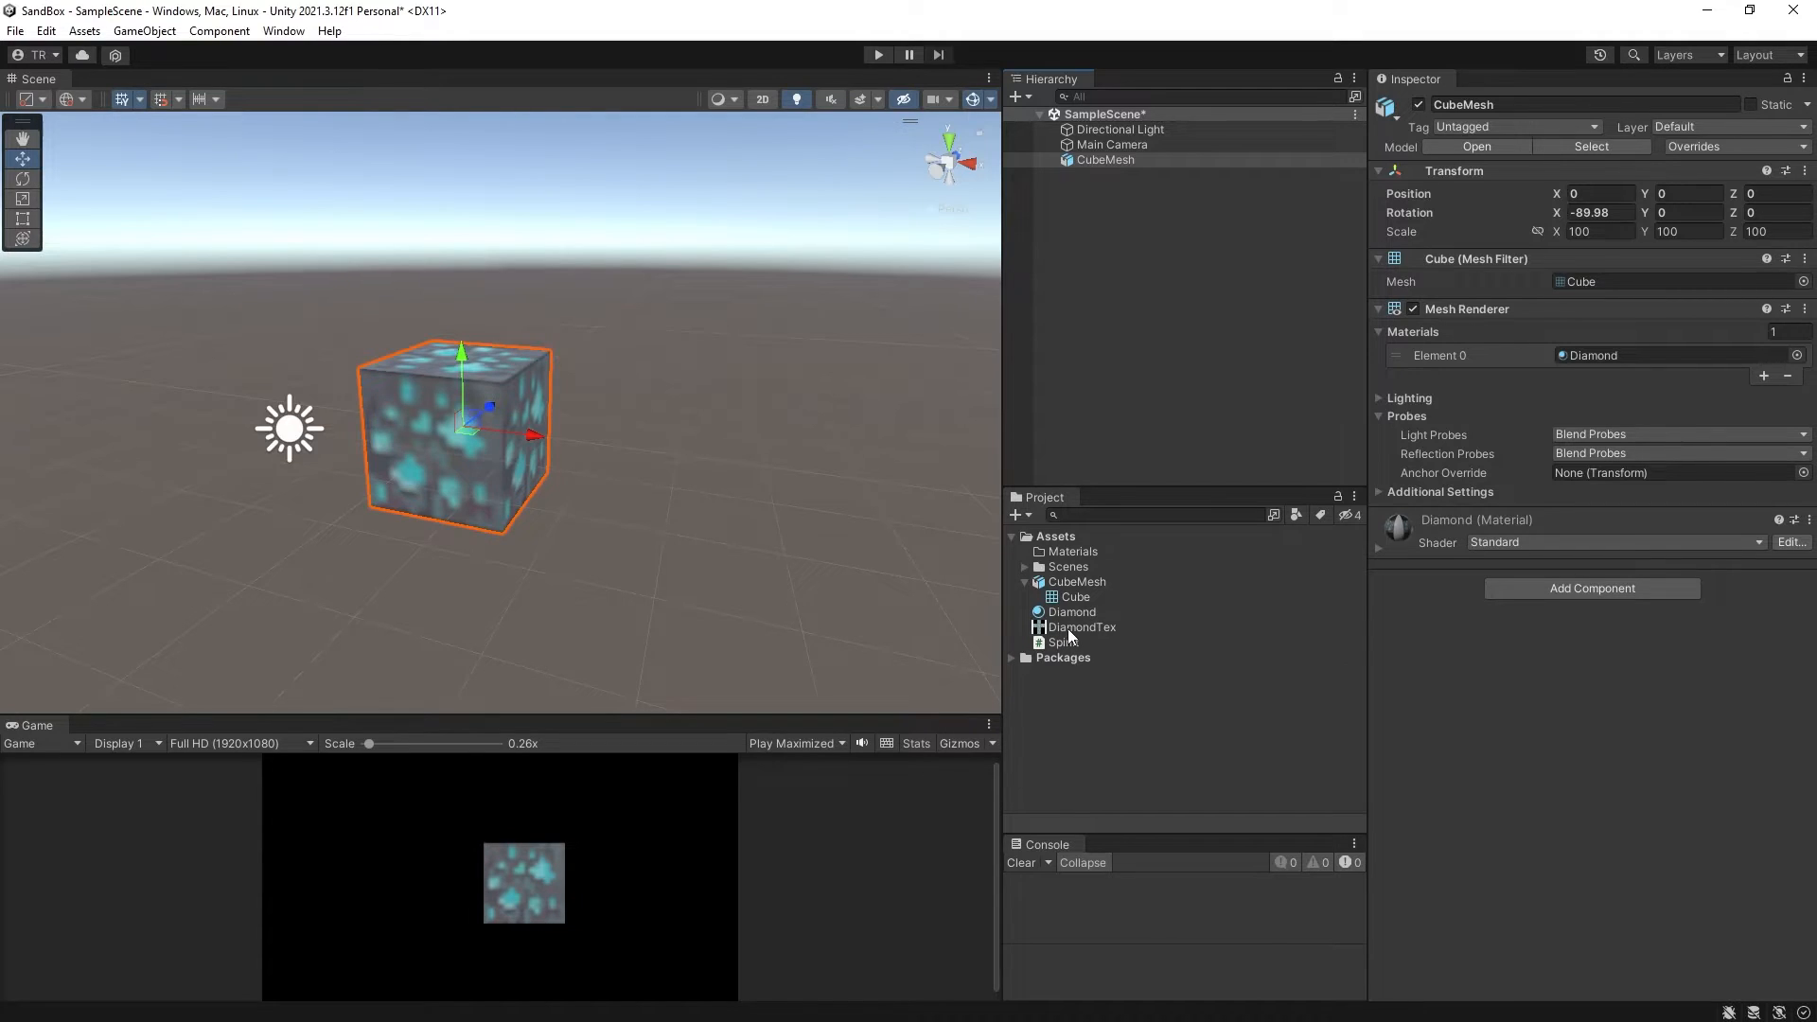
Set DiamondTex to no mip maps, Point (no filter) filtering and no compression, and apply.
{"action": "left_click", "coordinate": [1081, 626]}
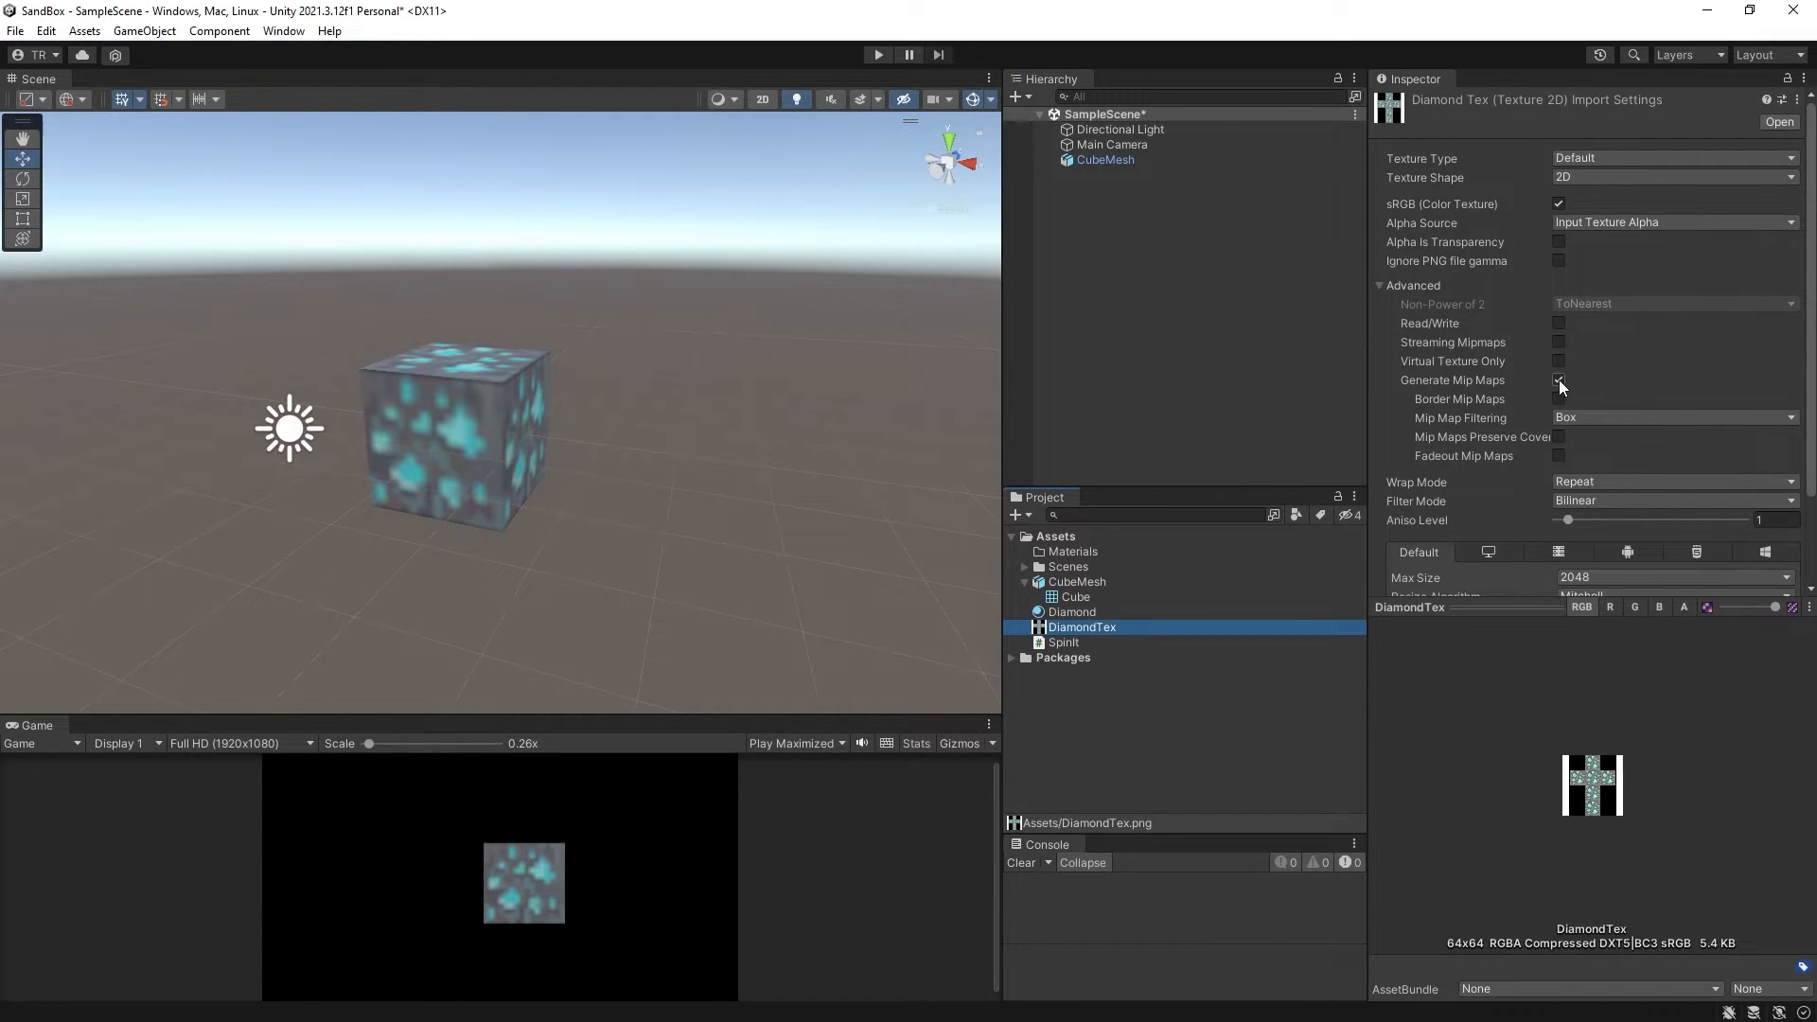
{"action": "left_click", "coordinate": [1557, 380]}
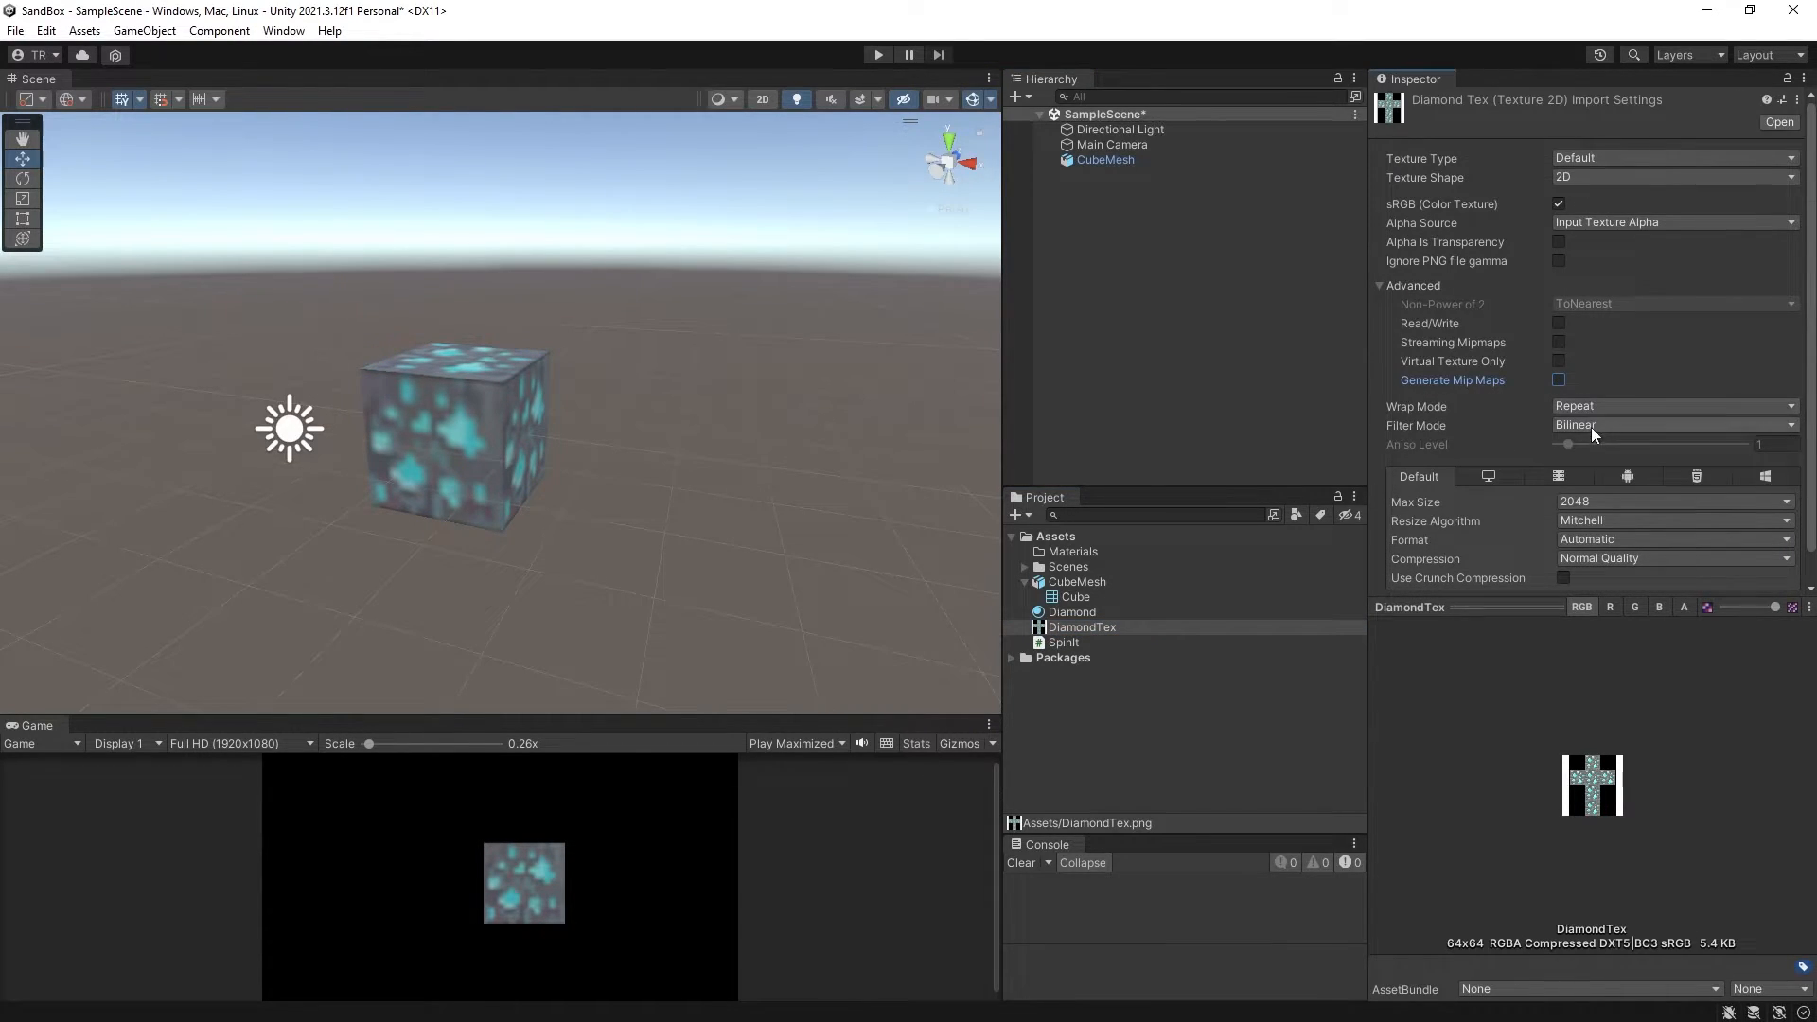
{"action": "left_click", "coordinate": [1672, 426]}
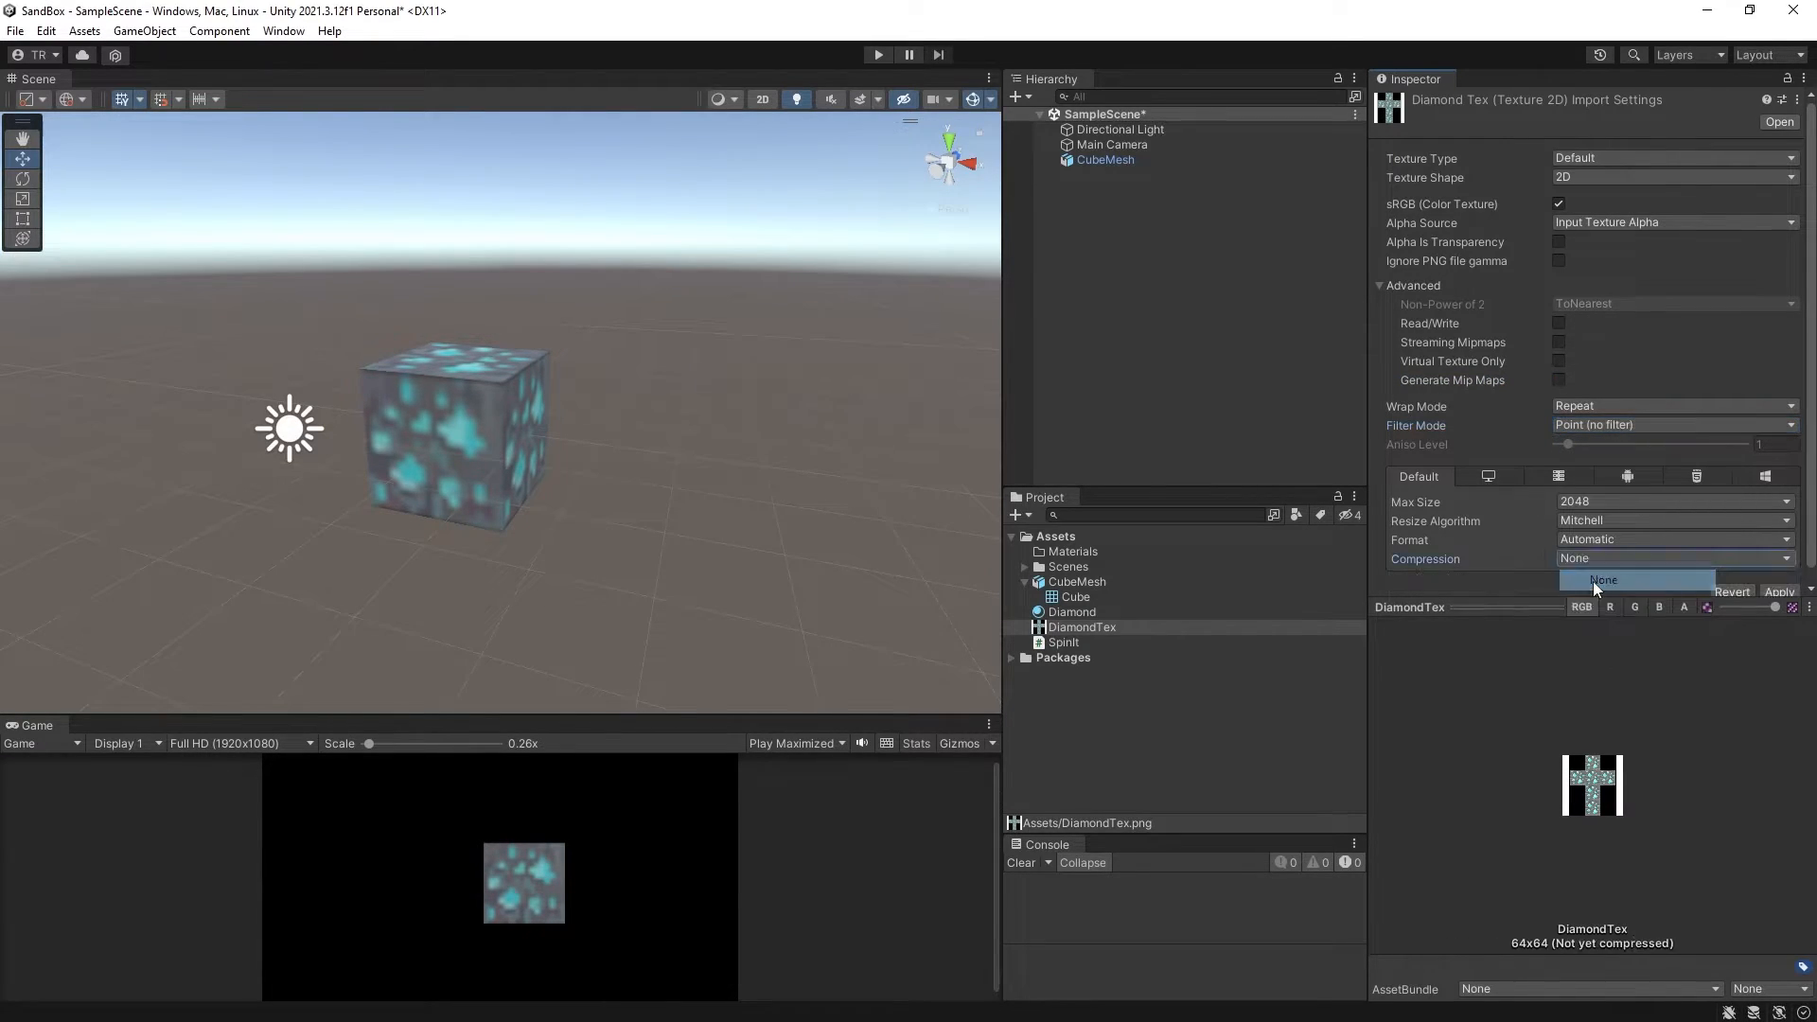
{"action": "left_click", "coordinate": [1603, 579]}
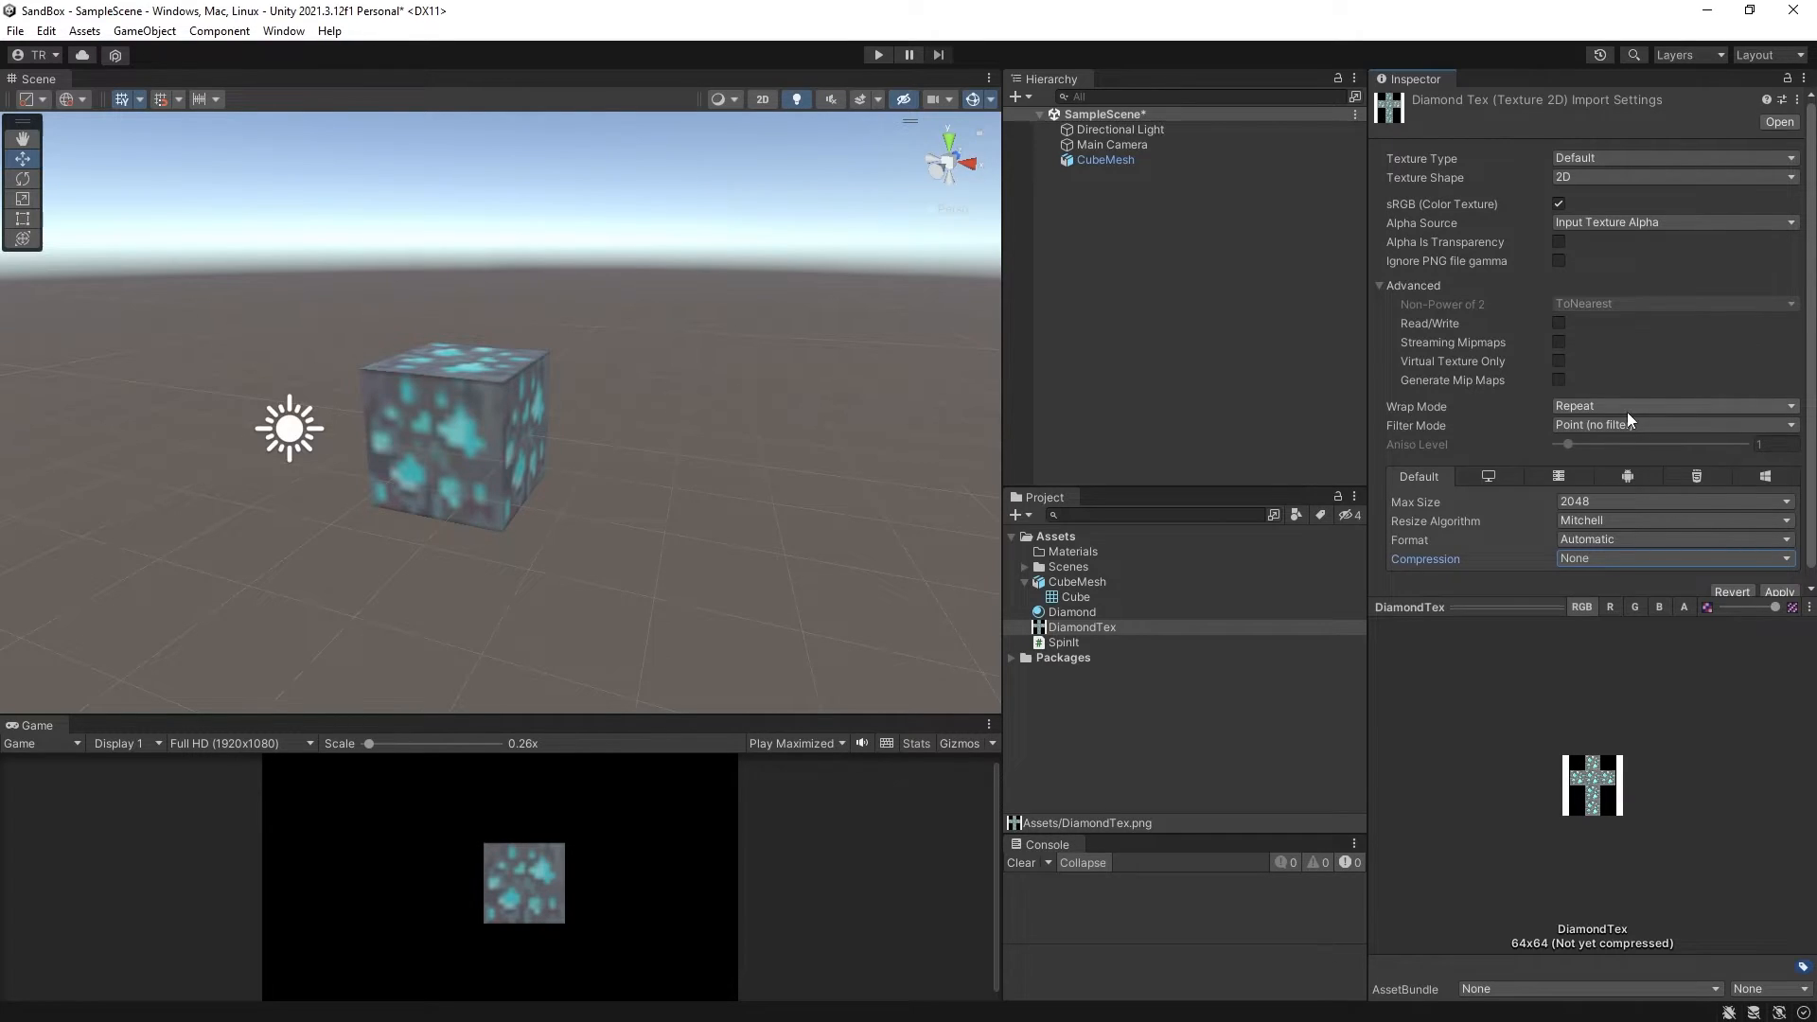
{"action": "left_click", "coordinate": [1781, 593]}
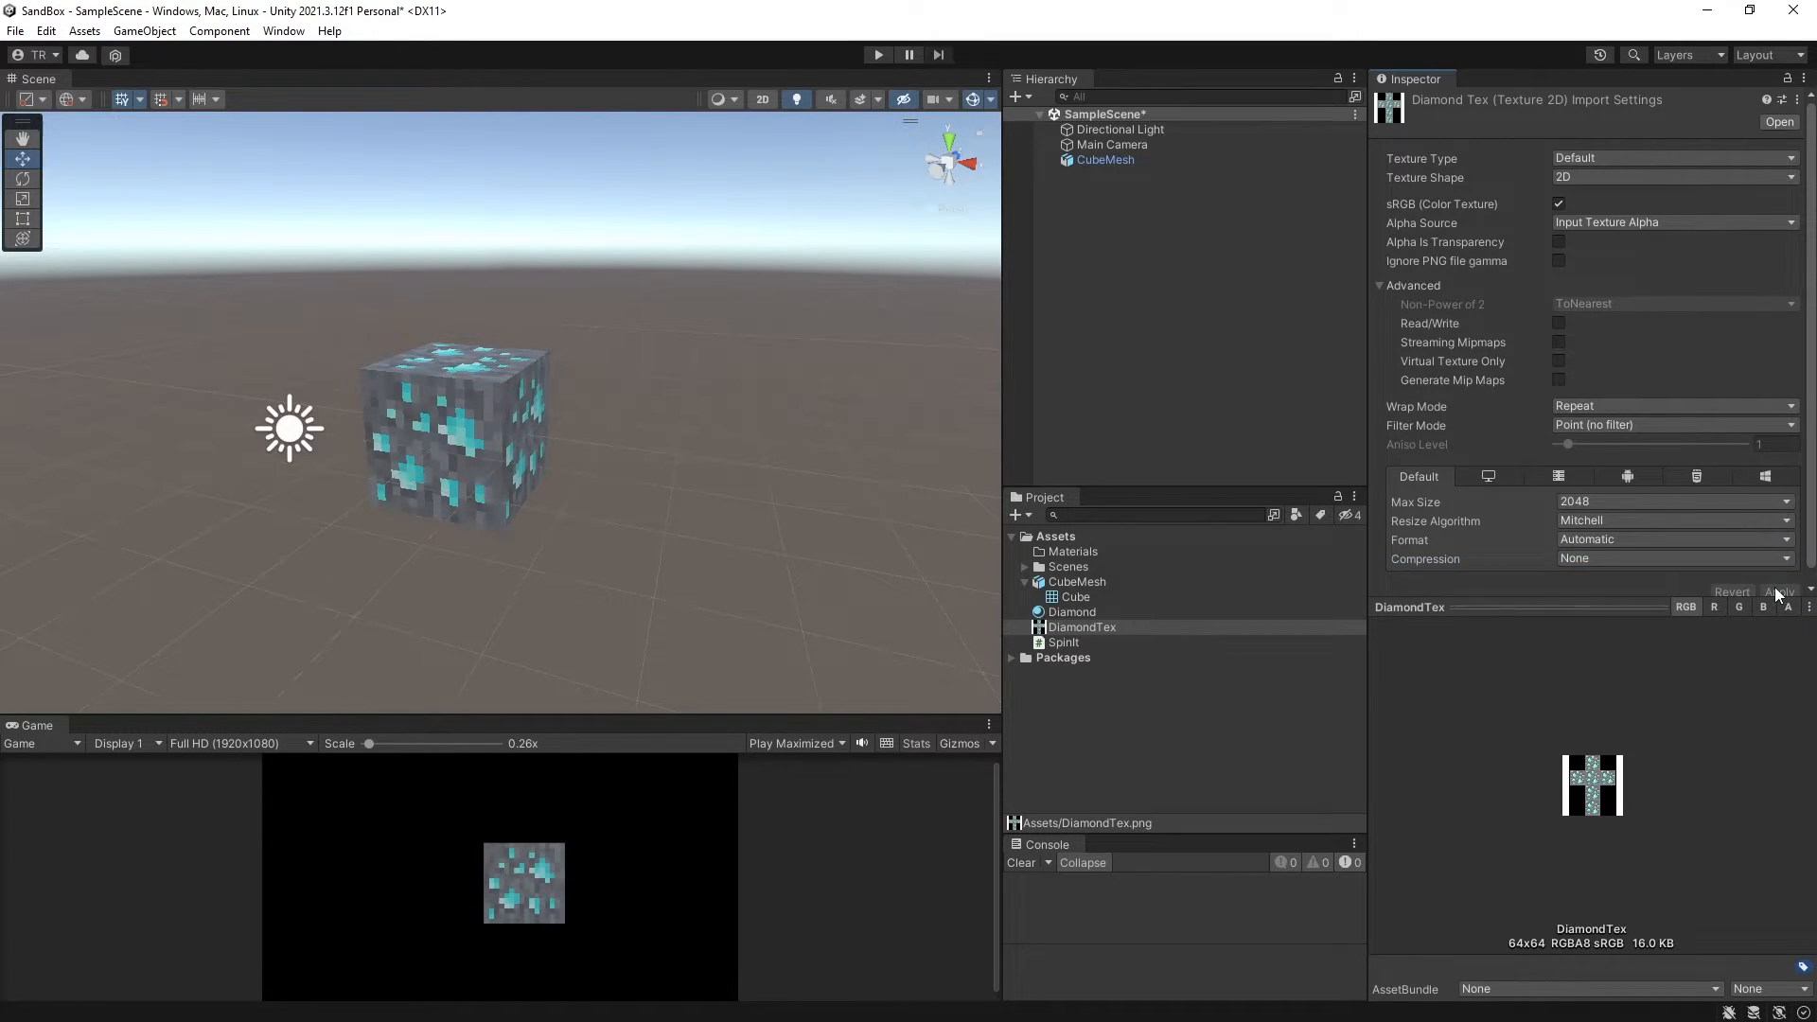
{"action": "left_click", "coordinate": [1111, 208]}
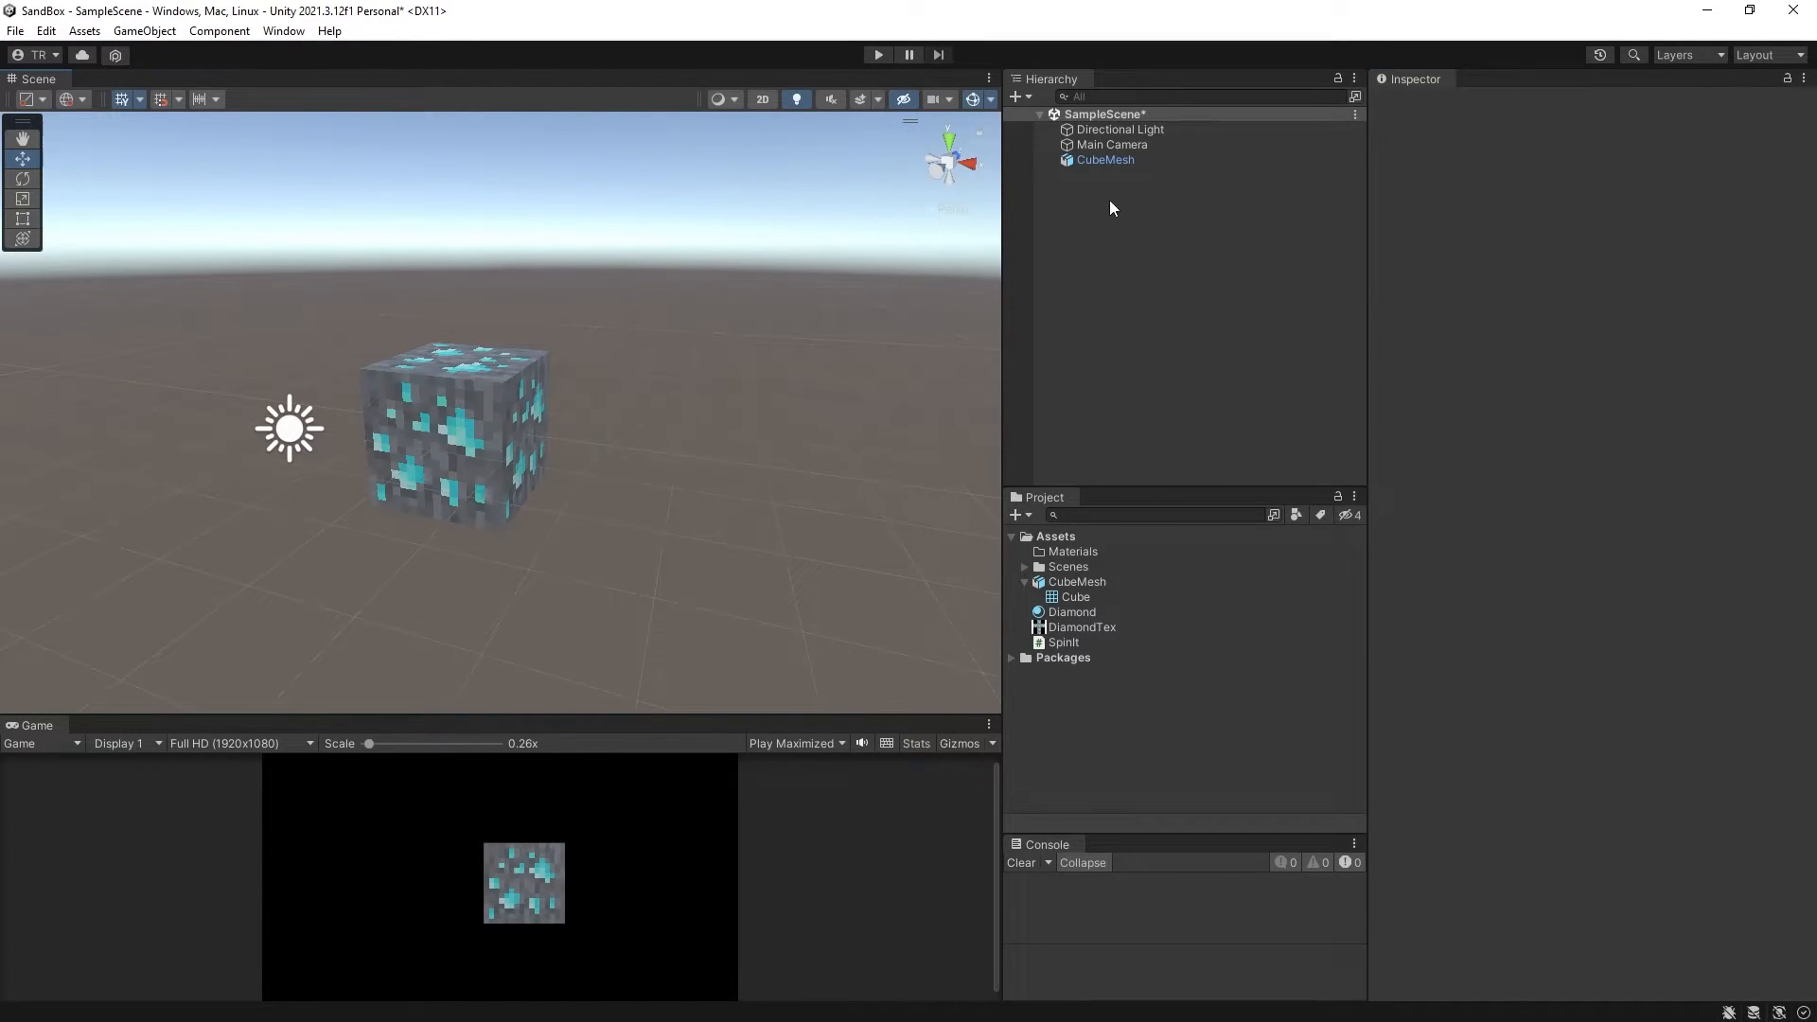
Add a gravity-free Rigidbody and the SpinIt script to CubeMesh.
{"action": "left_click", "coordinate": [1104, 159]}
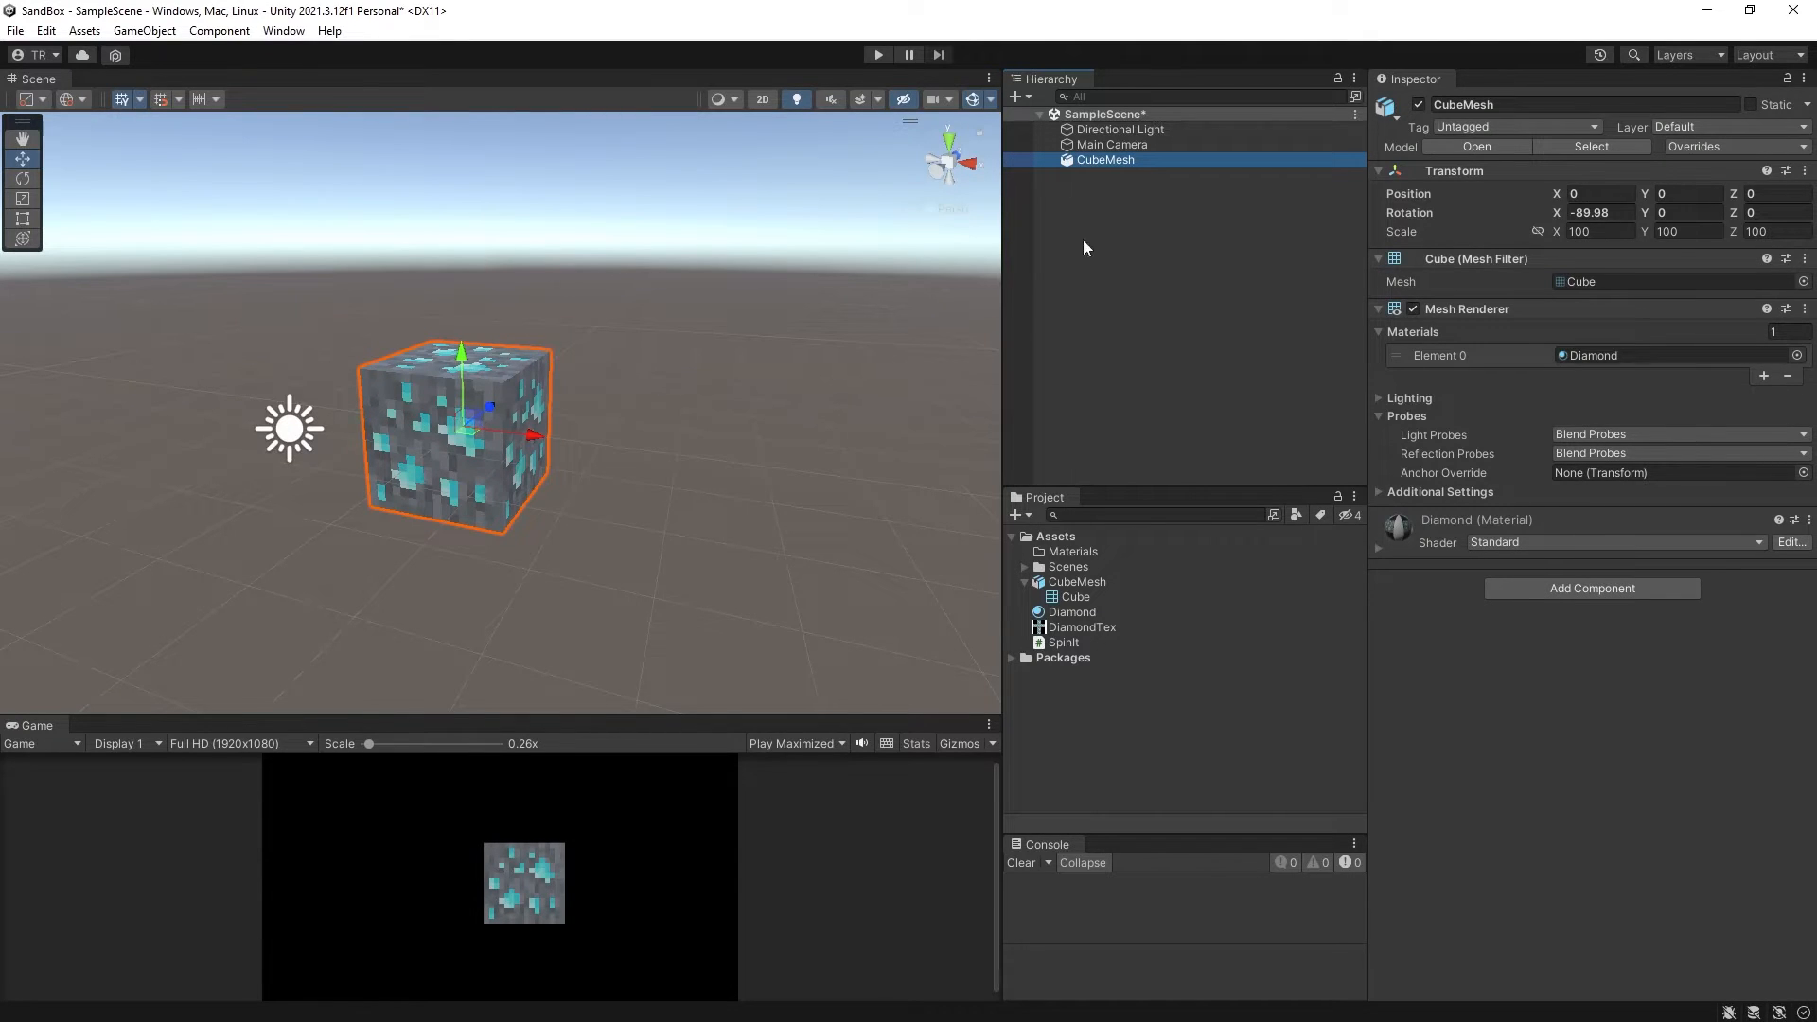
{"action": "left_click", "coordinate": [1592, 586]}
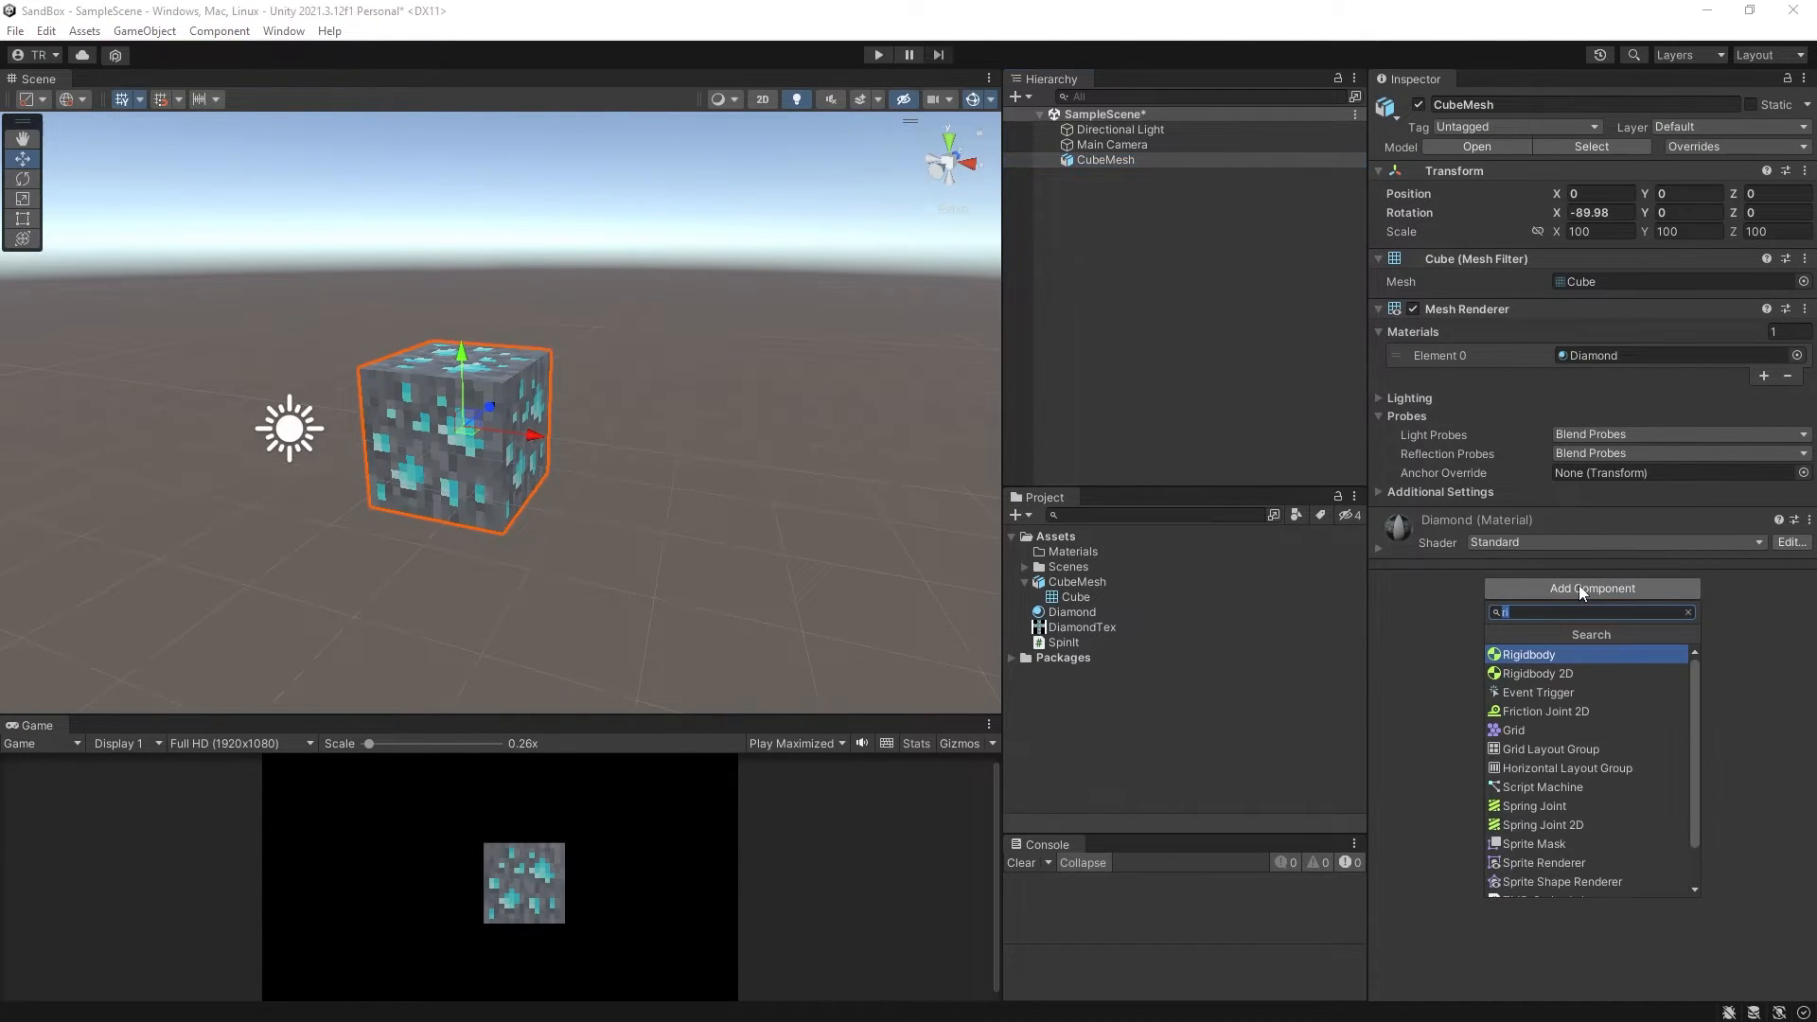
{"action": "left_click", "coordinate": [1527, 653]}
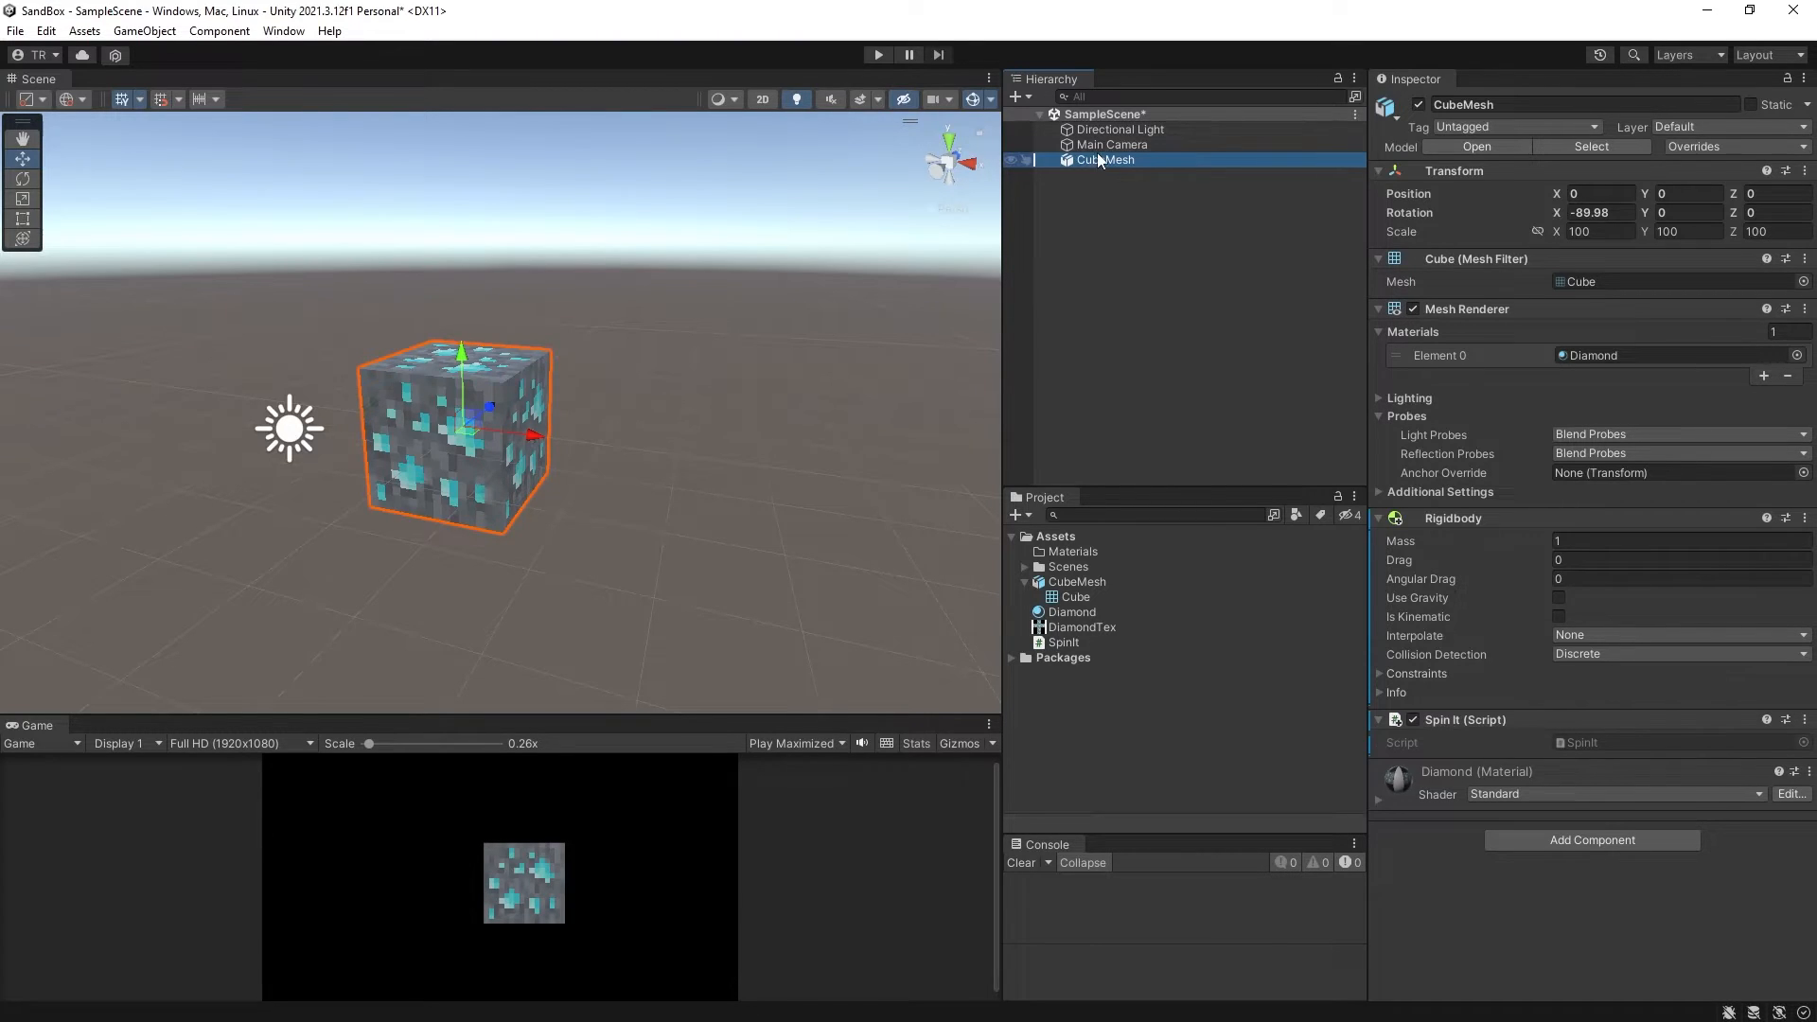
Play the scene to watch the cube spin, then stop it.
{"action": "left_click", "coordinate": [876, 55]}
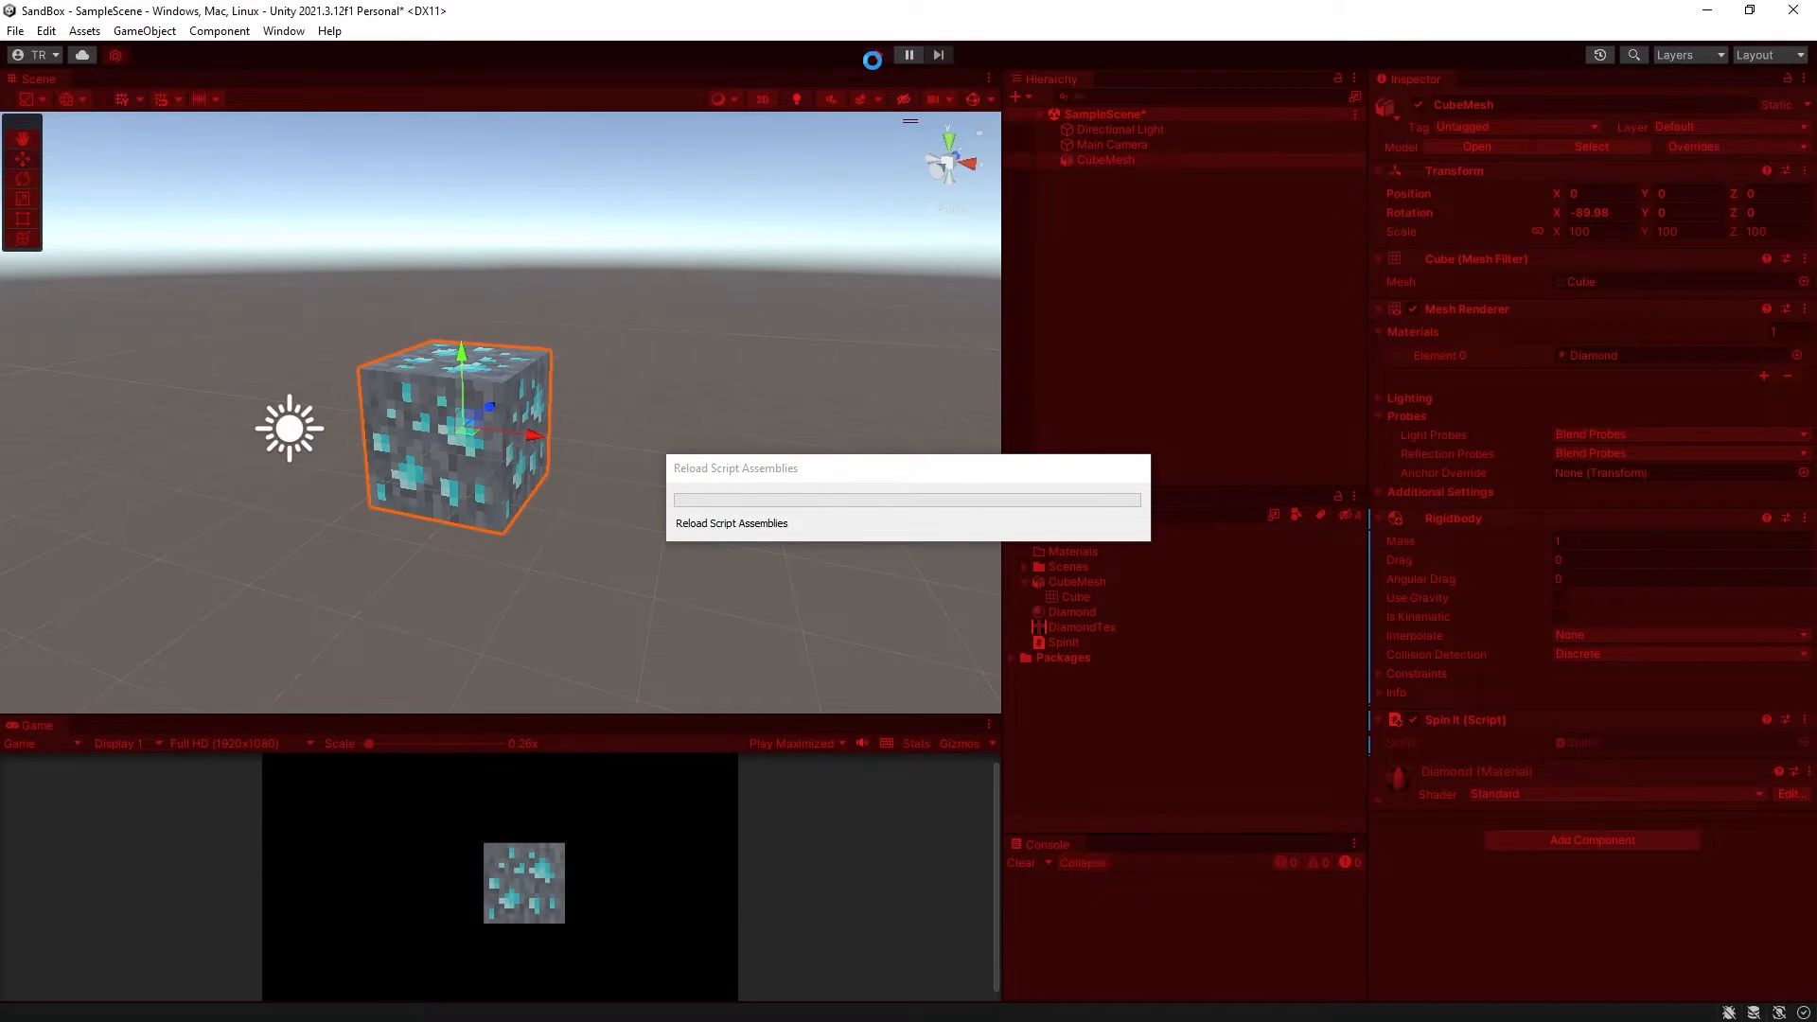
{"action": "left_click", "coordinate": [876, 55]}
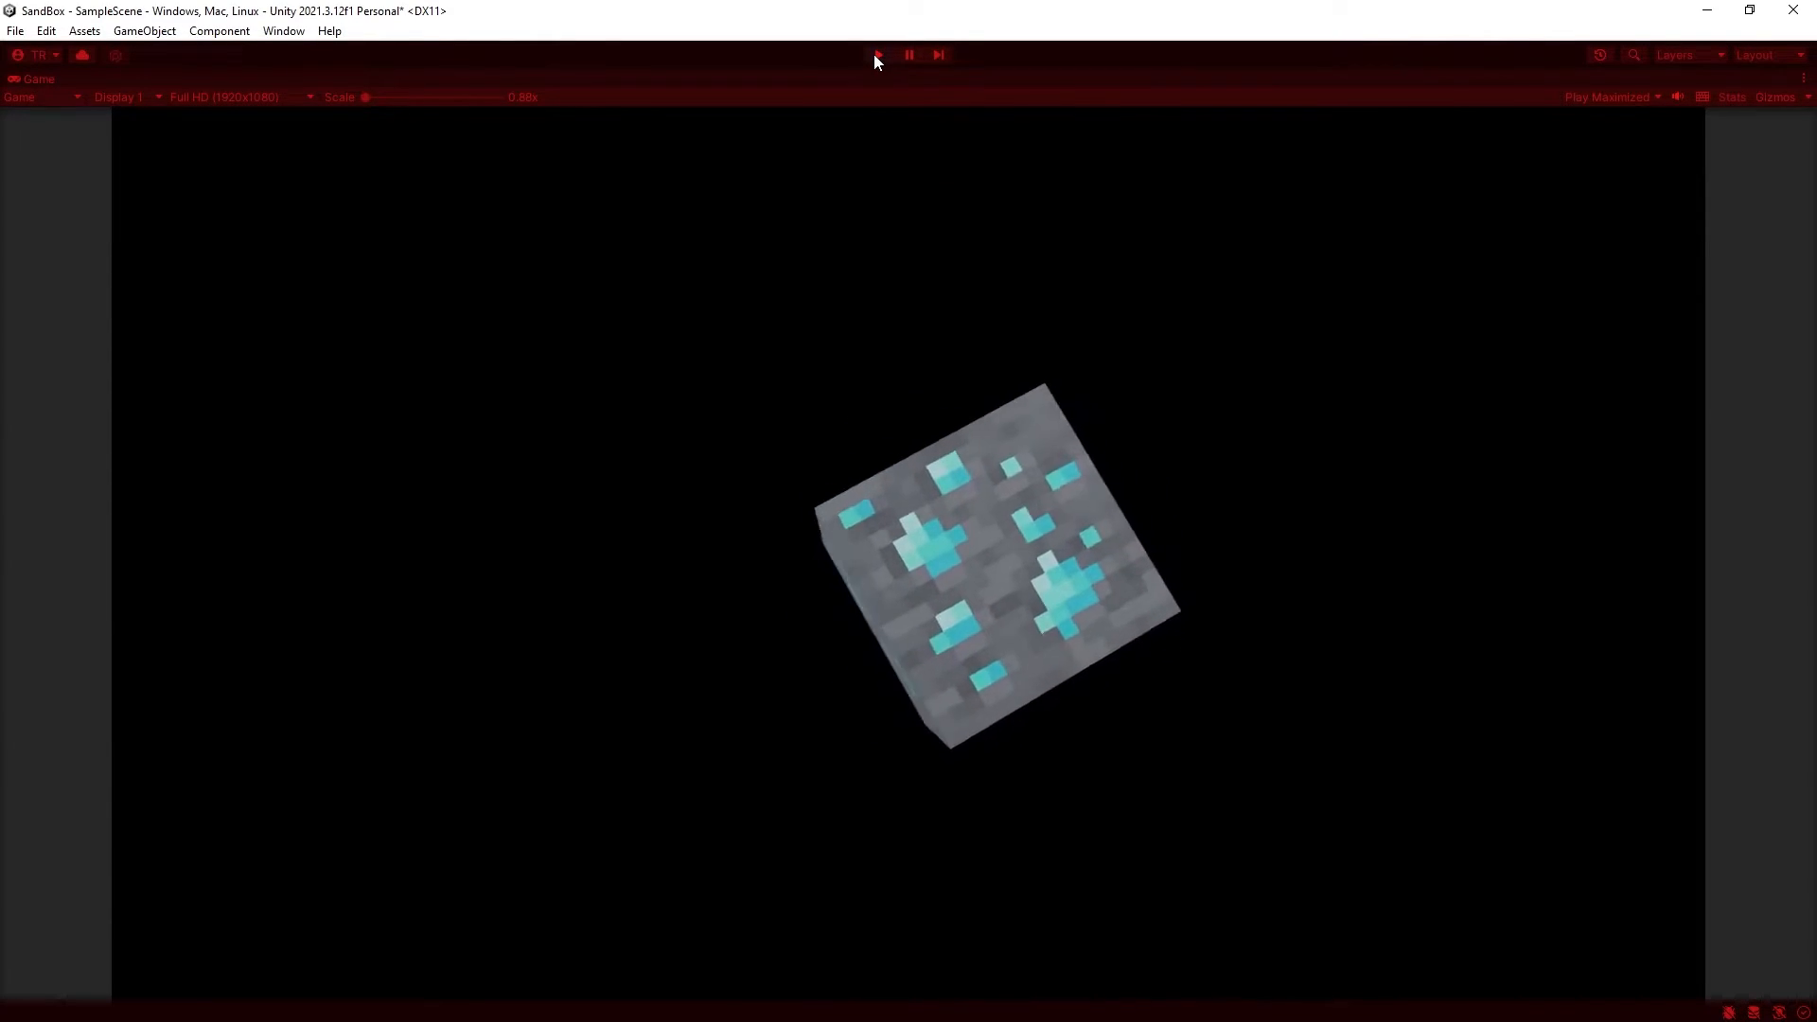
{"action": "left_click", "coordinate": [876, 53]}
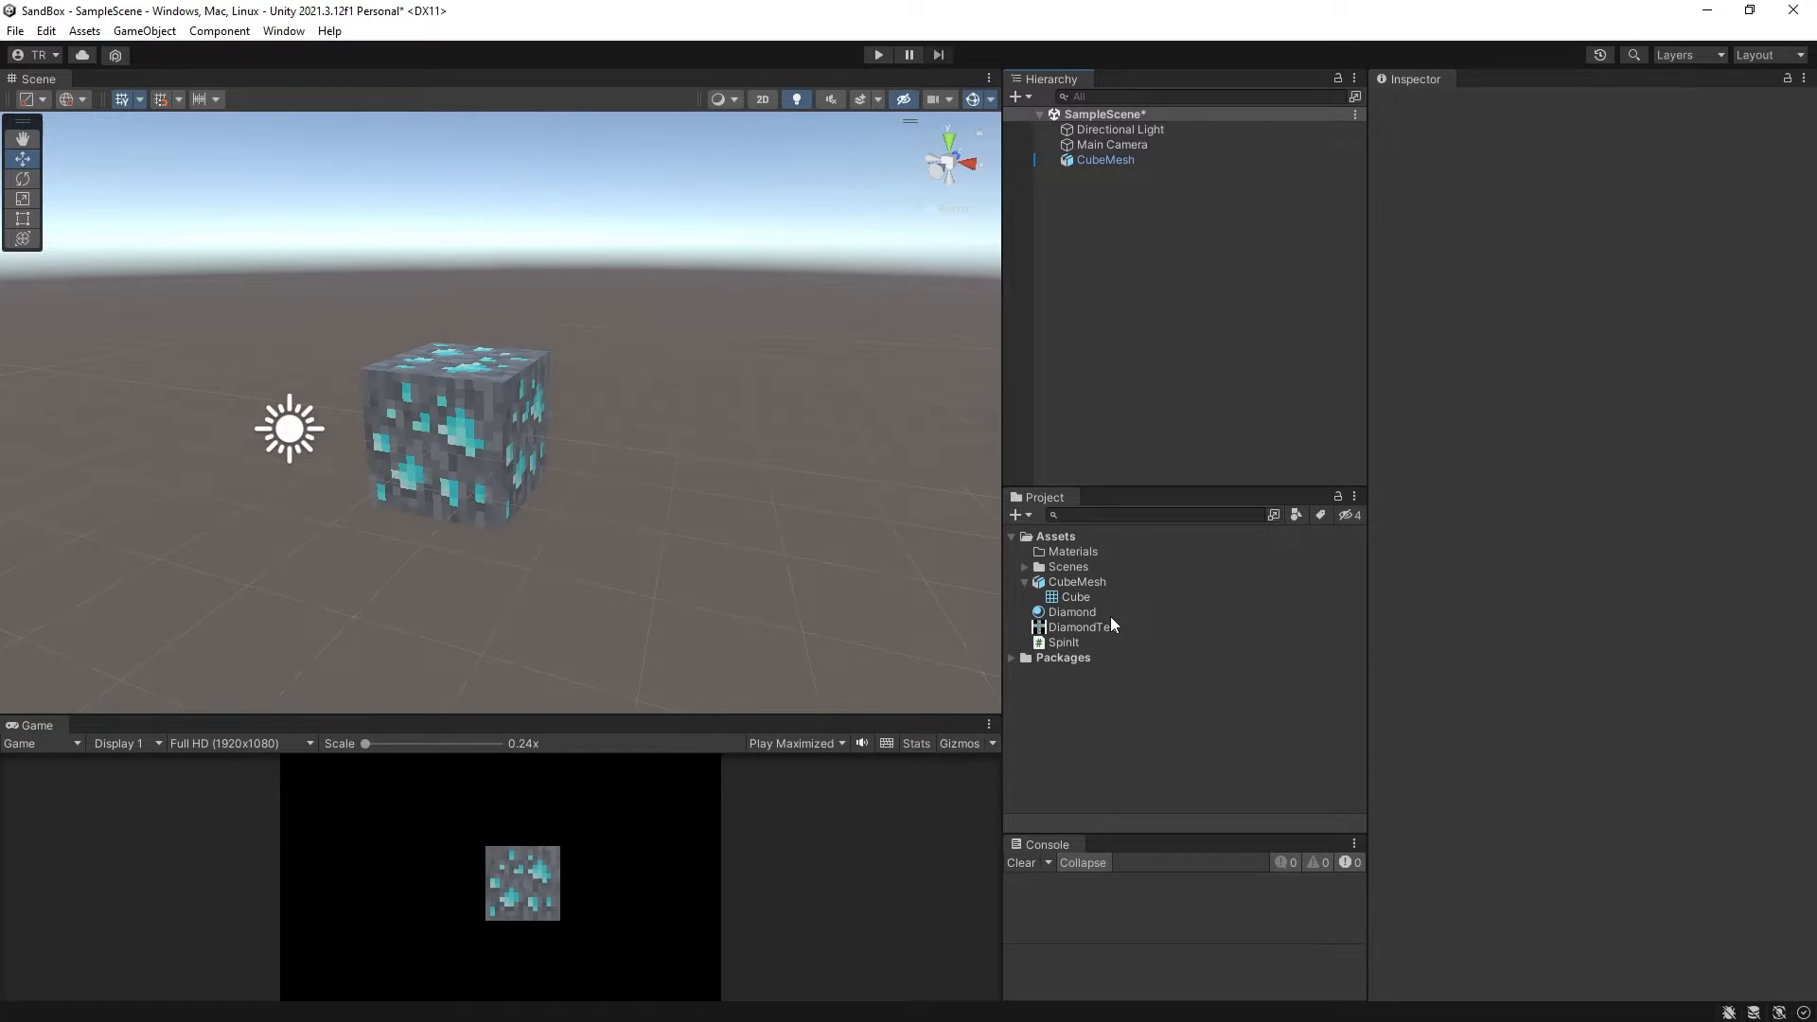
{"action": "mouse_move", "coordinate": [415, 420]}
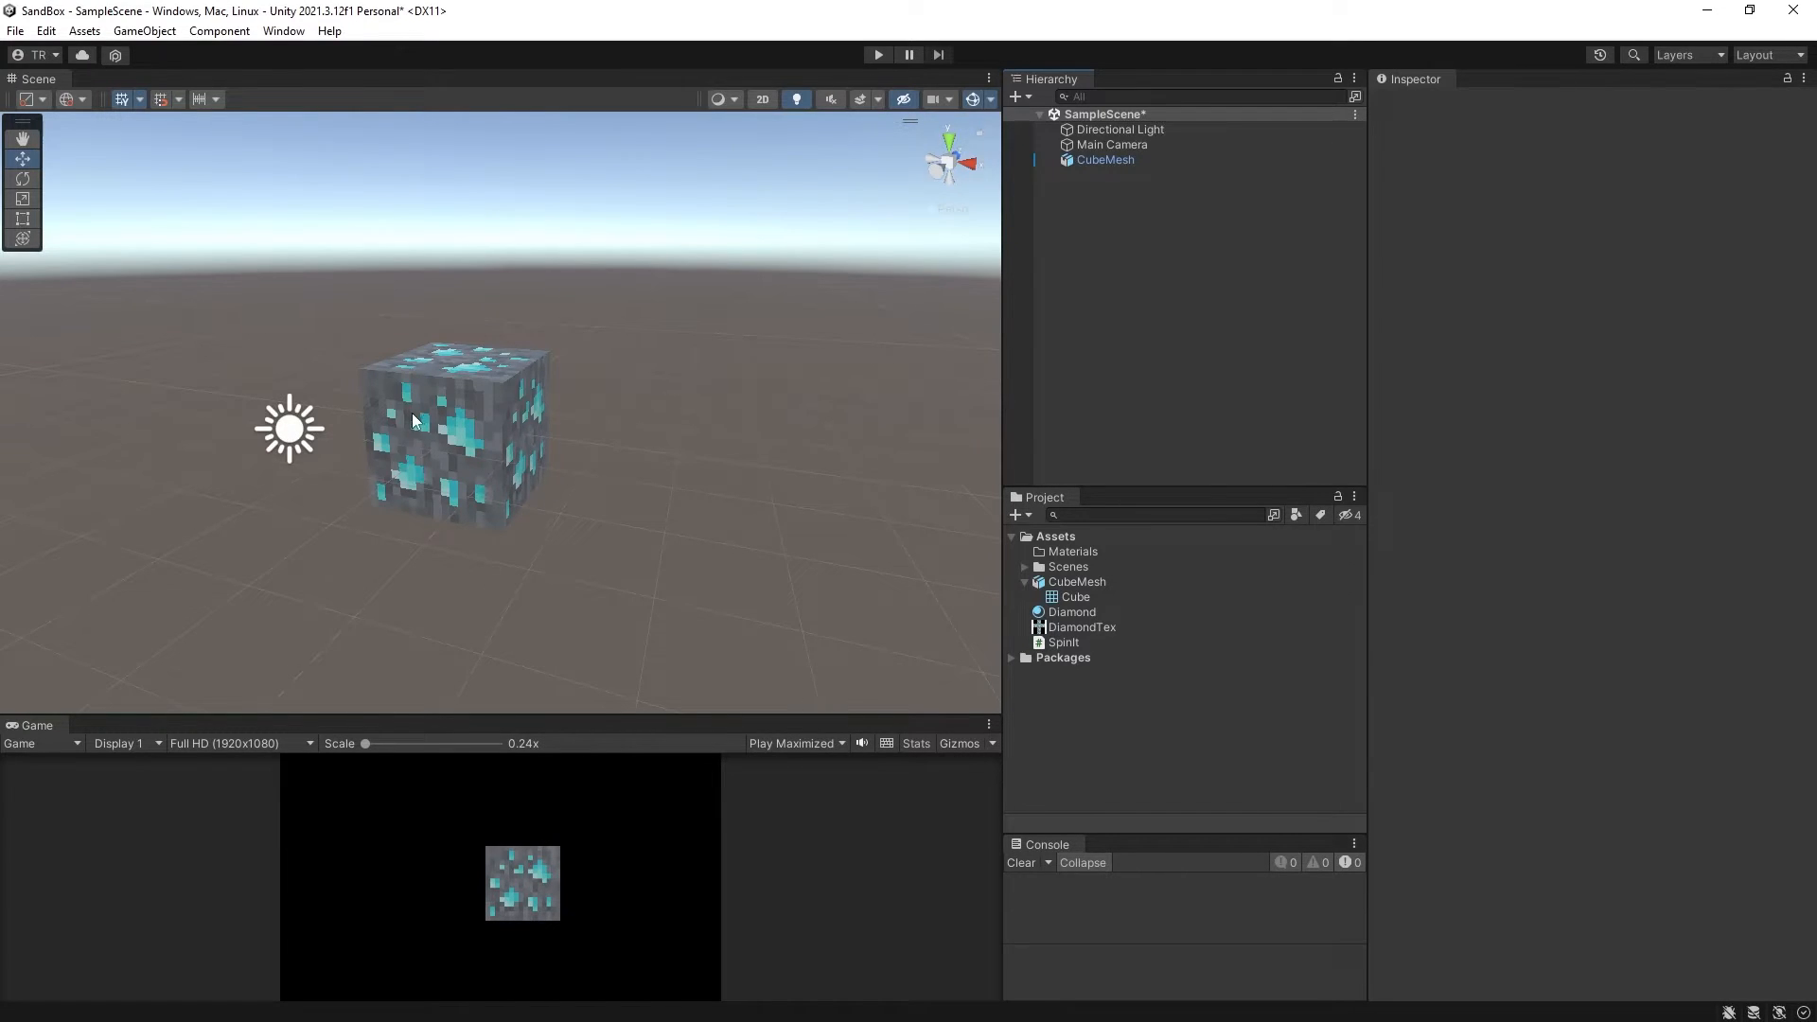
Select CubeMesh in the scene and tilt it to roughly -77 on X and -20 on Z.
{"action": "left_click", "coordinate": [453, 436]}
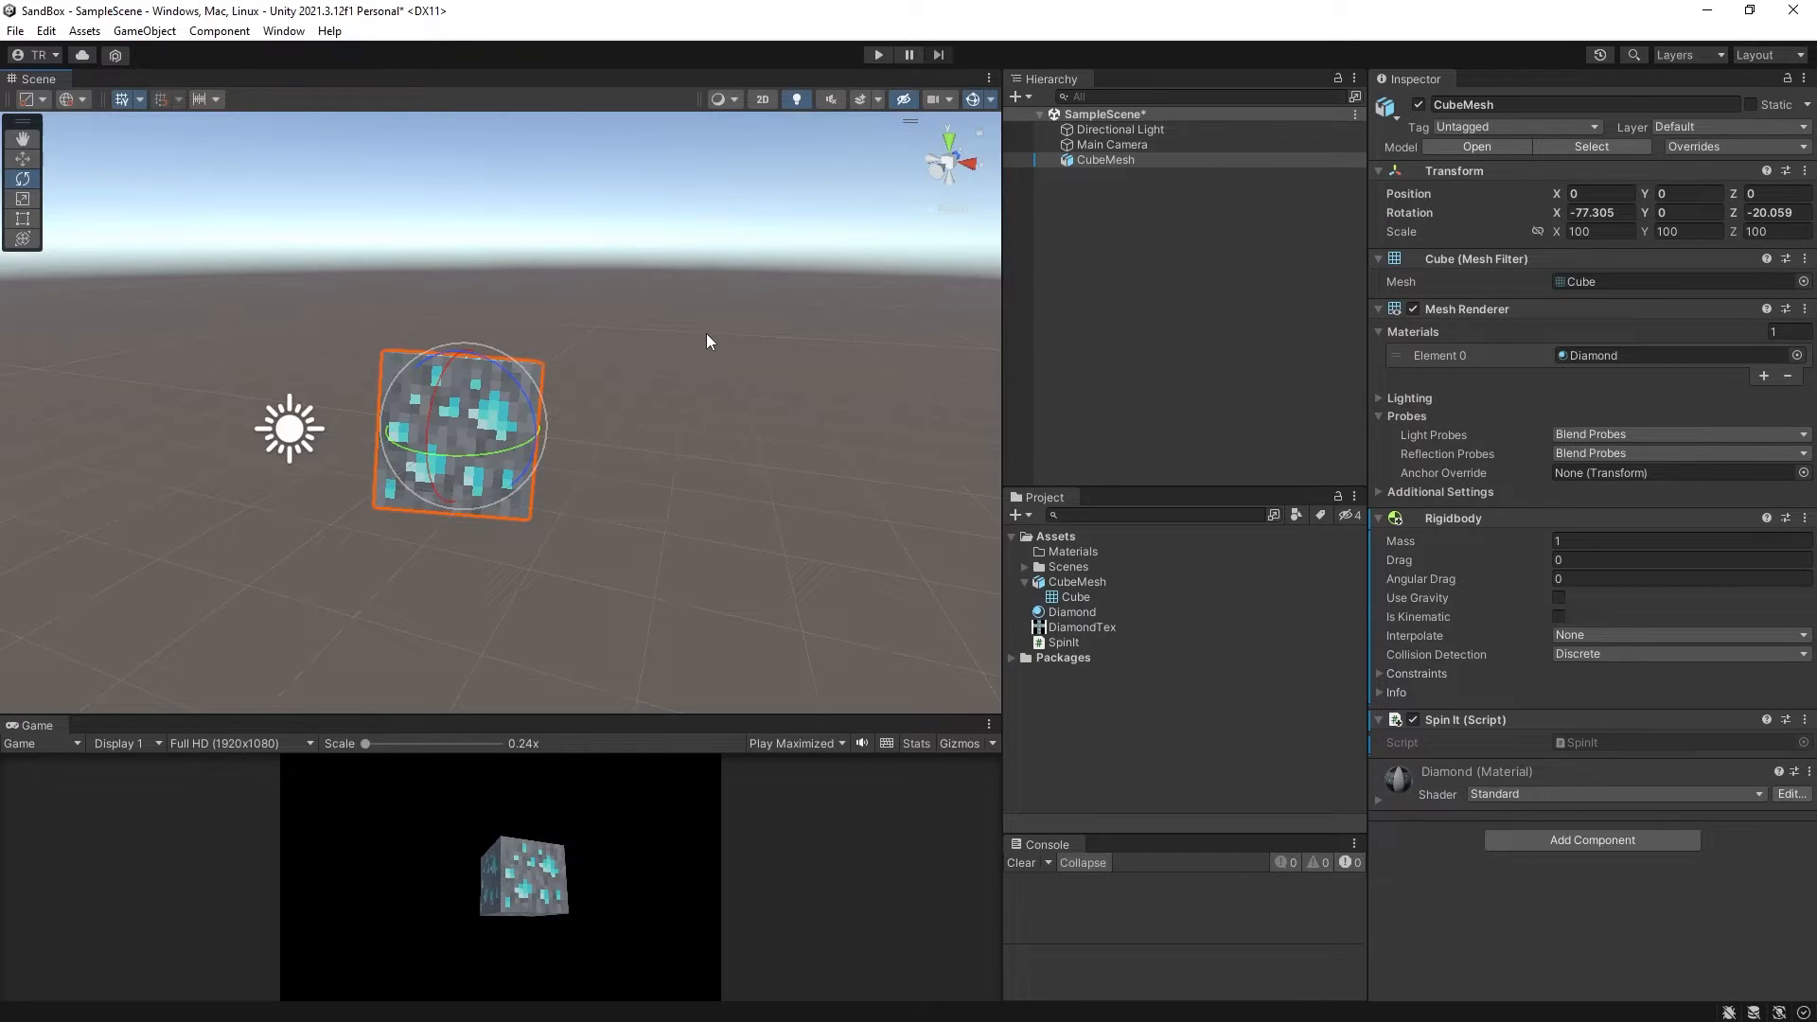
{"action": "mouse_move", "coordinate": [994, 379]}
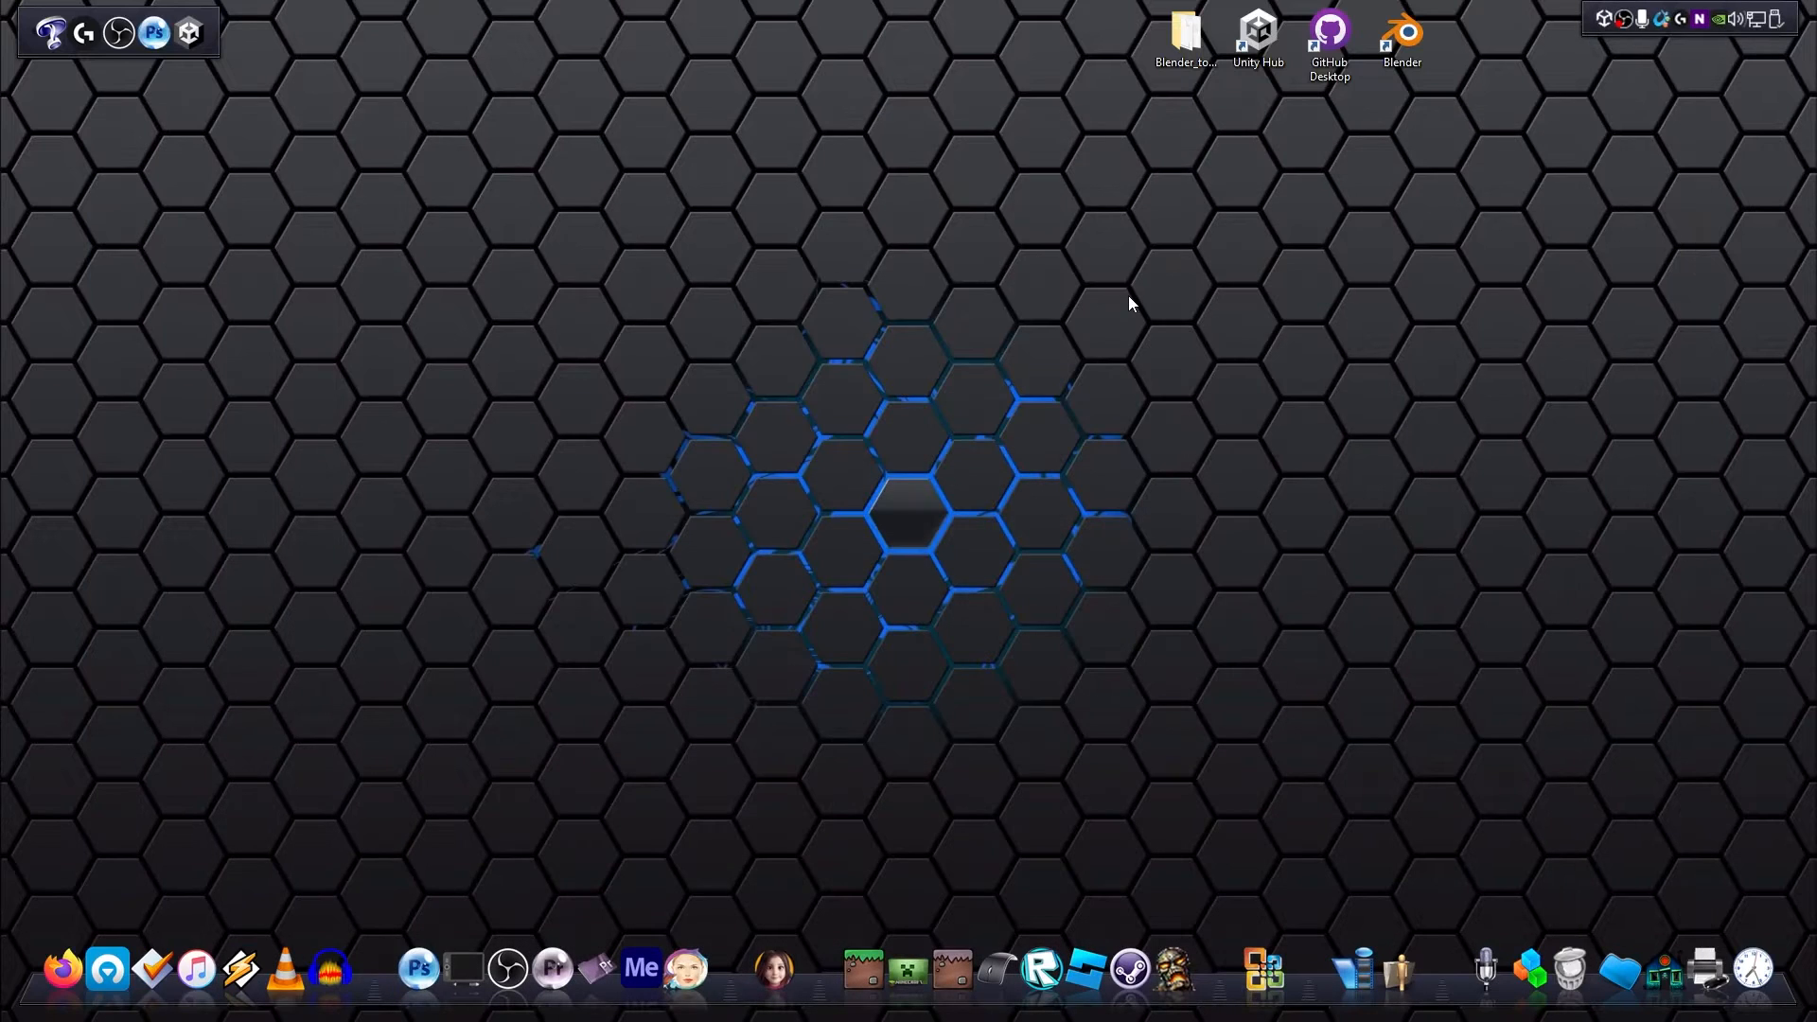
{"action": "mouse_move", "coordinate": [1436, 220]}
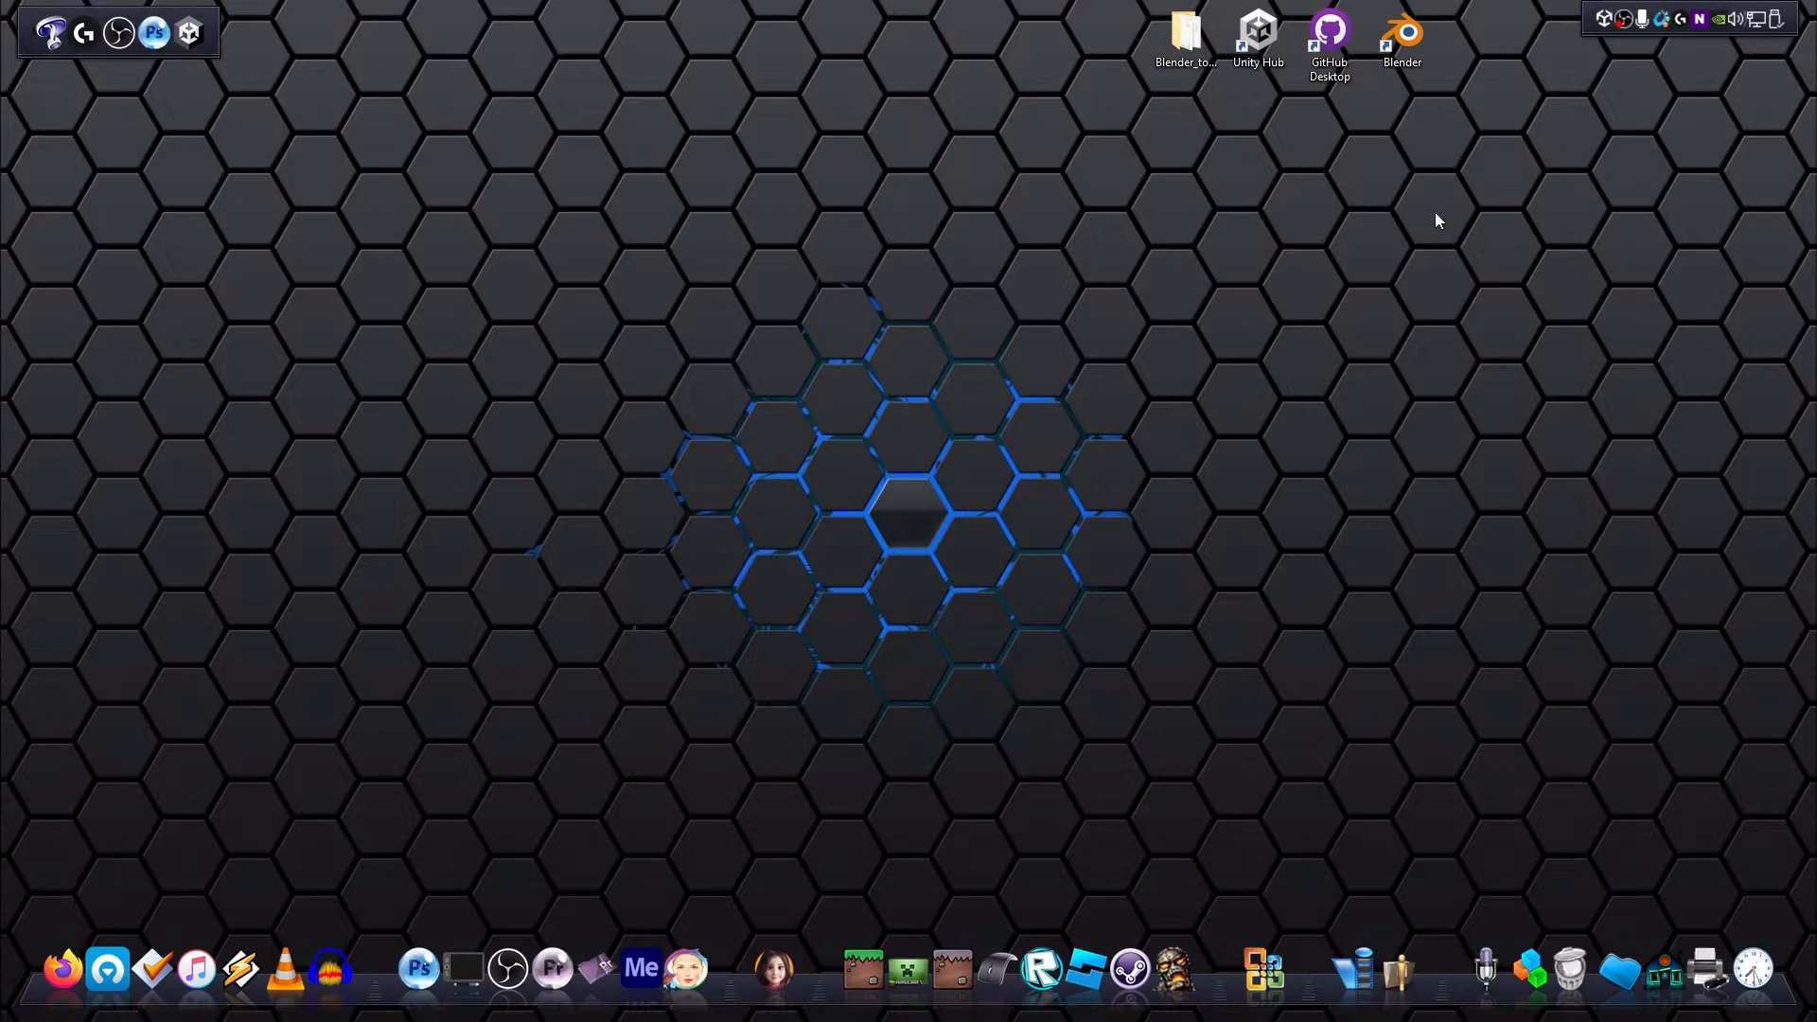
View the Cube UV Layout Guide image from the Blender_to_Unity folder in Photos.
{"action": "double_click", "coordinate": [1185, 28]}
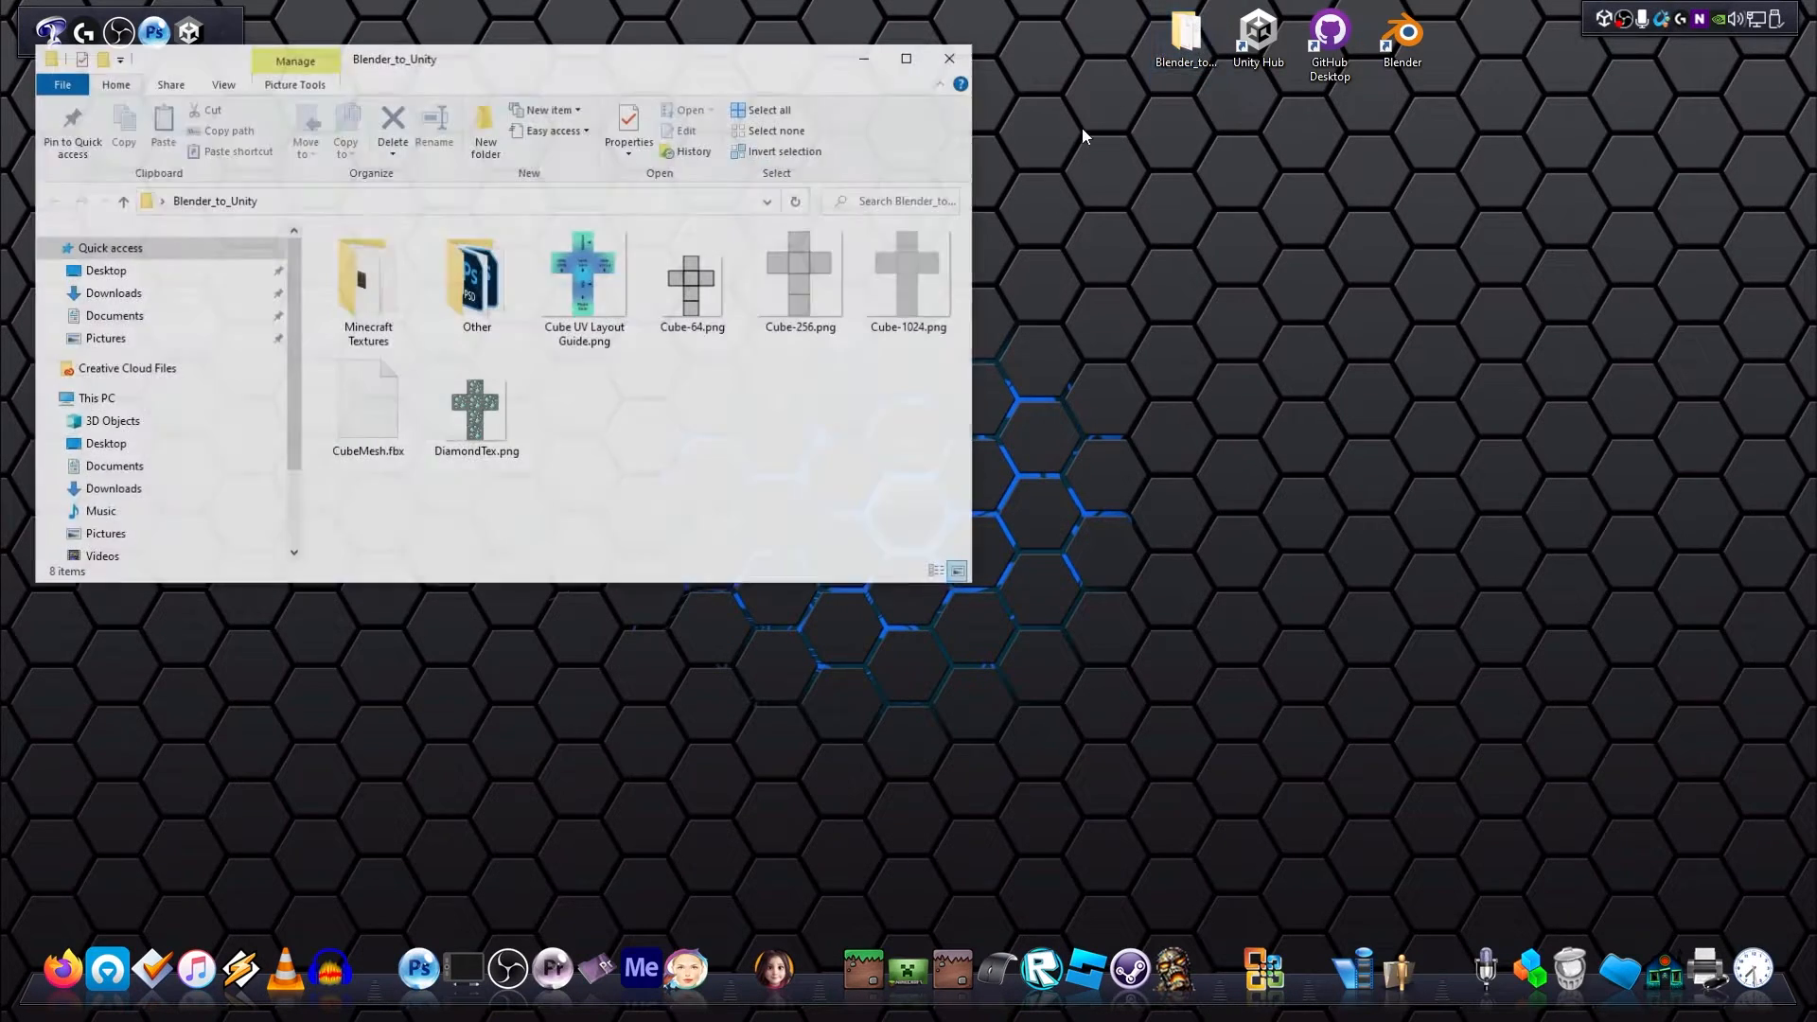
{"action": "mouse_move", "coordinate": [583, 279]}
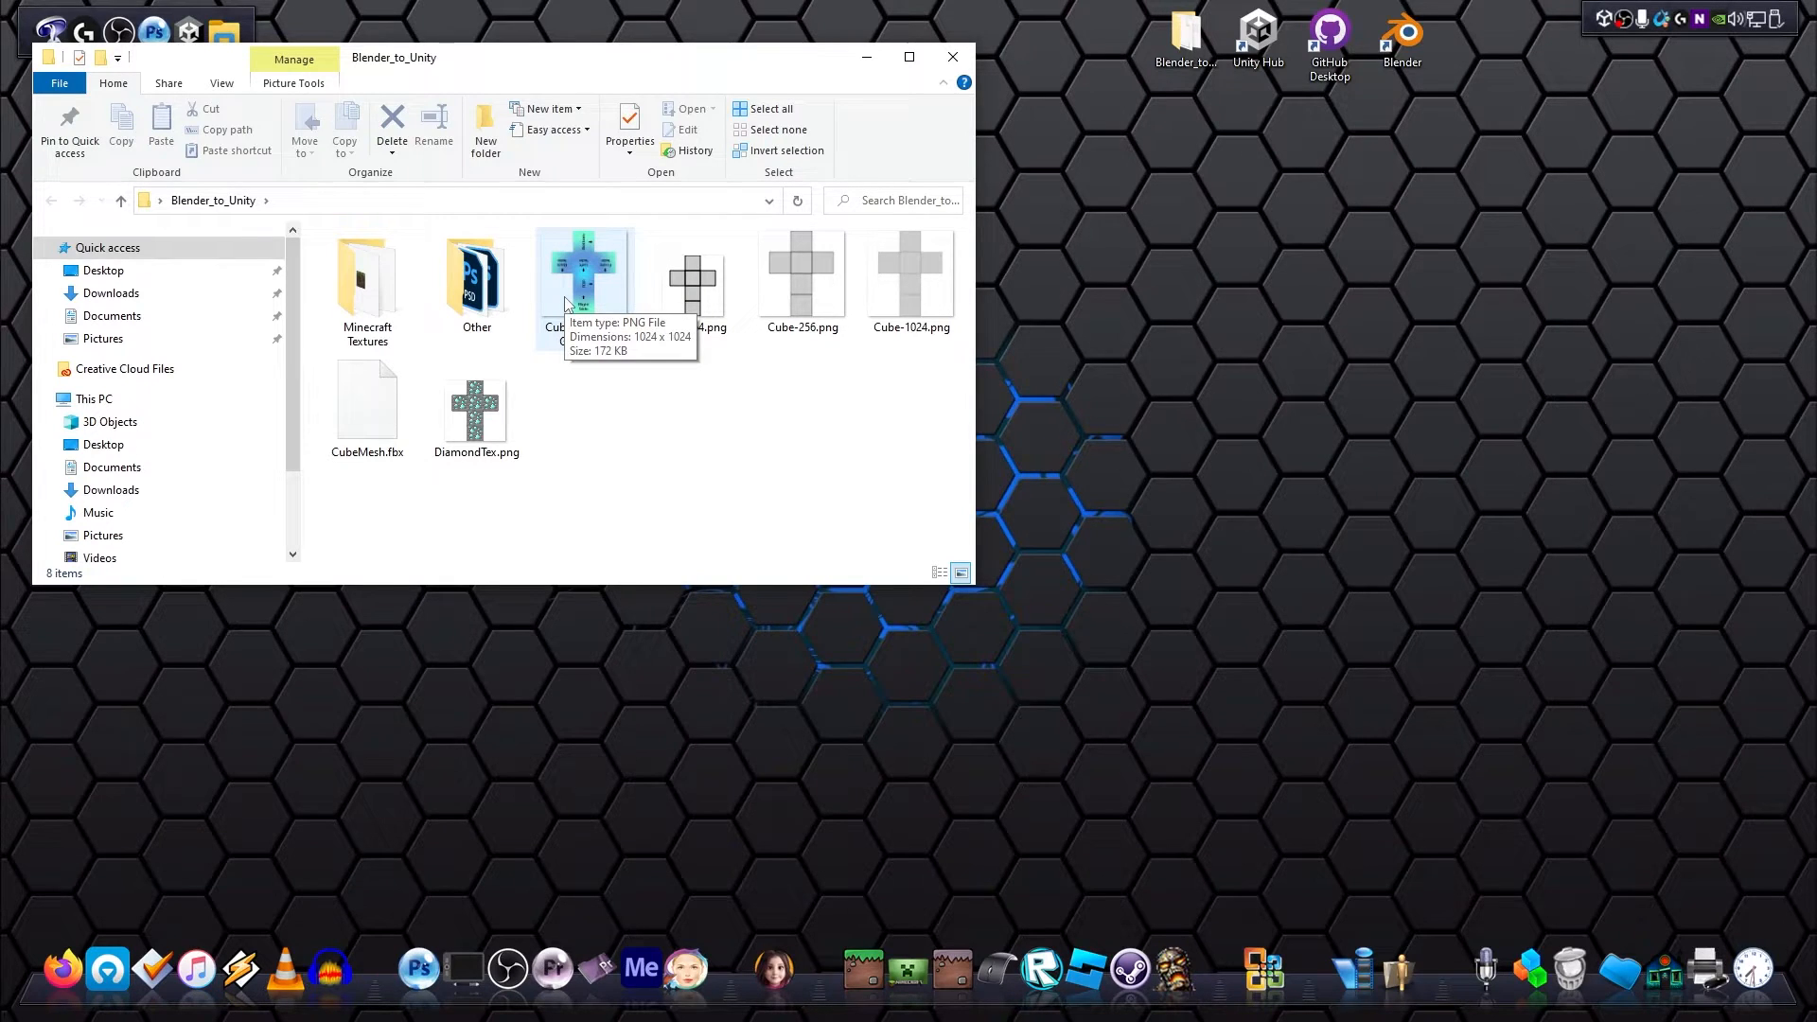
{"action": "left_click", "coordinate": [585, 274]}
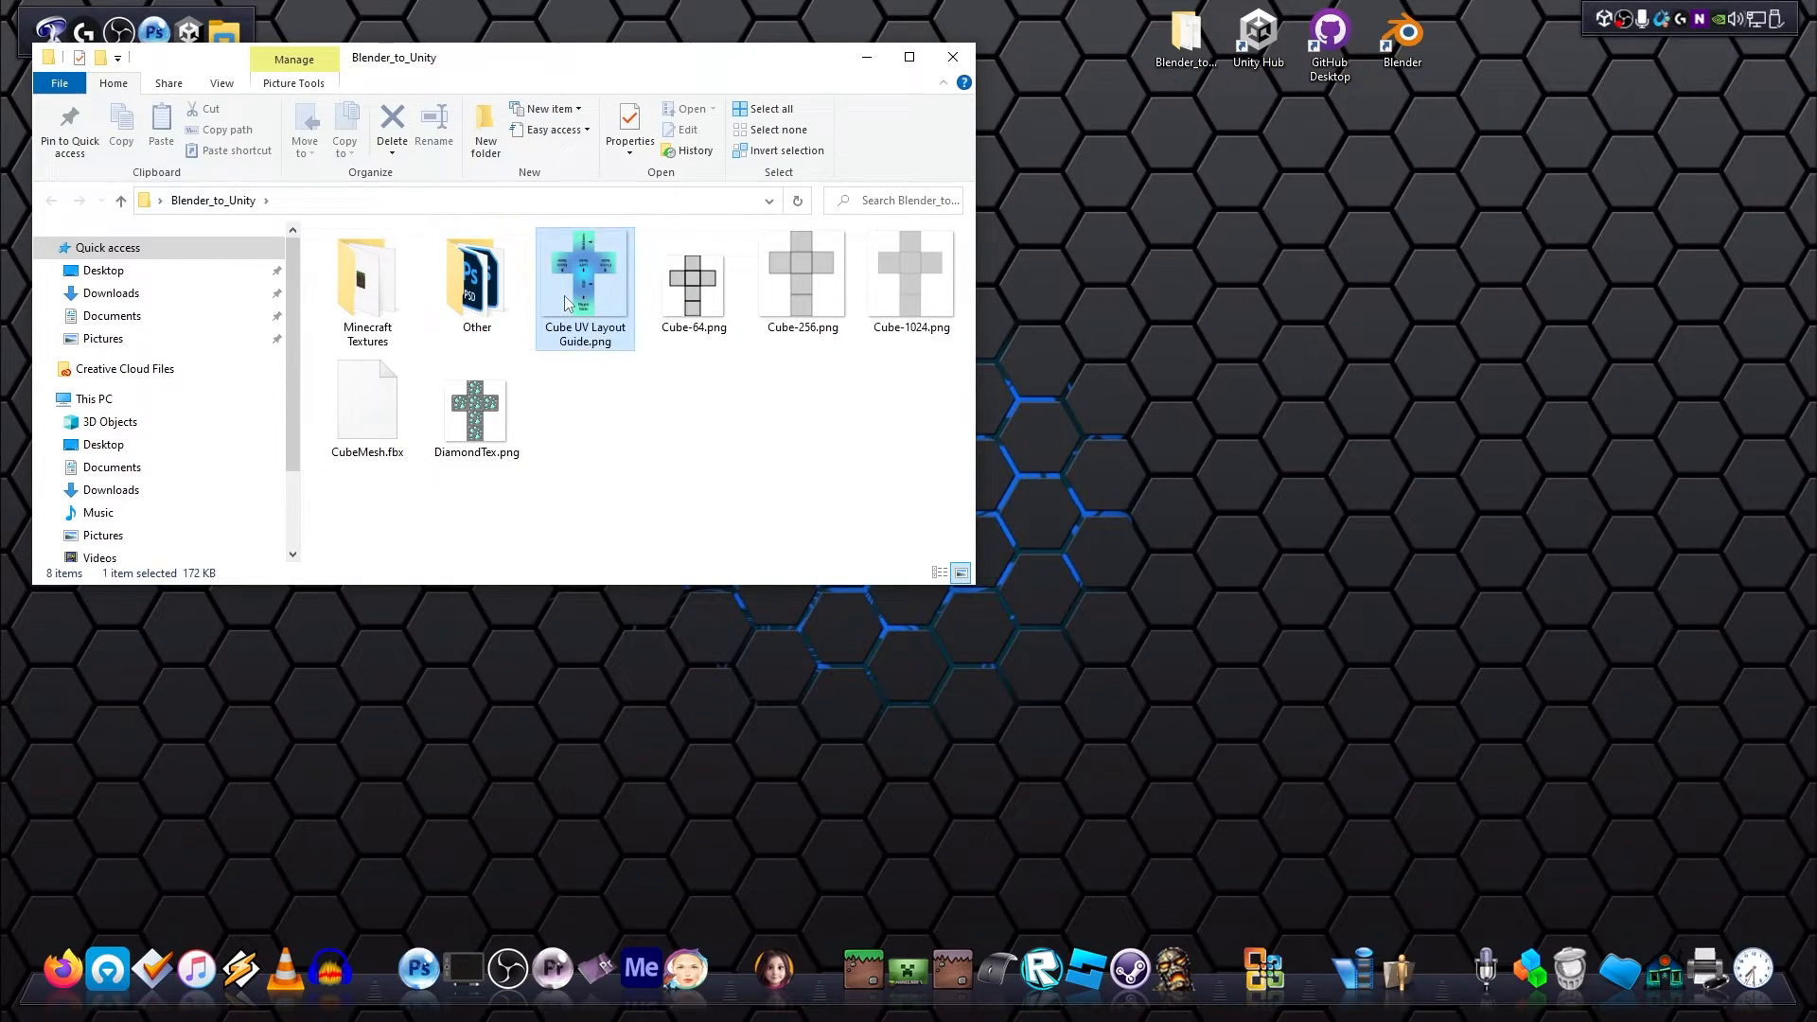
{"action": "double_click", "coordinate": [585, 274]}
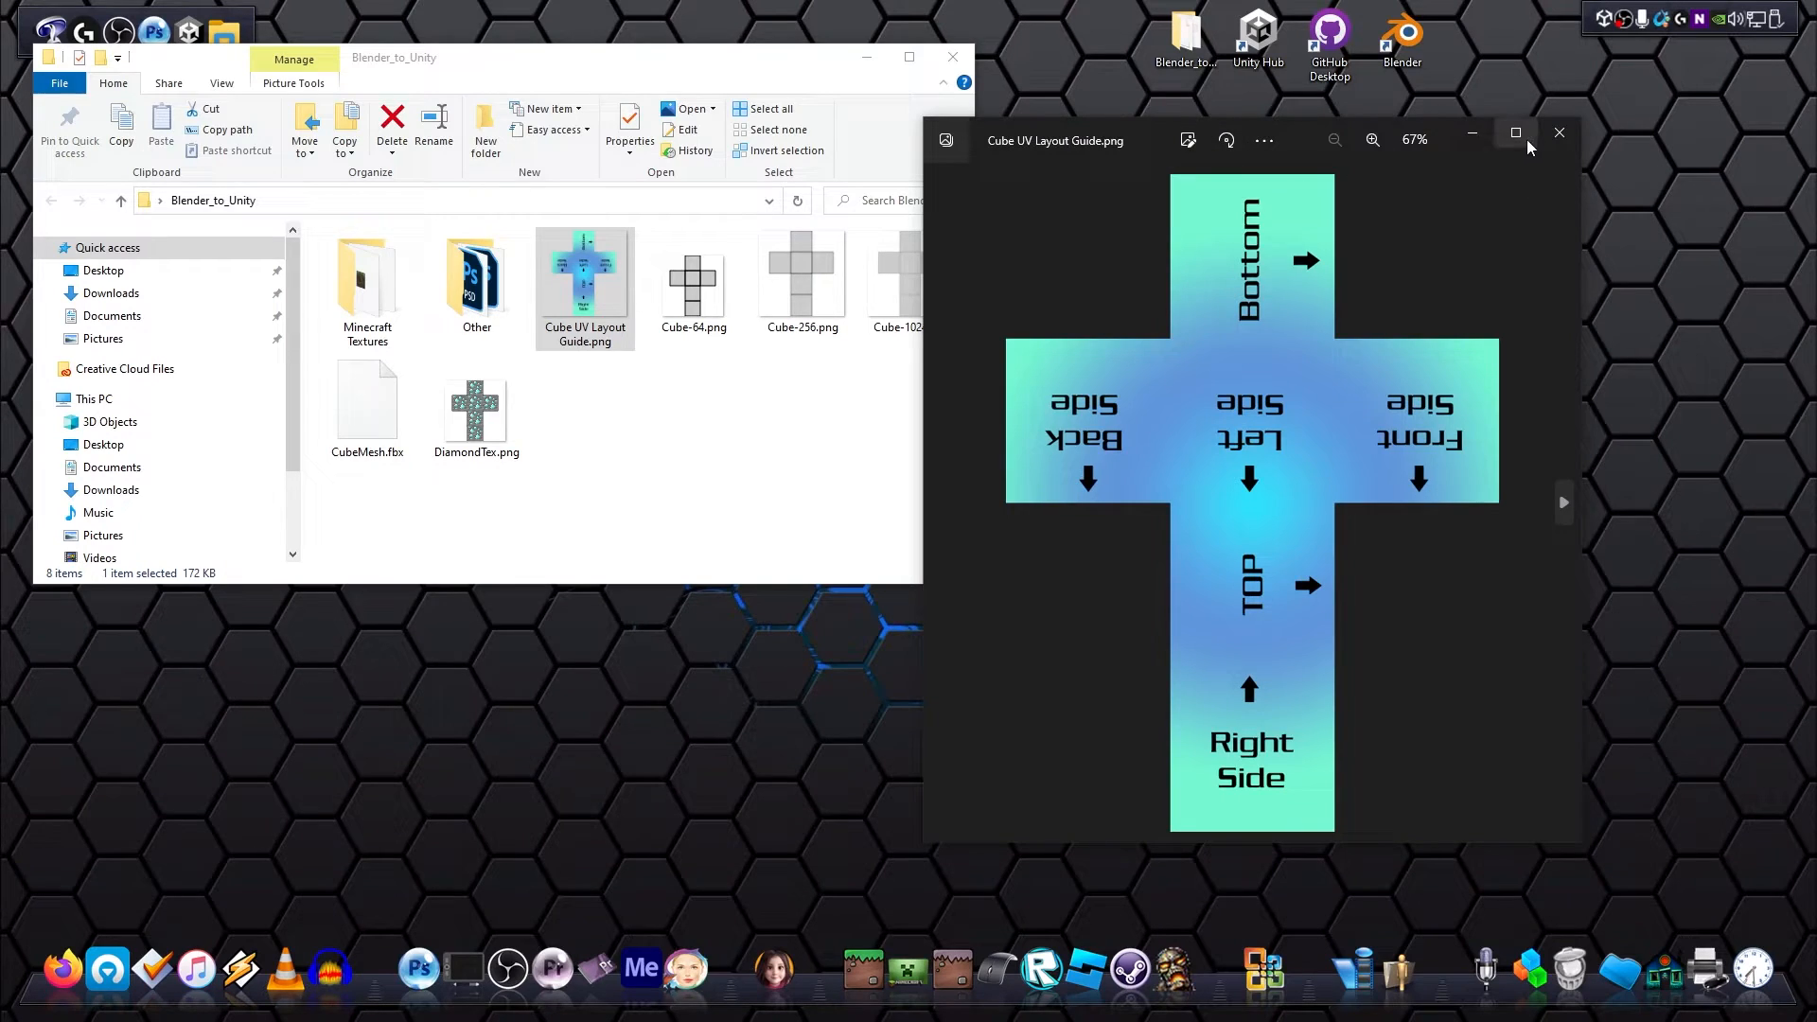
{"action": "mouse_move", "coordinate": [1514, 132]}
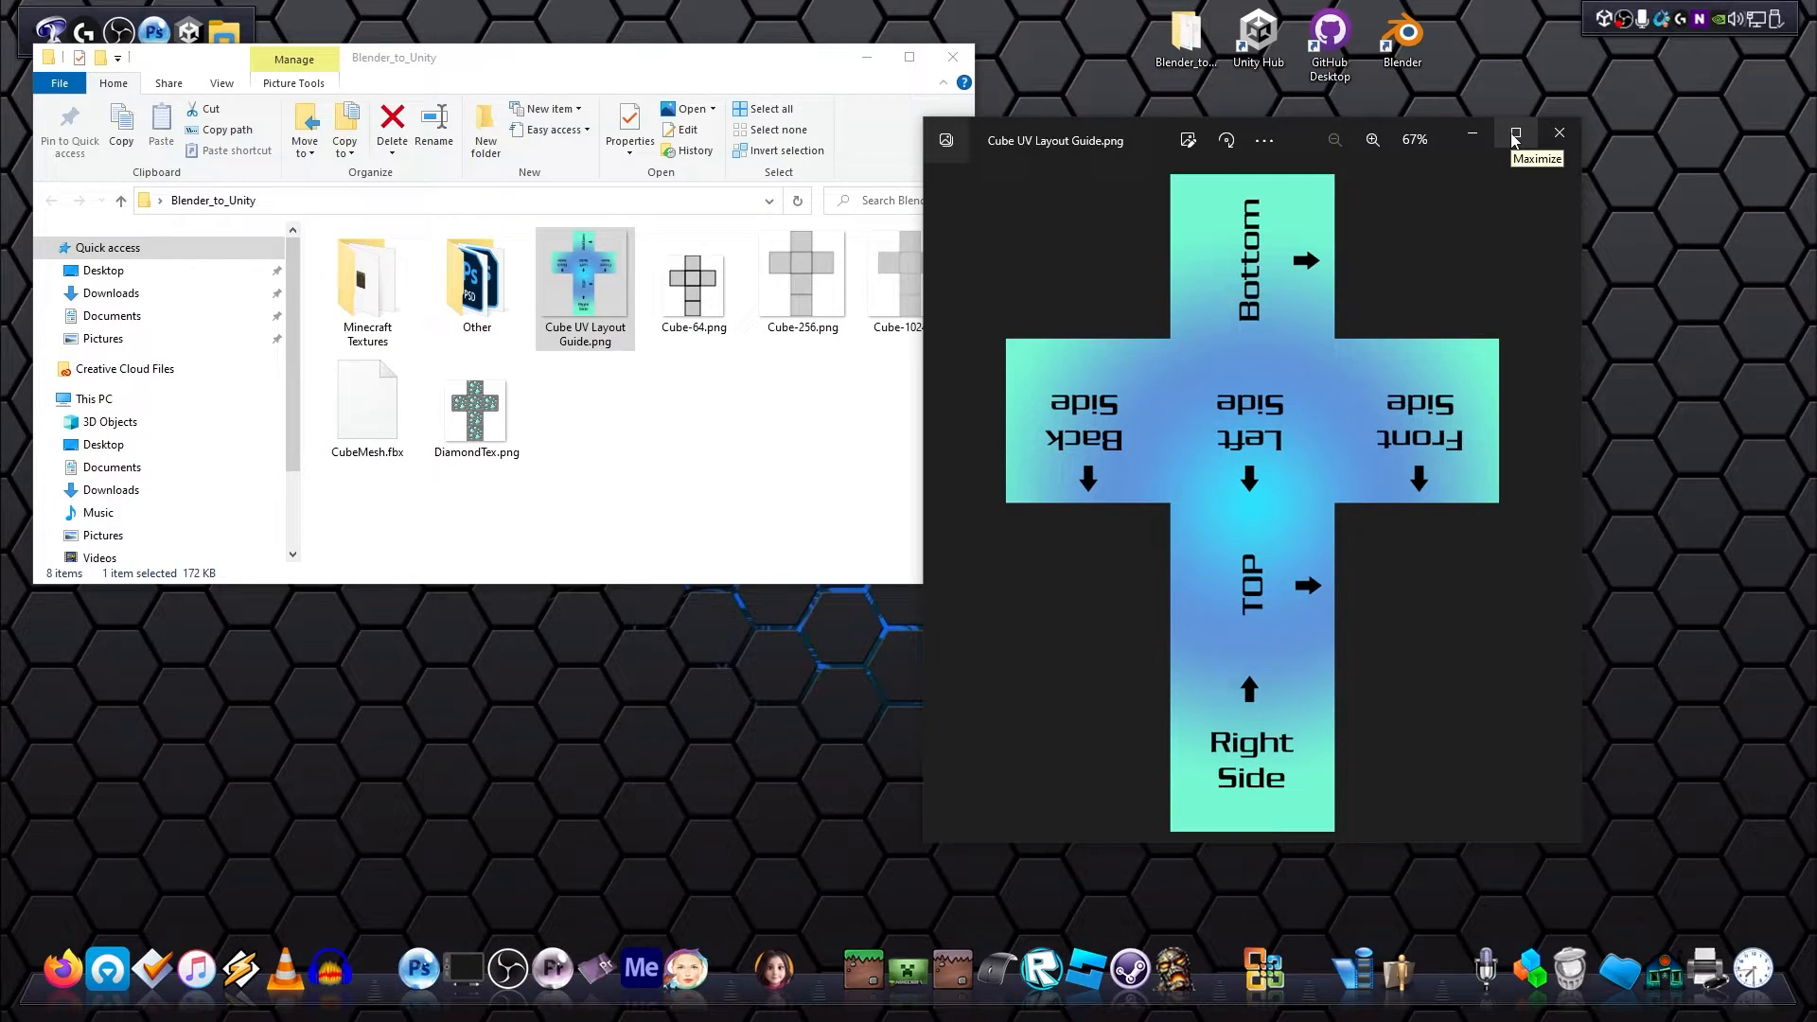
{"action": "mouse_move", "coordinate": [1147, 299]}
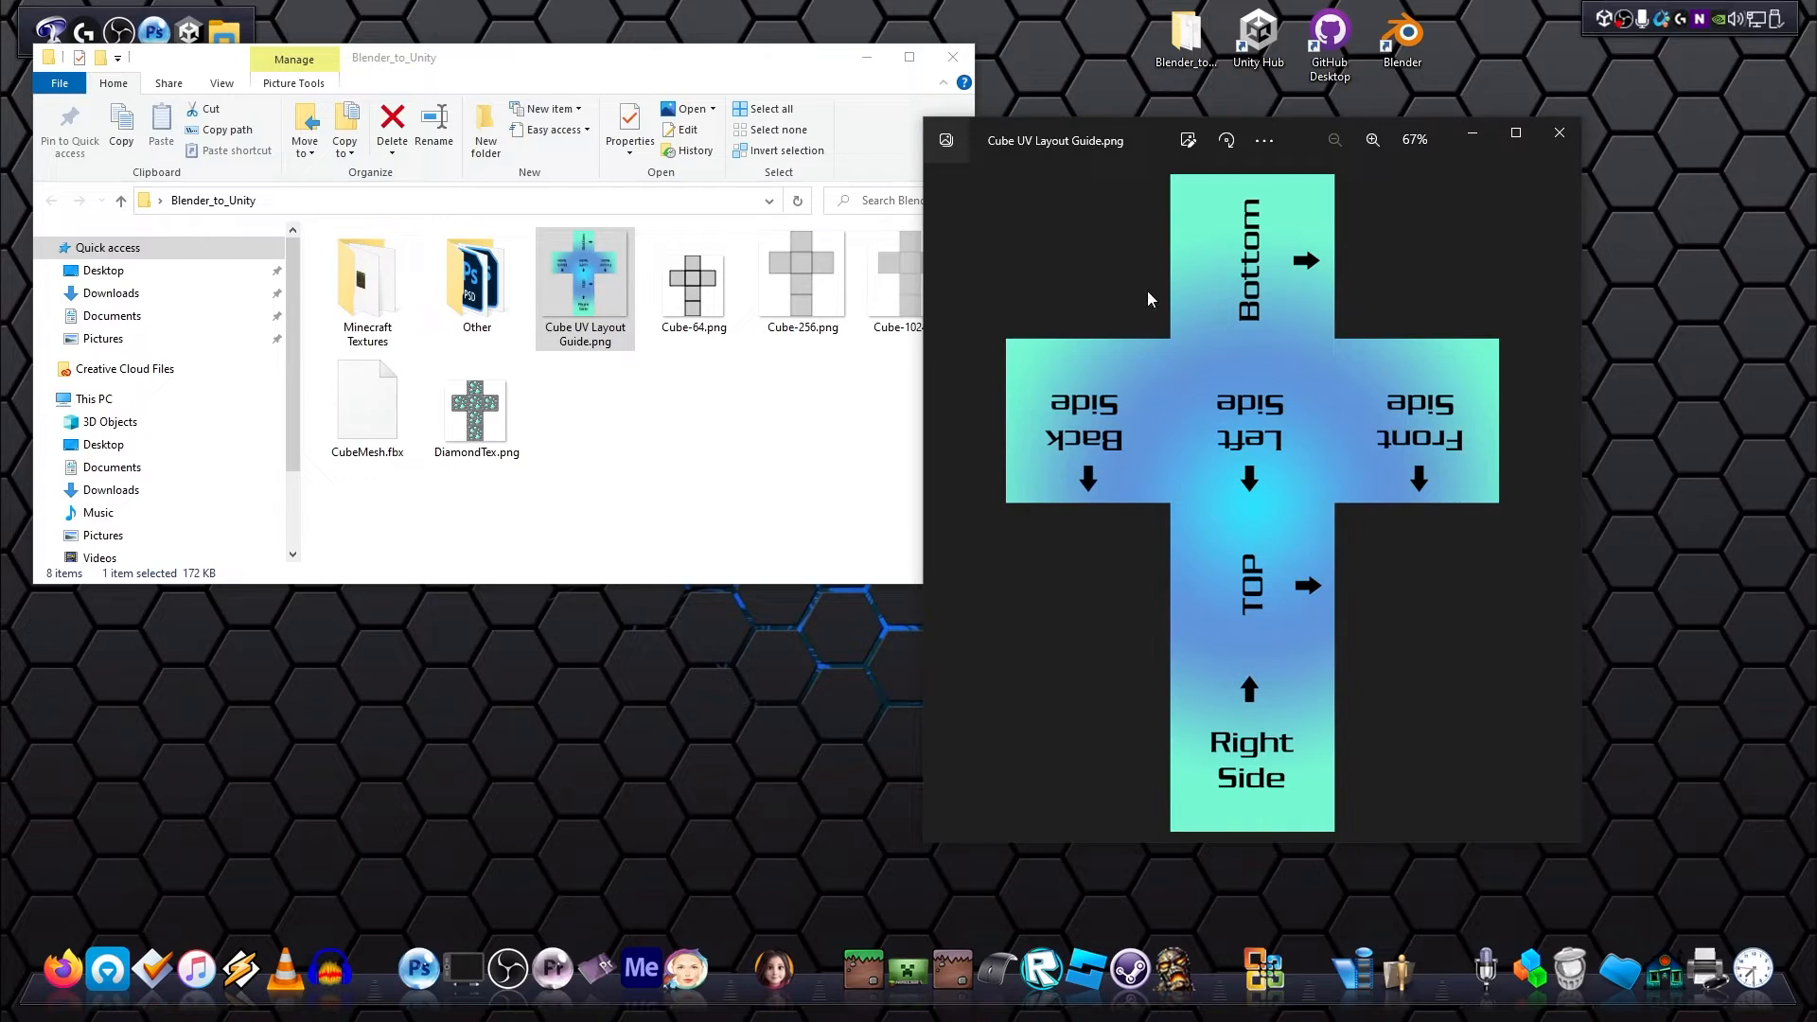
Reposition and enlarge the layout guide preview, then close it.
{"action": "left_click_drag", "start_coordinate": [1054, 140], "coordinate": [748, 111]}
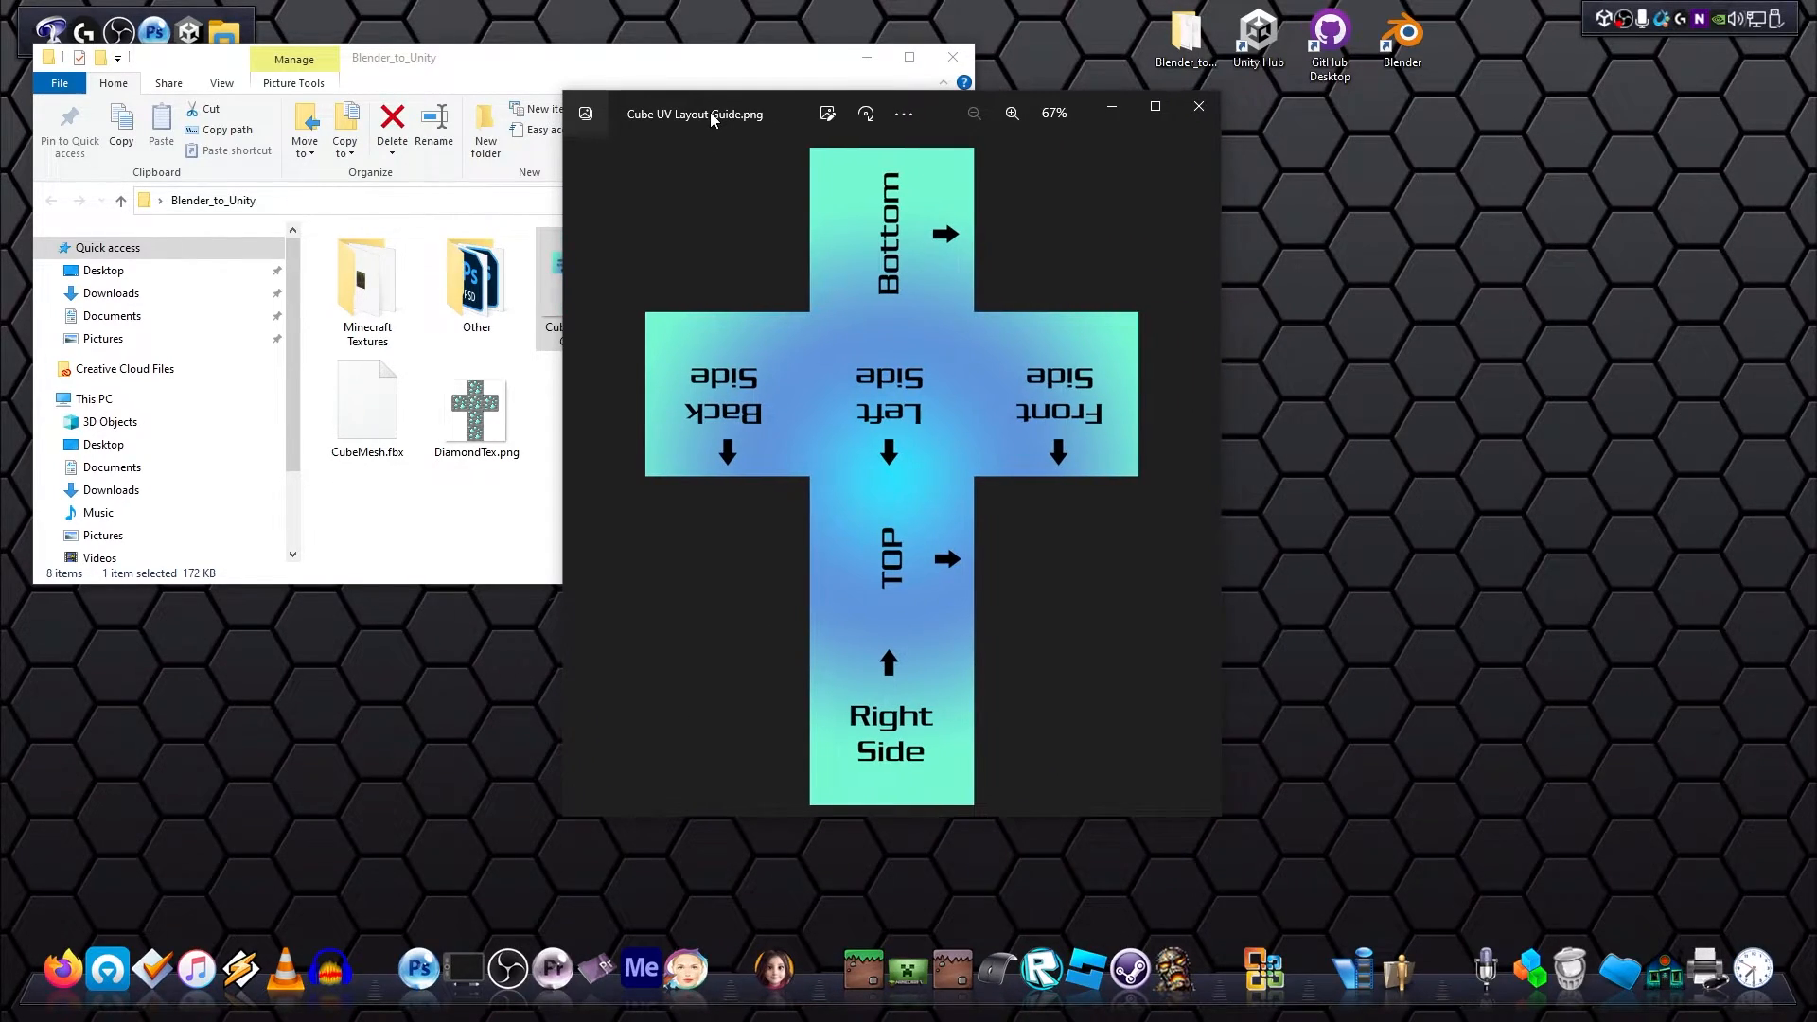
{"action": "mouse_move", "coordinate": [1217, 823]}
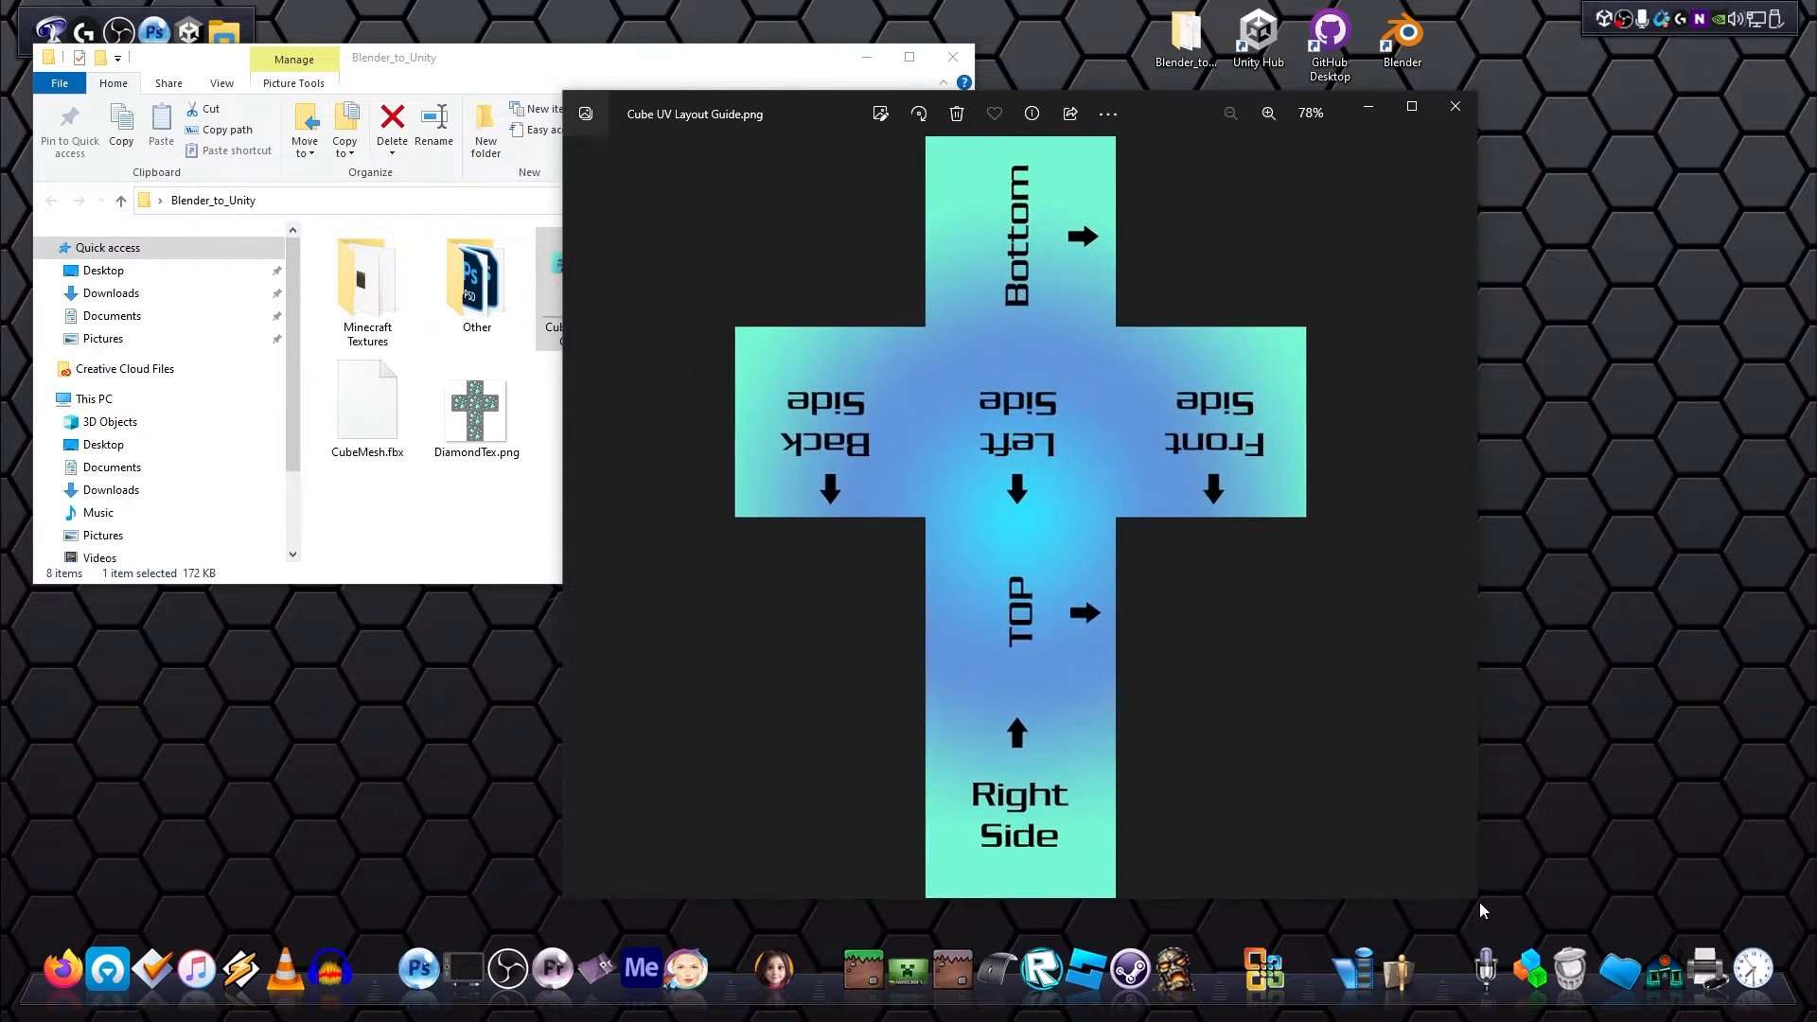
{"action": "left_click", "coordinate": [1268, 112]}
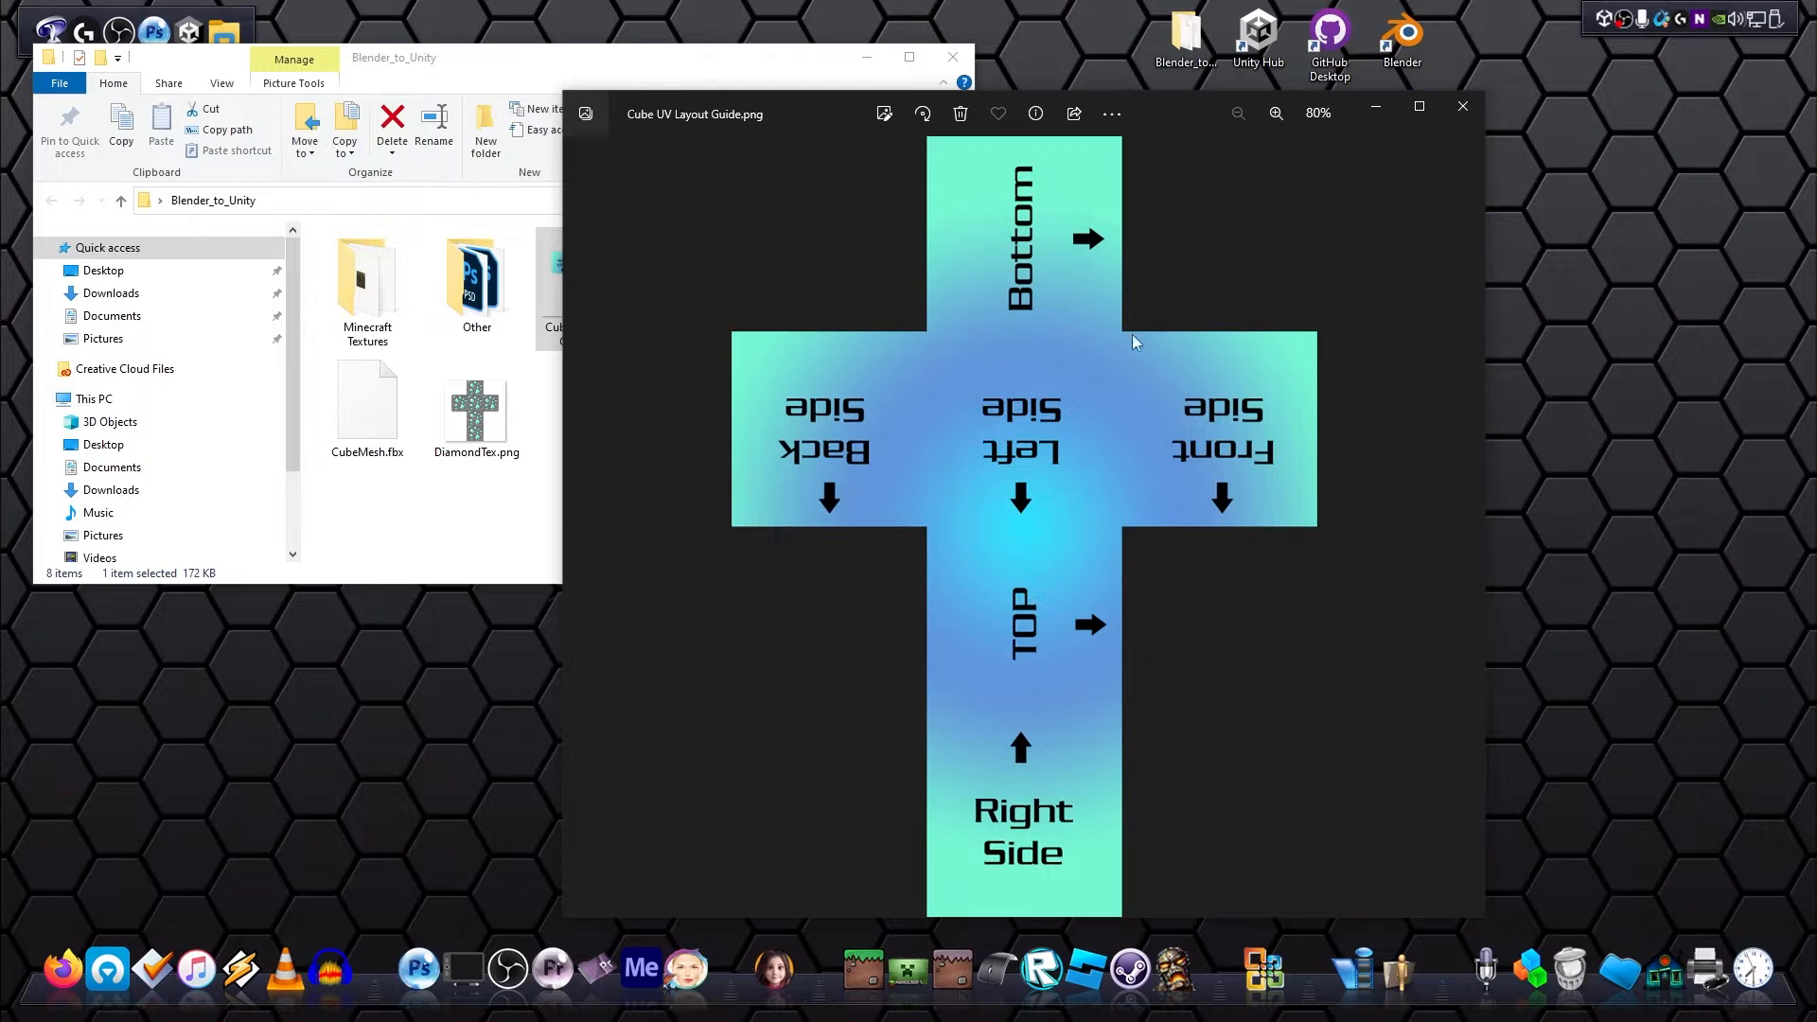
{"action": "mouse_move", "coordinate": [950, 422]}
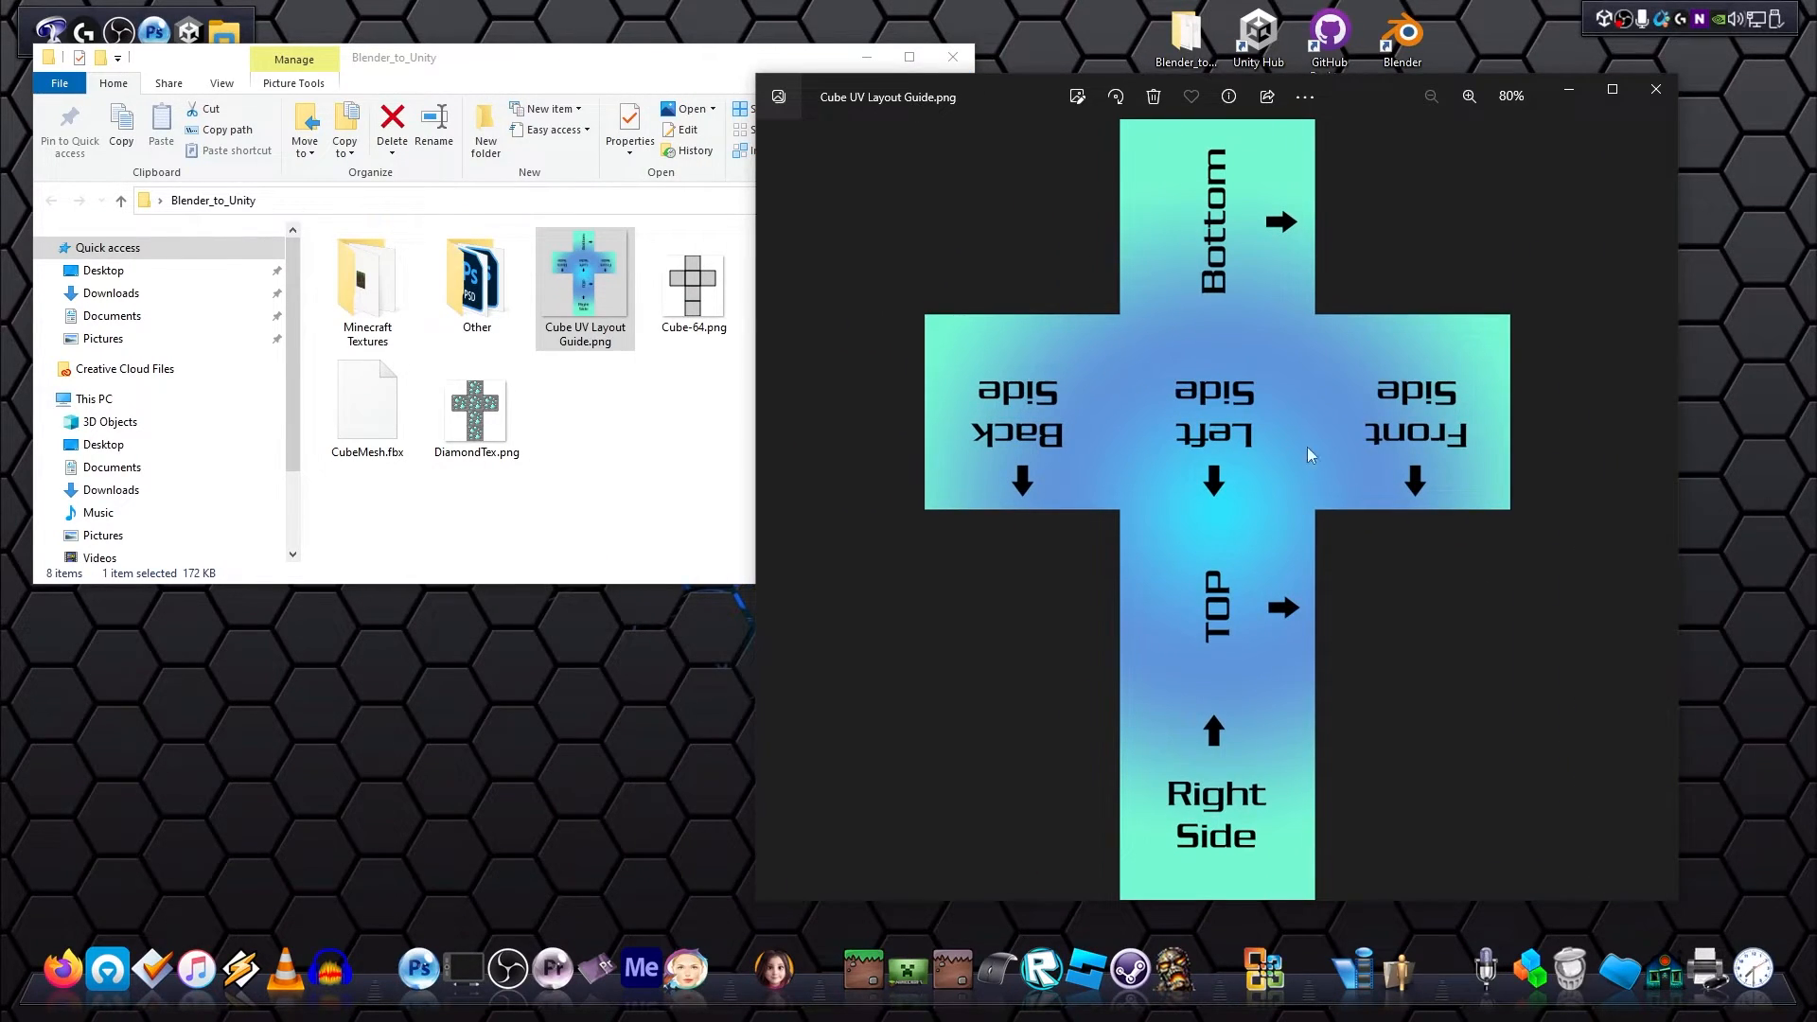
{"action": "mouse_move", "coordinate": [1209, 647]}
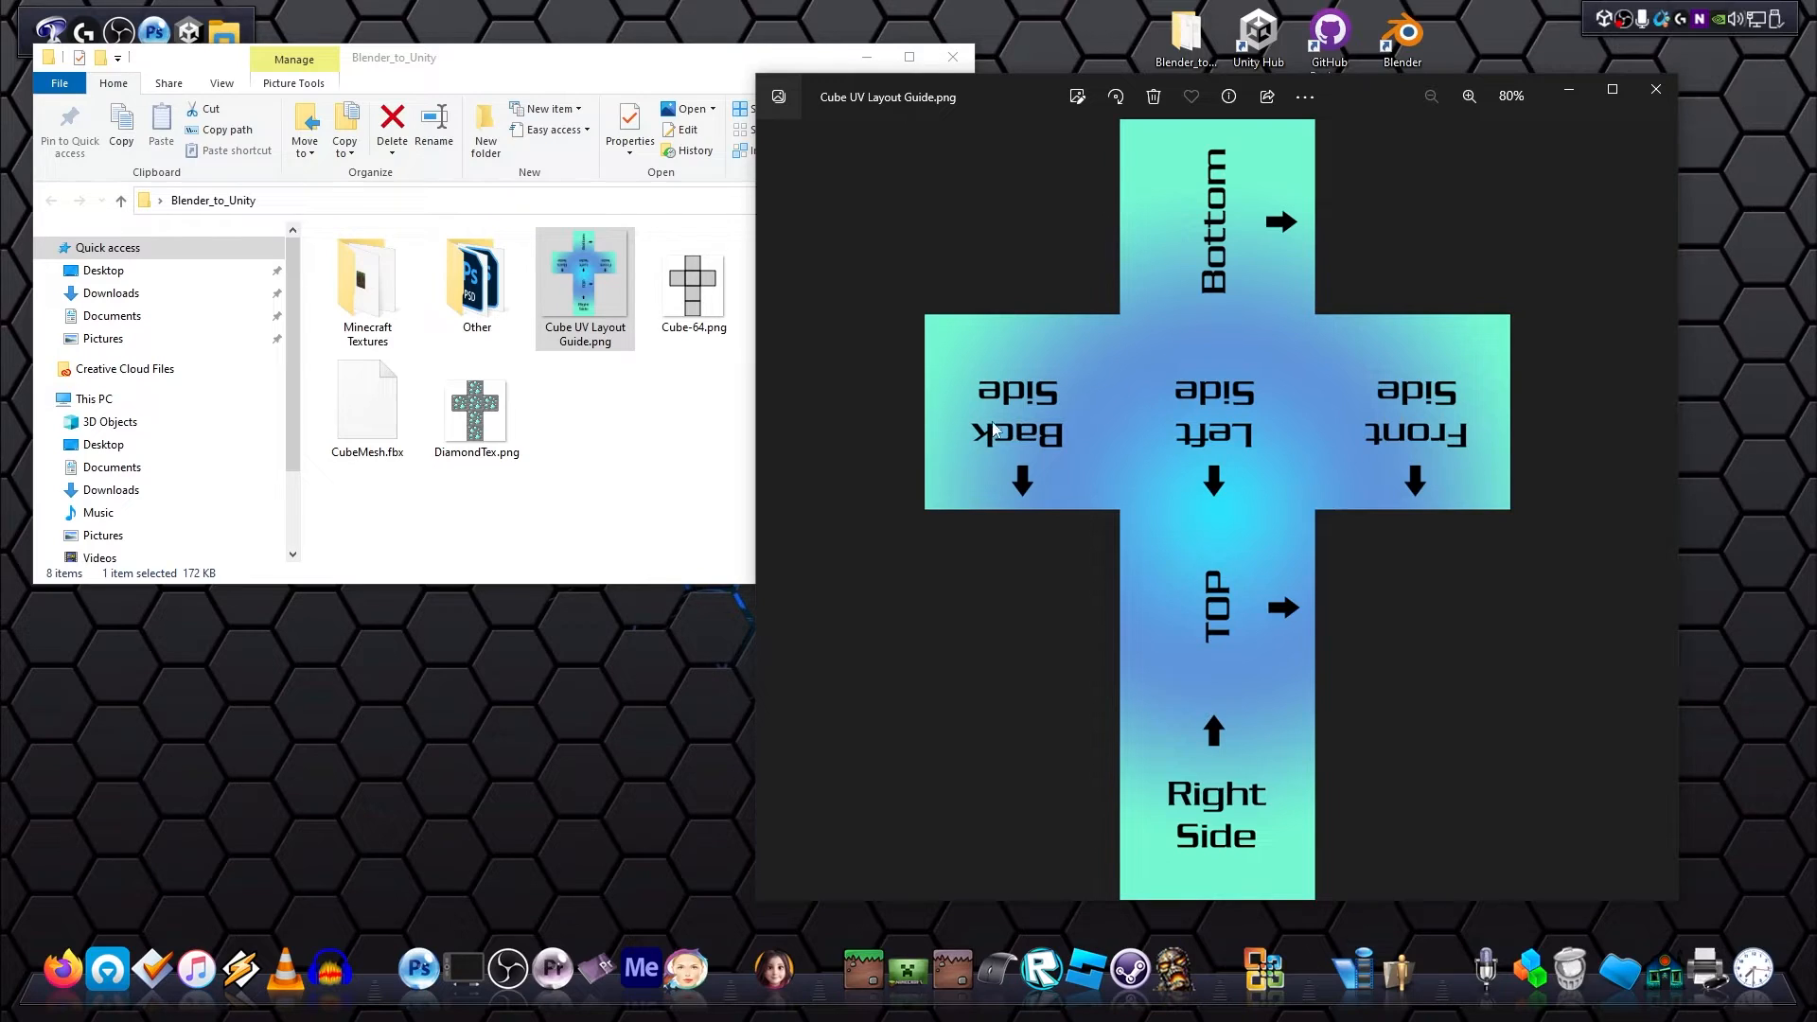
{"action": "mouse_move", "coordinate": [1233, 613]}
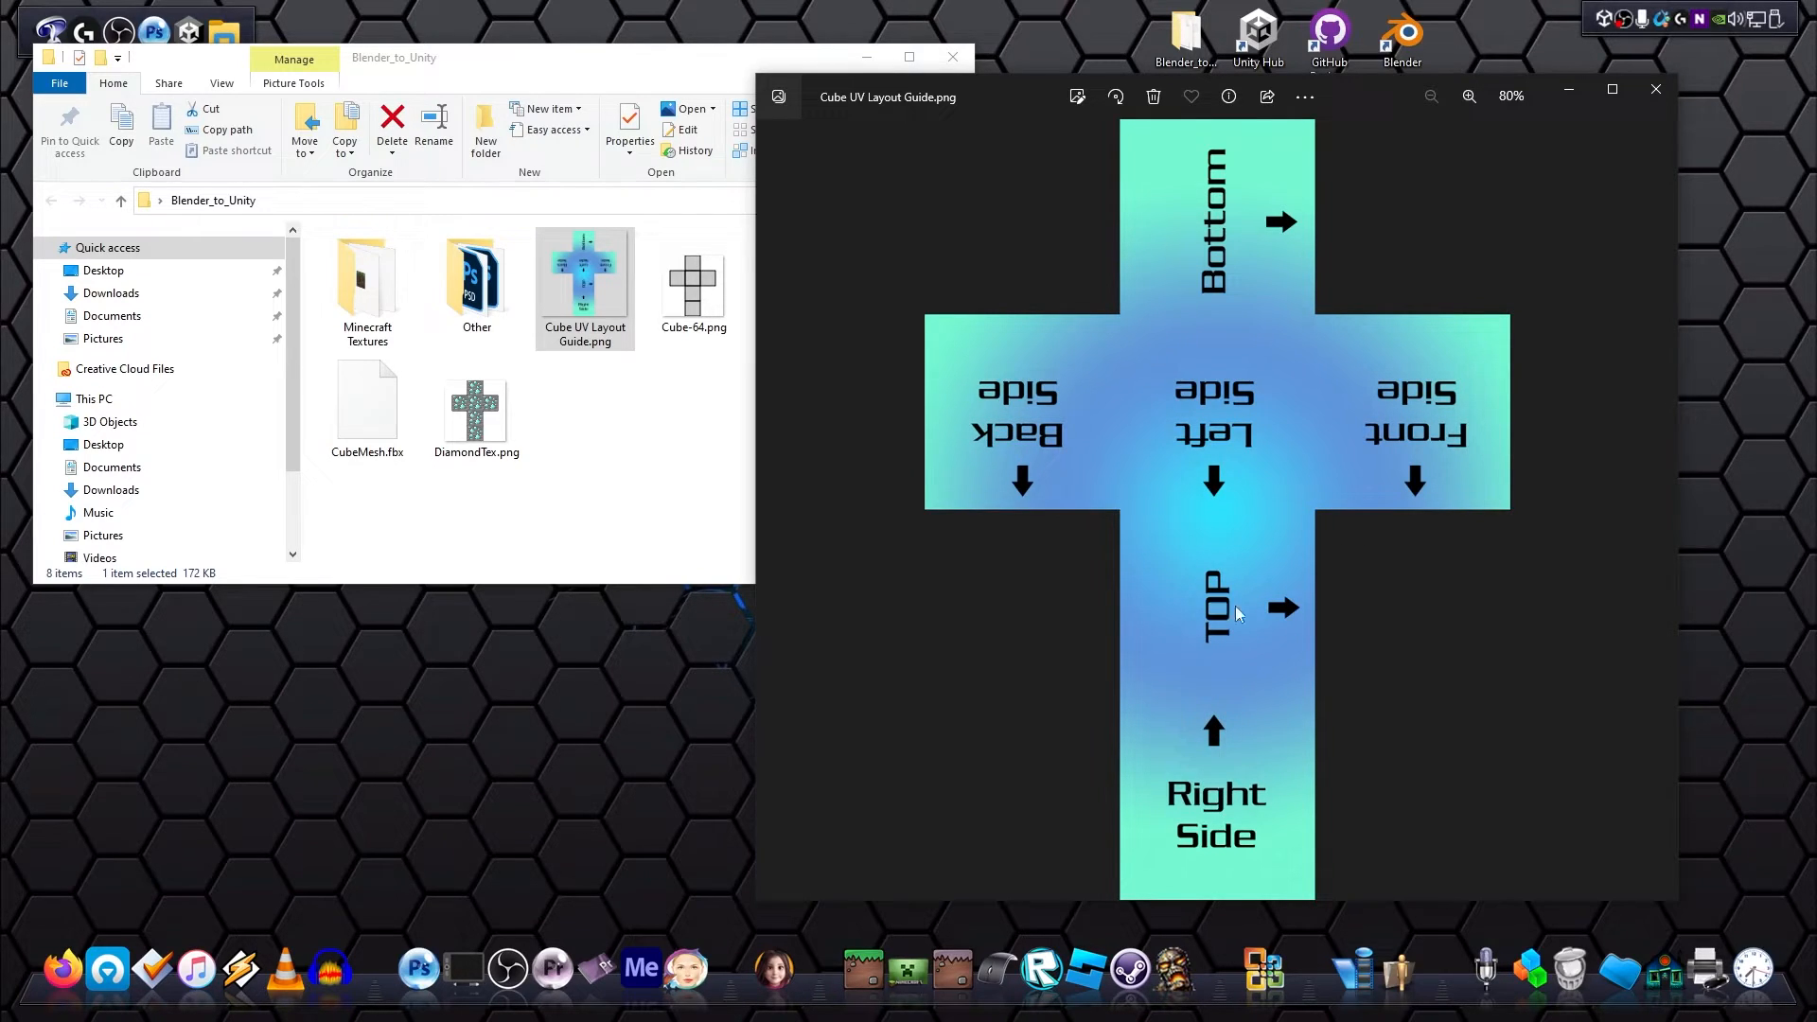
{"action": "mouse_move", "coordinate": [1413, 481]}
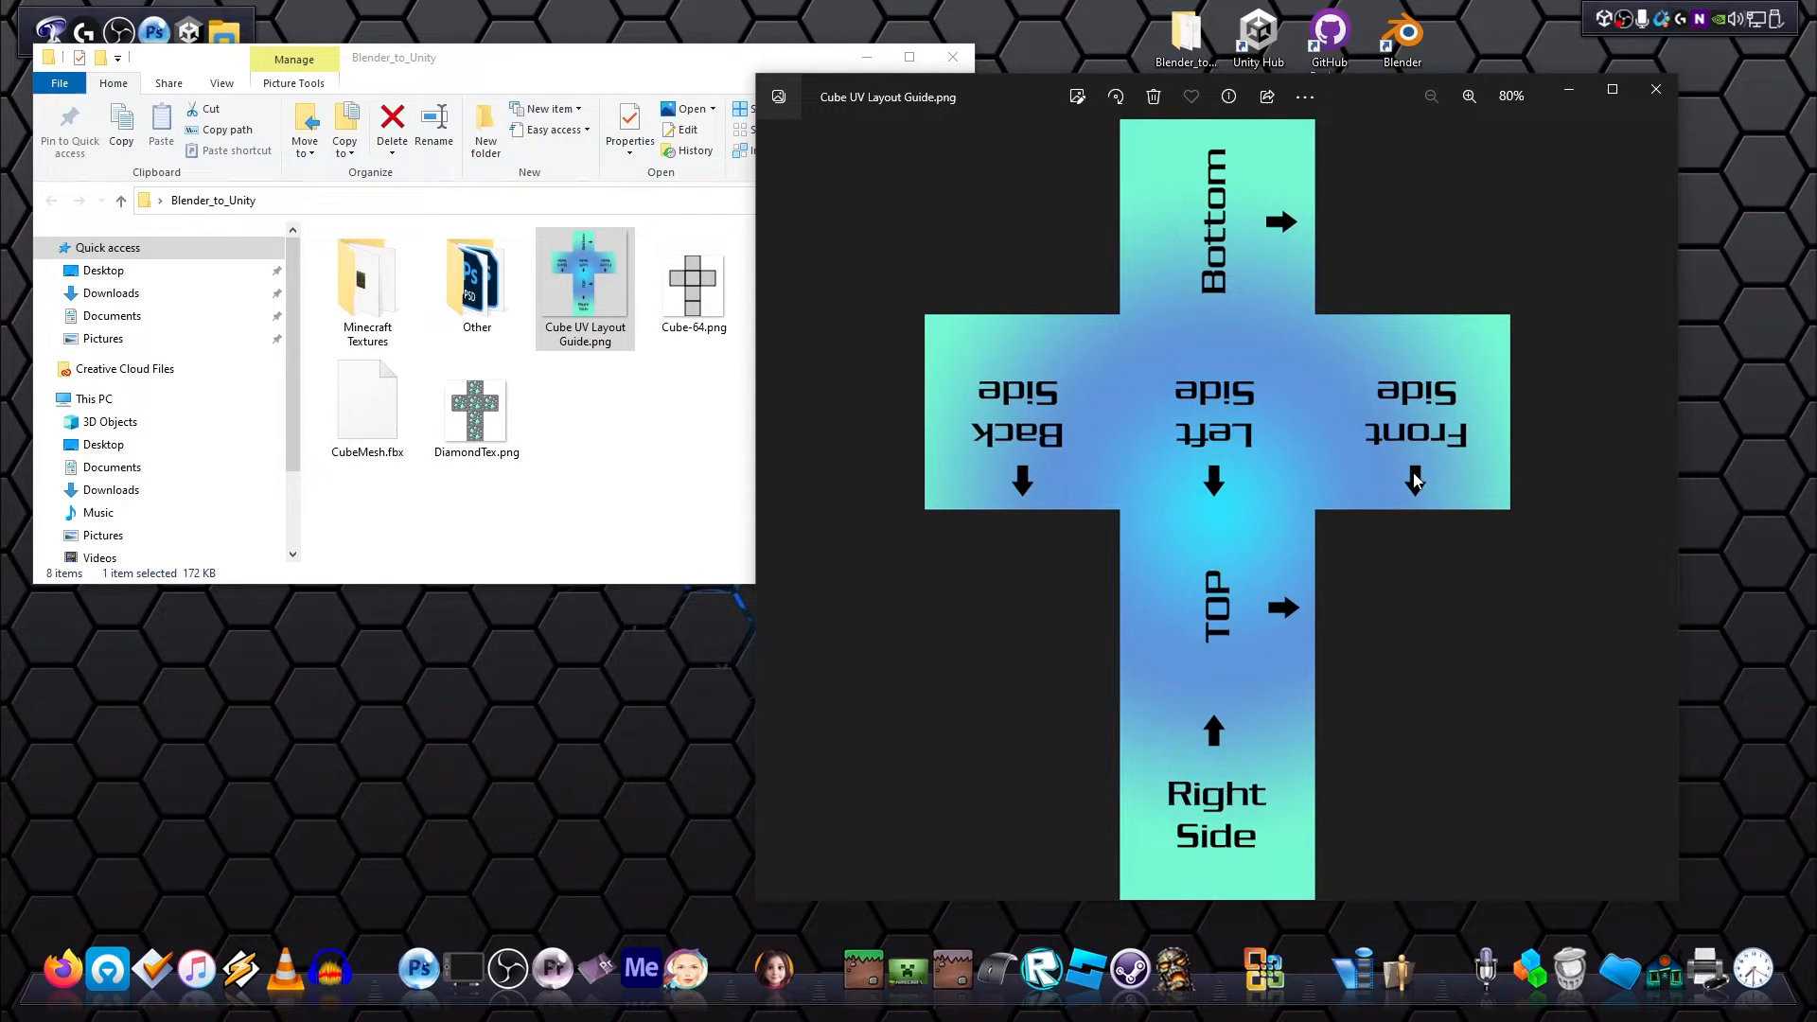
{"action": "mouse_move", "coordinate": [1205, 585]}
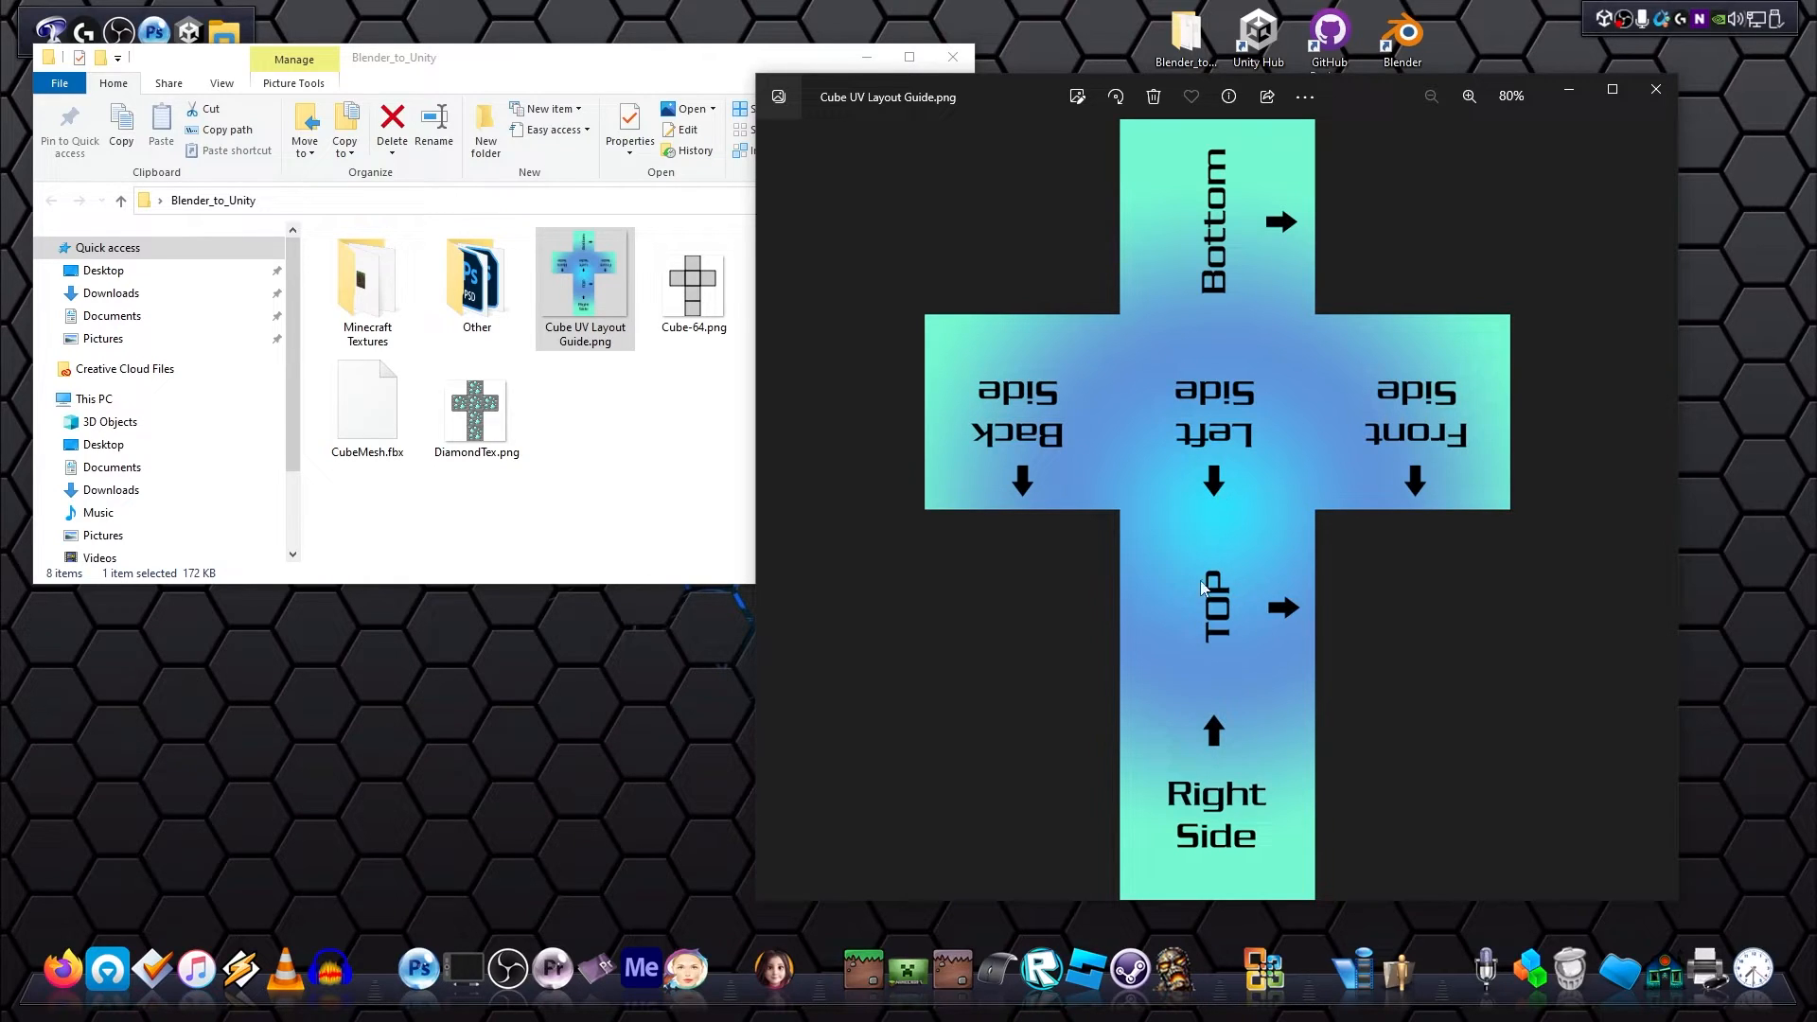
{"action": "mouse_move", "coordinate": [1234, 615]}
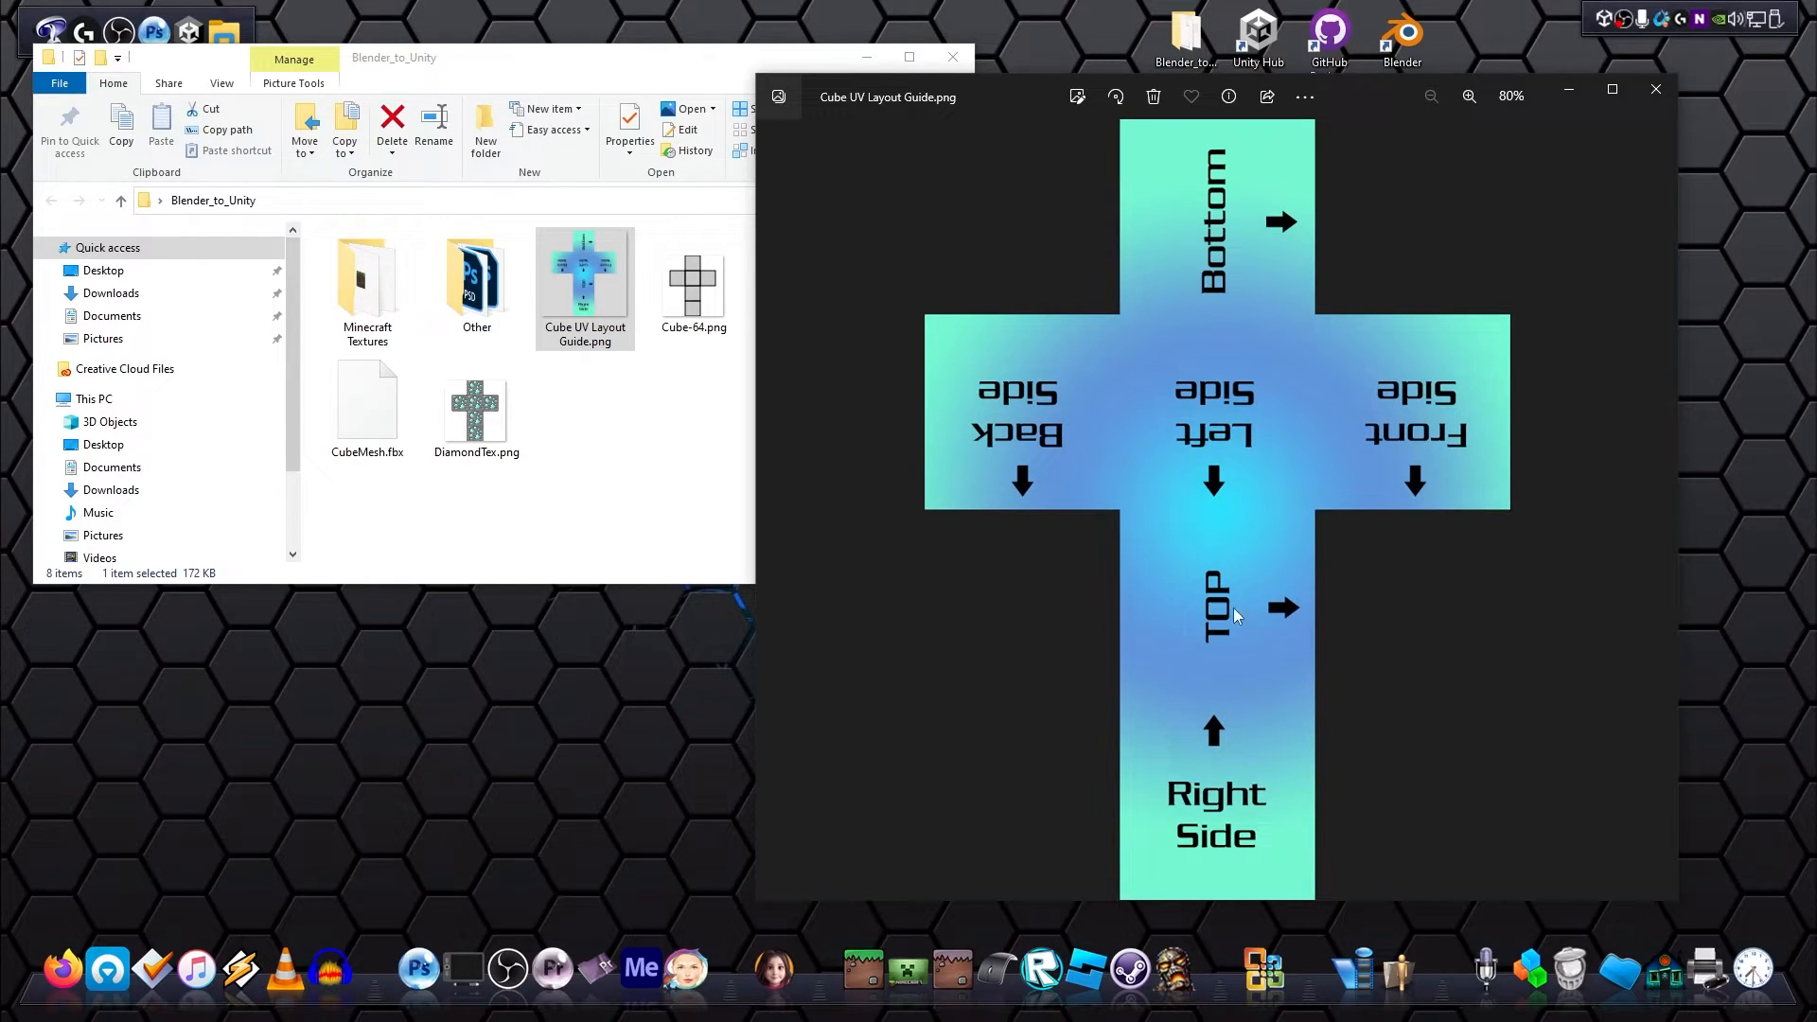
{"action": "mouse_move", "coordinate": [1420, 484]}
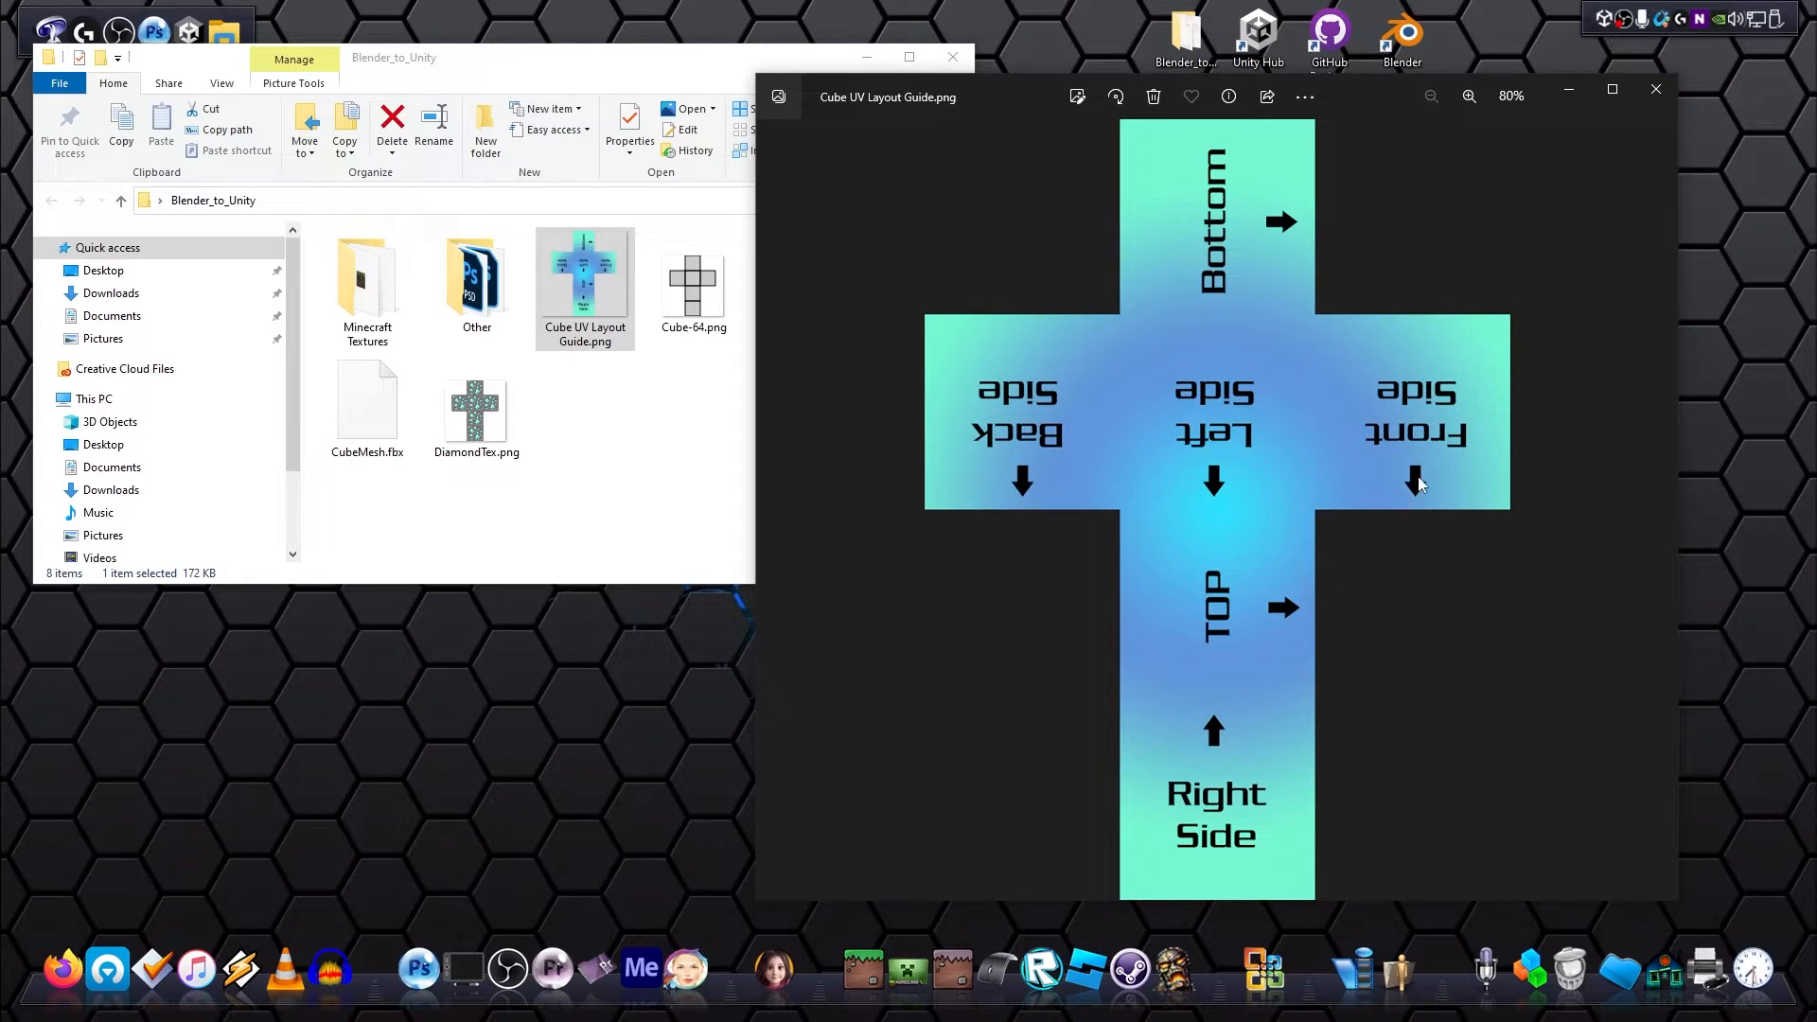
{"action": "mouse_move", "coordinate": [1257, 567]}
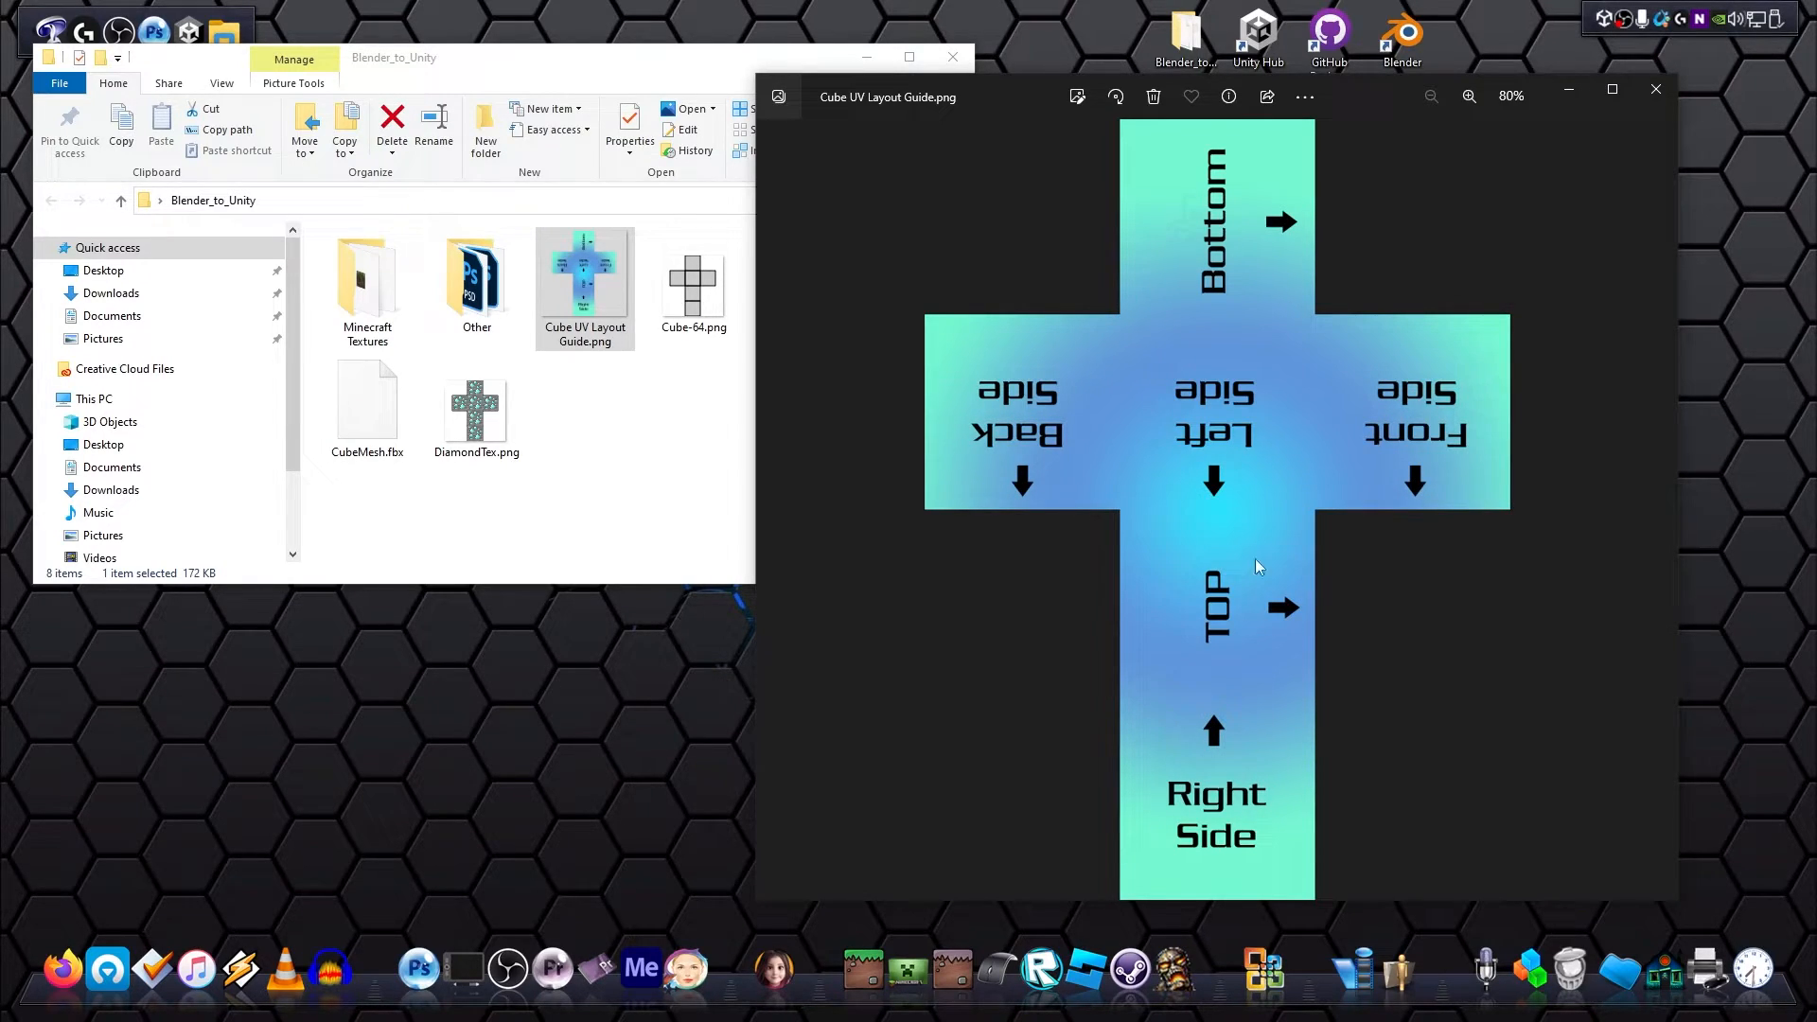
{"action": "mouse_move", "coordinate": [1014, 399]}
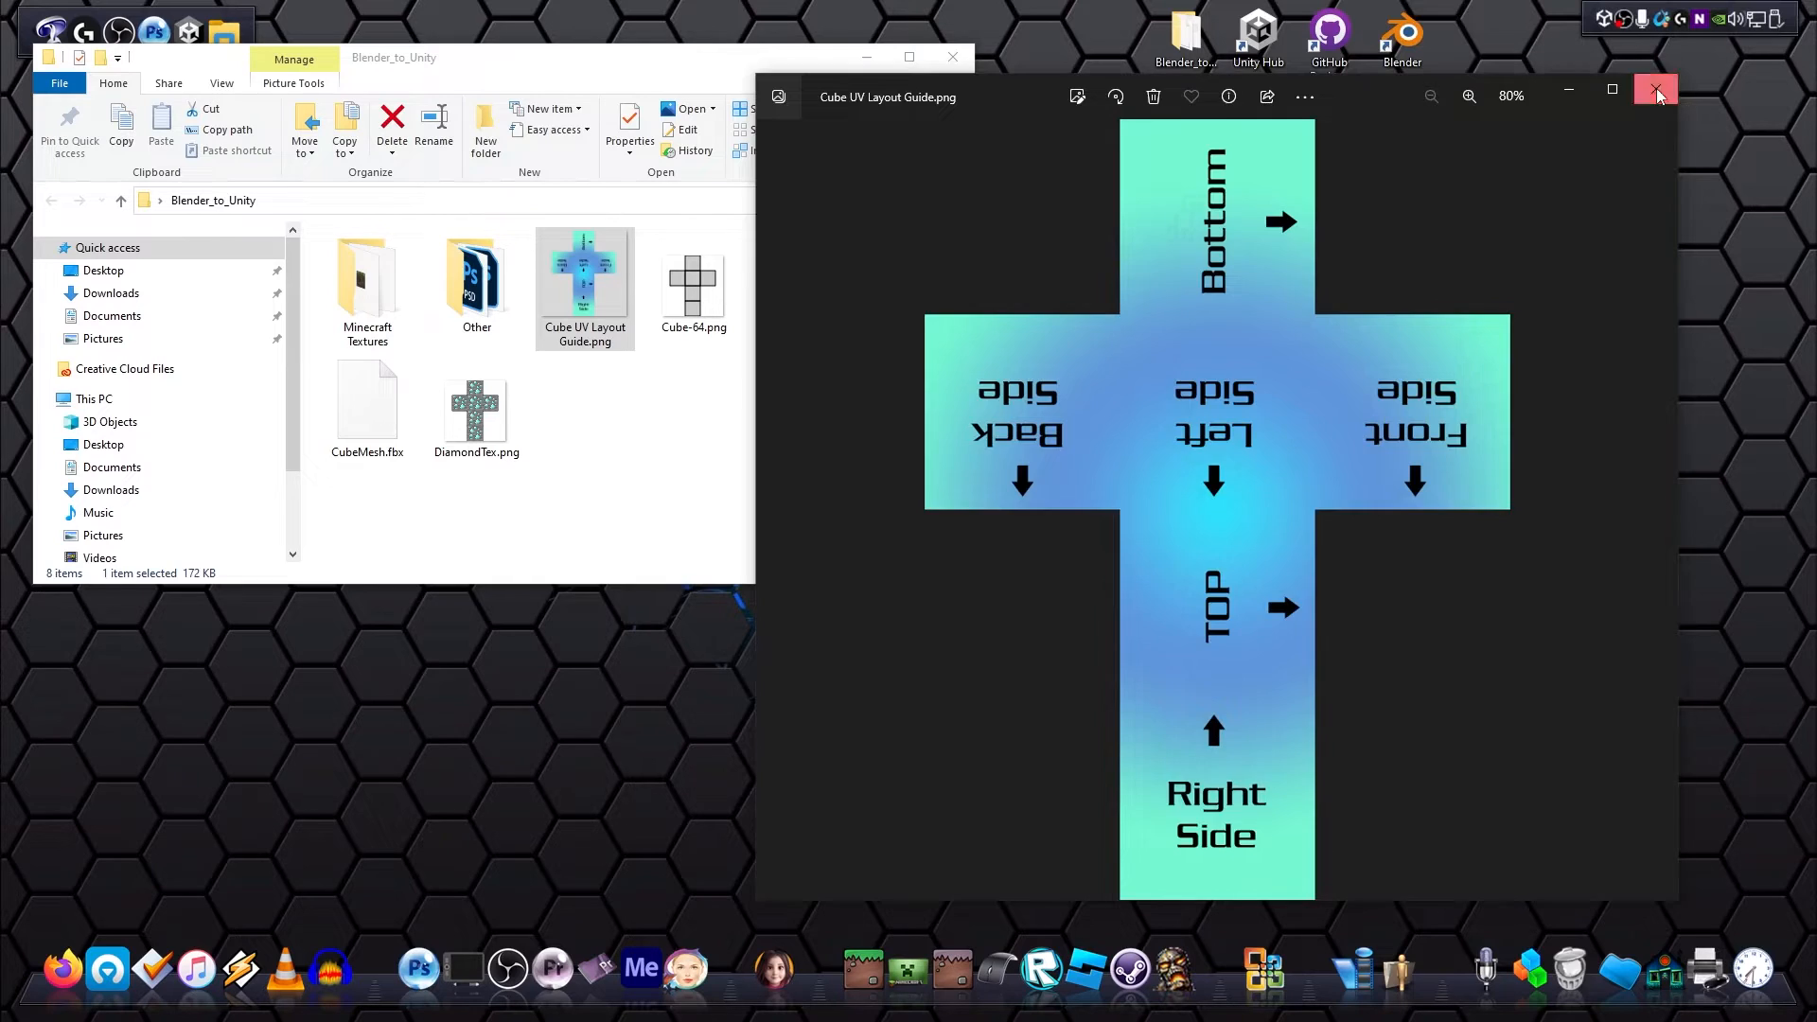
{"action": "left_click", "coordinate": [1656, 91]}
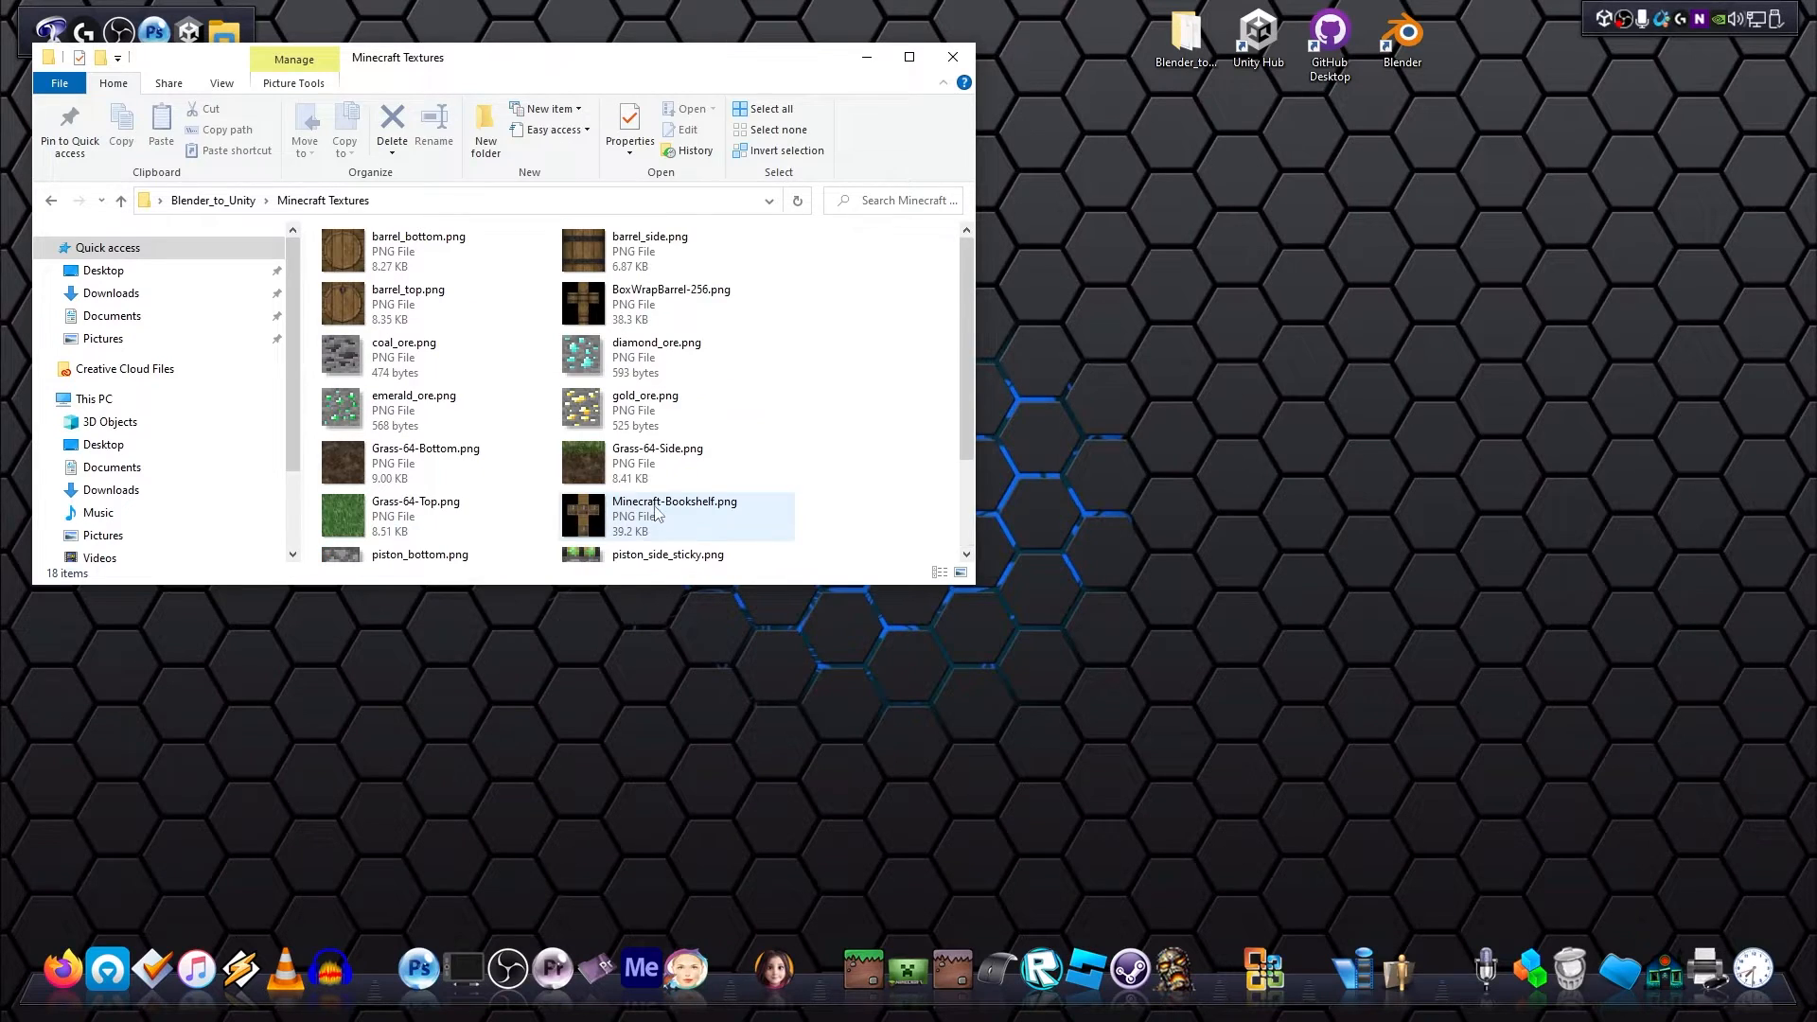
{"action": "mouse_move", "coordinate": [806, 268]}
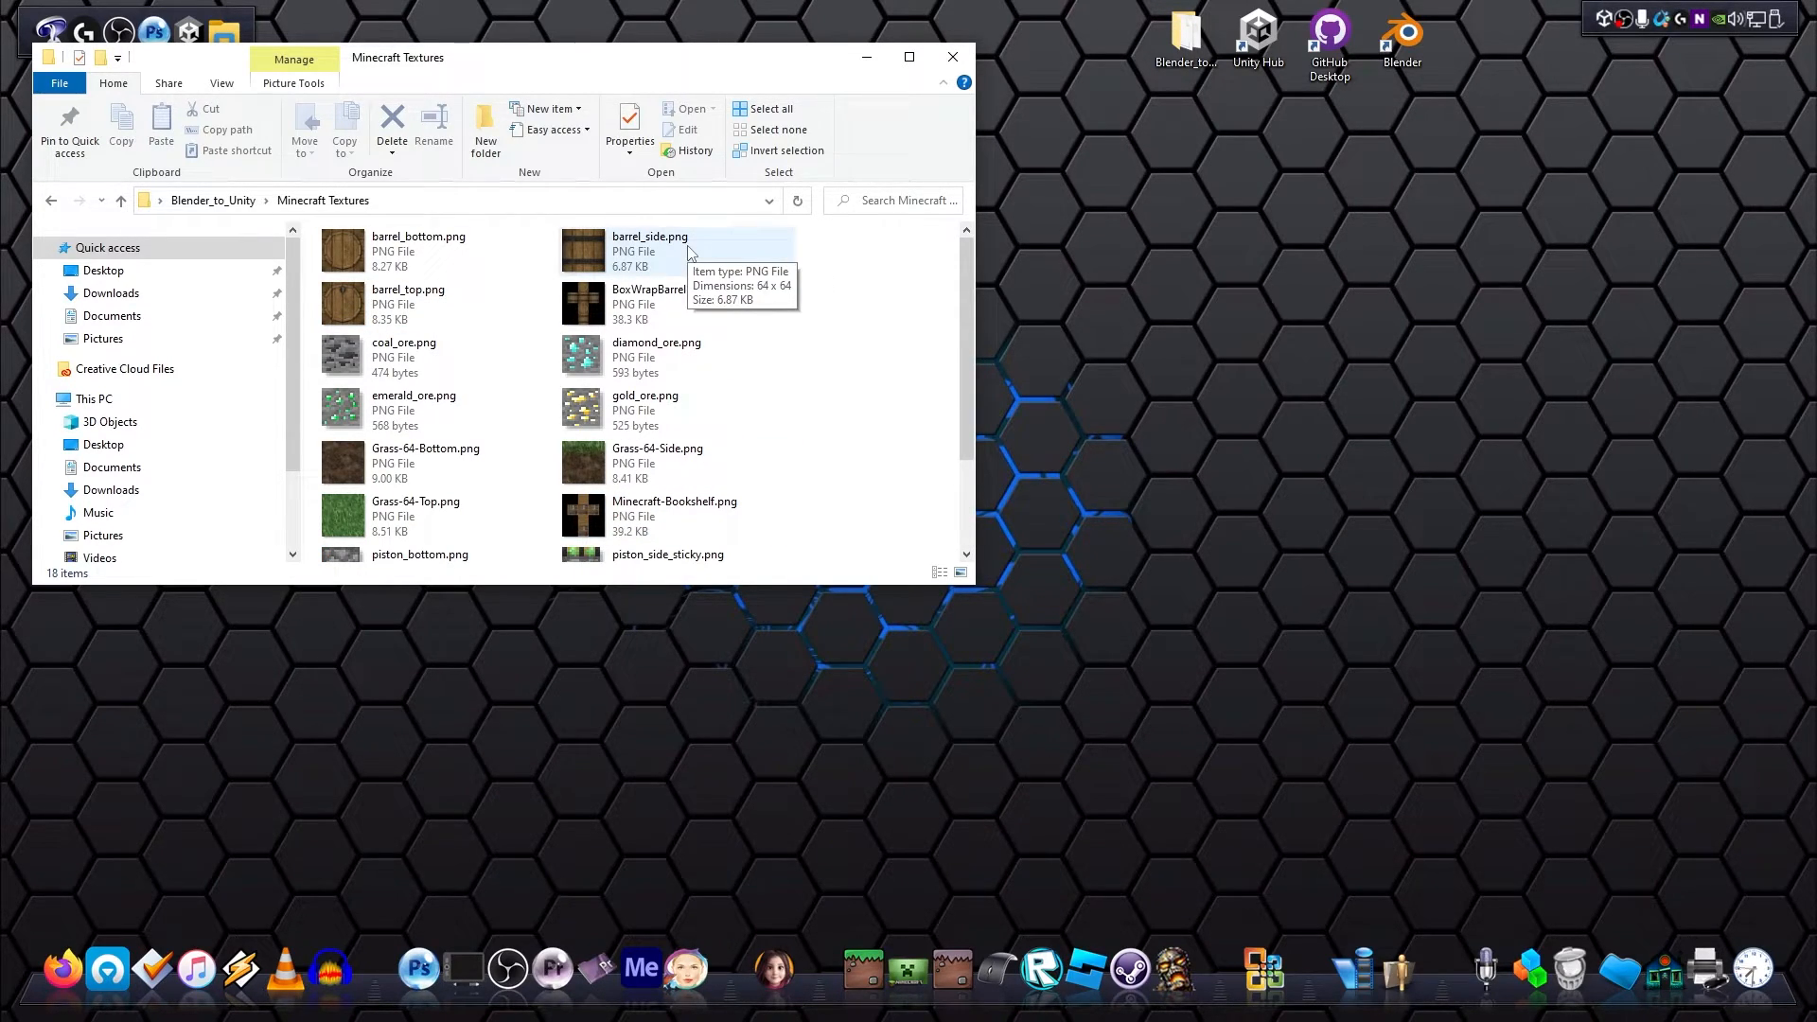
Inspect the barrel top and barrel bottom textures, previewing barrel_bottom.png in Photos.
{"action": "scroll", "scroll_direction": "down", "scroll_amount": 3}
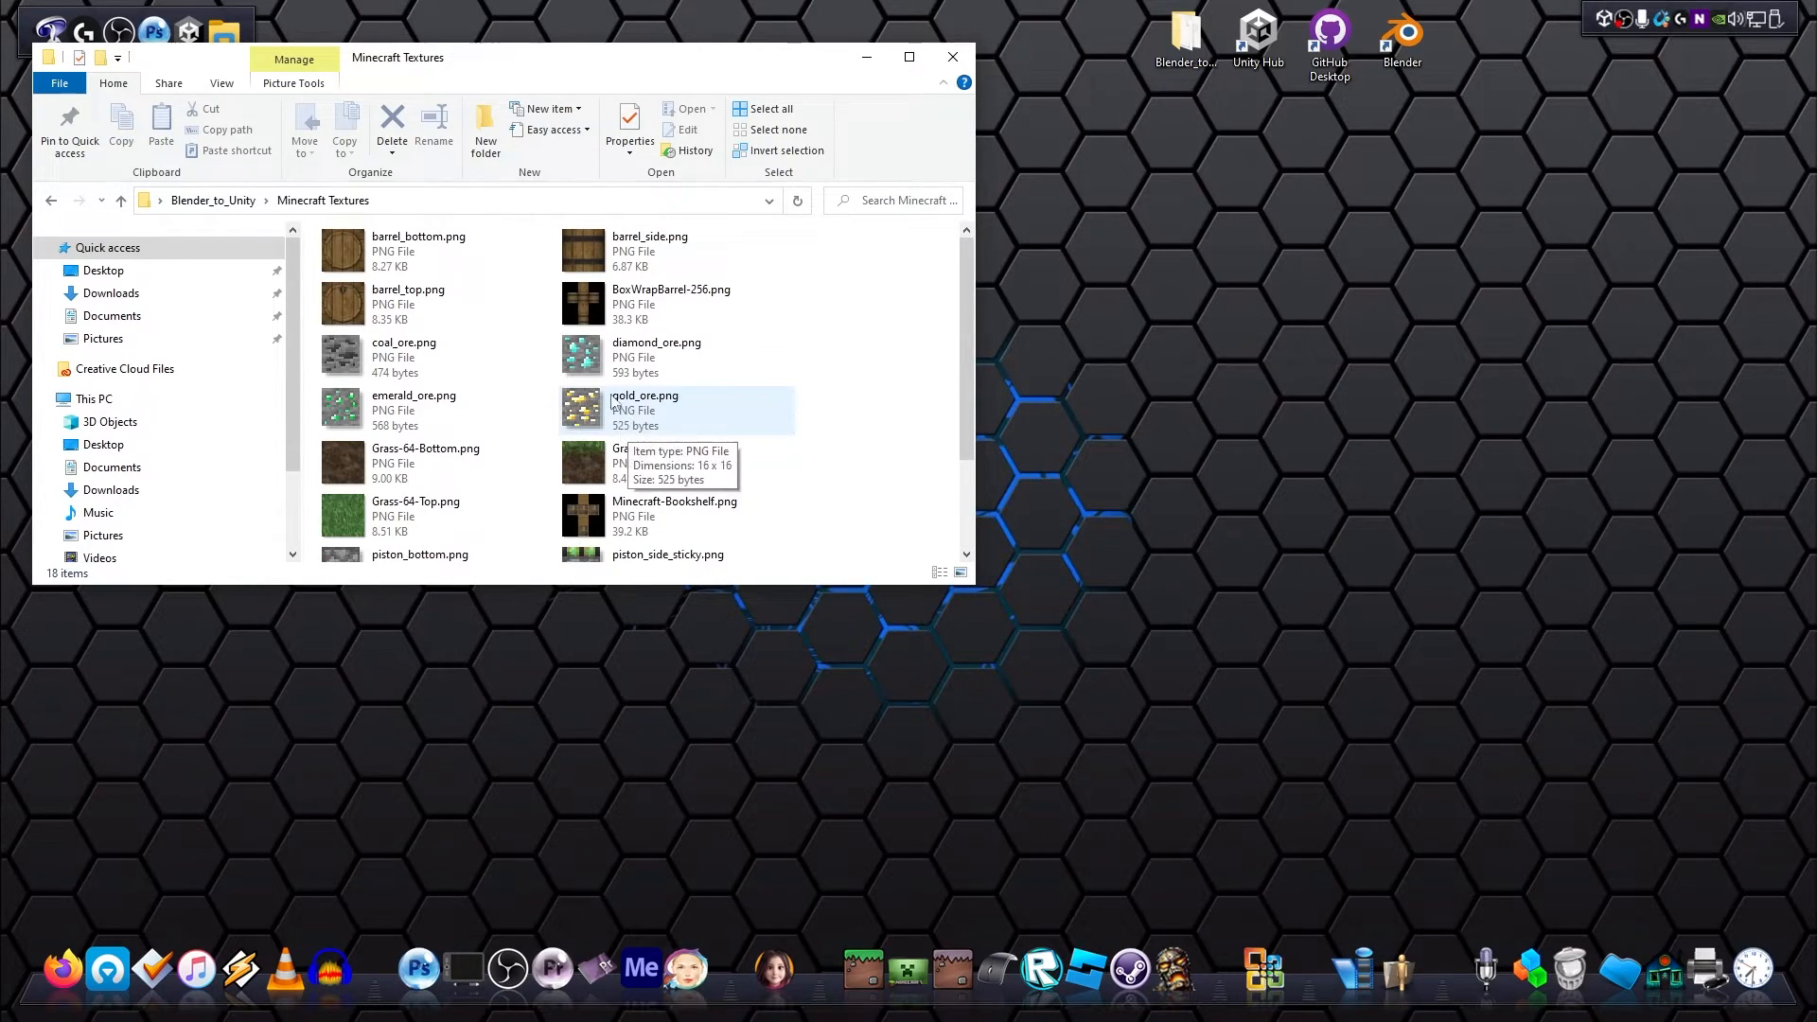
{"action": "left_click", "coordinate": [405, 303]}
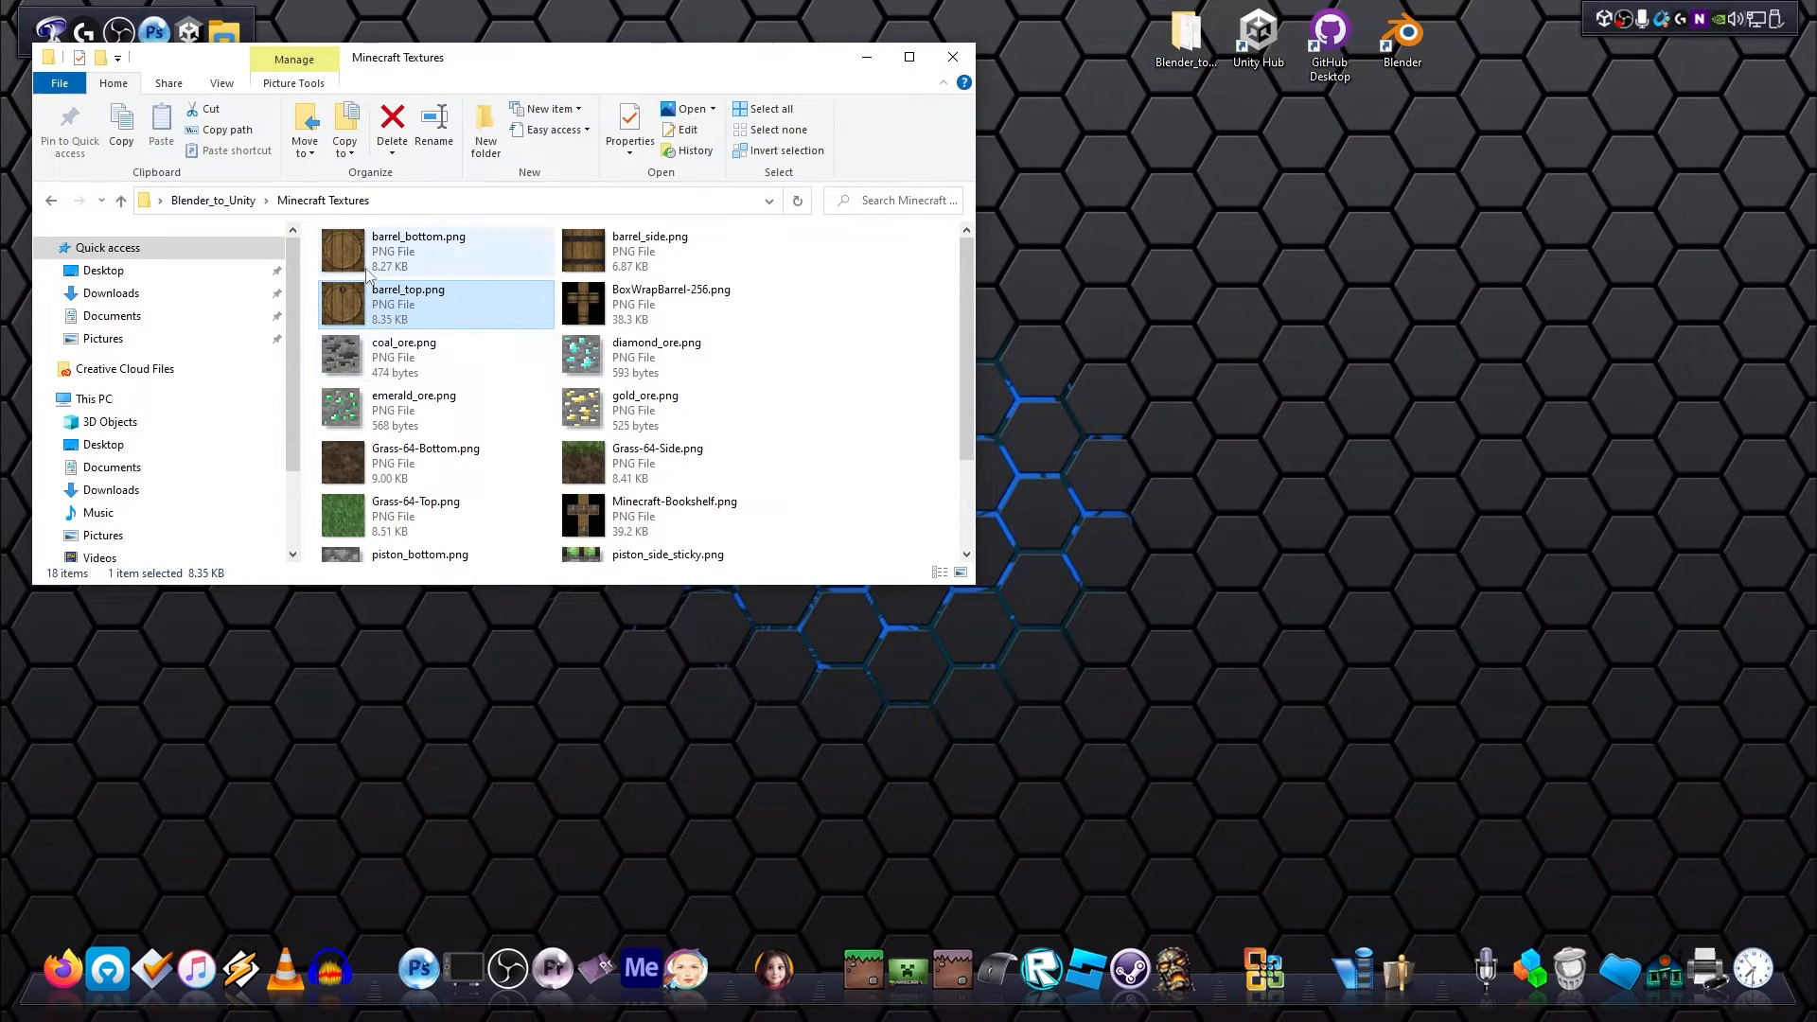
{"action": "scroll", "scroll_direction": "down", "scroll_amount": 3}
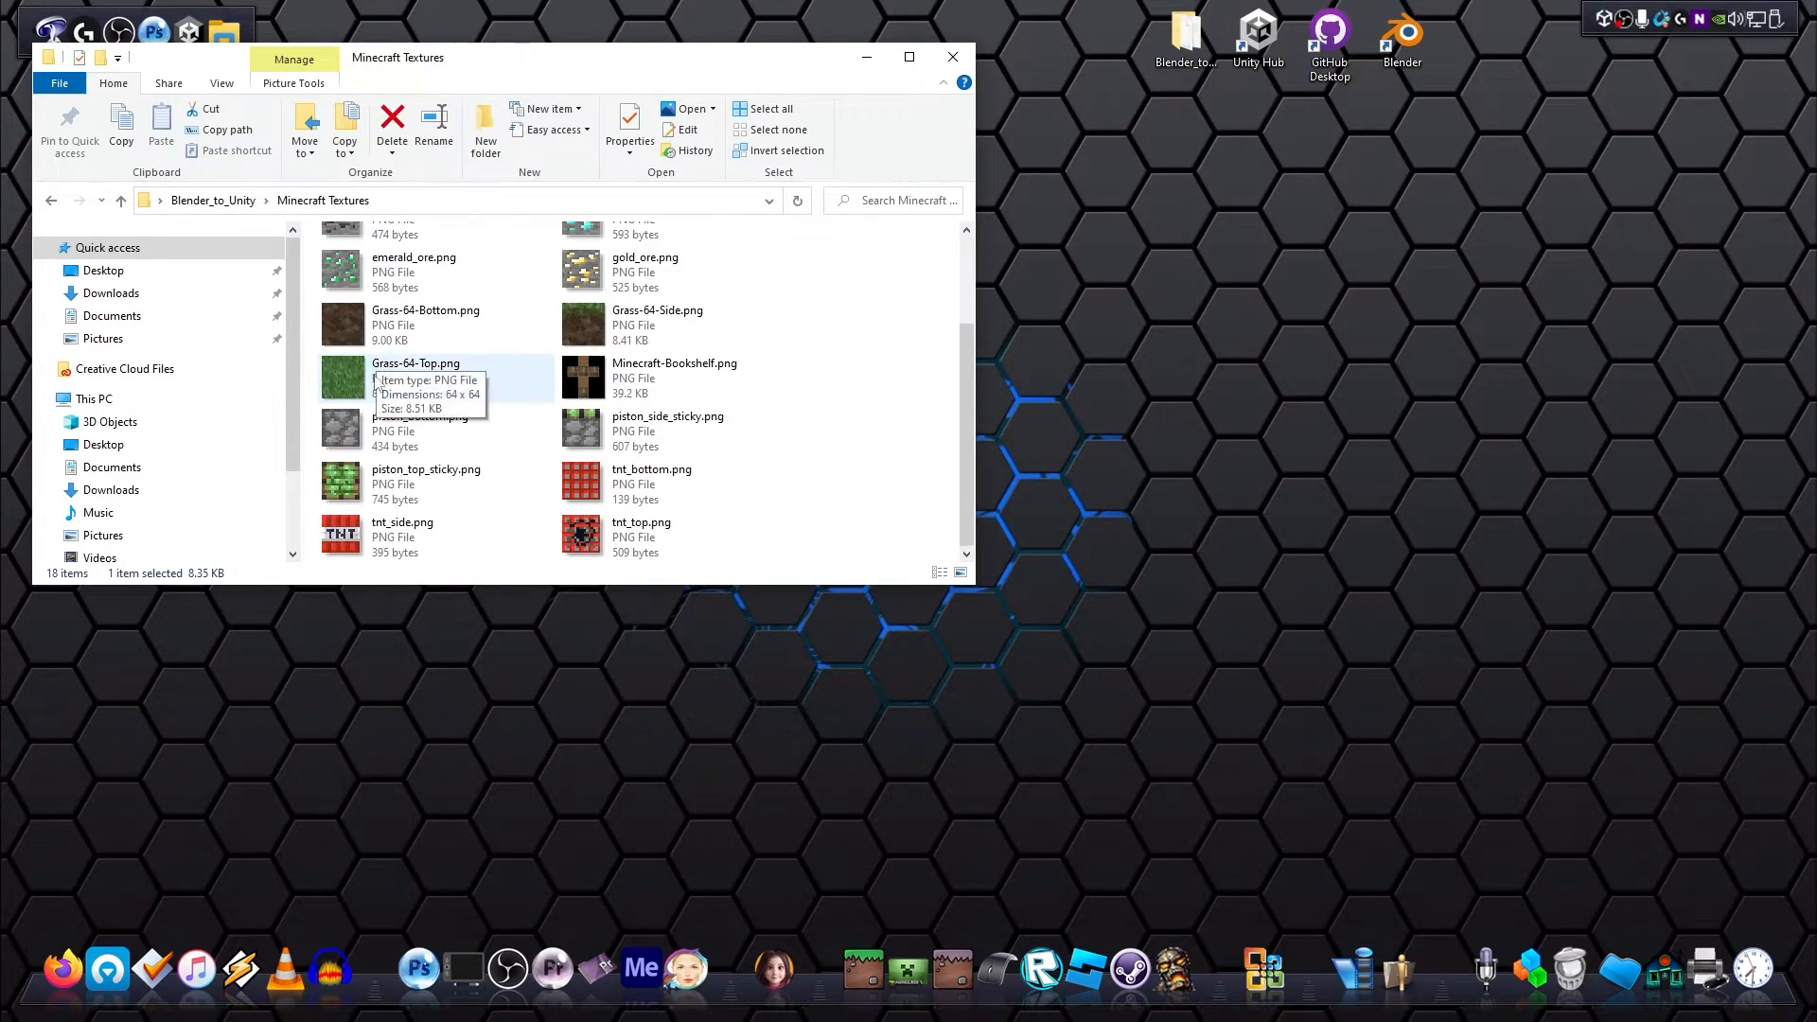
{"action": "mouse_move", "coordinate": [523, 365]}
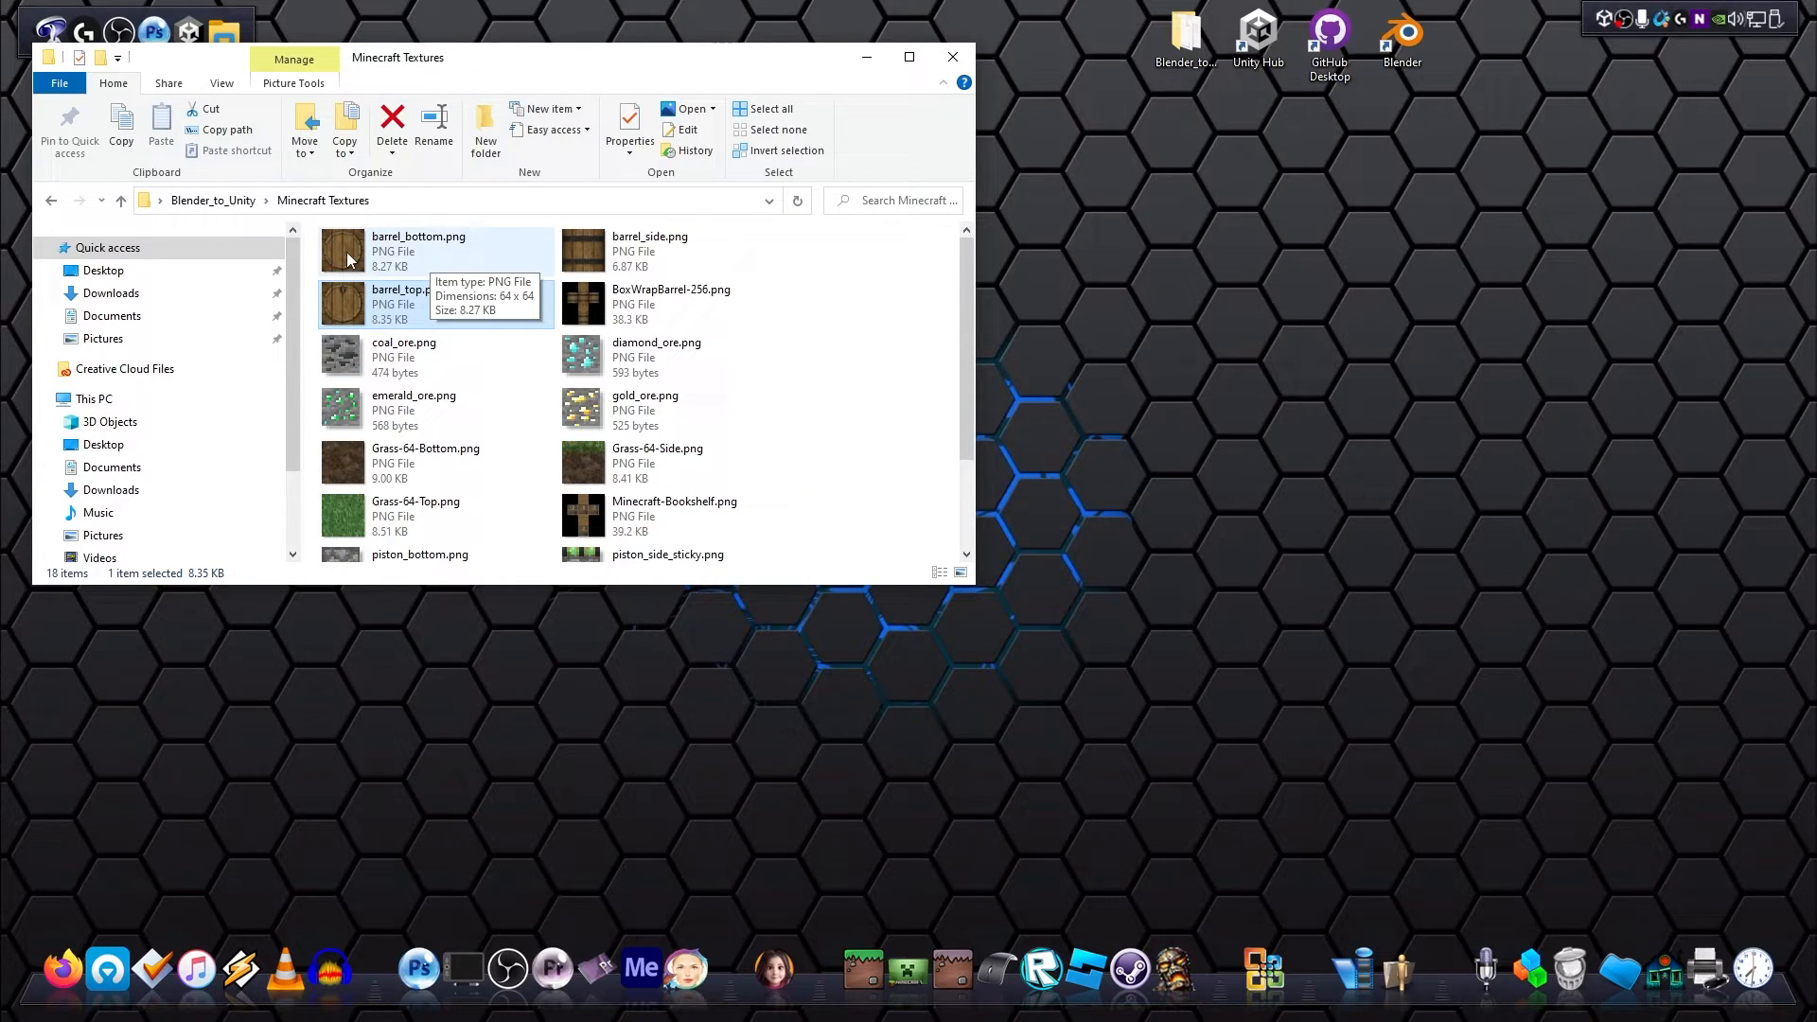
{"action": "double_click", "coordinate": [341, 250]}
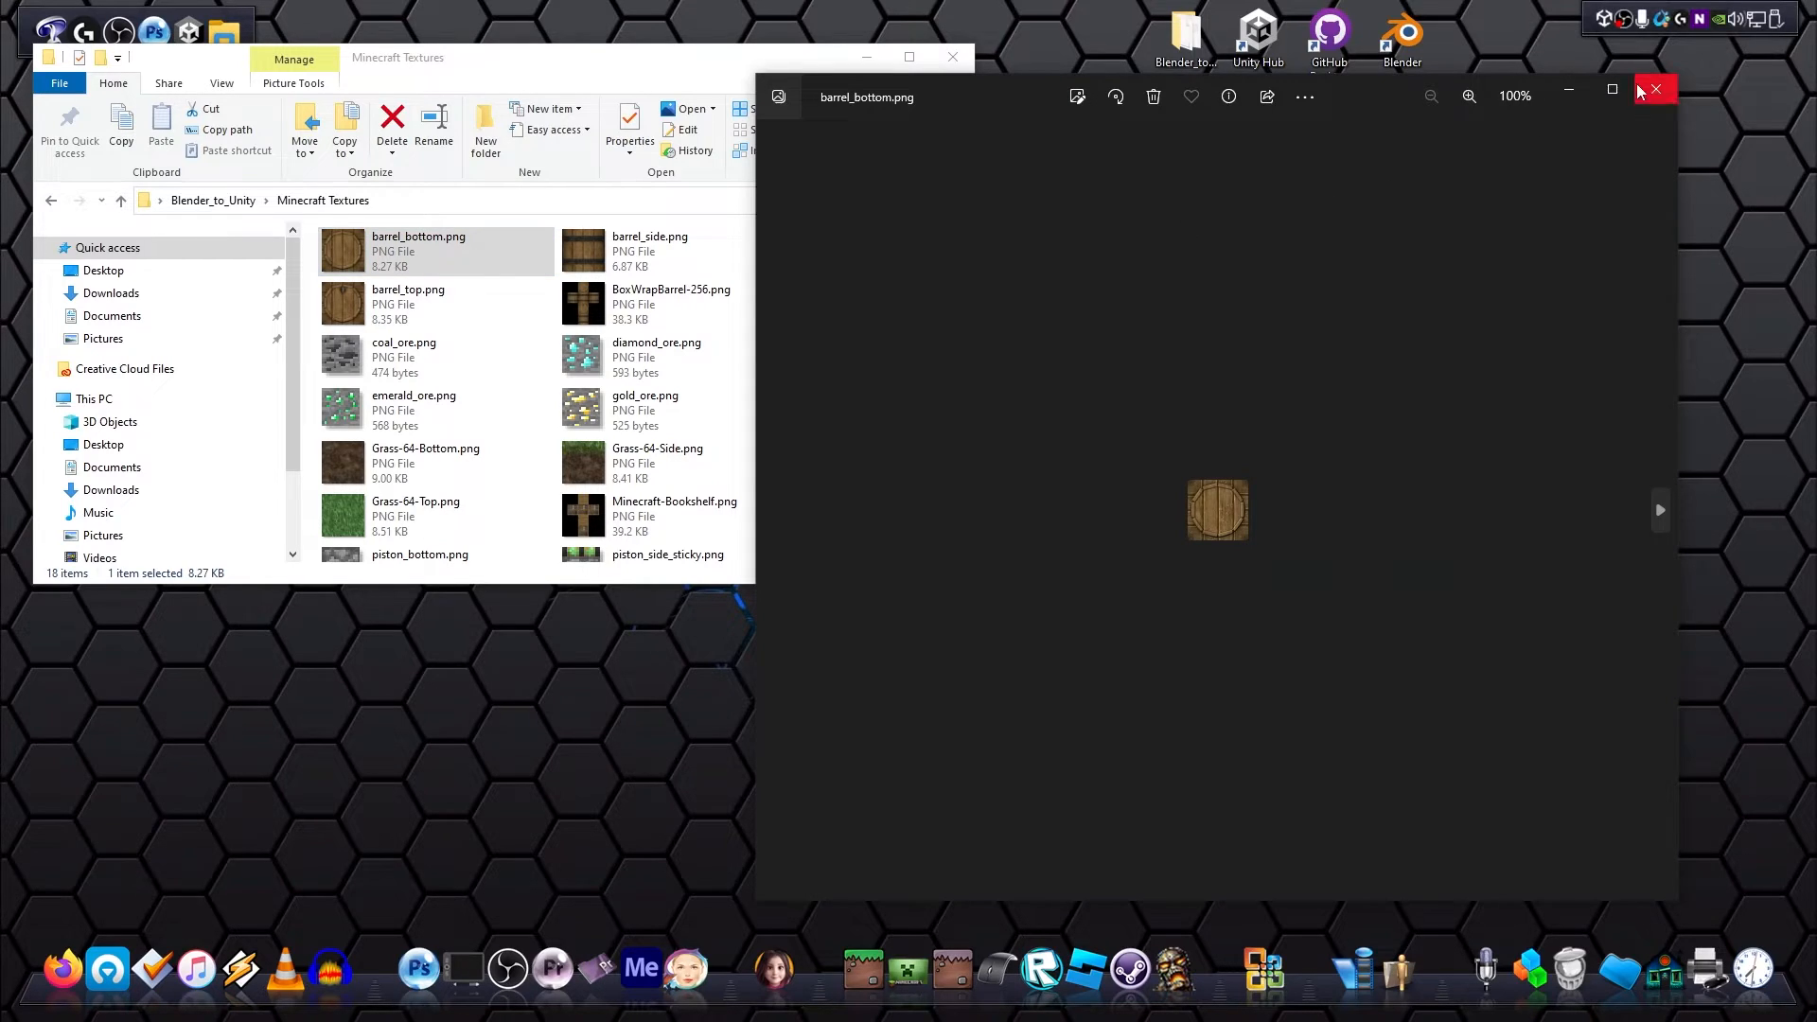
Confirm barrel_bottom.png is 64×64 pixels in its Properties, then return to Blender_to_Unity.
{"action": "right_click", "coordinate": [416, 250]}
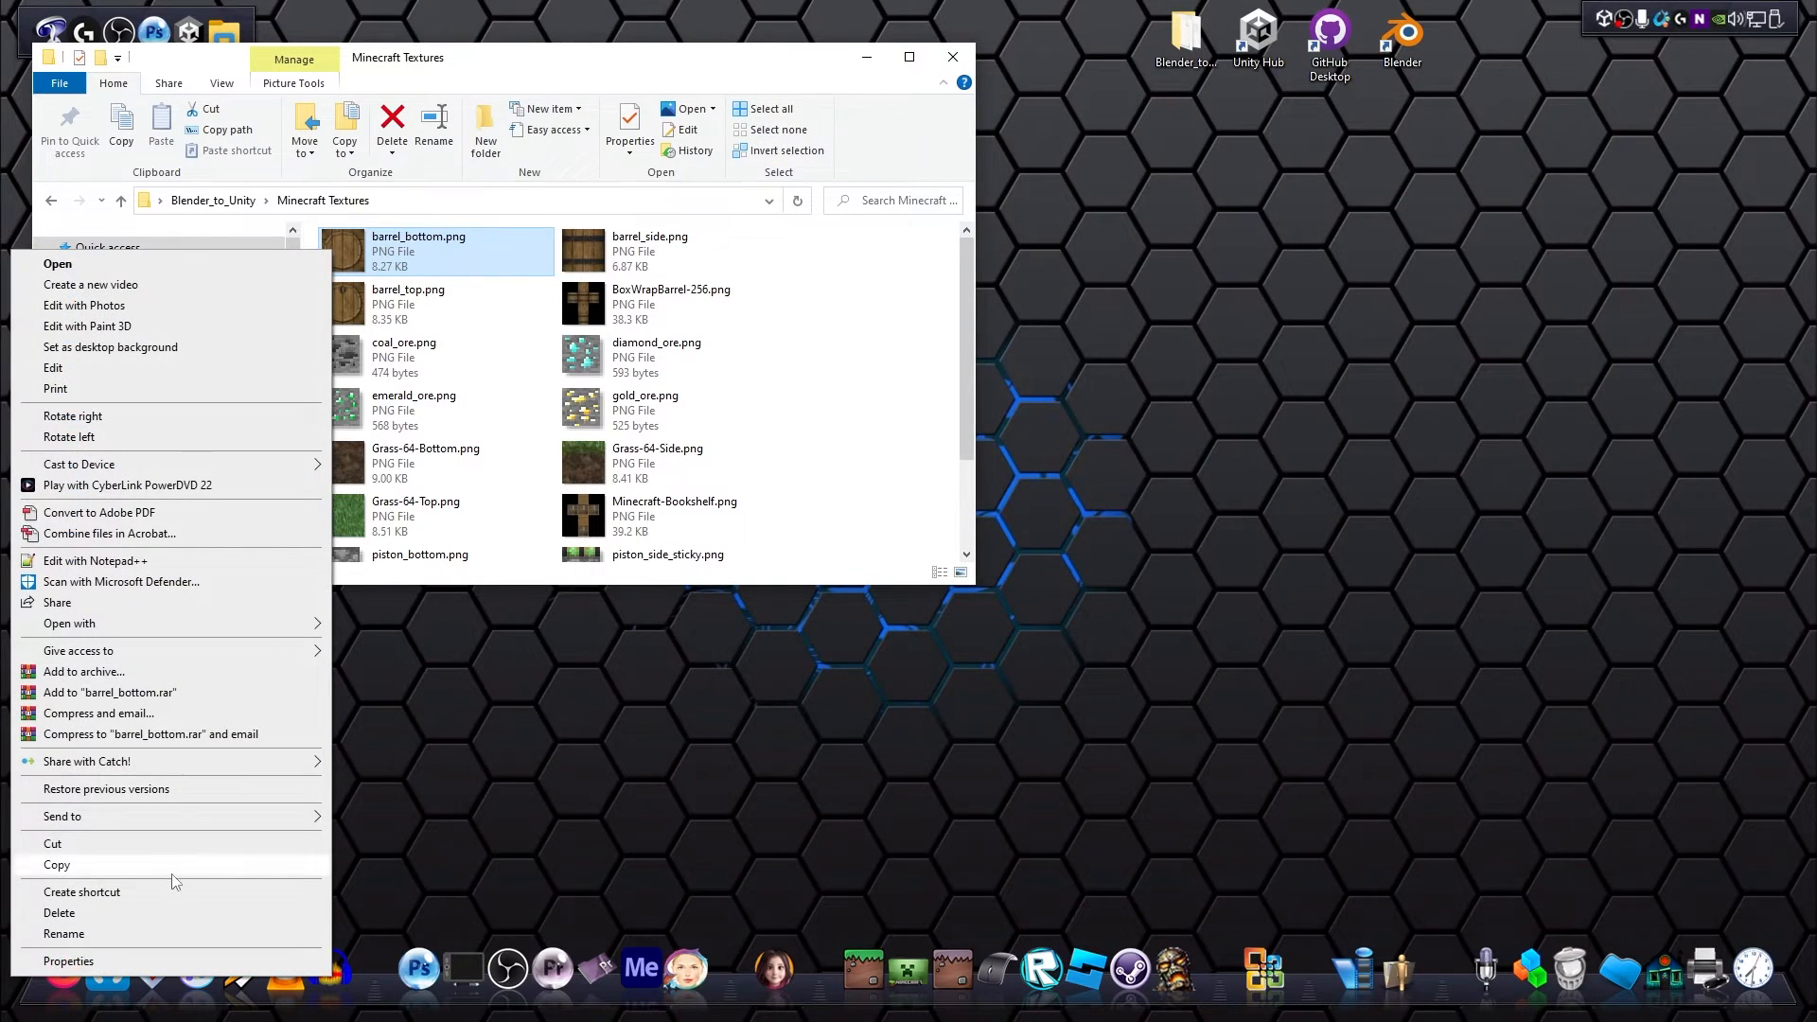
{"action": "left_click", "coordinate": [68, 962]}
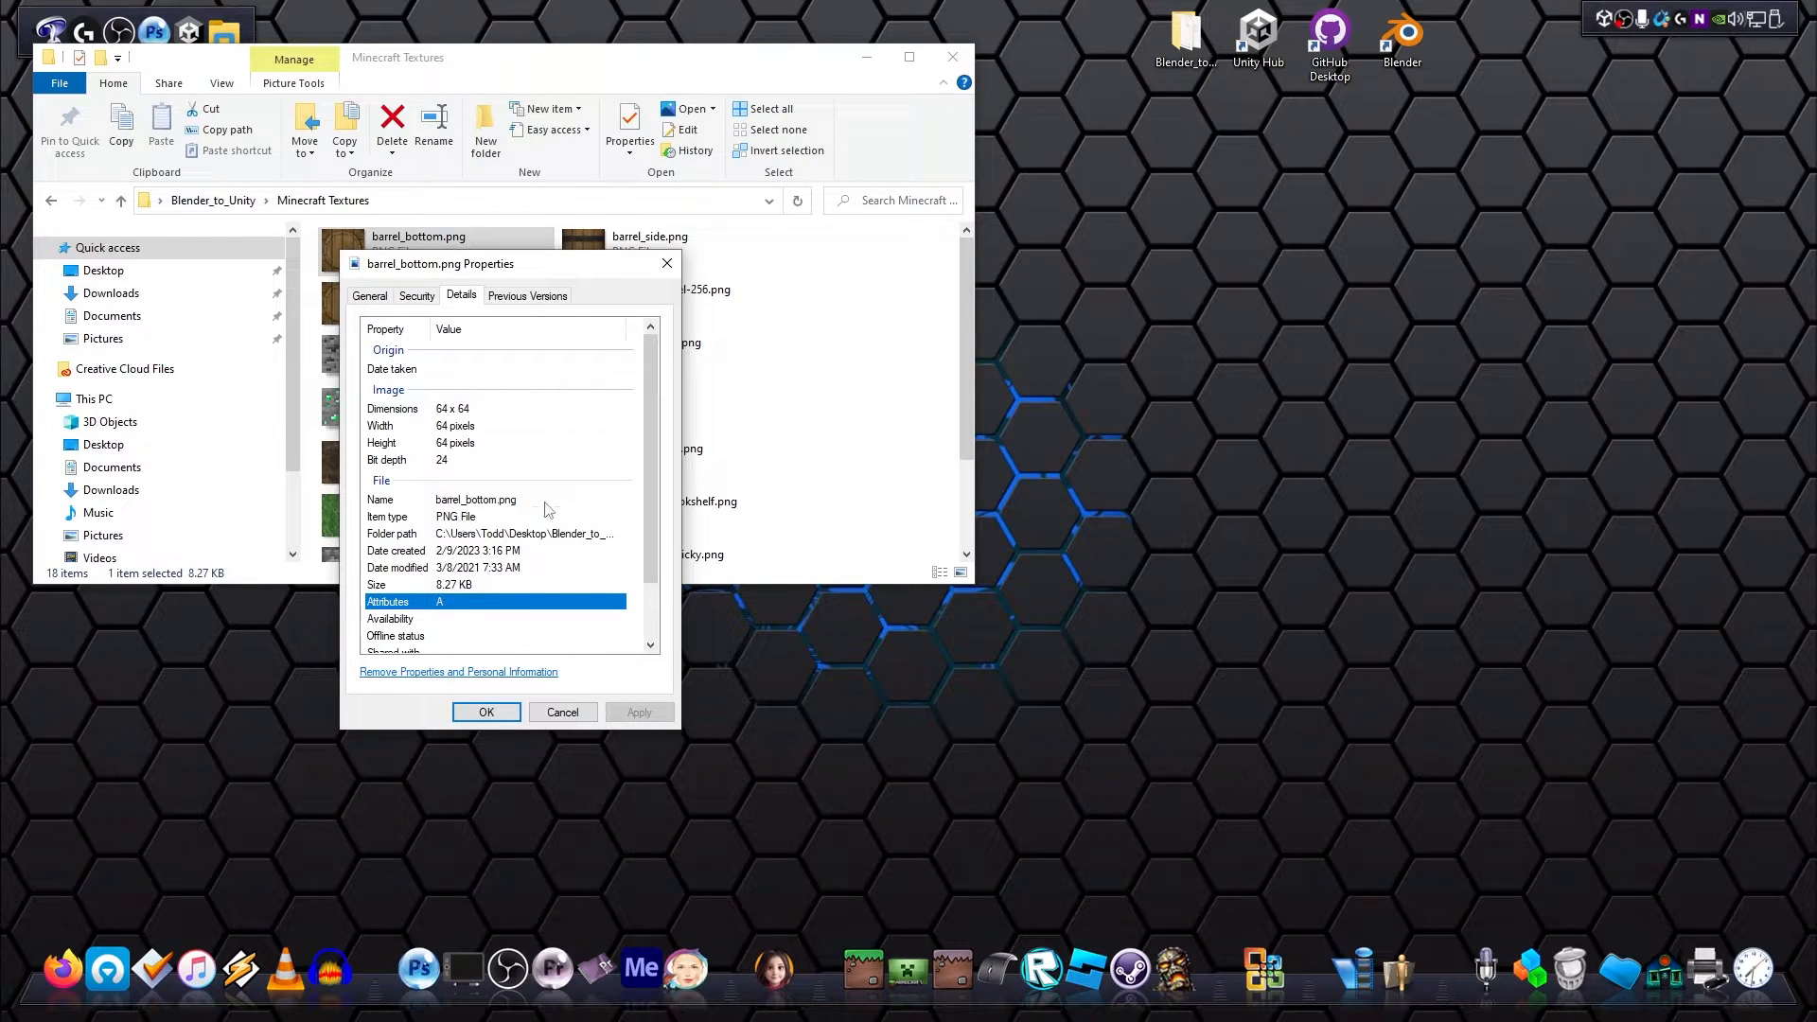
{"action": "left_click", "coordinate": [486, 712]}
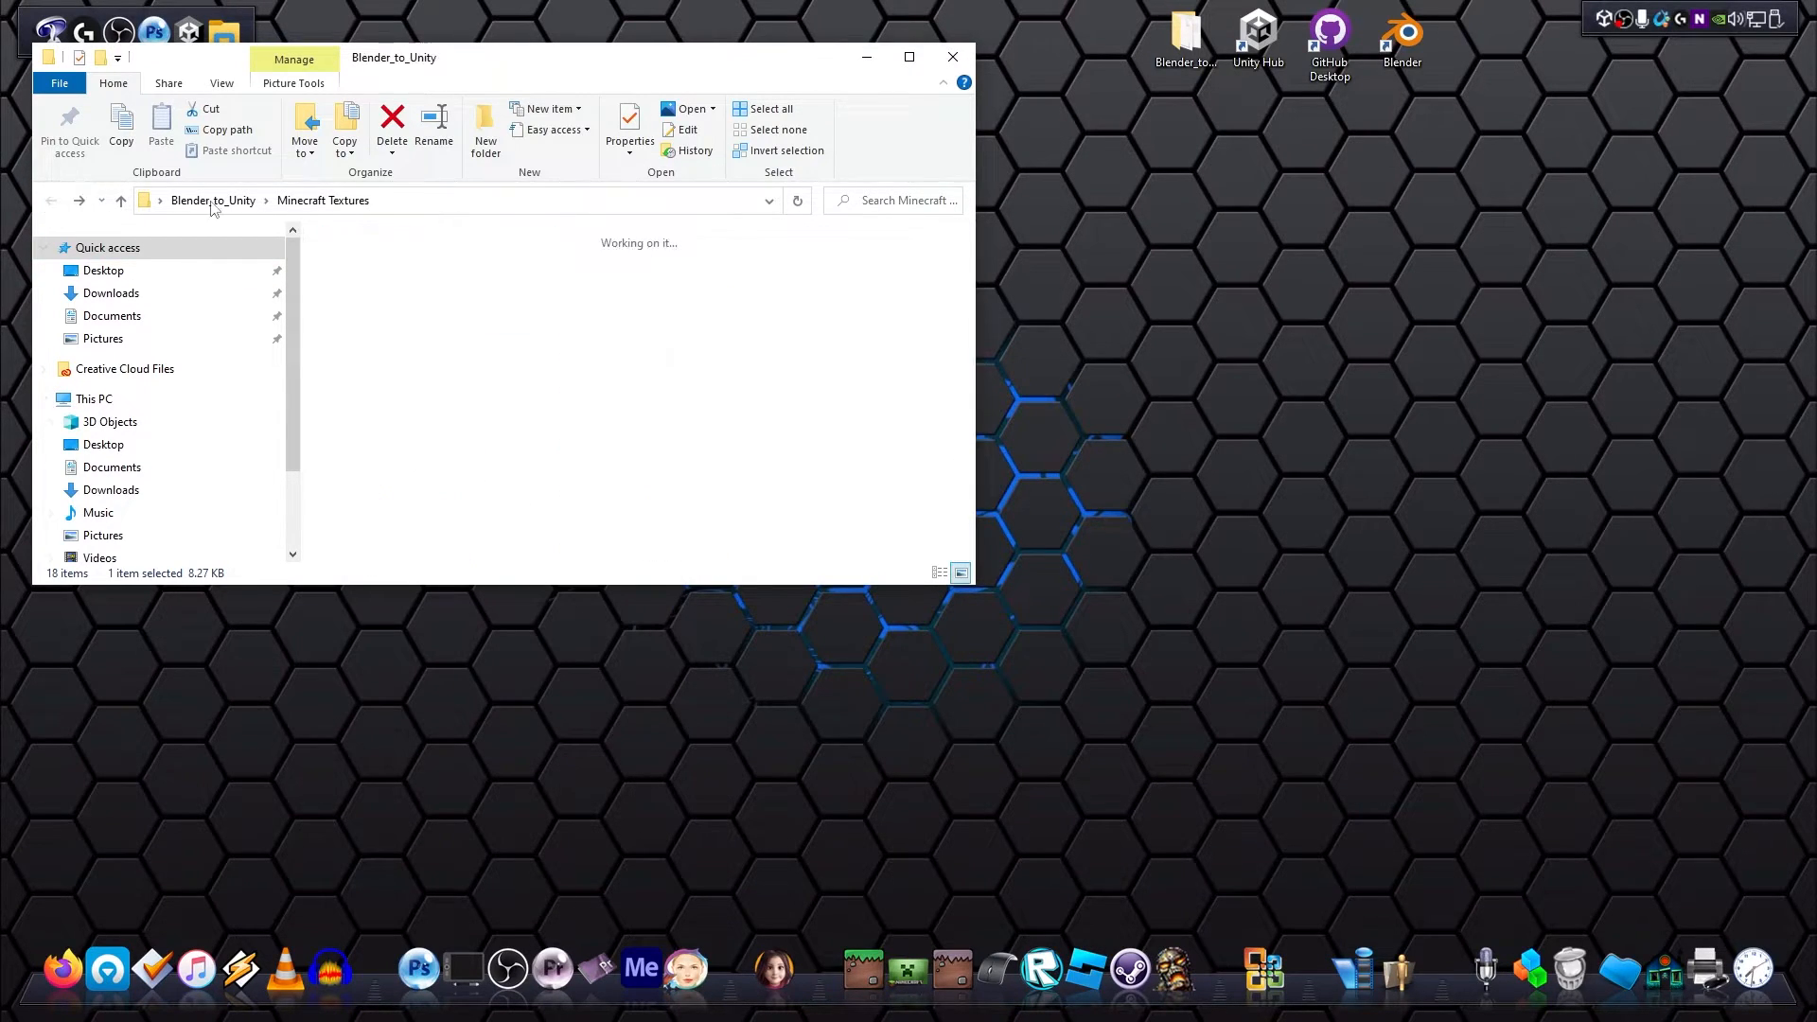
Open the Cube-256.png template with Adobe Photoshop from its context menu.
{"action": "left_click", "coordinate": [212, 200]}
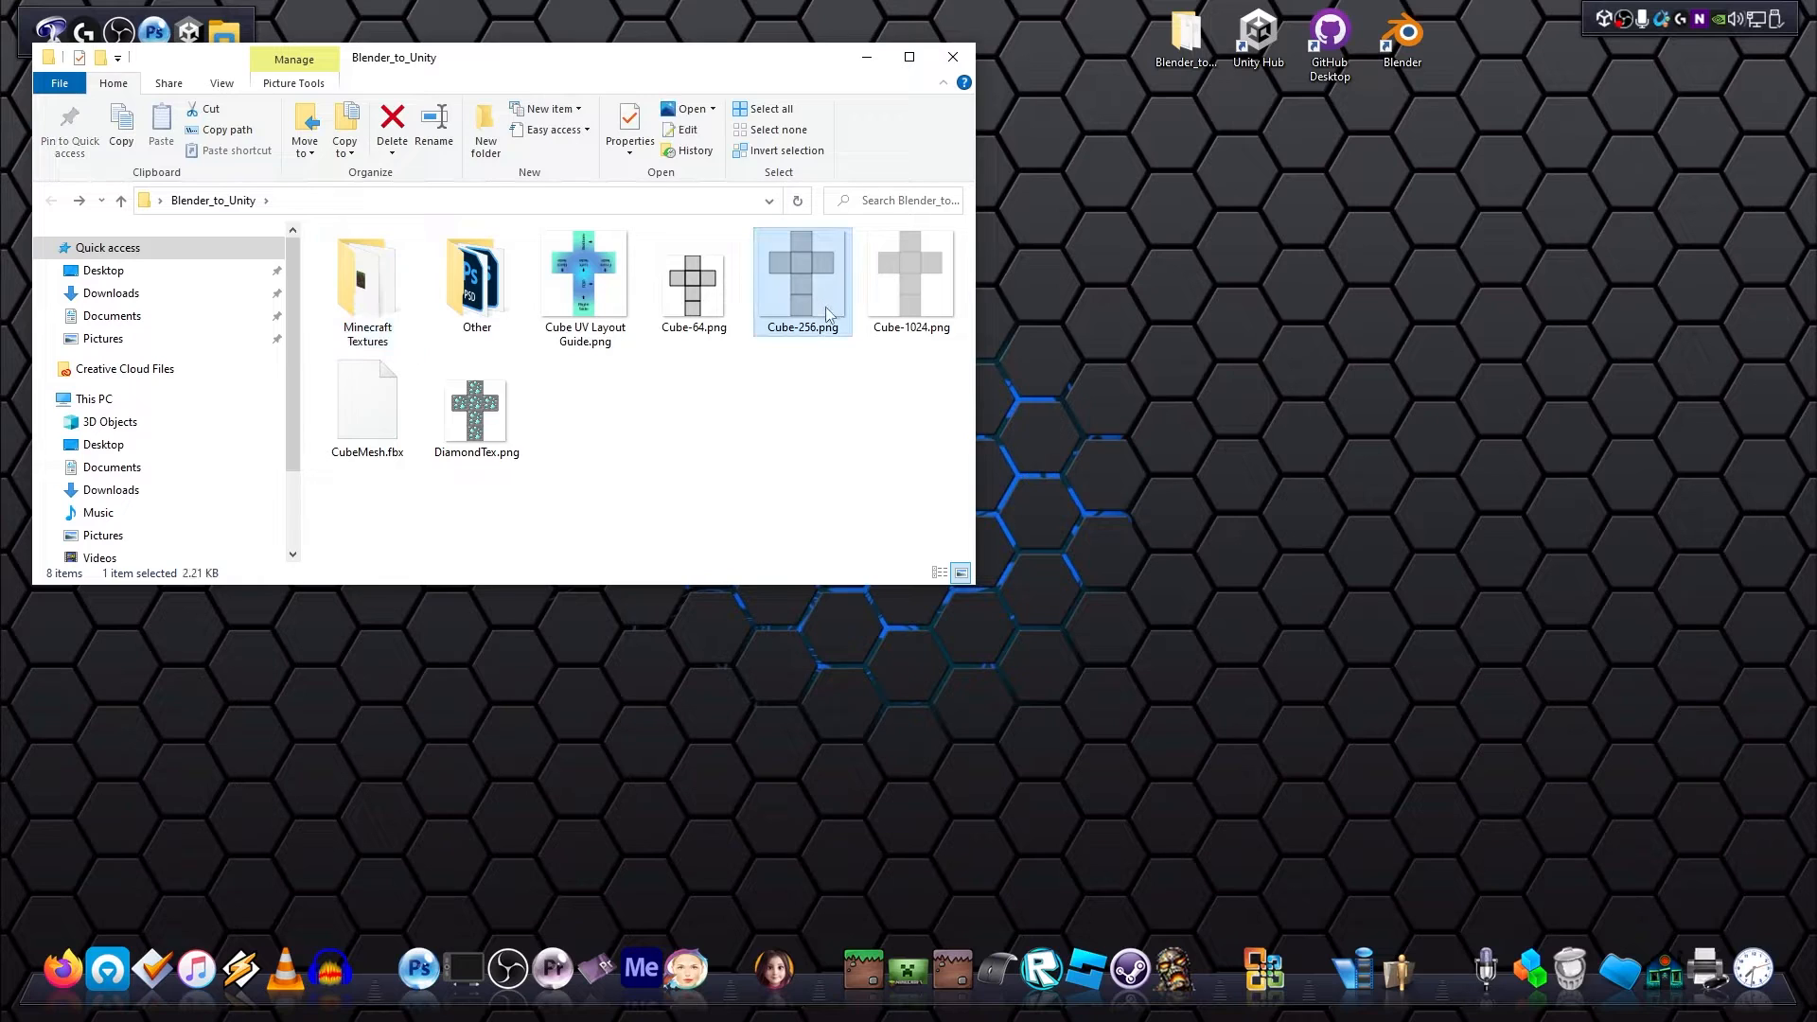
{"action": "mouse_move", "coordinate": [798, 273]}
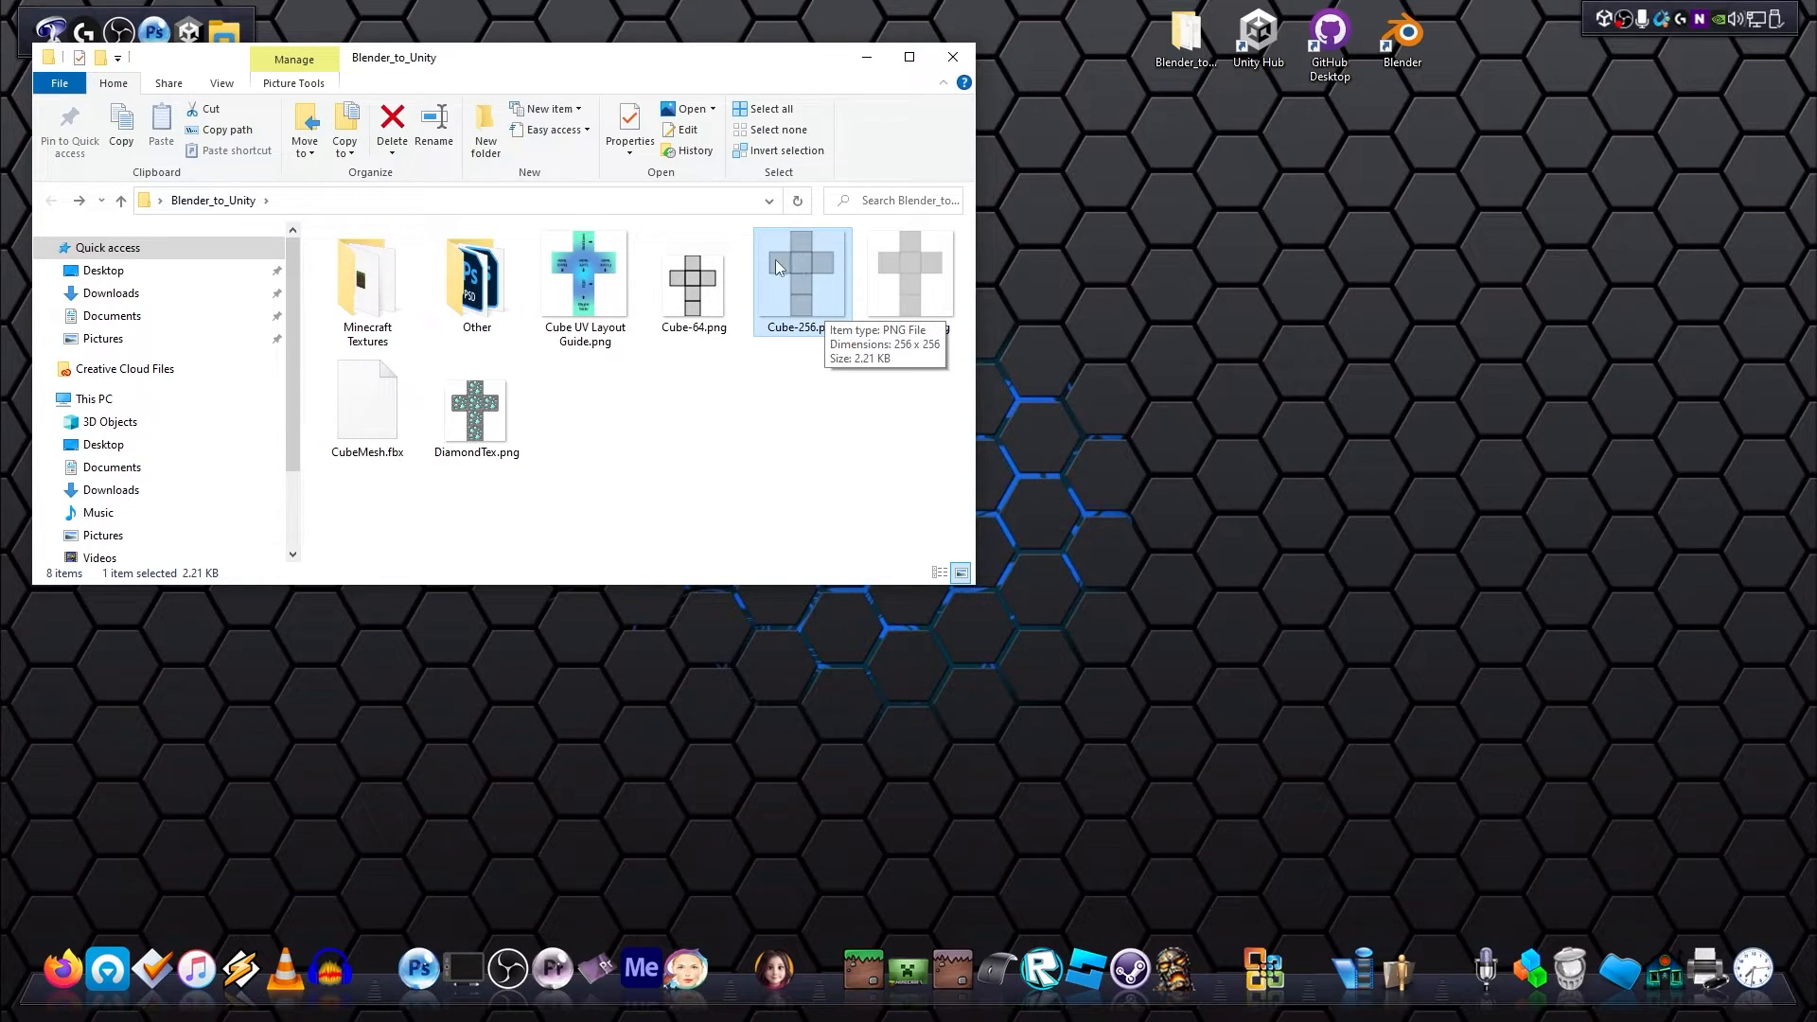
{"action": "right_click", "coordinate": [800, 279]}
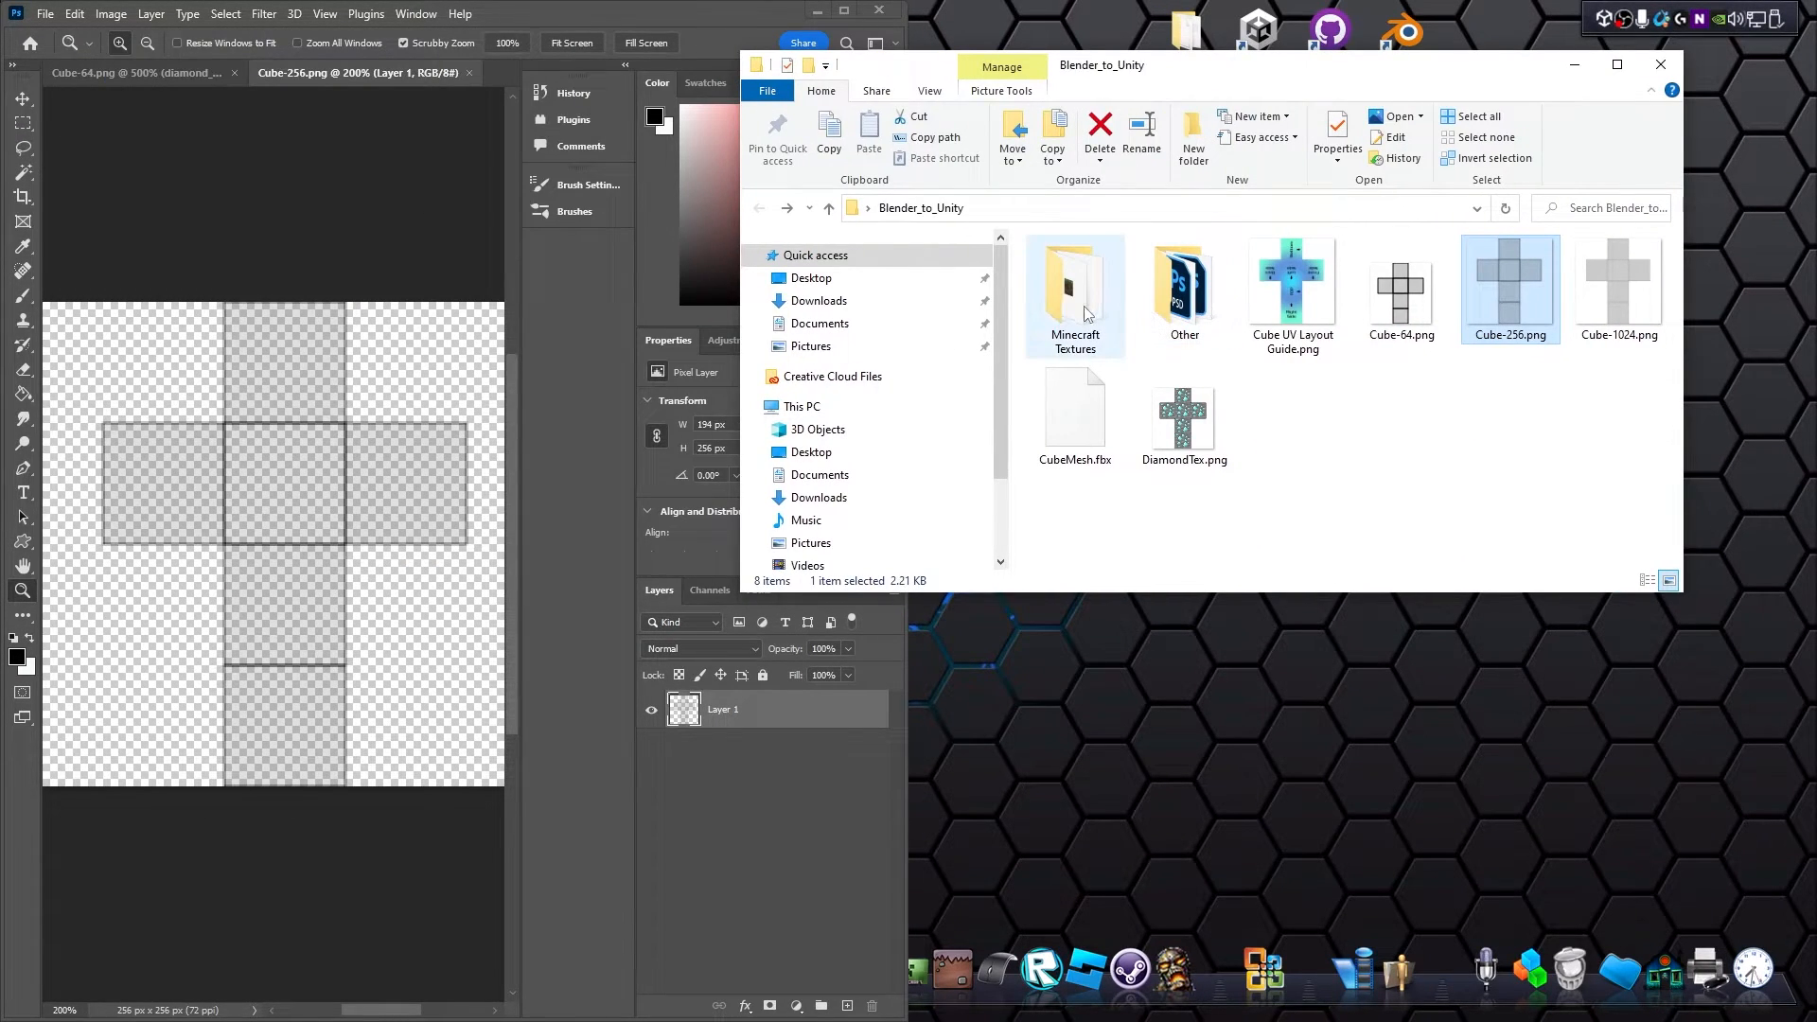
Bring the barrel textures from Minecraft Textures into Photoshop, placing barrel_bottom on the template.
{"action": "double_click", "coordinate": [1073, 286]}
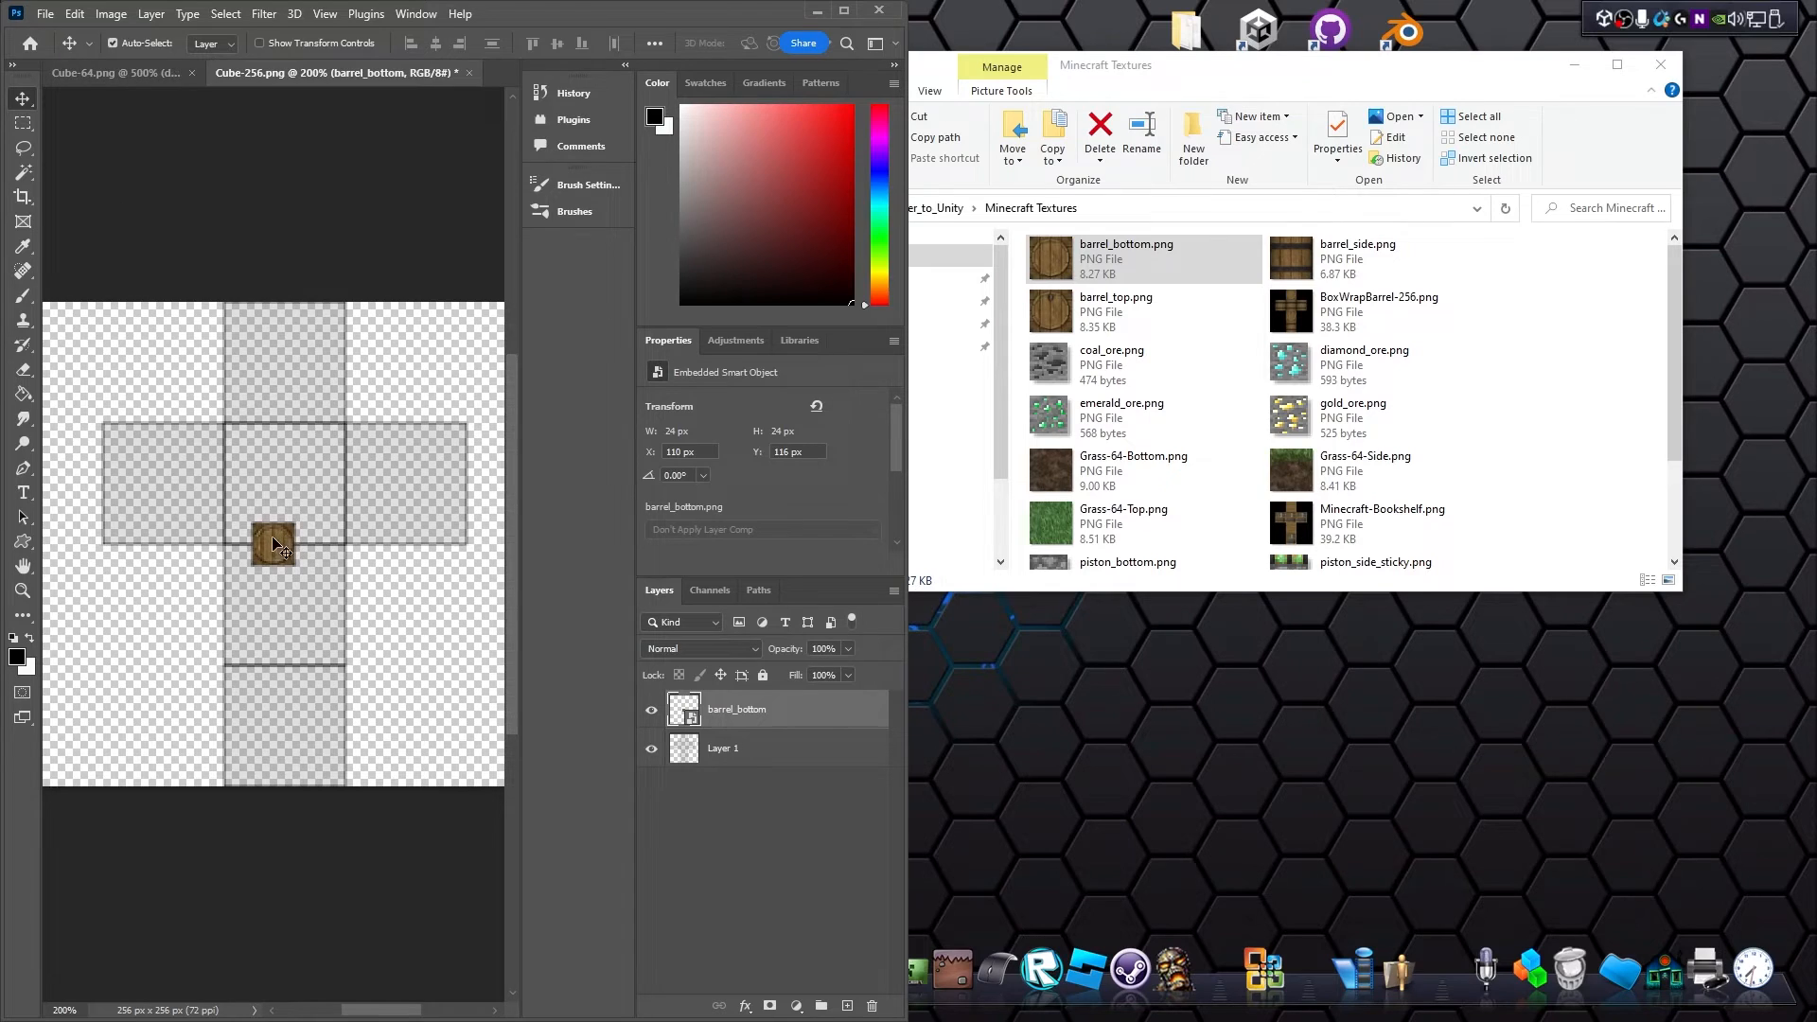
{"action": "left_click_drag", "start_coordinate": [273, 545], "coordinate": [273, 415]}
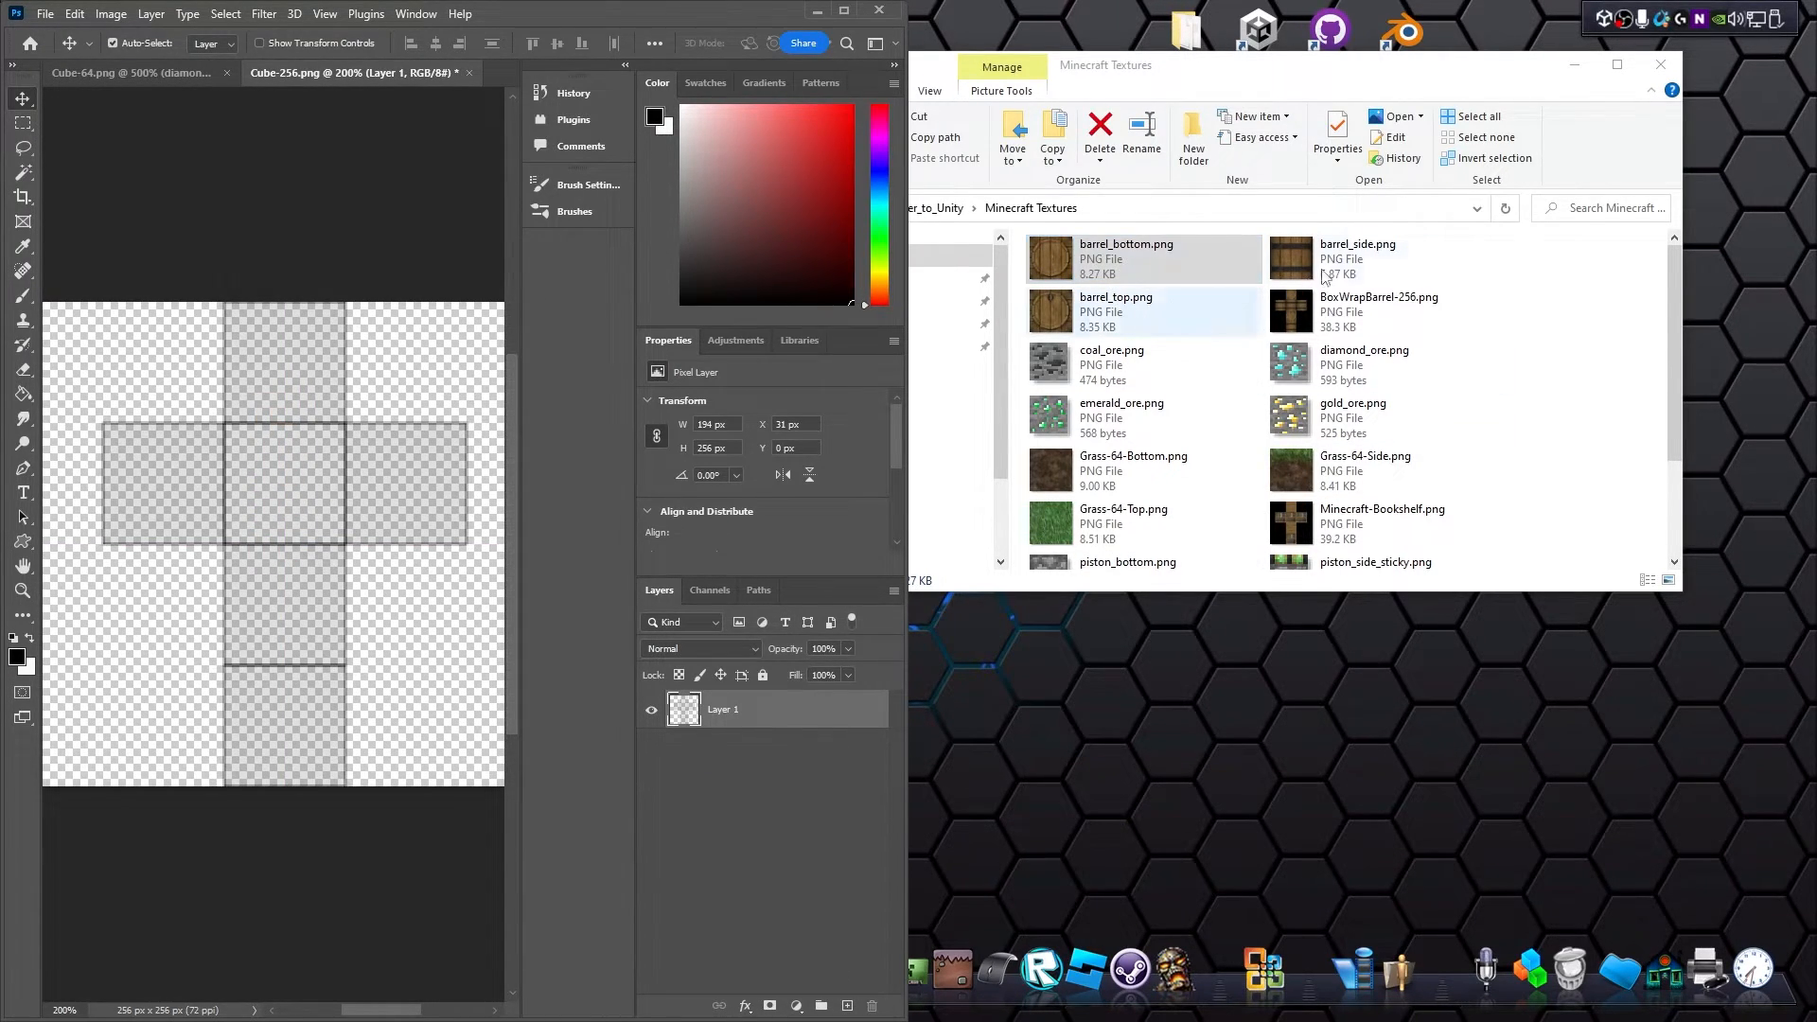
{"action": "right_click", "coordinate": [1124, 257]}
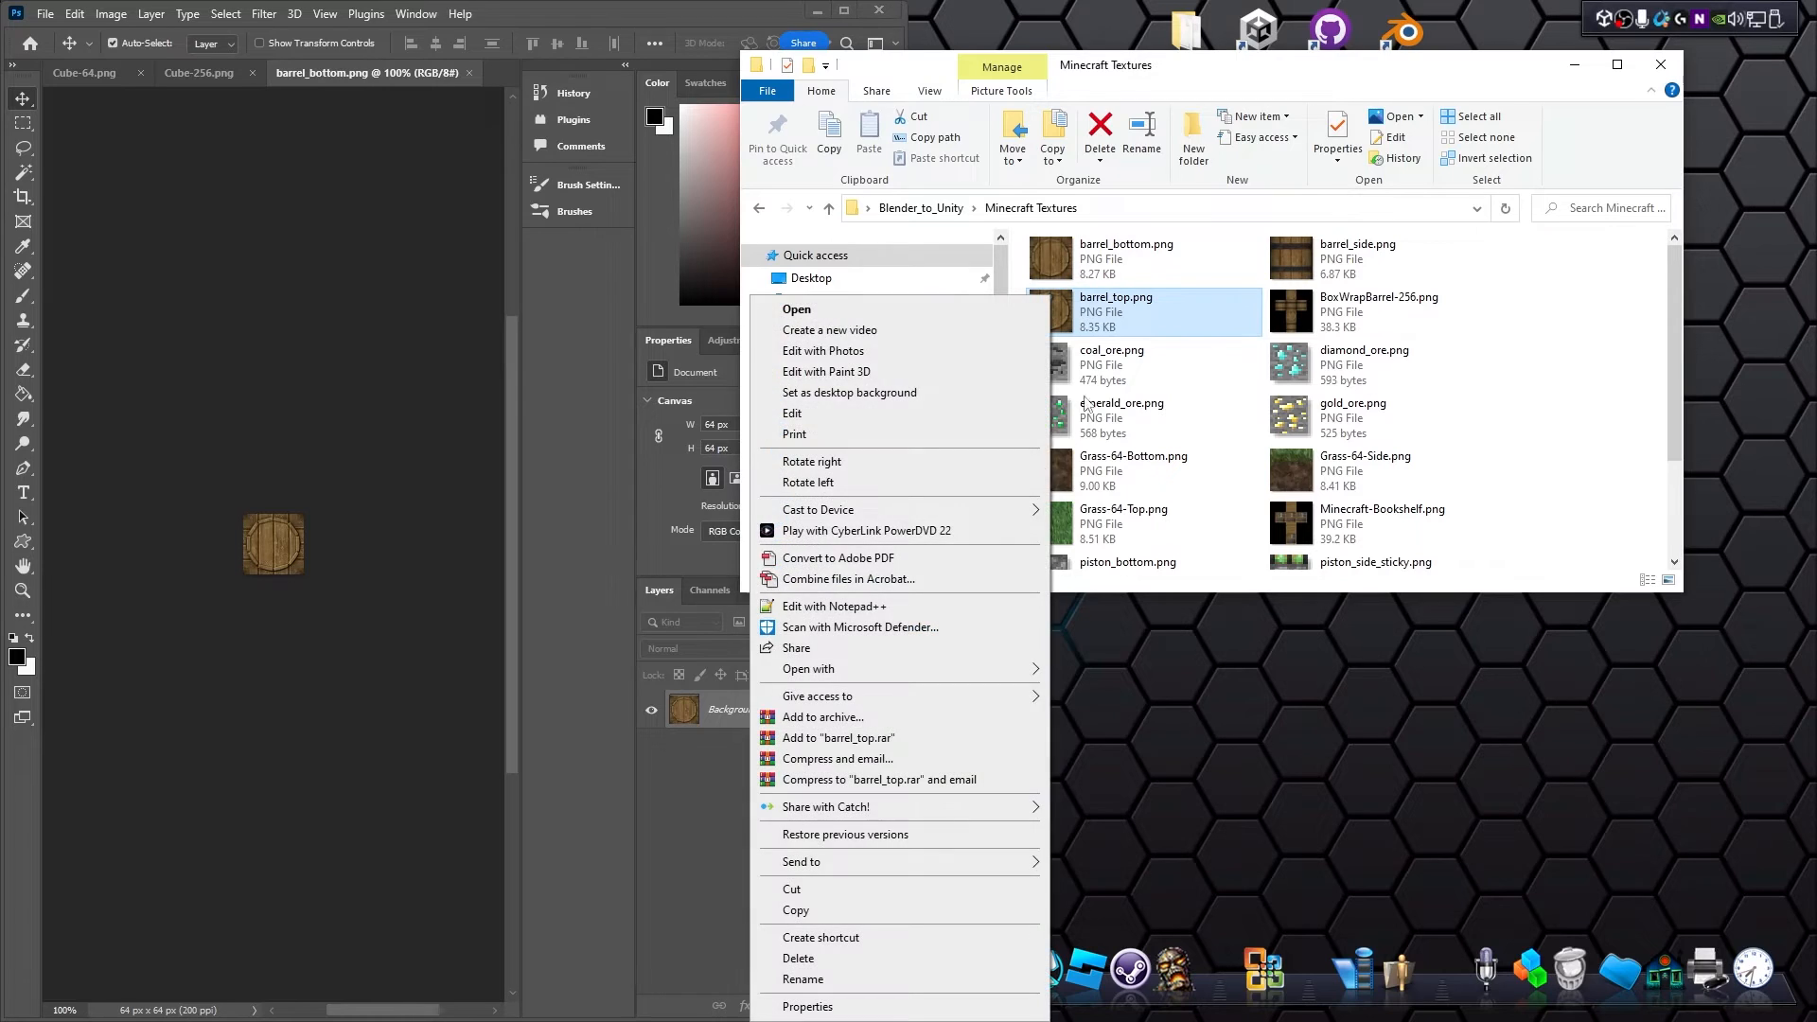
Duplicate the barrel top and side layers into Cube-256.png and close the barrel documents.
{"action": "left_click", "coordinate": [808, 668]}
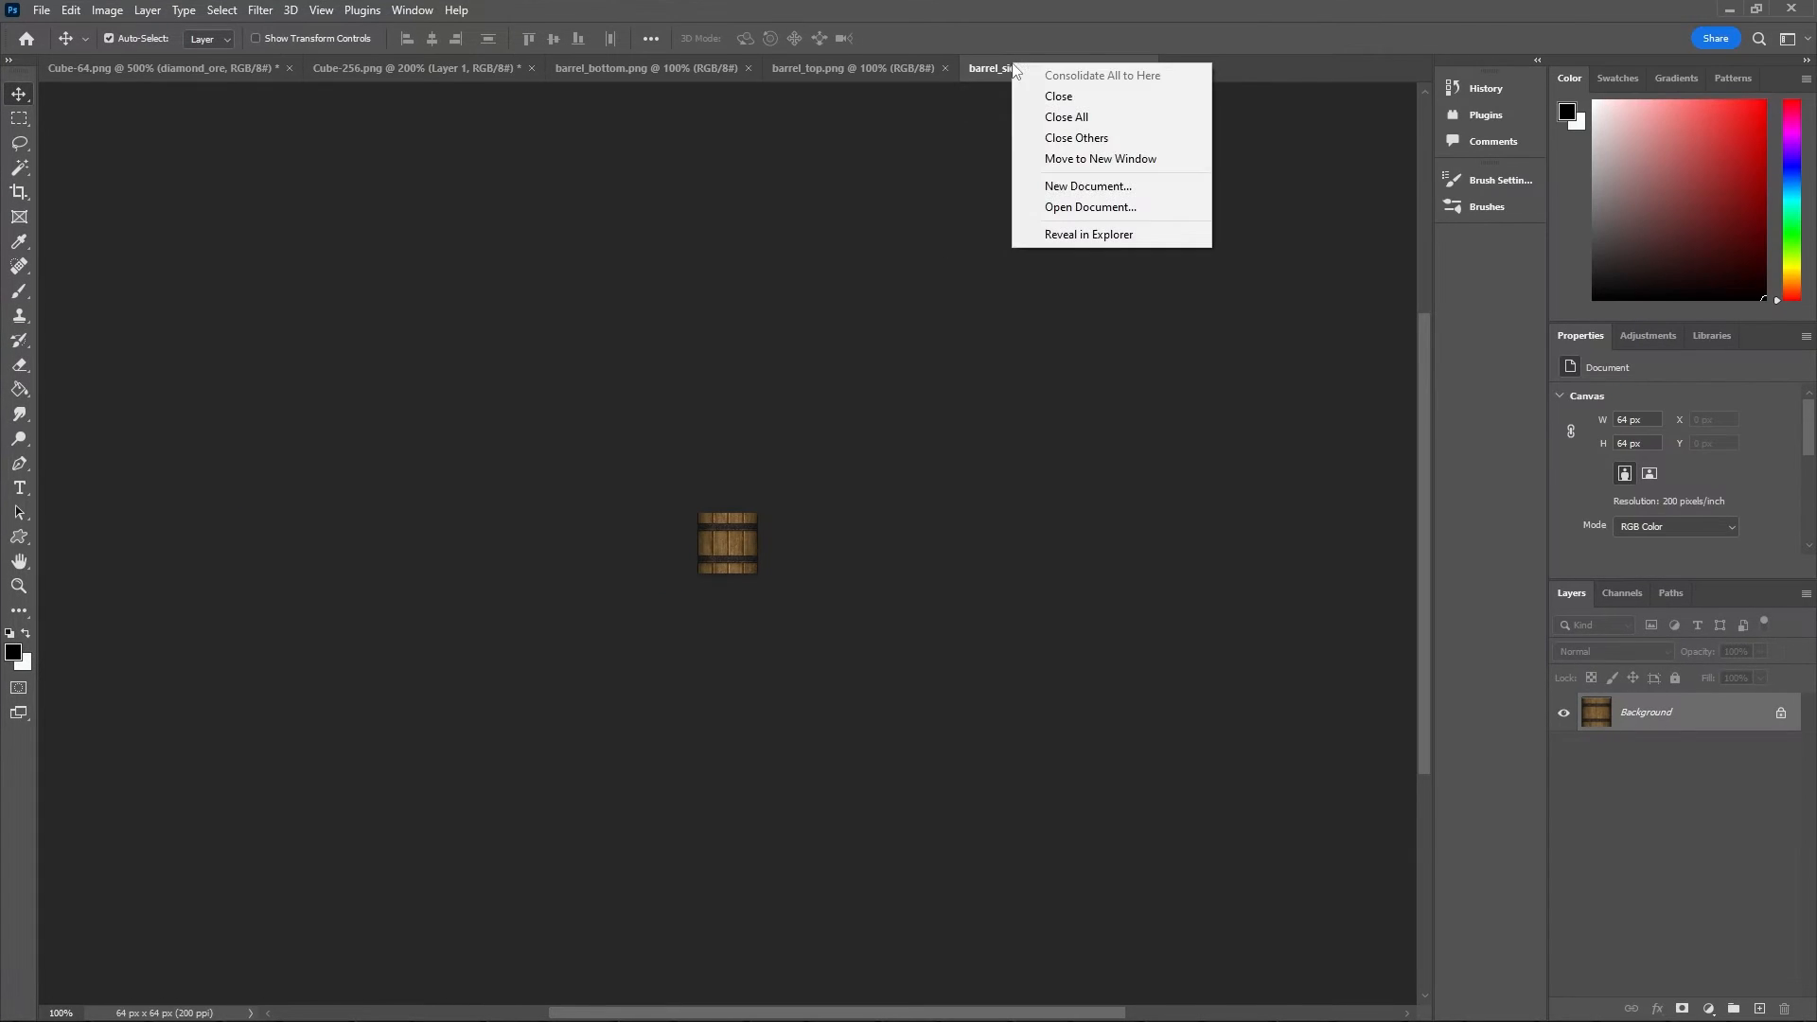
{"action": "left_click", "coordinate": [1200, 80]}
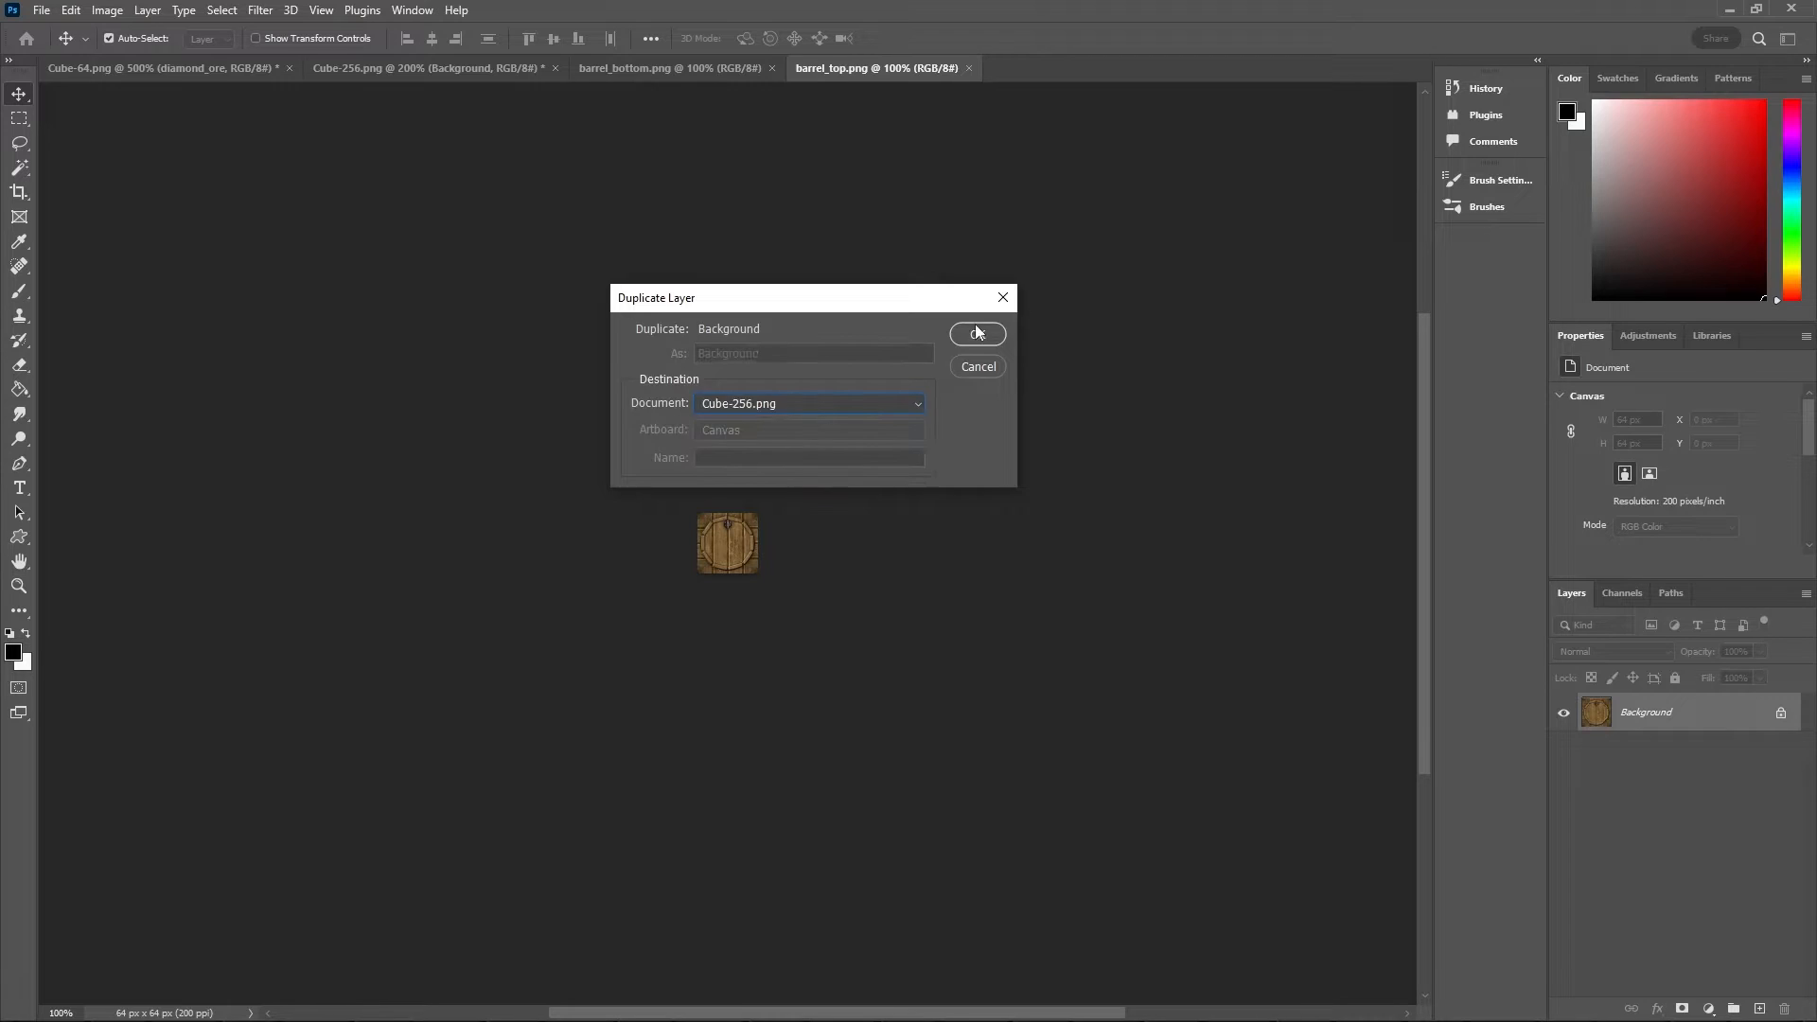
{"action": "left_click", "coordinate": [977, 333]}
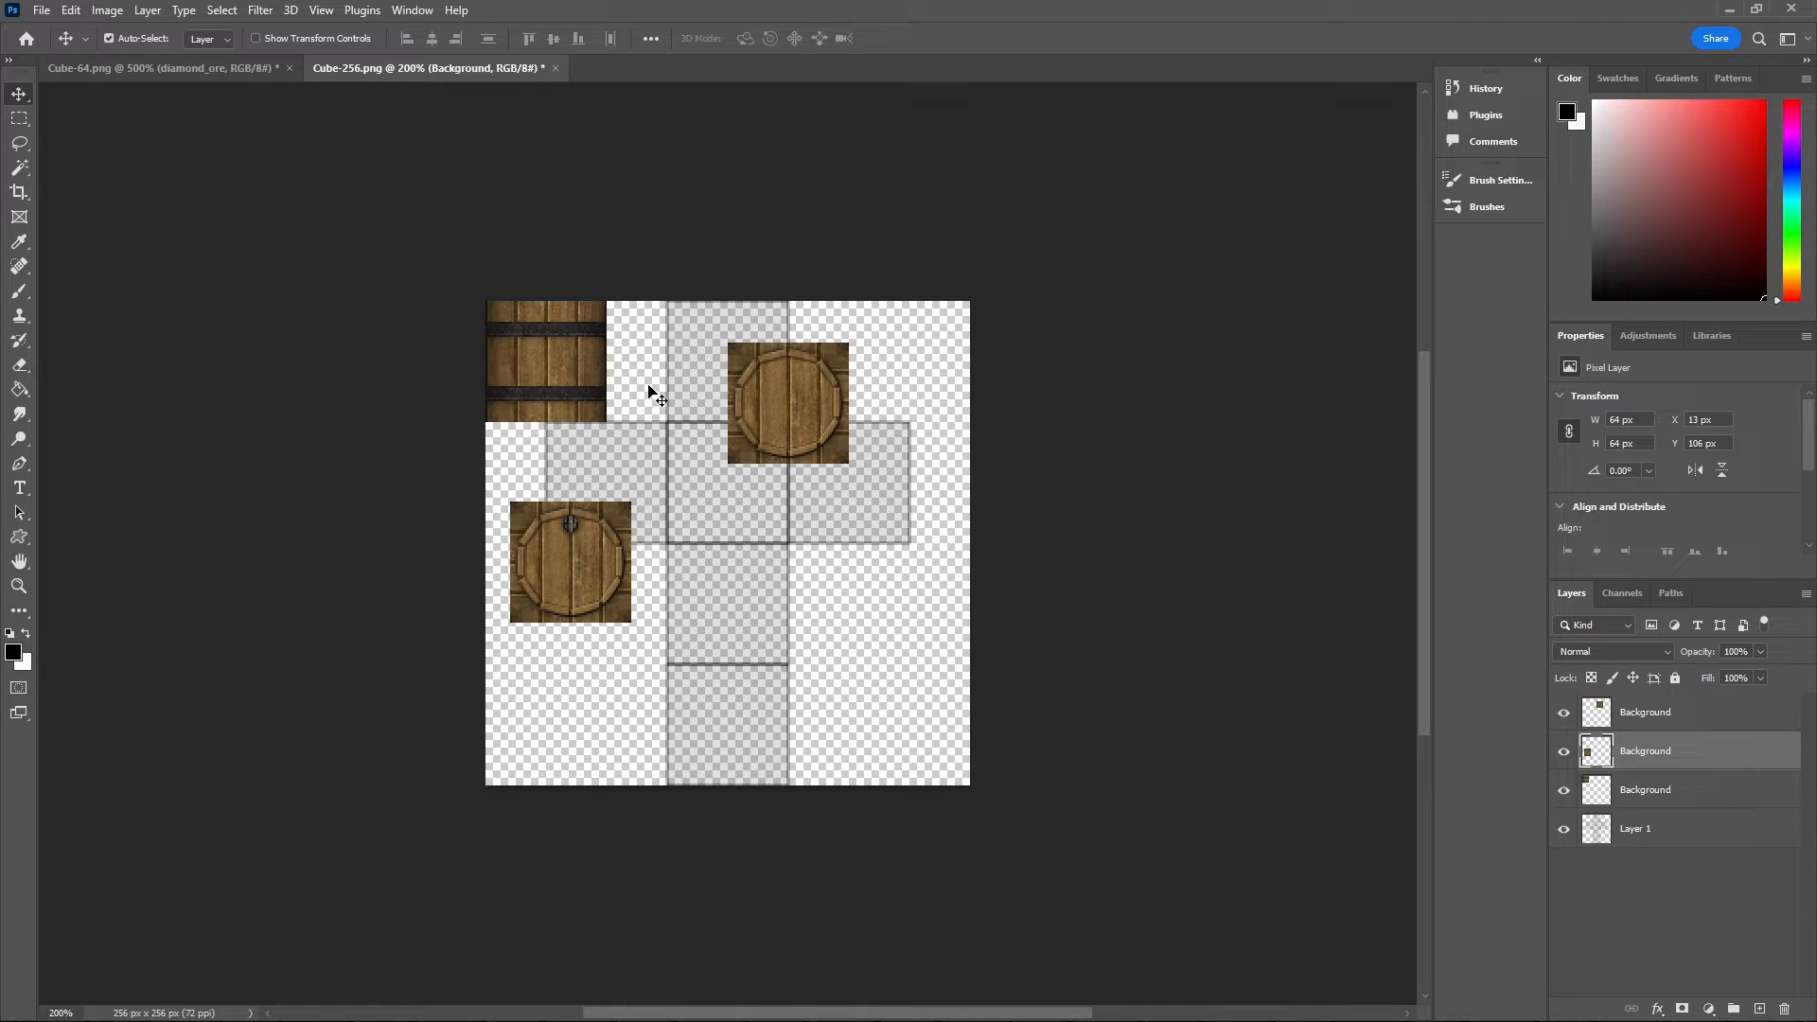
{"action": "mouse_move", "coordinate": [698, 362]}
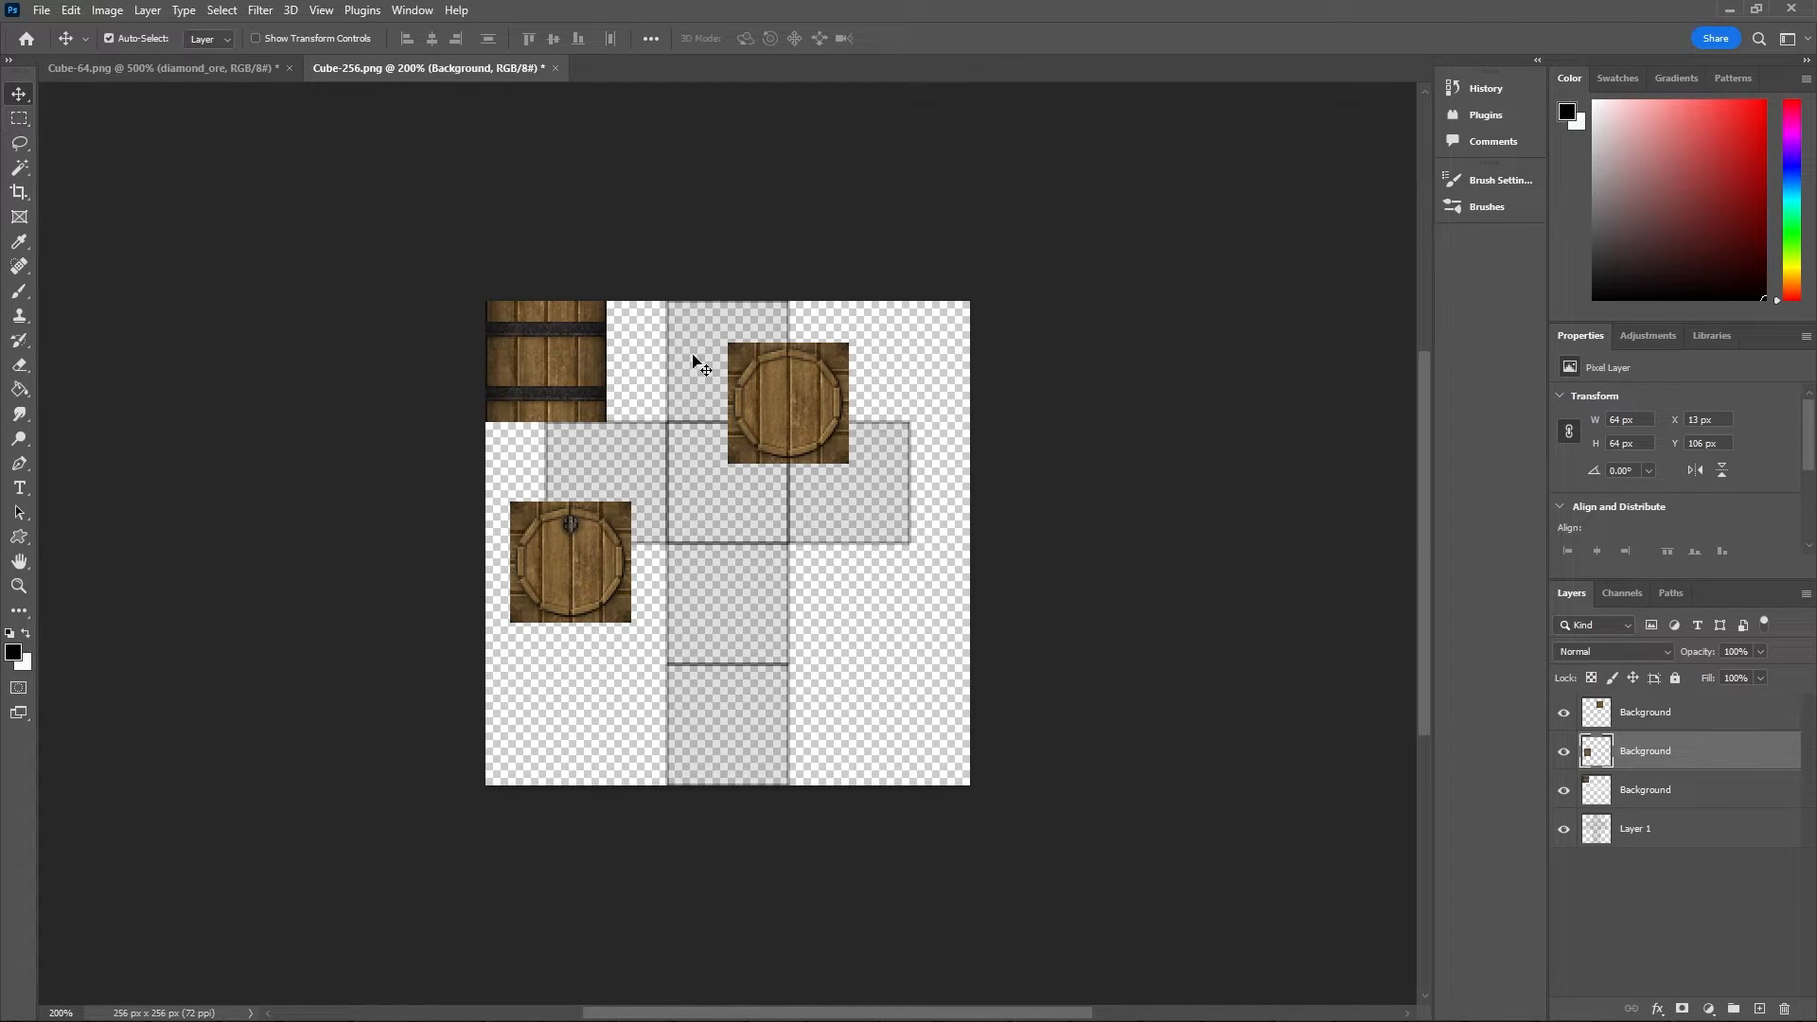
{"action": "mouse_move", "coordinate": [1149, 82]}
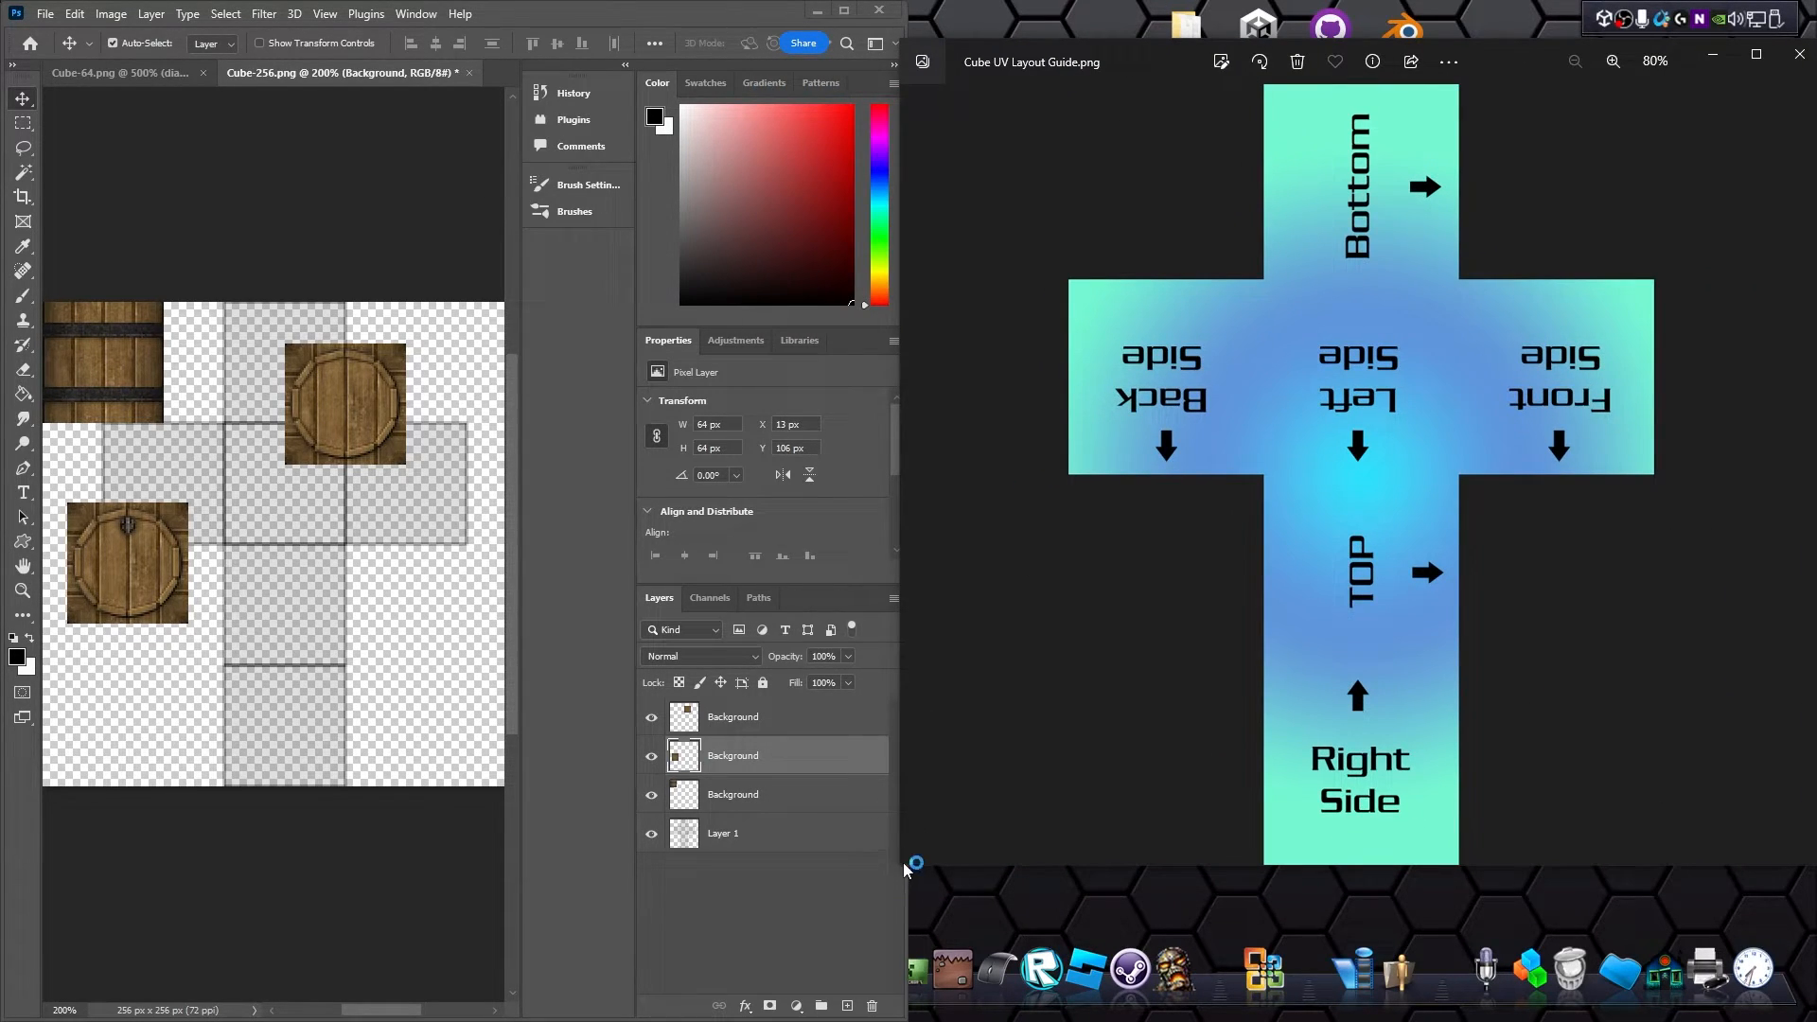
{"action": "mouse_move", "coordinate": [907, 867]}
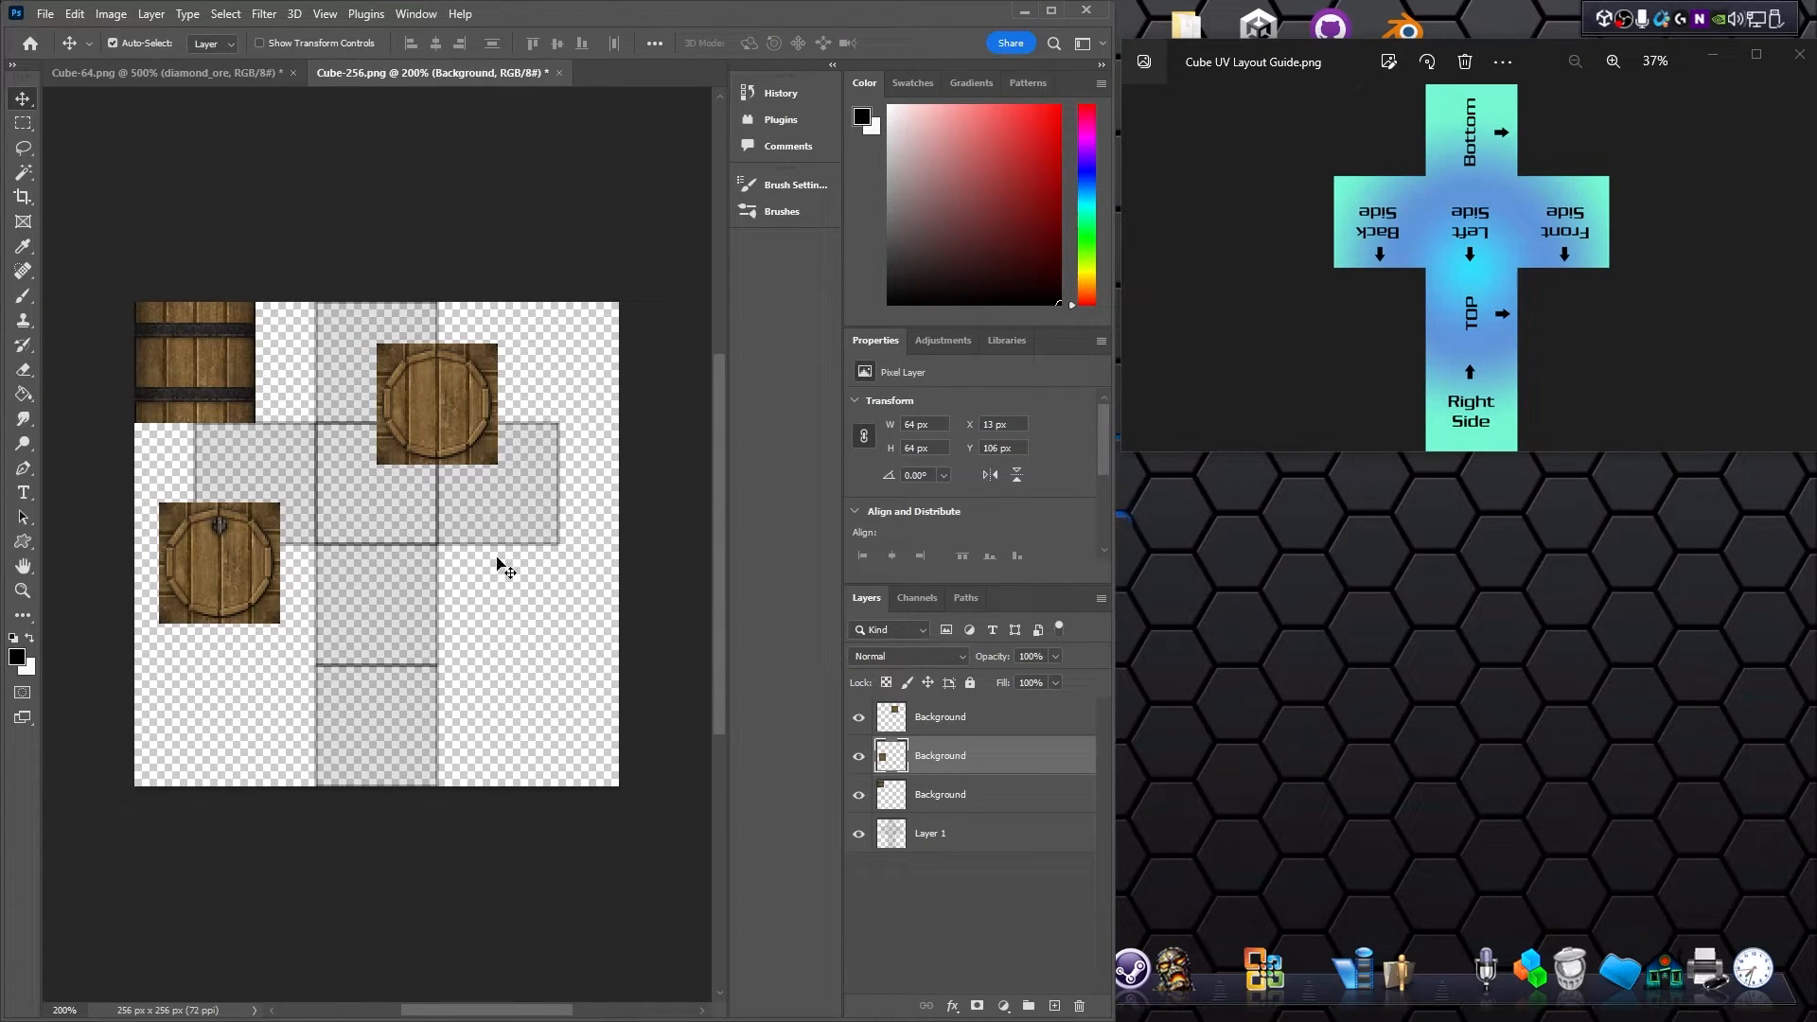
{"action": "mouse_move", "coordinate": [197, 377]}
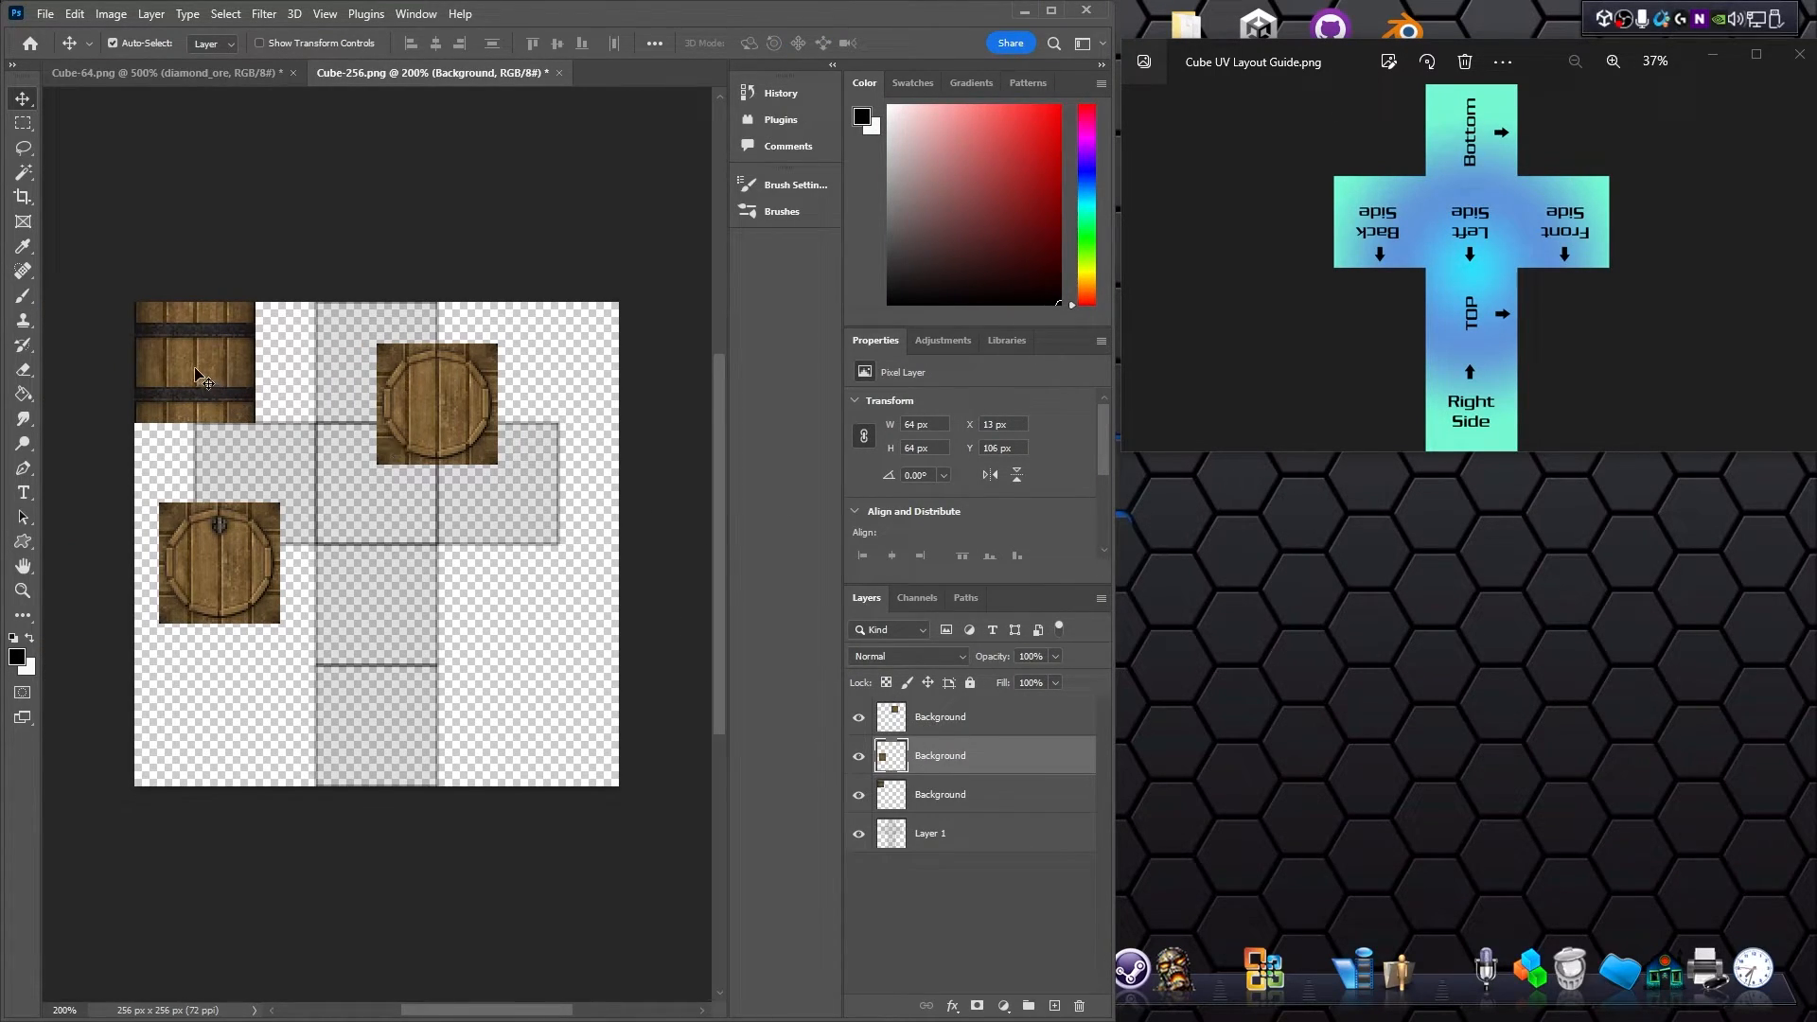
Move the barrel stave strip into the cross's right arm and a barrel lid into the lower-centre cell.
{"action": "left_click_drag", "start_coordinate": [195, 360], "coordinate": [496, 564]}
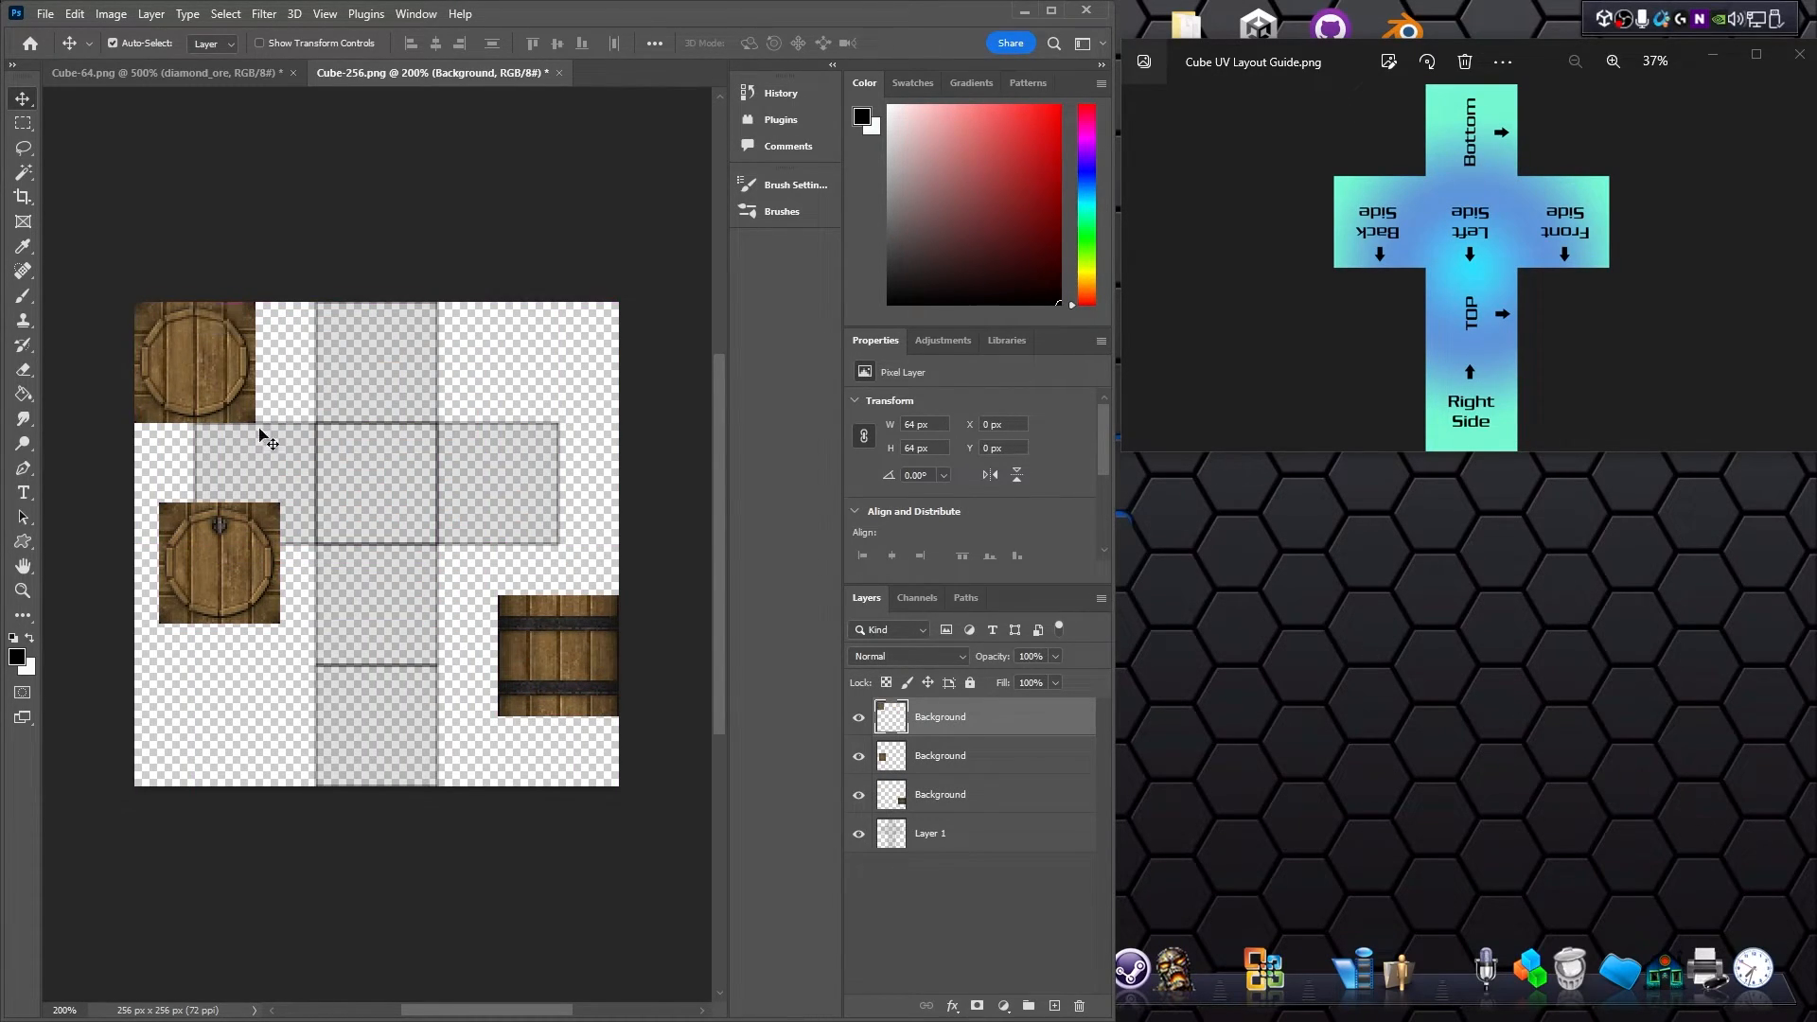
{"action": "left_click_drag", "start_coordinate": [556, 655], "coordinate": [469, 498]}
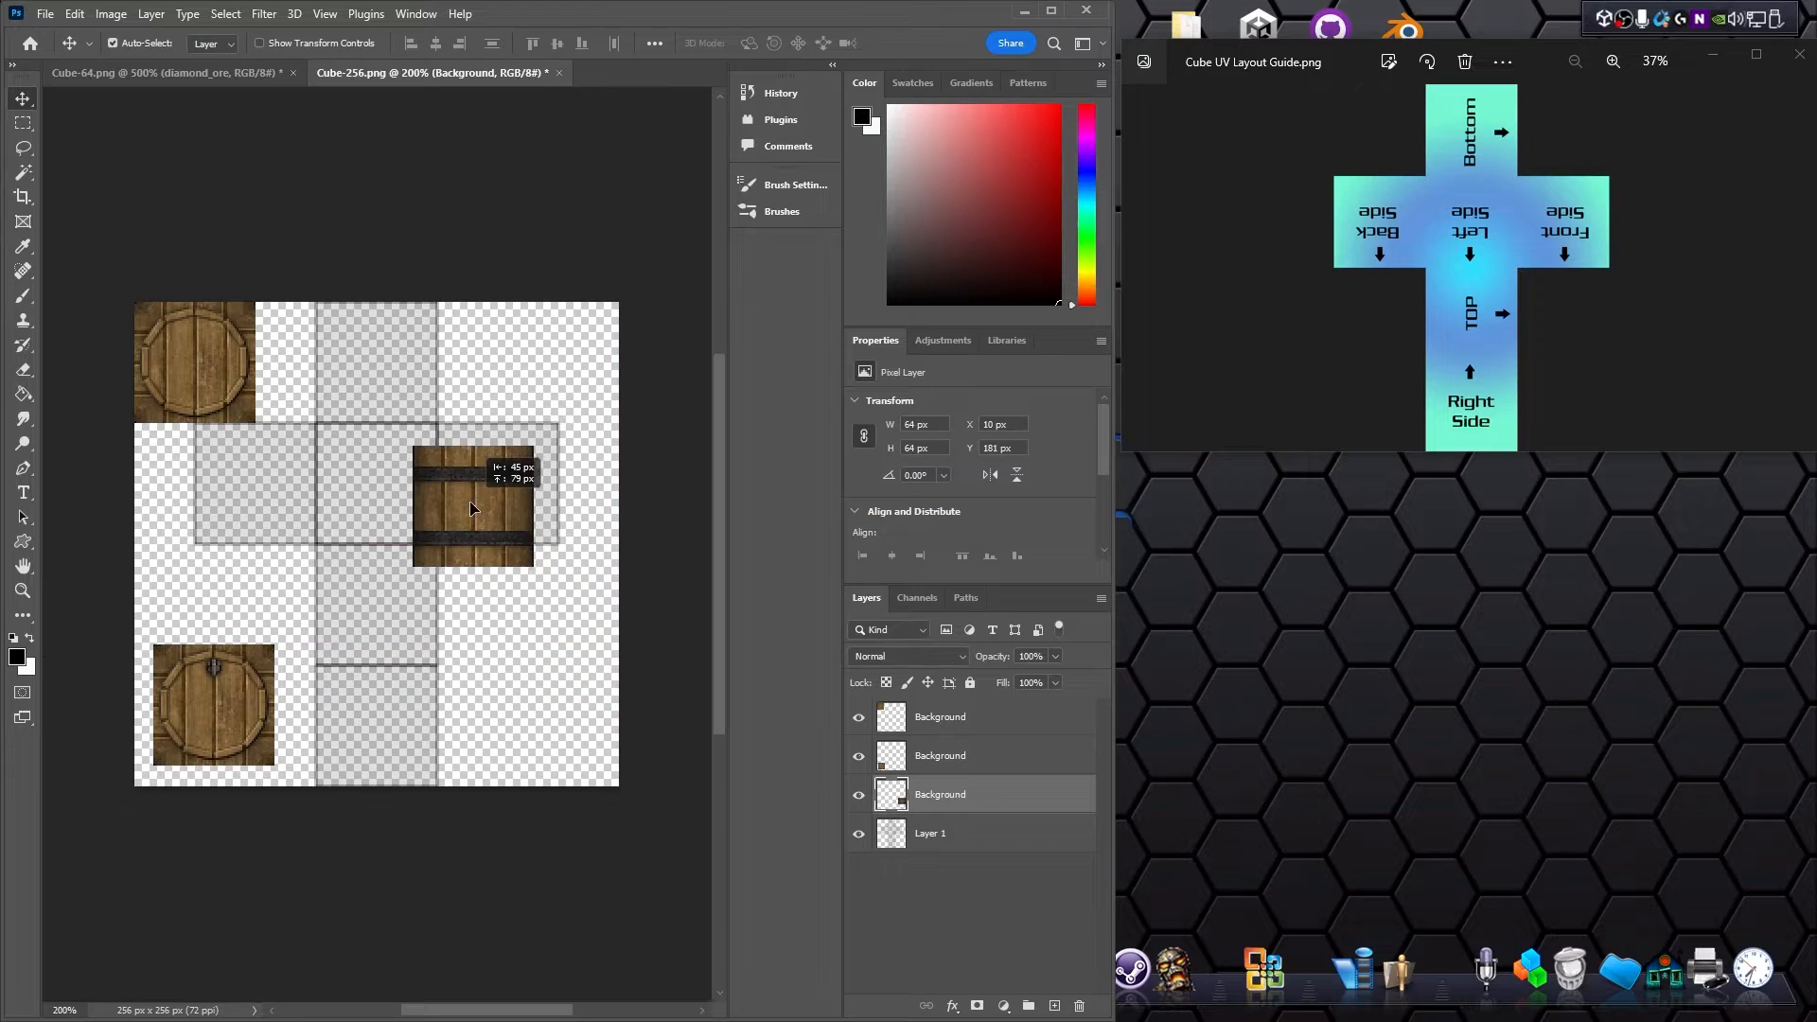
{"action": "left_click_drag", "start_coordinate": [469, 487], "coordinate": [534, 621]}
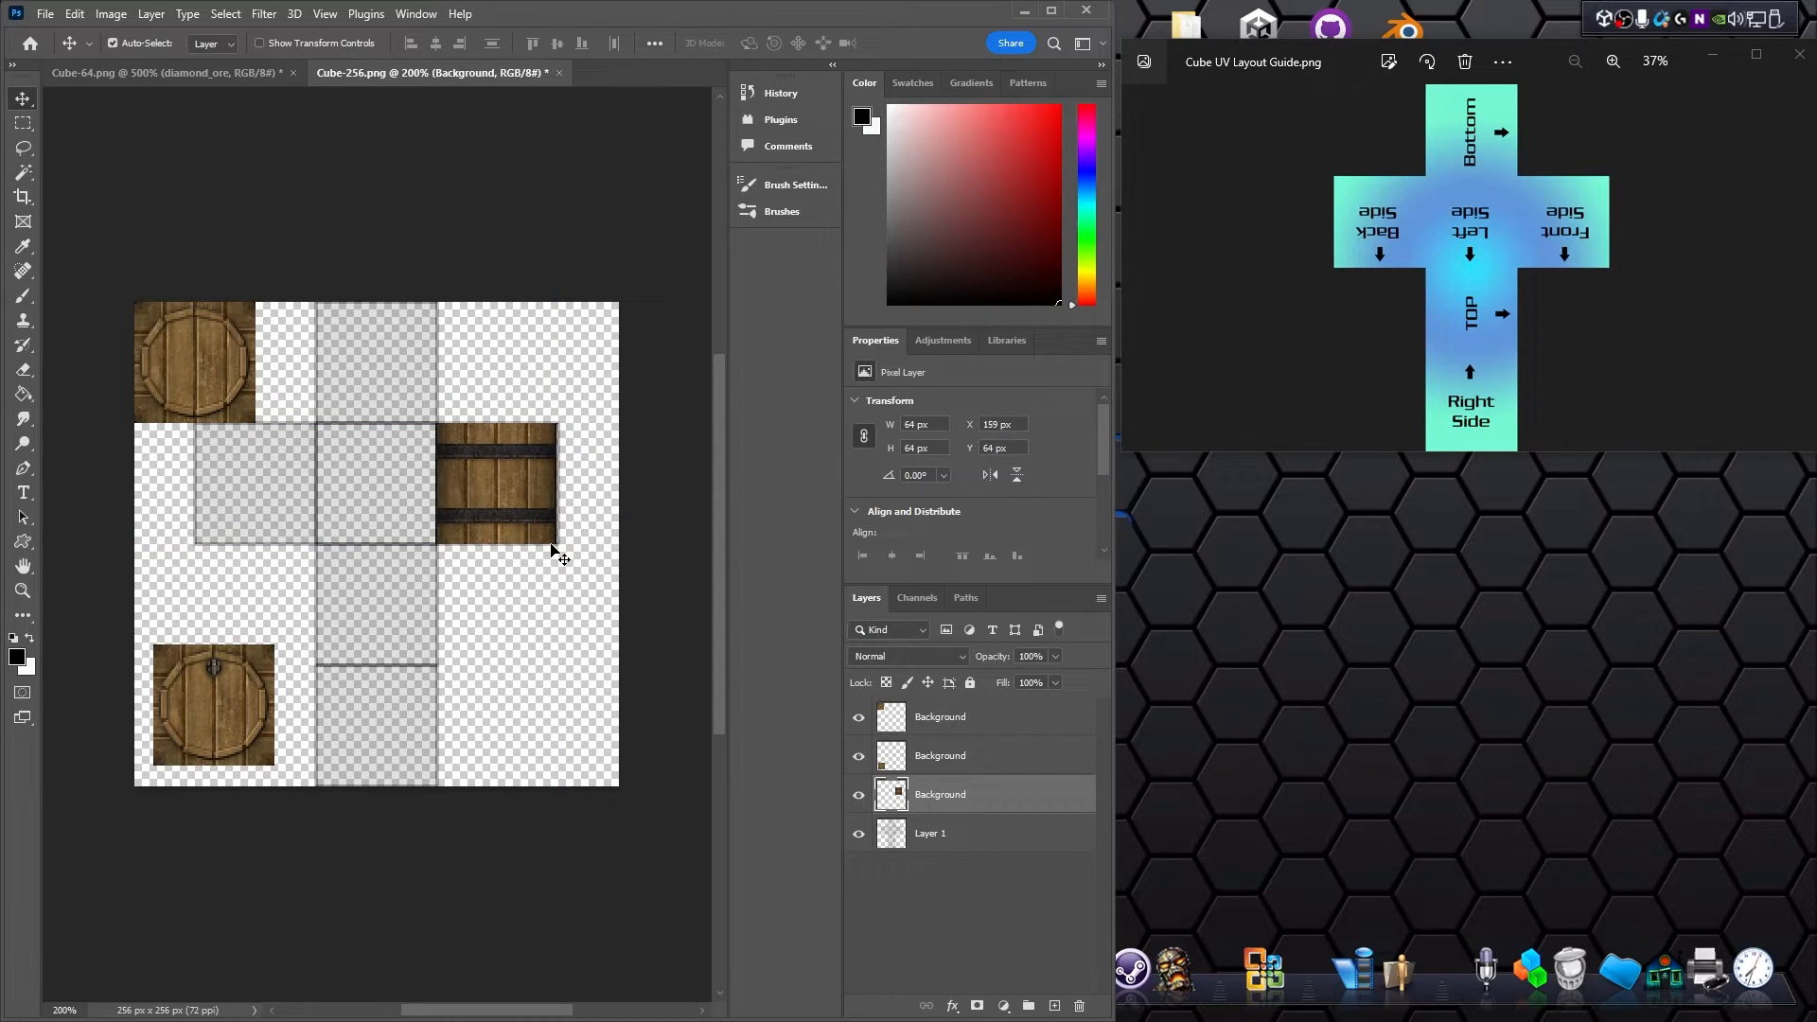
{"action": "mouse_move", "coordinate": [220, 713]}
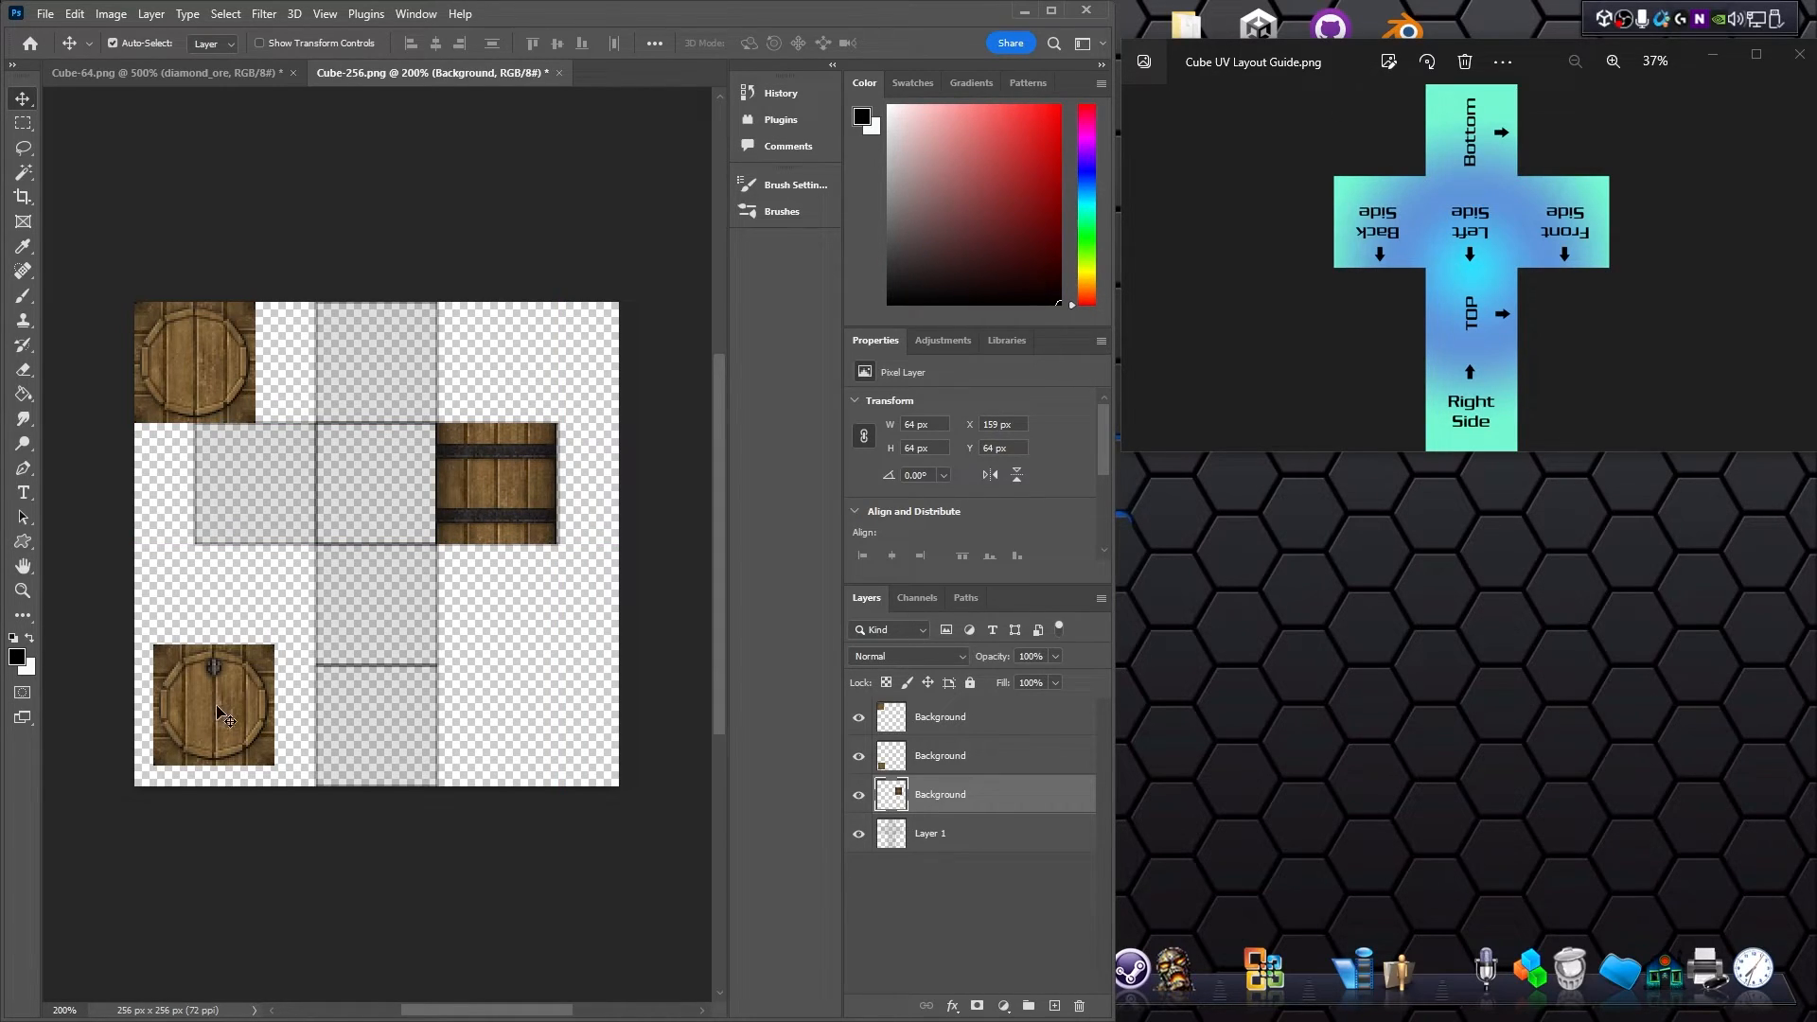
{"action": "left_click_drag", "start_coordinate": [212, 704], "coordinate": [430, 620]}
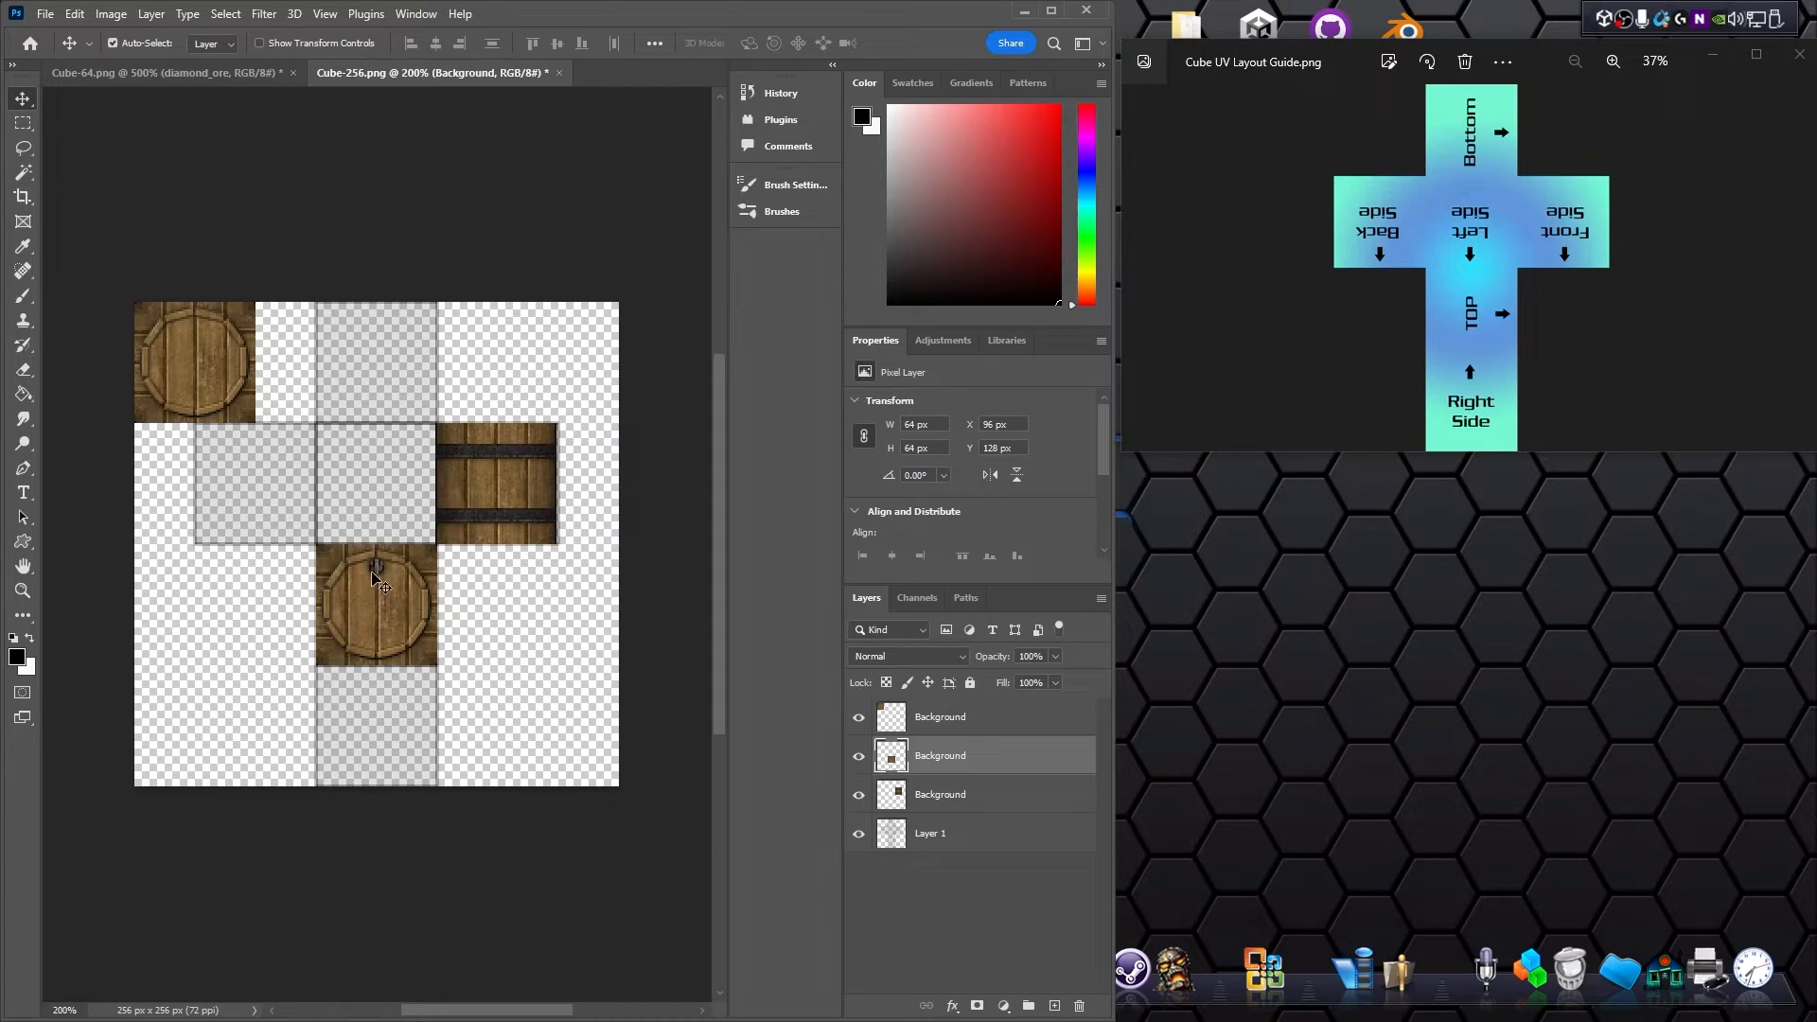
{"action": "mouse_move", "coordinate": [388, 581]}
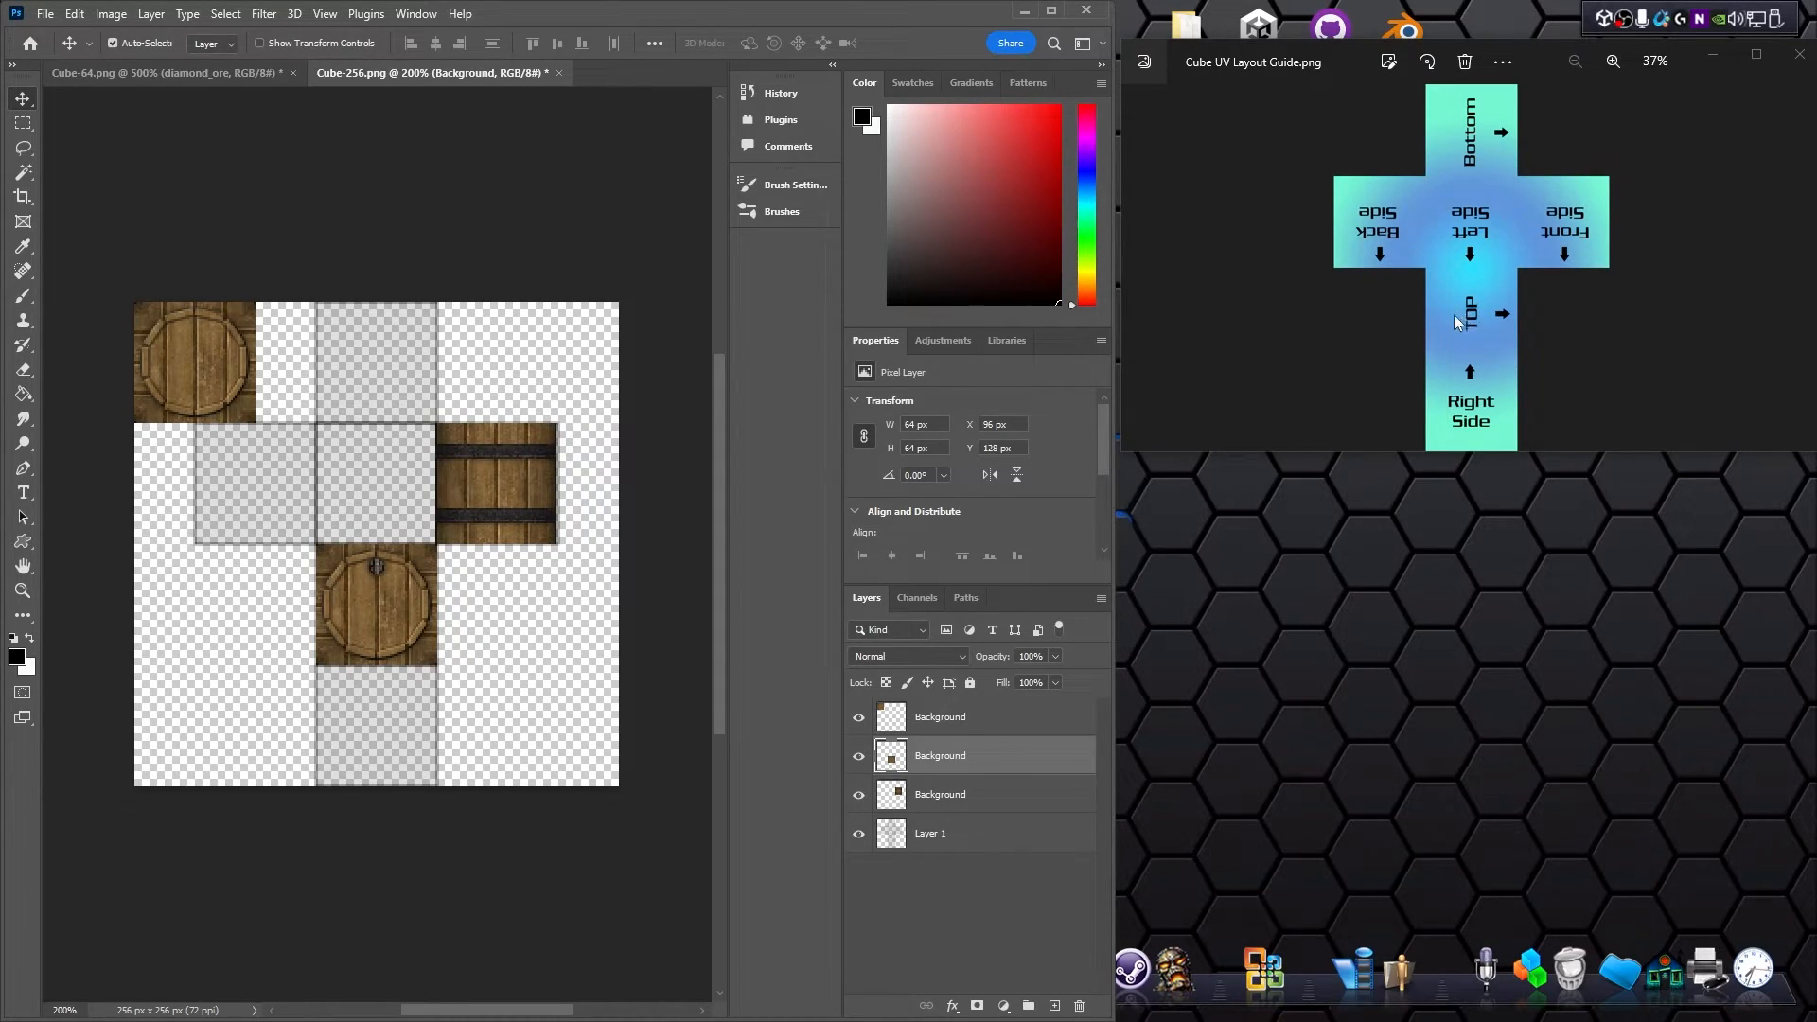
{"action": "mouse_move", "coordinate": [1501, 318]}
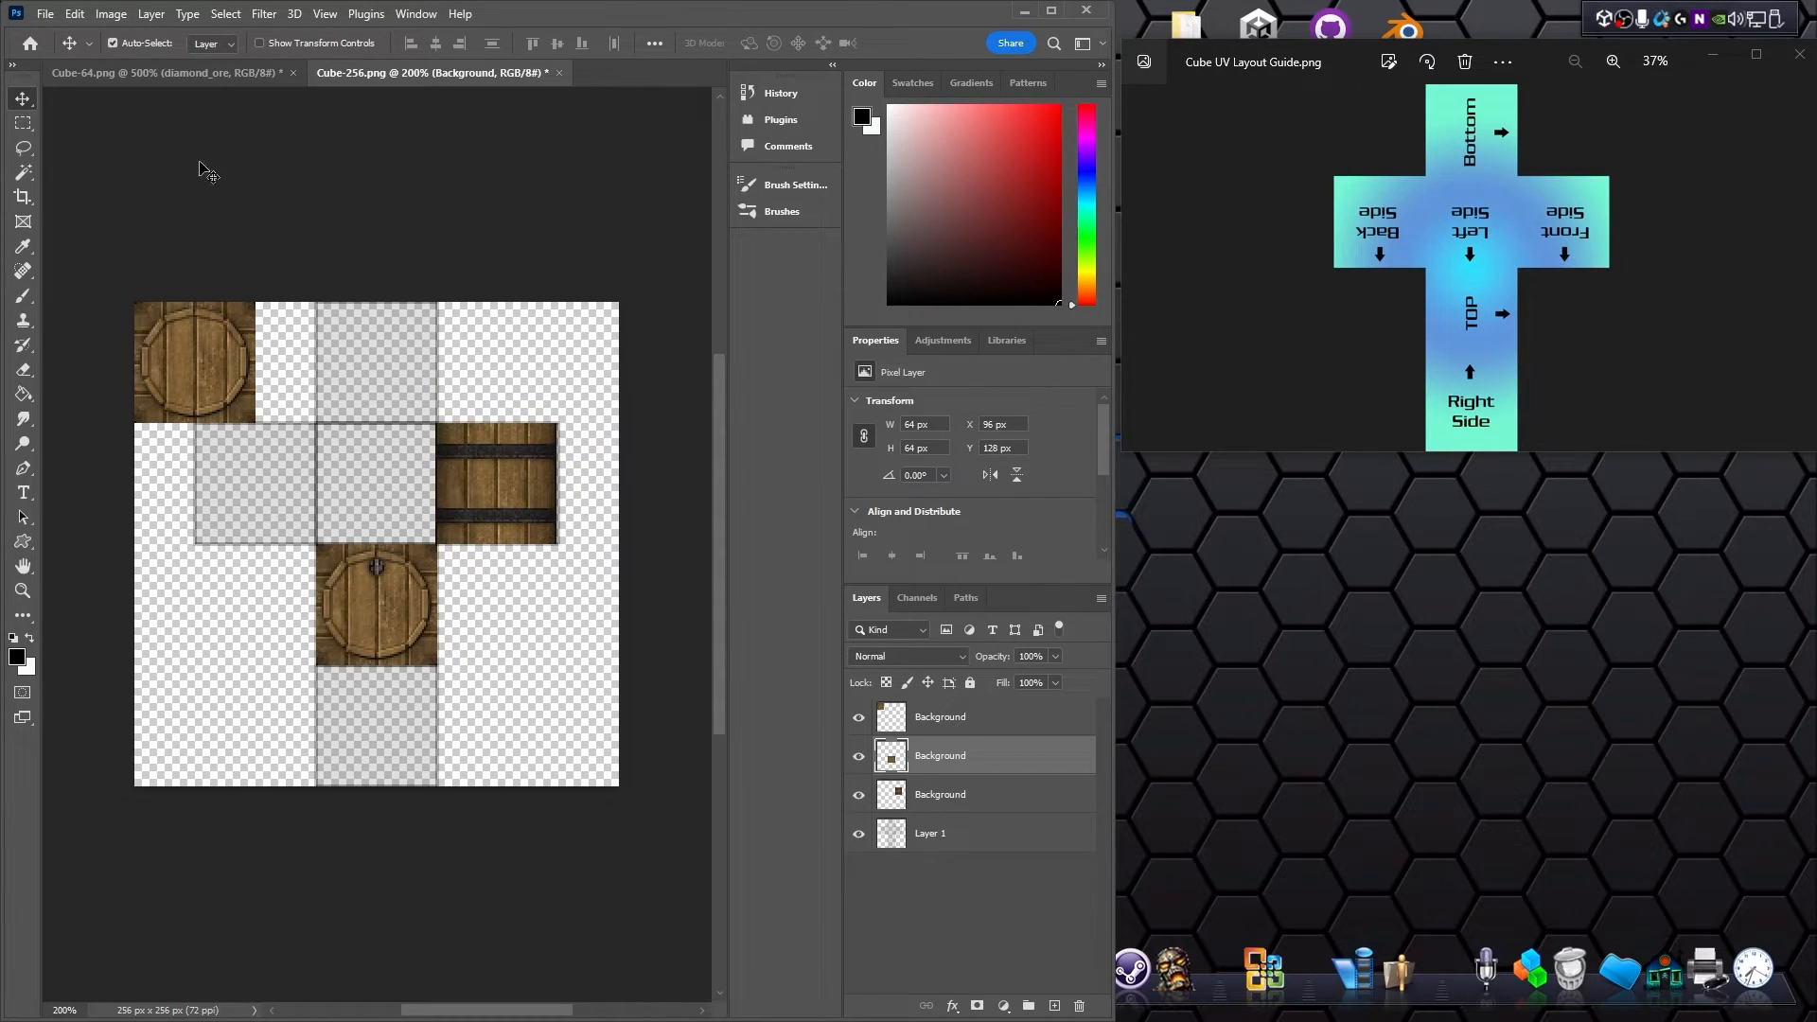
Rotate the lower barrel lid 90° counter-clockwise and fill the remaining cells with staves.
{"action": "left_click", "coordinate": [74, 13]}
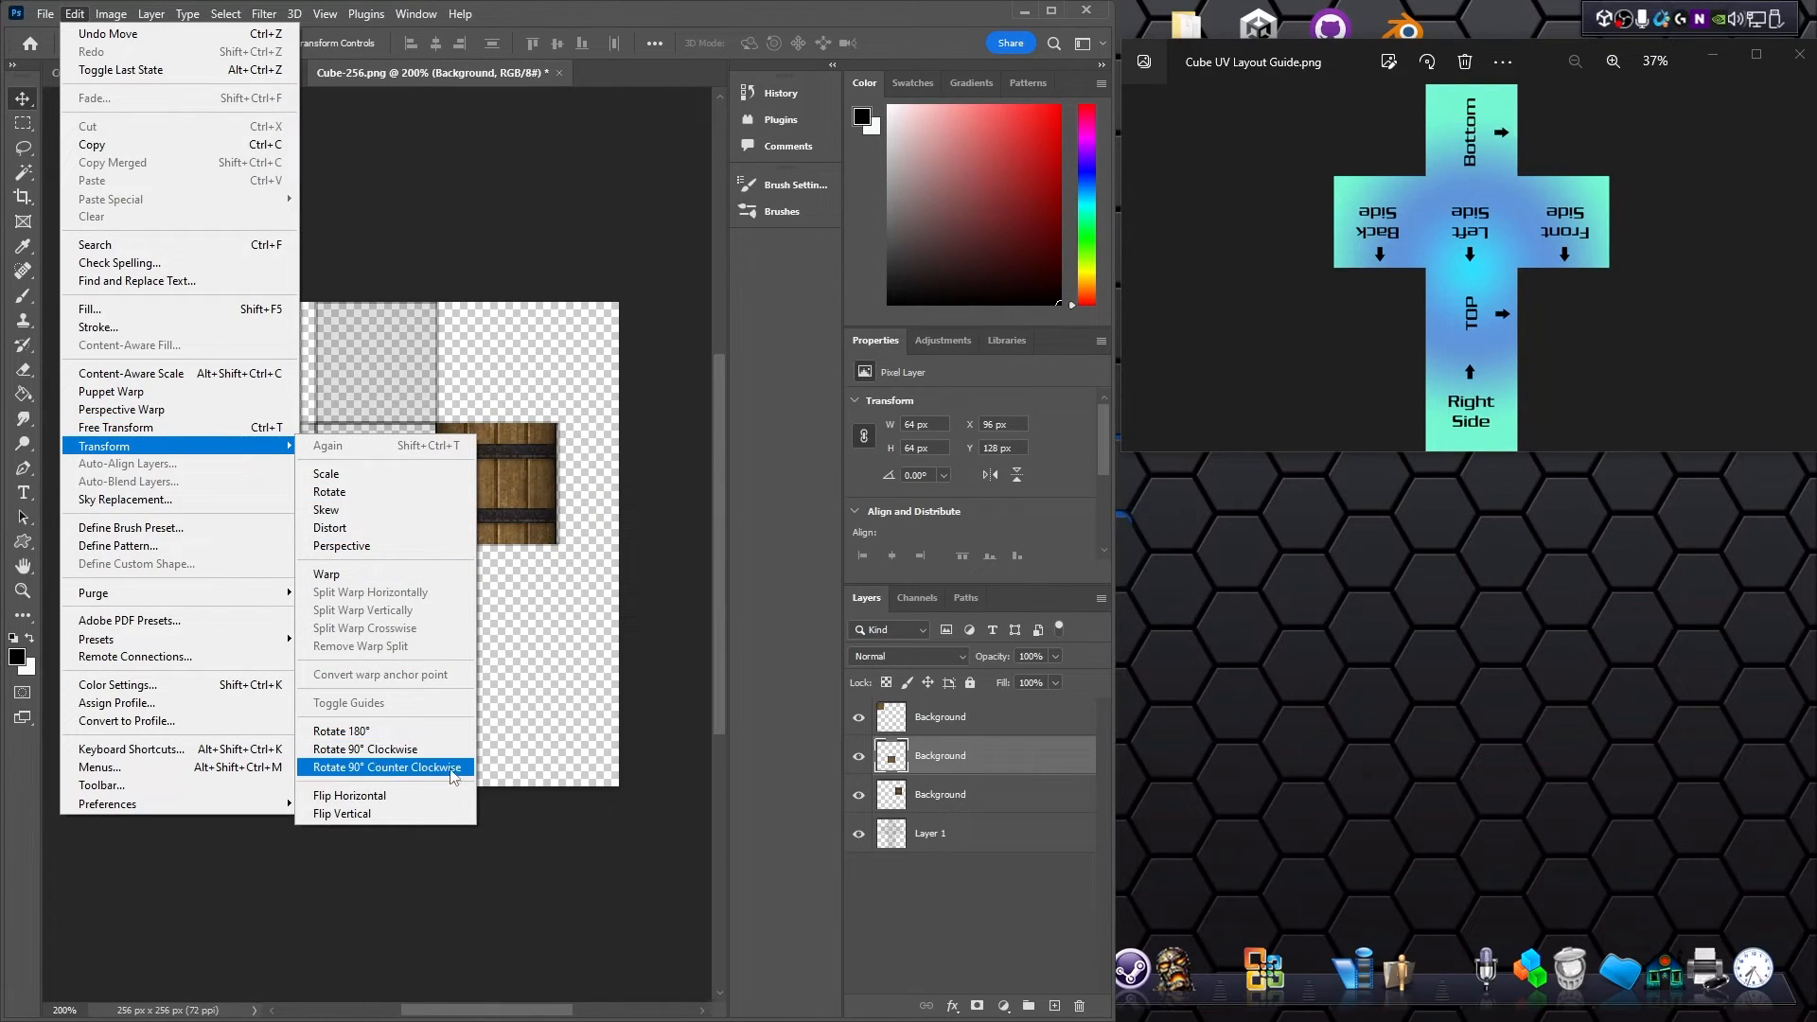
{"action": "left_click", "coordinate": [366, 766]}
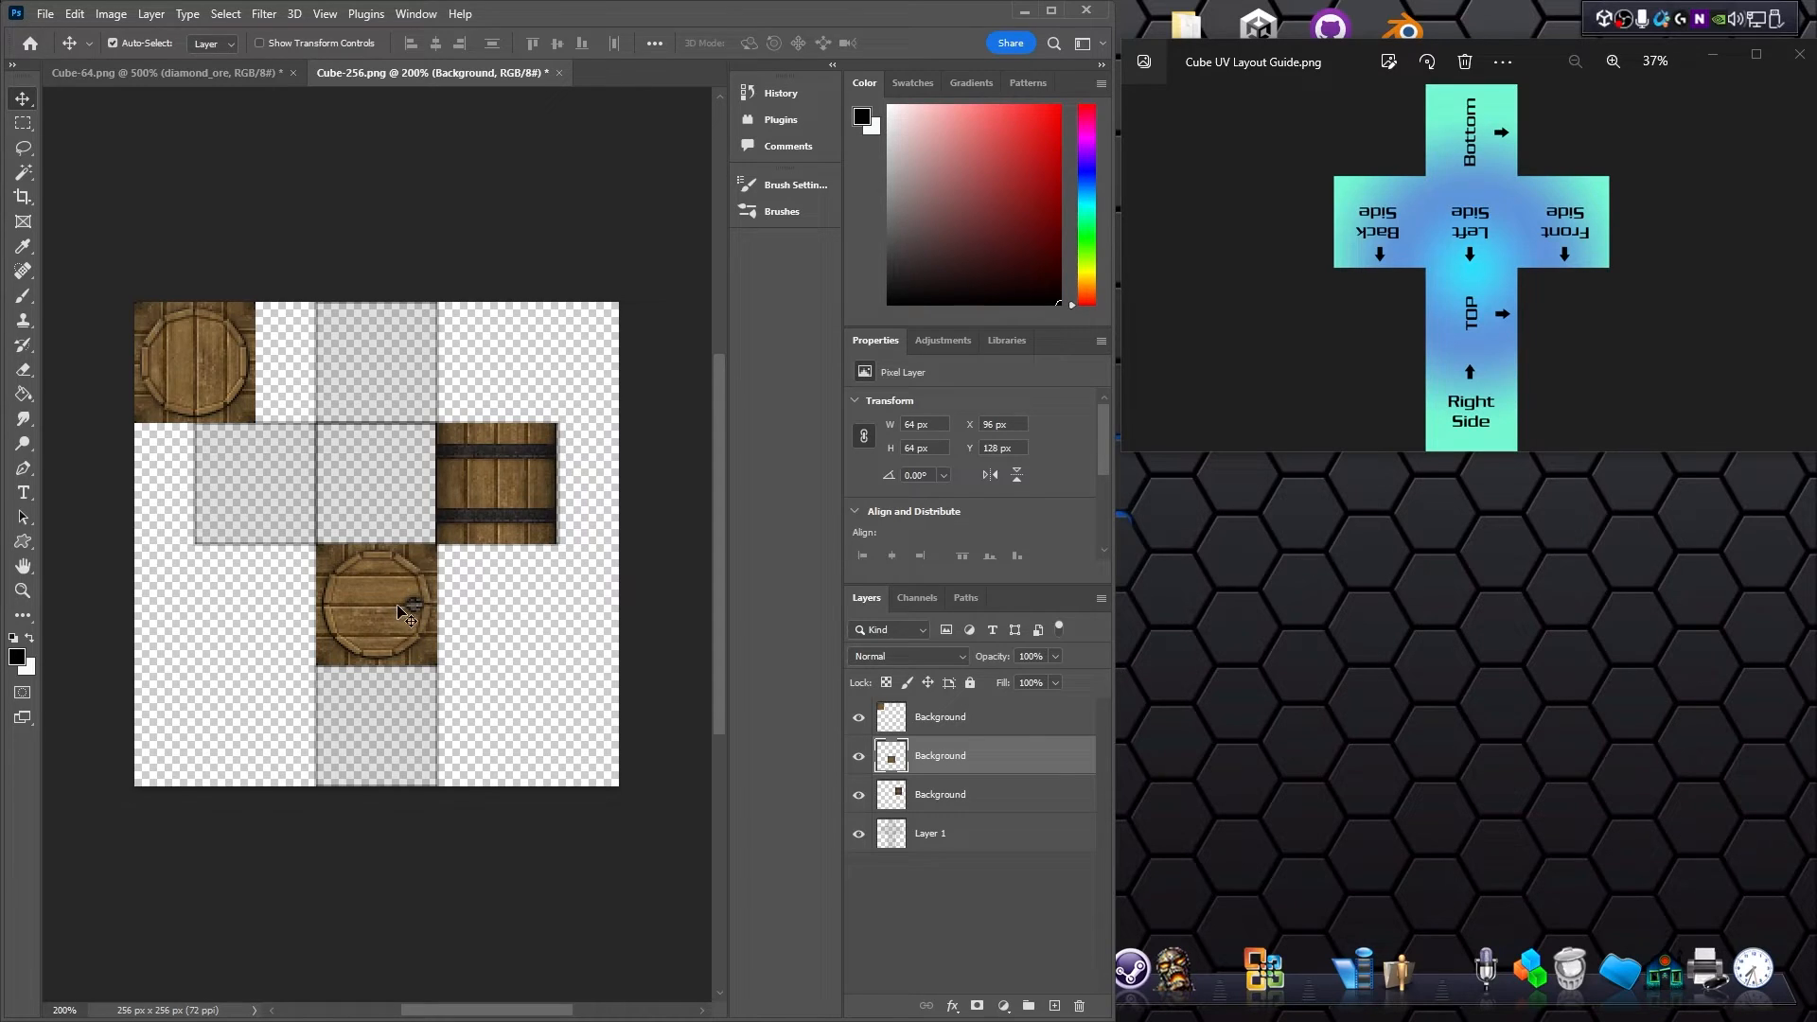
{"action": "mouse_move", "coordinate": [225, 392]}
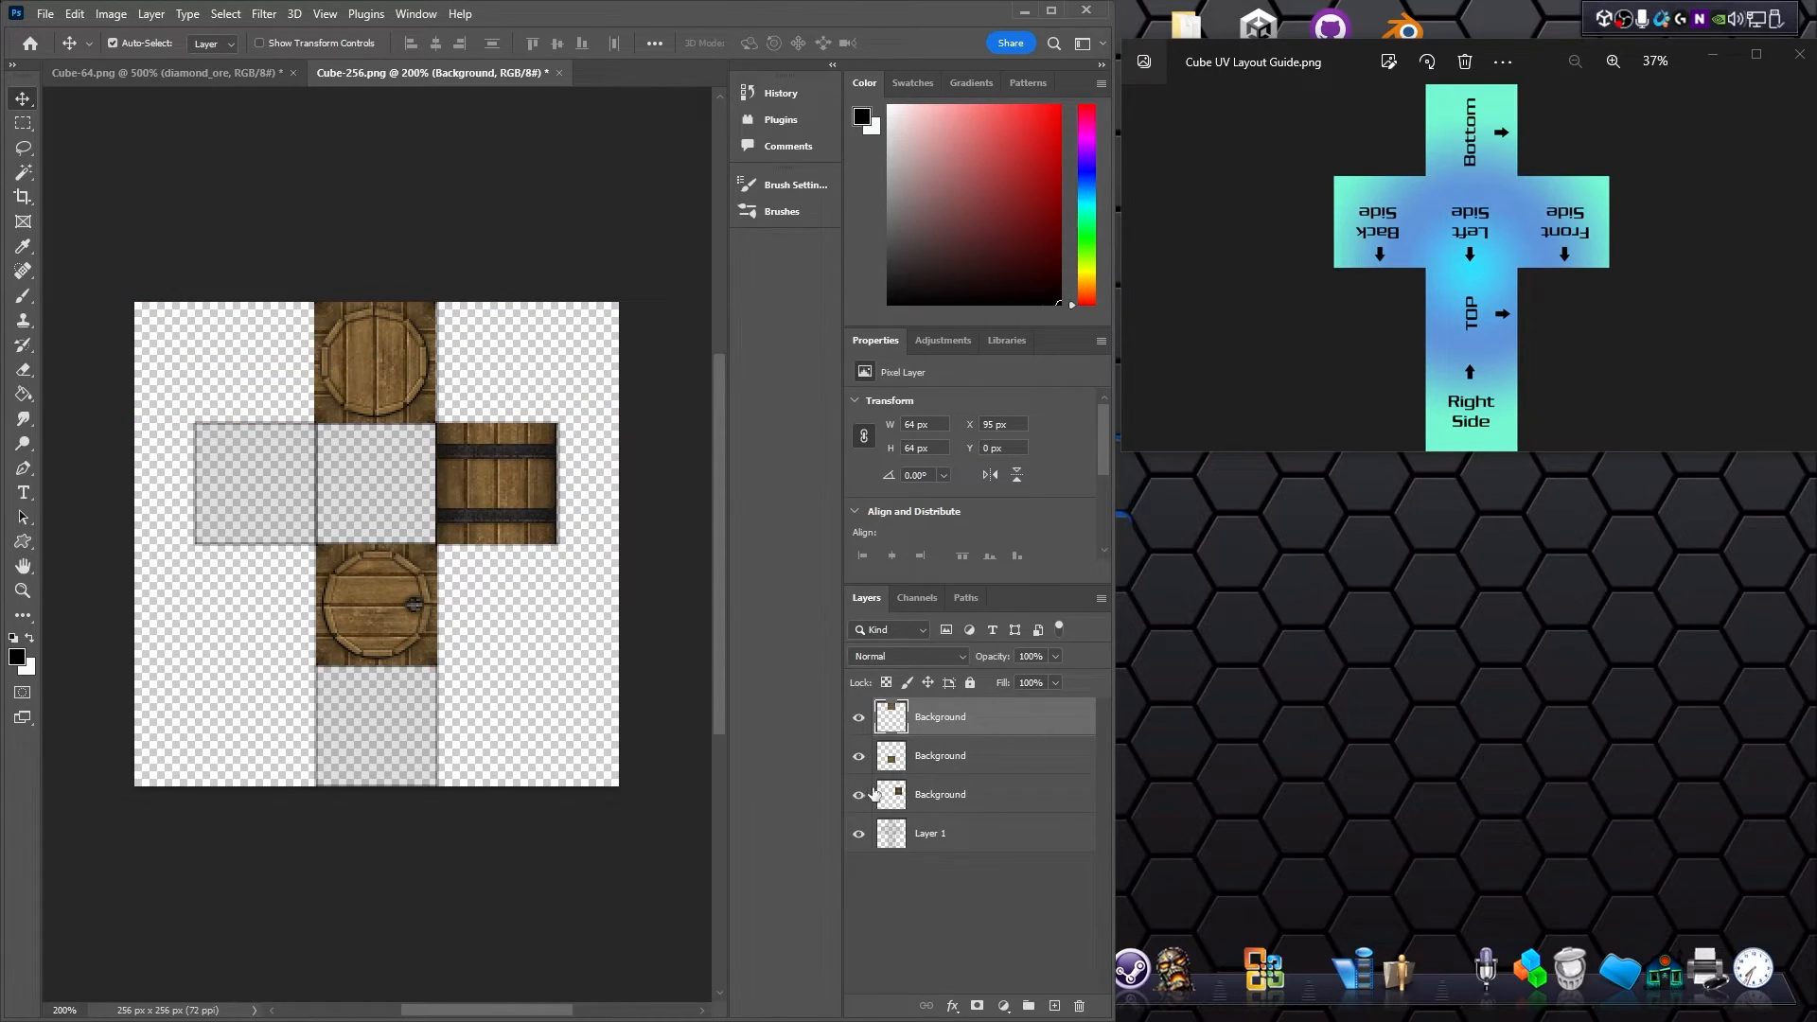
{"action": "left_click", "coordinate": [939, 793]}
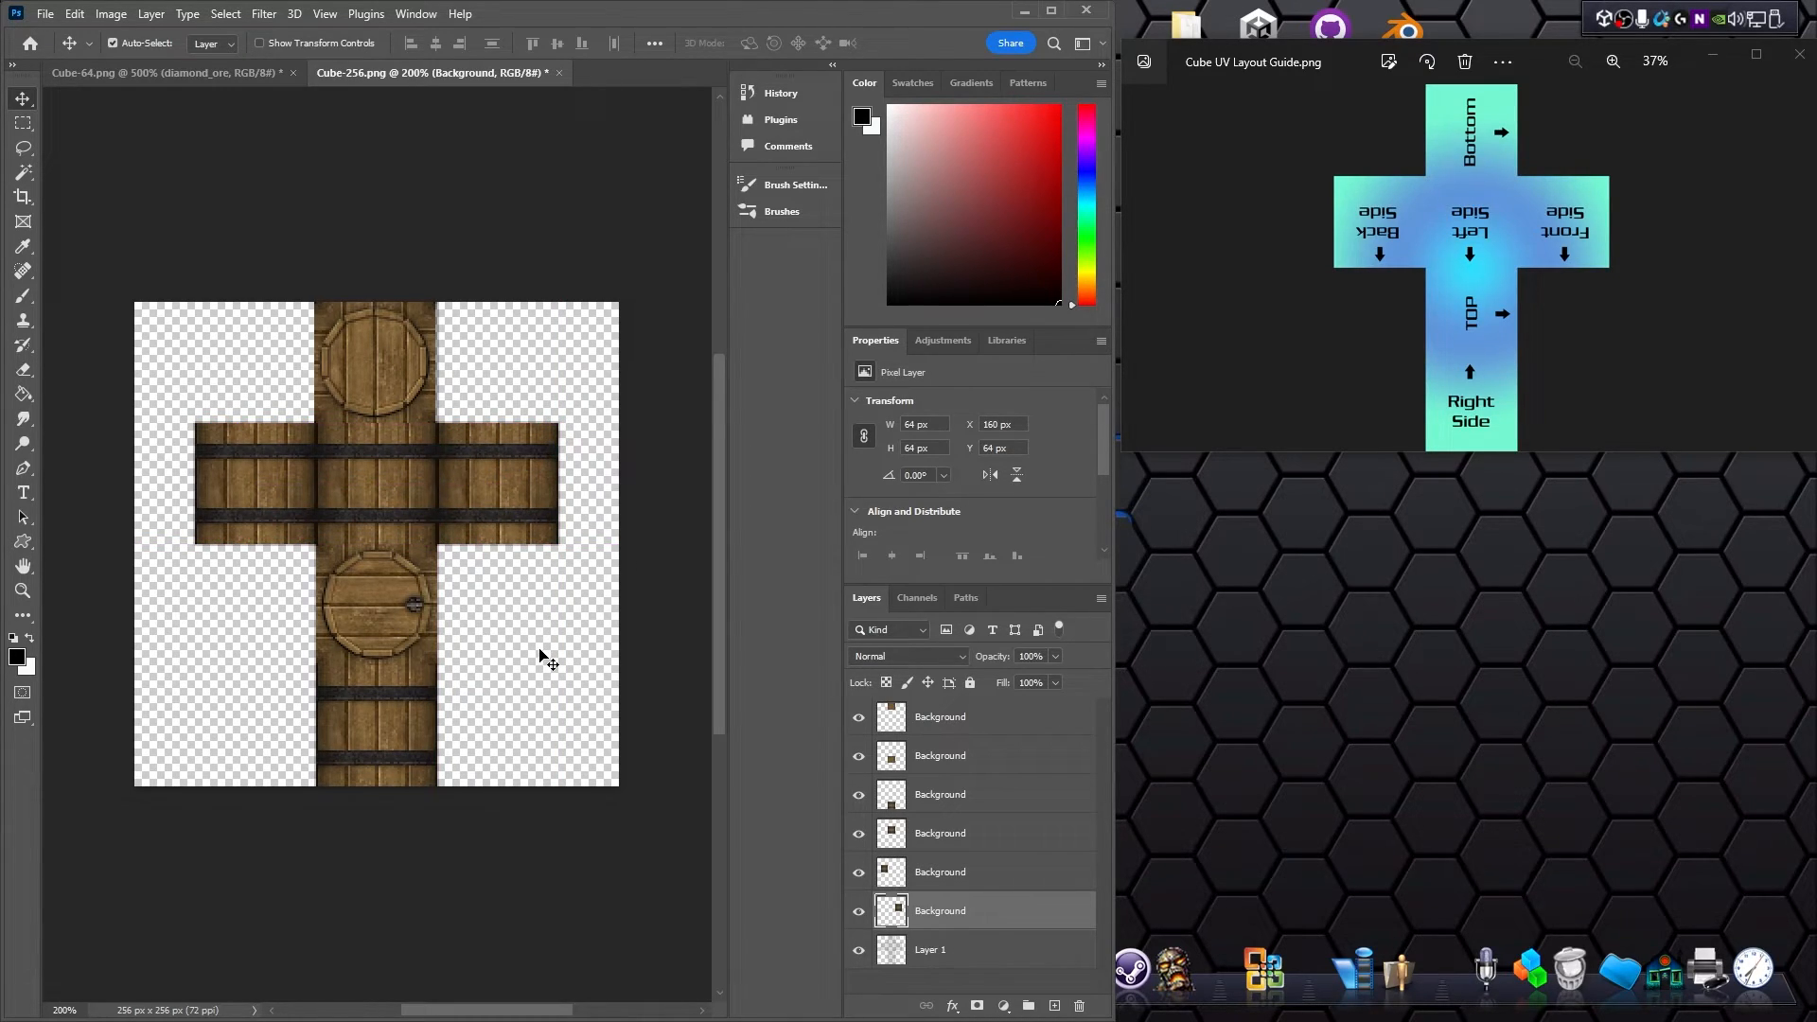
{"action": "mouse_move", "coordinate": [403, 468]}
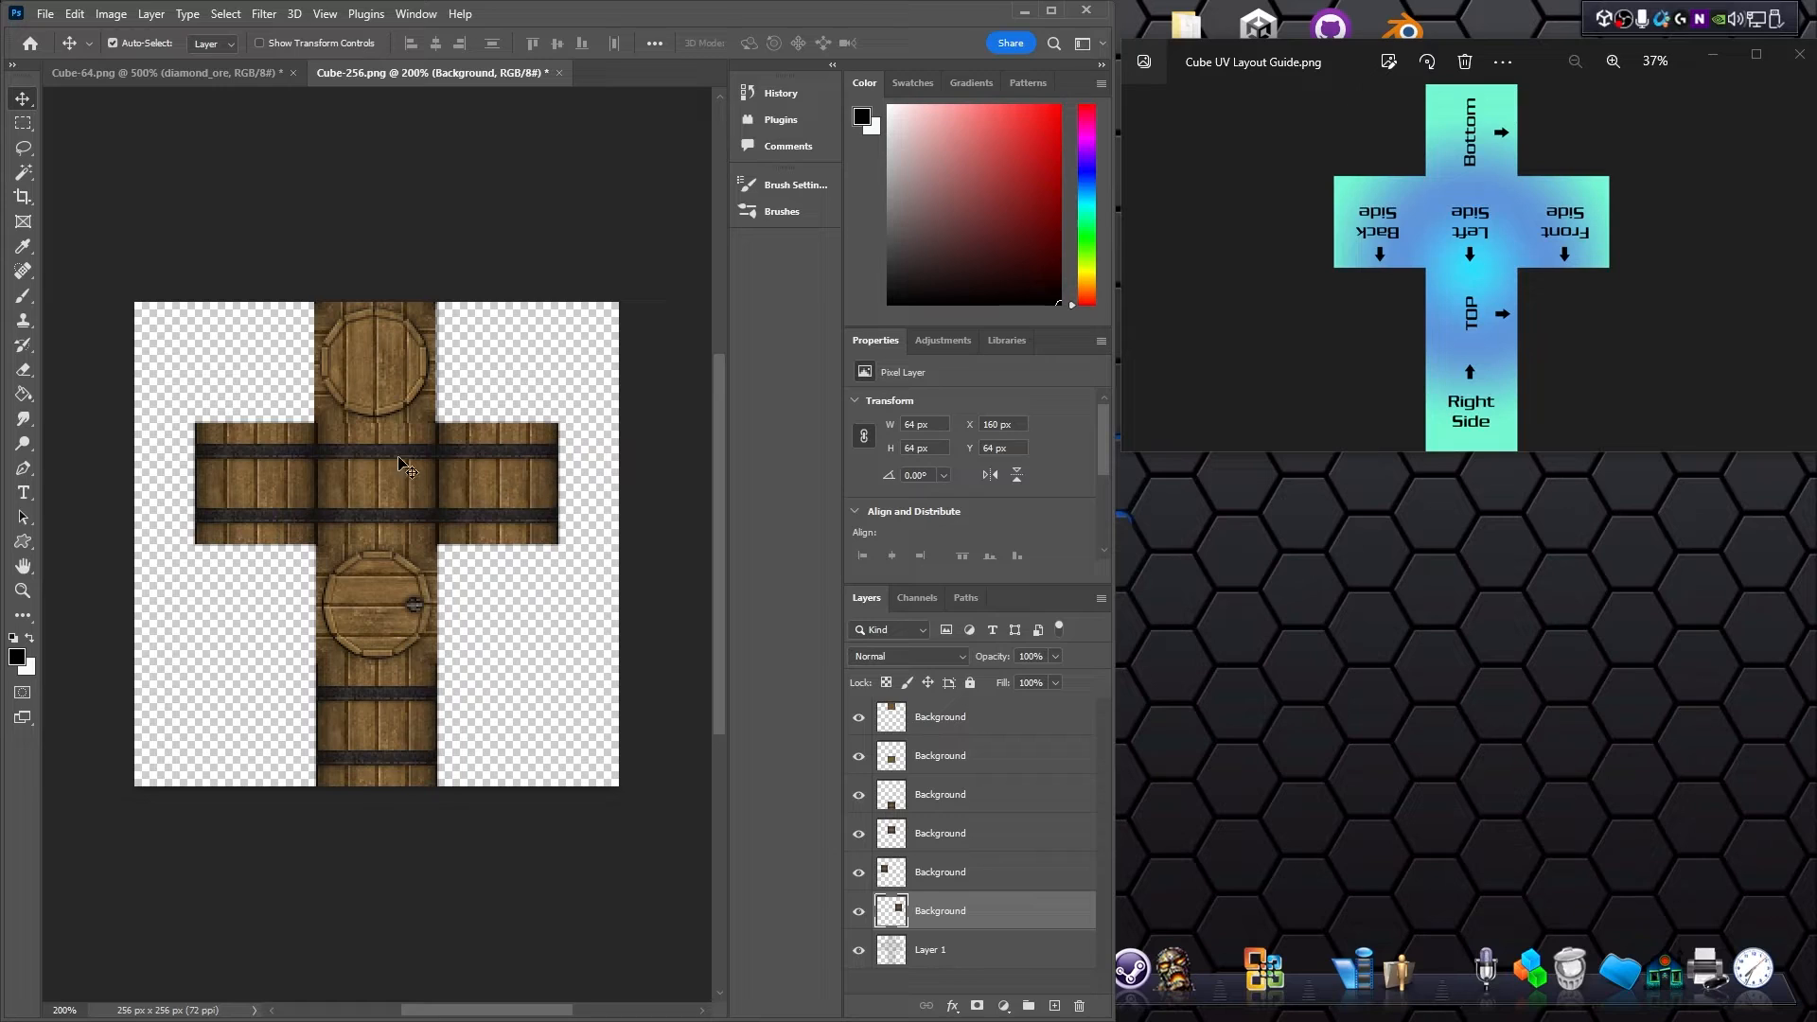
{"action": "mouse_move", "coordinate": [382, 613]}
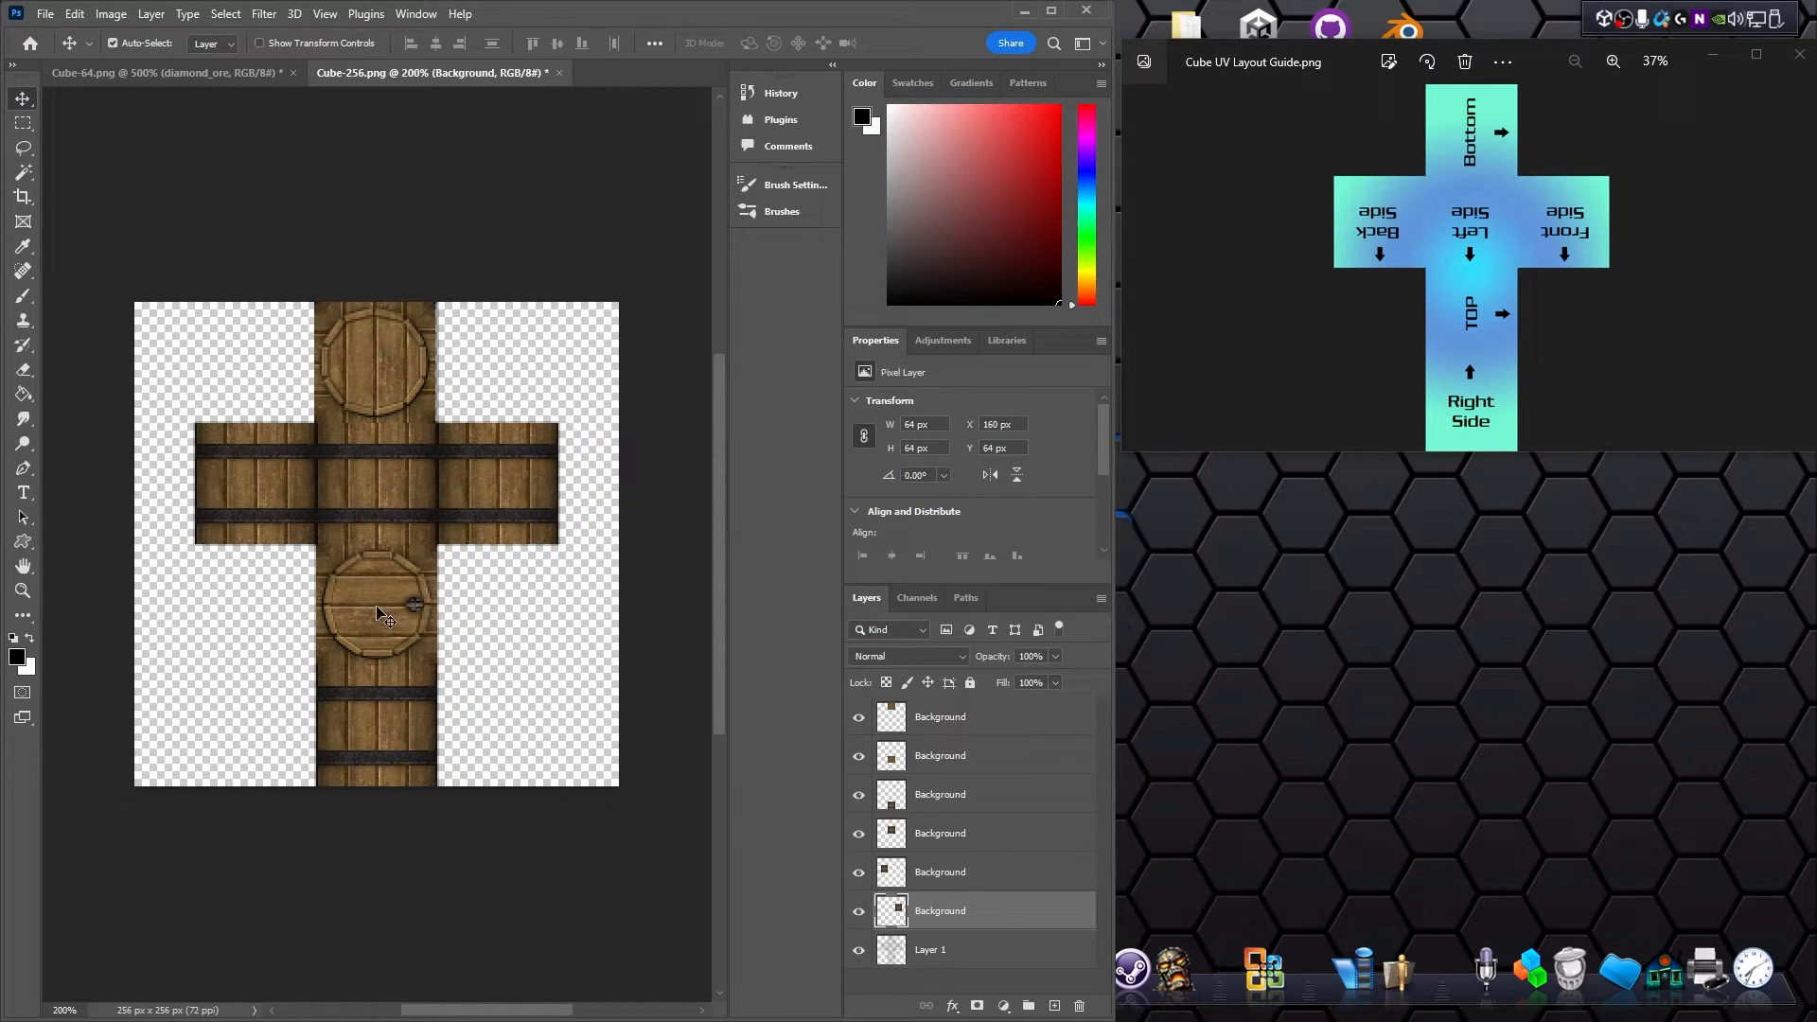
{"action": "mouse_move", "coordinate": [484, 486]}
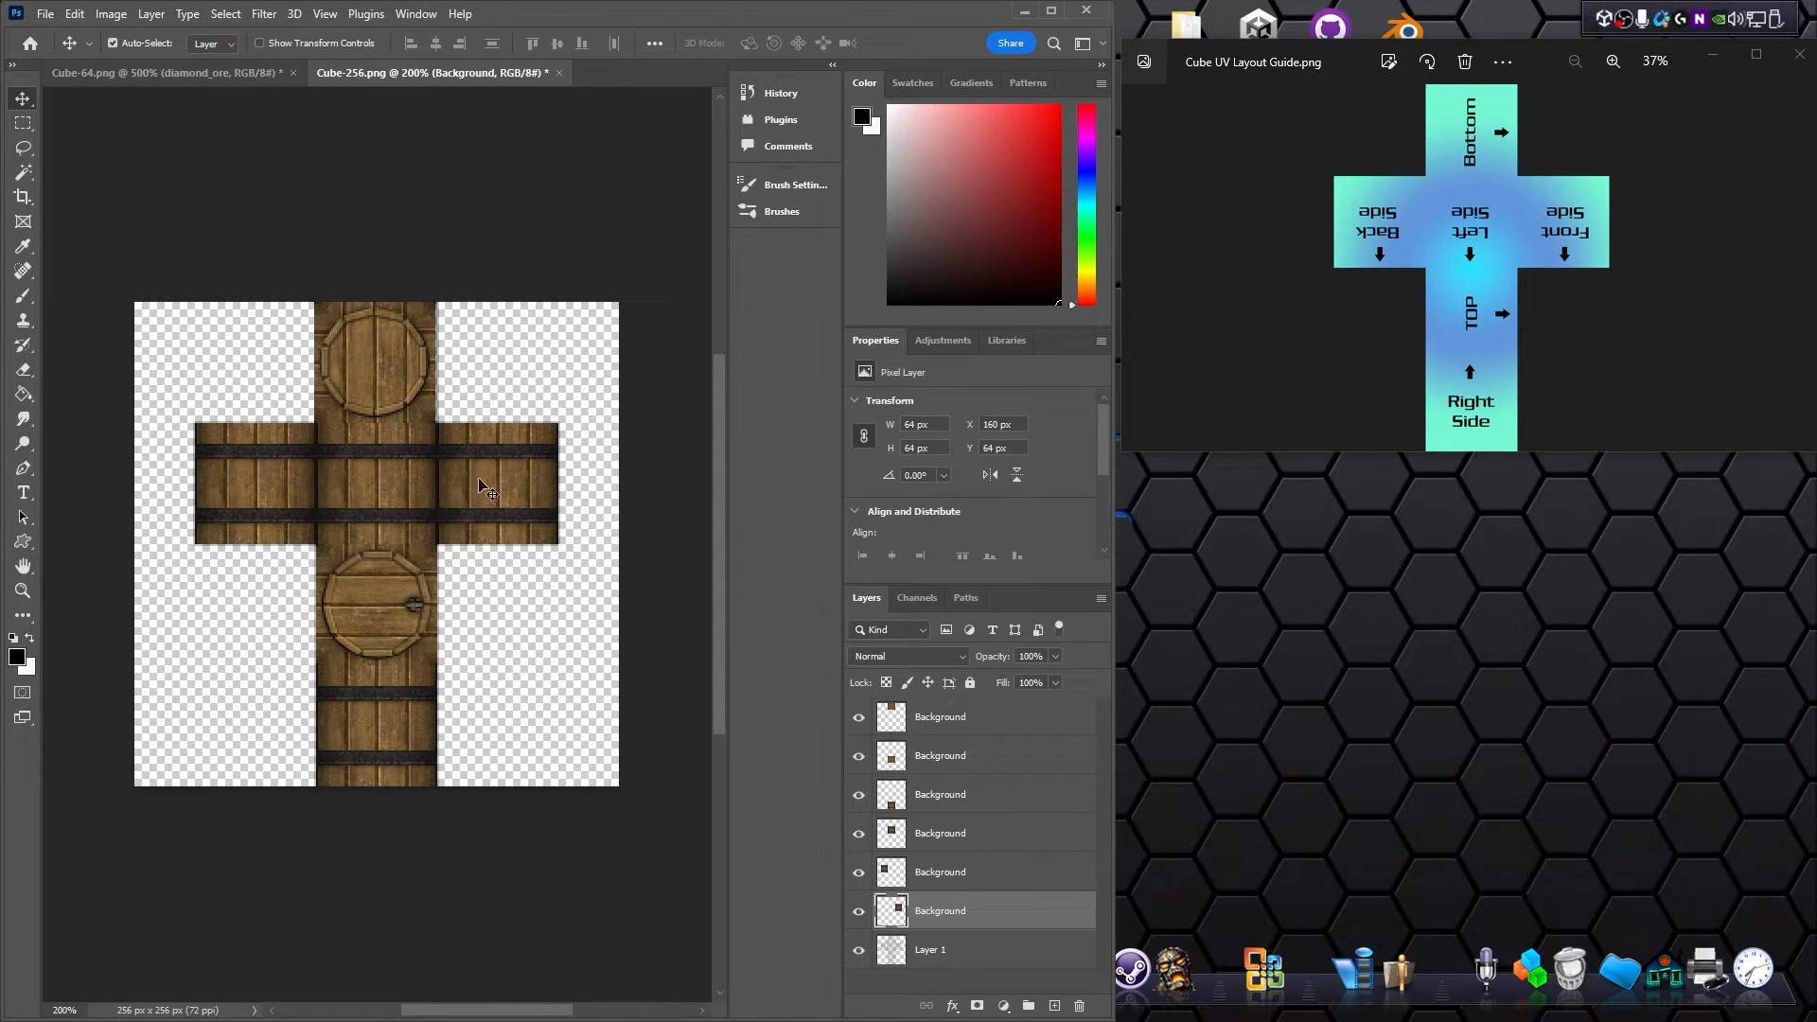
{"action": "mouse_move", "coordinate": [399, 759]}
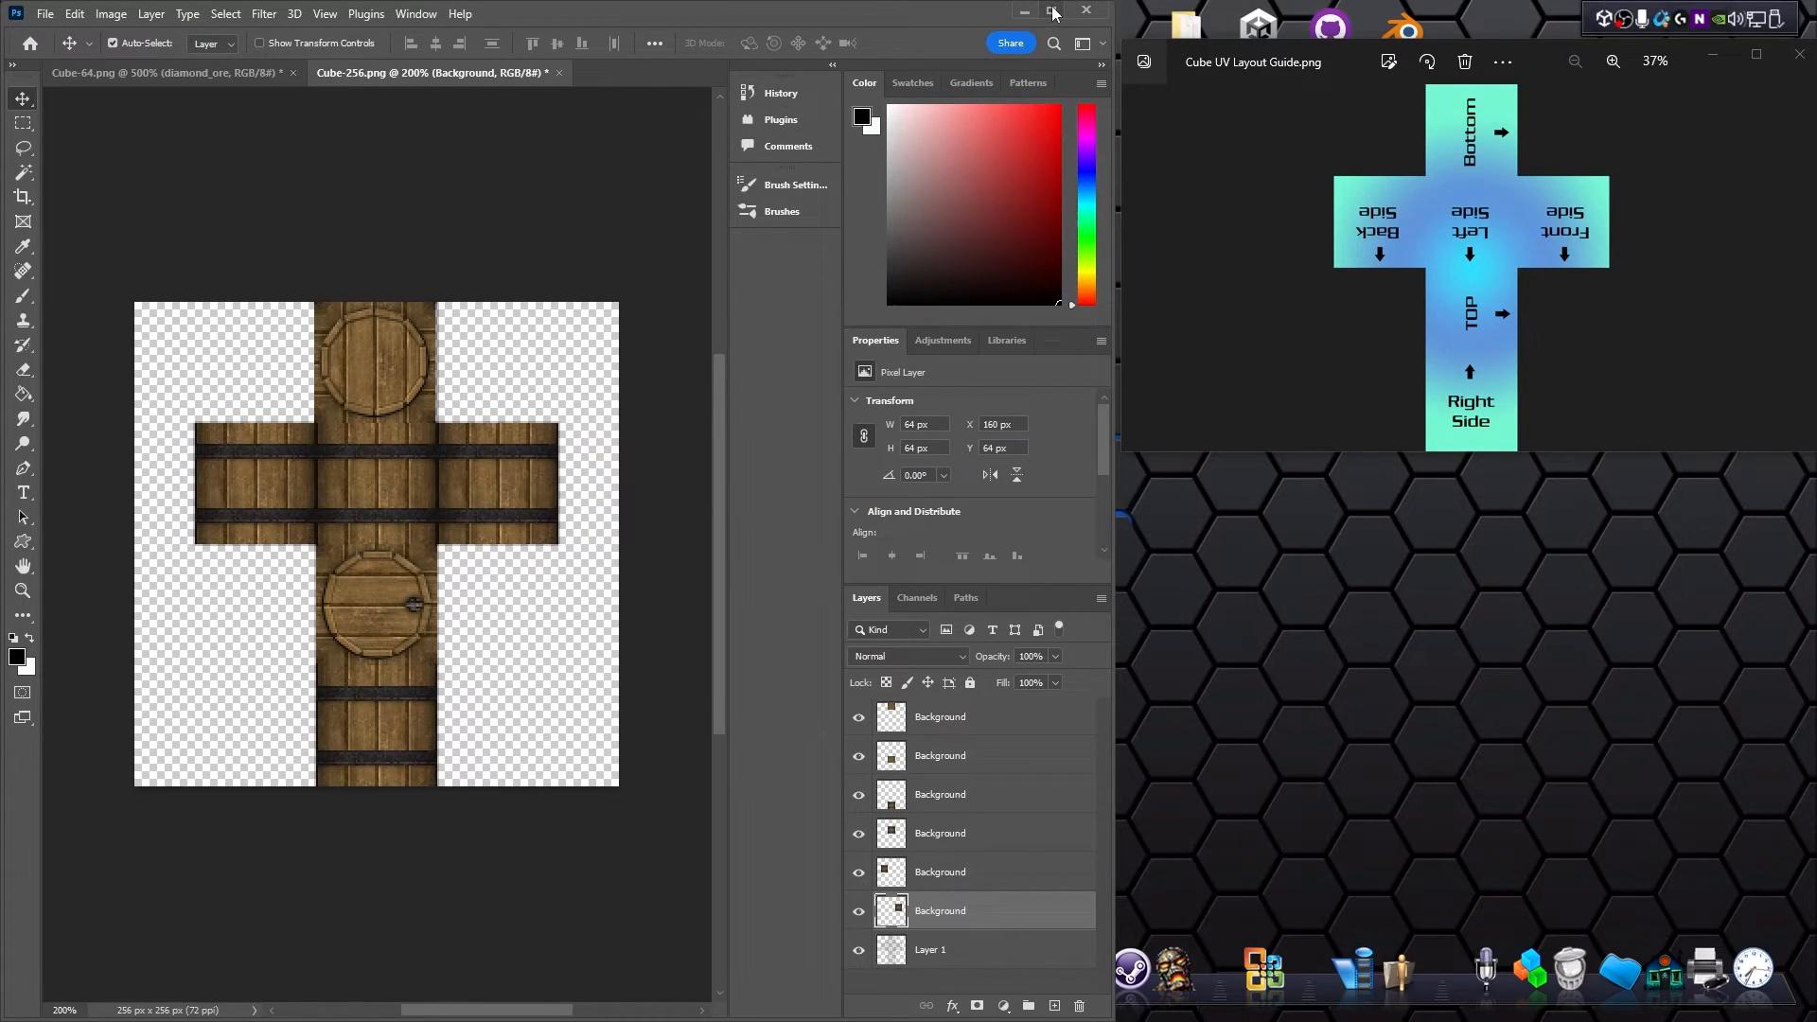
Save the finished texture as Barrel.png in the Blender_to_Unity folder.
{"action": "left_click", "coordinate": [43, 13]}
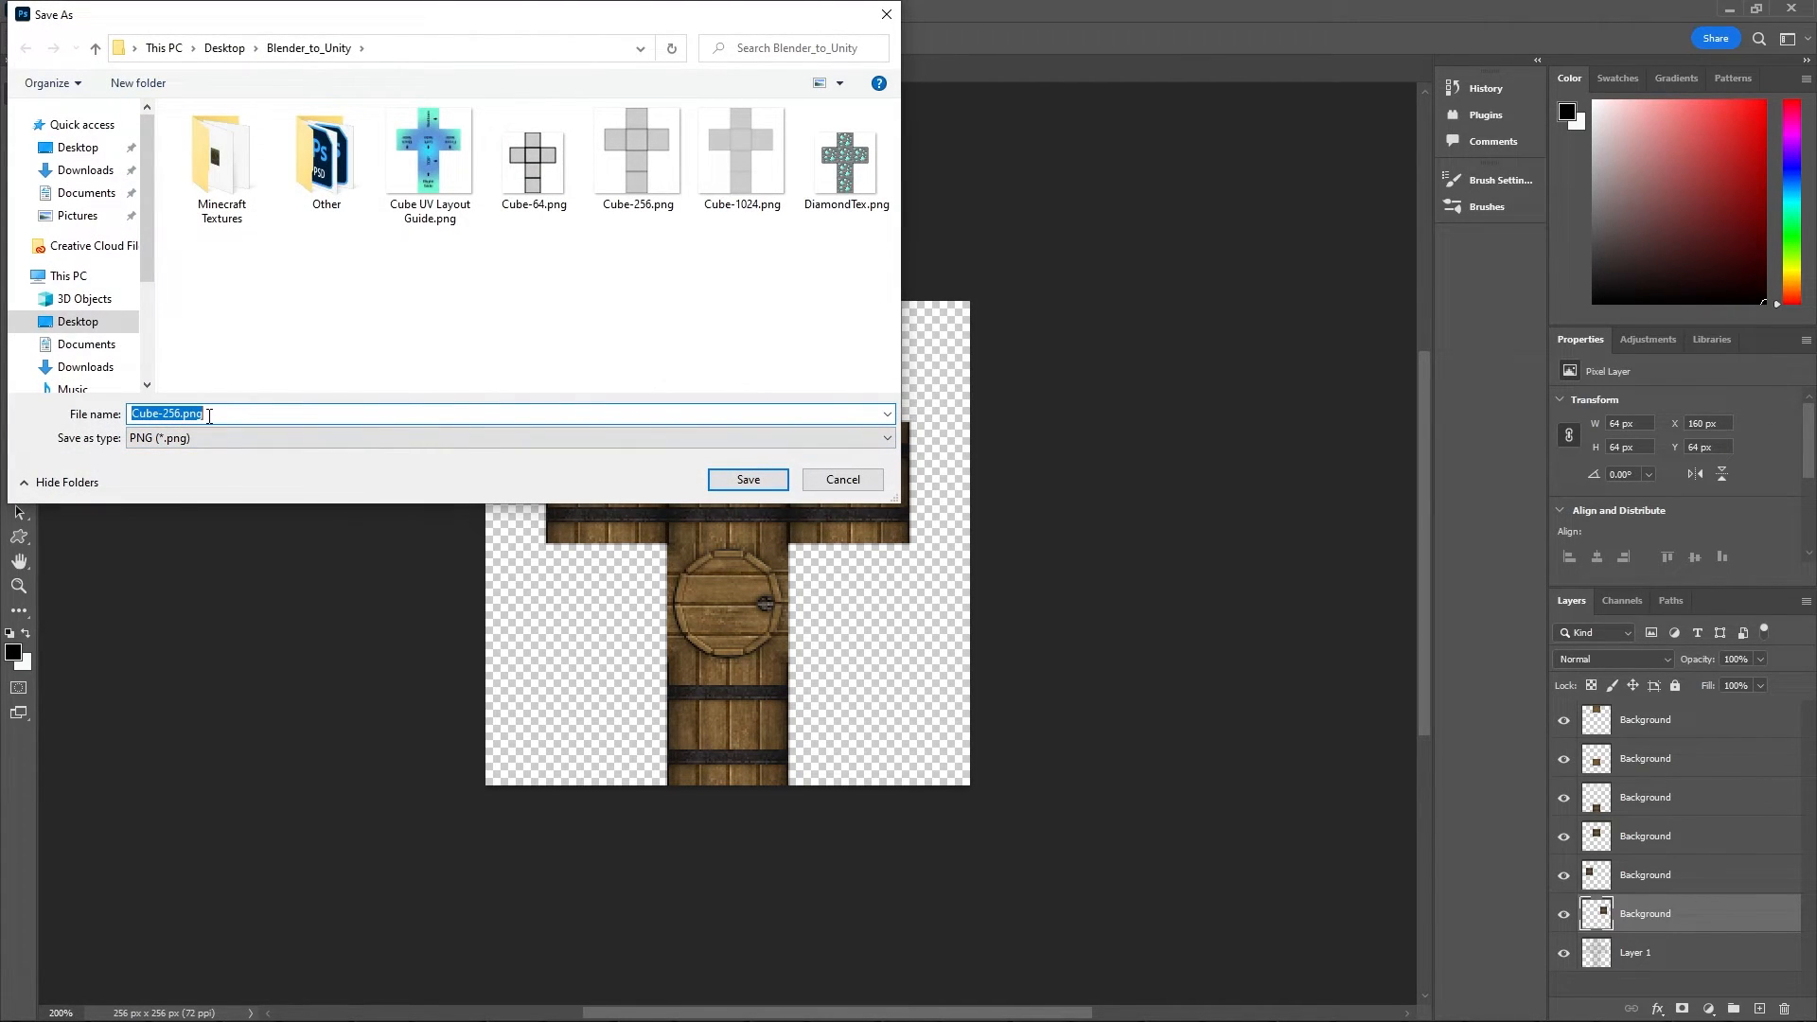
{"action": "type", "text": "Barrel"}
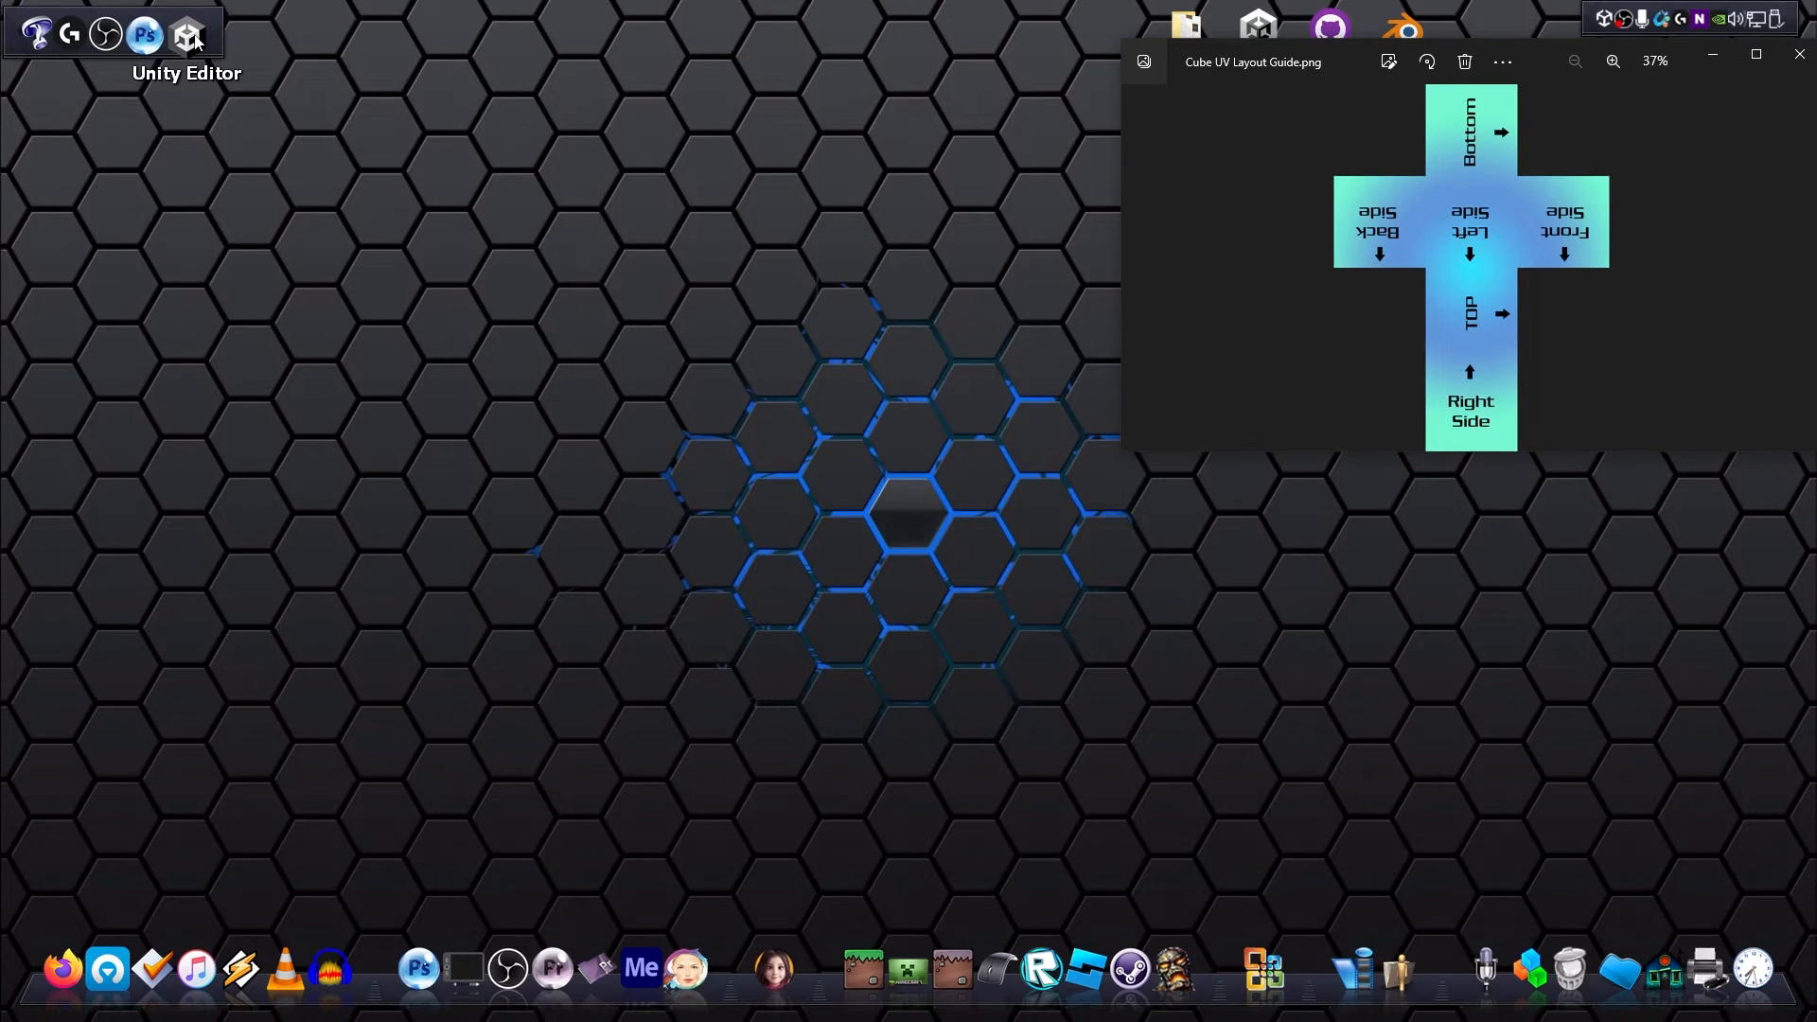
Import Barrel.png from Blender_to_Unity into the SandBox project's Assets and close File Explorer.
{"action": "left_click", "coordinate": [187, 34]}
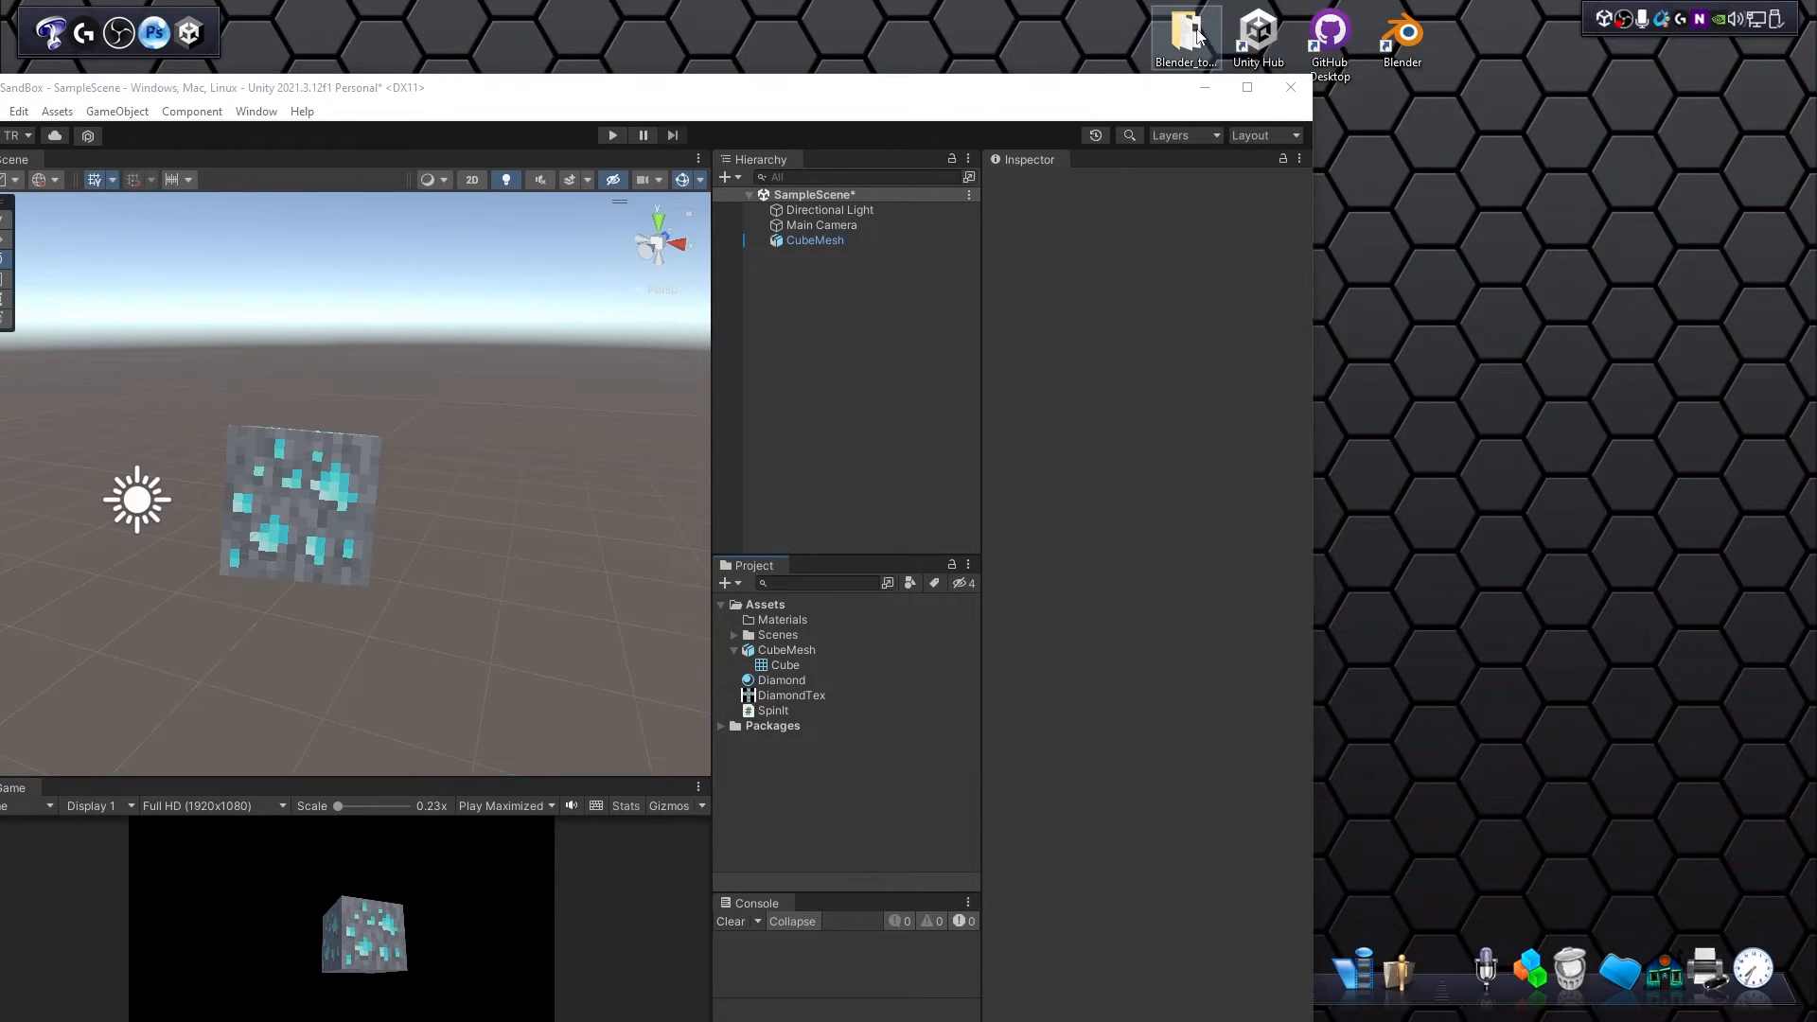
{"action": "left_click", "coordinate": [1185, 32]}
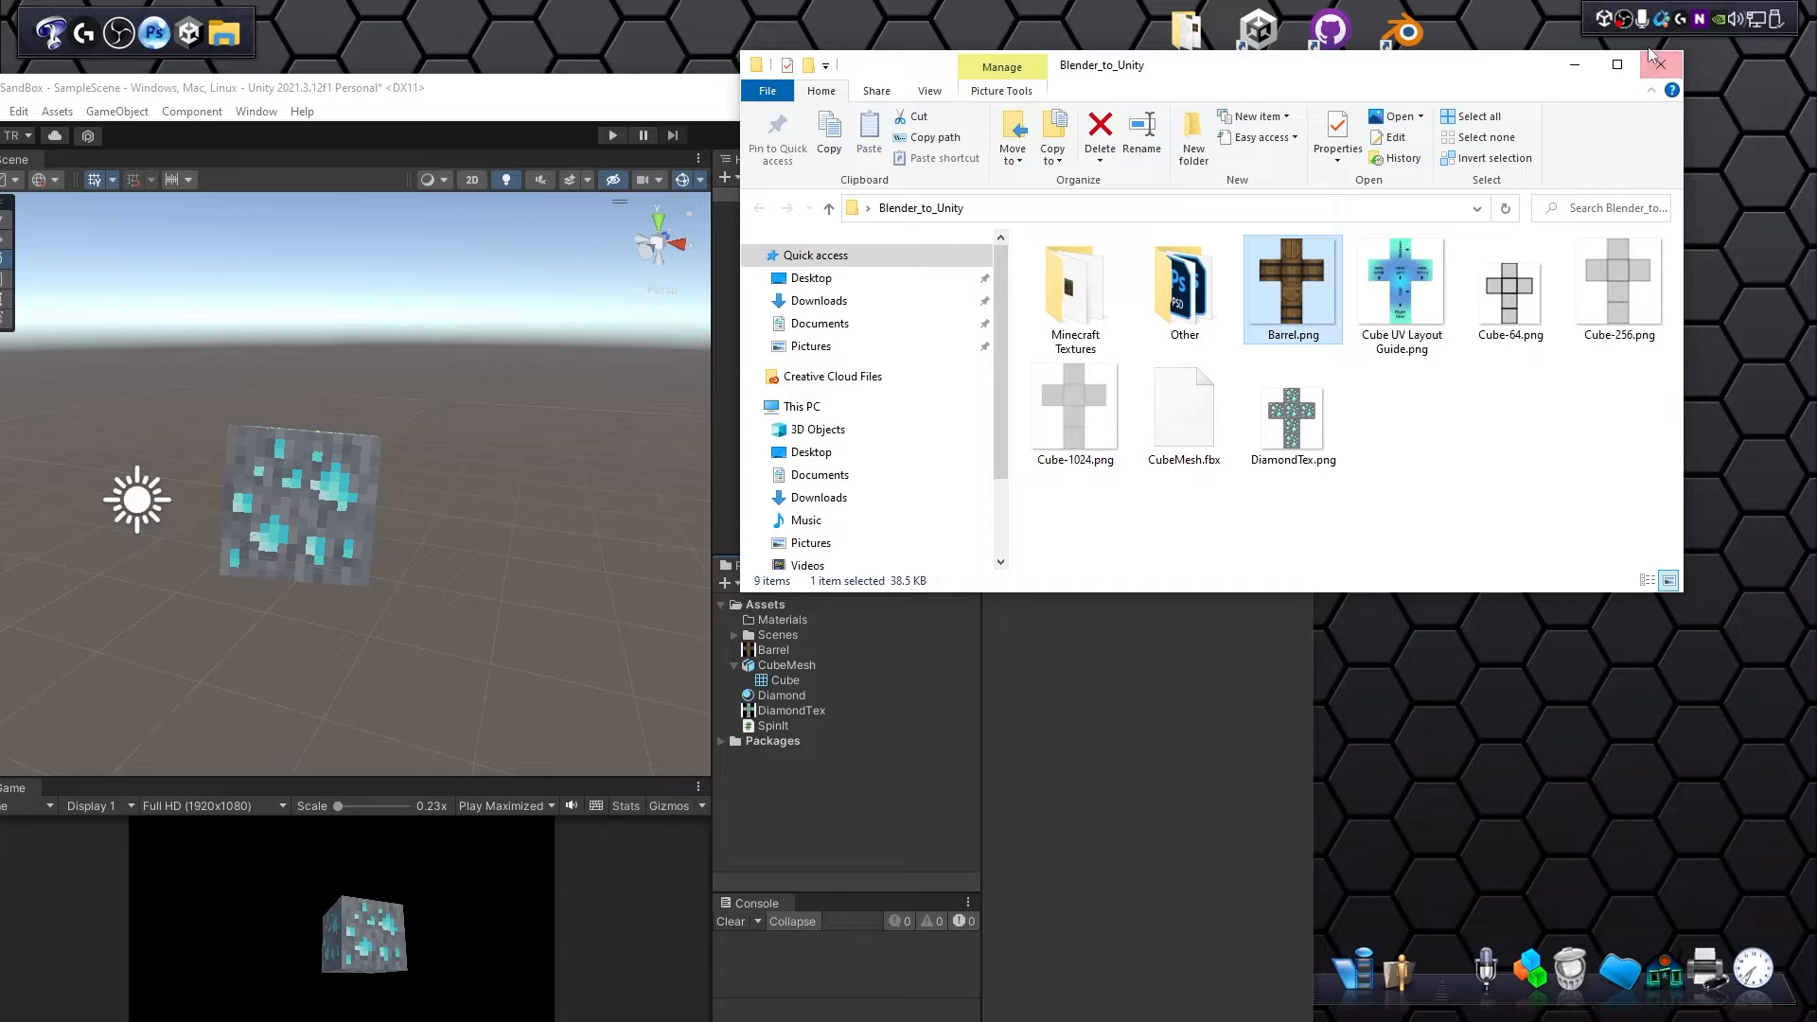
{"action": "left_click", "coordinate": [1658, 65]}
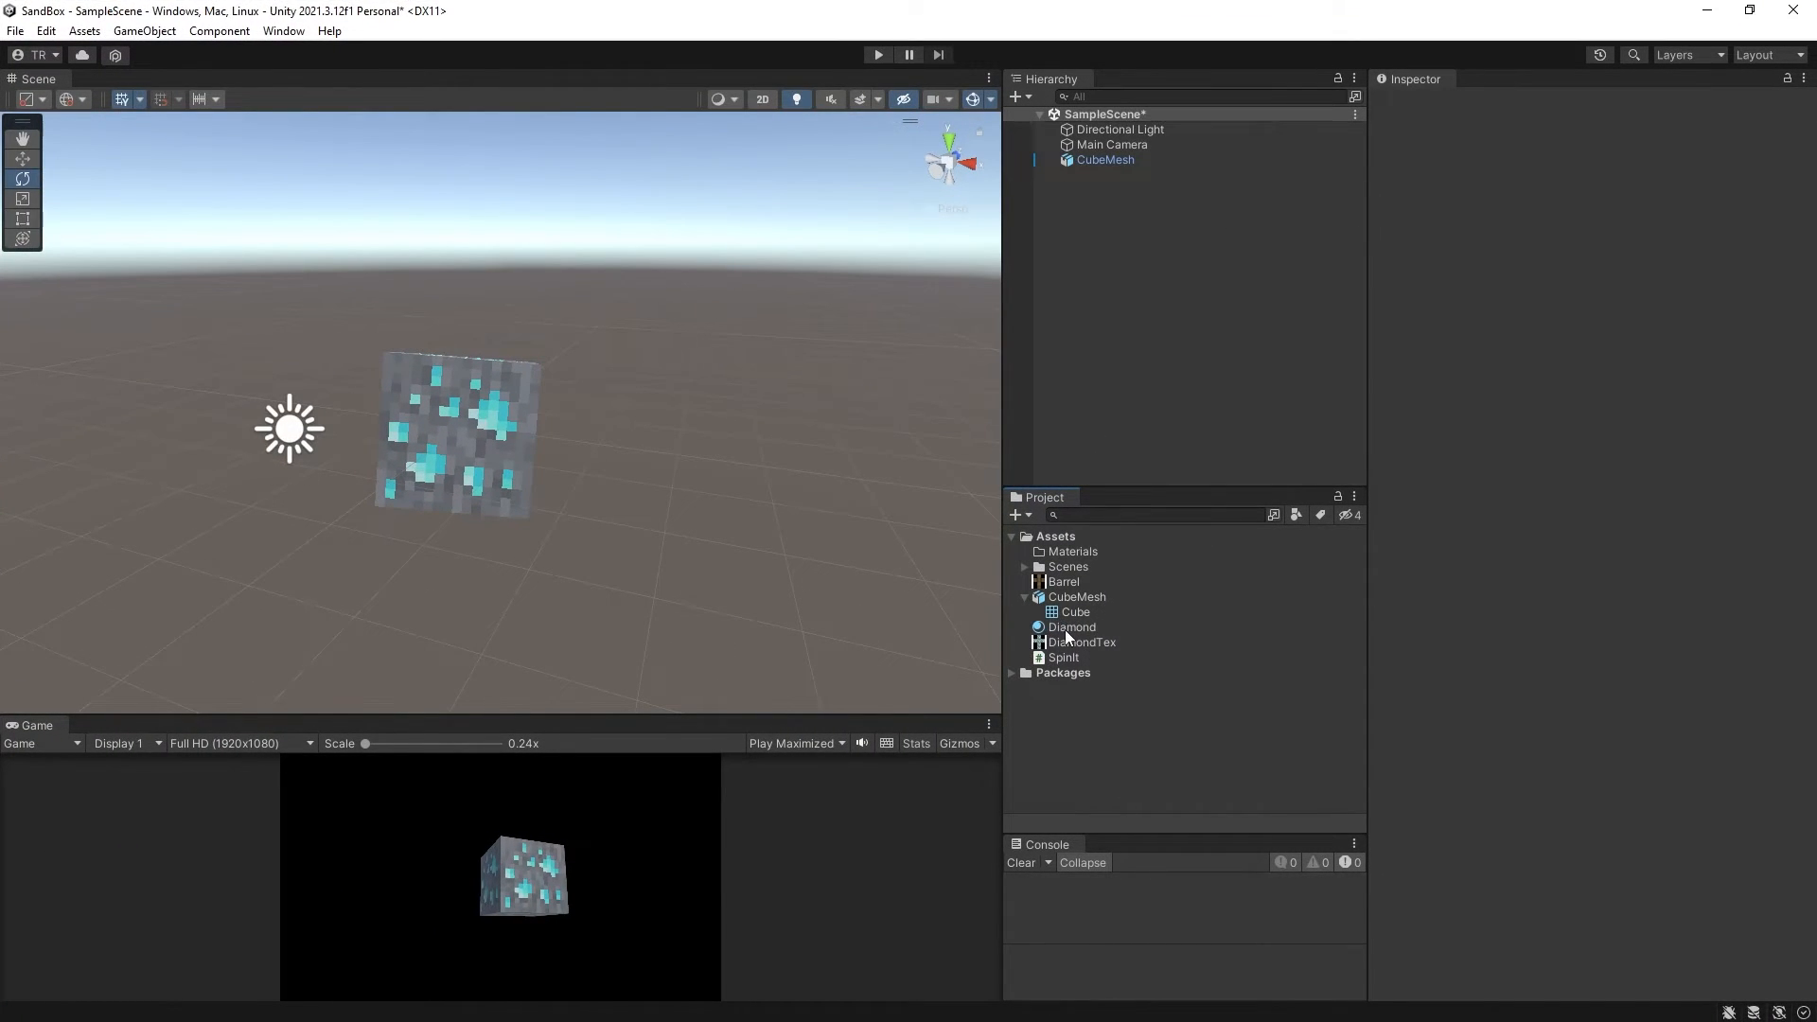
Assign Barrel as the cube material's Albedo with mip maps off, Point filtering and no compression.
{"action": "left_click", "coordinate": [1072, 627]}
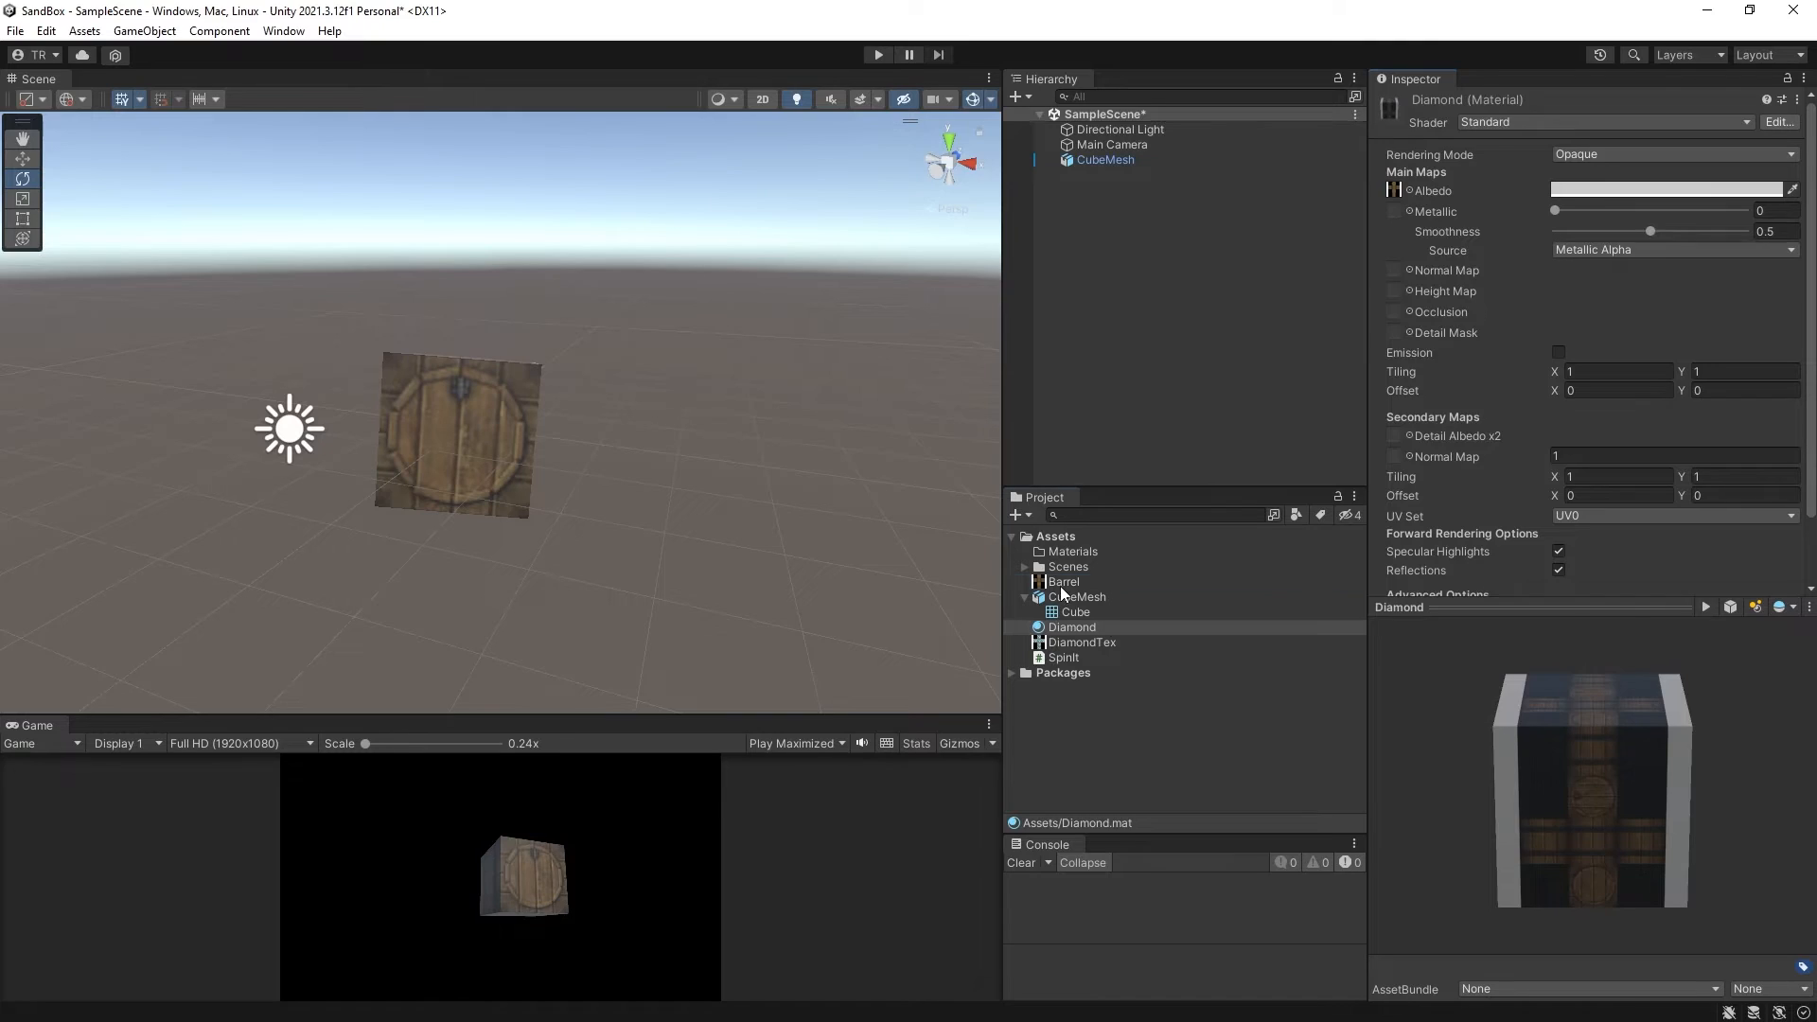
{"action": "left_click", "coordinate": [1062, 581]}
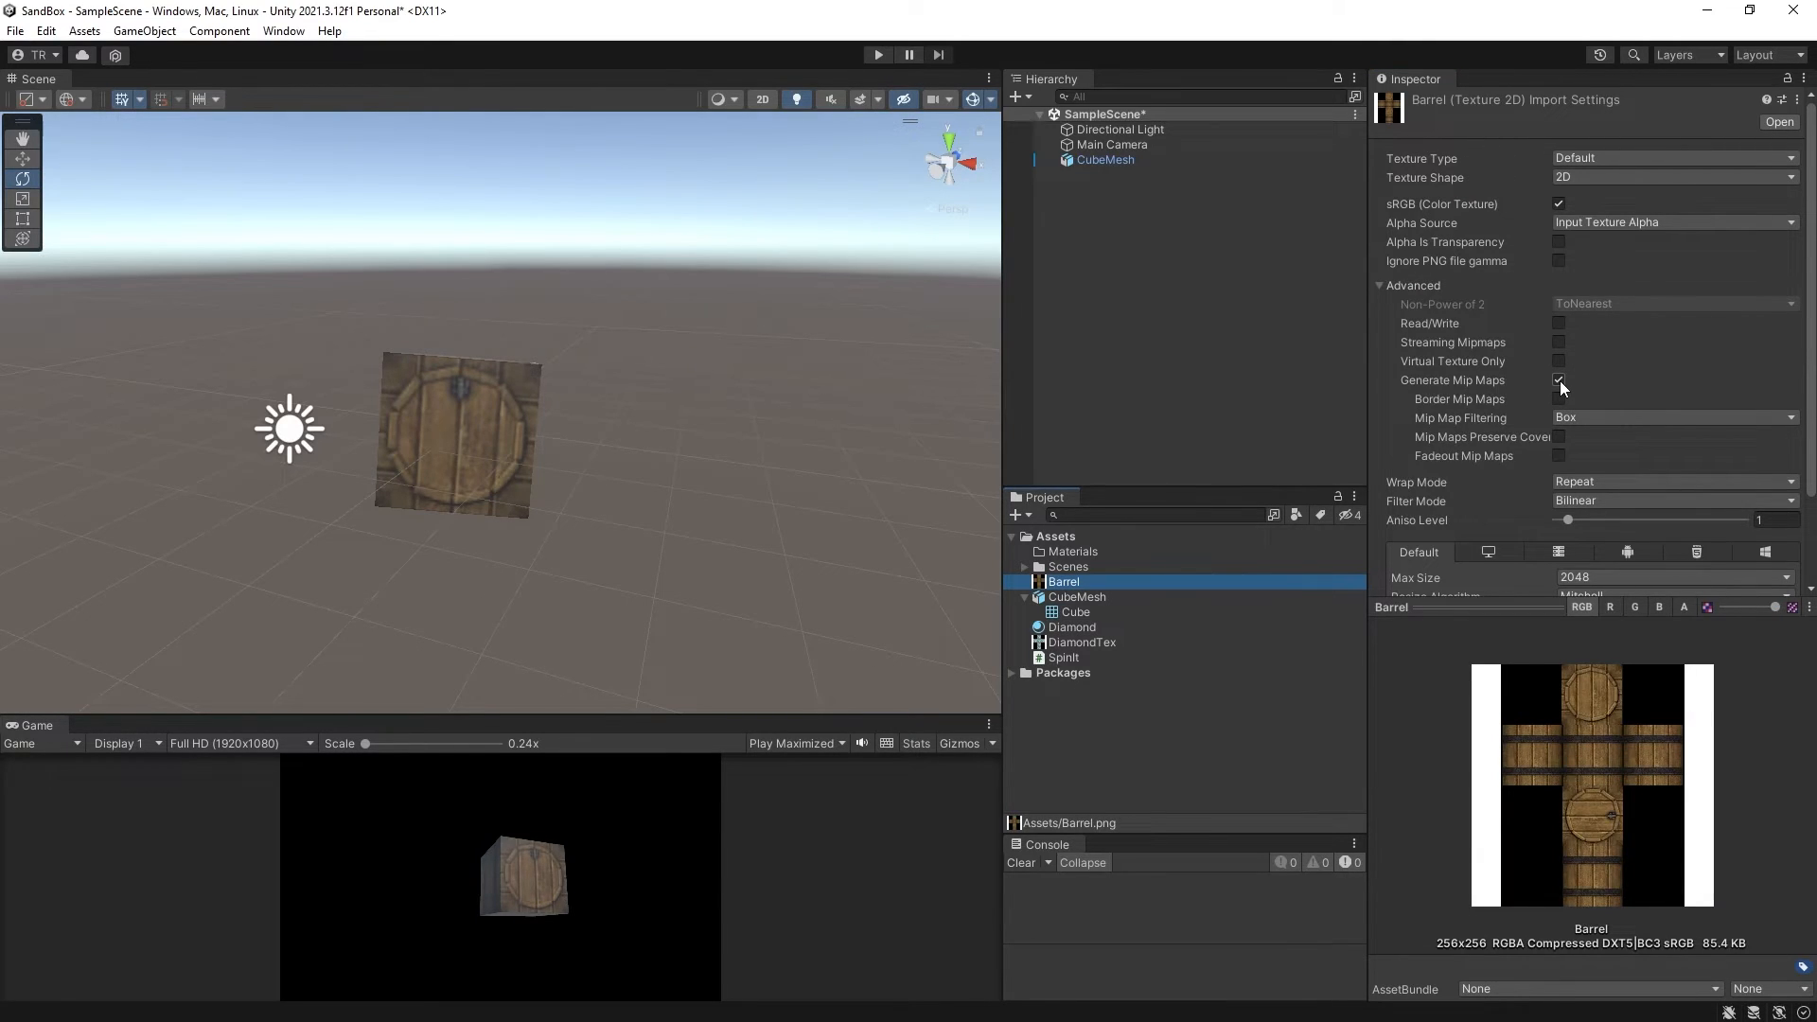
{"action": "left_click", "coordinate": [1672, 426]}
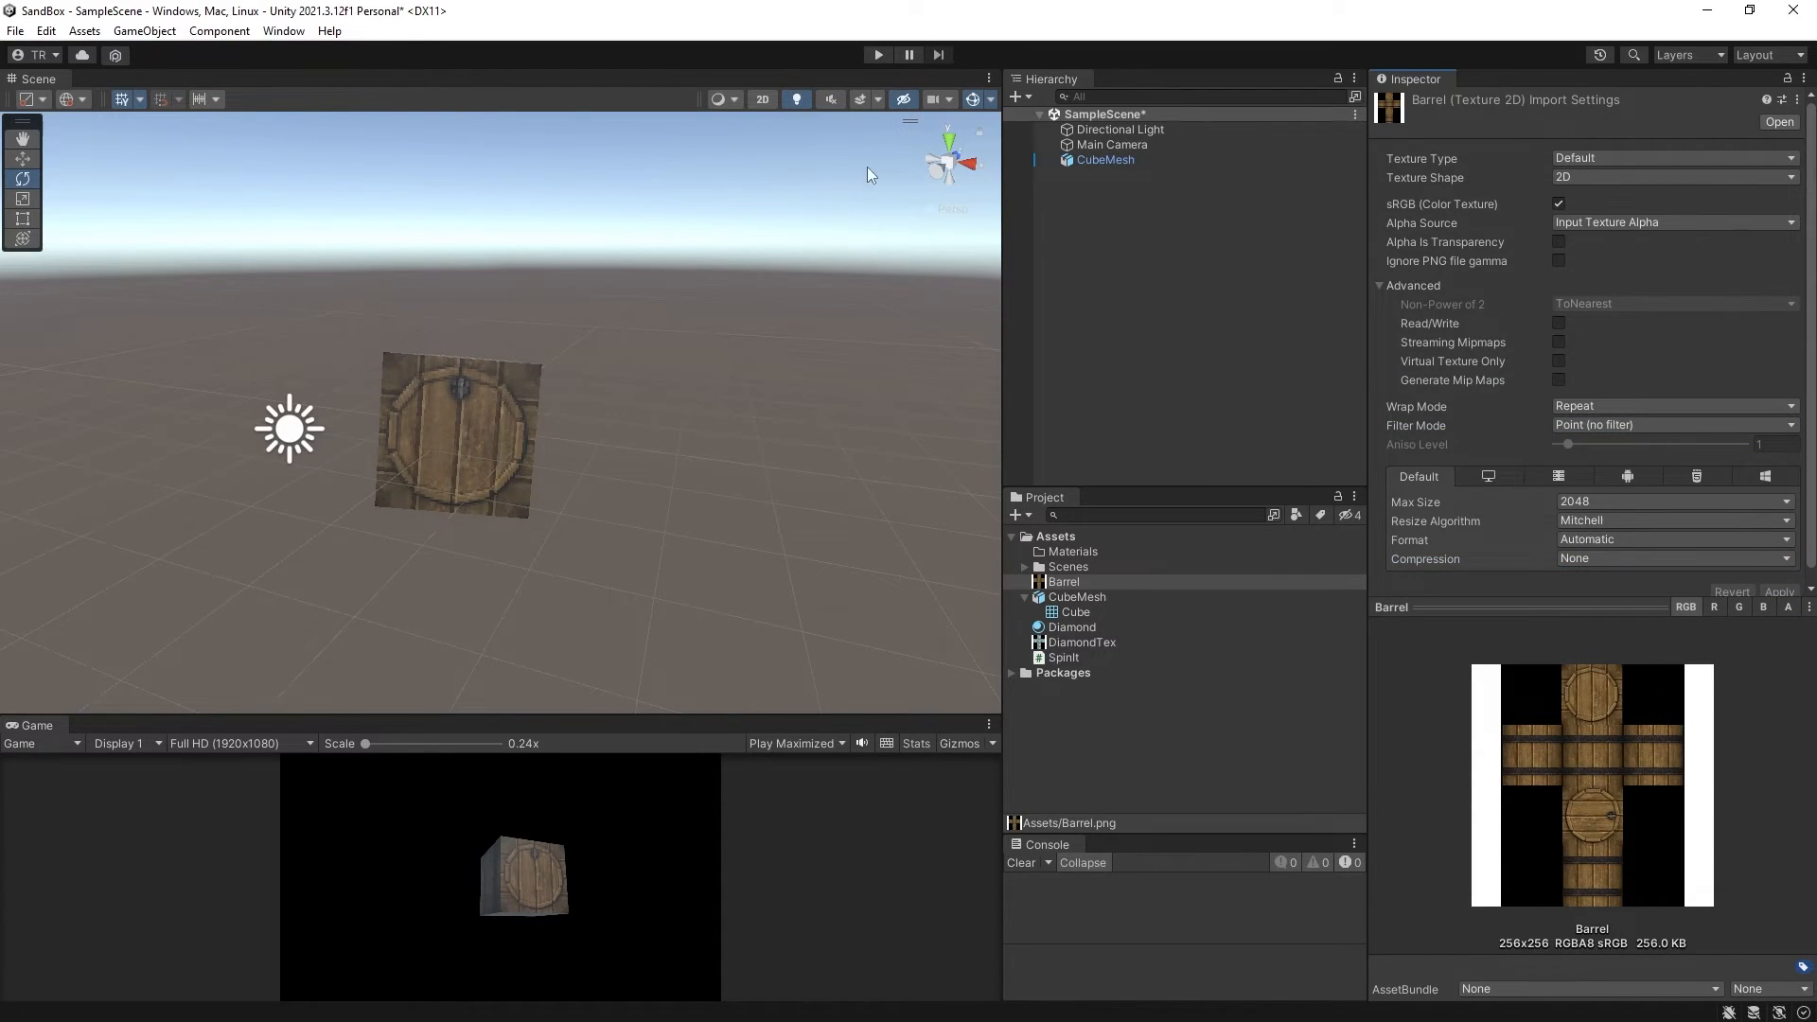
Select CubeMesh, reset its rotation value to 0 and turn it about its vertical axis.
{"action": "left_click", "coordinate": [1104, 159]}
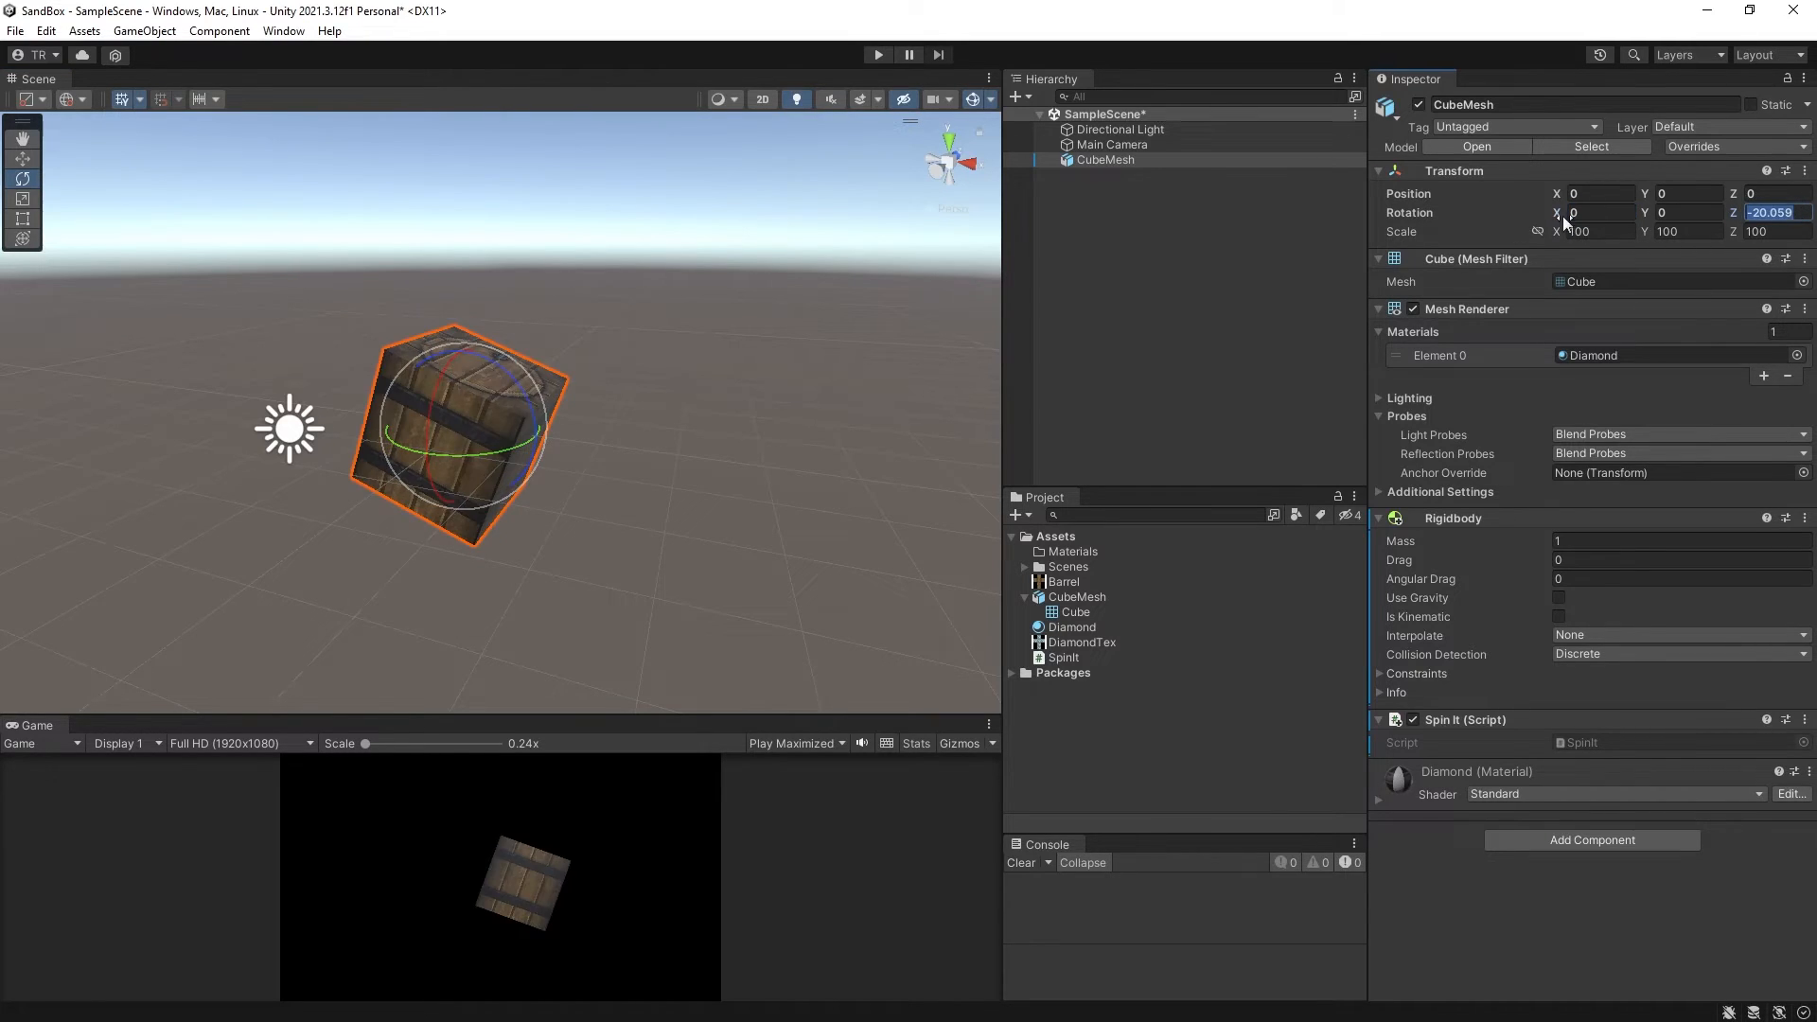
{"action": "type", "text": "0"}
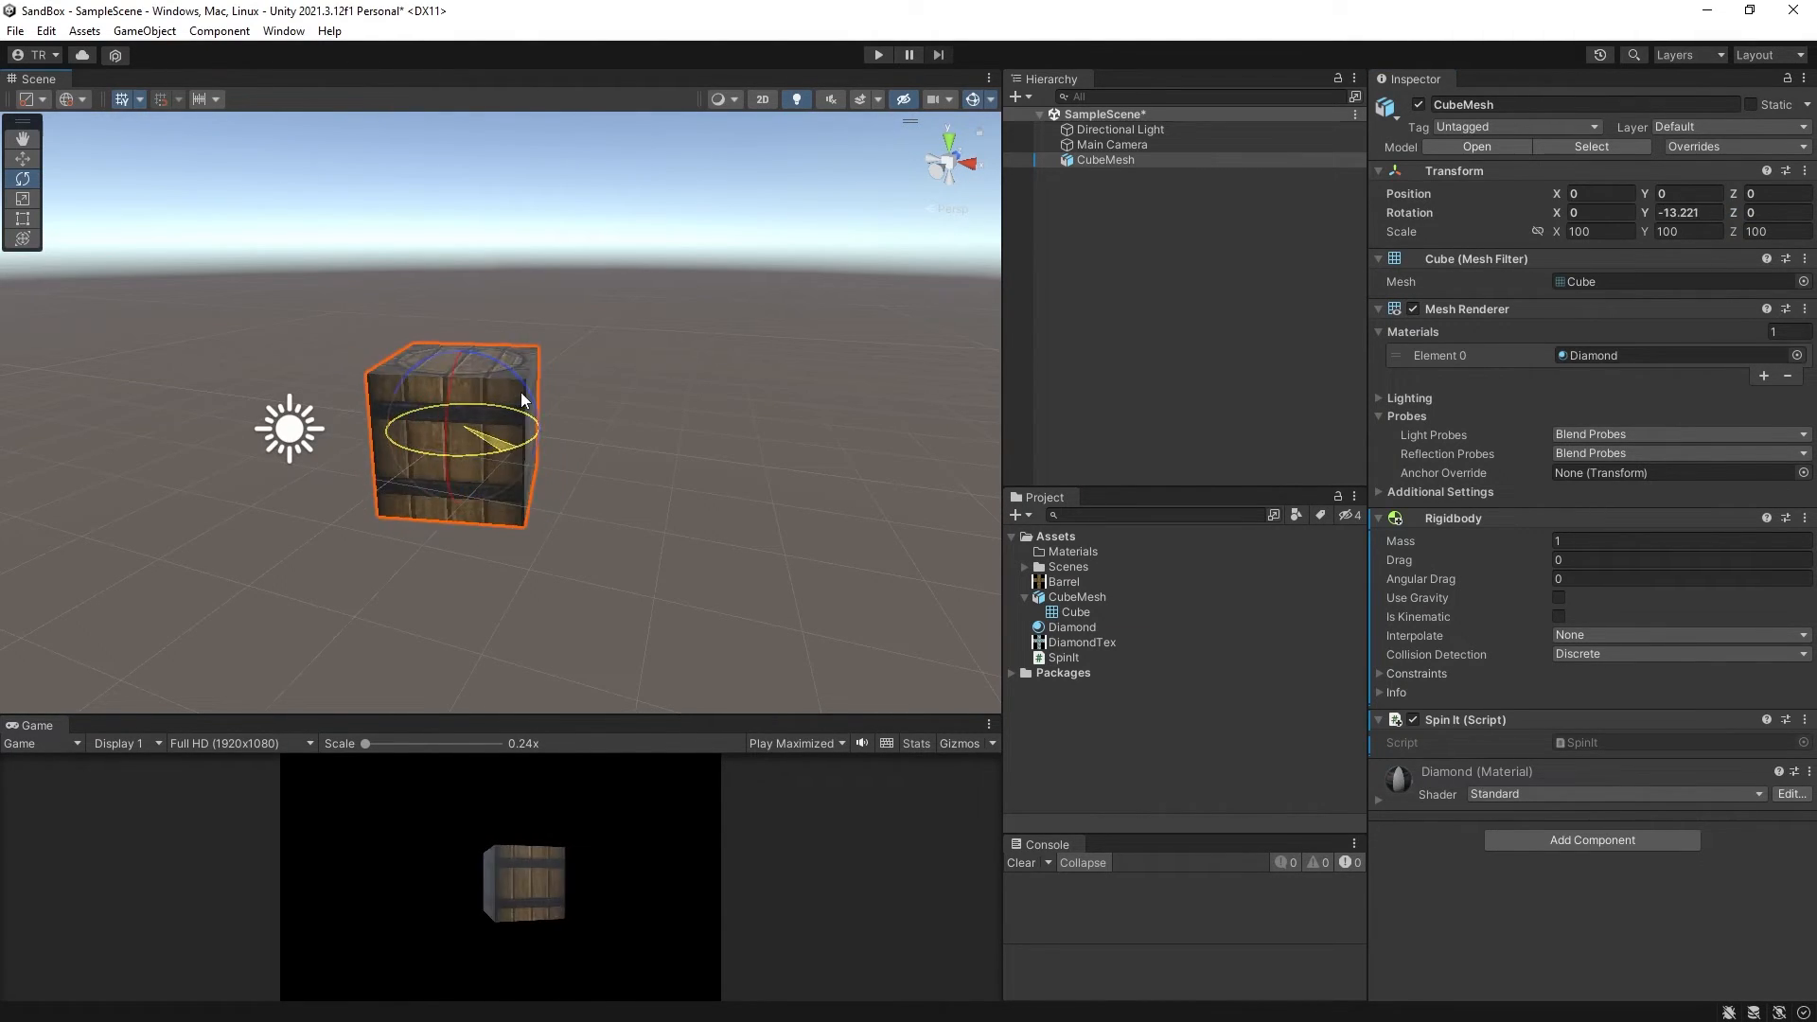
{"action": "left_click_drag", "start_coordinate": [523, 399], "coordinate": [436, 503]}
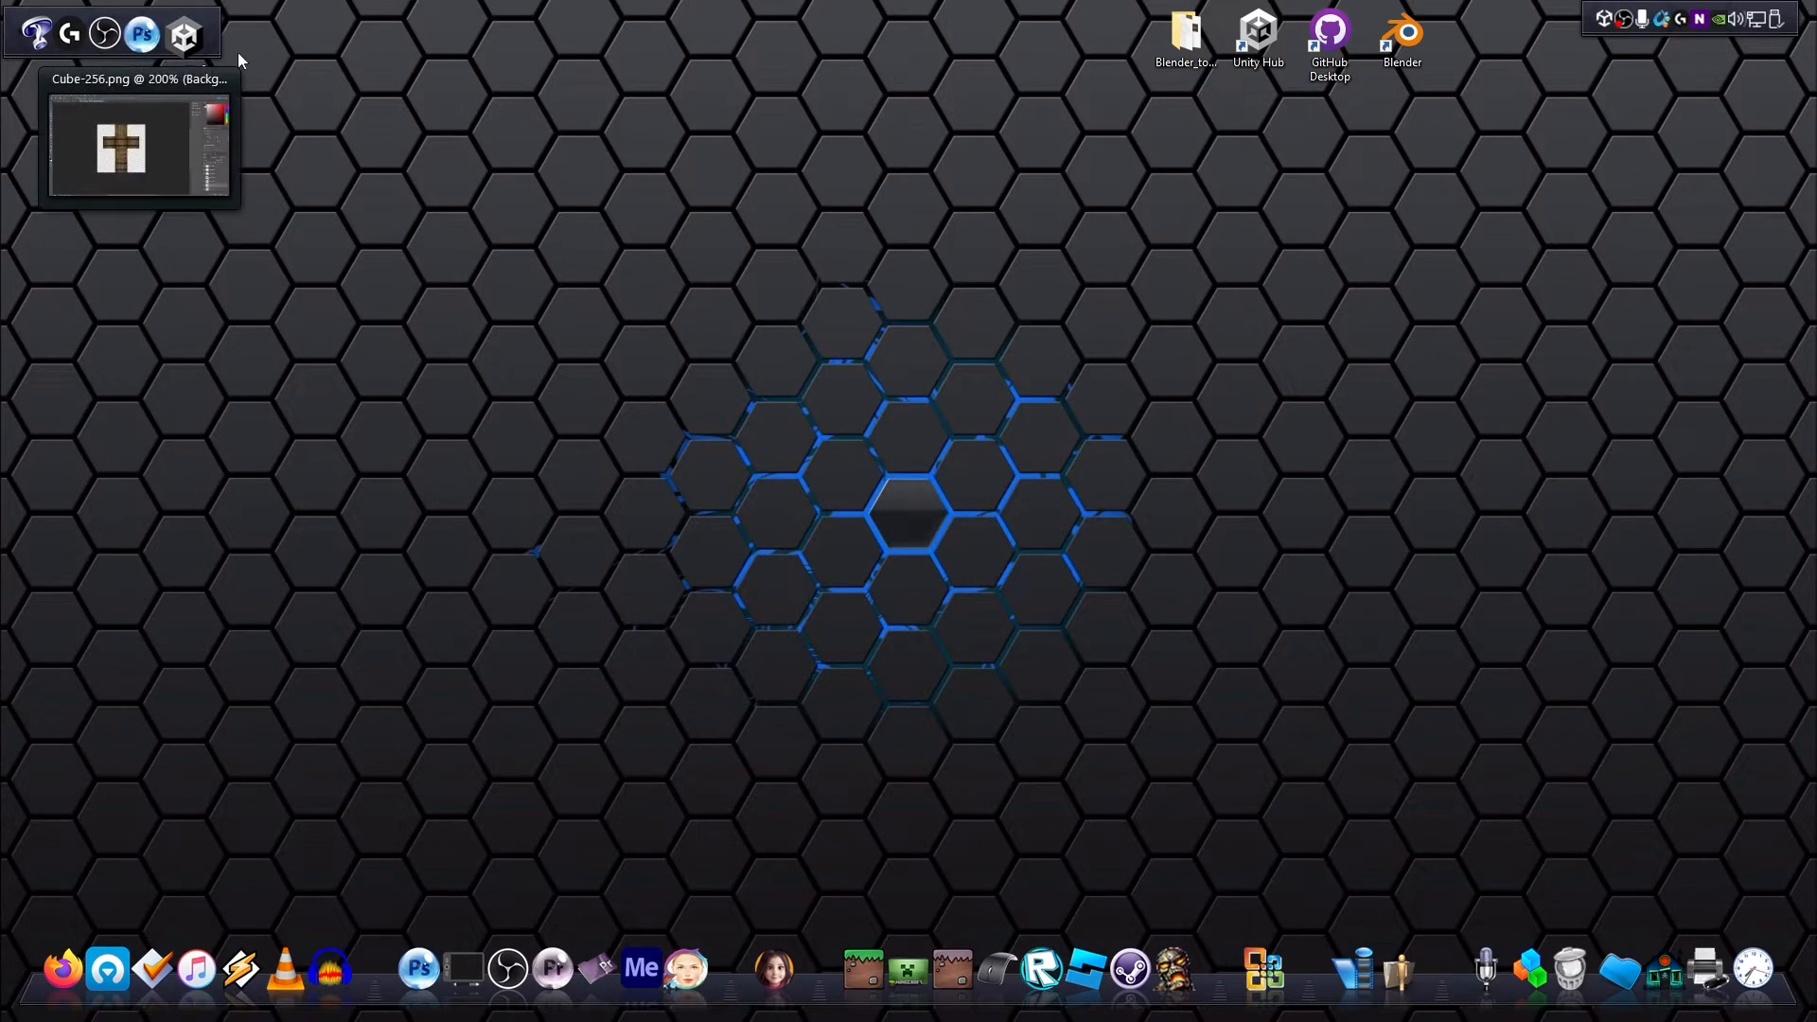
Reopen the Blender_to_Unity folder holding Barrel.png, DiamondTex.png and CubeMesh.fbx.
{"action": "left_click", "coordinate": [223, 32]}
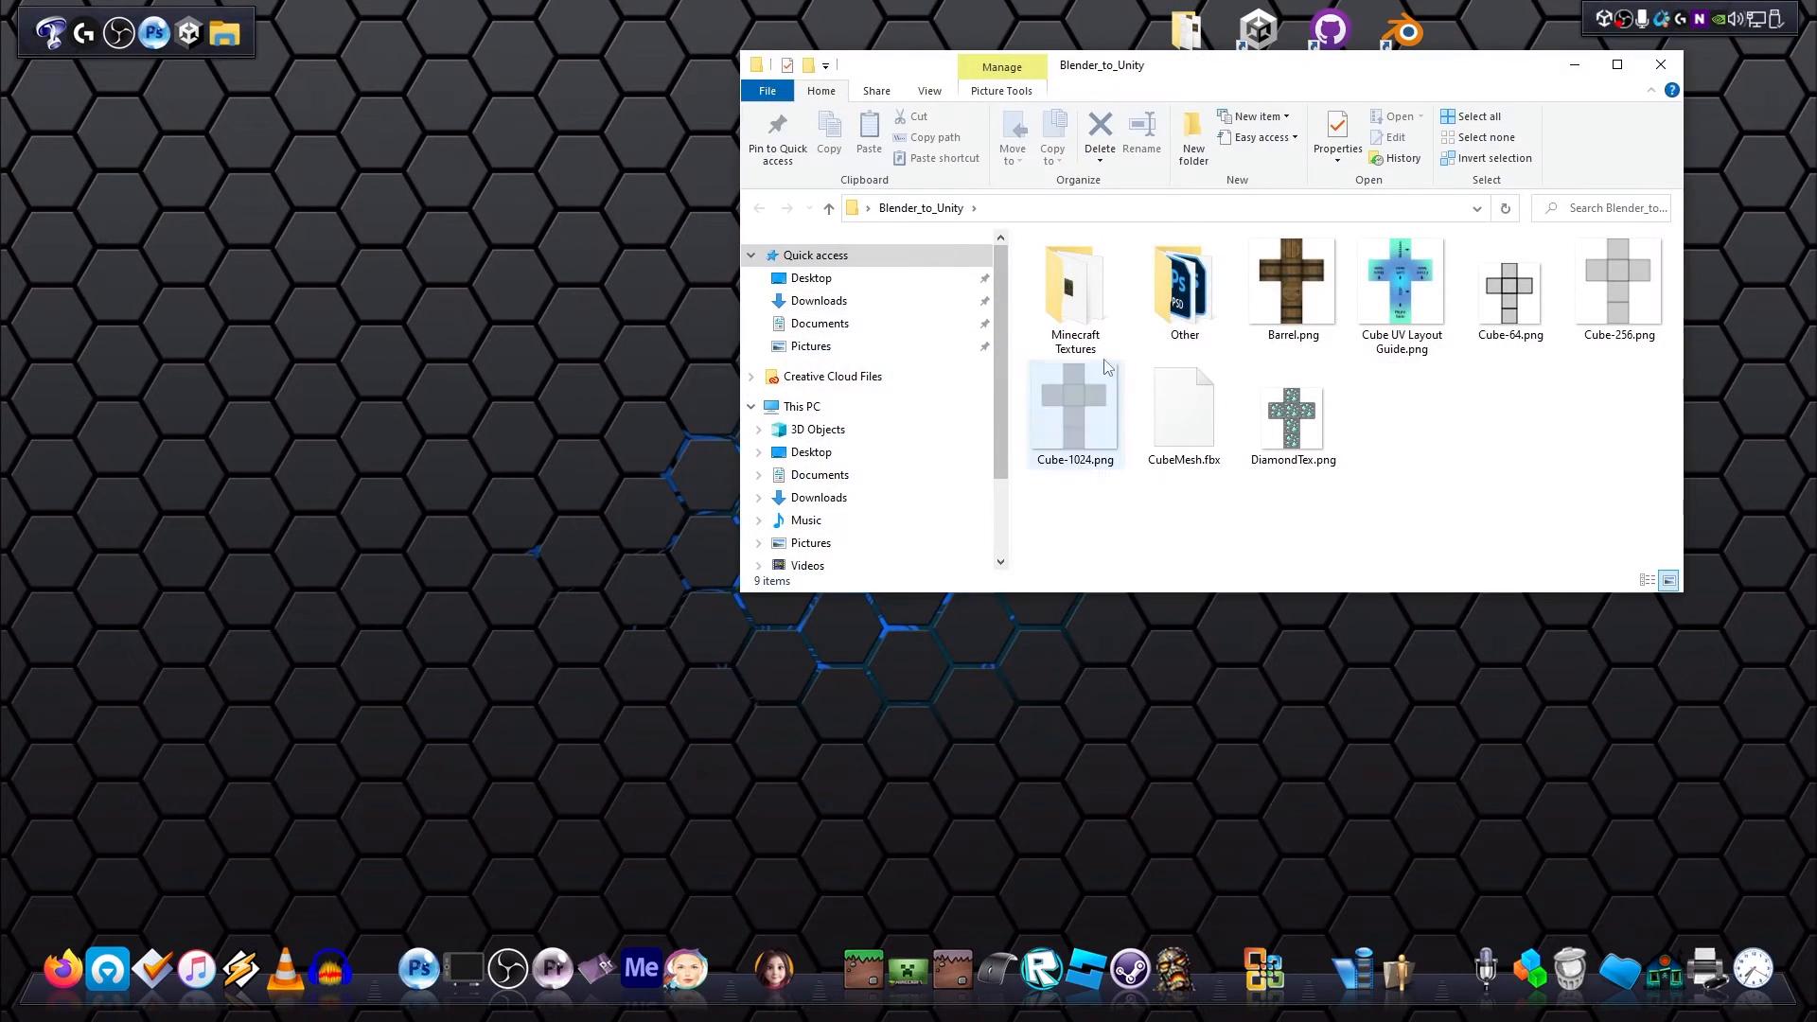
{"action": "mouse_move", "coordinate": [1401, 284]}
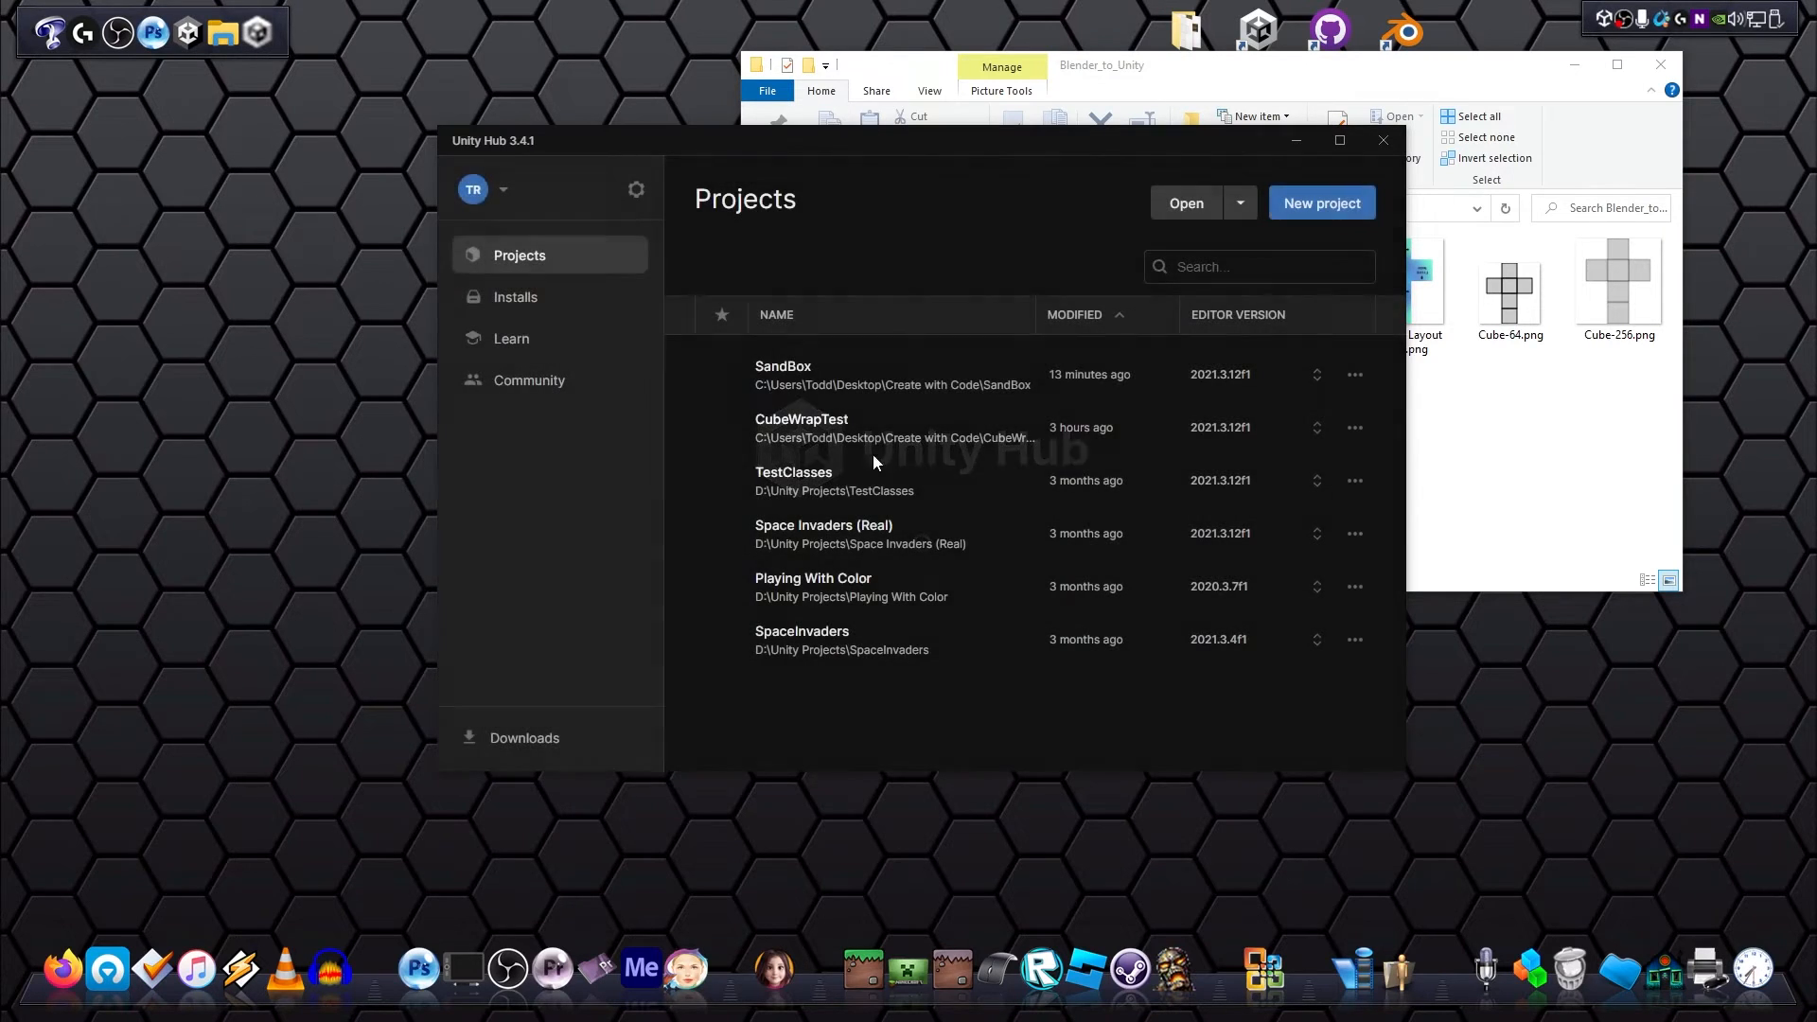
{"action": "mouse_move", "coordinate": [817, 430]}
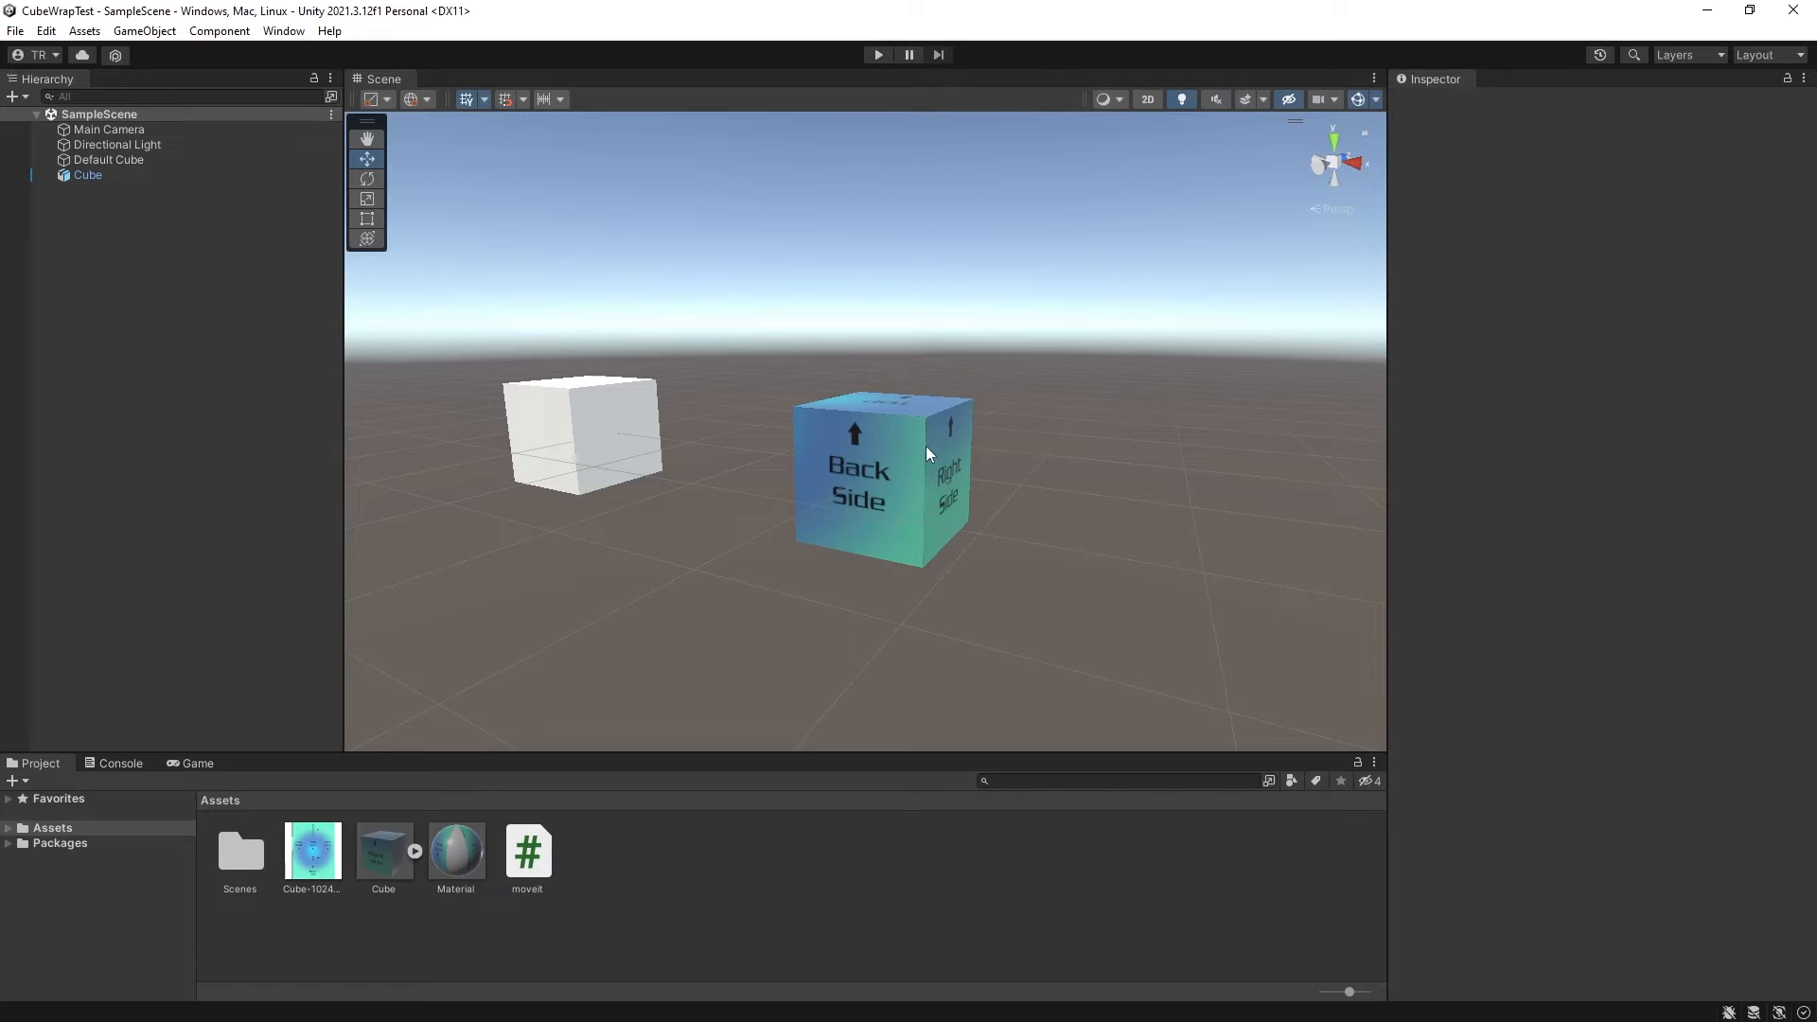
{"action": "mouse_move", "coordinate": [767, 430]}
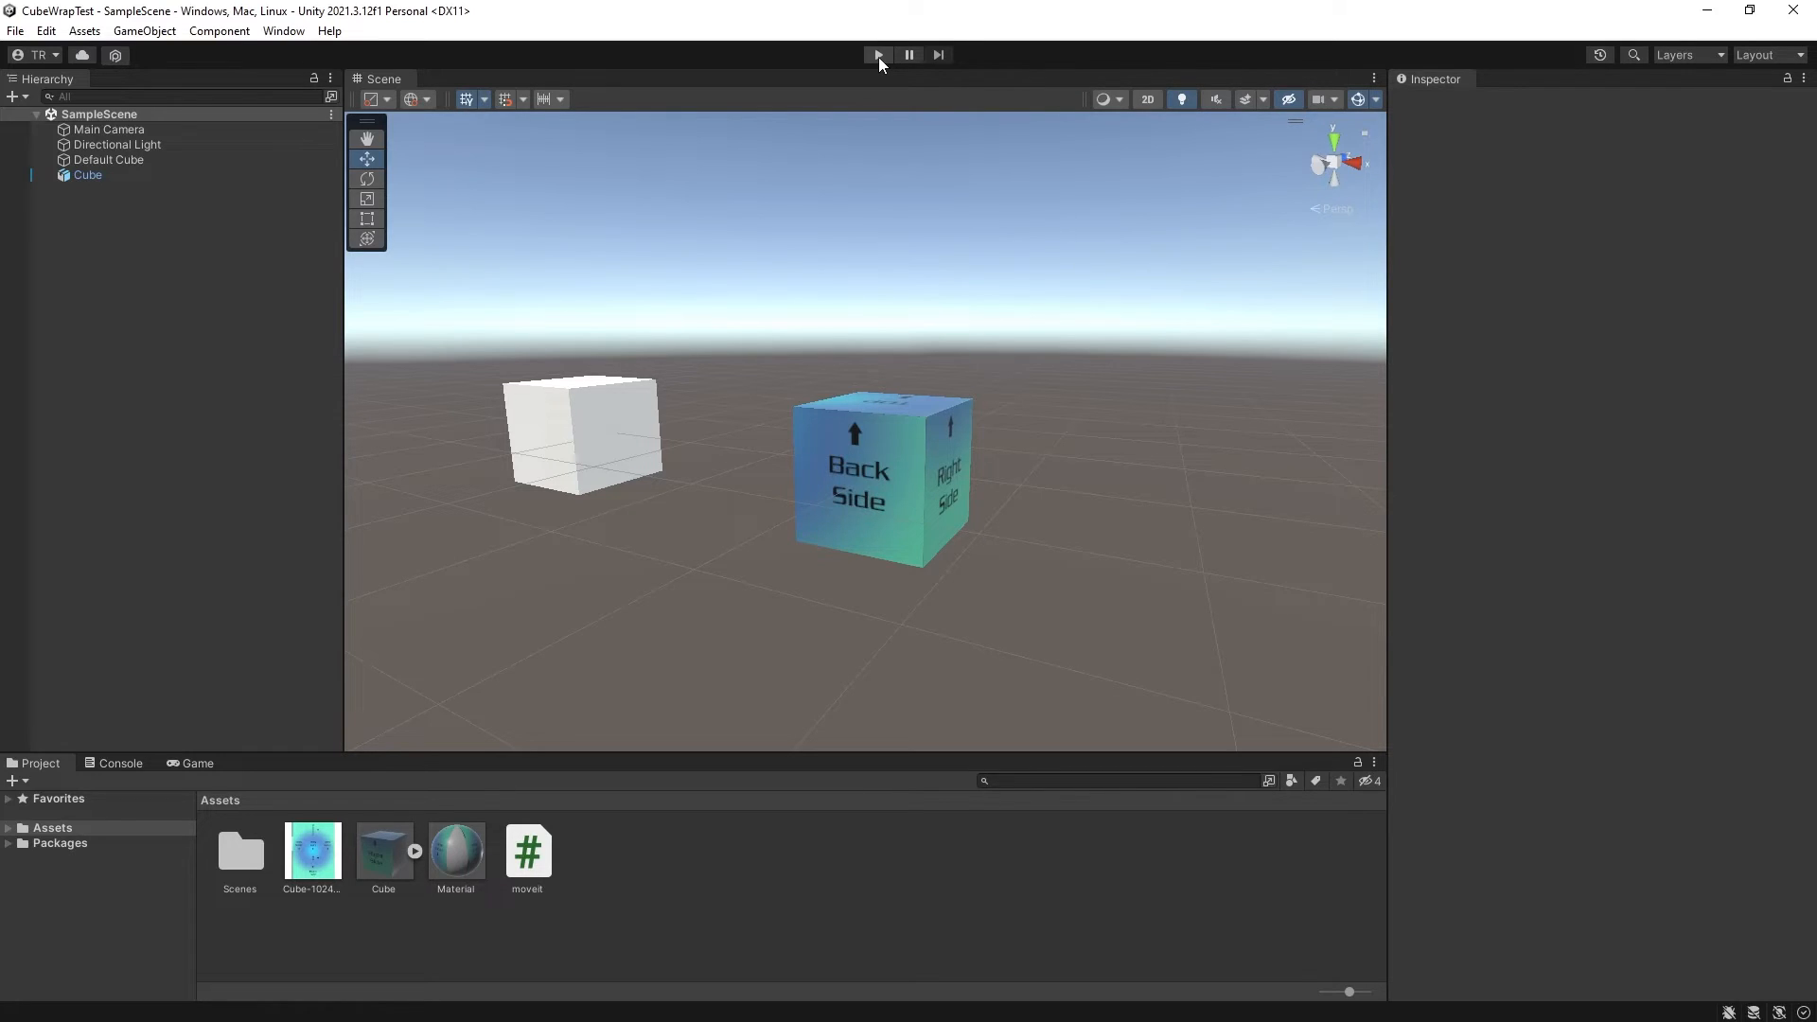
Run the CubeWrapTest scene to check the two cubes, then stop it.
{"action": "left_click", "coordinate": [876, 55]}
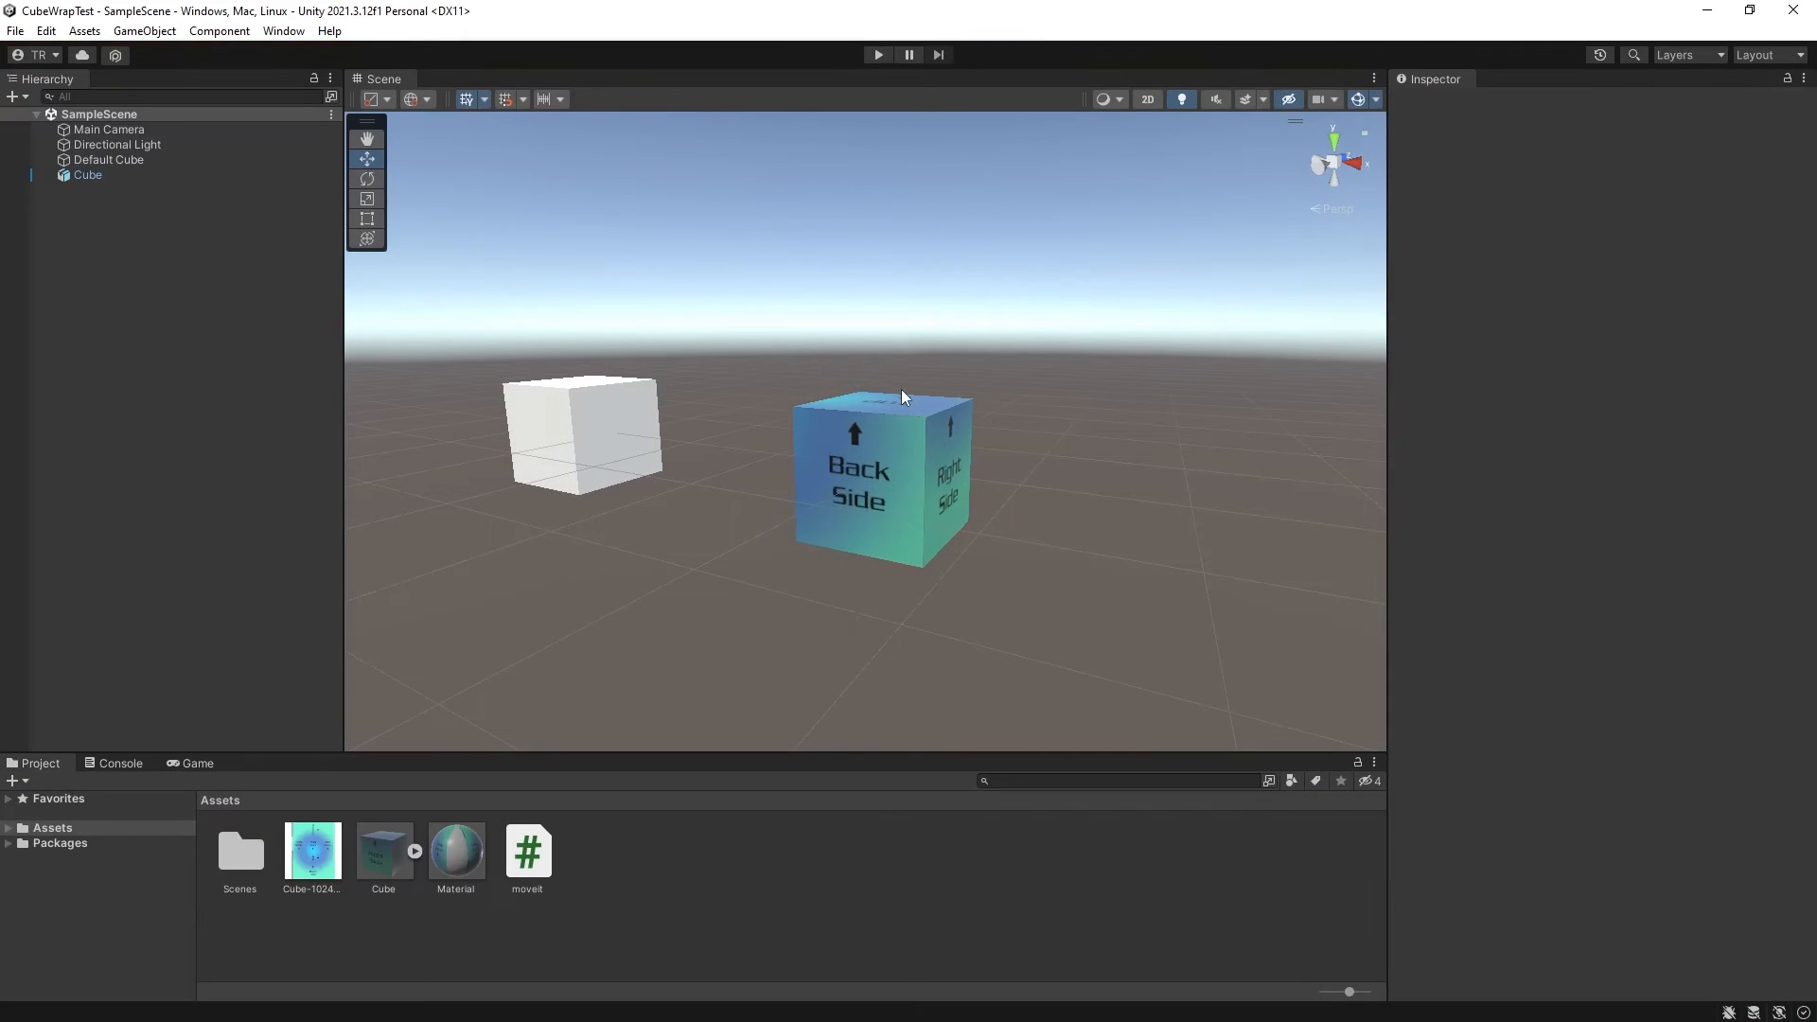
{"action": "left_click", "coordinate": [884, 475]}
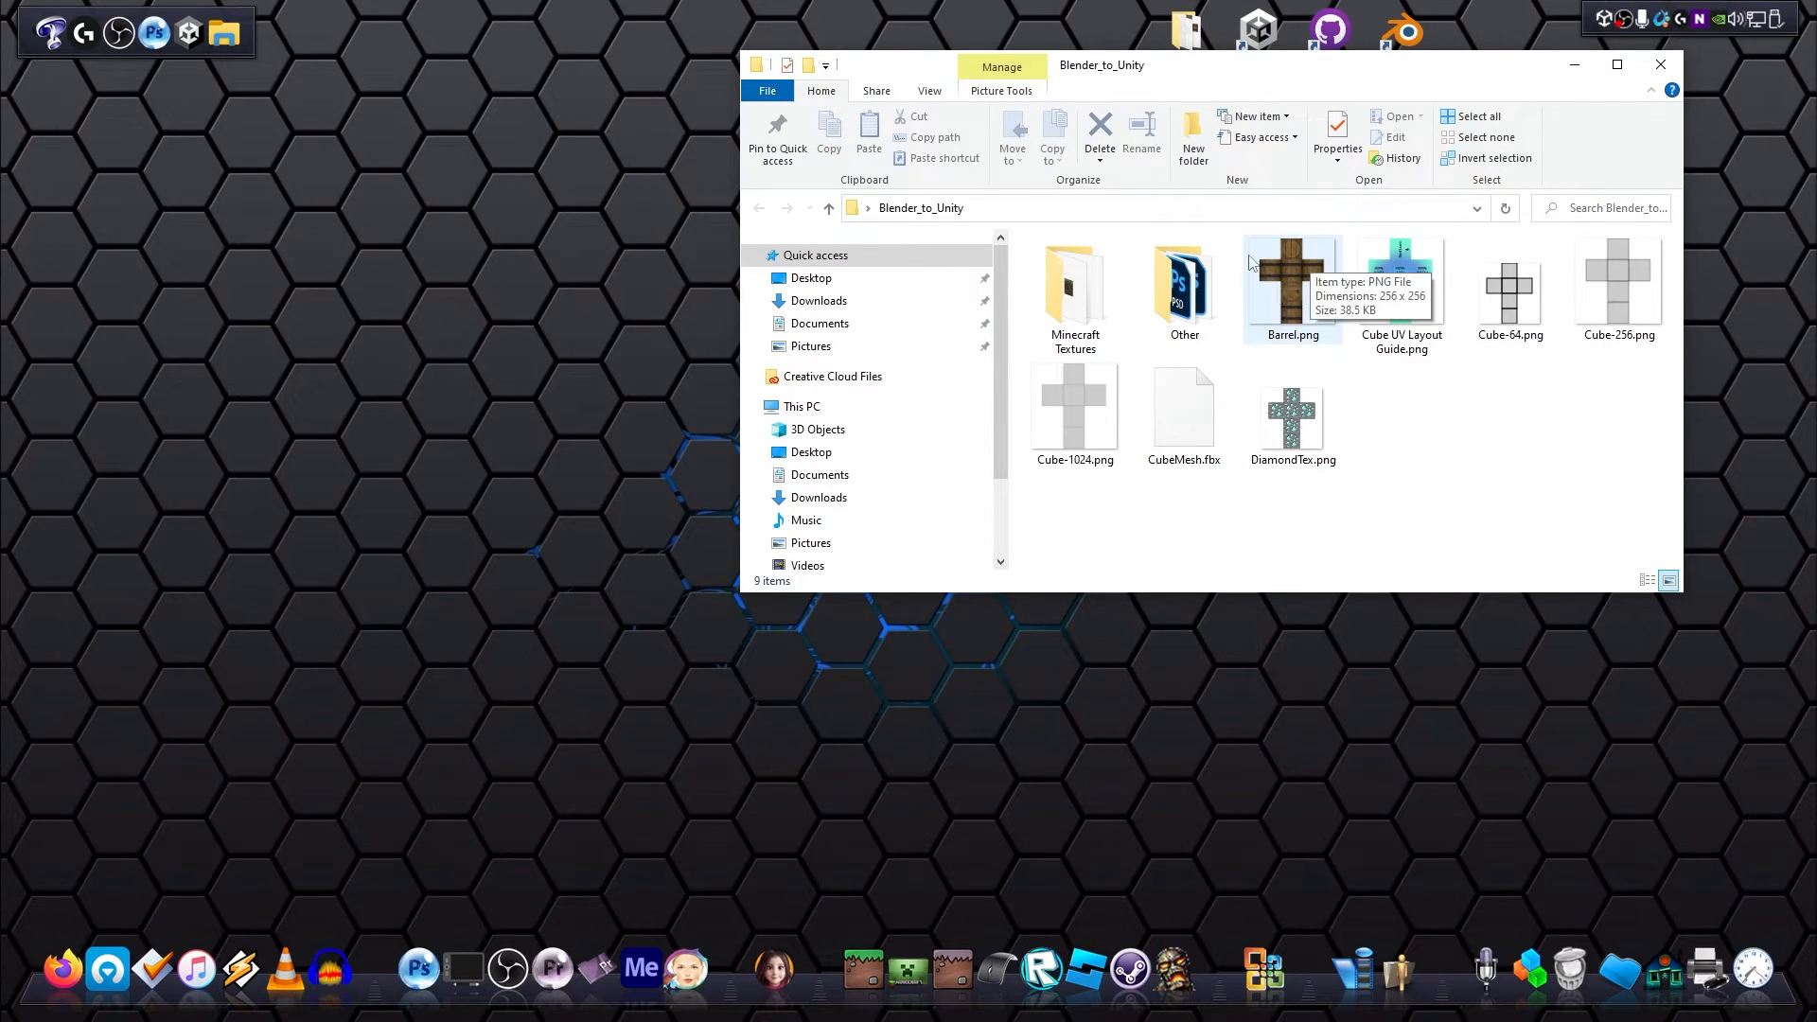
{"action": "mouse_move", "coordinate": [1487, 420]}
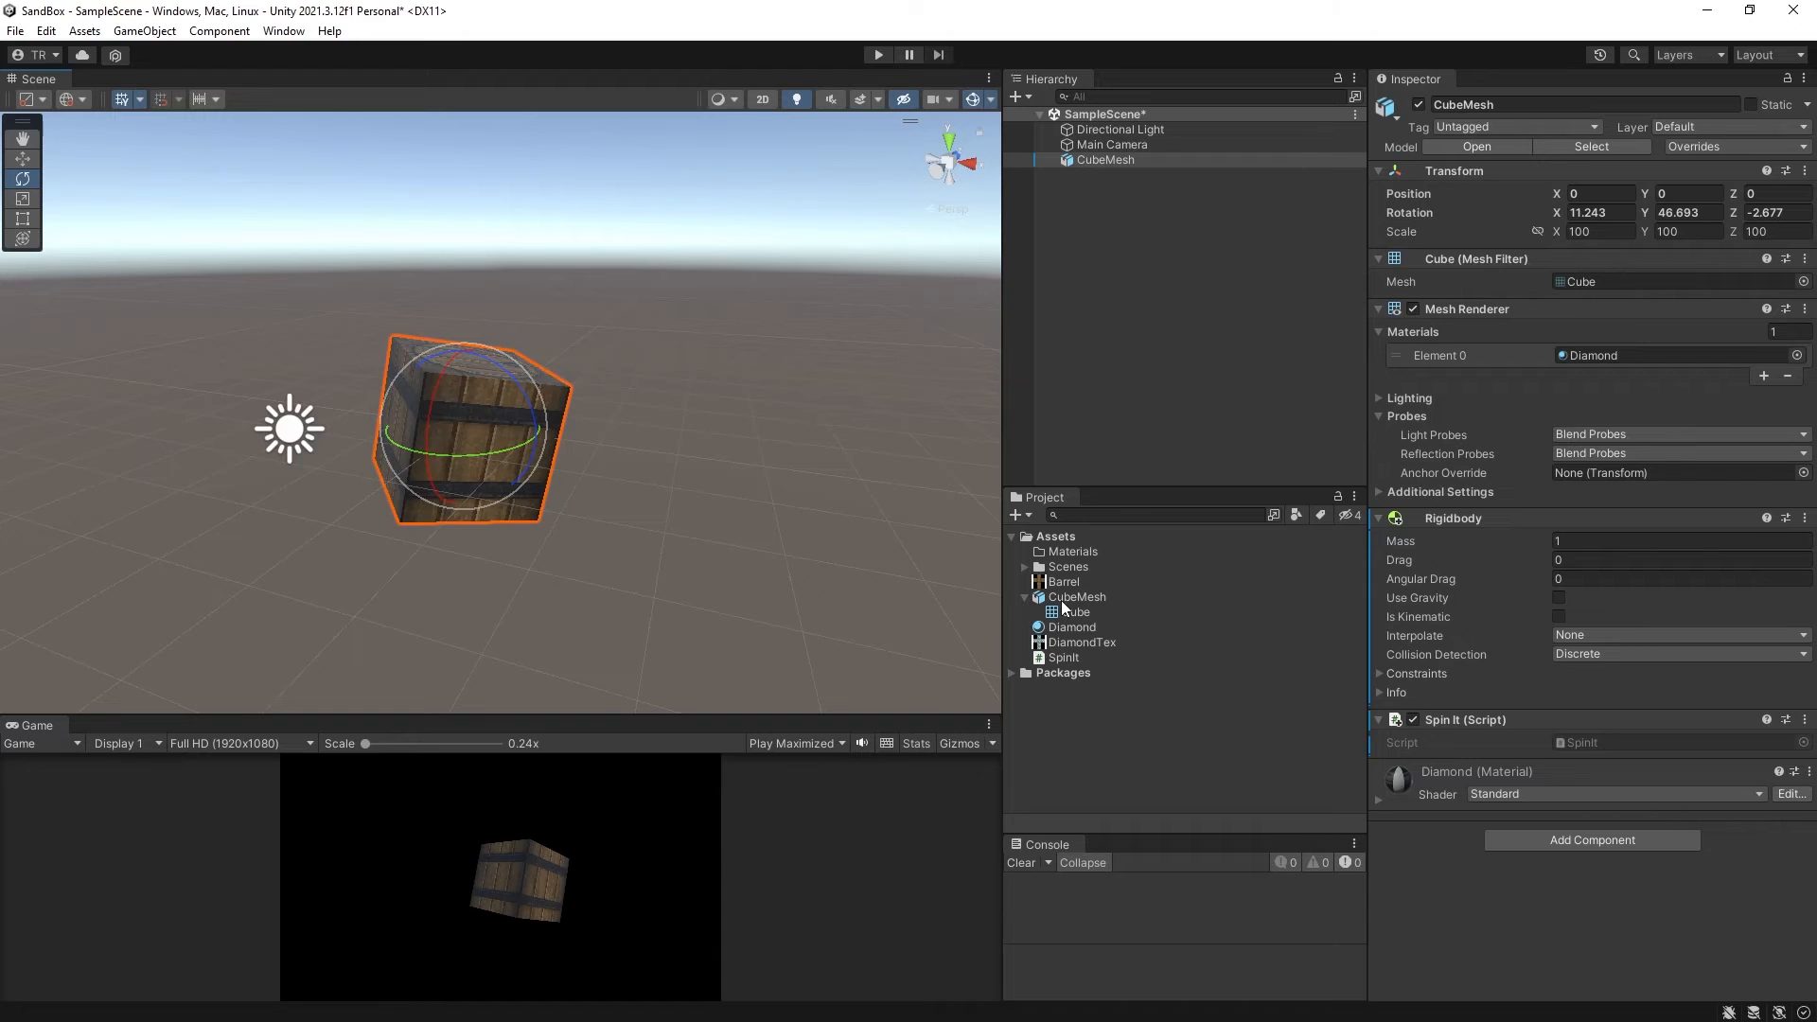
Restore DiamondTex as the Albedo of the cube's material, replacing the barrel texture.
{"action": "left_click", "coordinate": [1061, 612]}
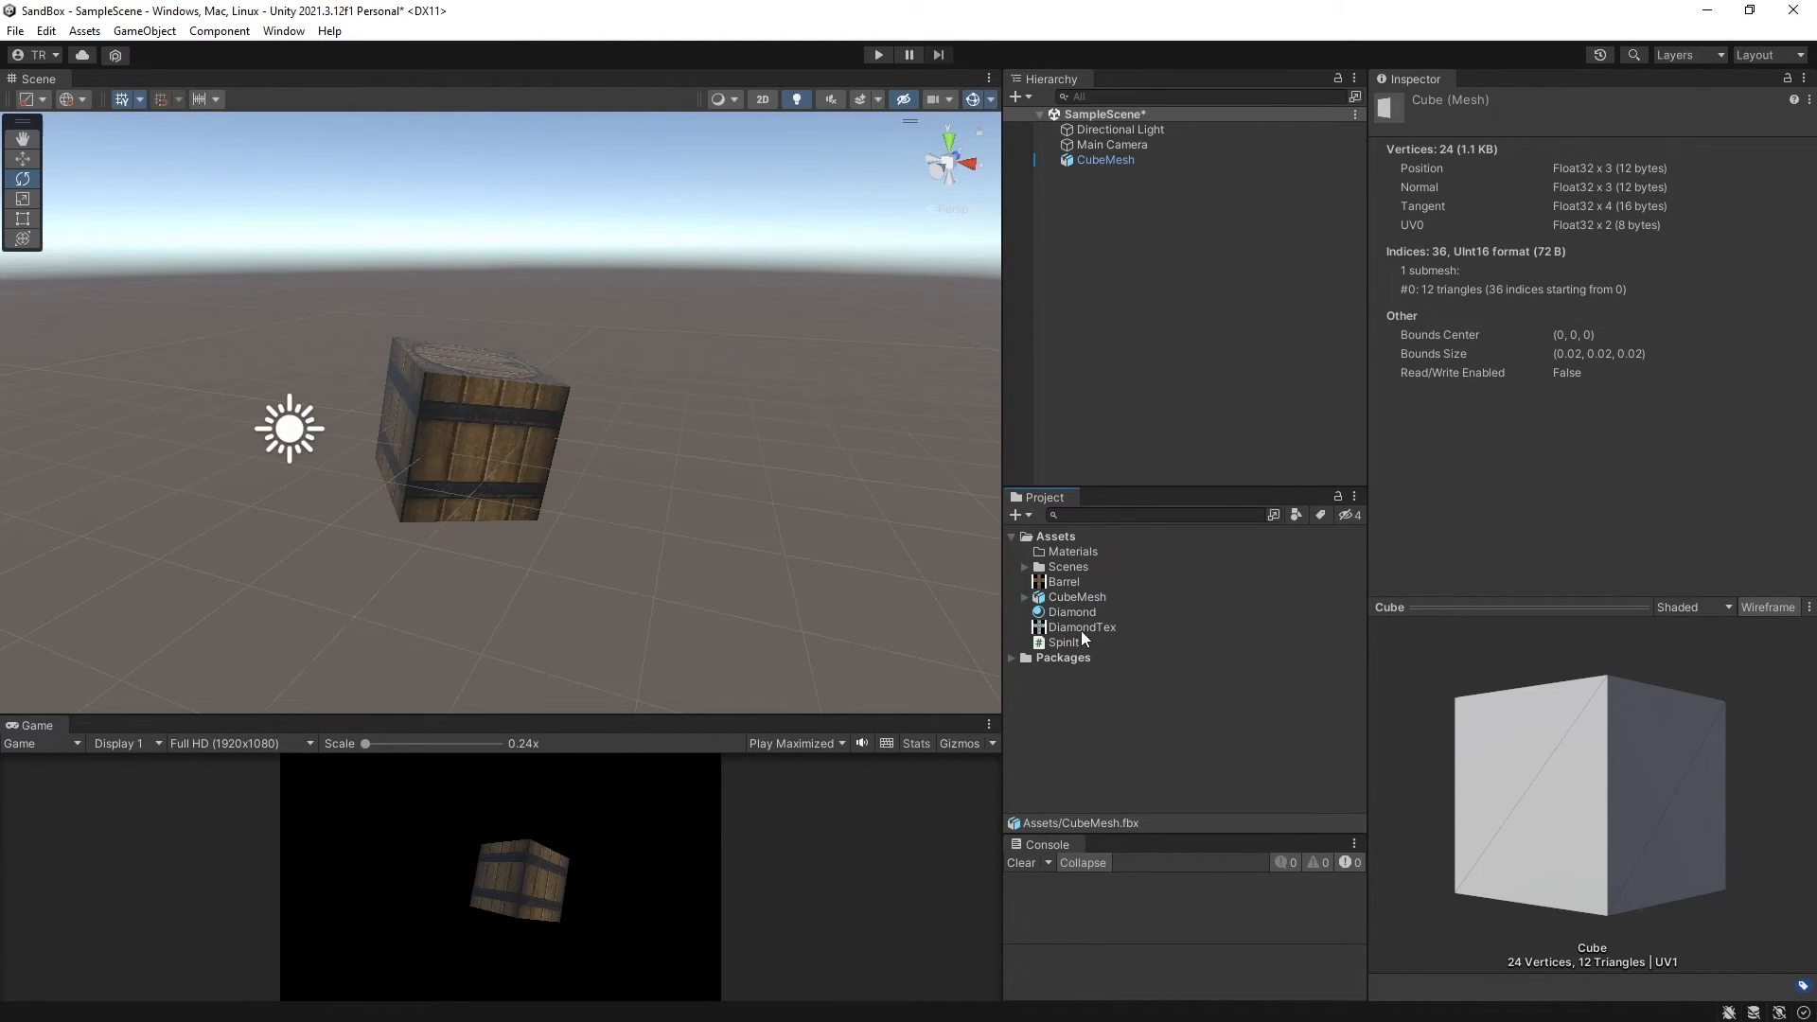
{"action": "left_click", "coordinate": [1103, 159]}
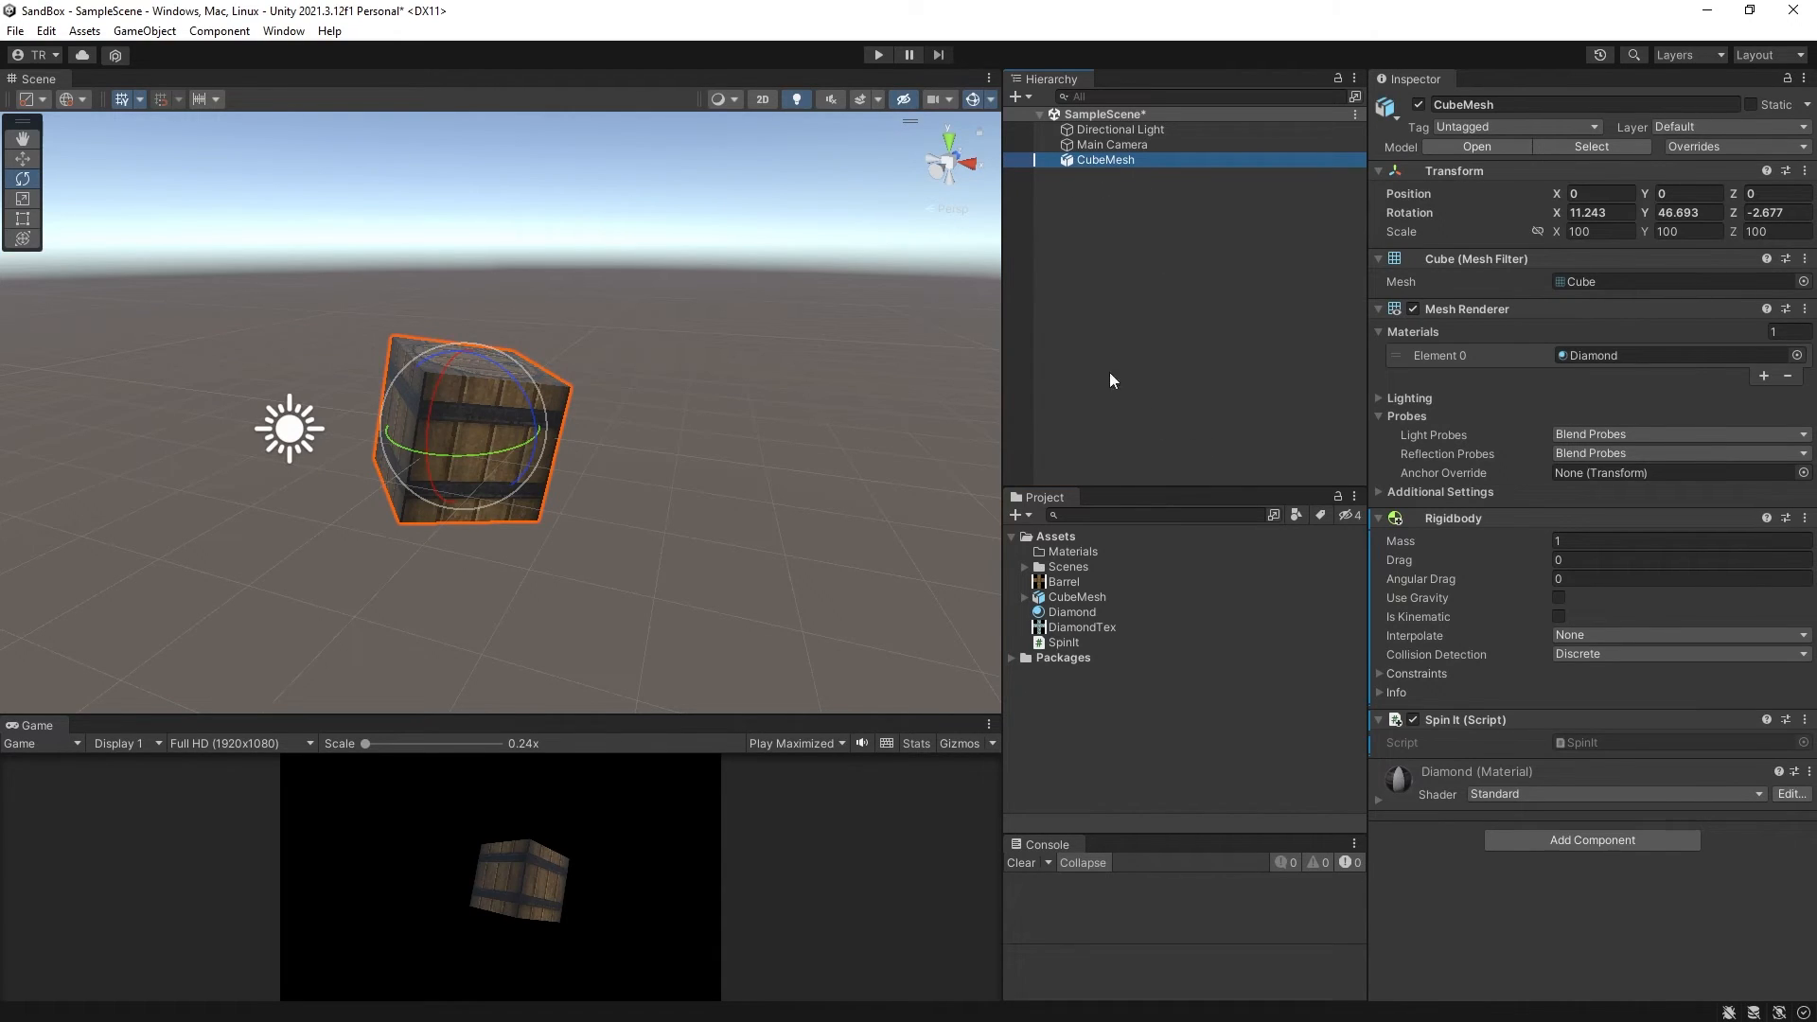
{"action": "mouse_move", "coordinate": [482, 431]}
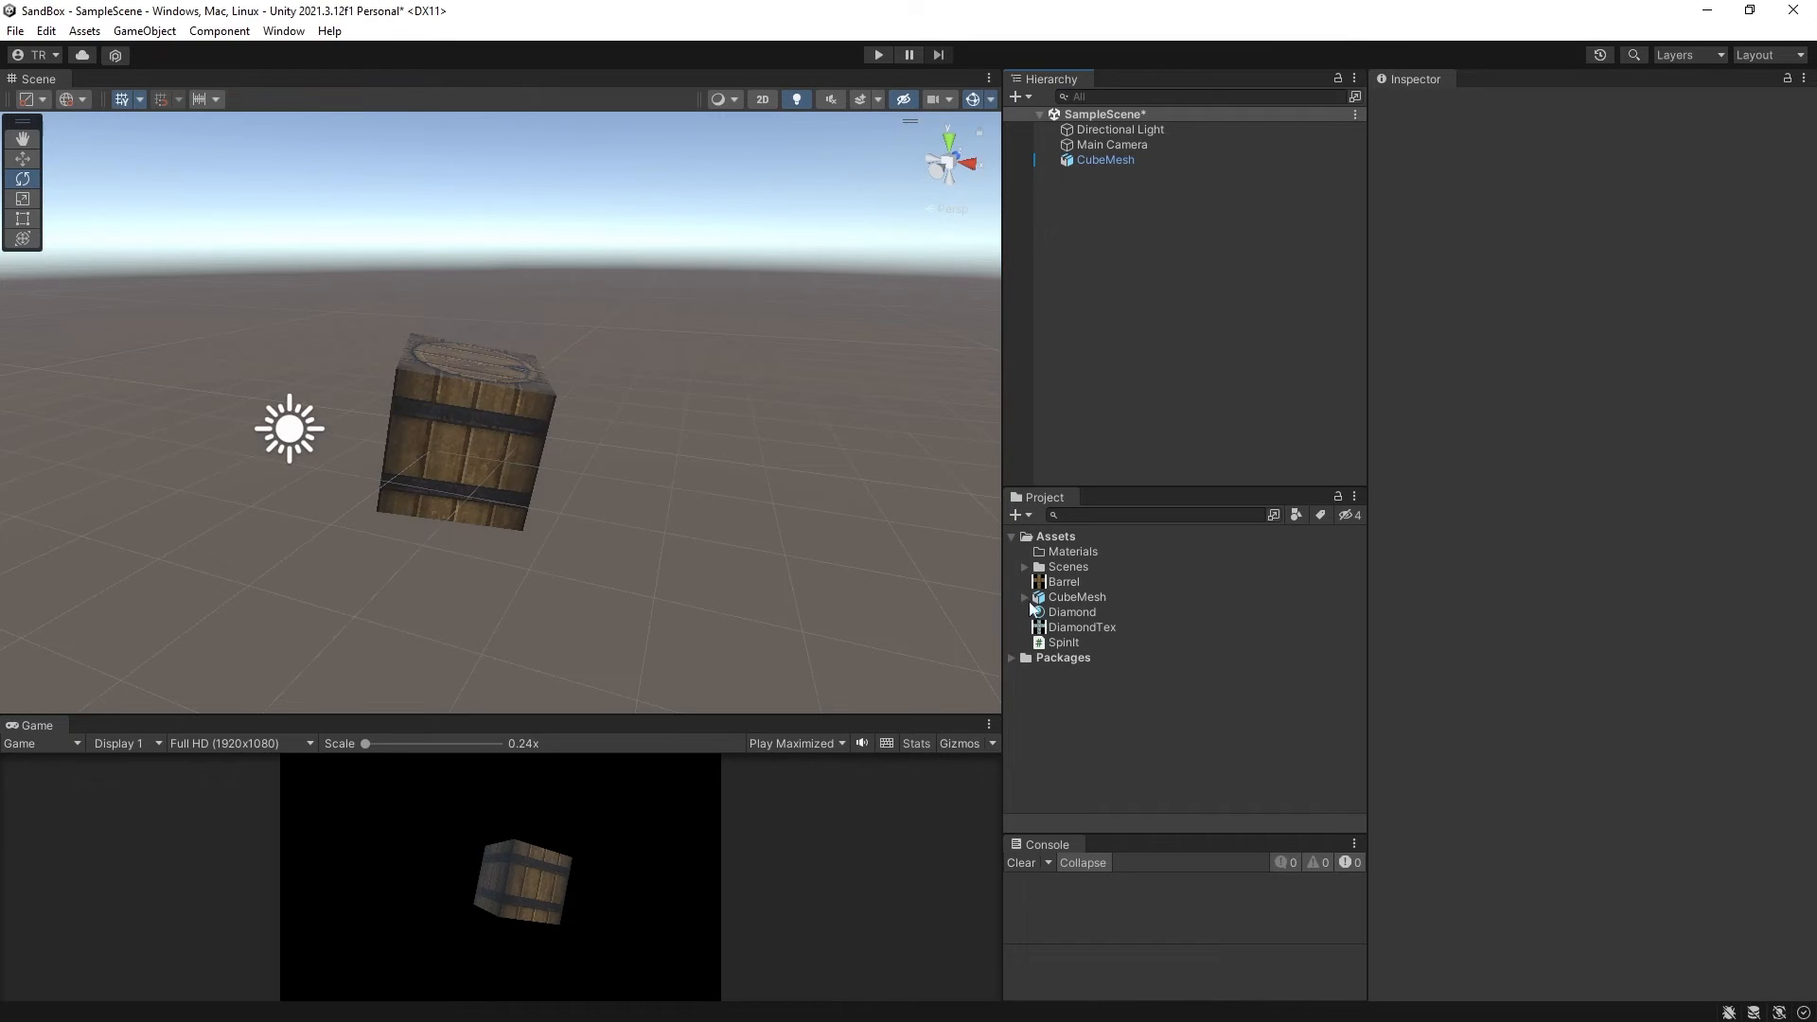
{"action": "left_click", "coordinate": [1083, 627]}
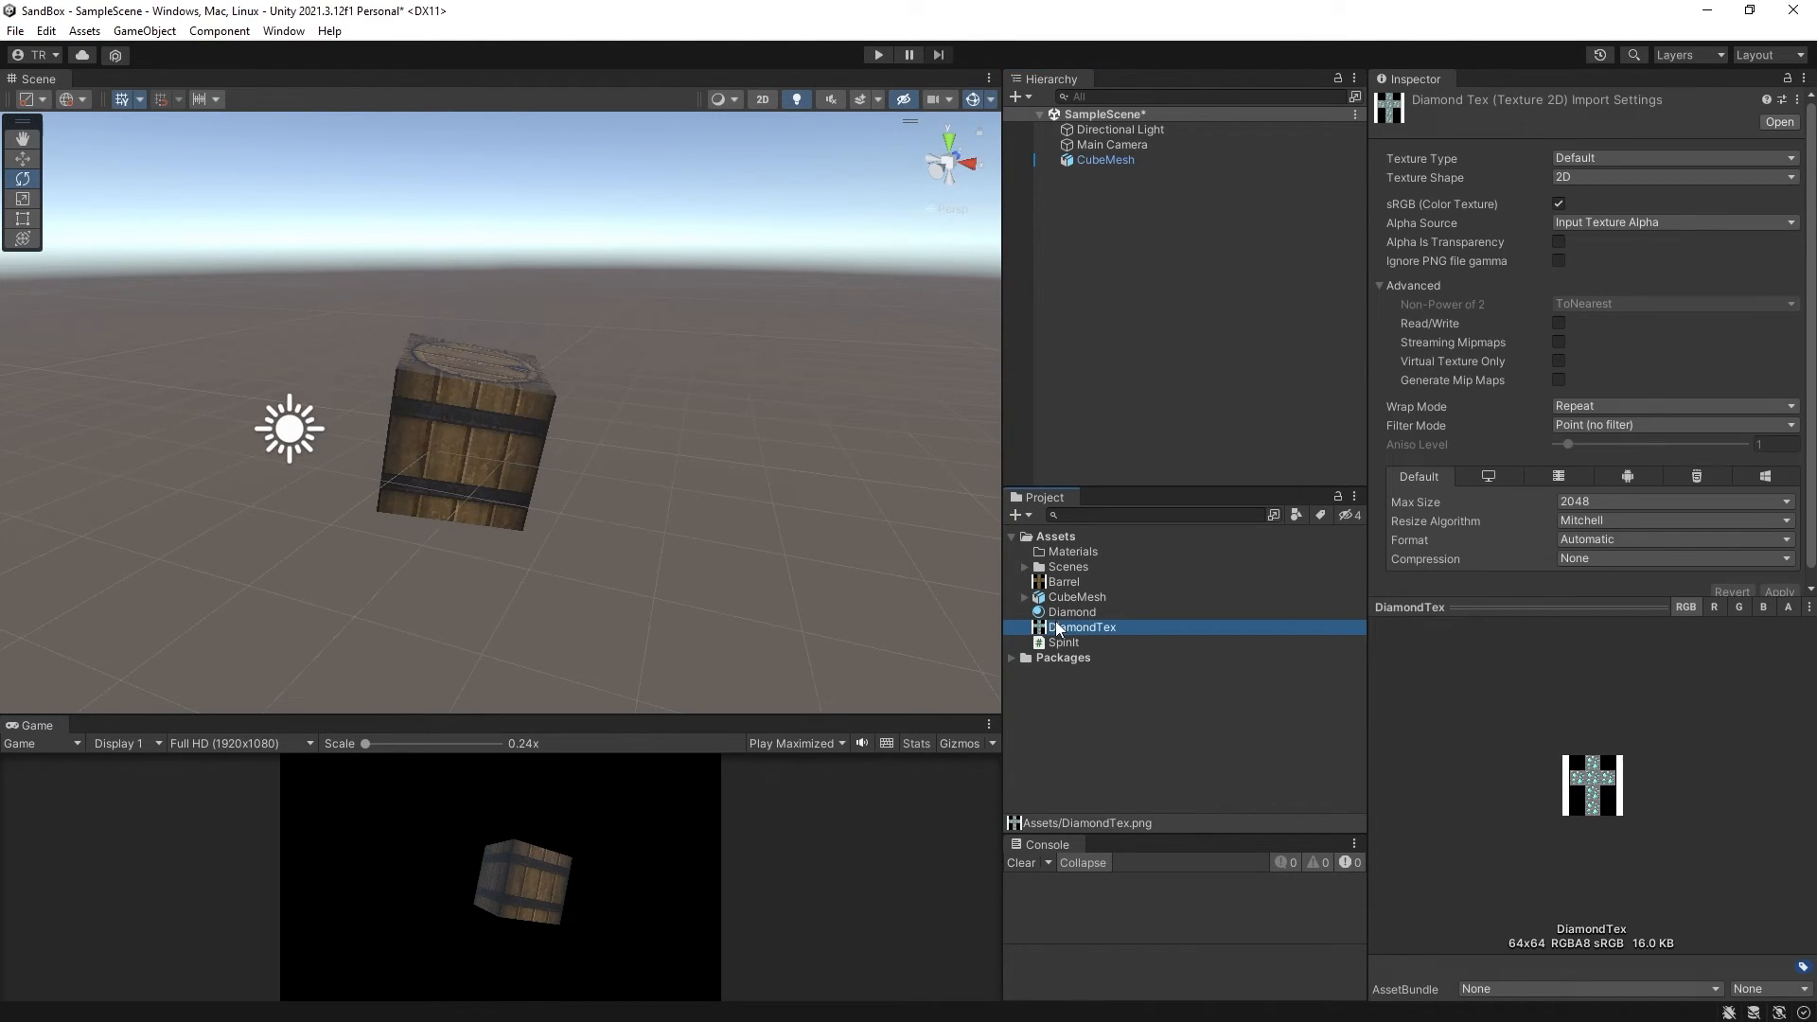
{"action": "left_click", "coordinate": [1067, 611]}
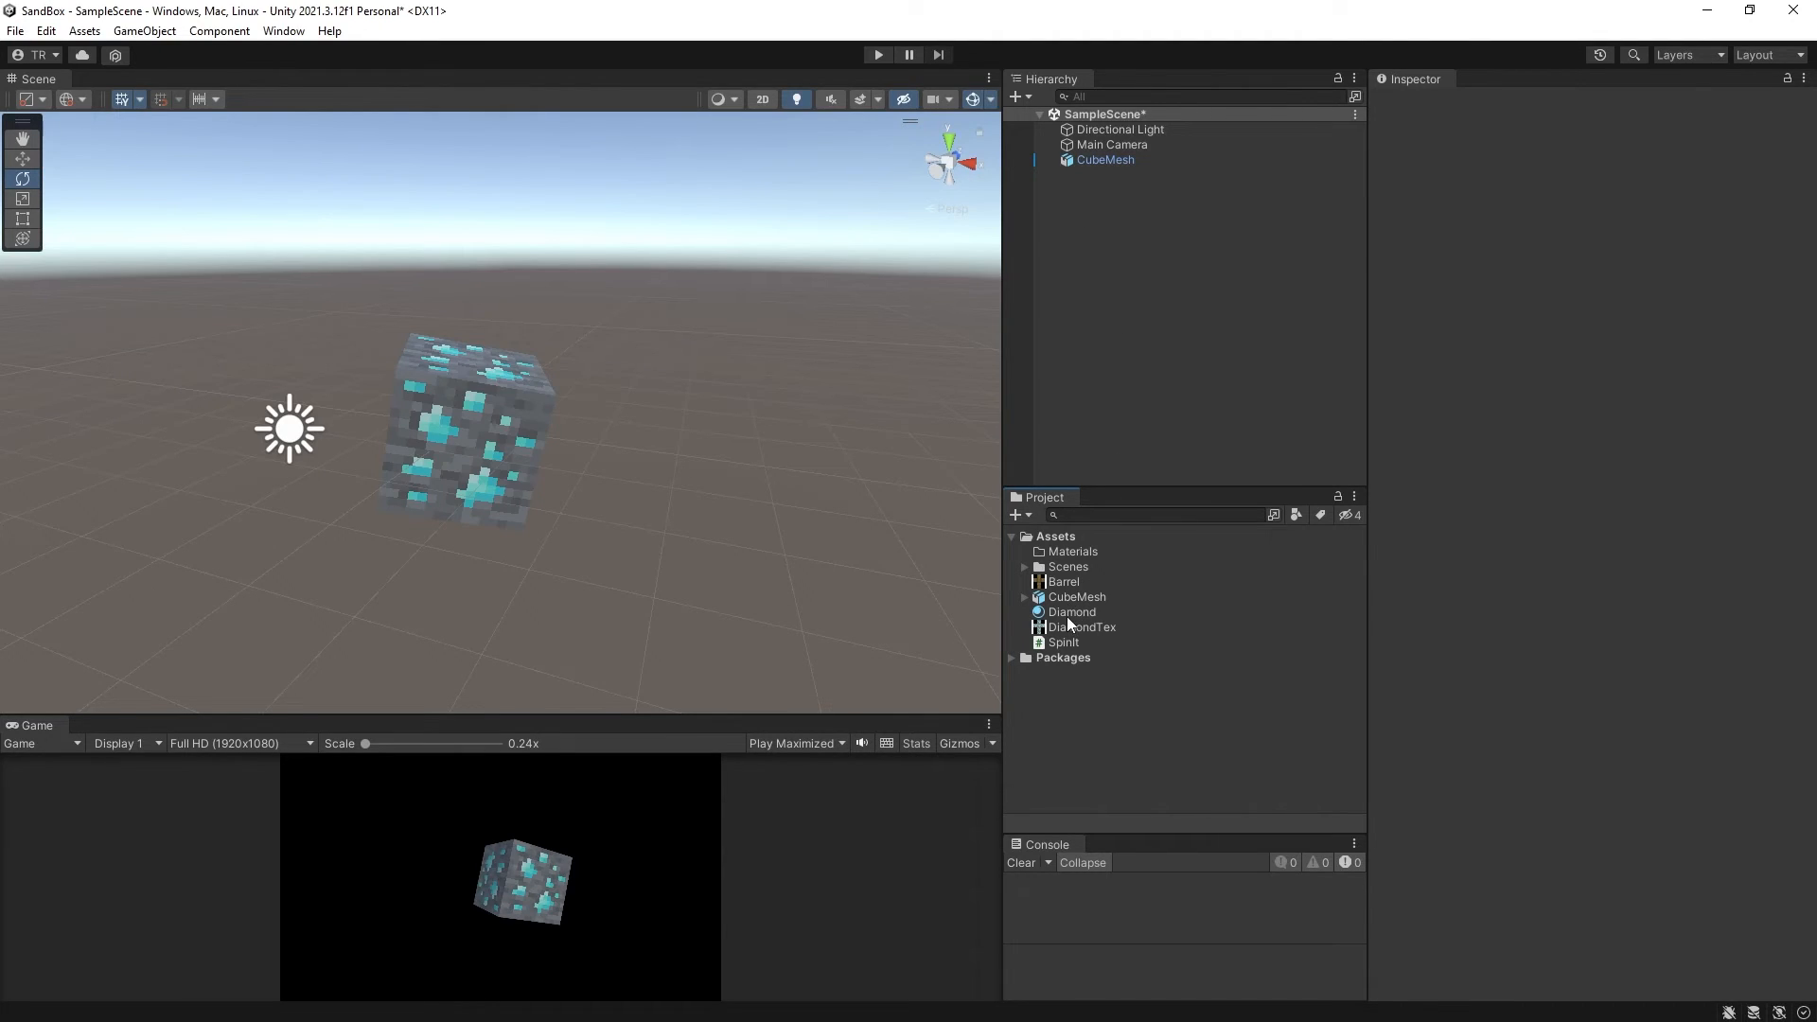
{"action": "left_click", "coordinate": [1071, 611]}
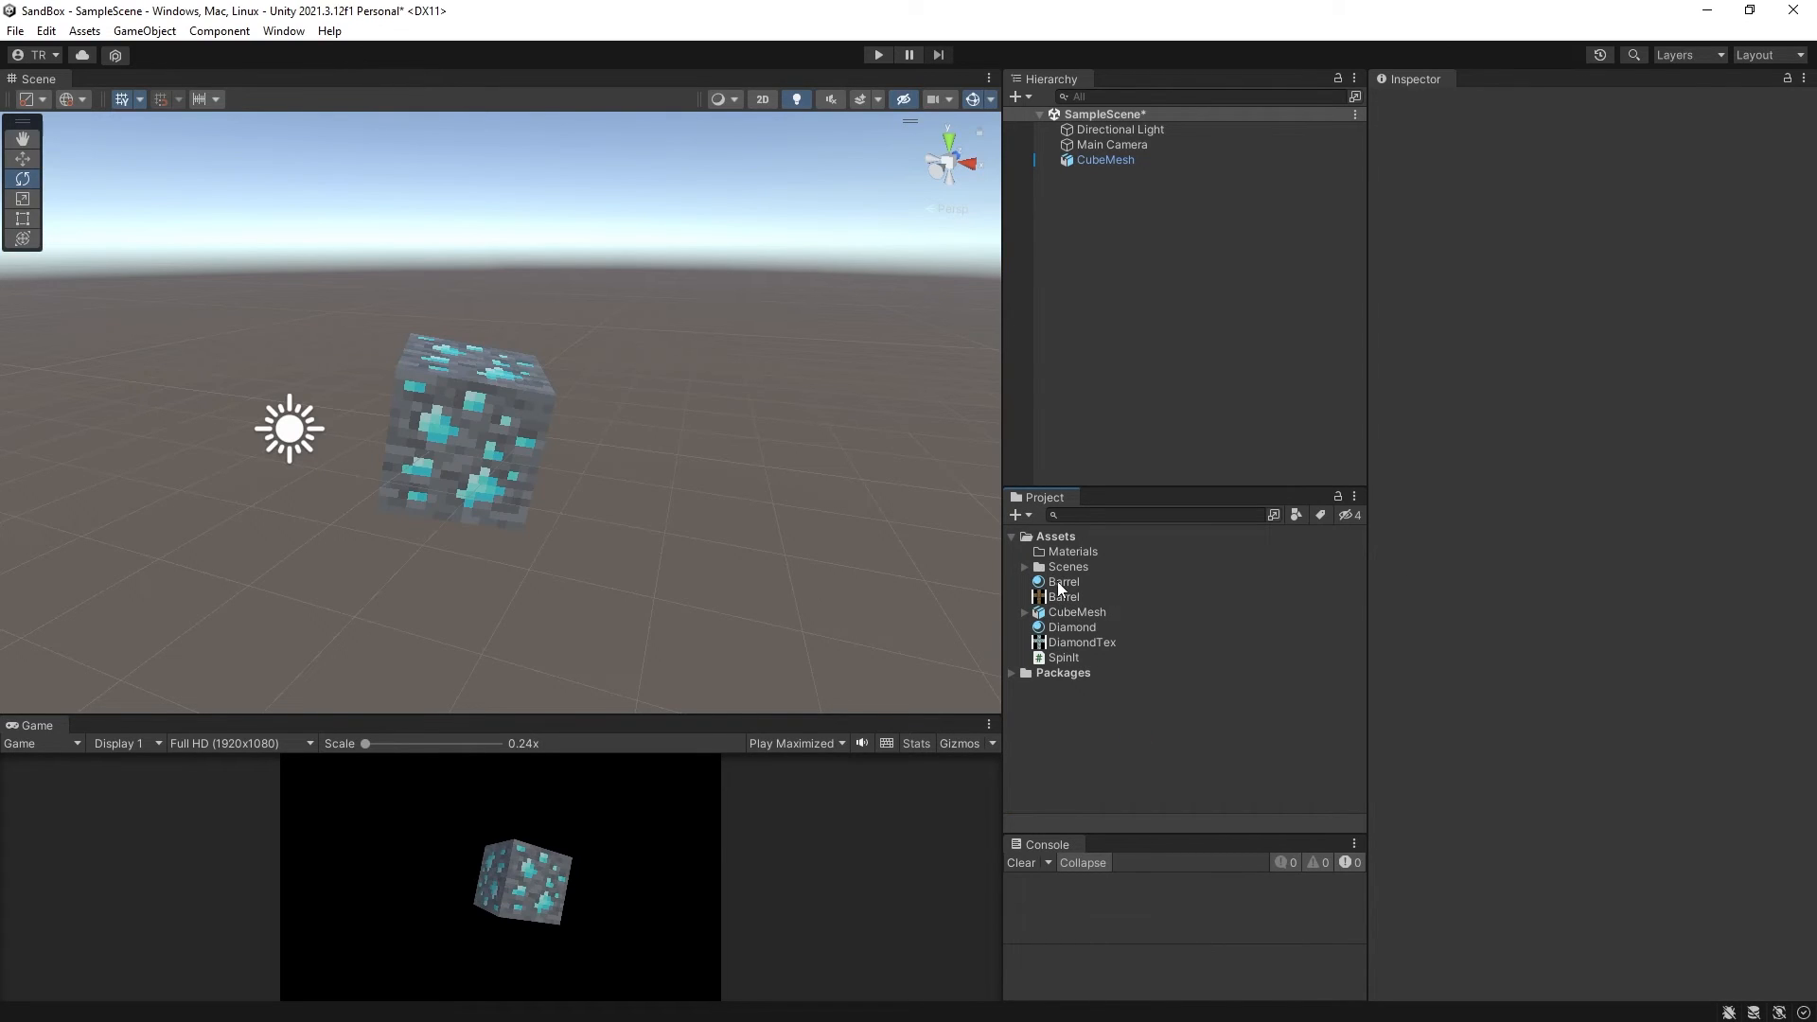
Review the Barrel material, then duplicate CubeMesh in the Hierarchy as a Barrel object.
{"action": "left_click", "coordinate": [1061, 581]}
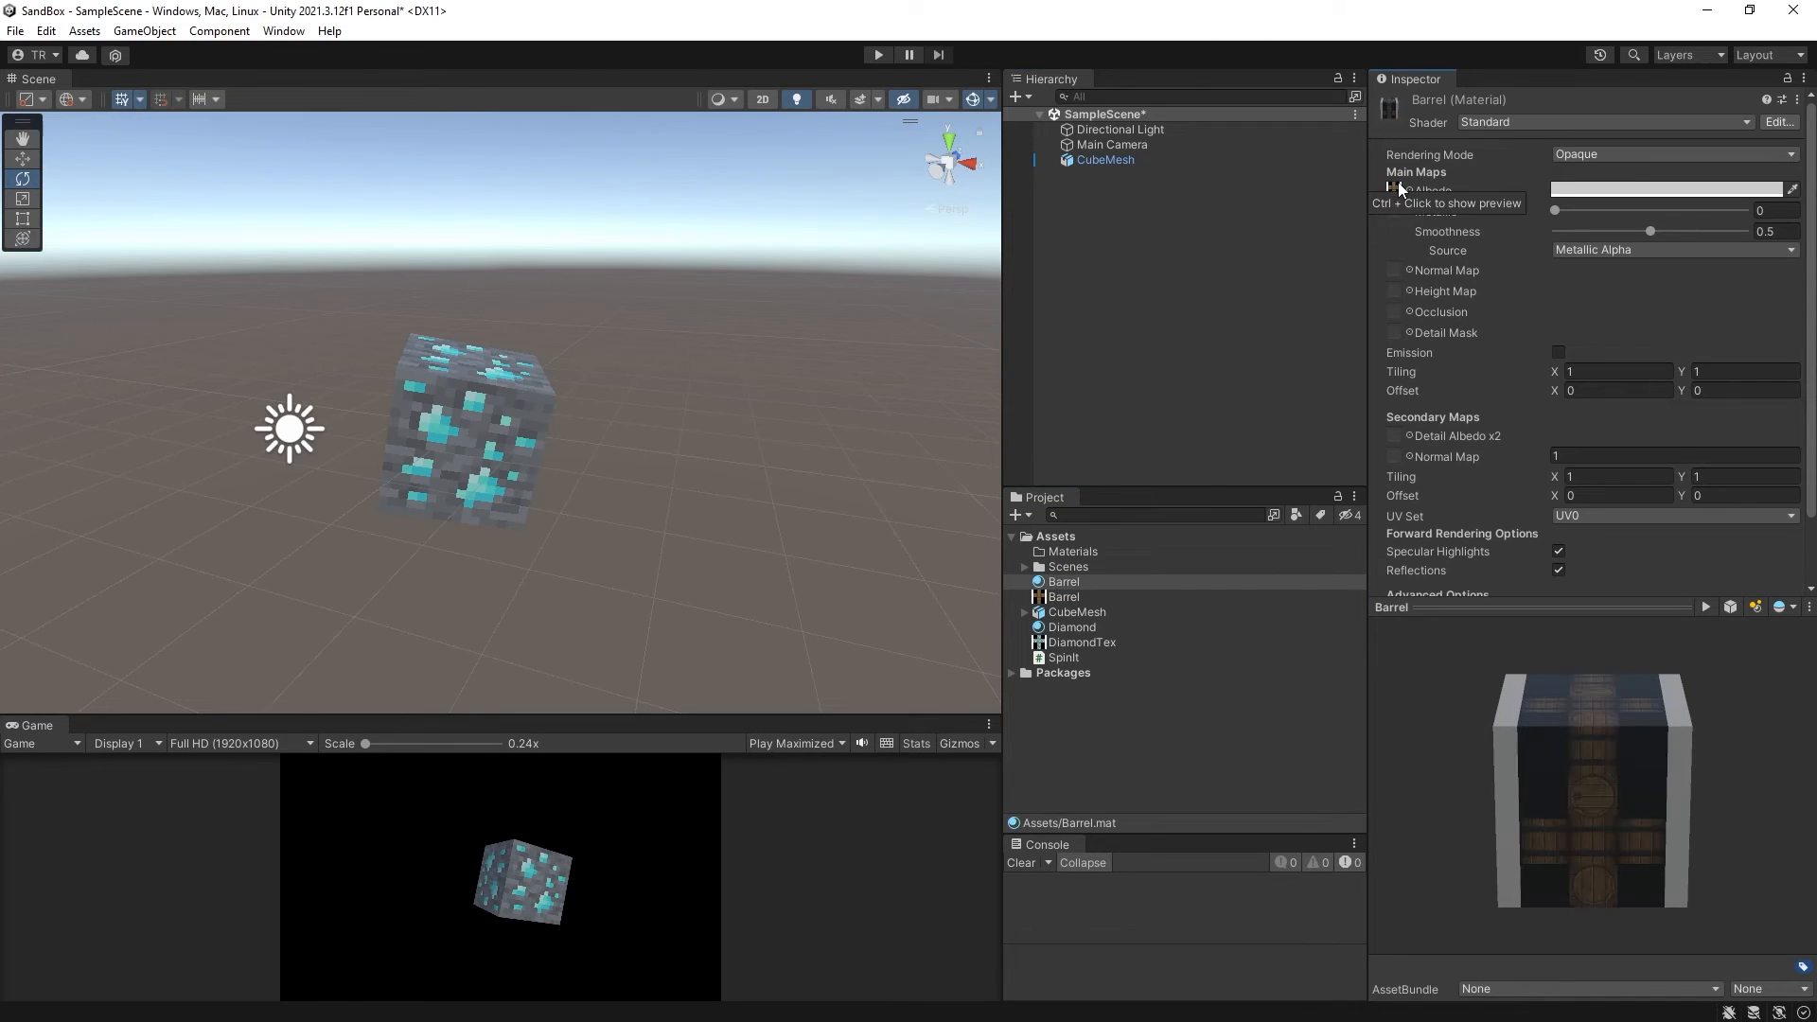
{"action": "left_click", "coordinate": [1105, 159]}
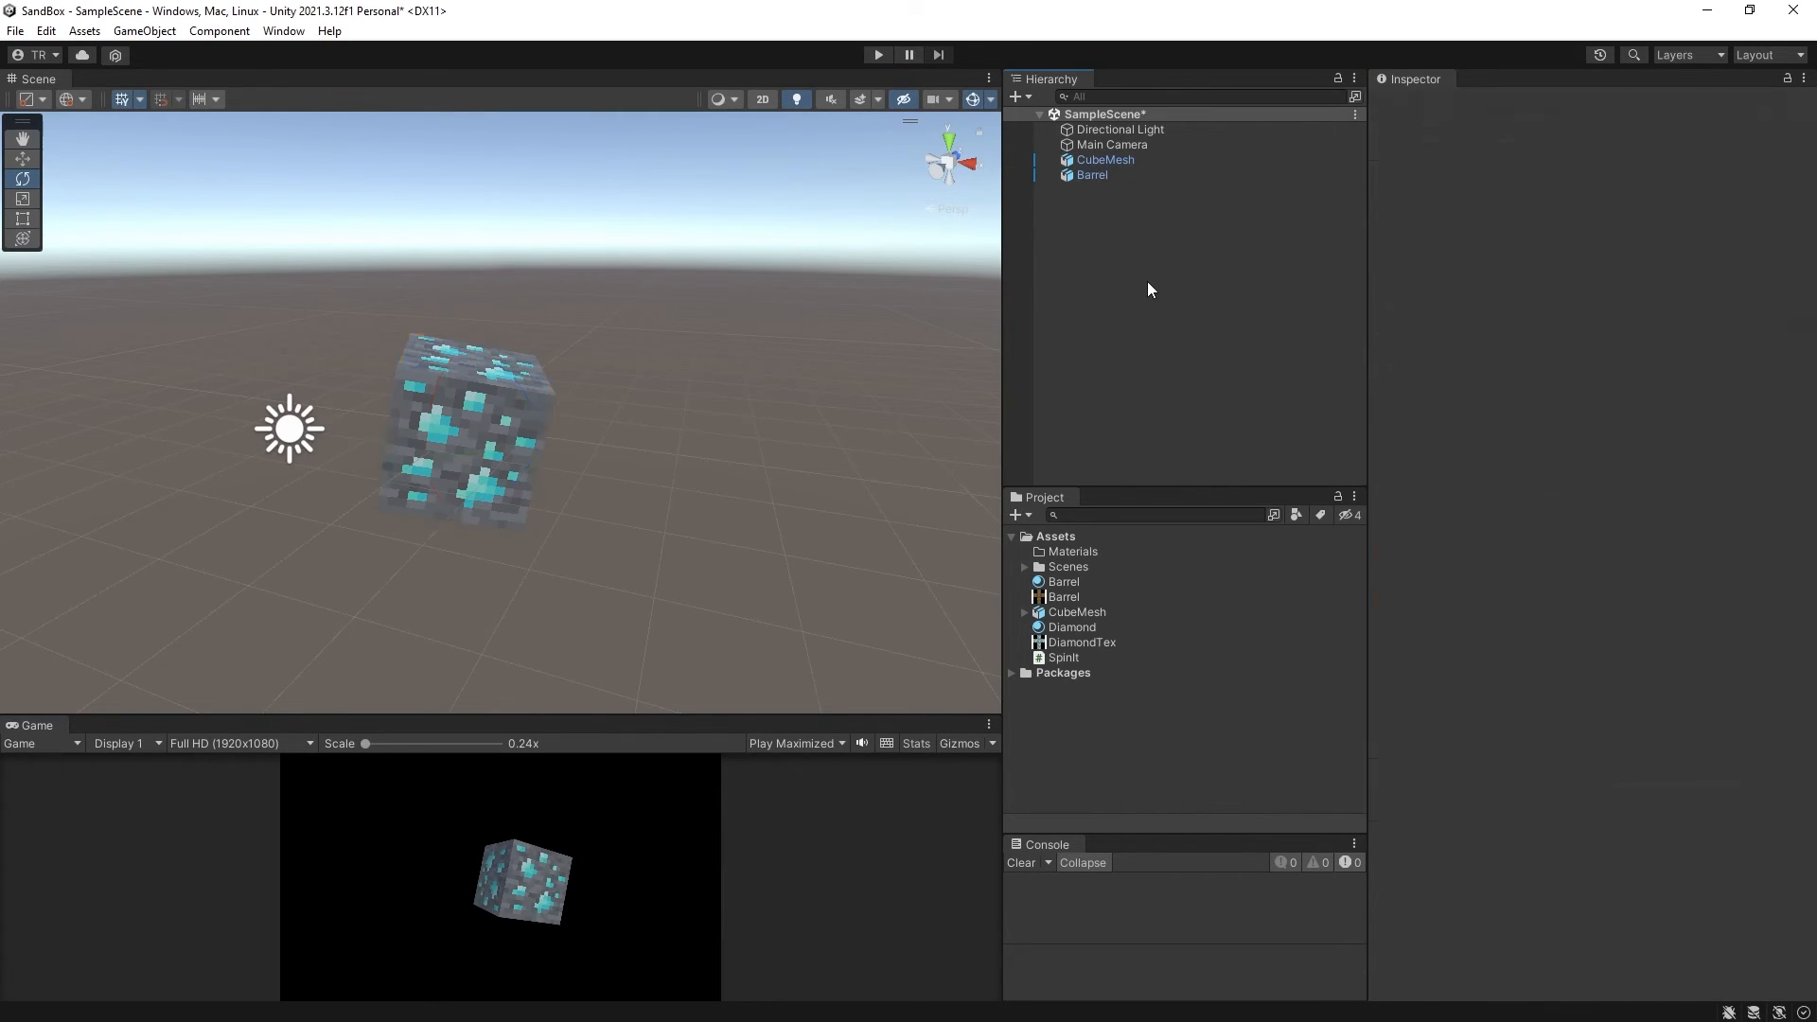
Move the Barrel cube aside so it sits beside the diamond cube.
{"action": "left_click", "coordinate": [1090, 174]}
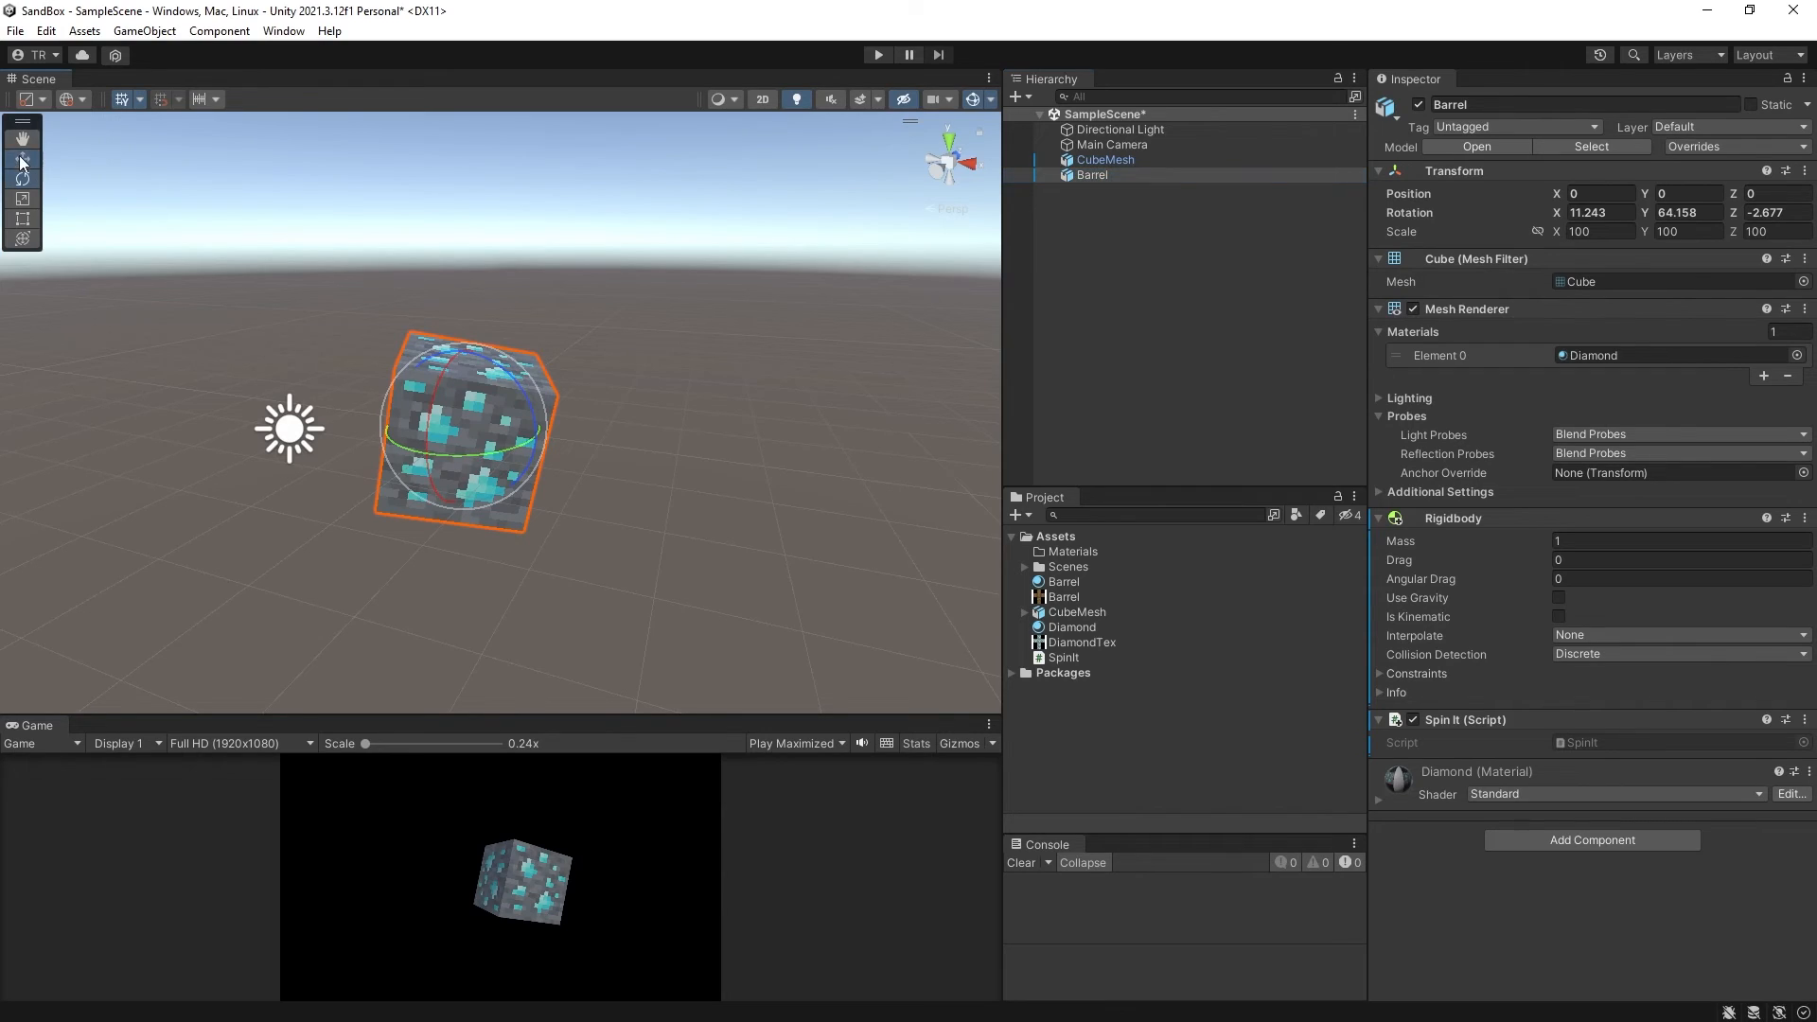
{"action": "left_click", "coordinate": [20, 159]}
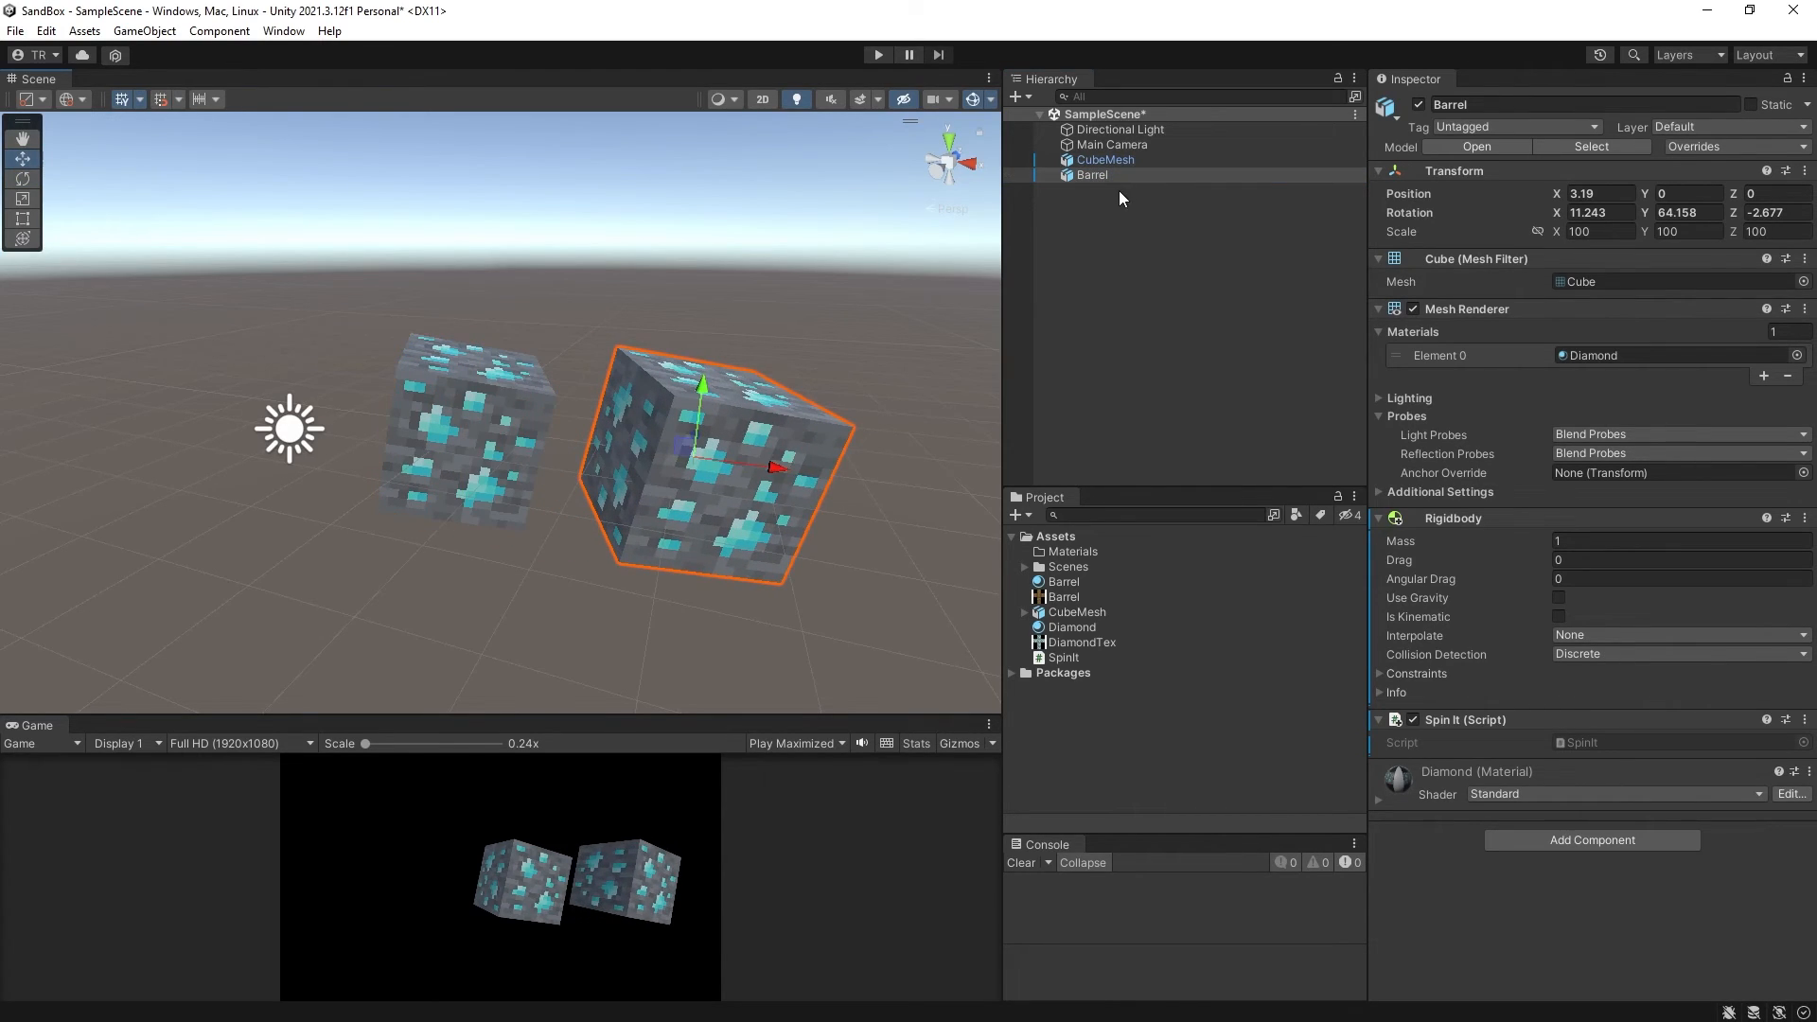
{"action": "left_click", "coordinate": [1091, 174]}
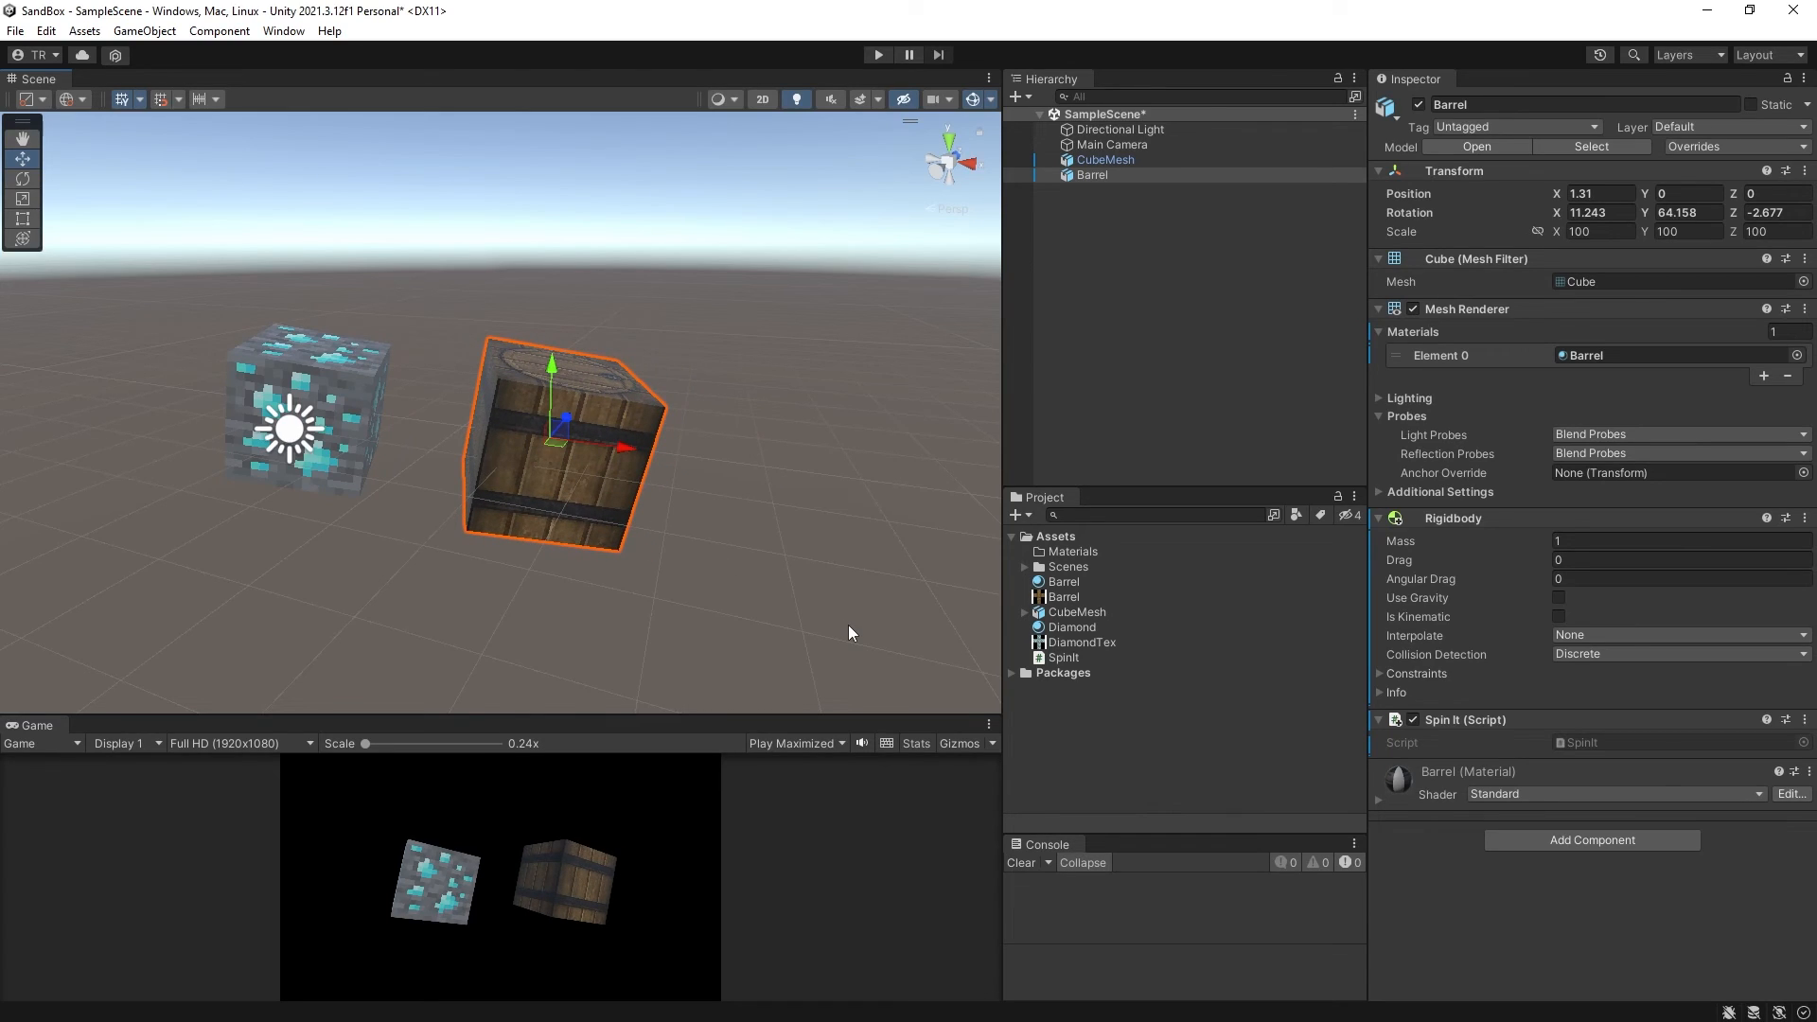
{"action": "mouse_move", "coordinate": [1090, 439]}
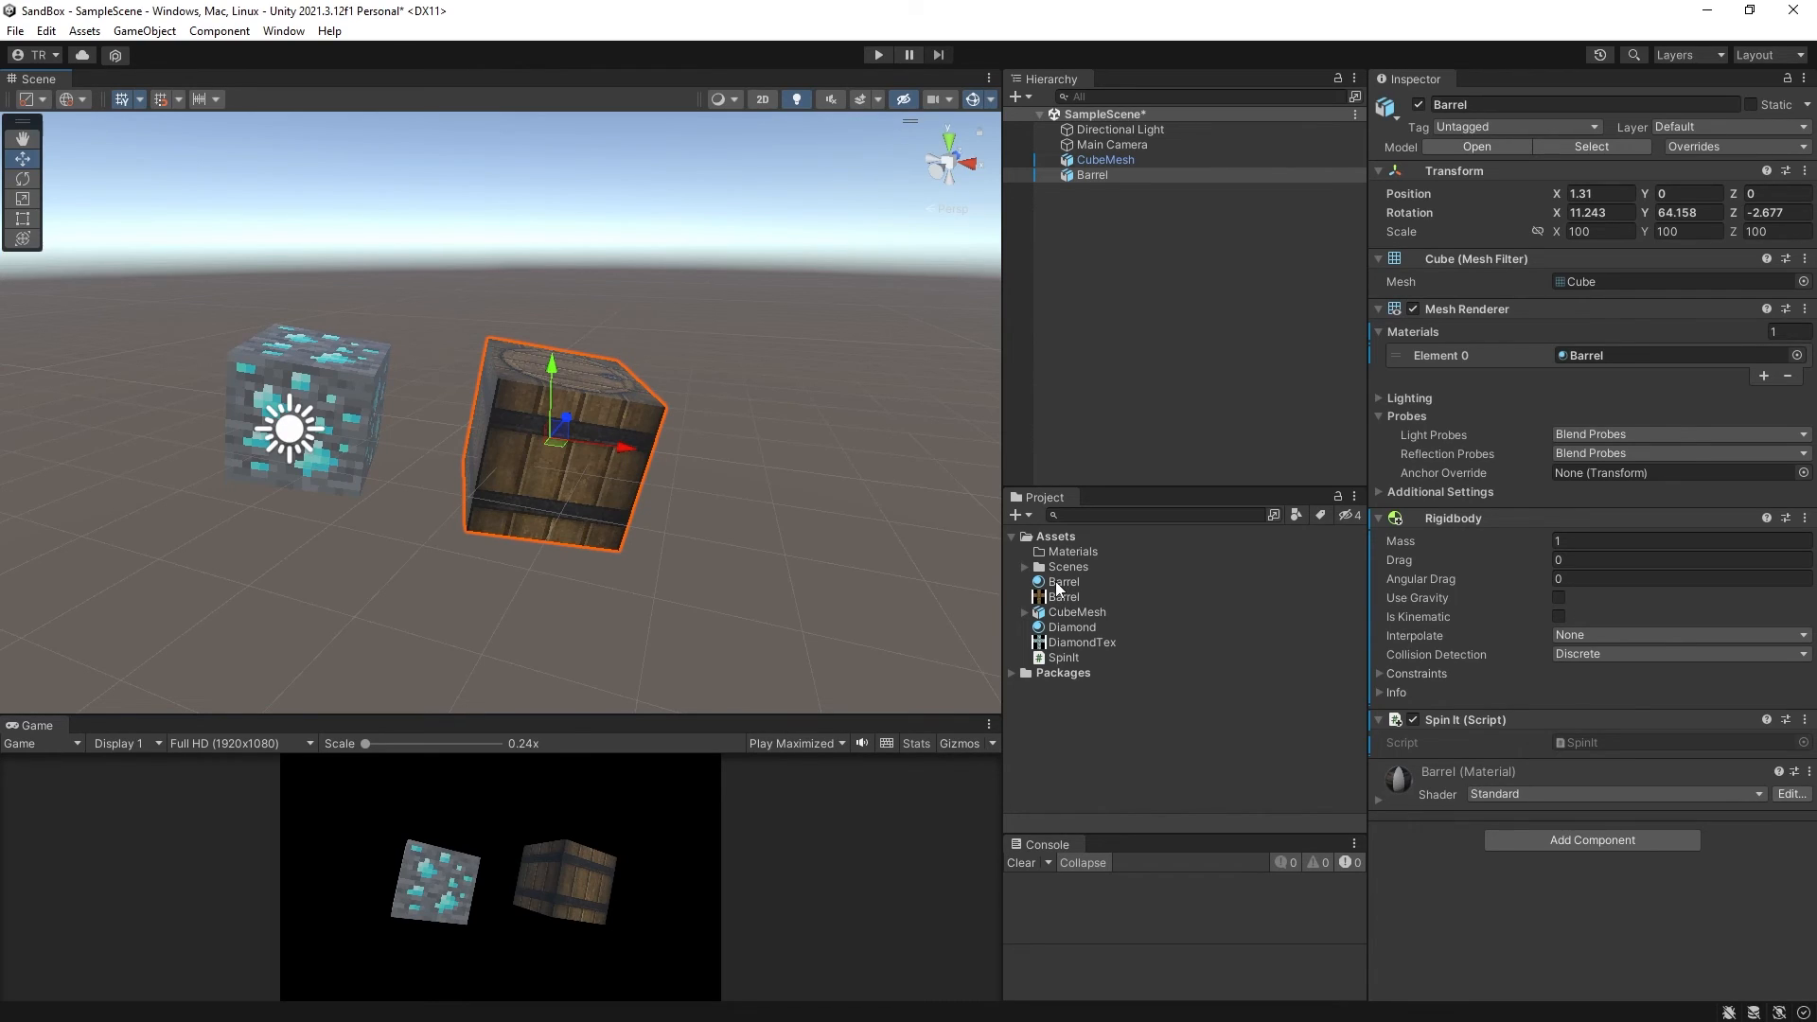
Assign the Barrel material to the Barrel cube's Mesh Renderer Element 0.
{"action": "left_click", "coordinate": [1062, 581]}
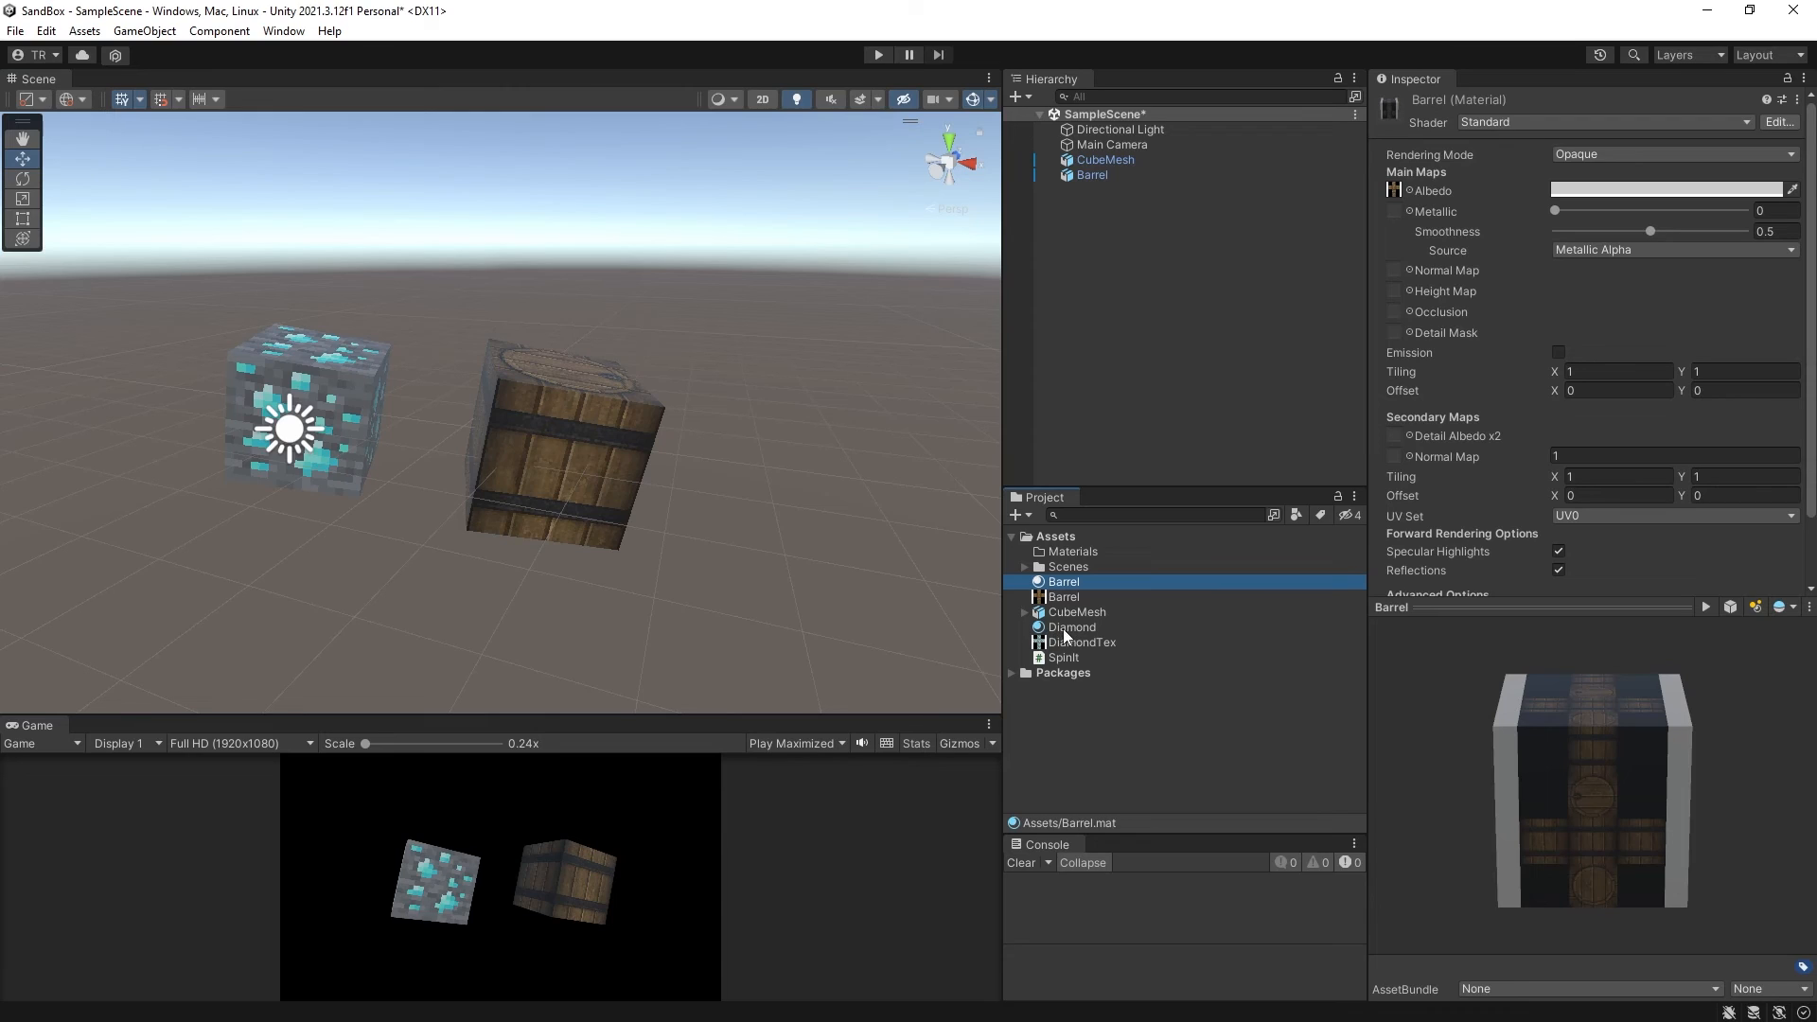
{"action": "left_click", "coordinate": [1082, 641]}
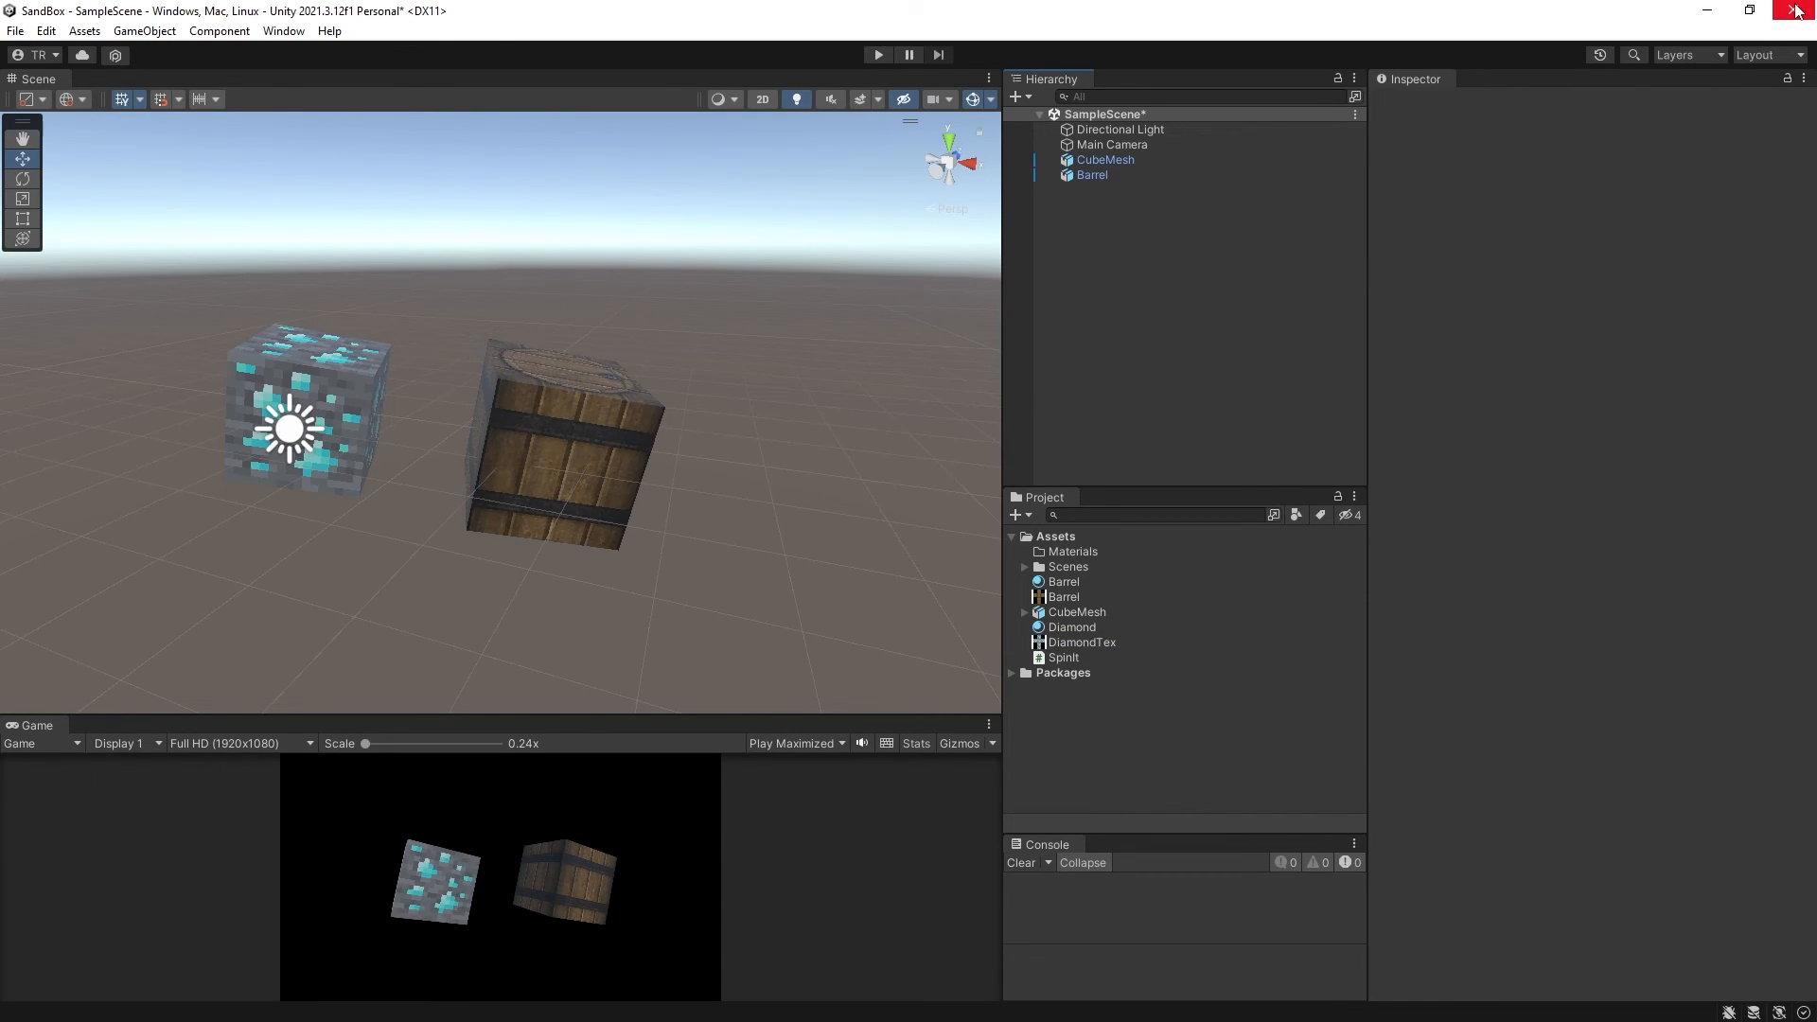
{"action": "mouse_move", "coordinate": [1795, 11]}
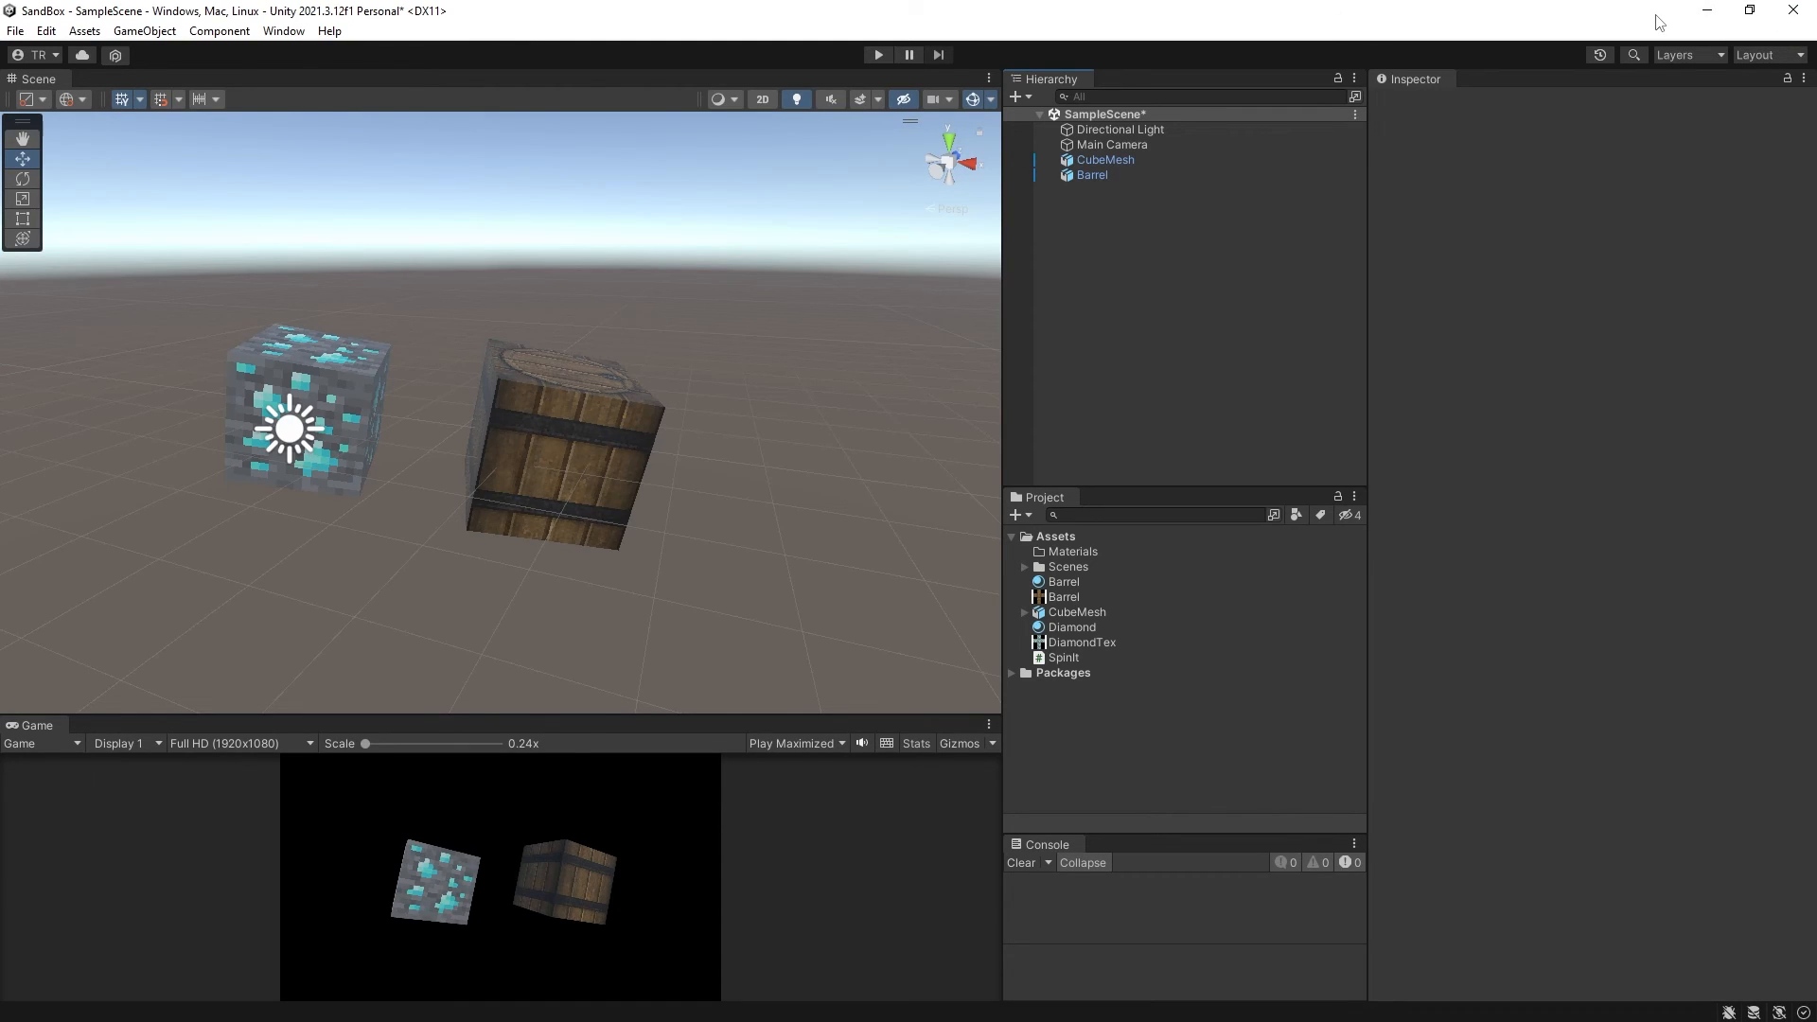
{"action": "mouse_move", "coordinate": [1431, 59]}
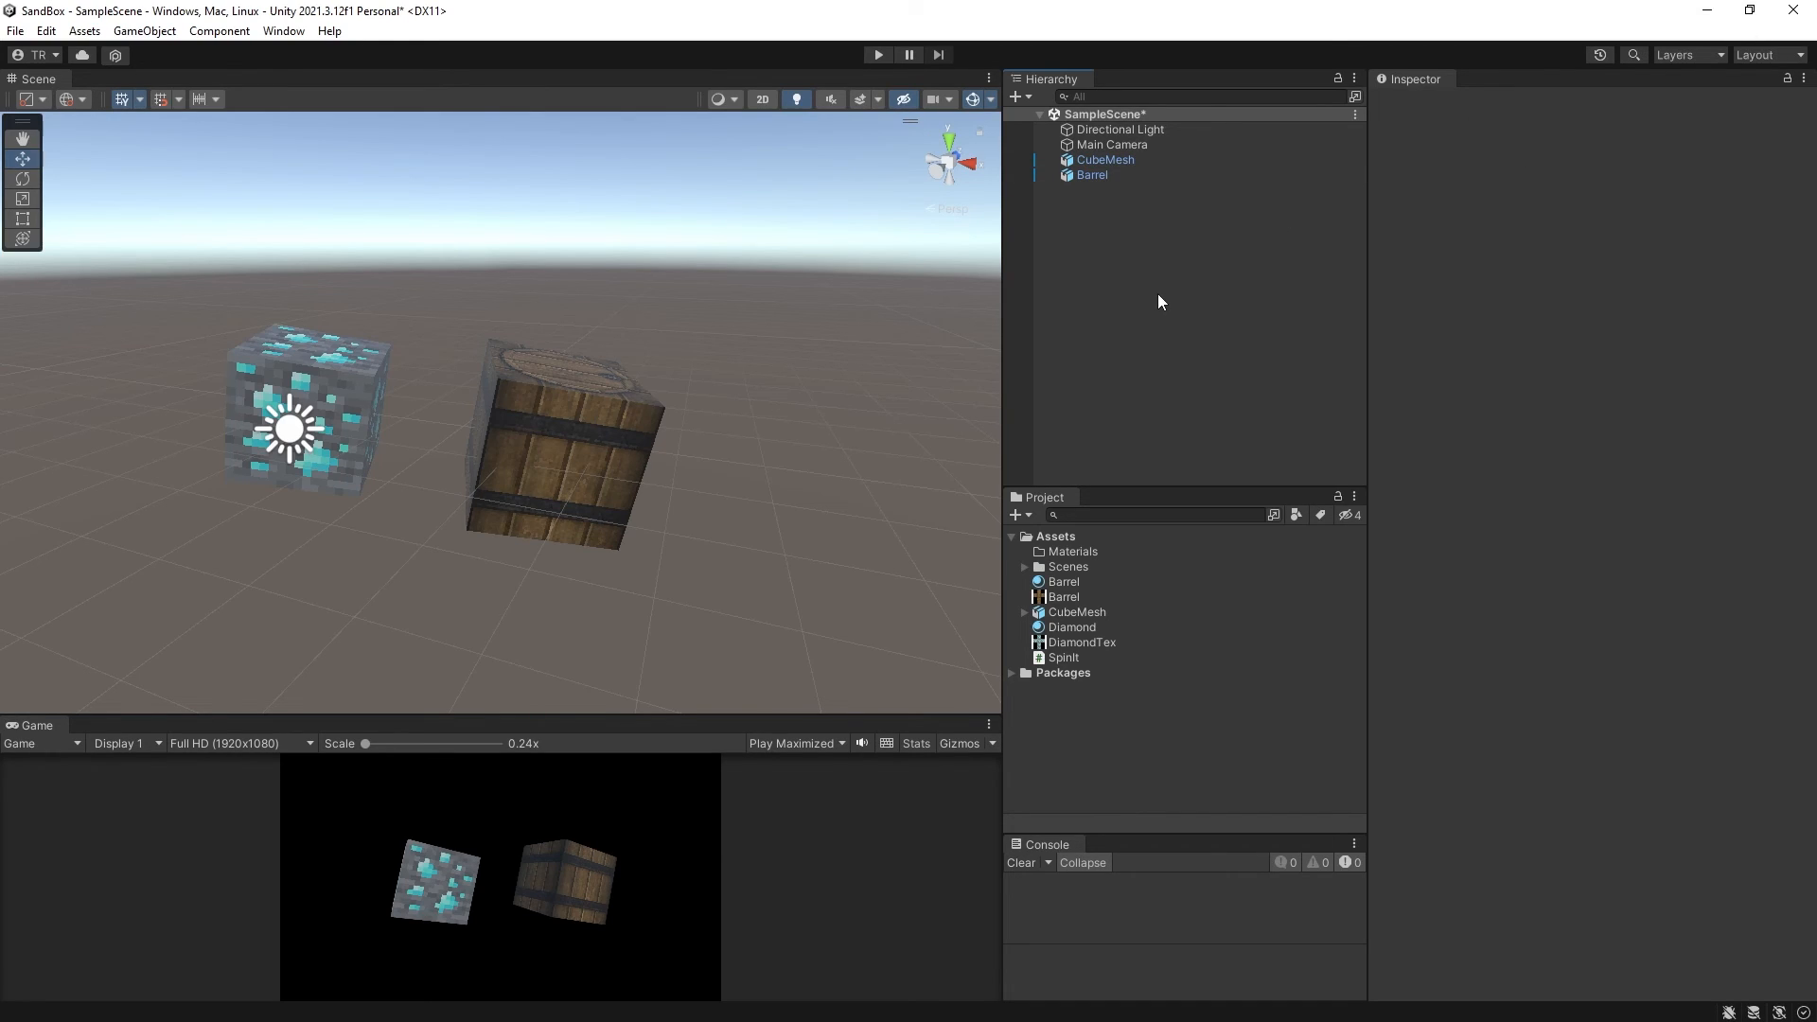
{"action": "mouse_move", "coordinate": [1175, 295]}
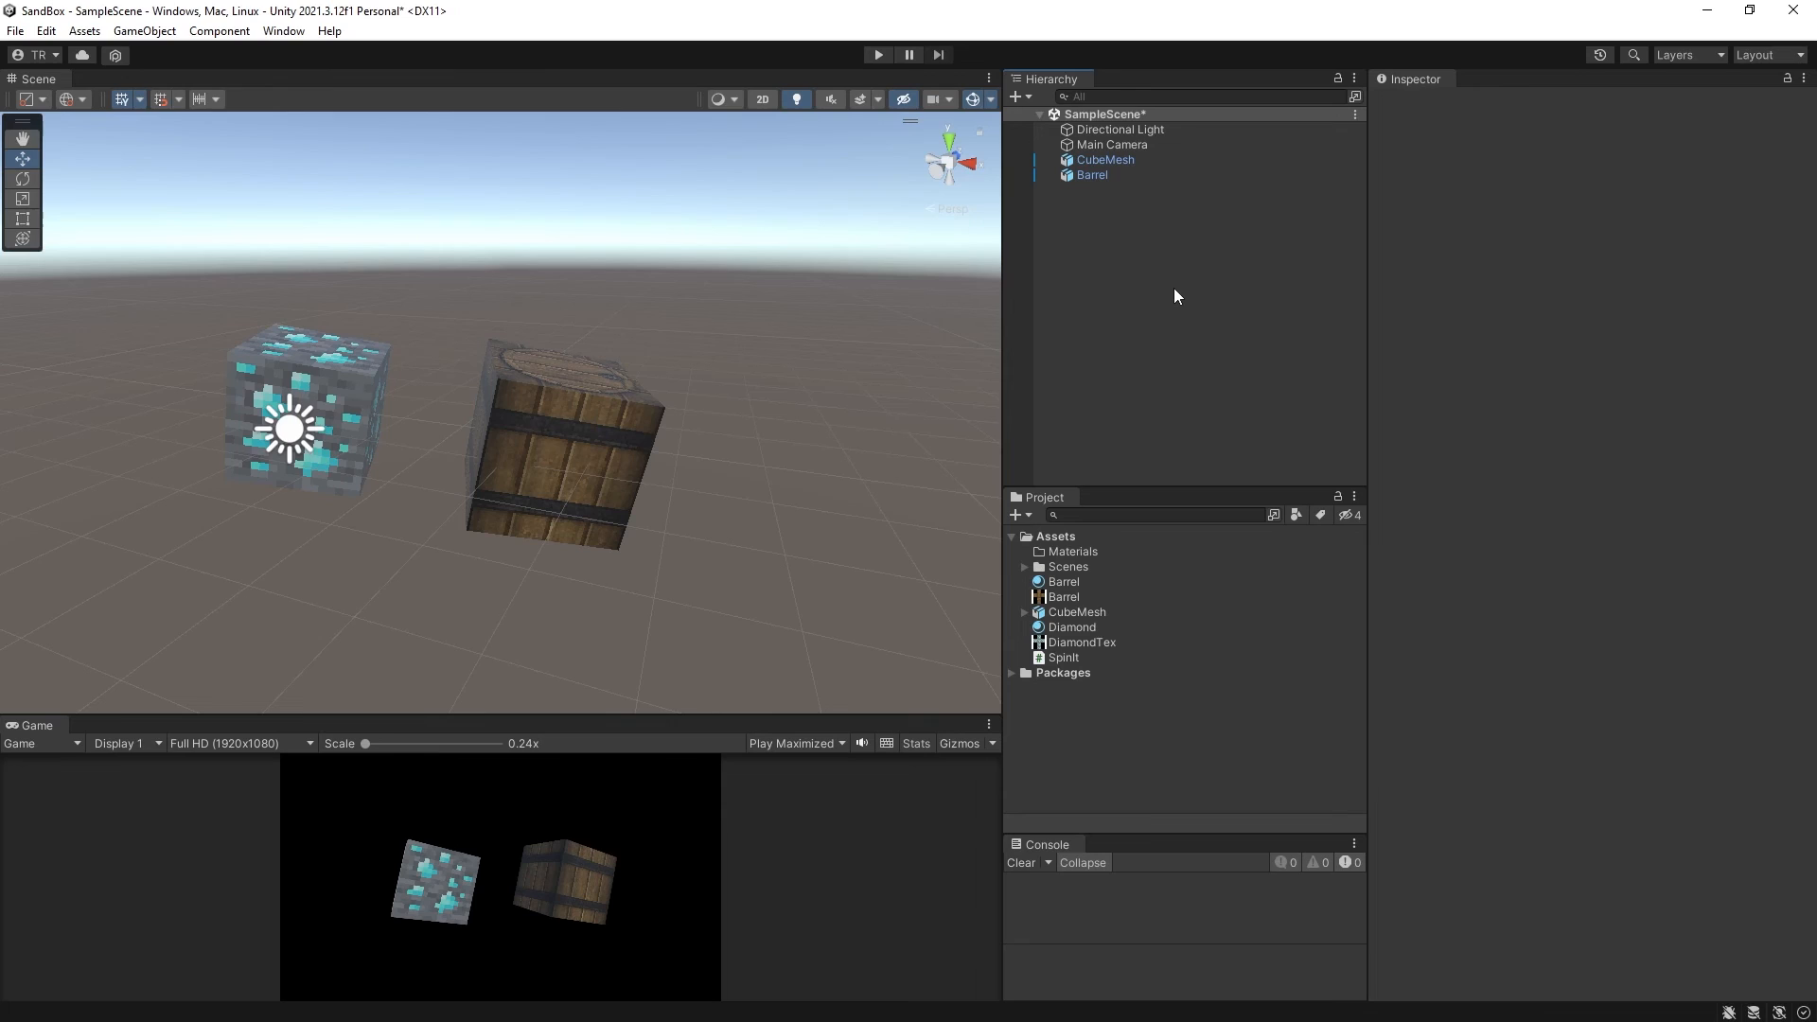
{"action": "mouse_move", "coordinate": [958, 350]}
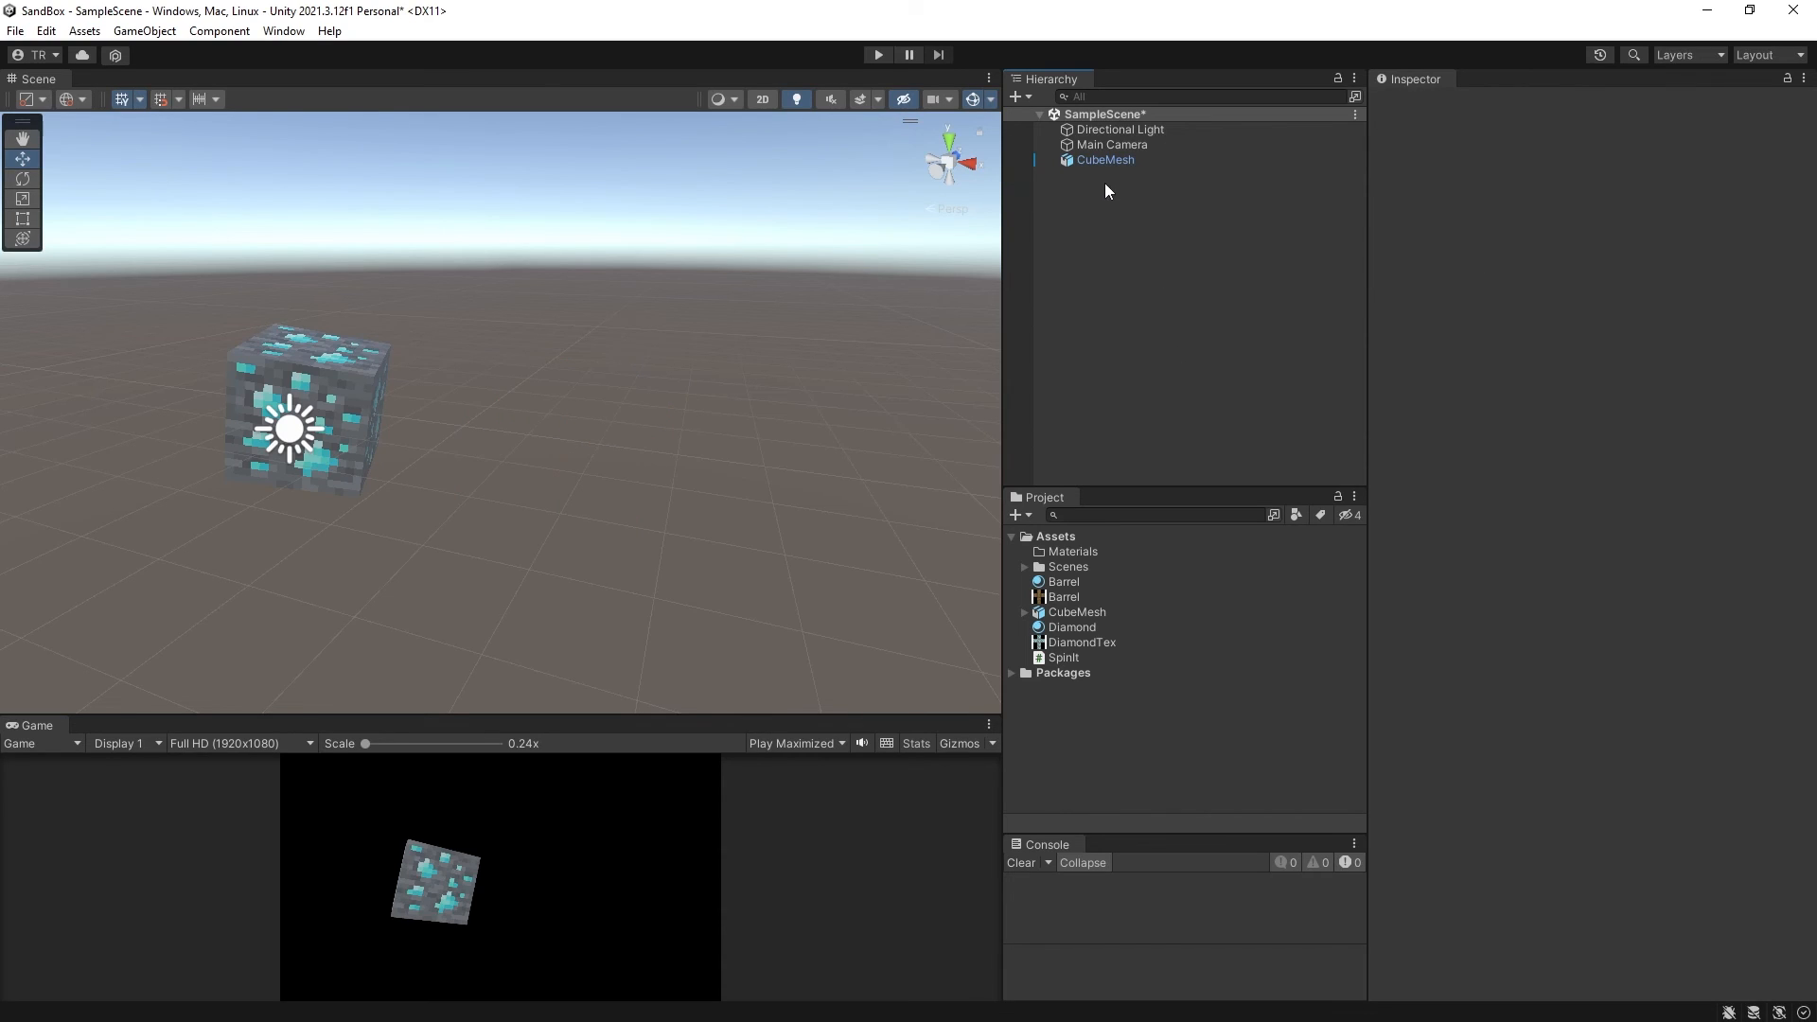
Delete the Barrel object, leaving only the diamond CubeMesh selected.
{"action": "left_click", "coordinate": [1105, 159]}
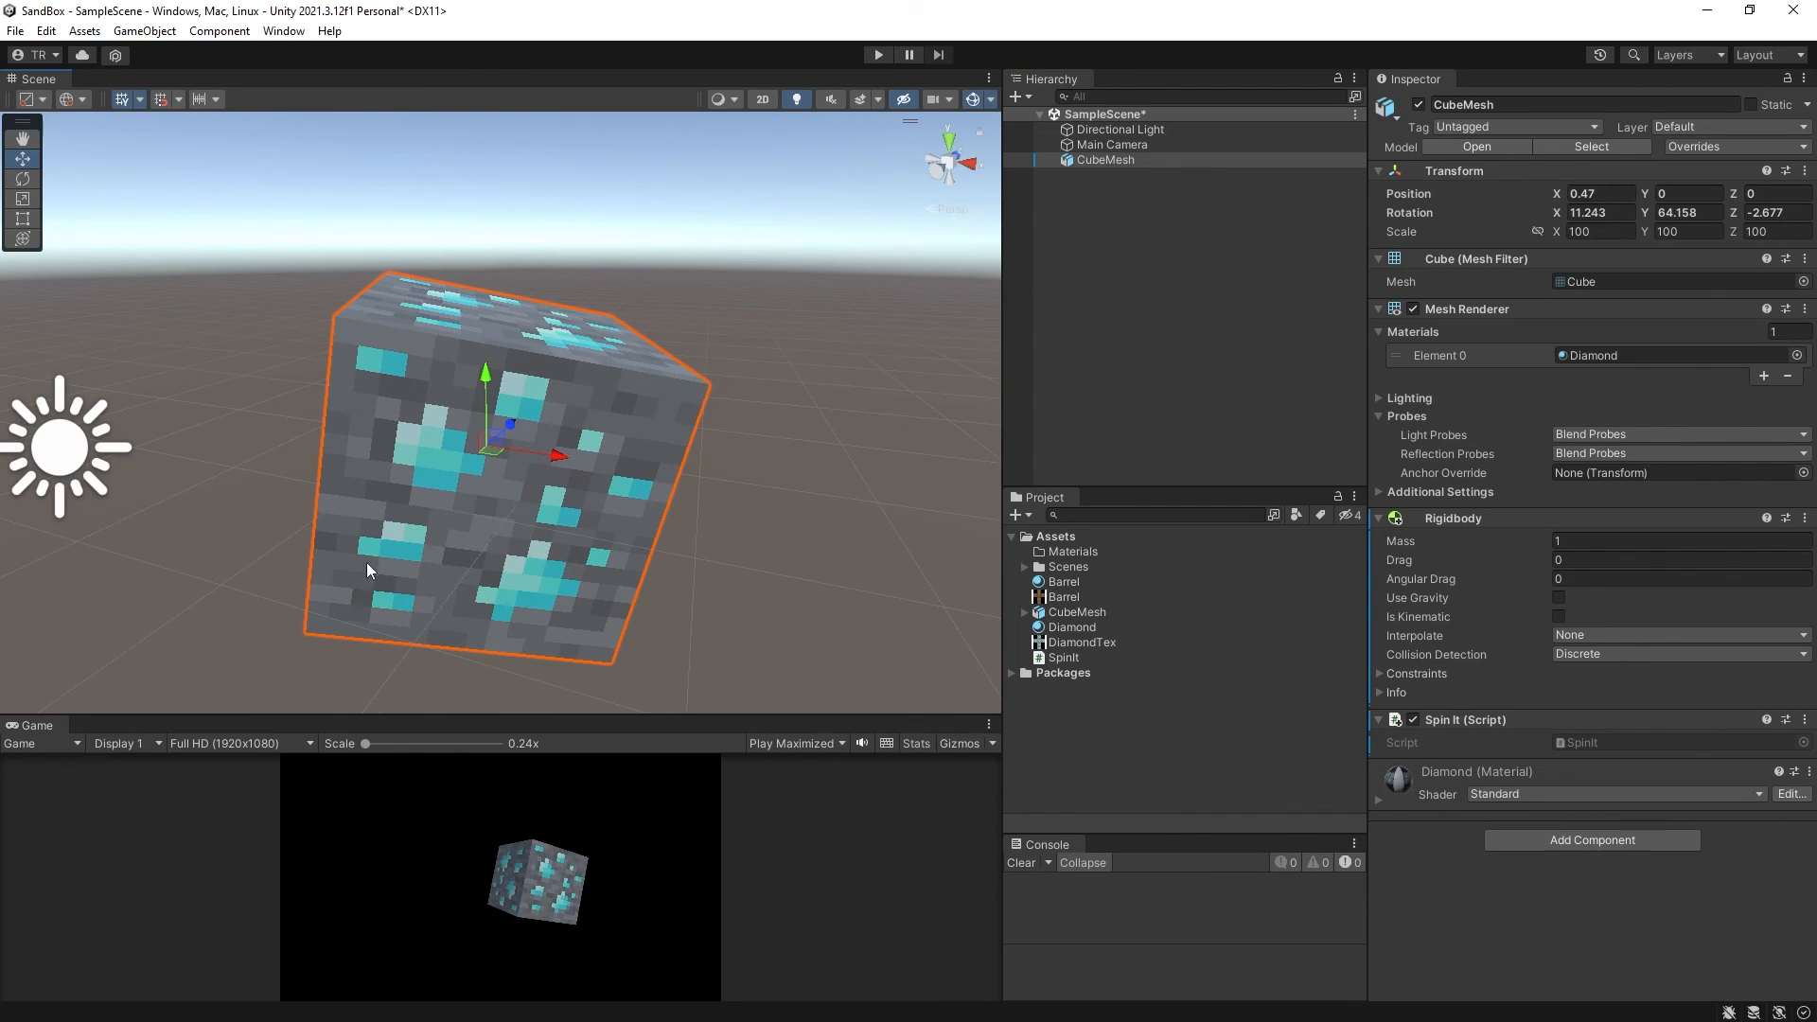
{"action": "mouse_move", "coordinate": [435, 414]}
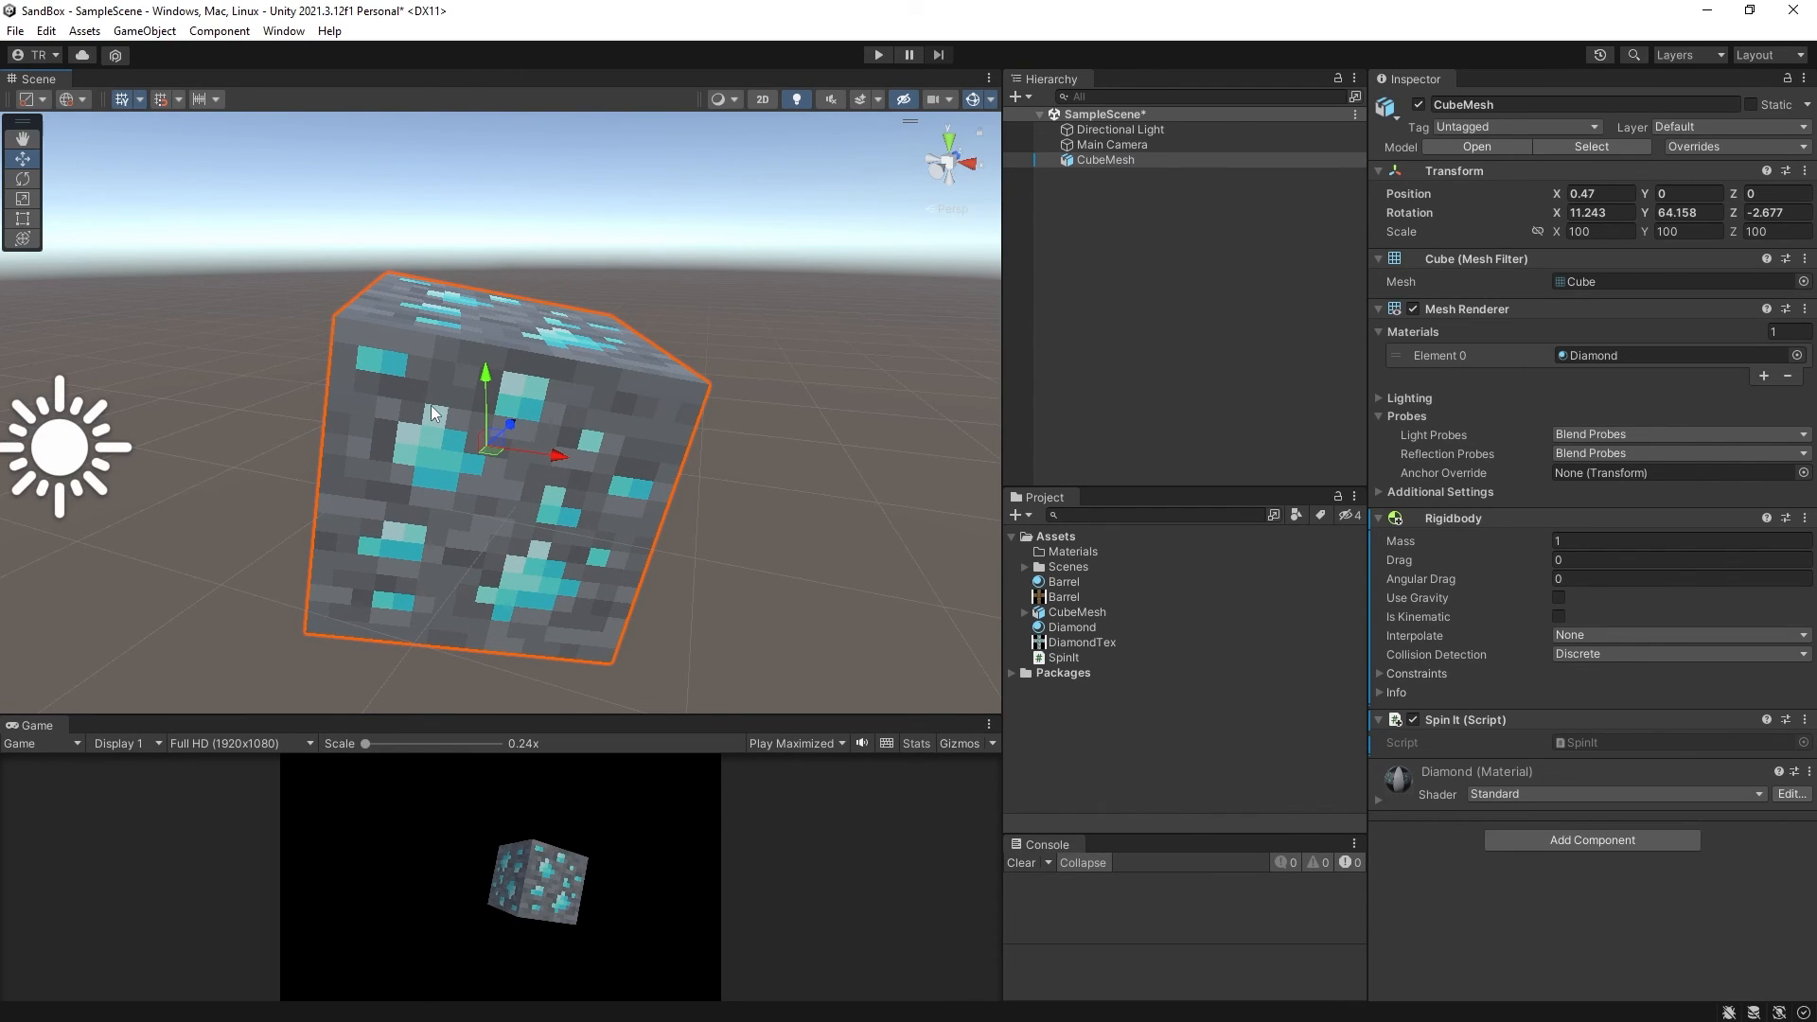
{"action": "mouse_move", "coordinate": [384, 515]}
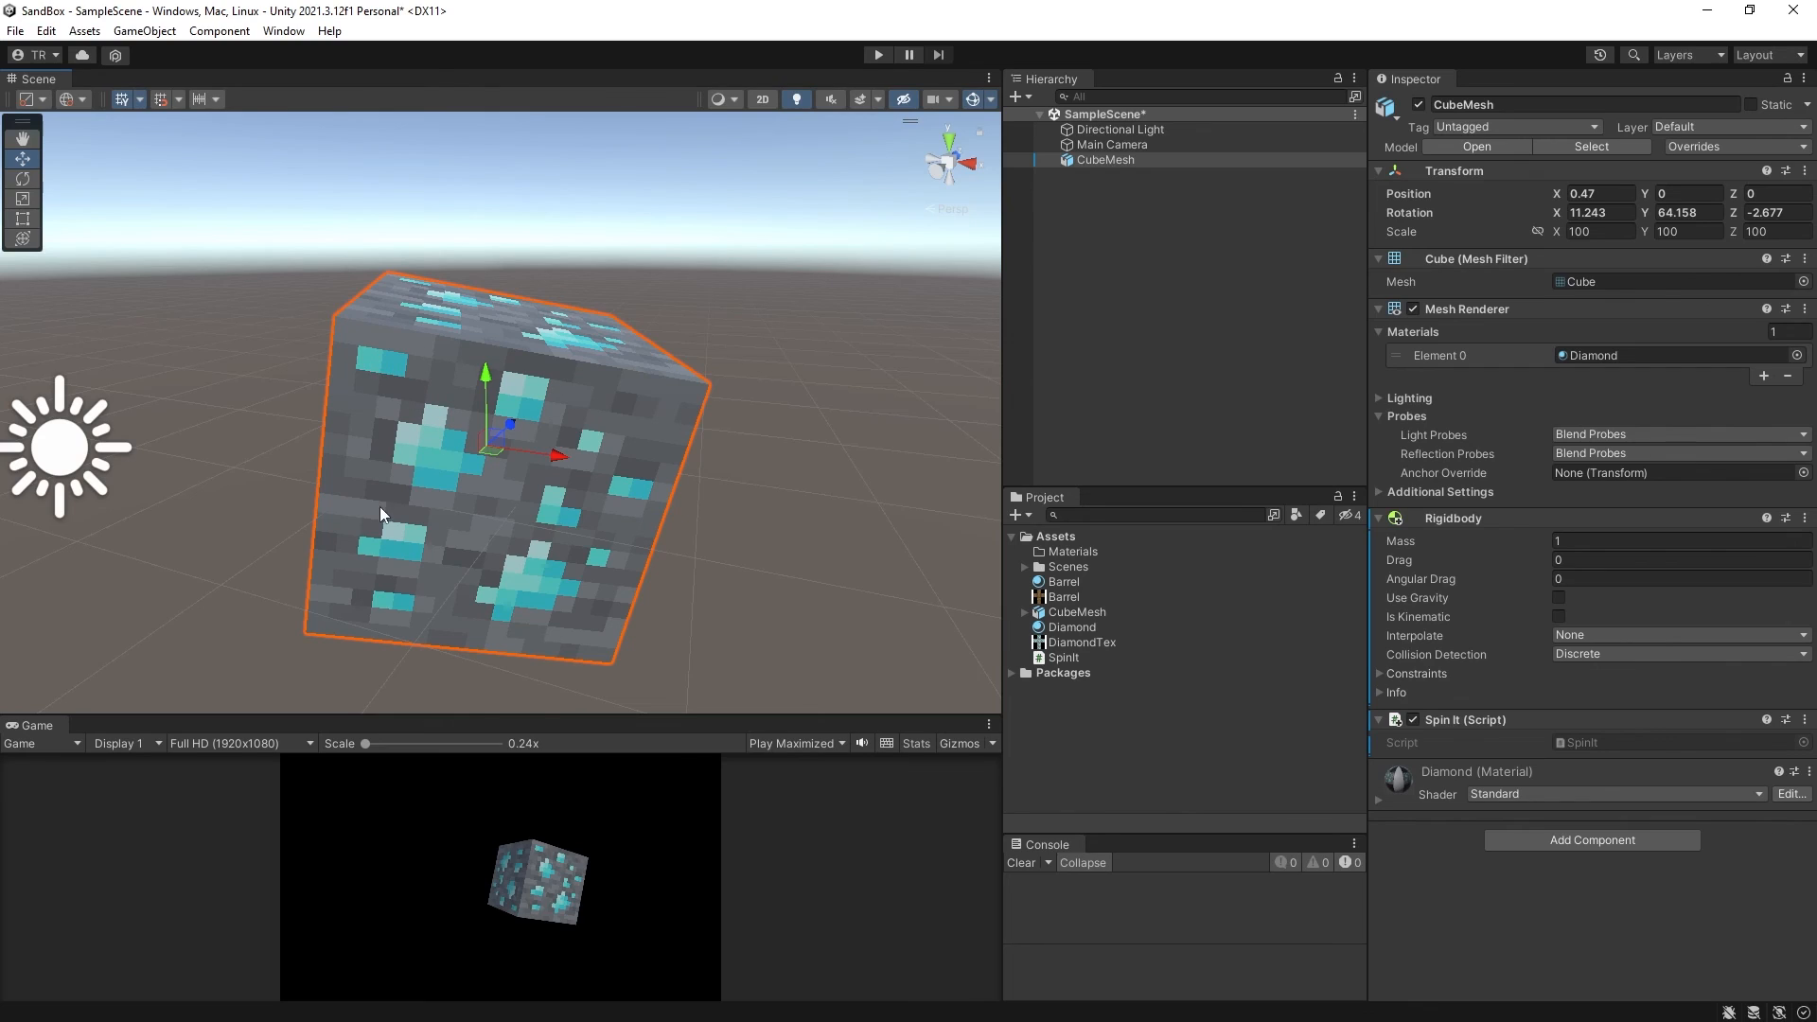
{"action": "mouse_move", "coordinate": [437, 416]}
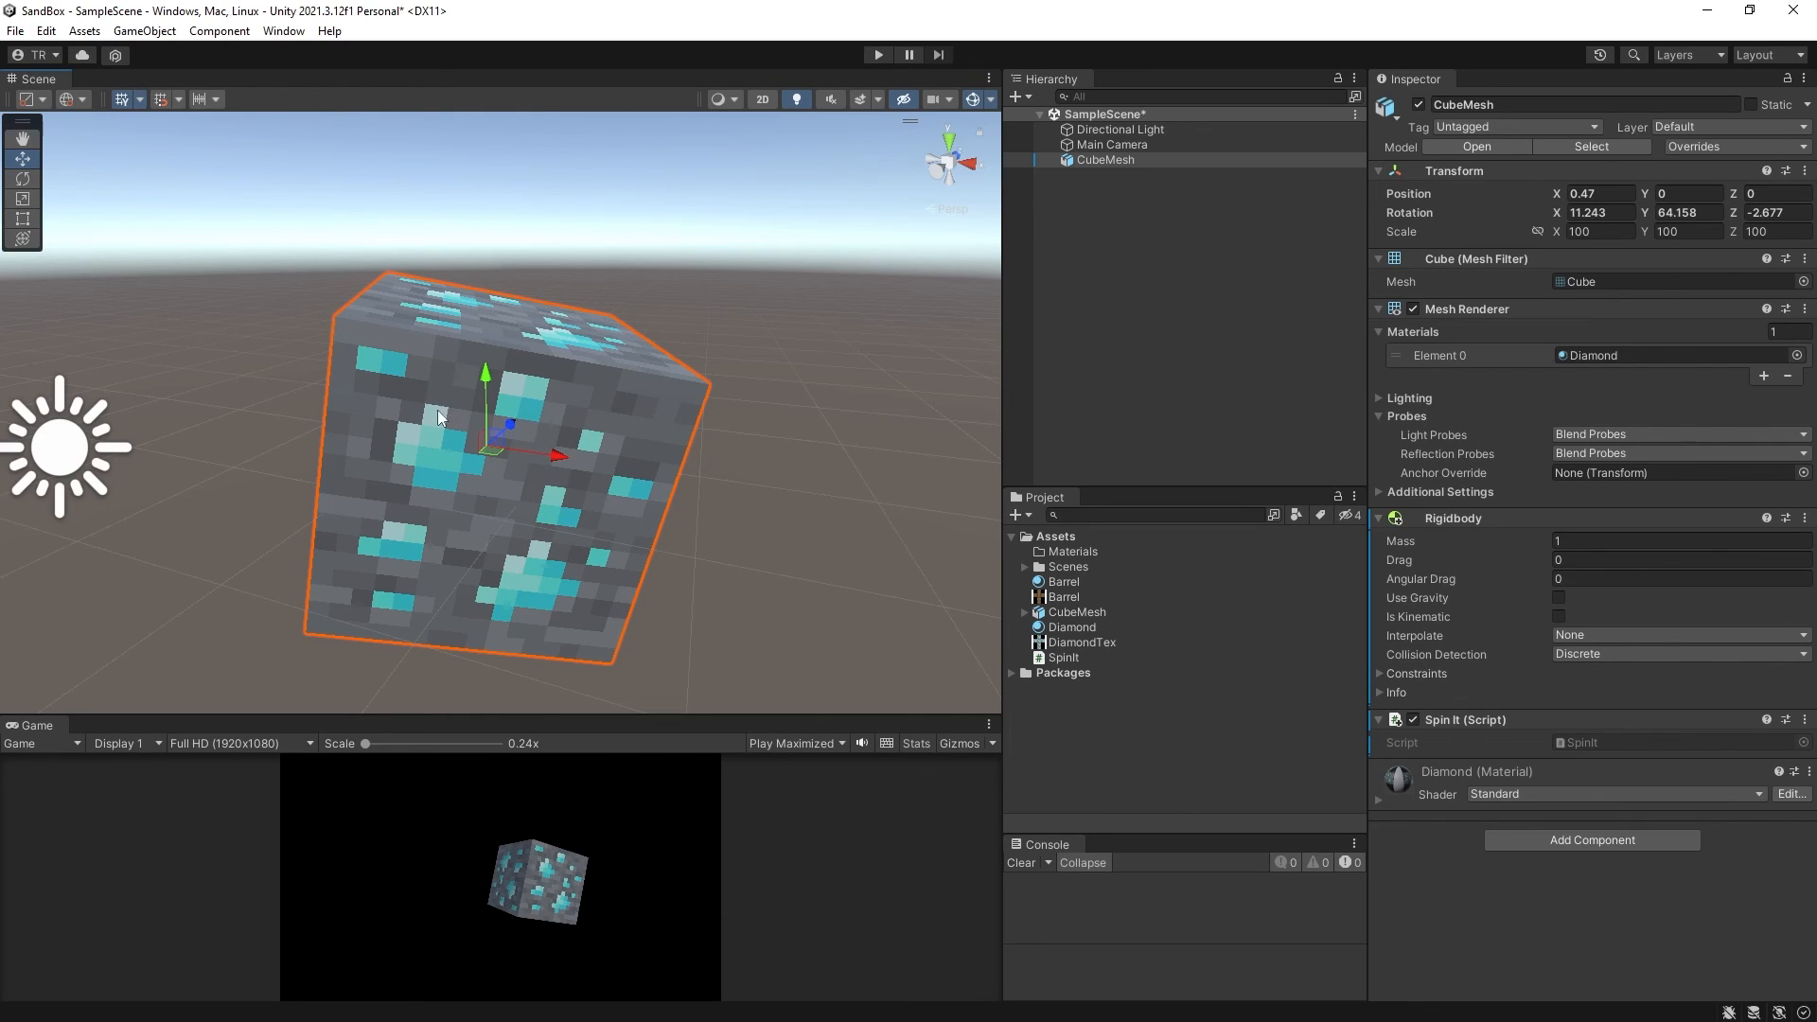
{"action": "mouse_move", "coordinate": [405, 443]}
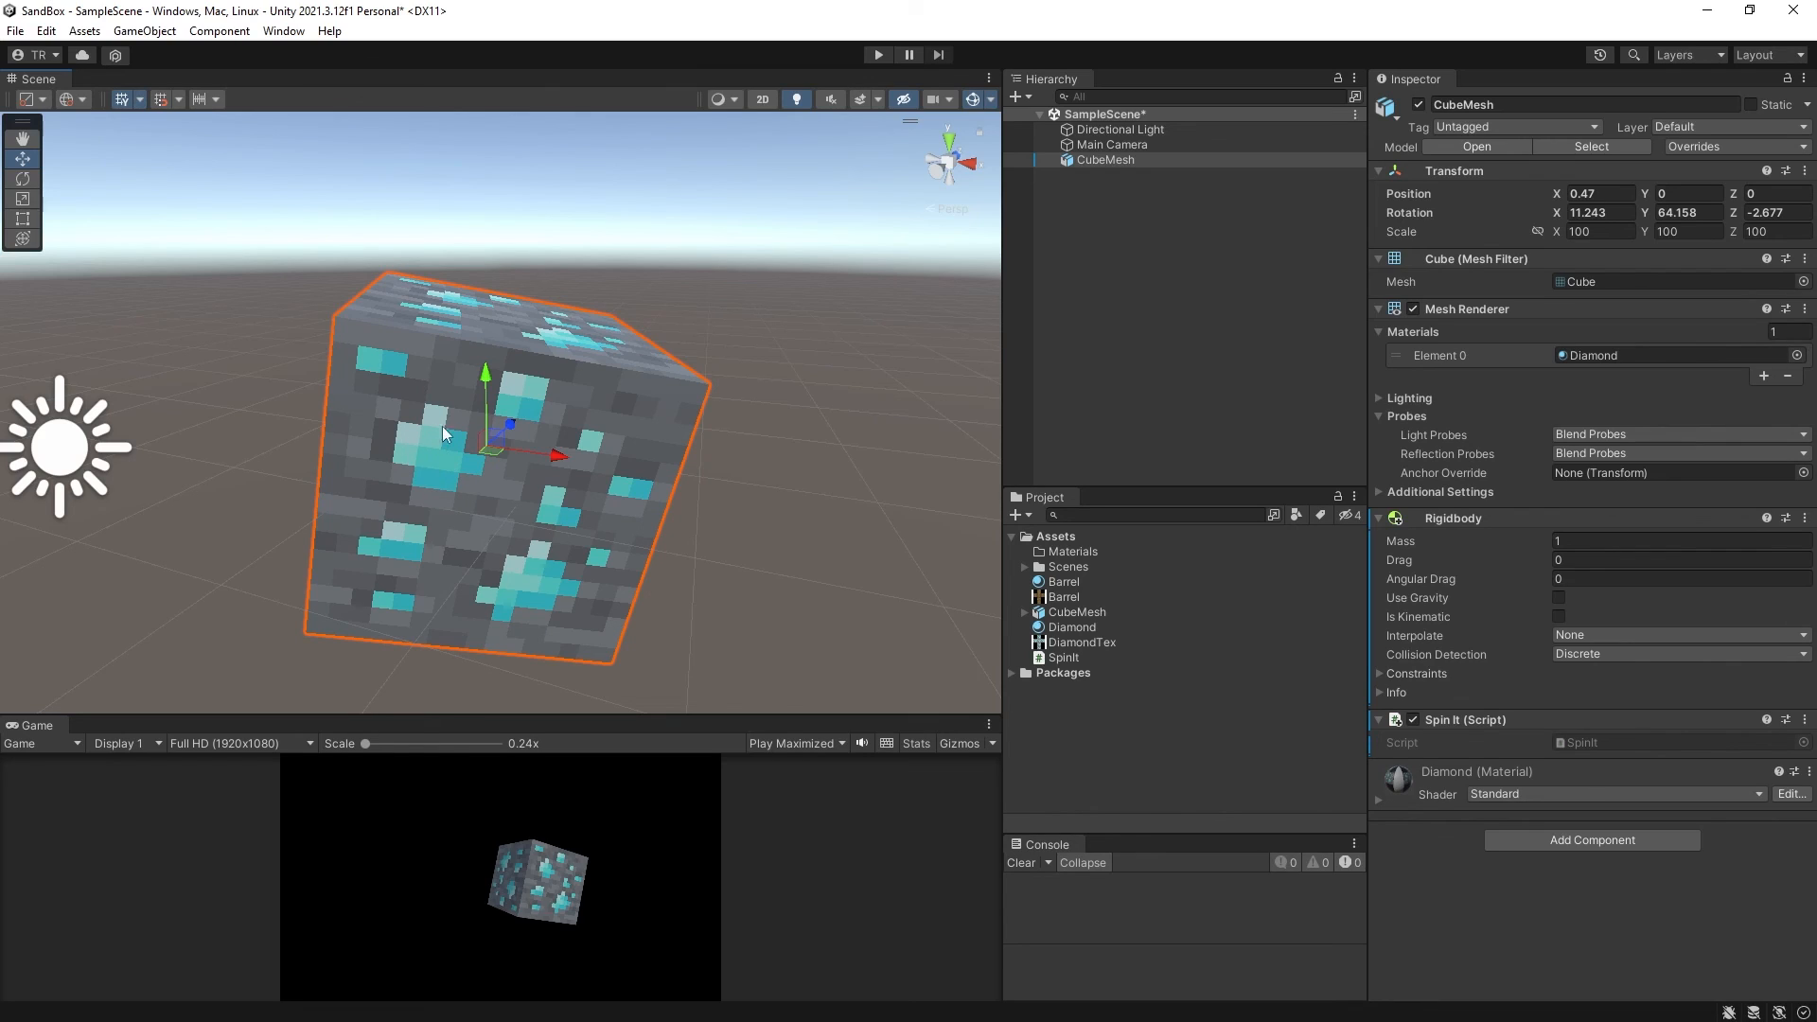
{"action": "mouse_move", "coordinate": [545, 562]}
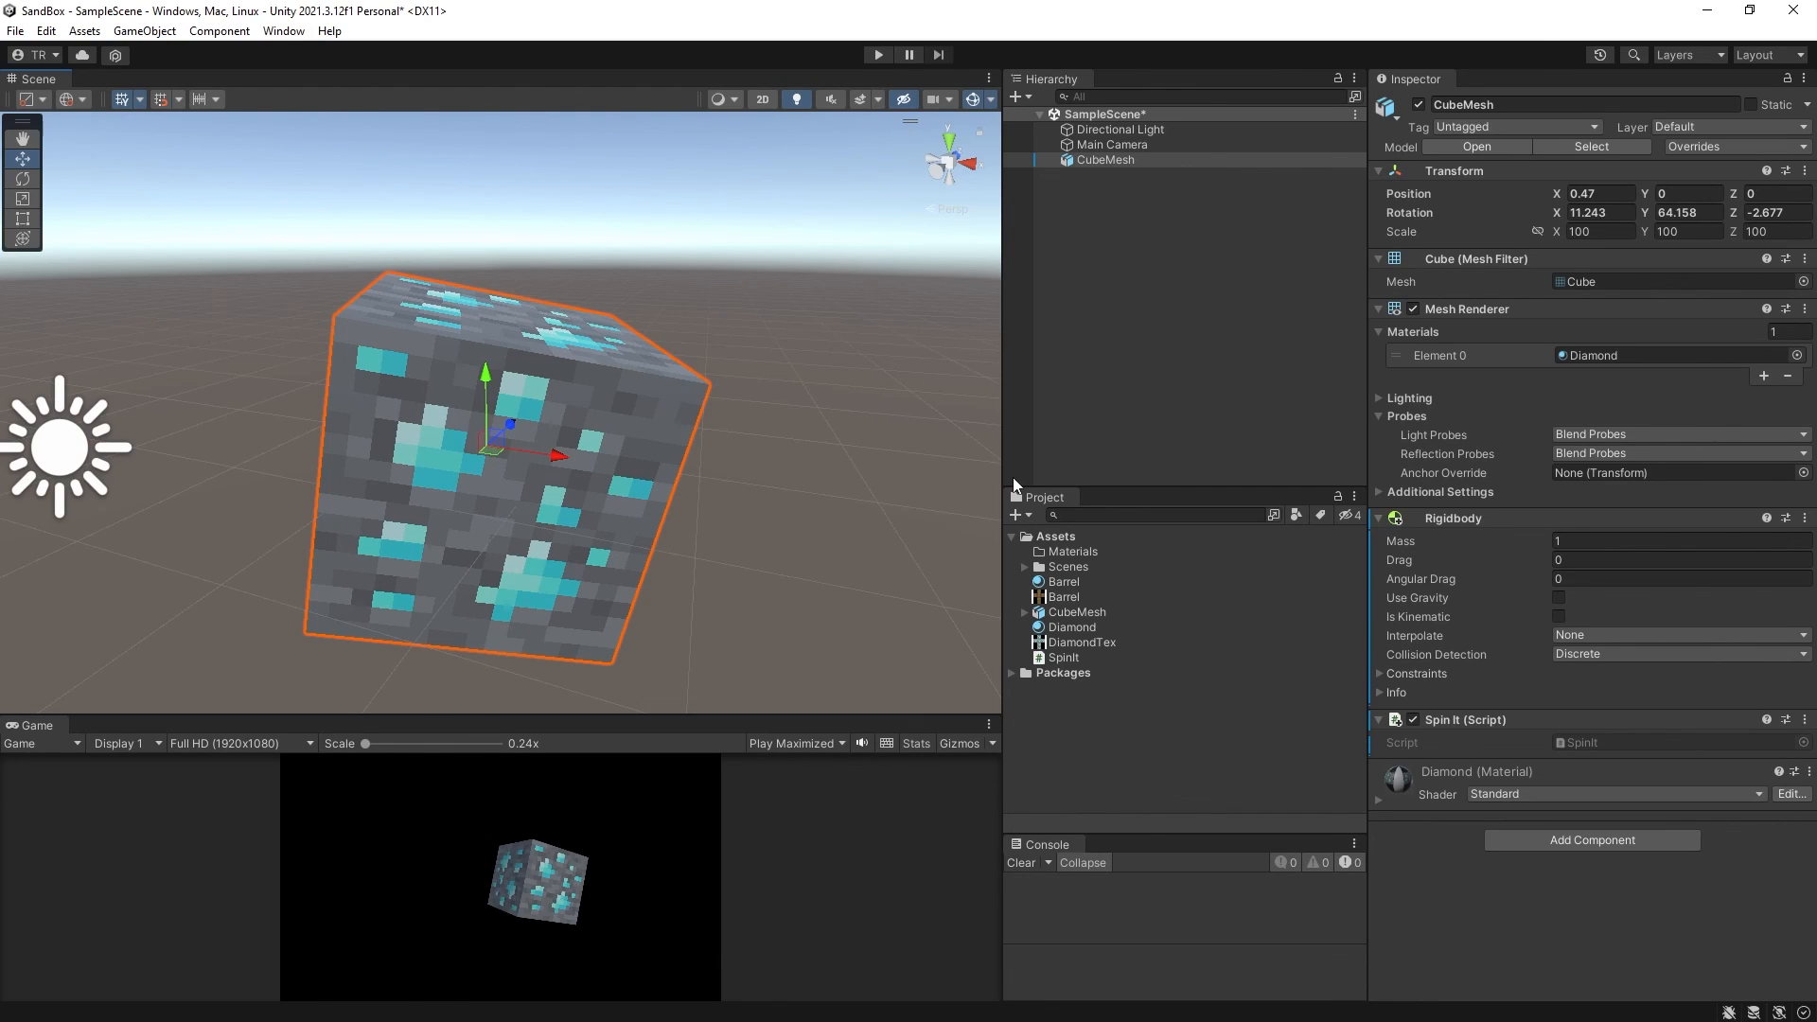
{"action": "mouse_move", "coordinate": [1158, 466]}
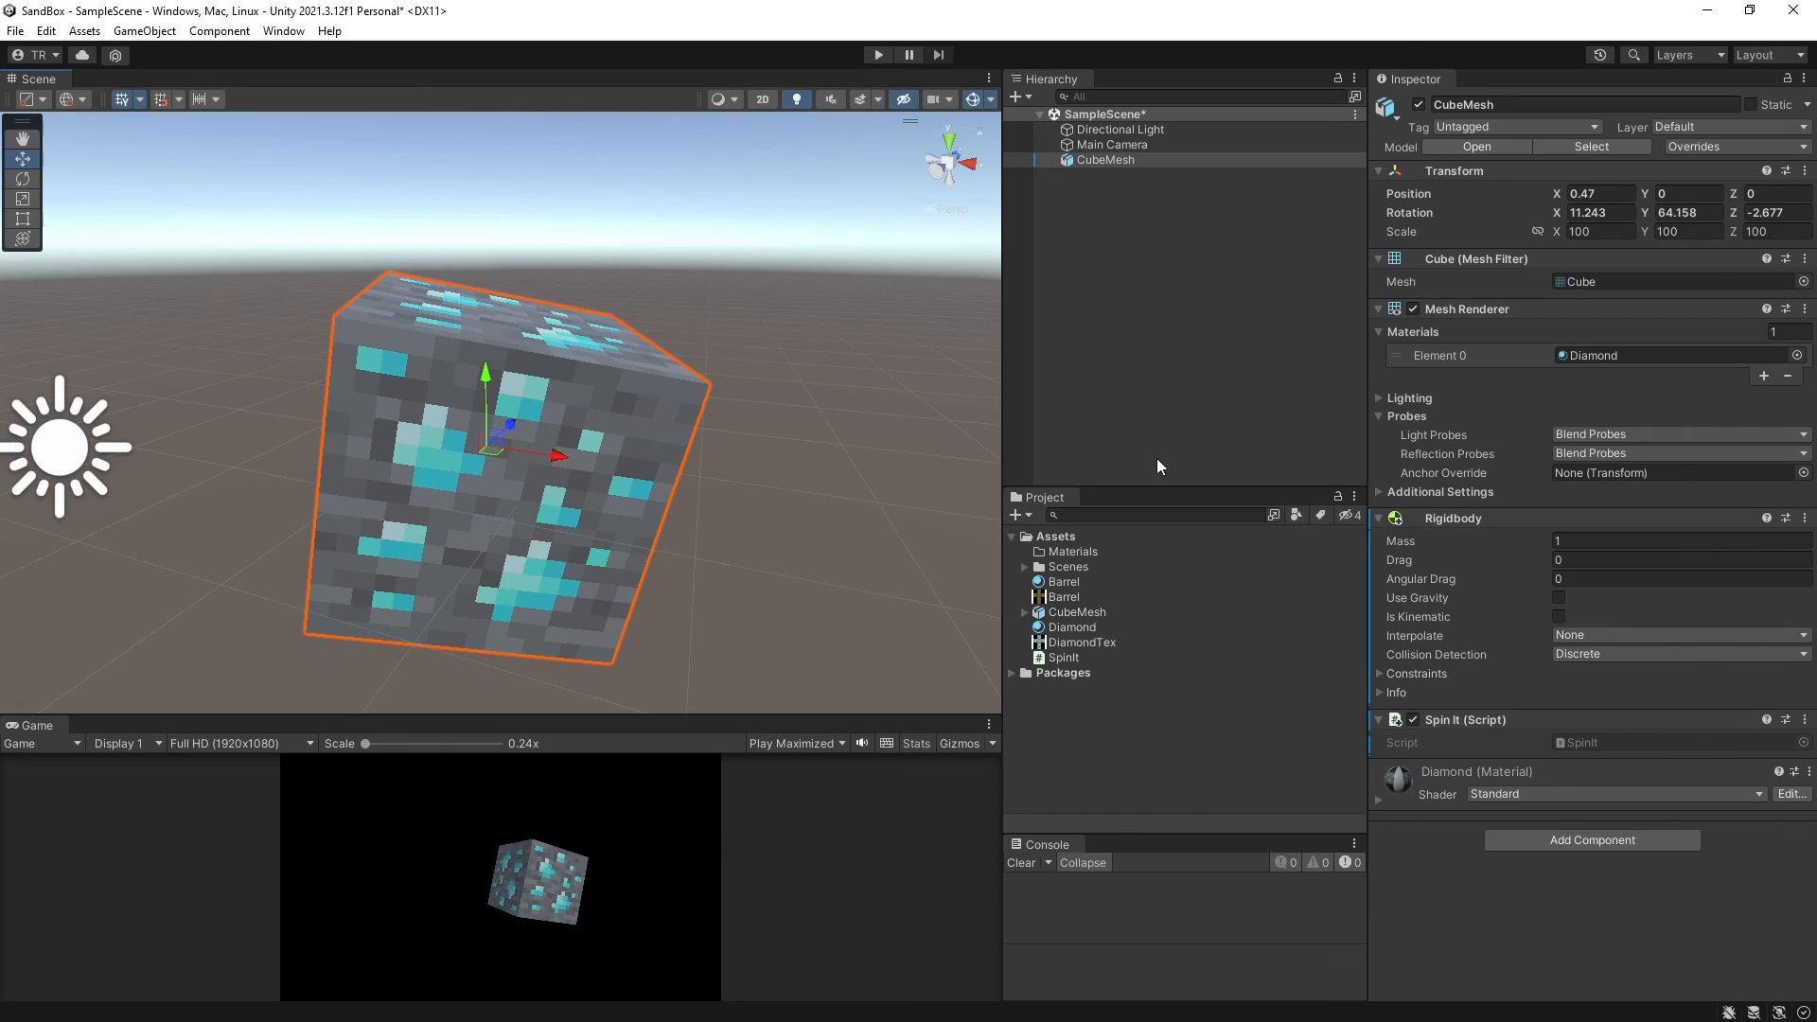
{"action": "mouse_move", "coordinate": [426, 453]}
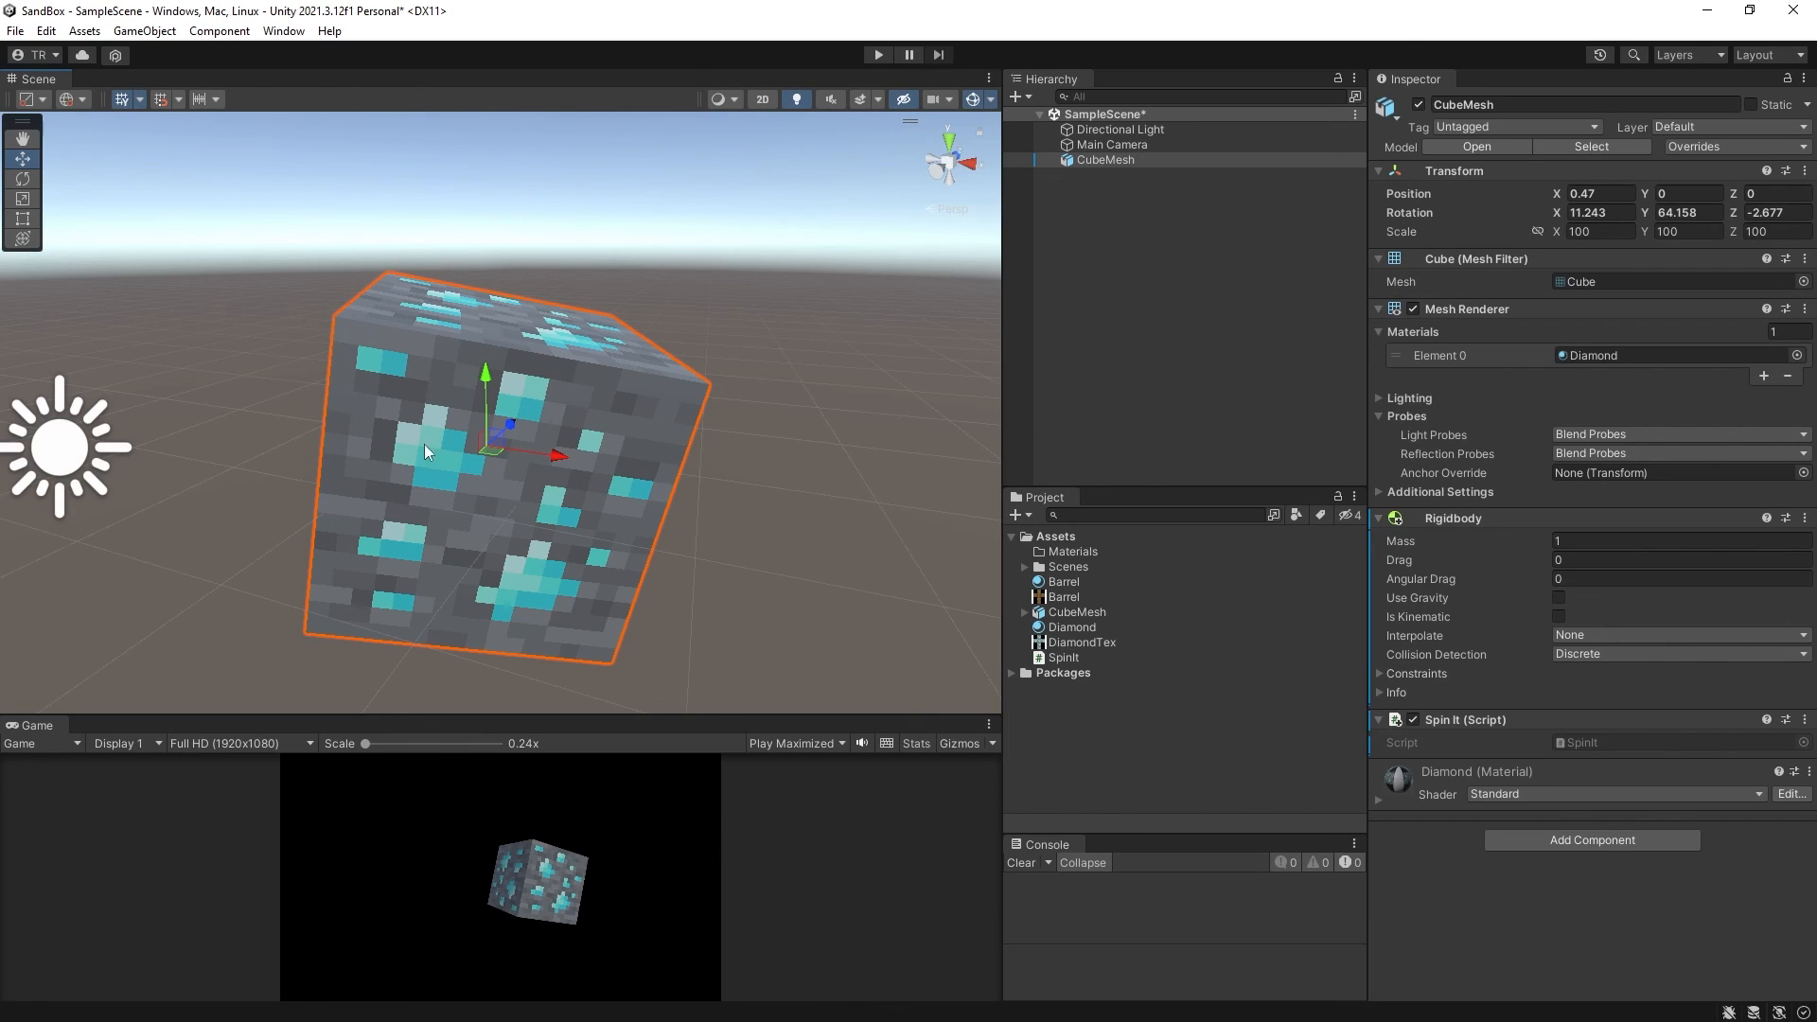
{"action": "mouse_move", "coordinate": [485, 453]}
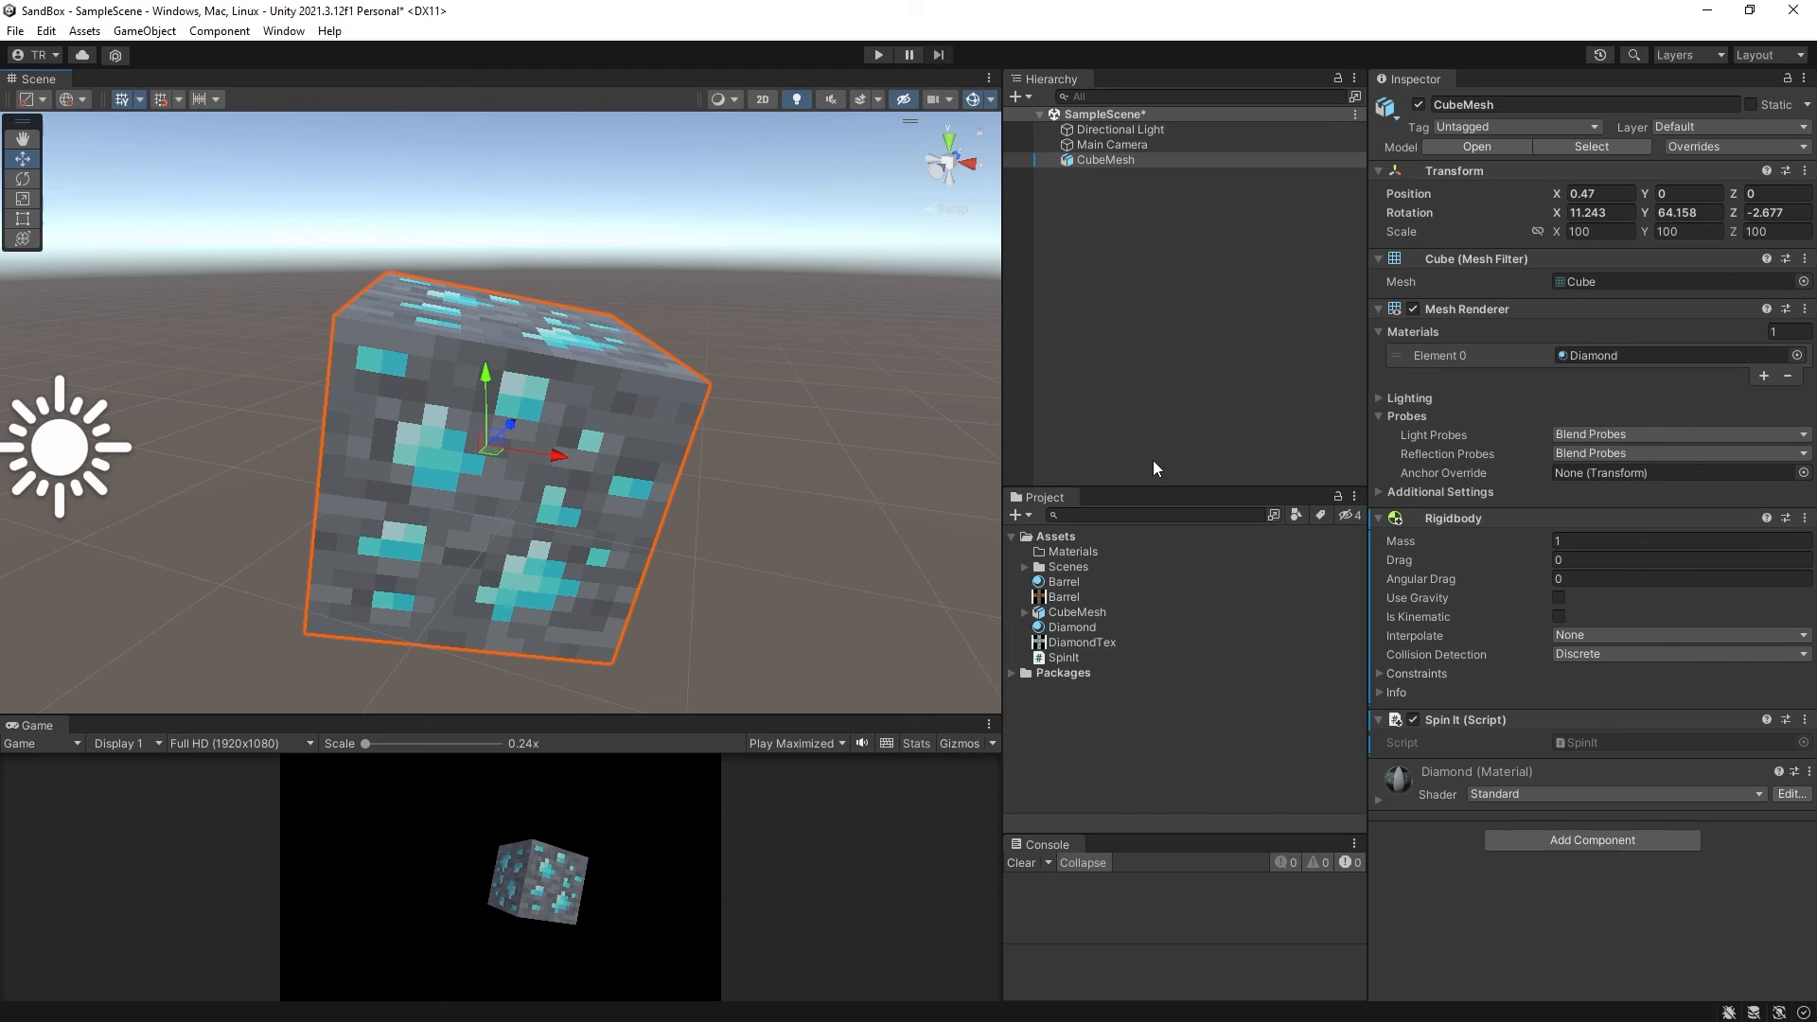
{"action": "mouse_move", "coordinate": [1091, 382]}
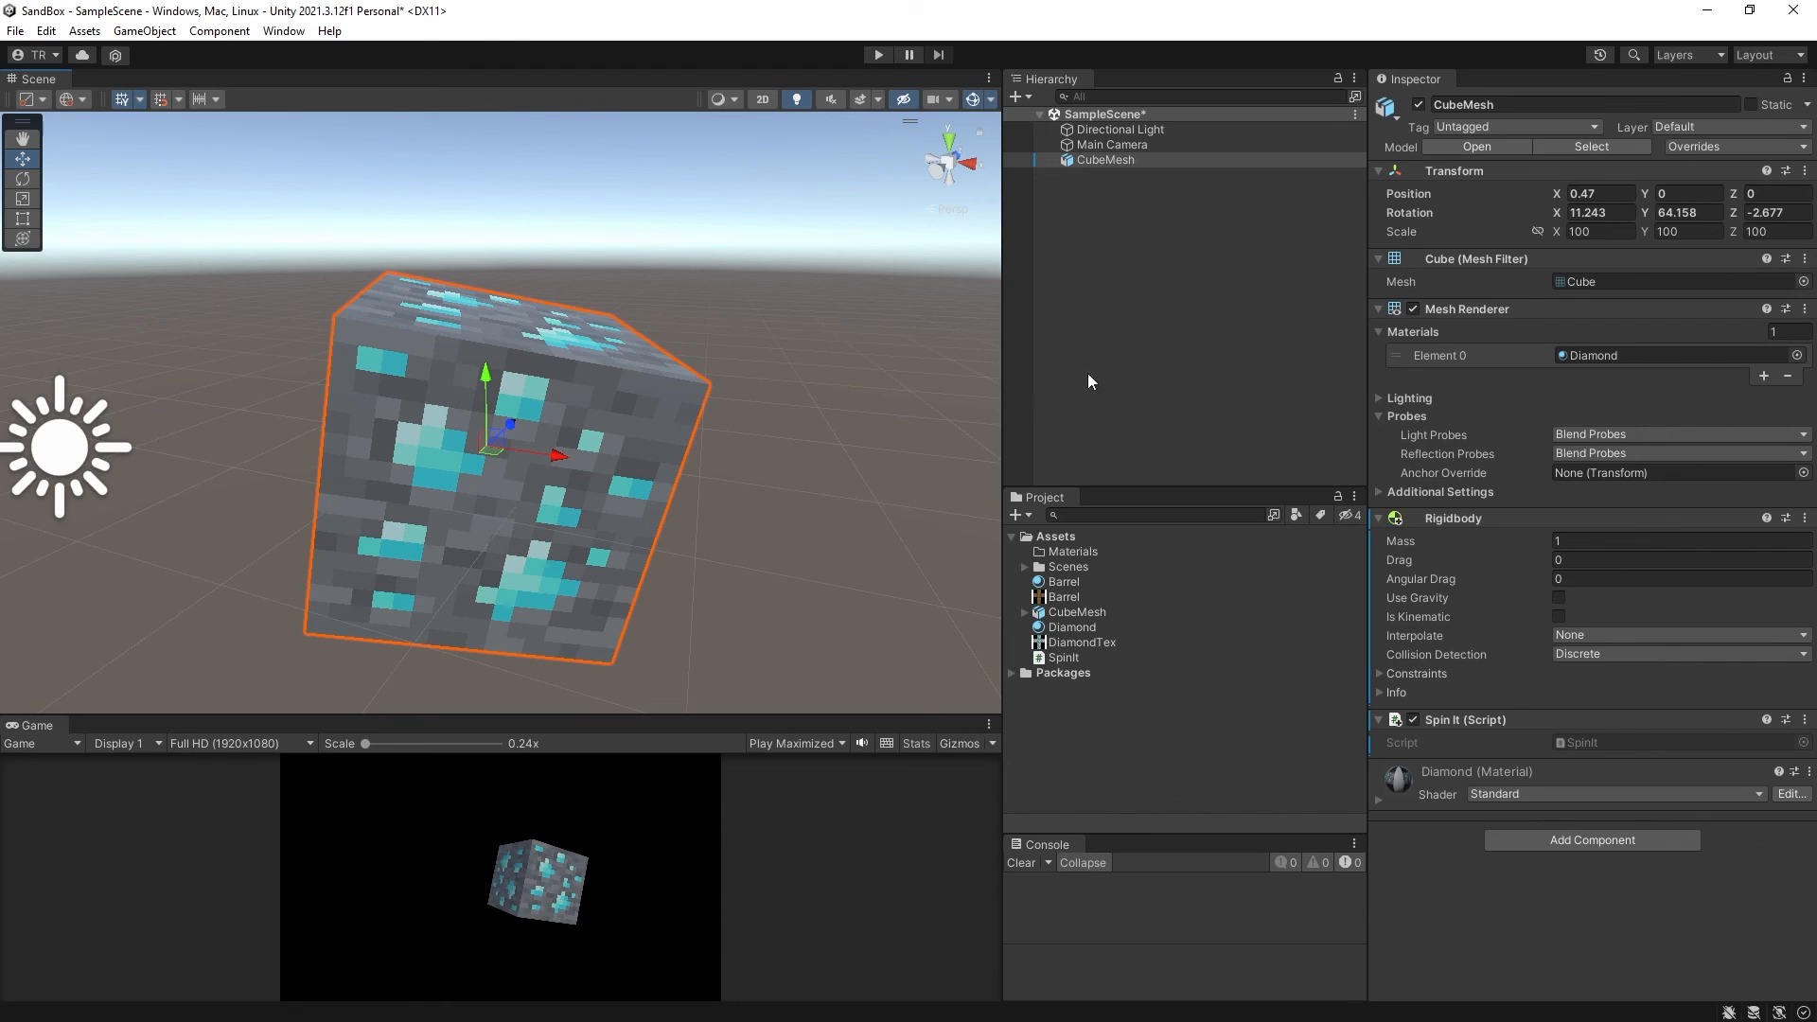
{"action": "mouse_move", "coordinate": [425, 51]}
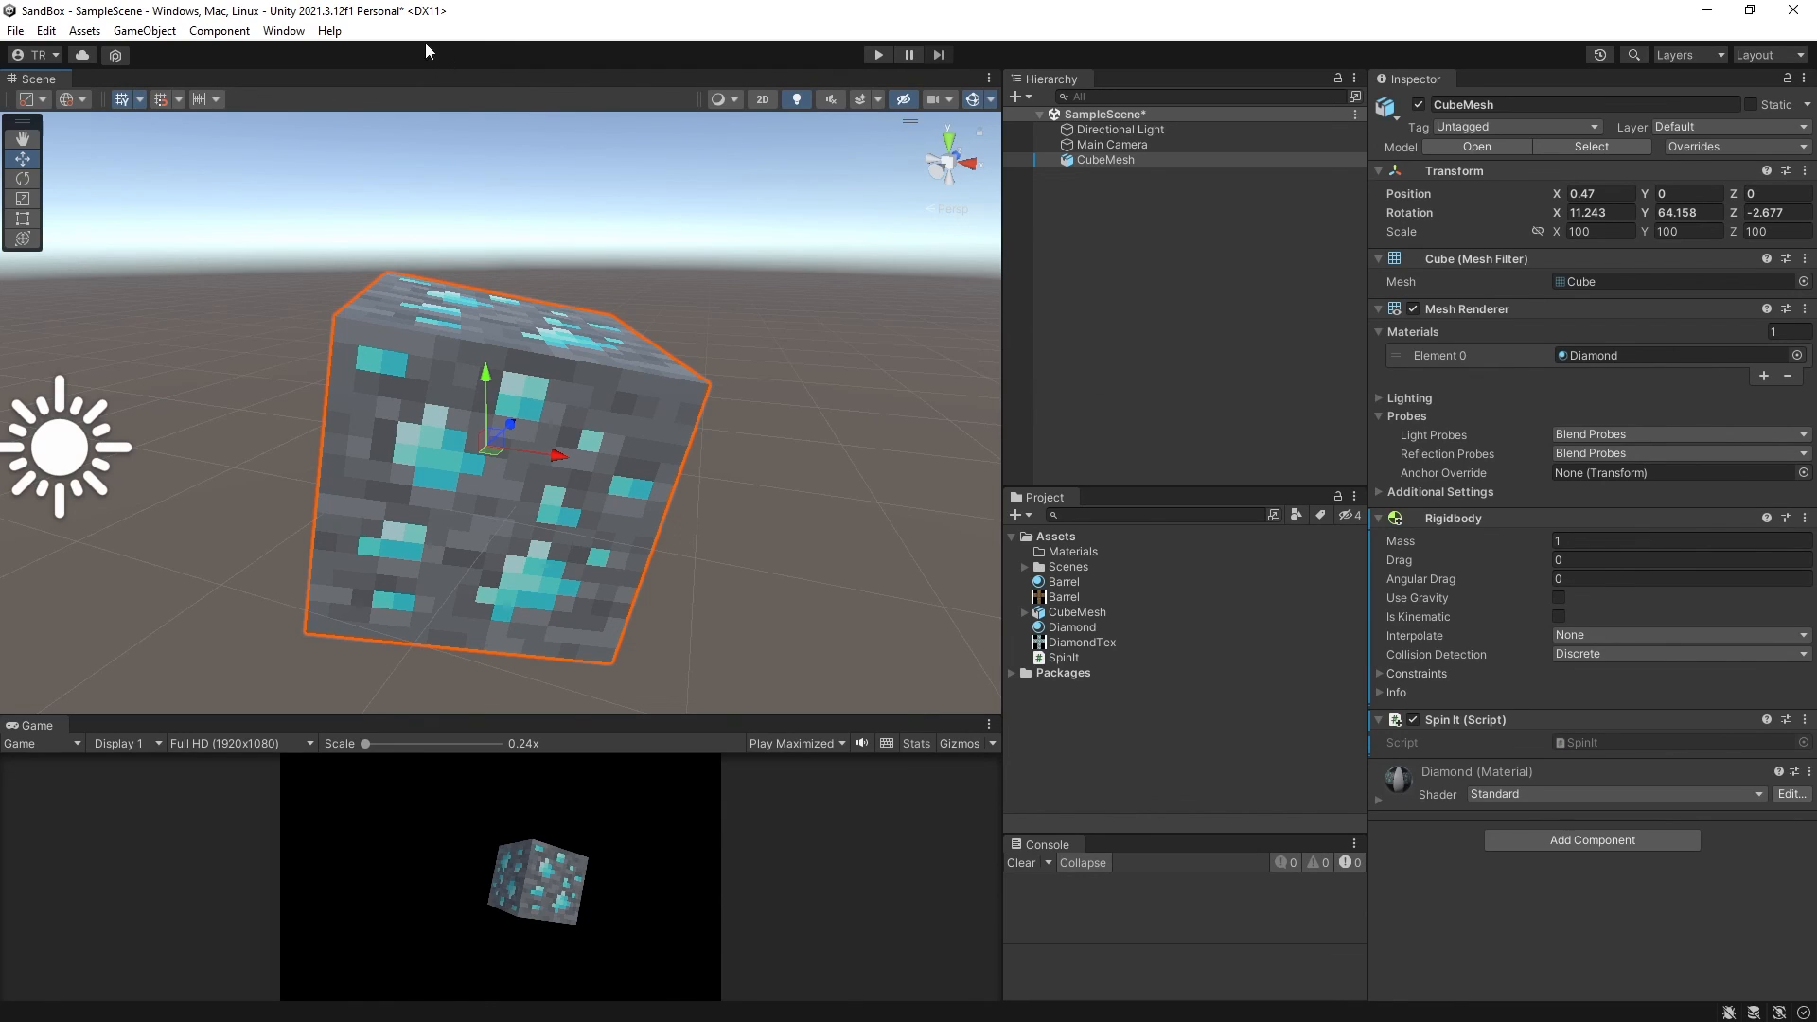
{"action": "mouse_move", "coordinate": [518, 286]}
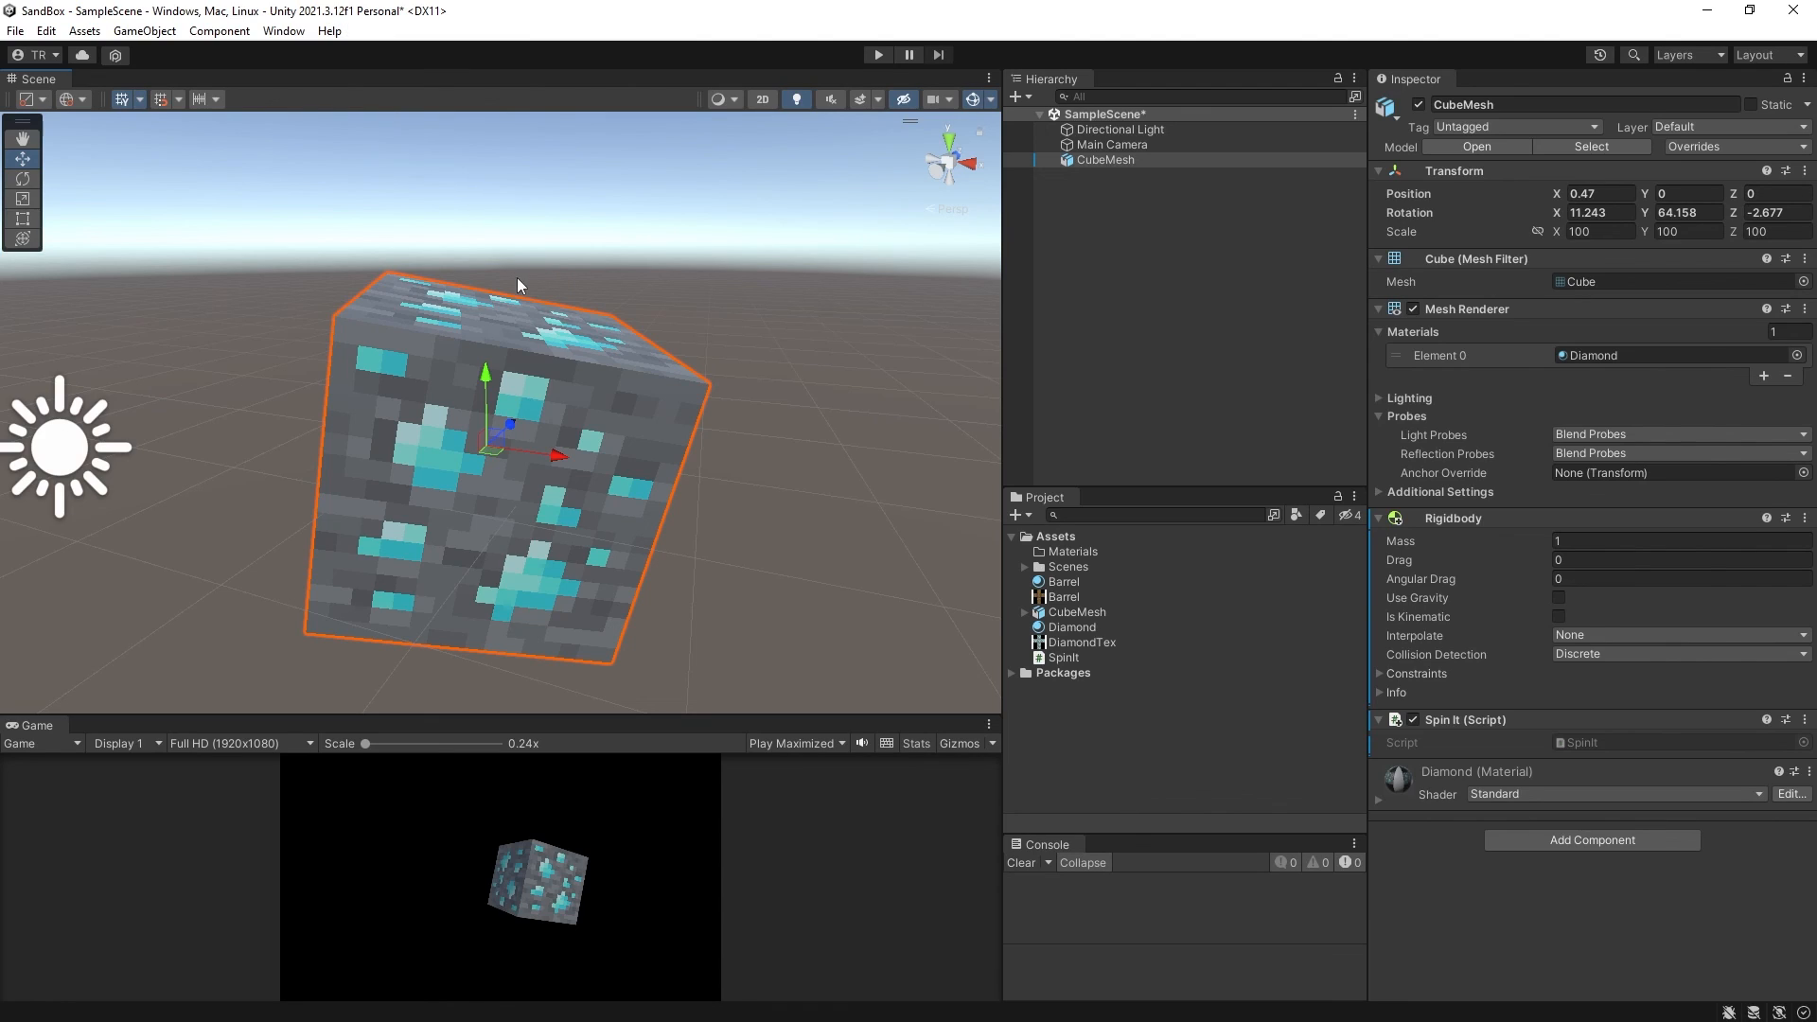
{"action": "mouse_move", "coordinate": [748, 422]}
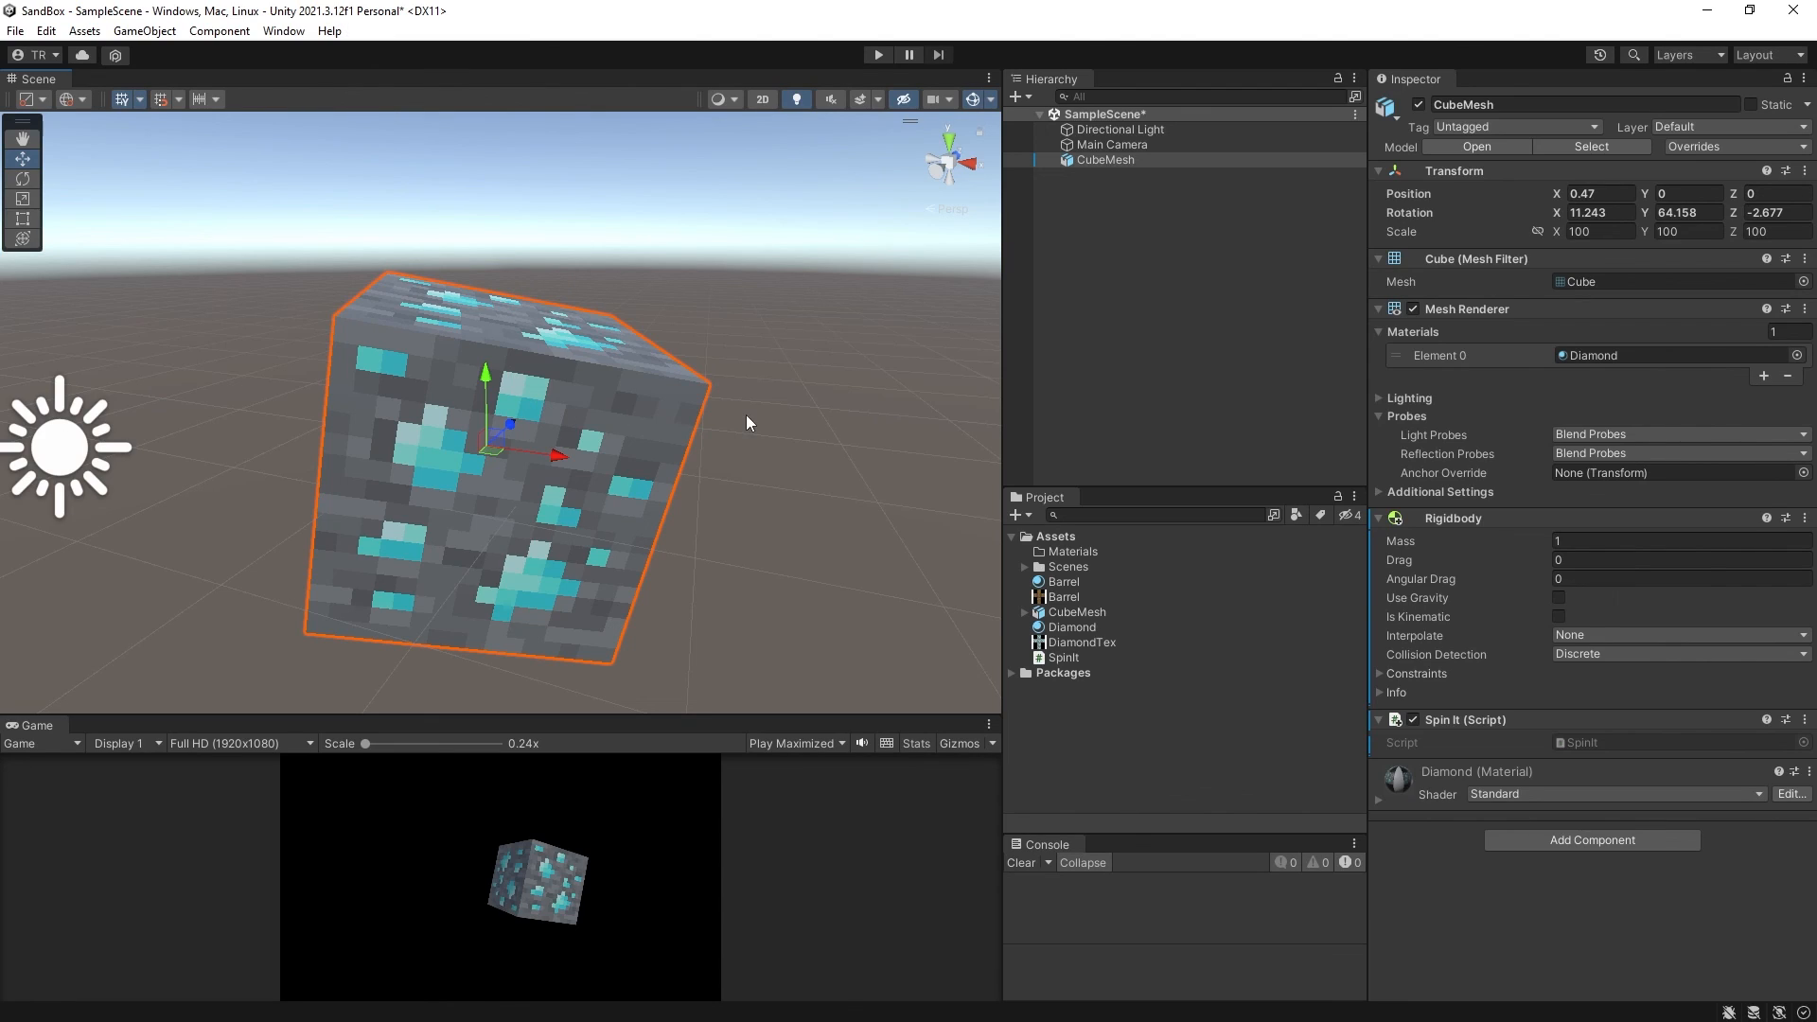
{"action": "mouse_move", "coordinate": [1130, 441]}
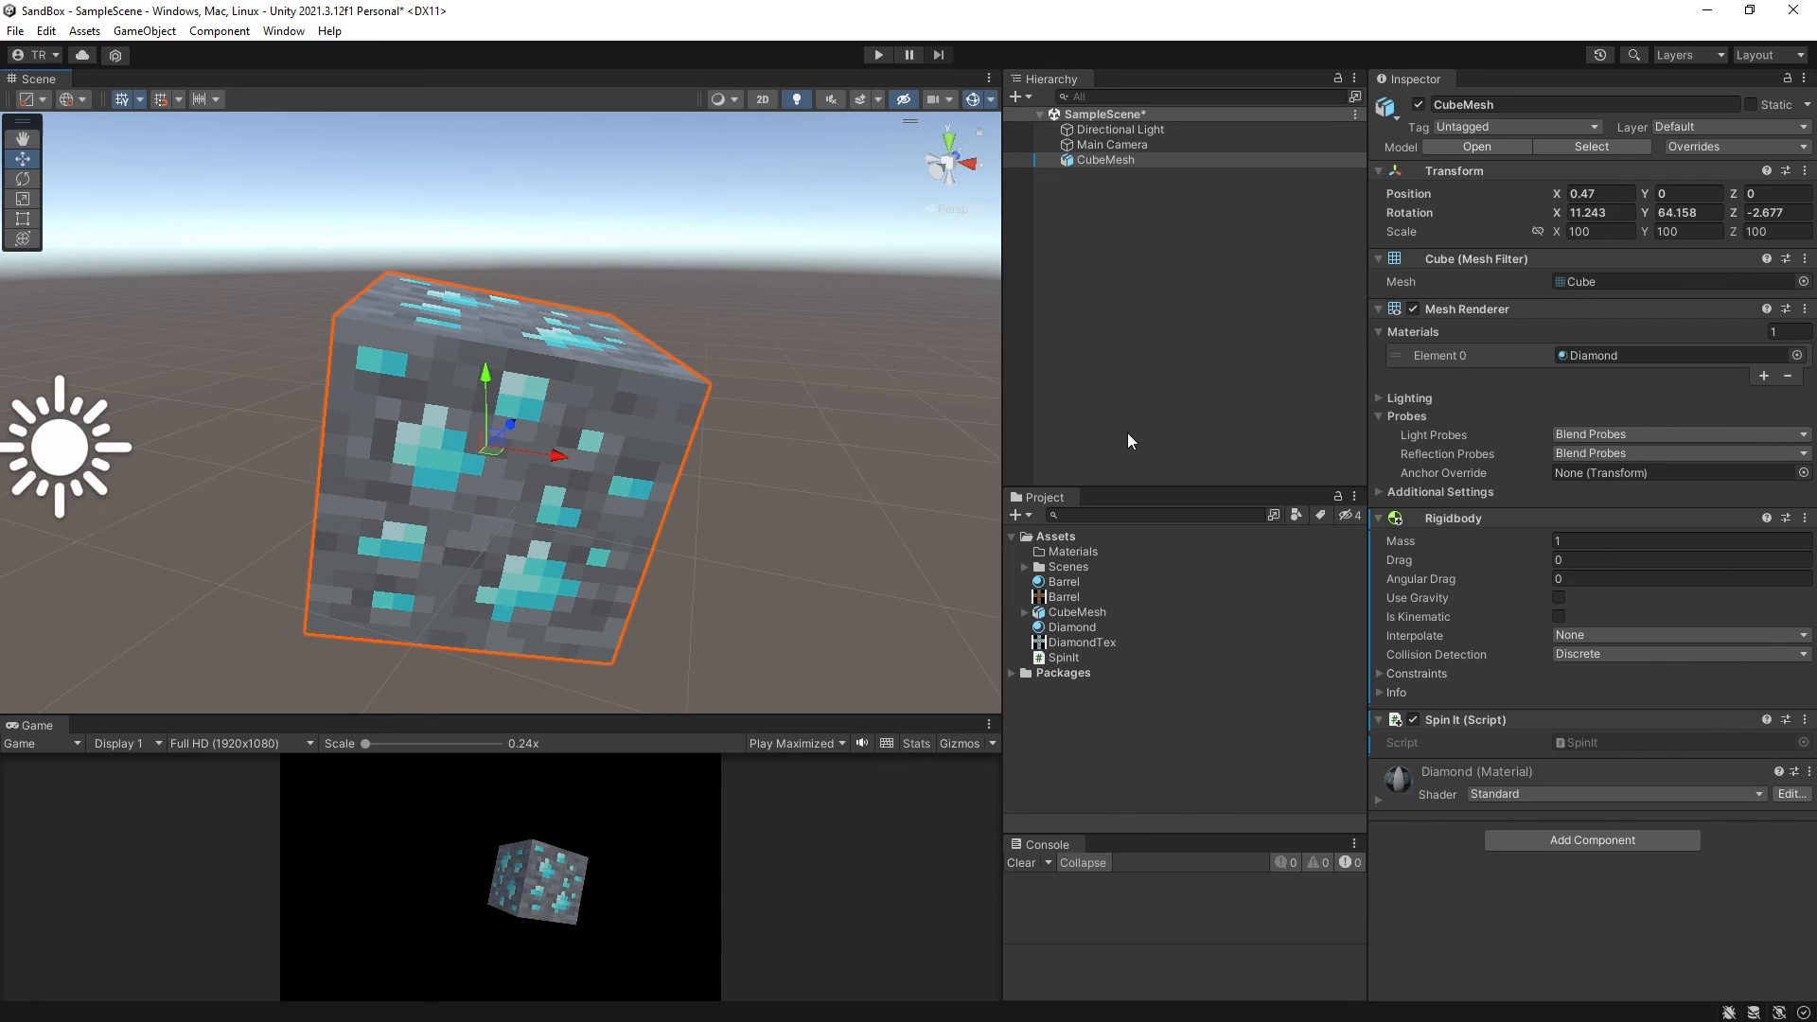